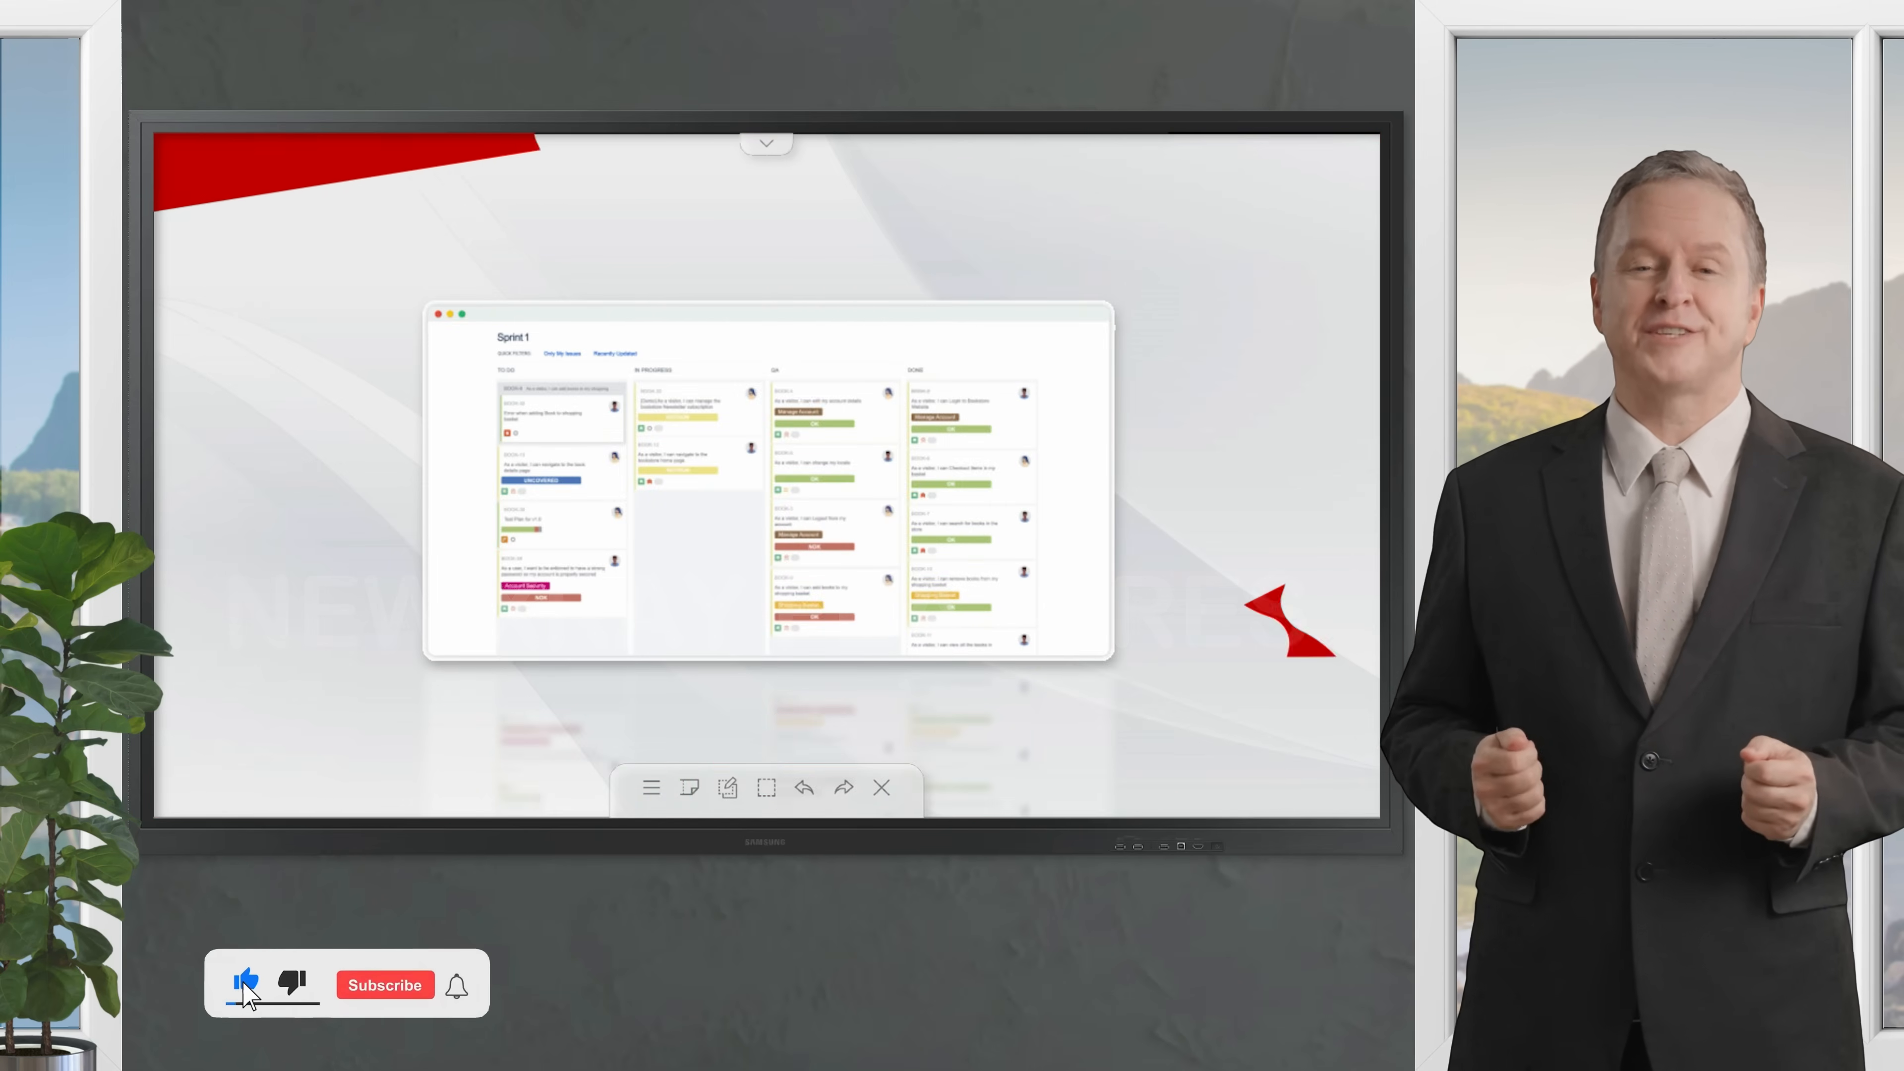
Return to the Xray app pages for XSP4 and bring up the Reporting Center.
left_click(384, 984)
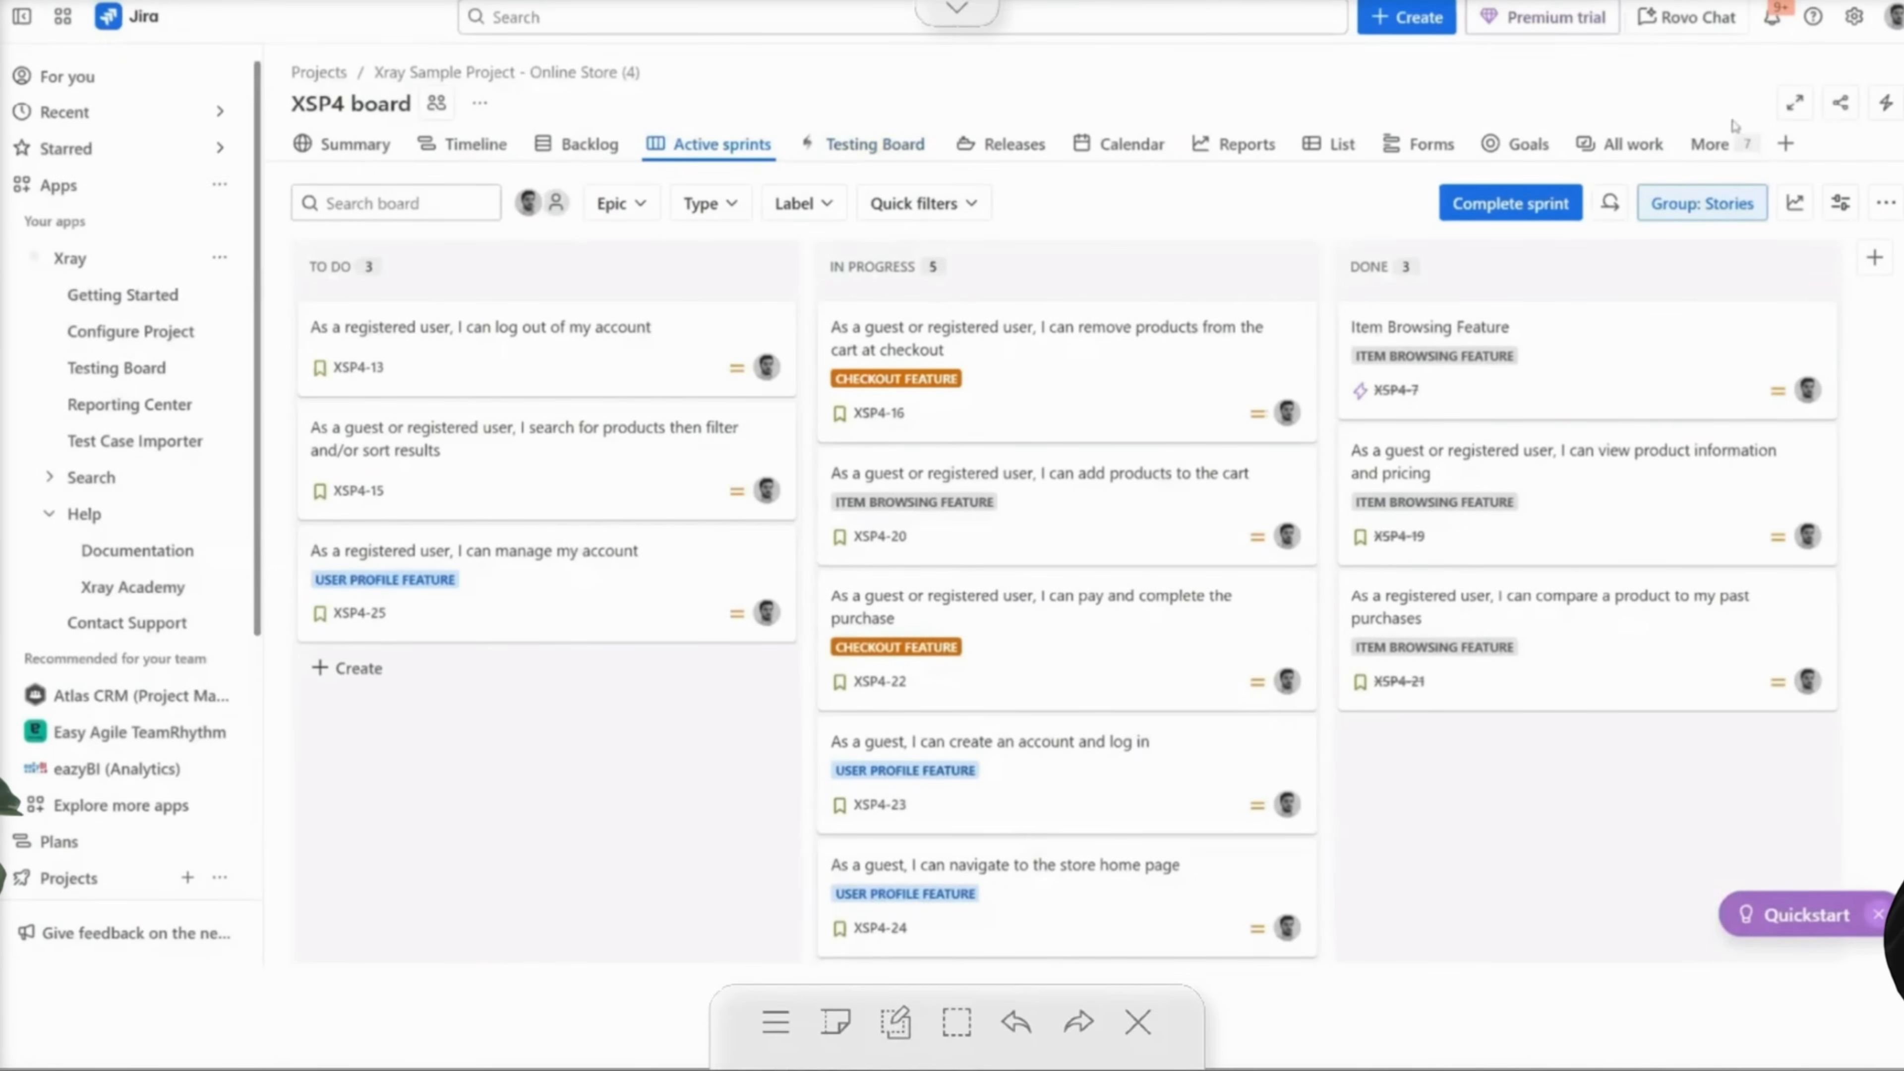
left_click(1708, 143)
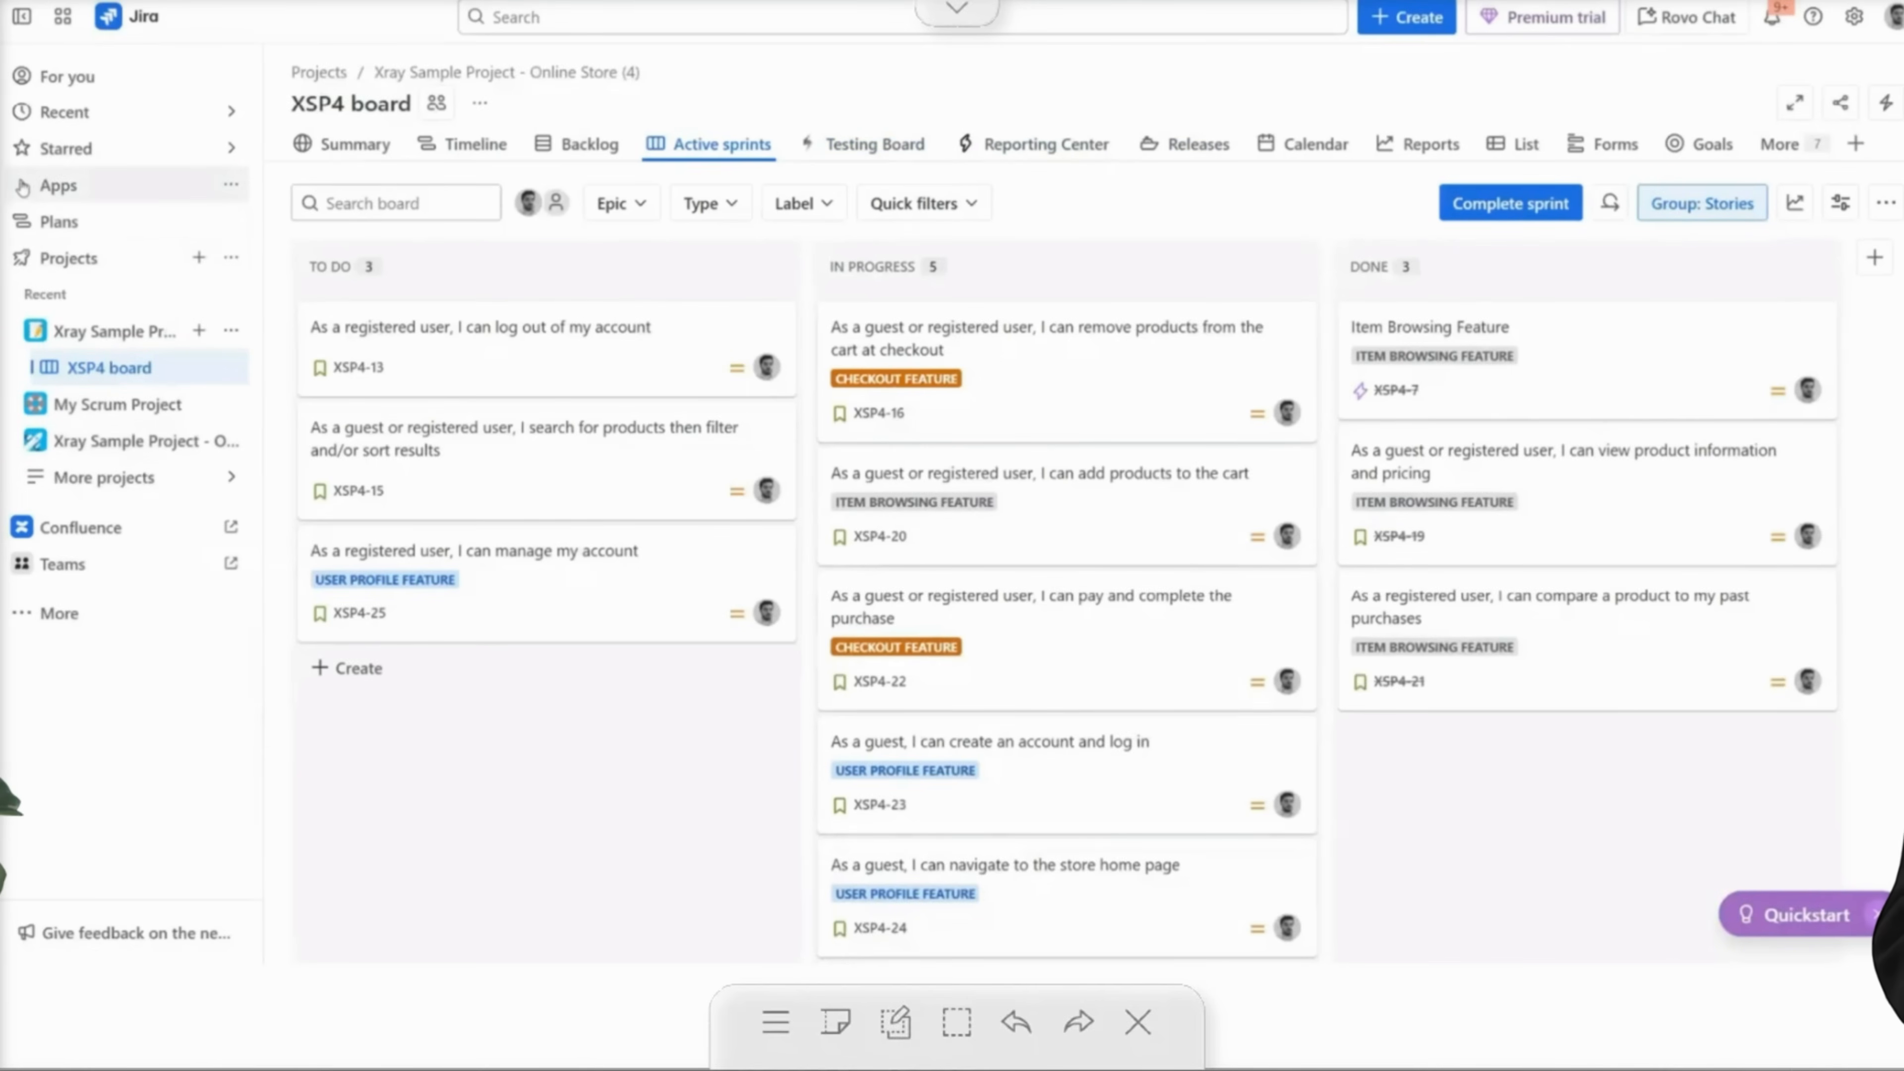
left_click(55, 185)
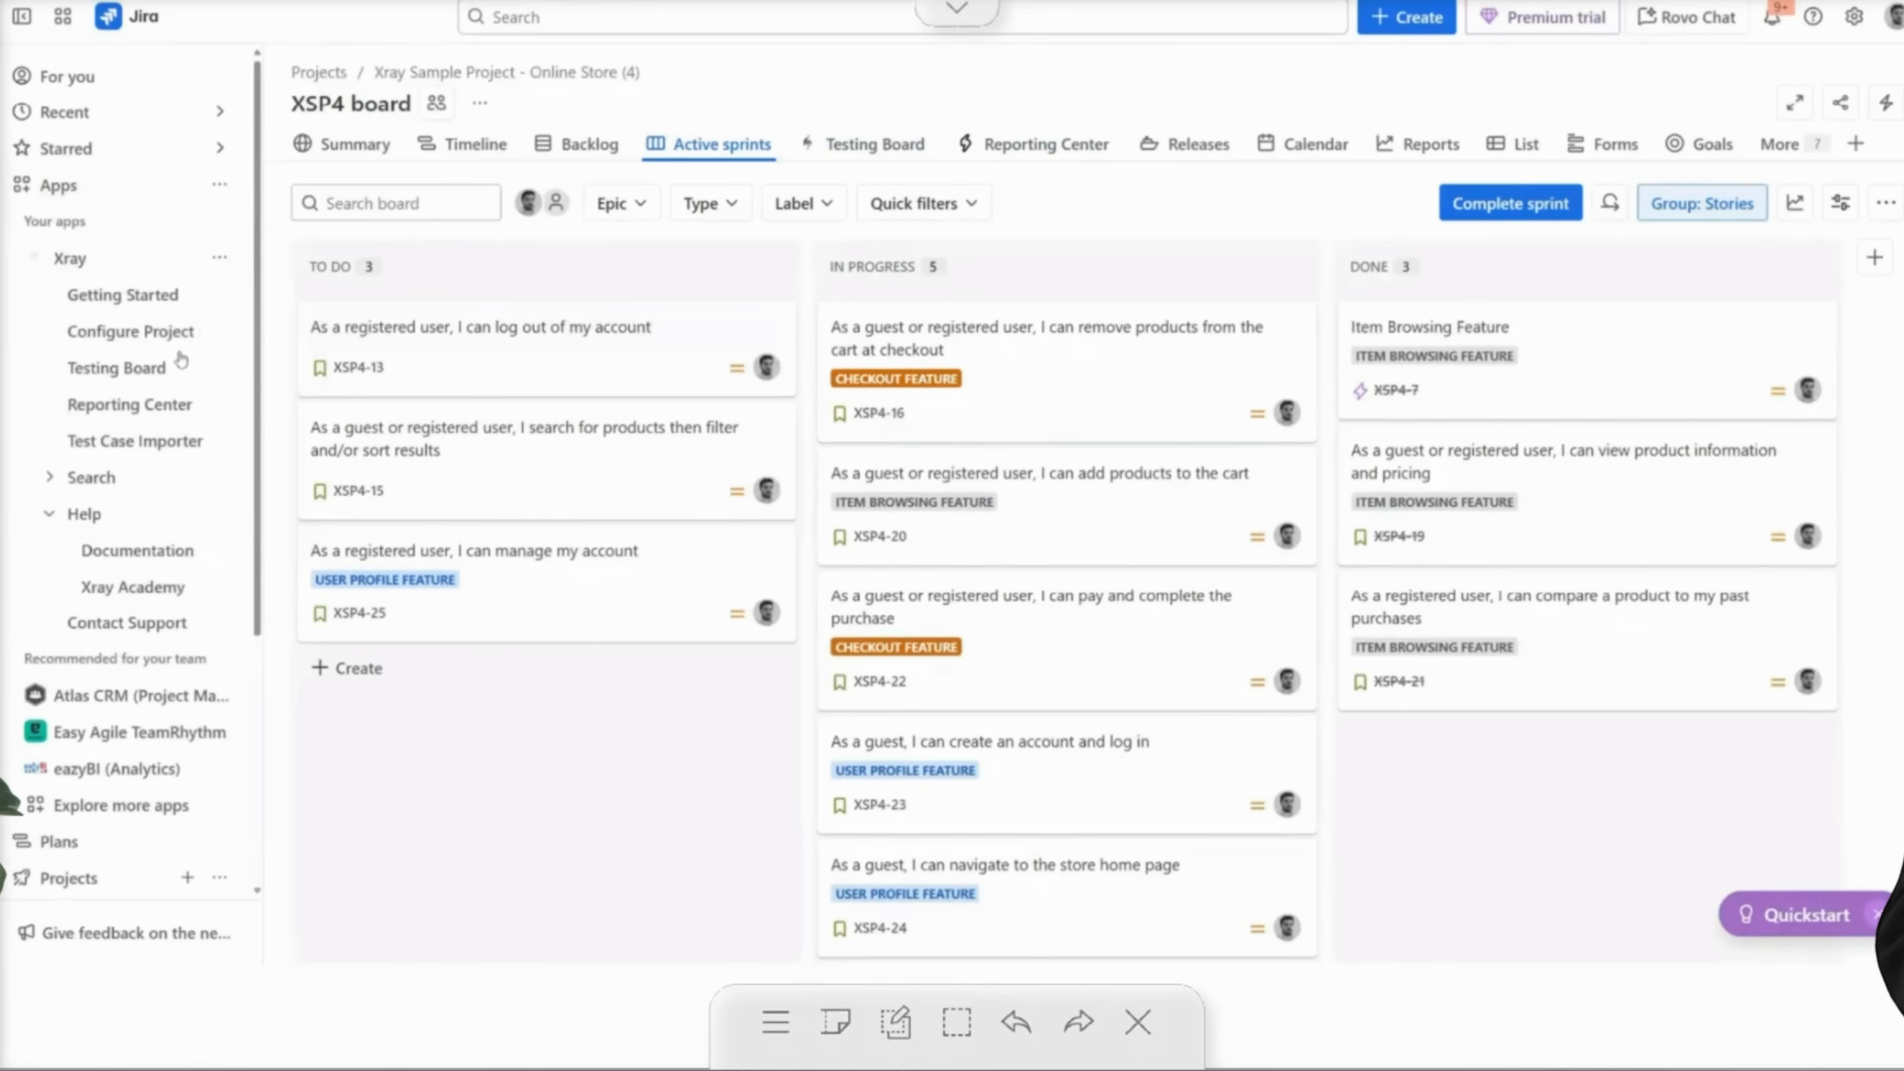
mouse_move(129, 404)
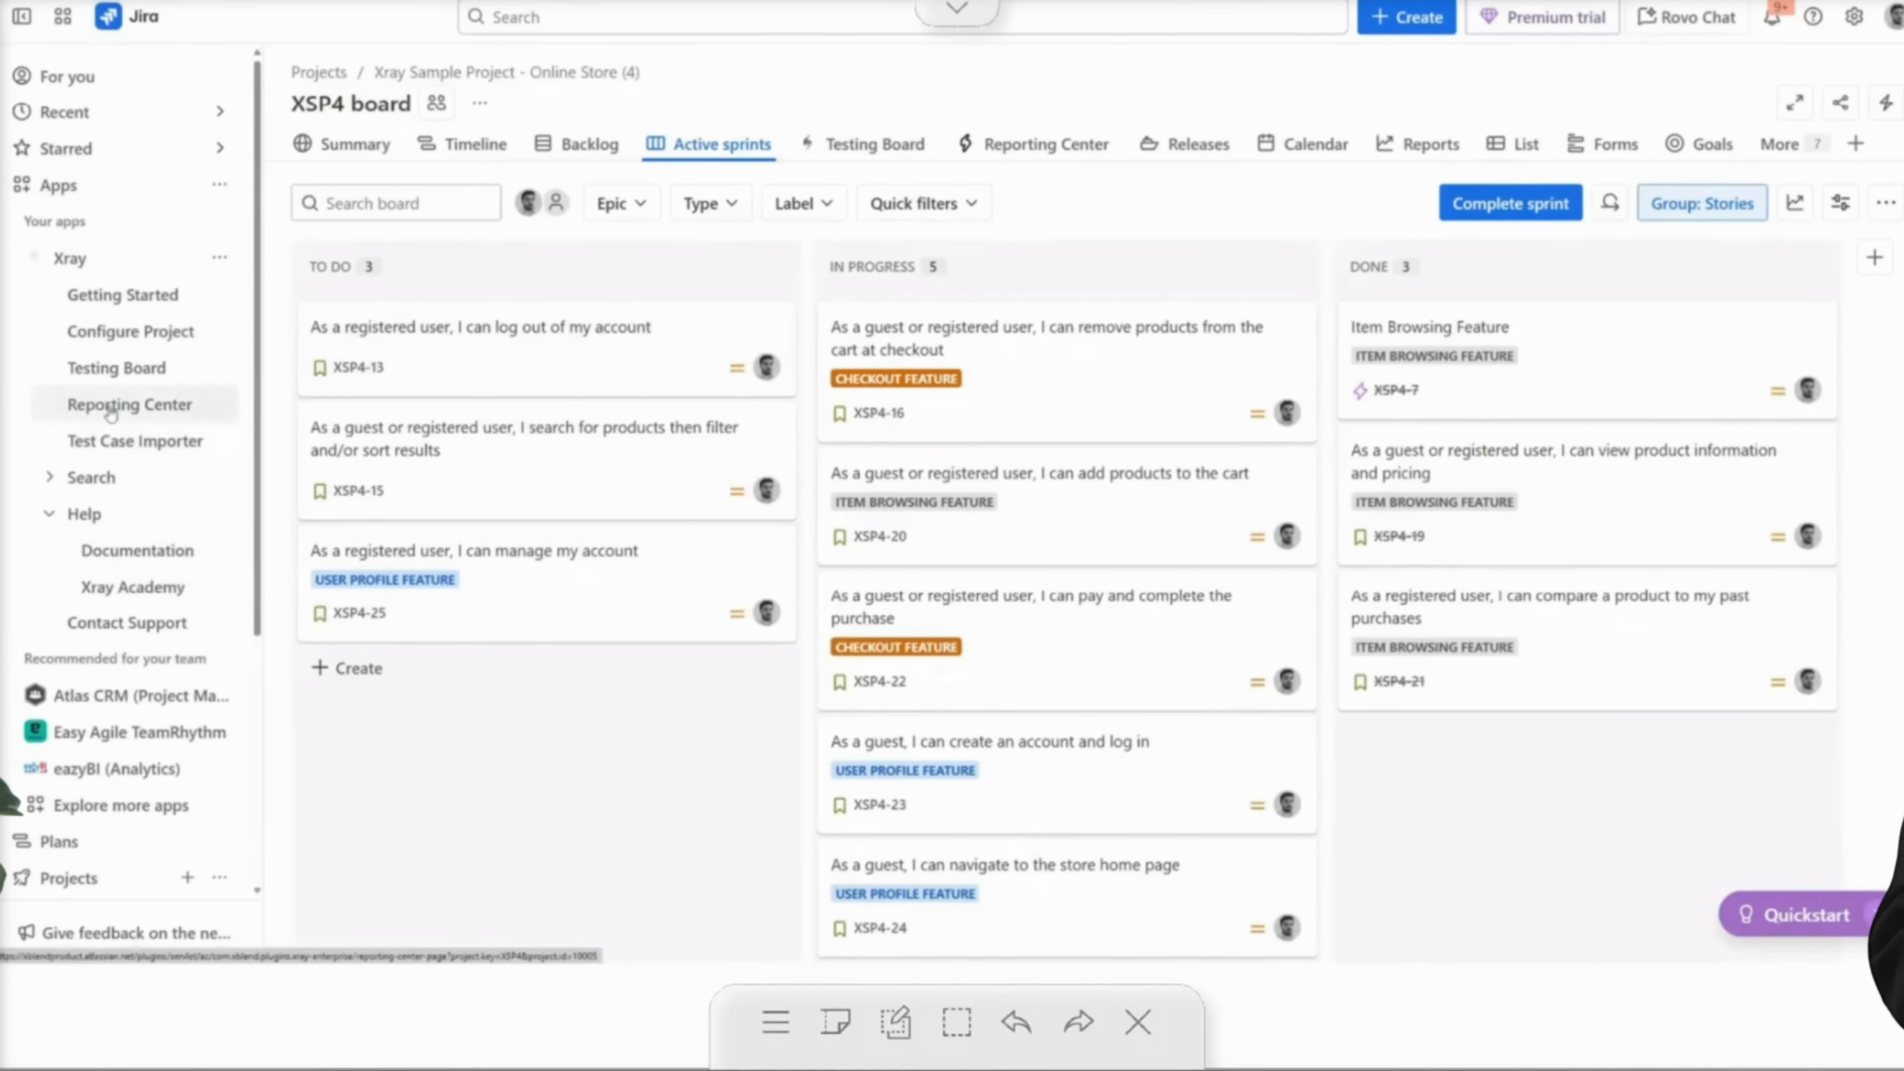
left_click(1047, 143)
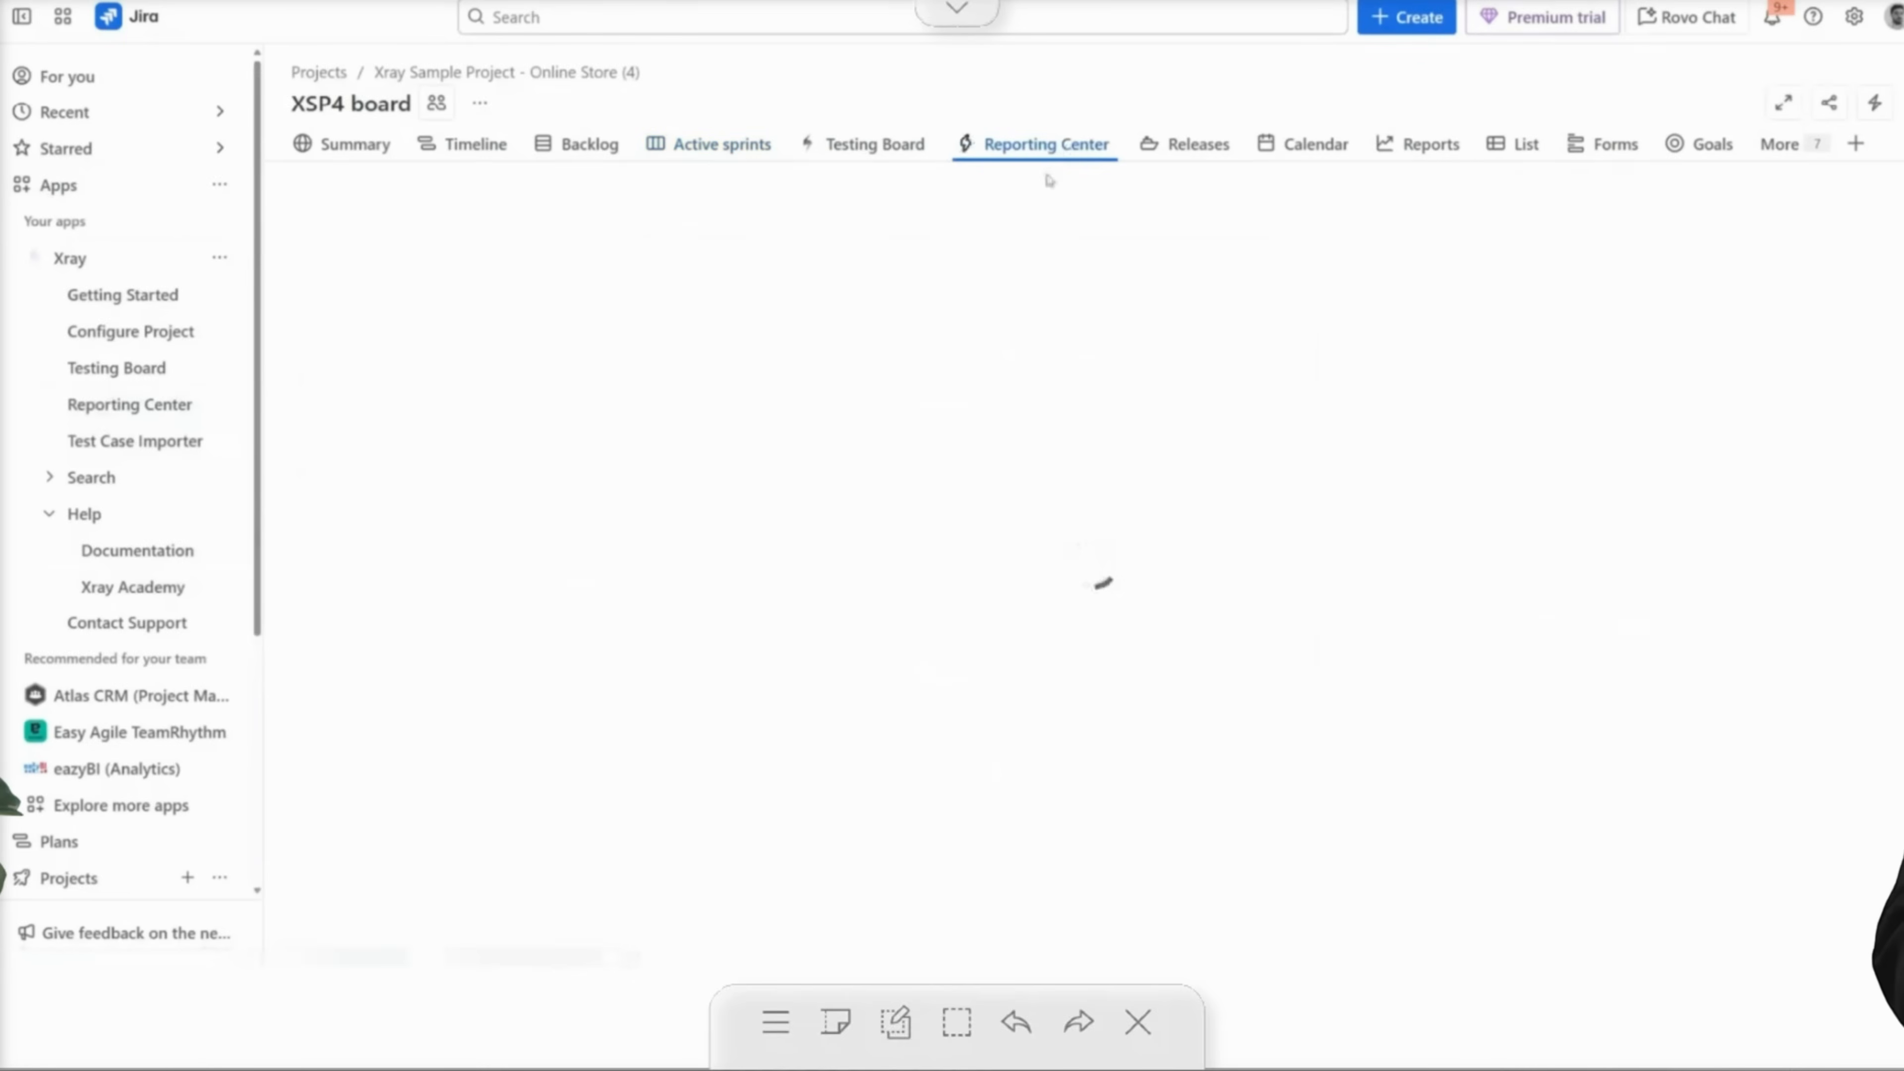
left_click(1045, 142)
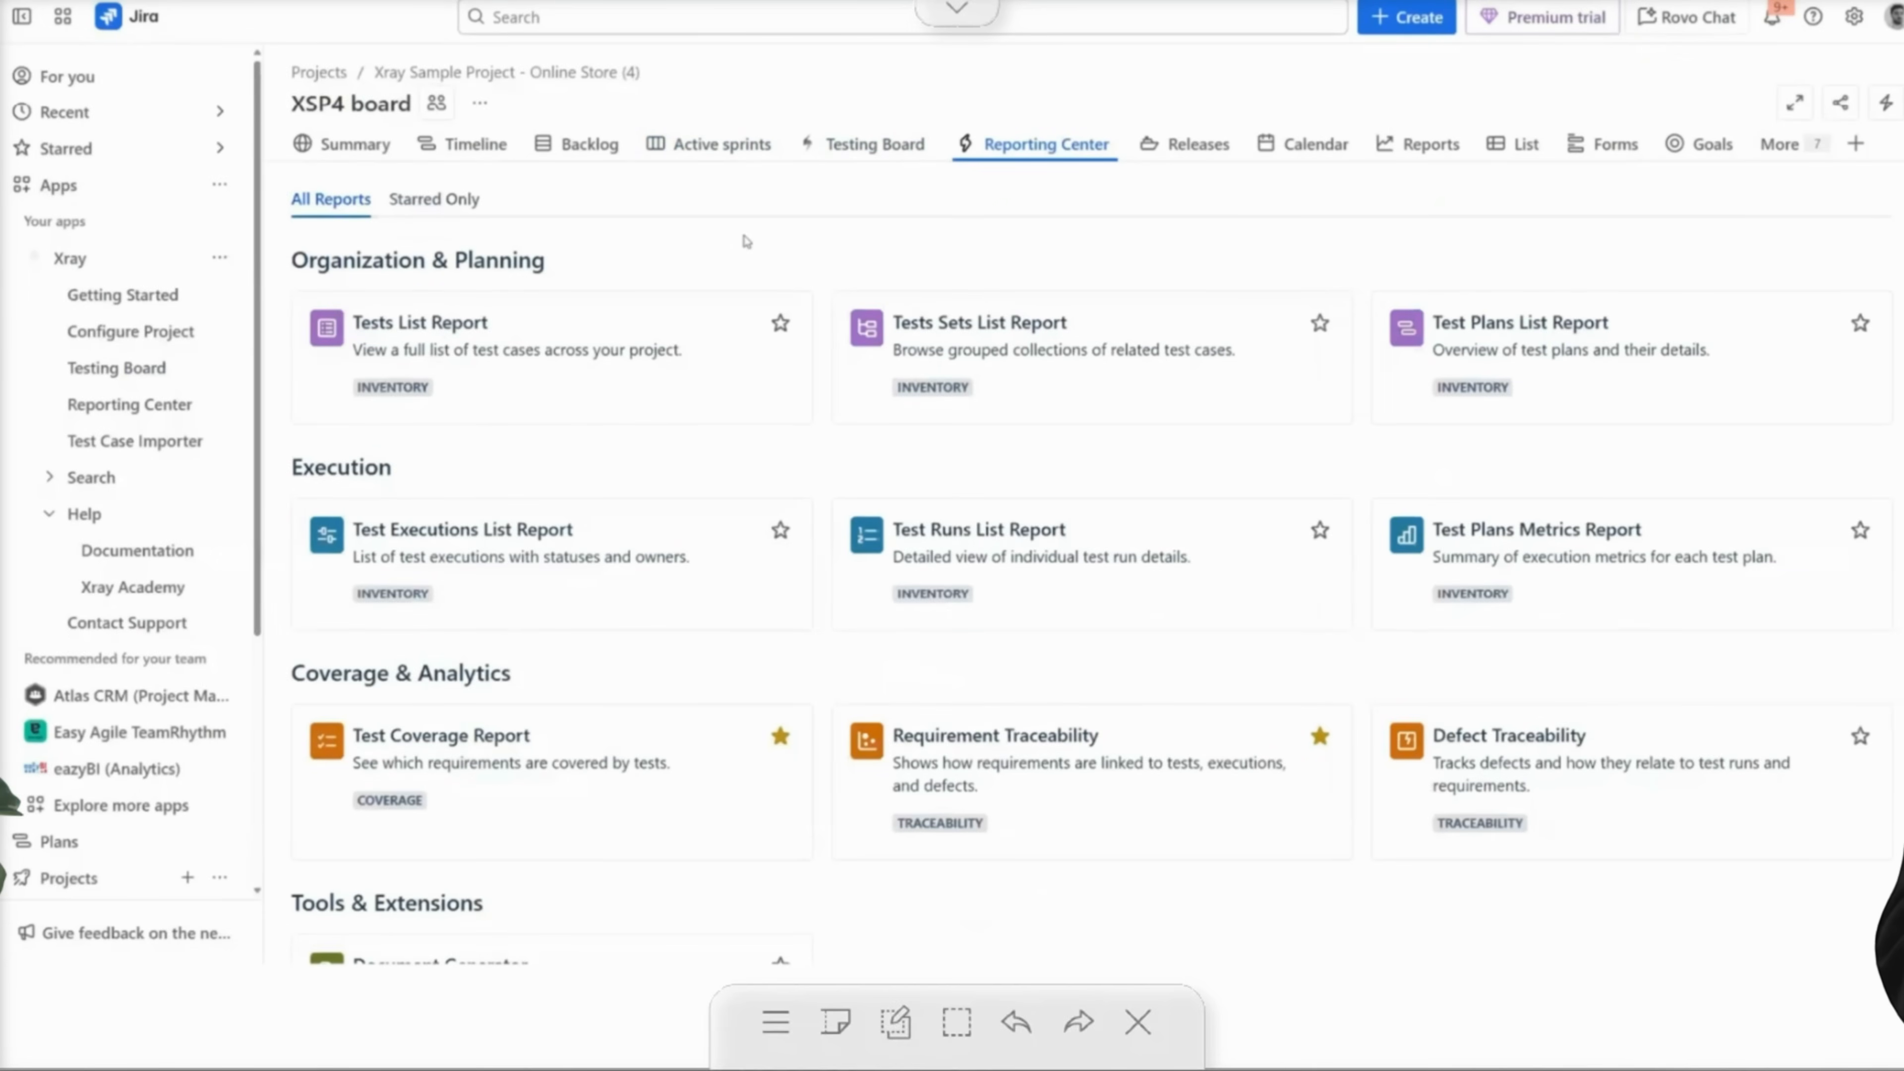
Browse the report catalog, filter to Starred Only, then show All Reports again.
scroll("down", 3)
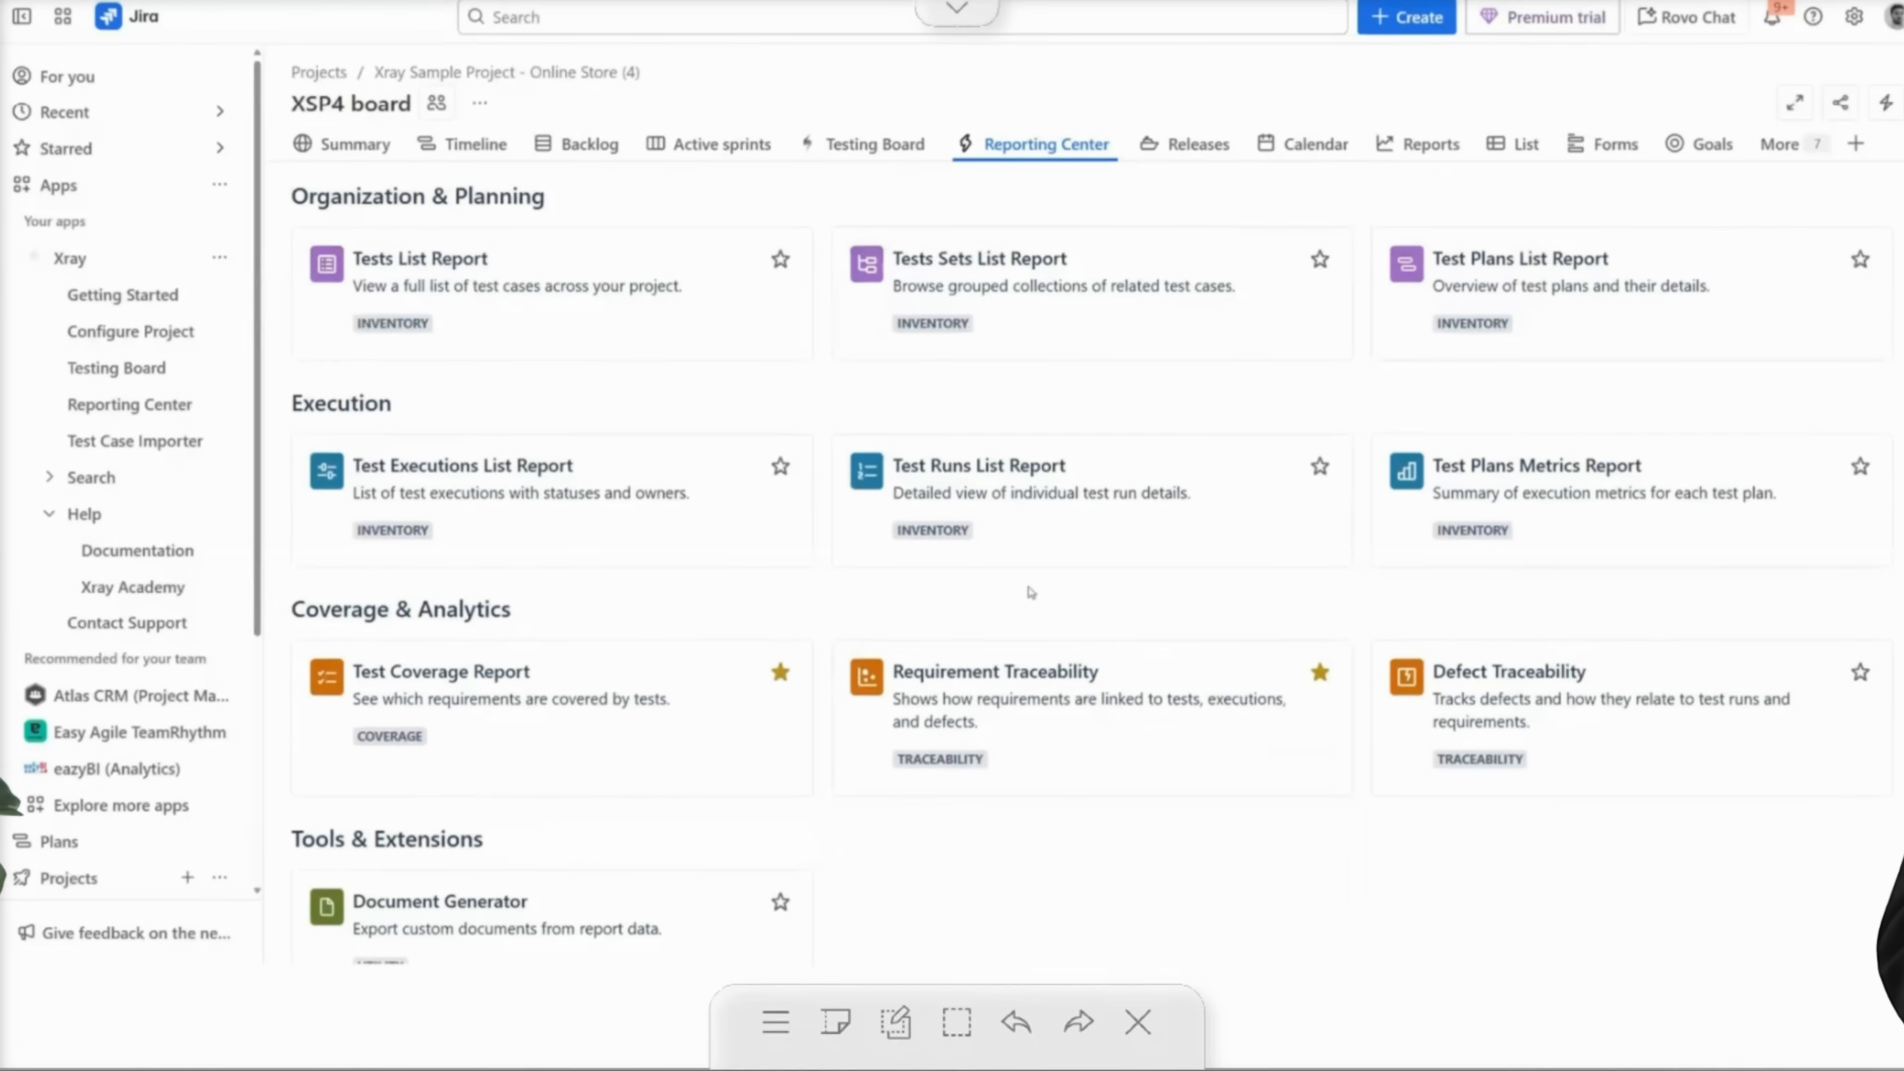
mouse_move(958, 740)
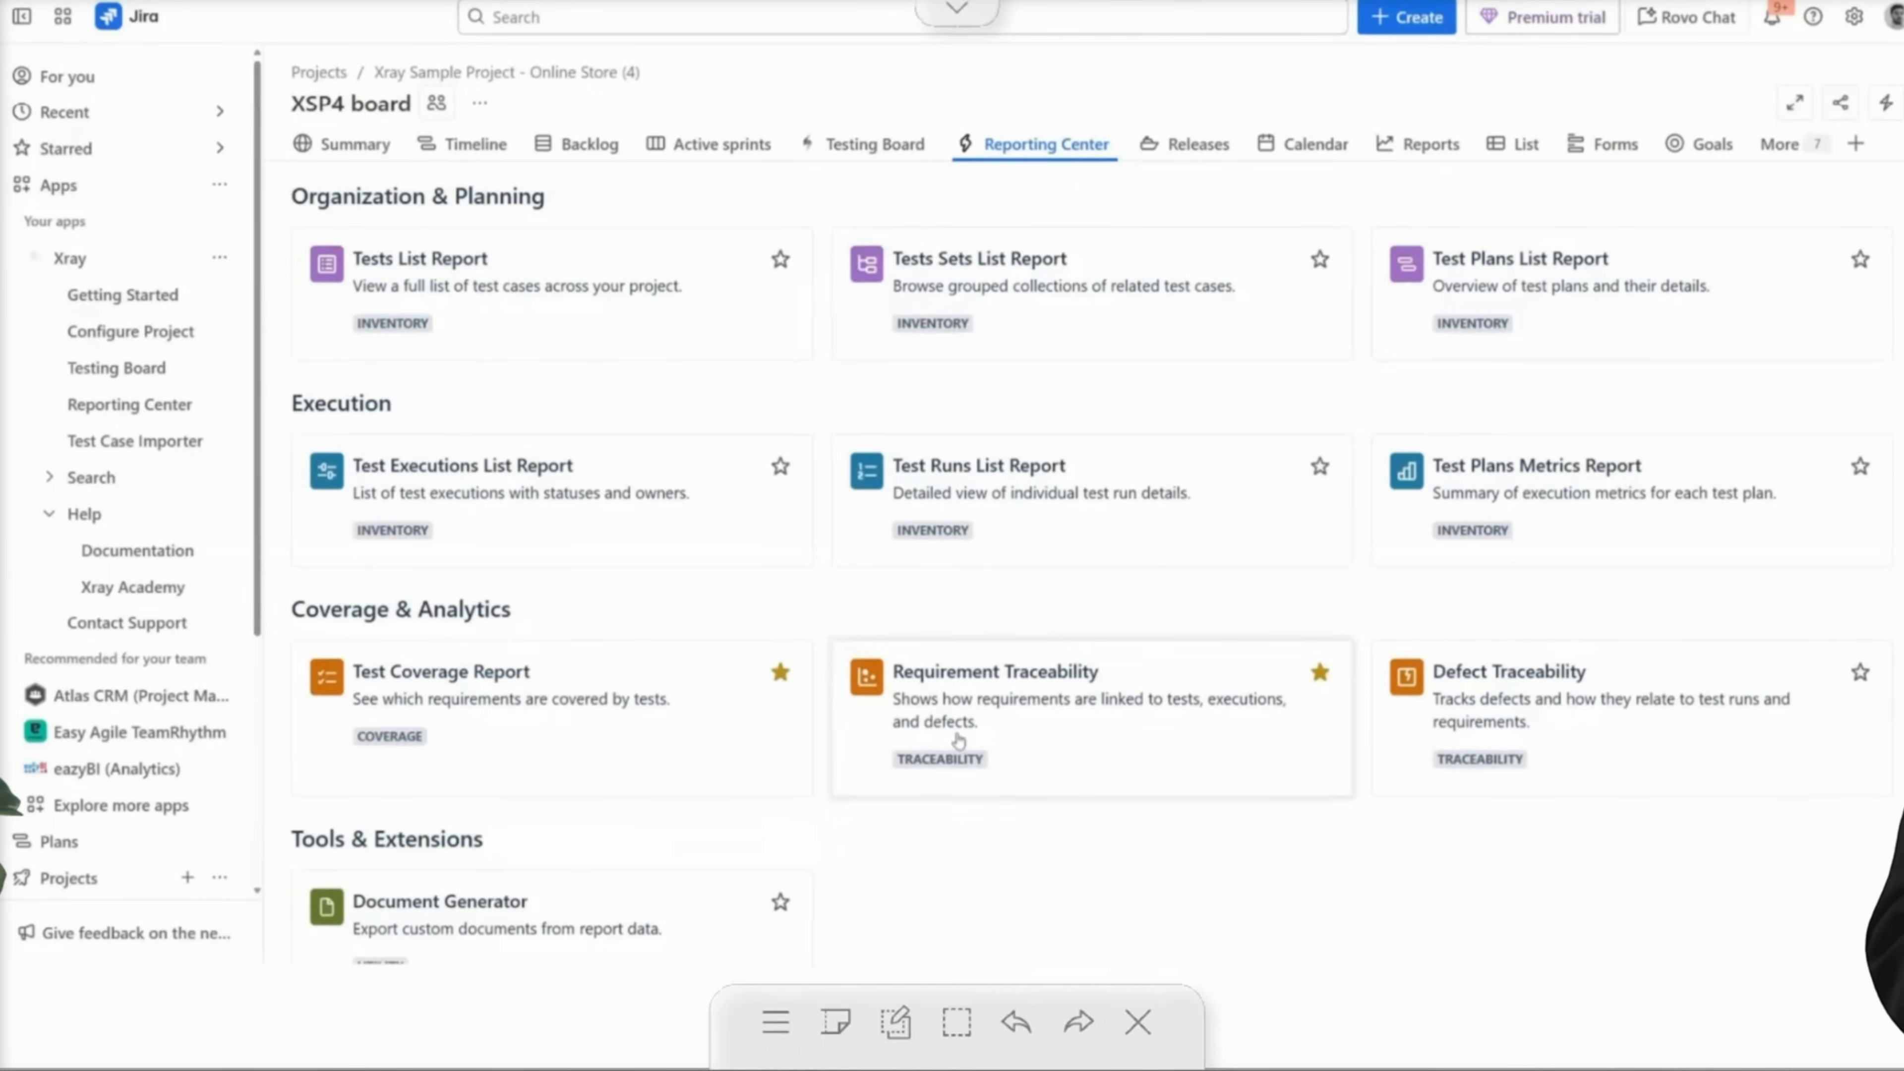
scroll("down", 3)
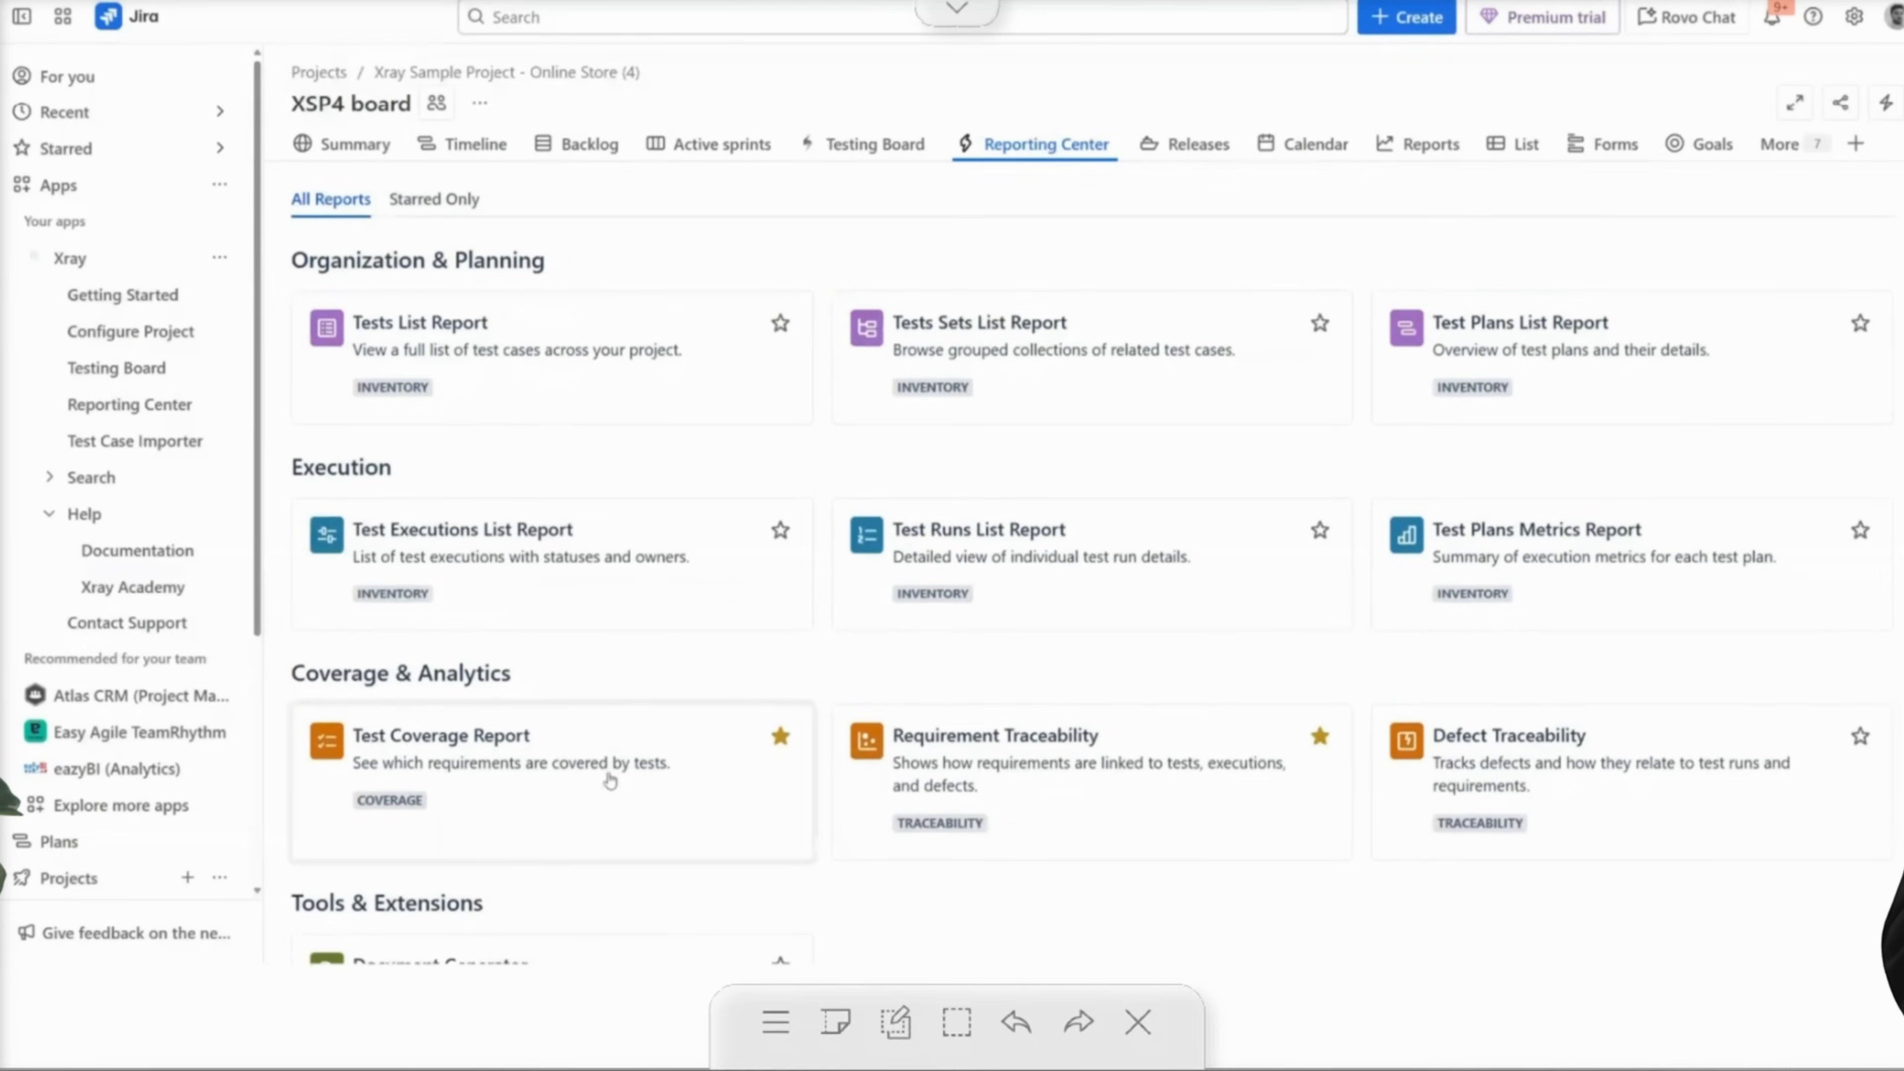
left_click(433, 199)
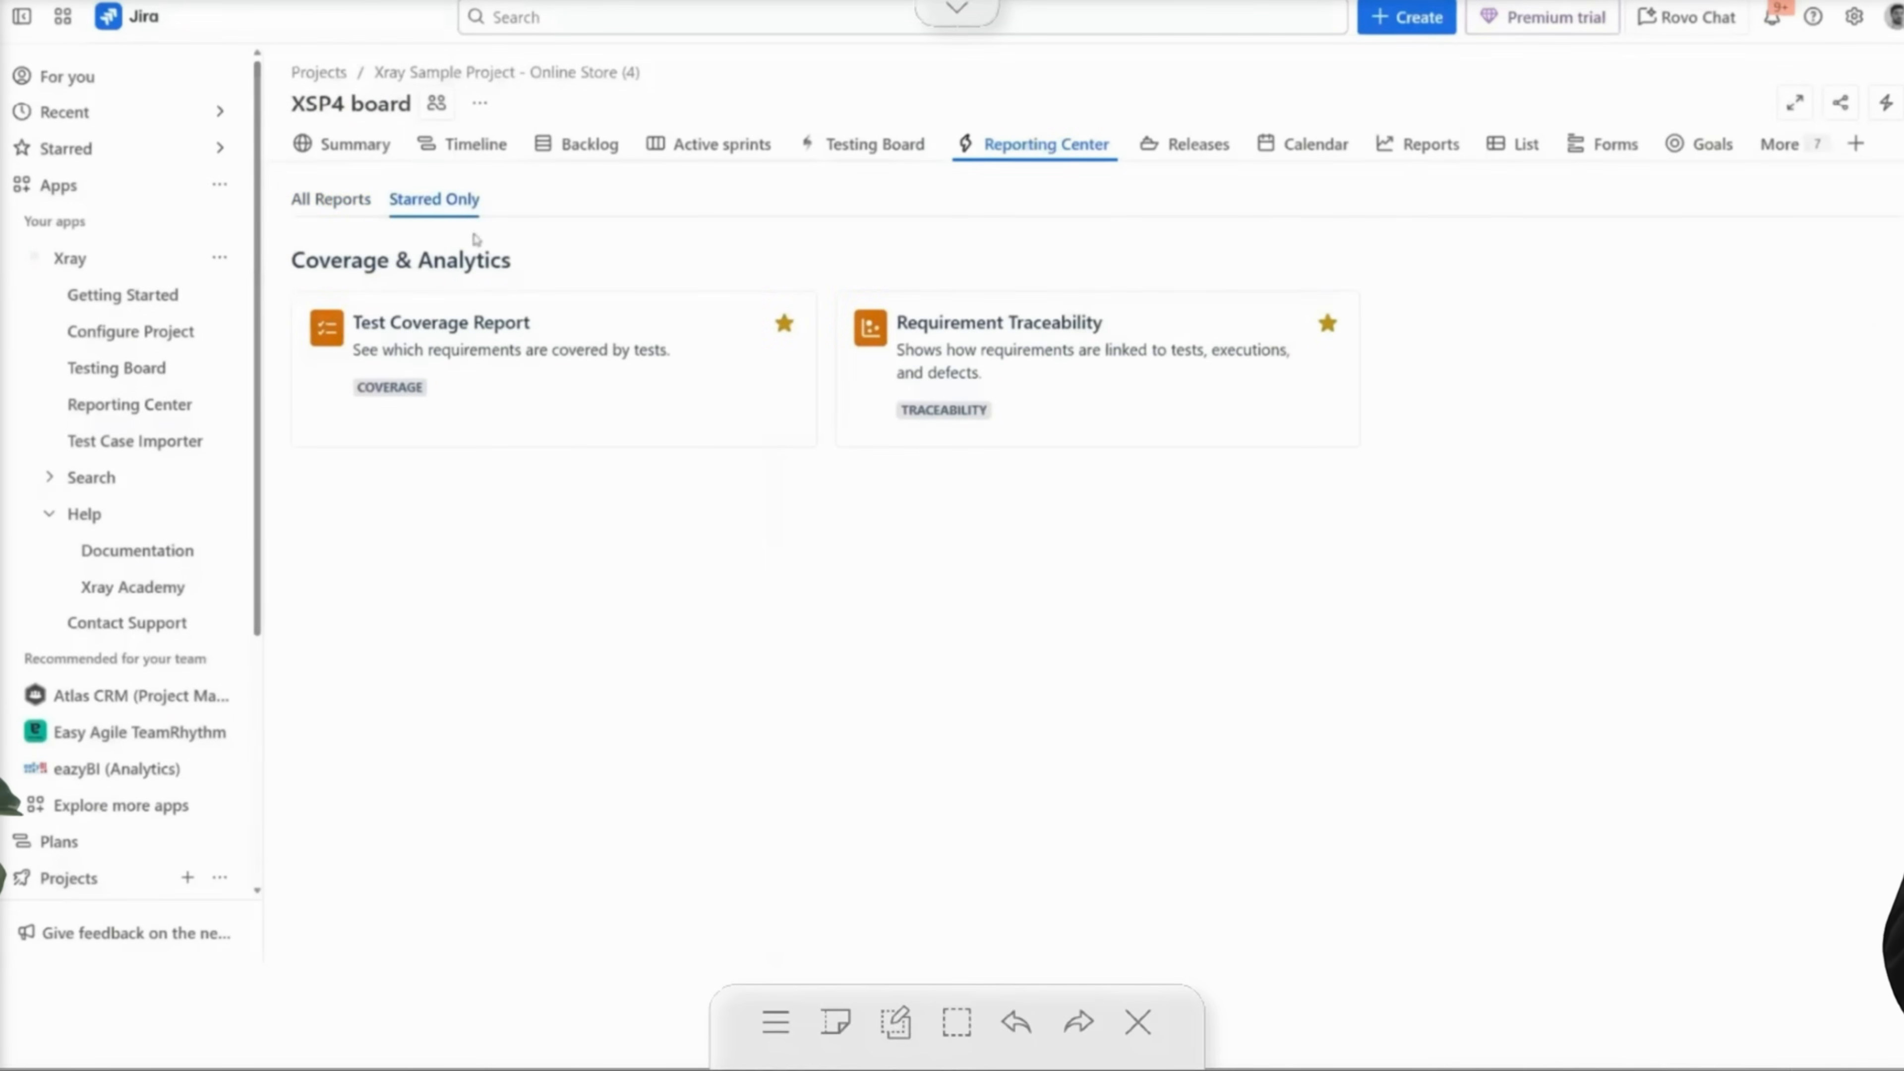
mouse_move(843, 277)
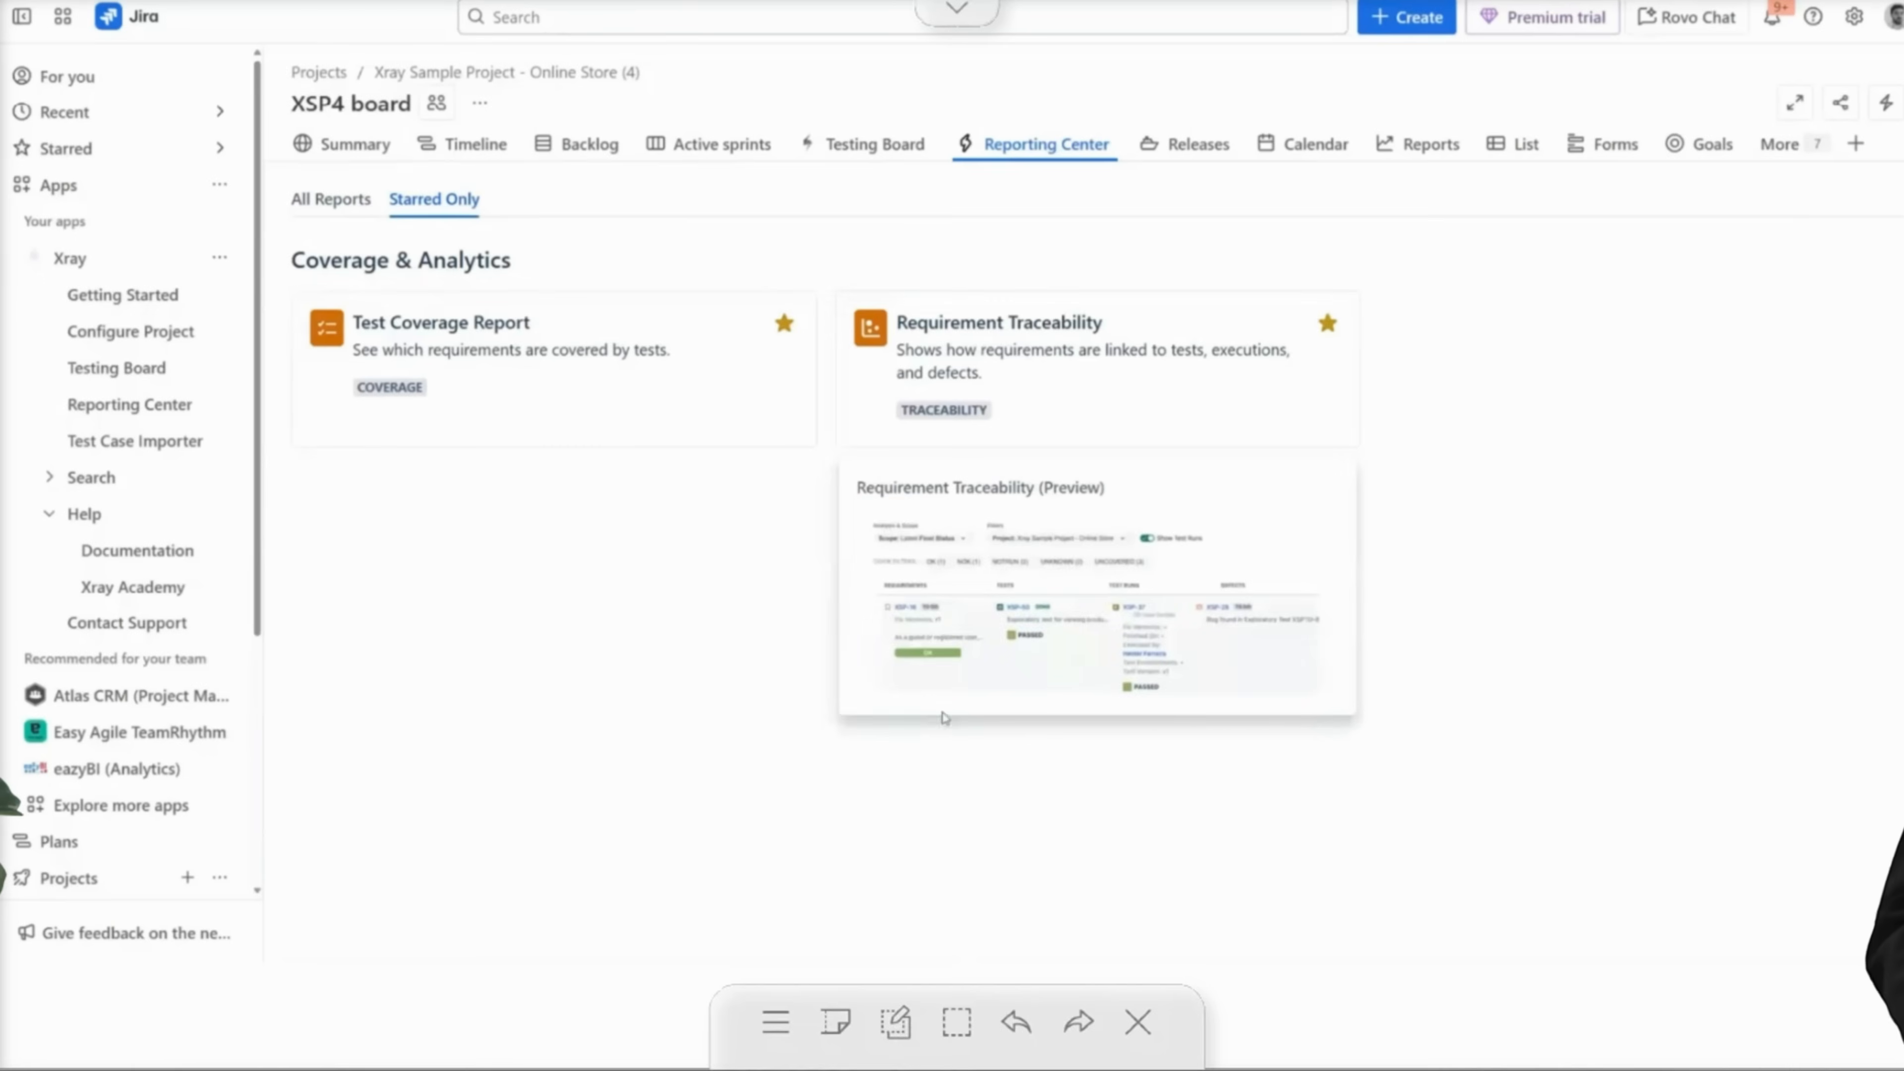
left_click(330, 199)
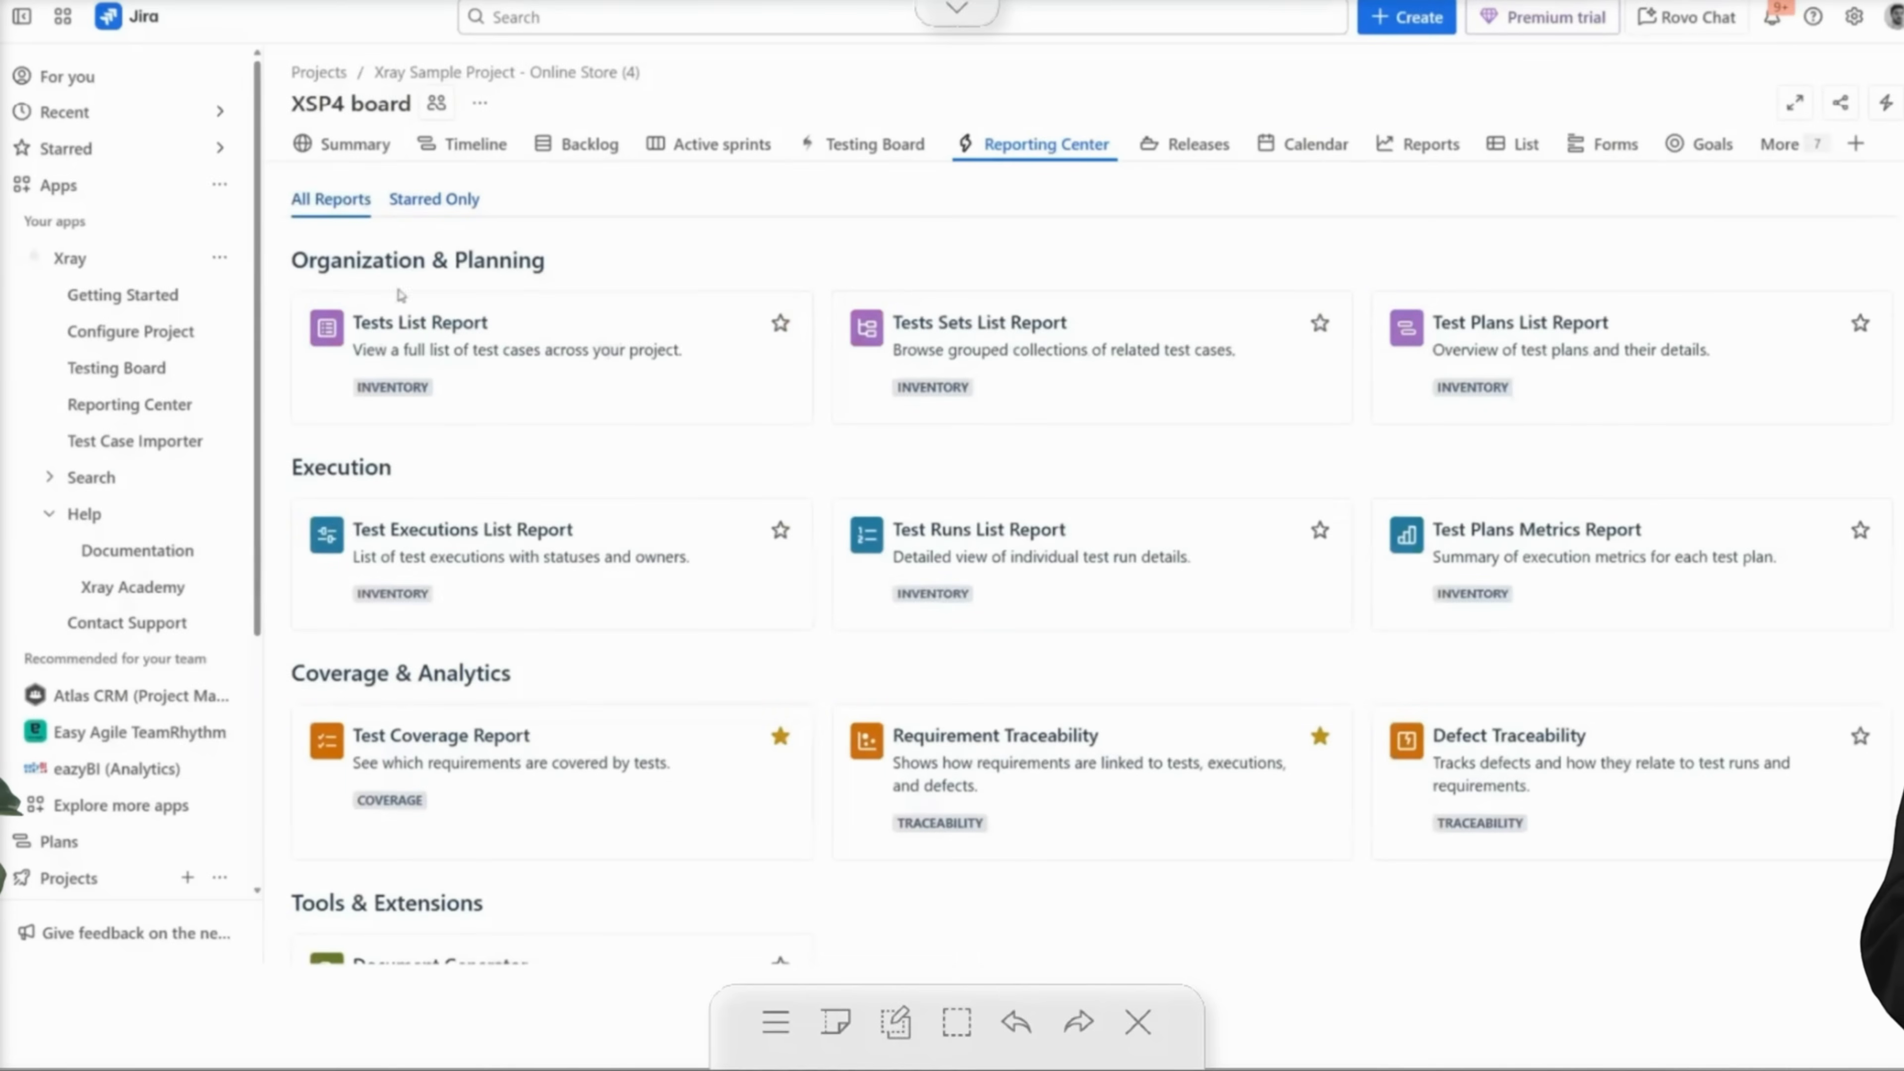
Generate the Test Executions List report with the Expandable version turned off.
left_click(461, 529)
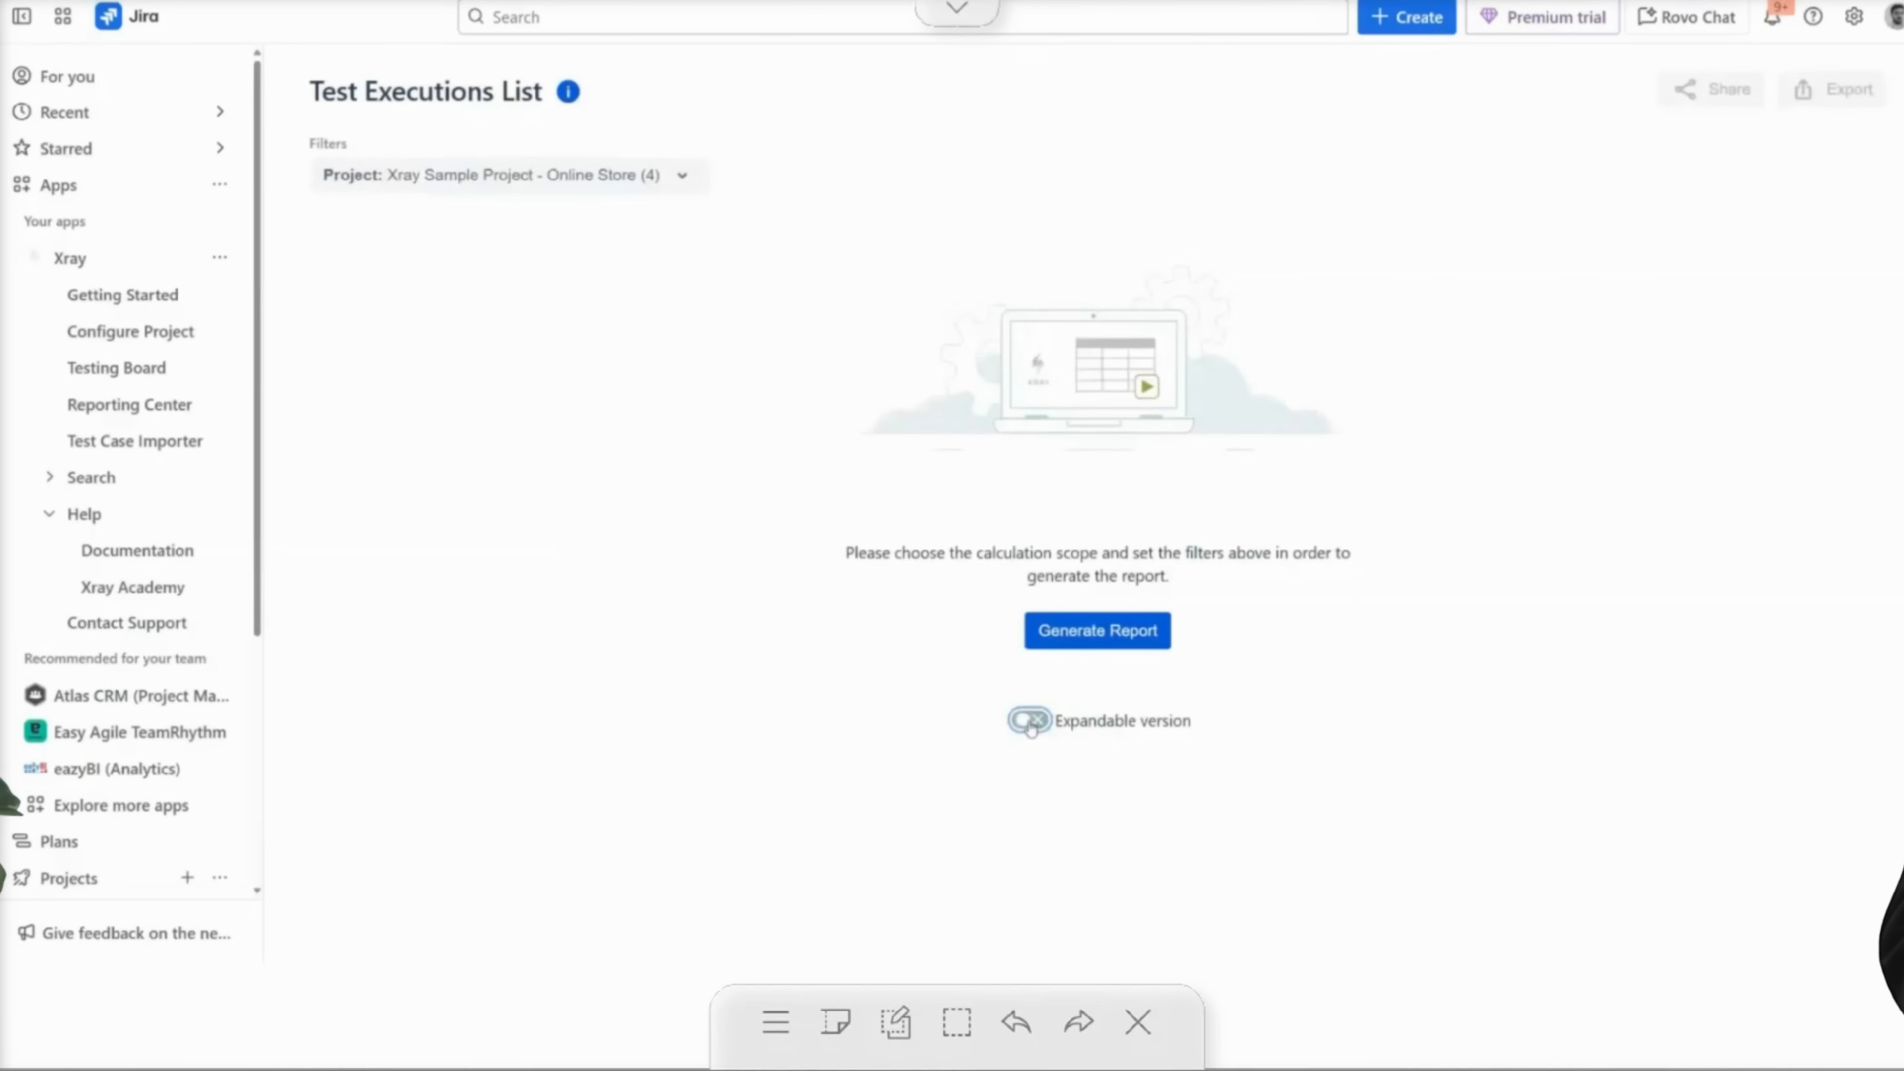
left_click(1028, 719)
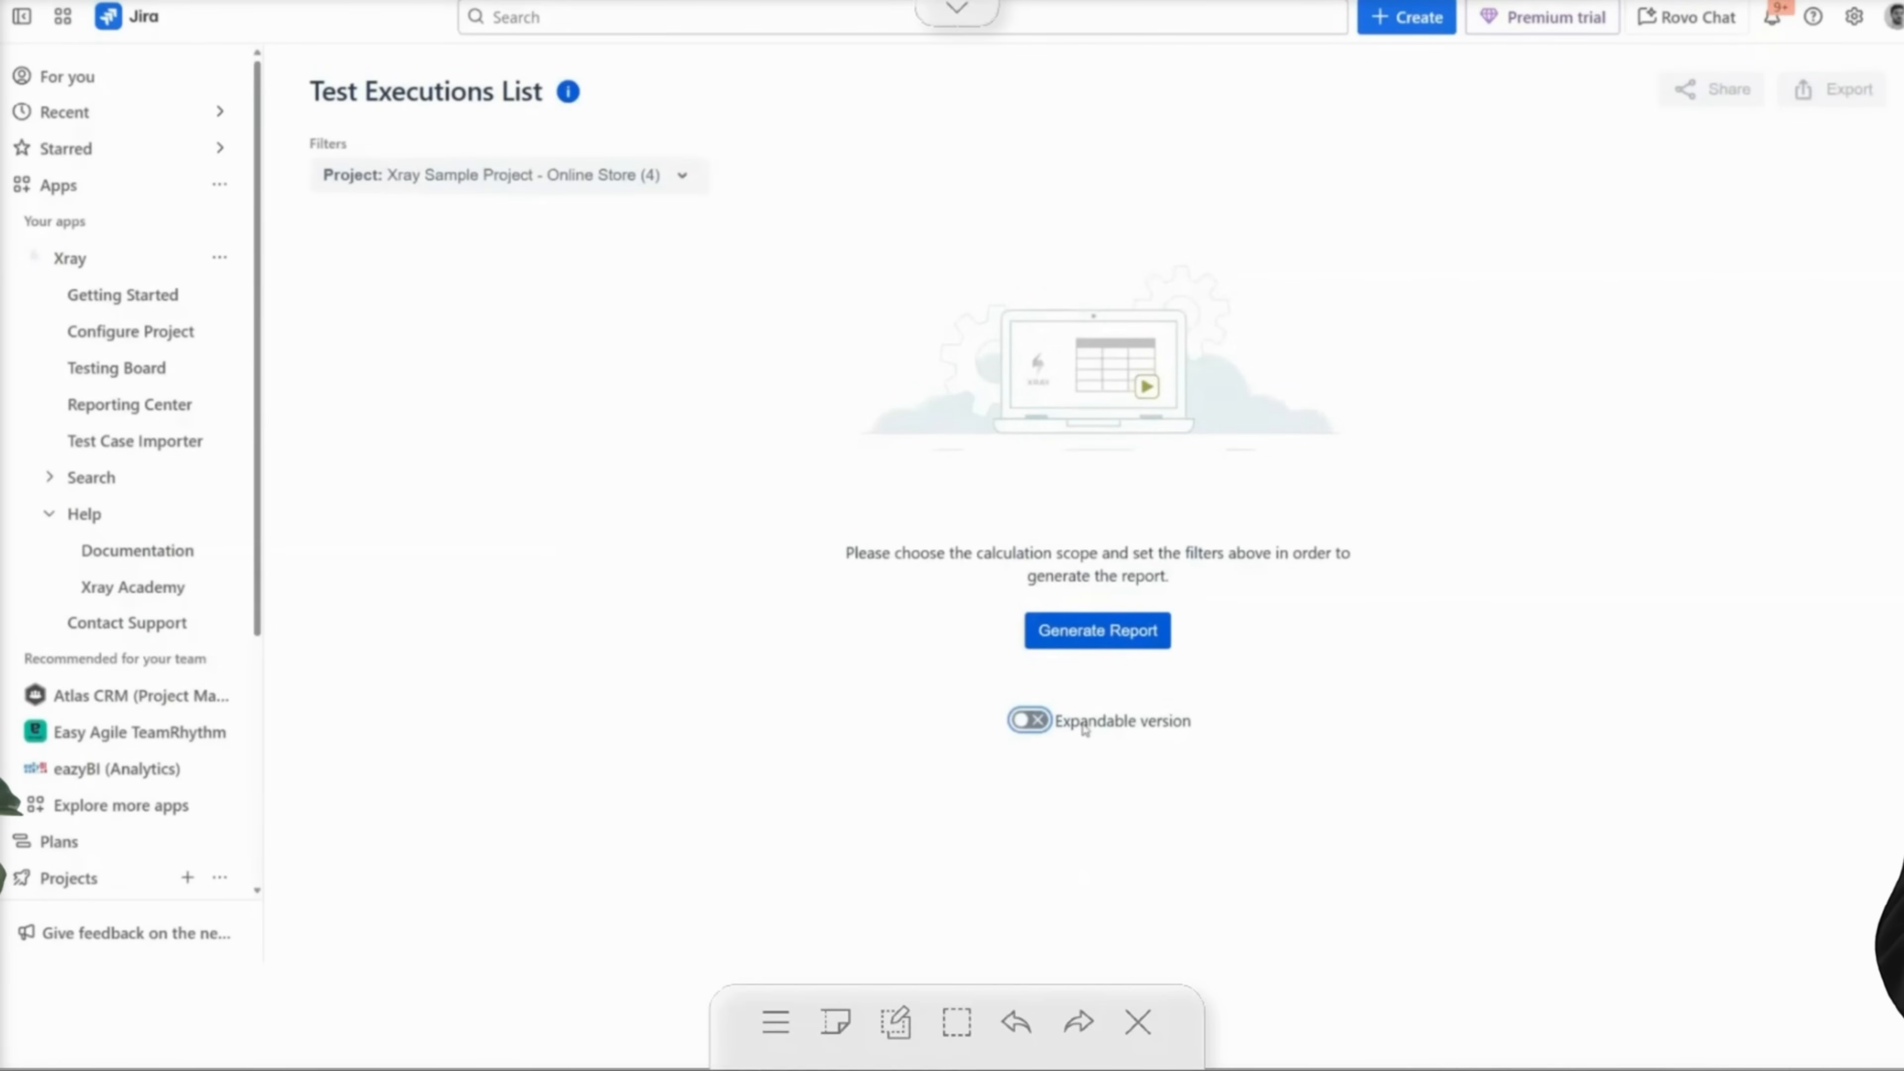
left_click(1095, 628)
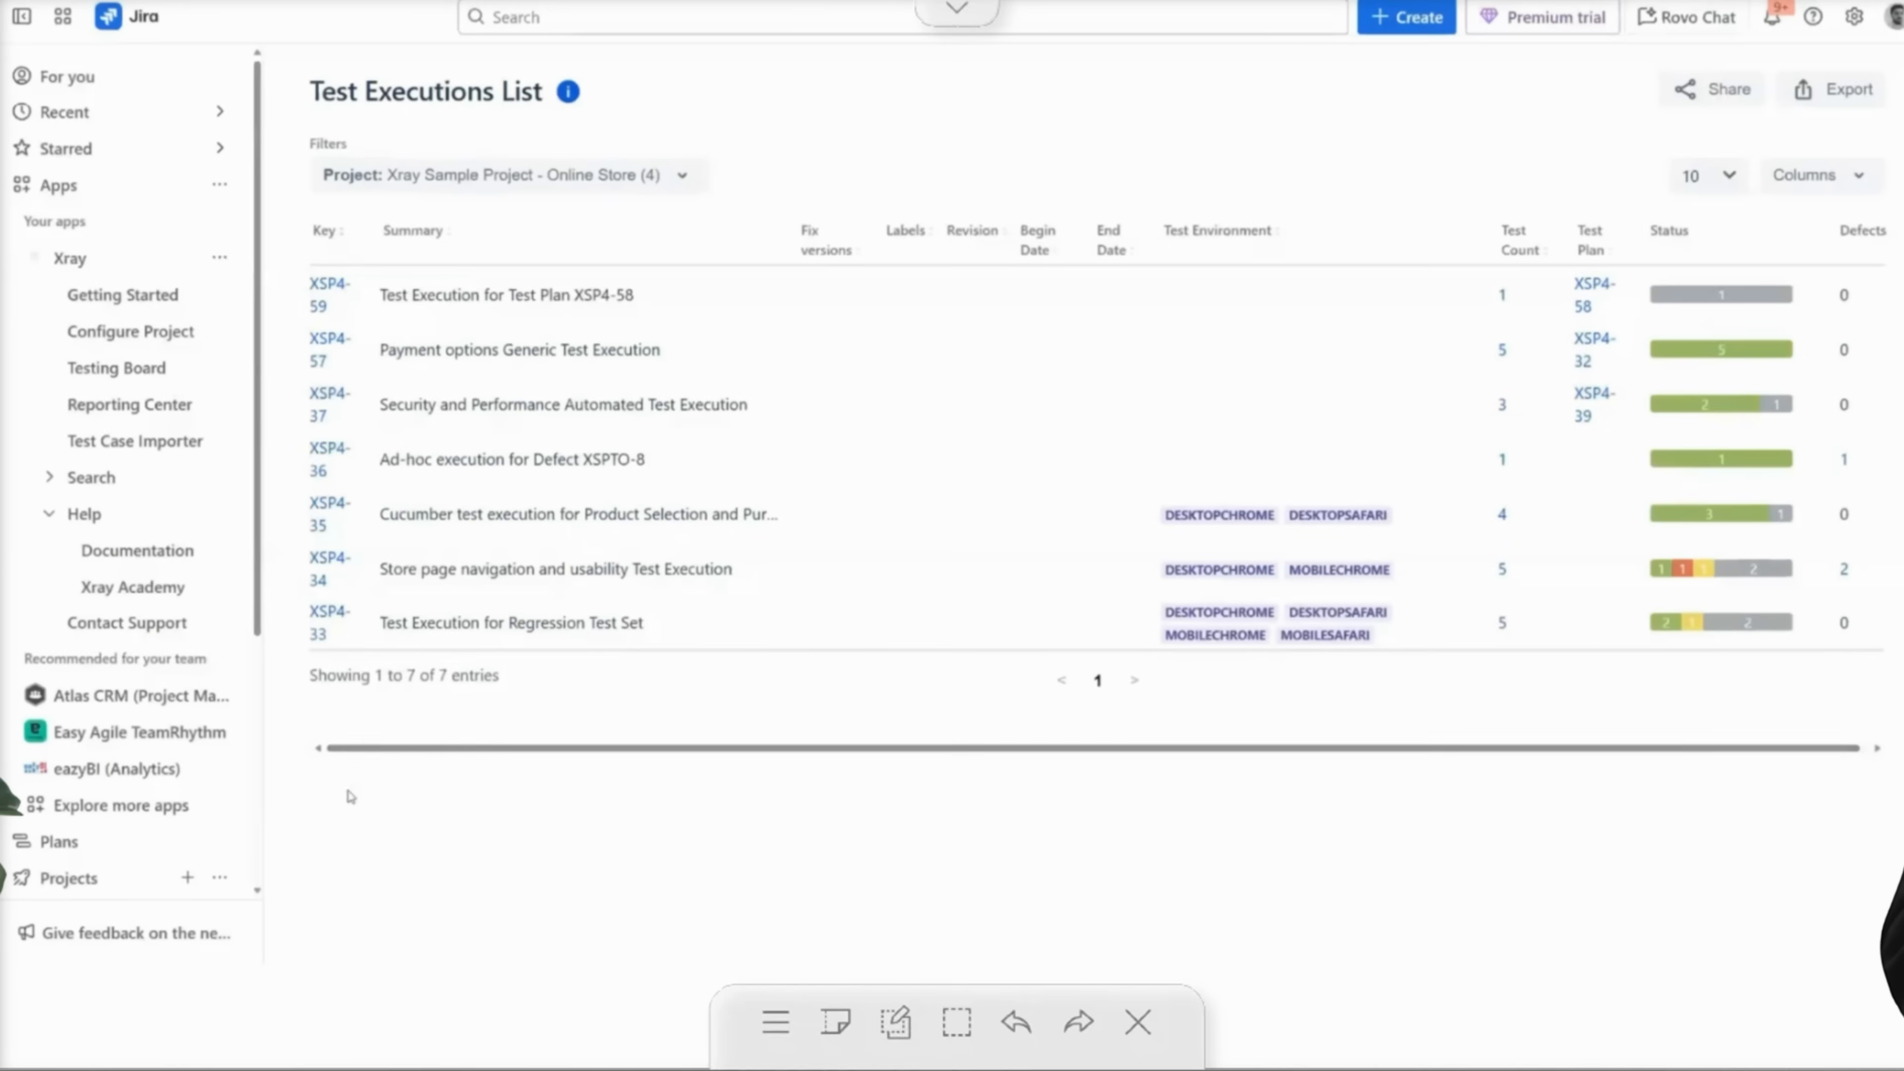
mouse_move(623, 535)
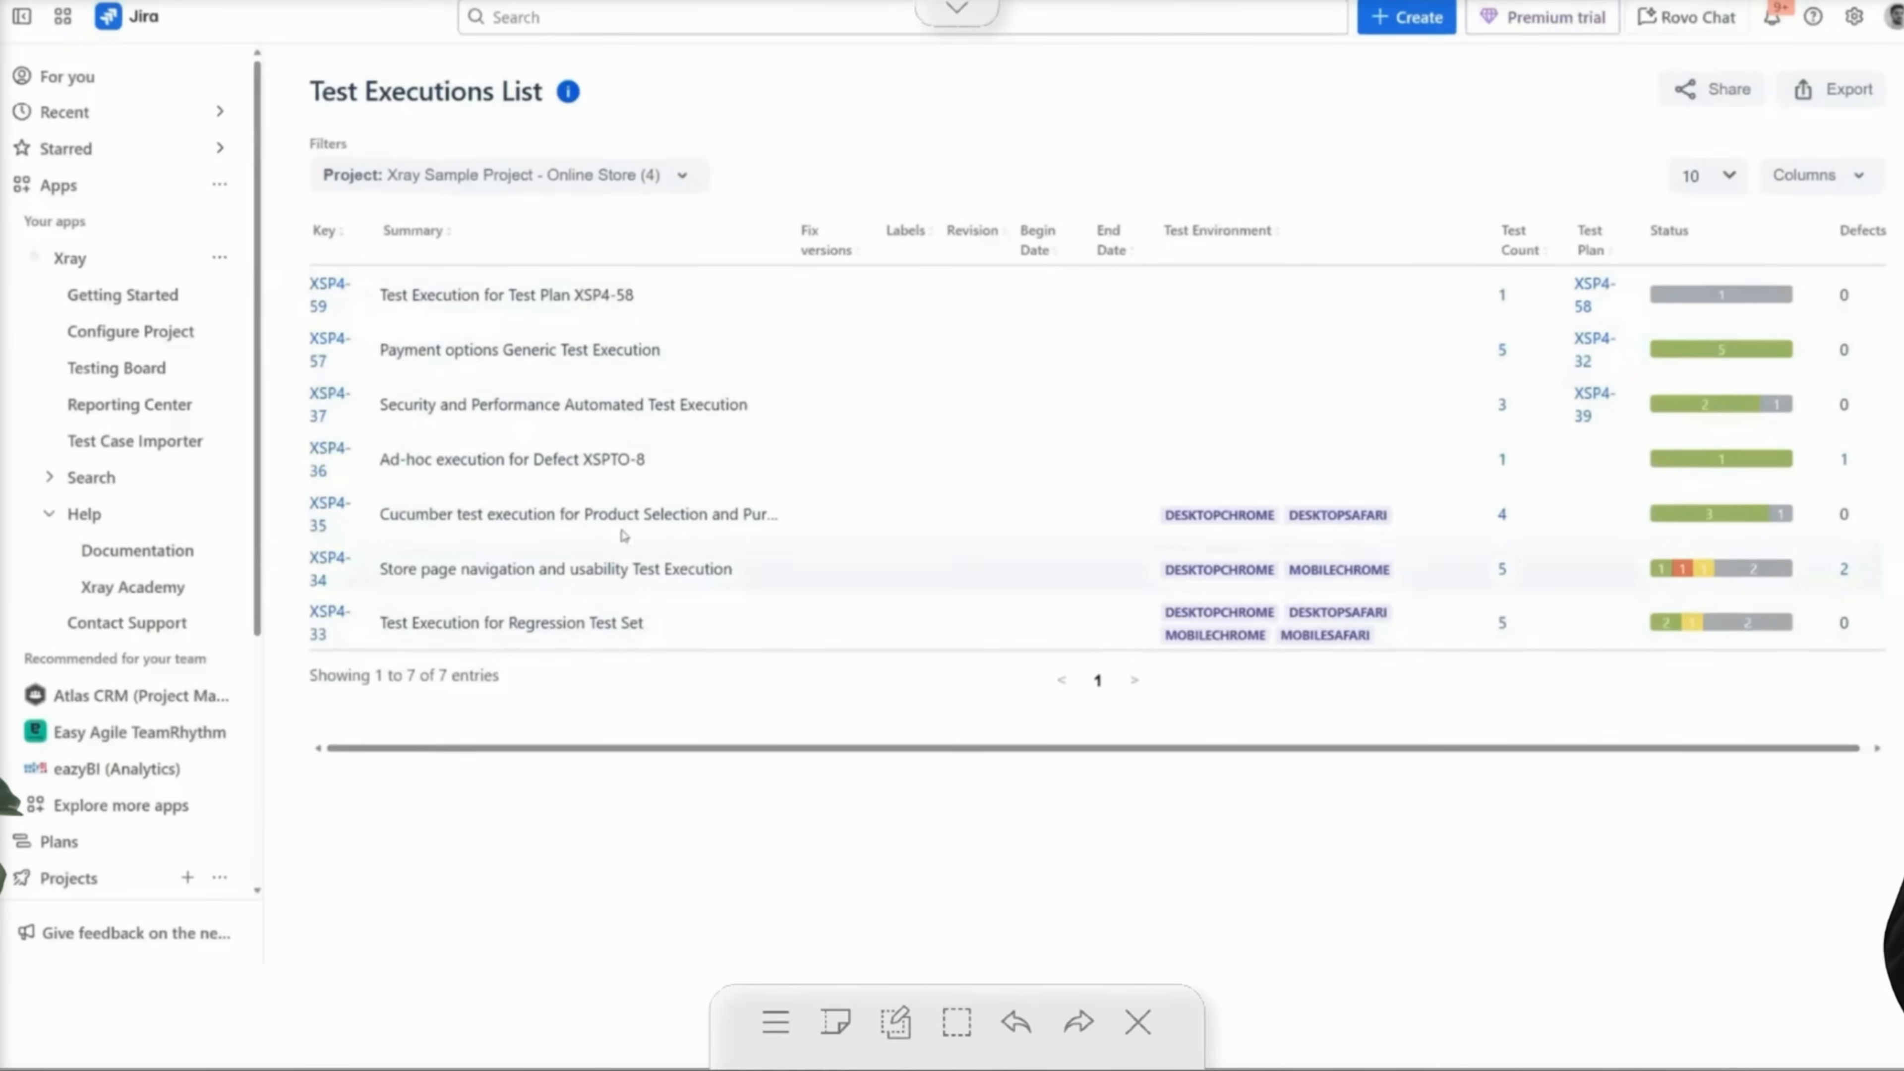
mouse_move(838, 391)
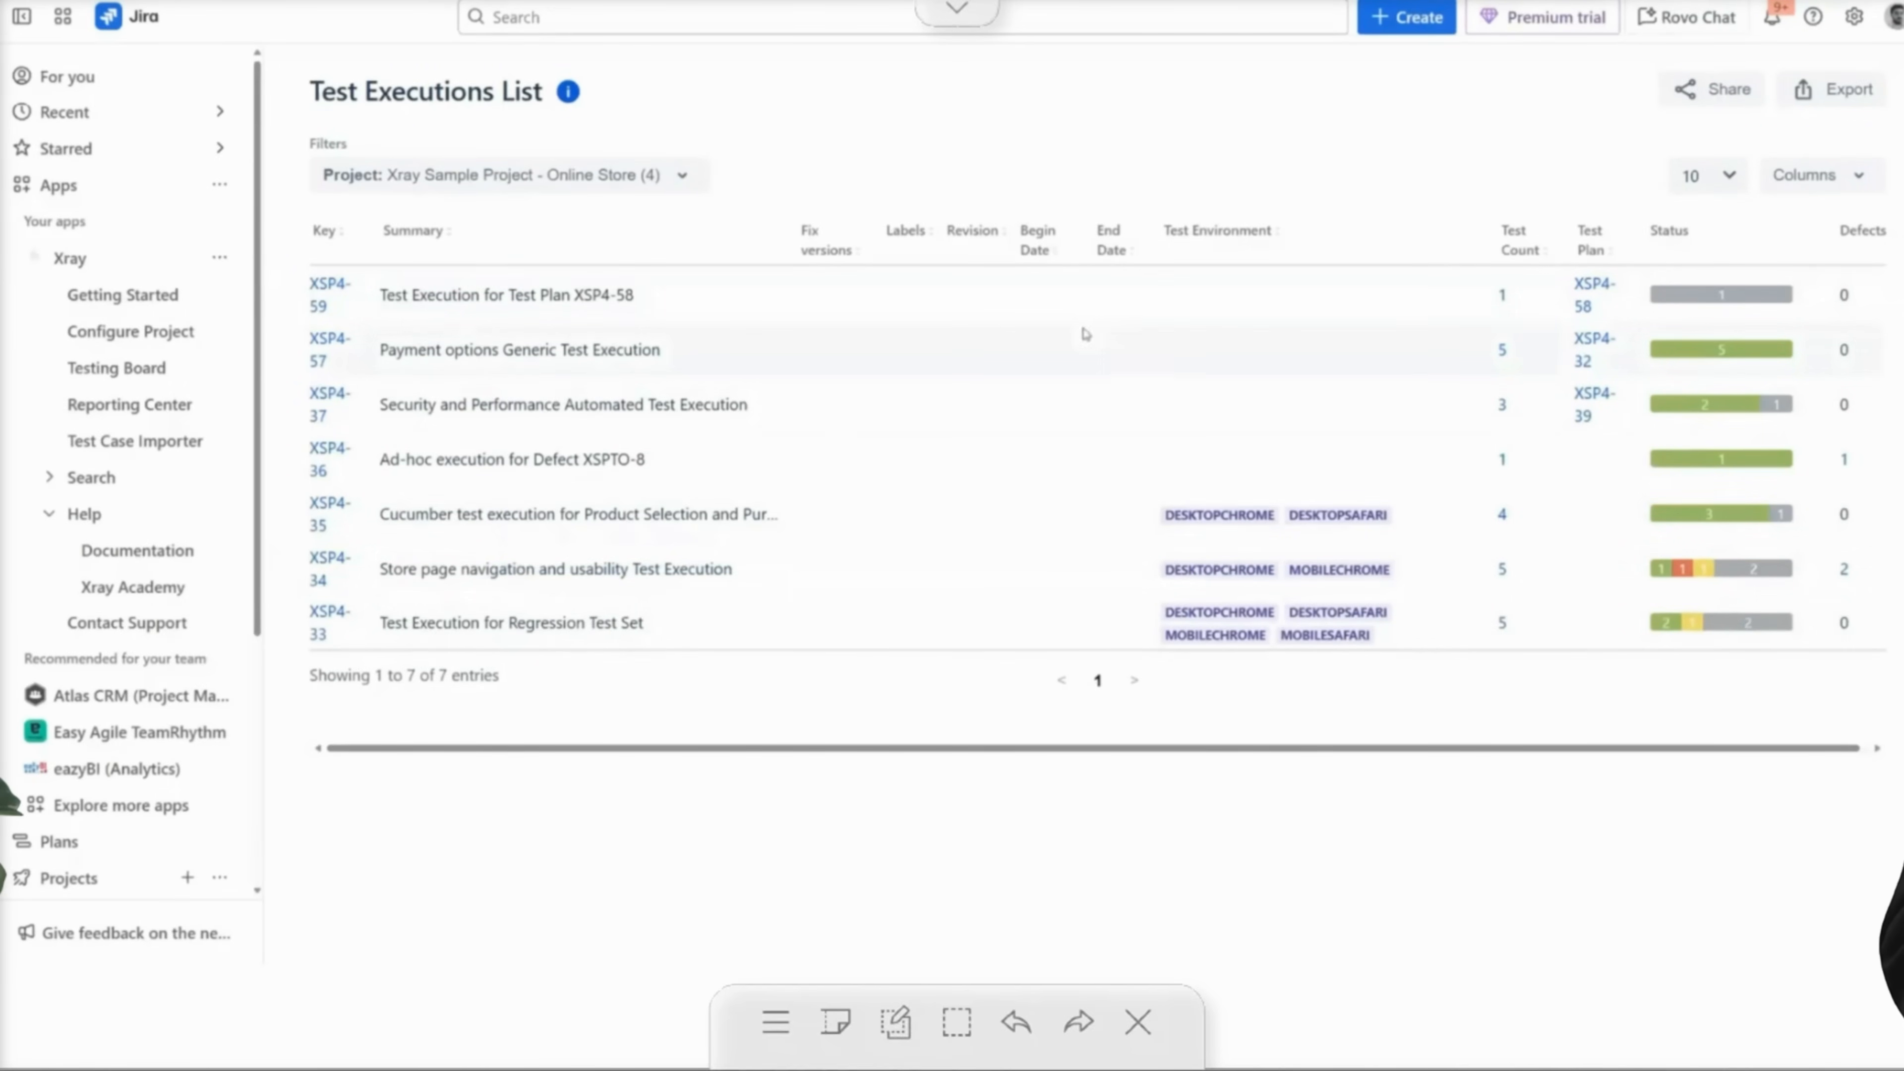
Add Story Points as a column of the test executions report via the Columns selector.
left_click(1818, 175)
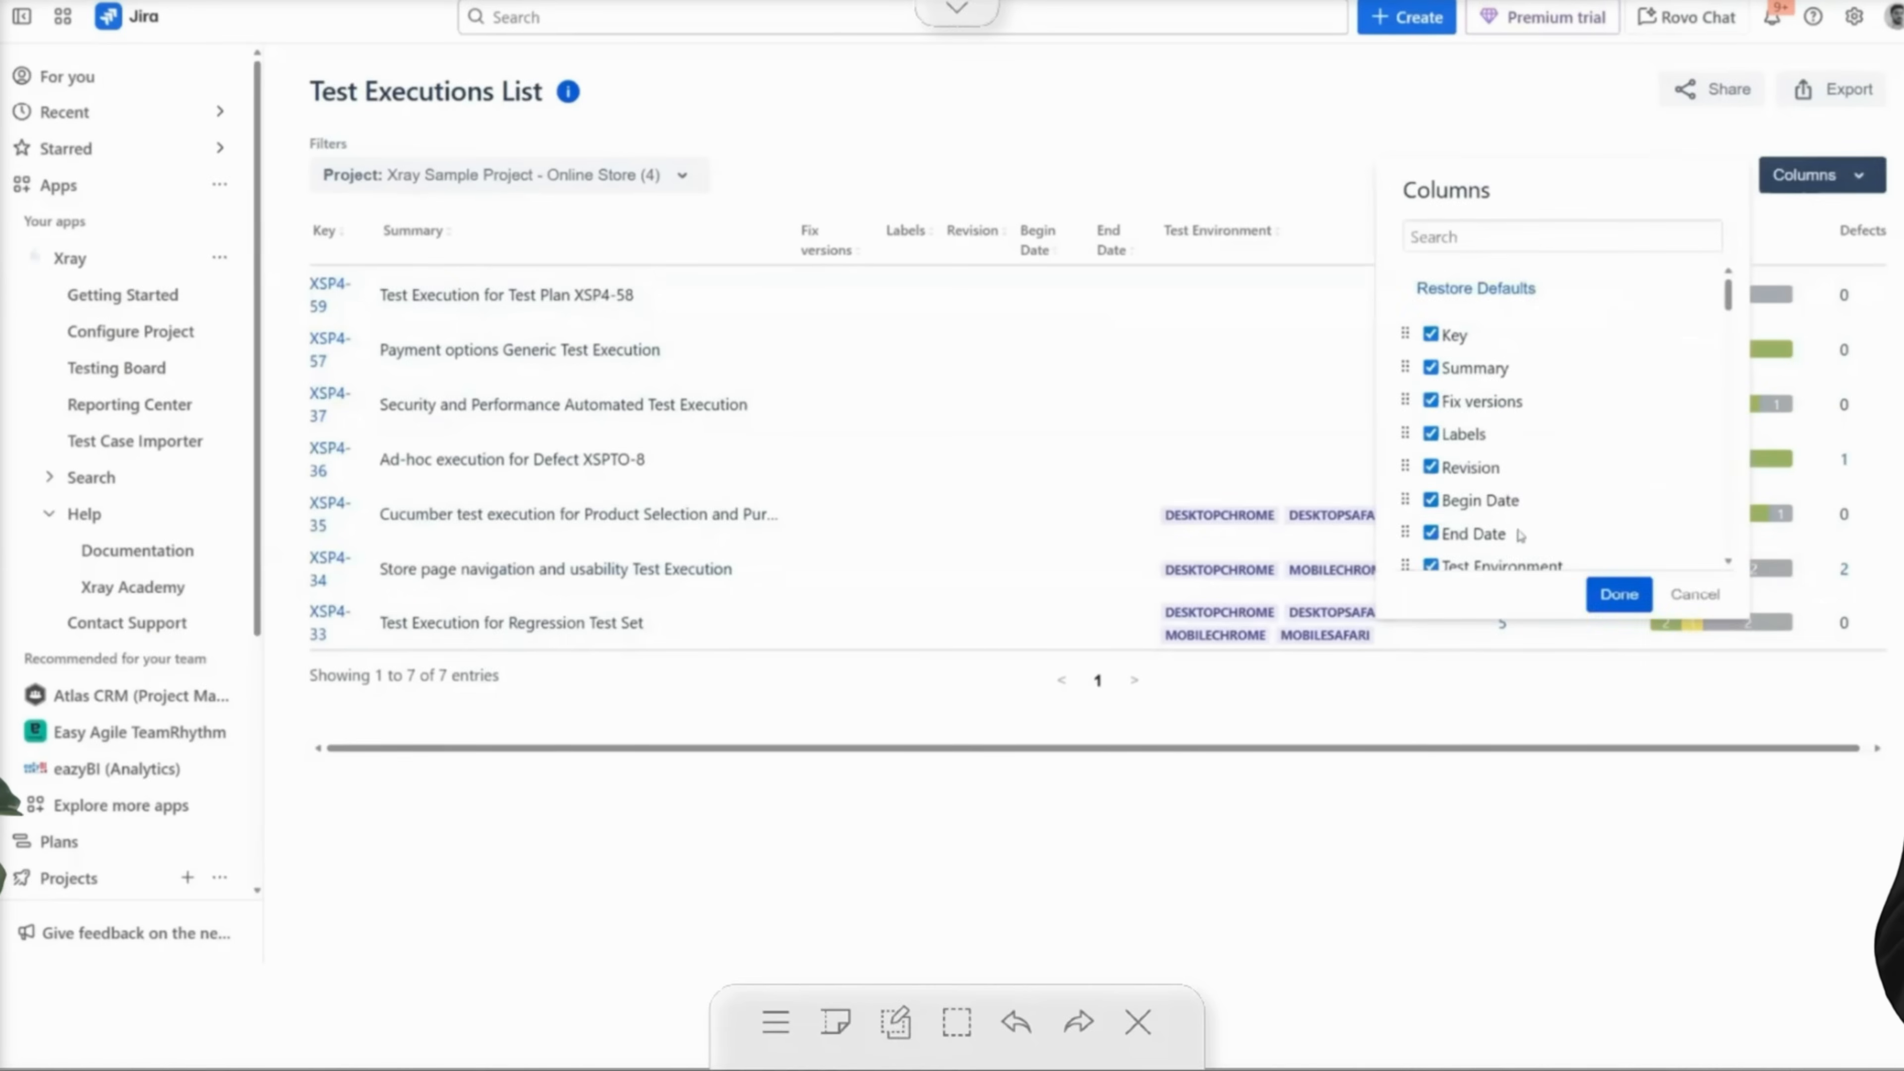
scroll("down", 3)
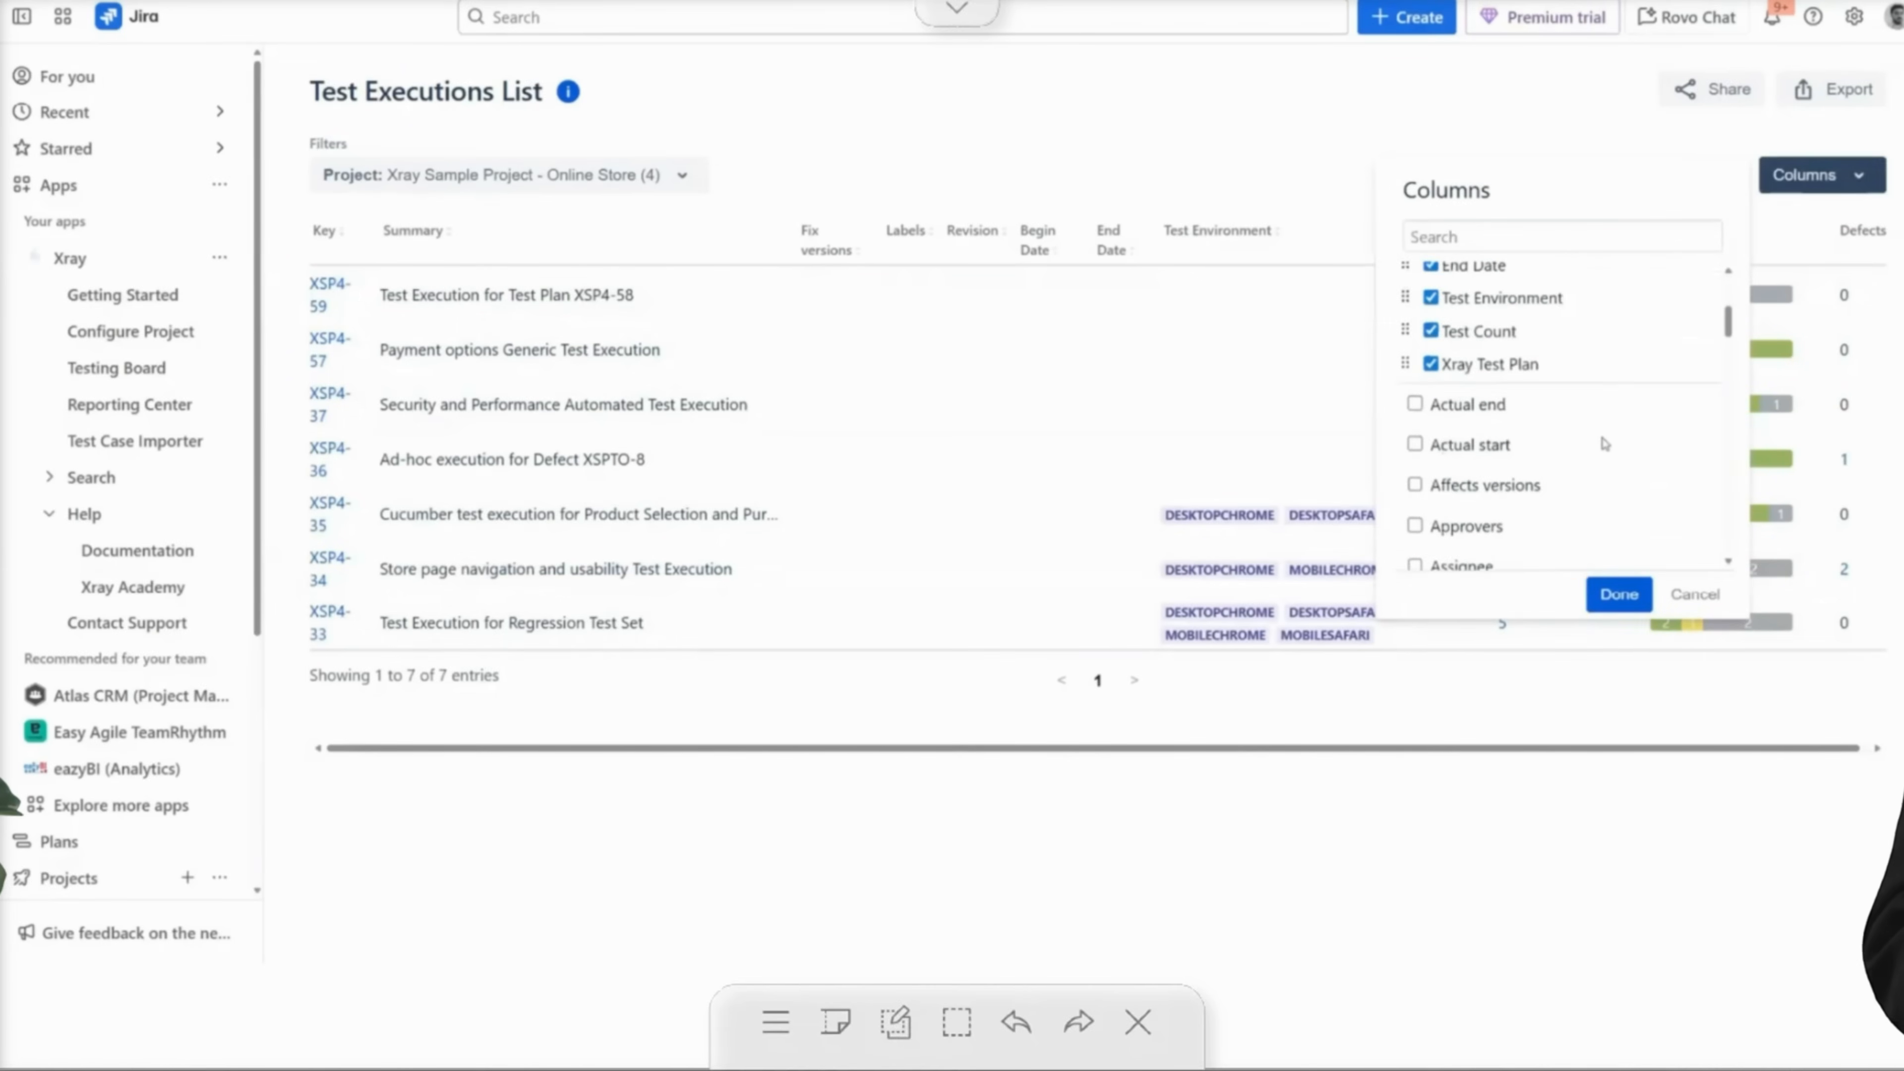
scroll("down", 3)
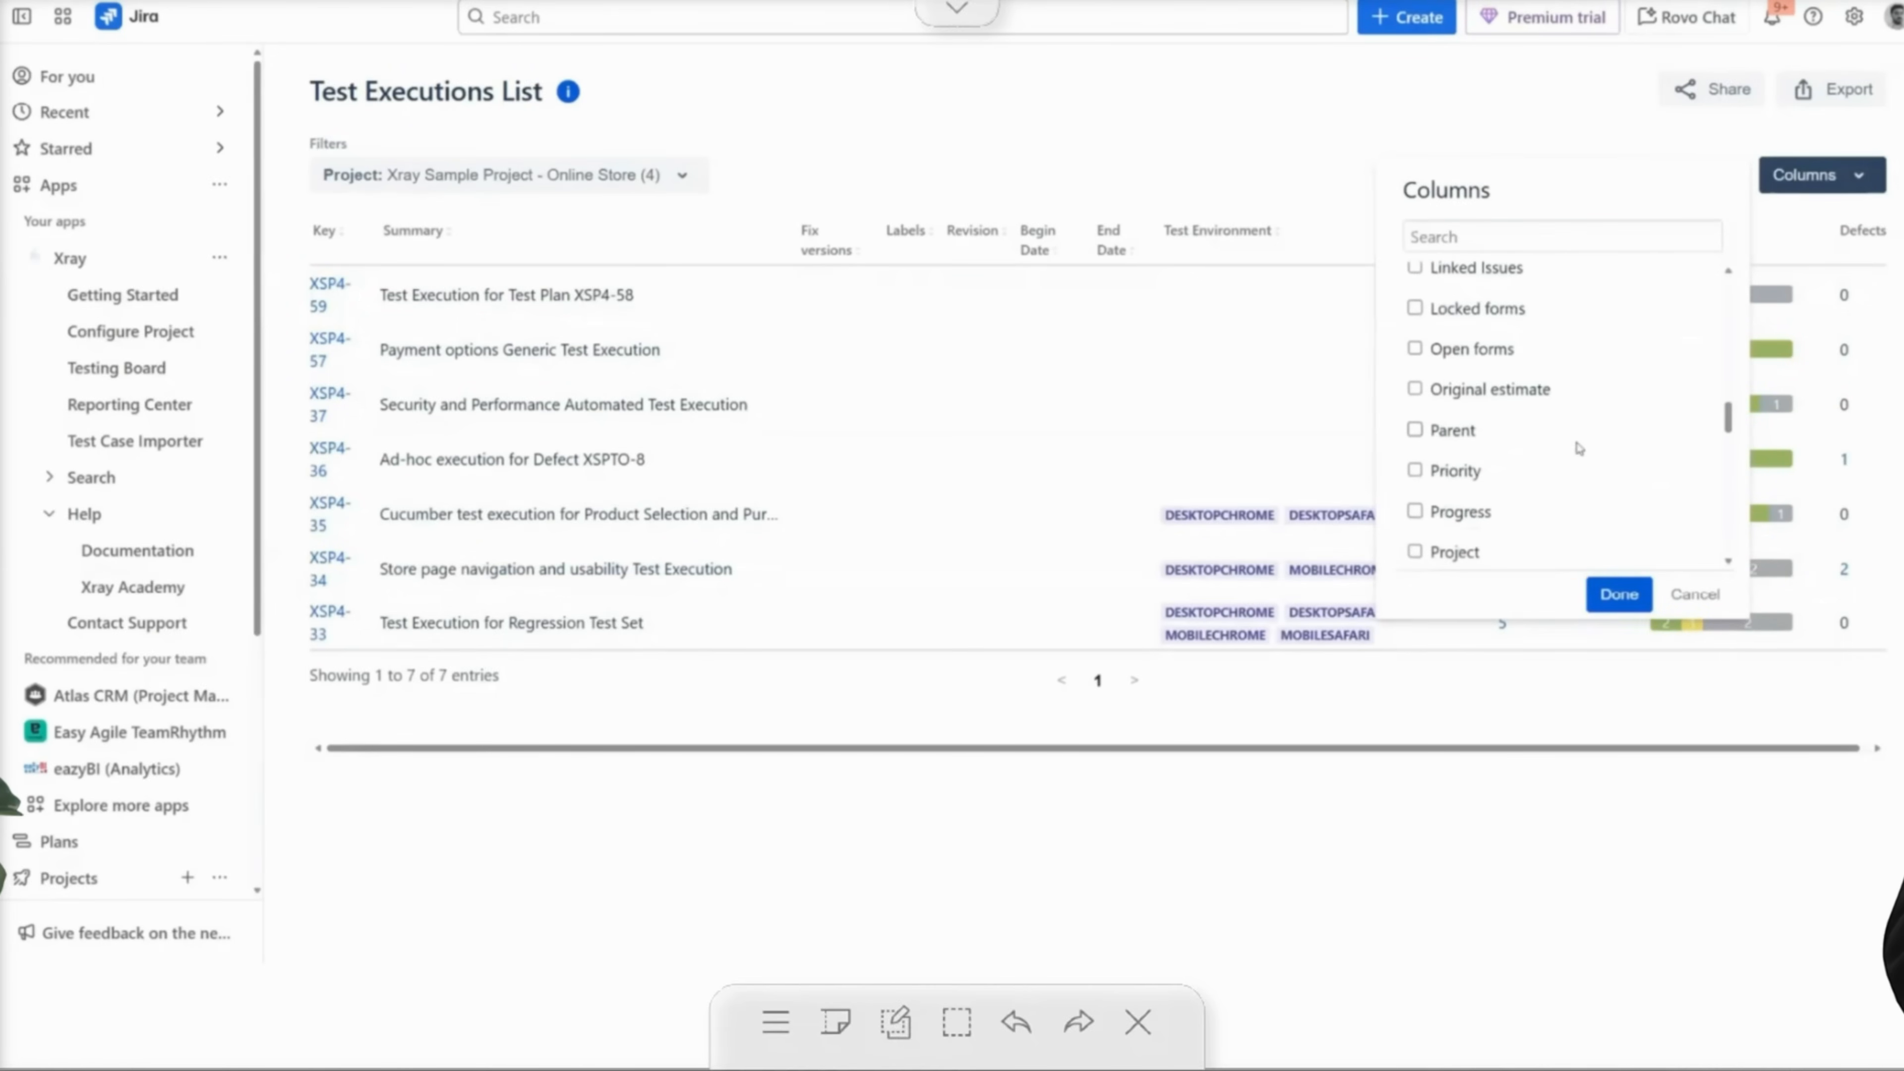
scroll("down", 3)
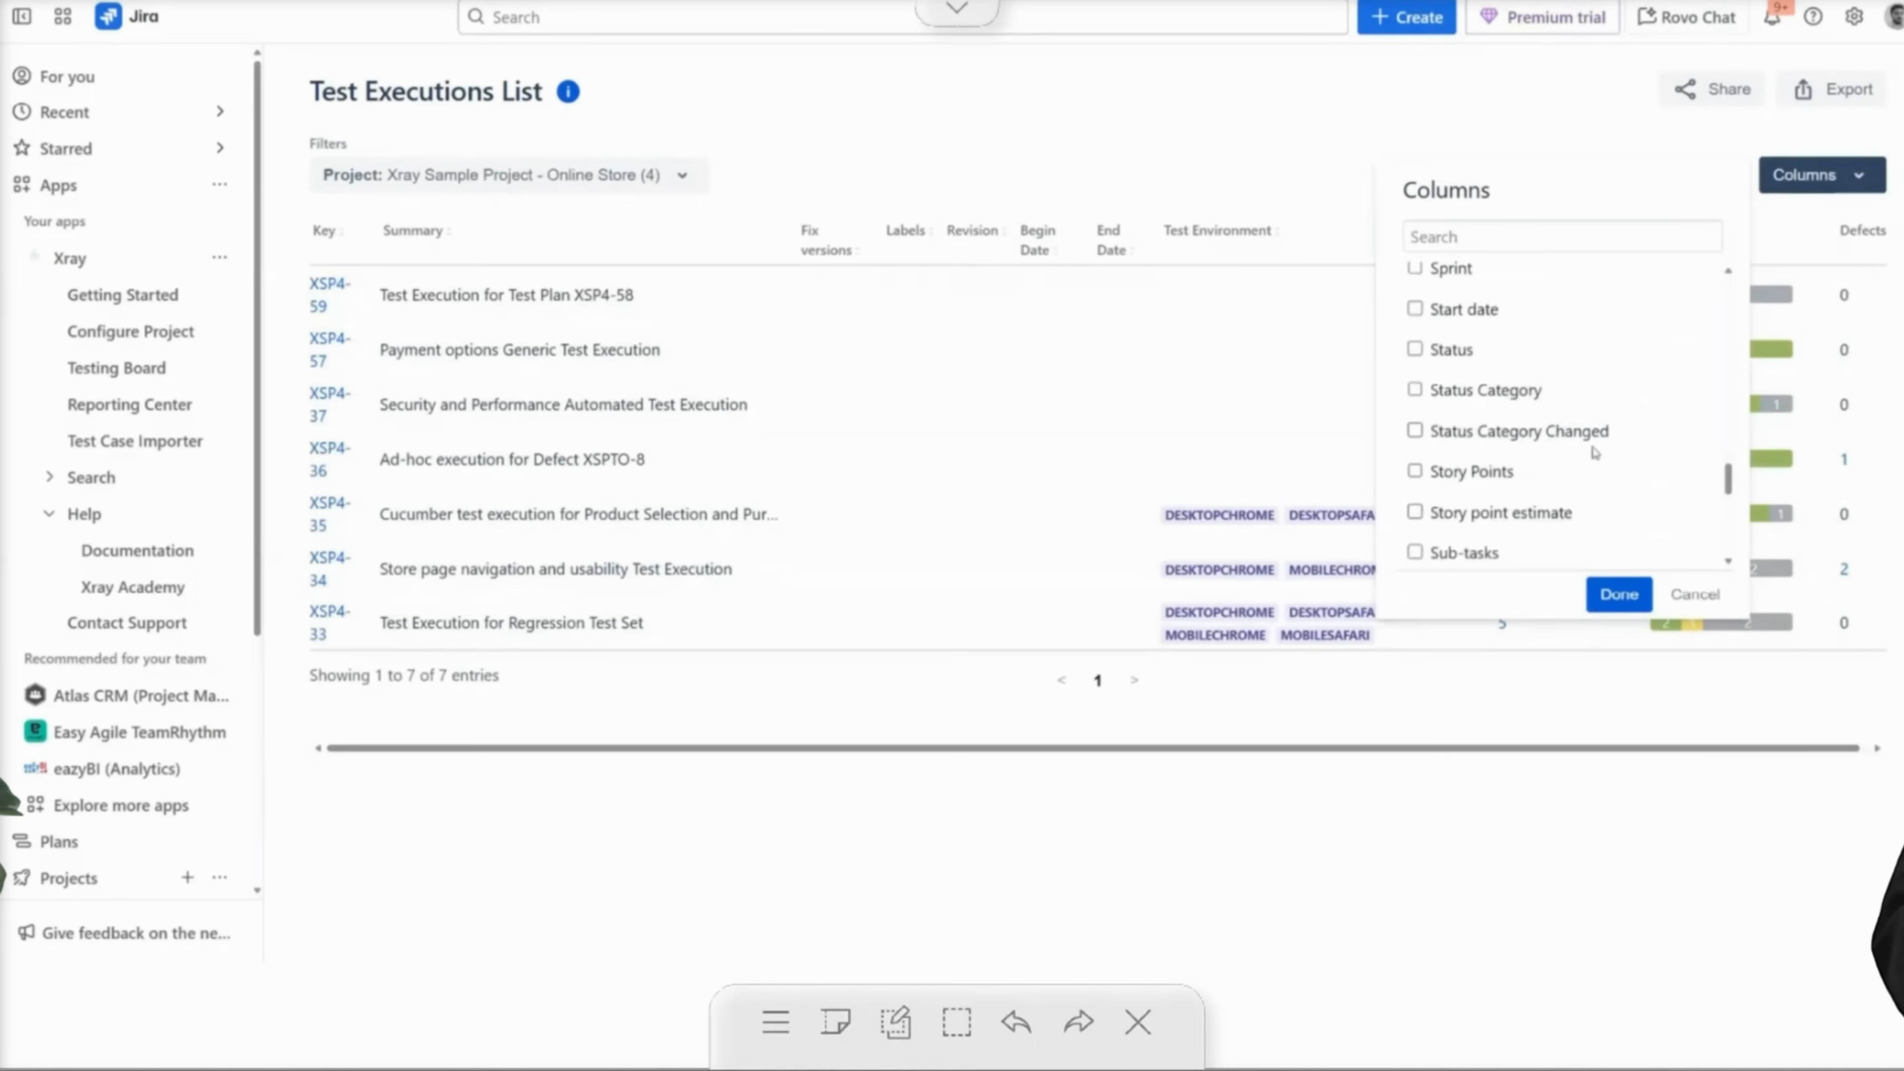
scroll("down", 3)
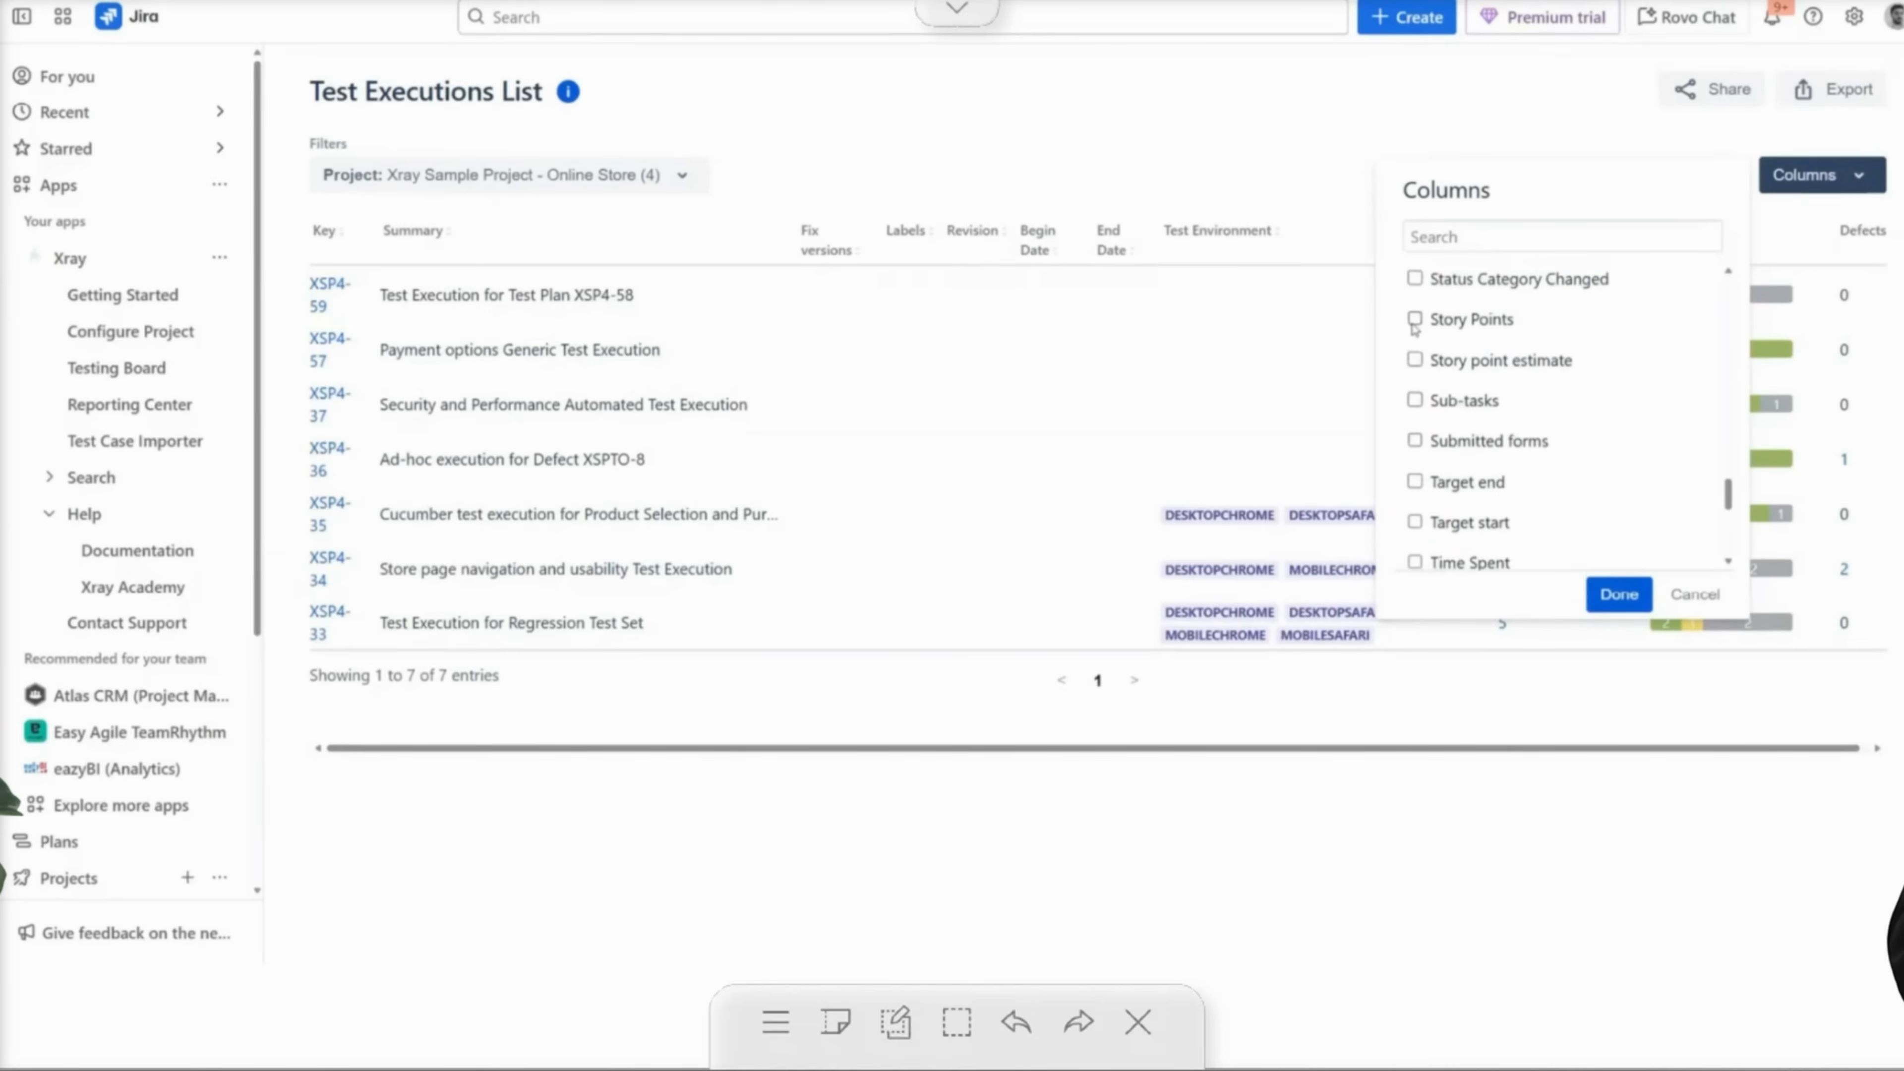
left_click(1415, 319)
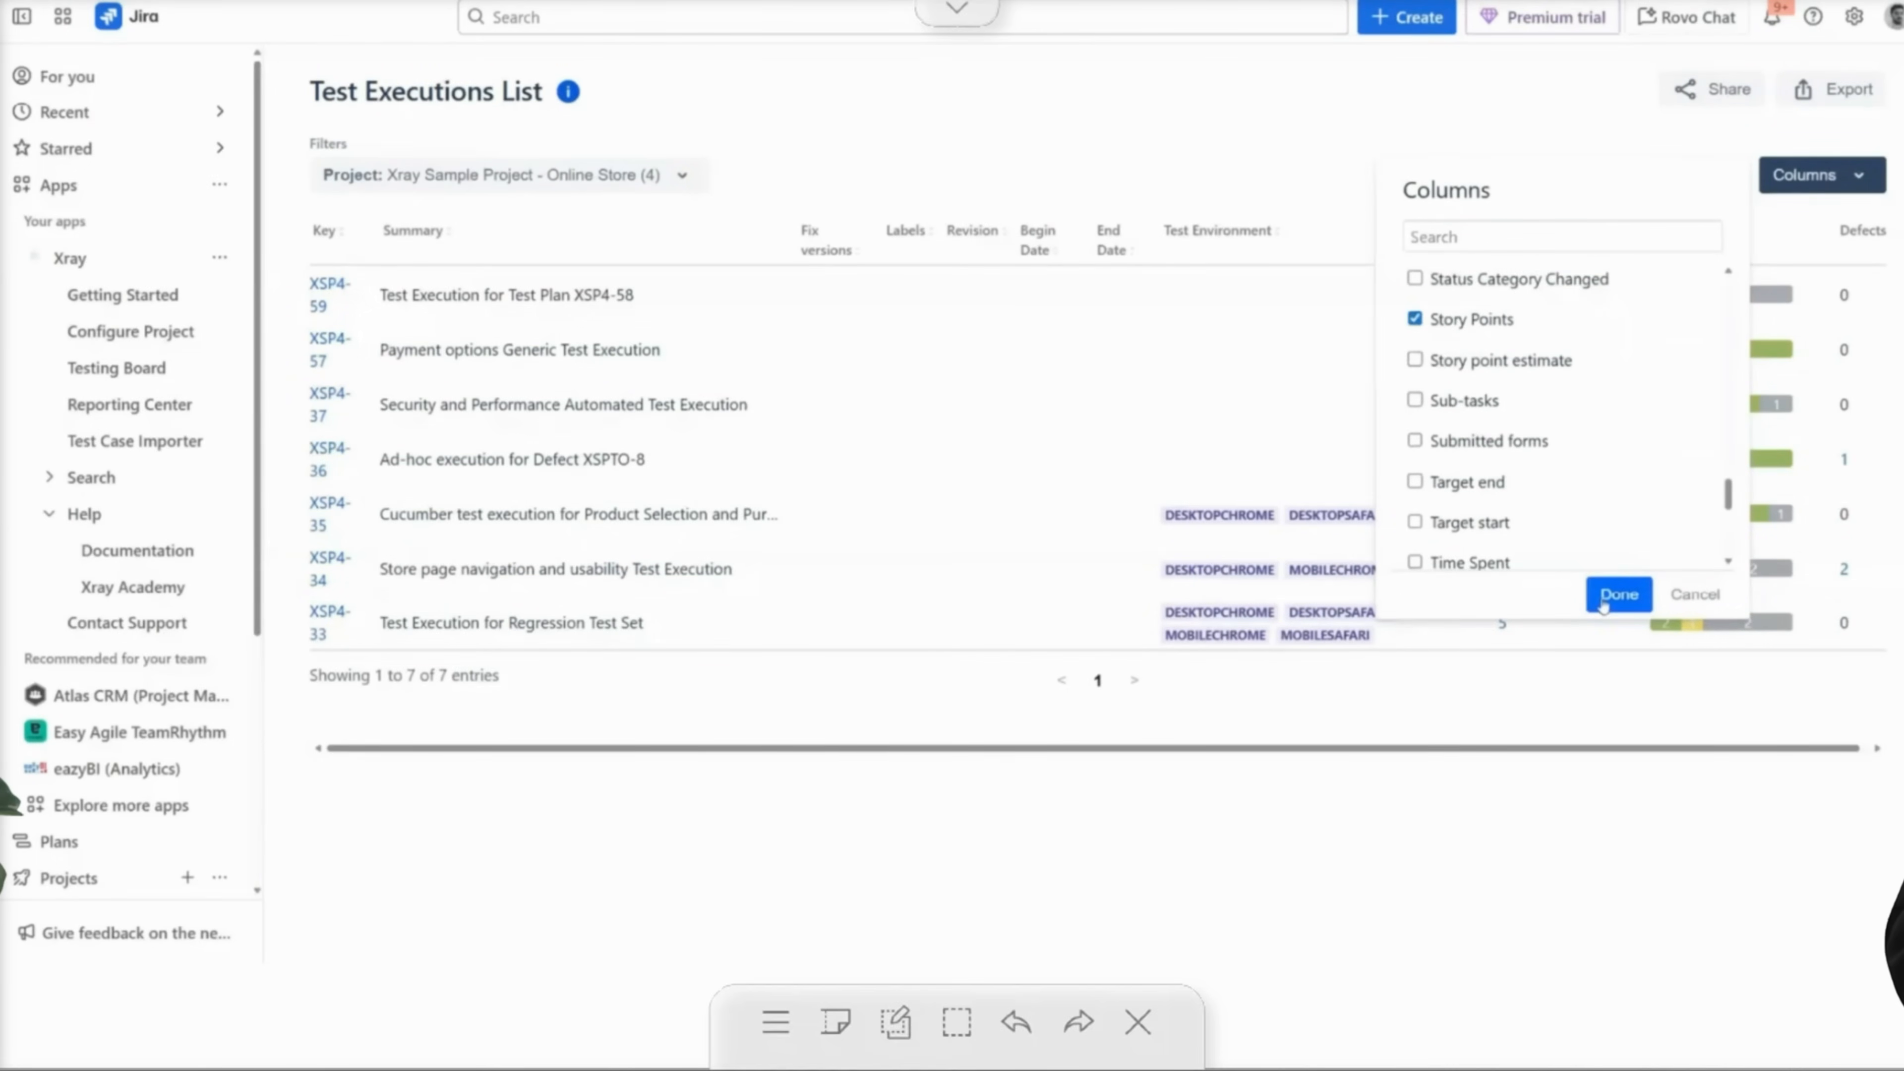
left_click(1616, 595)
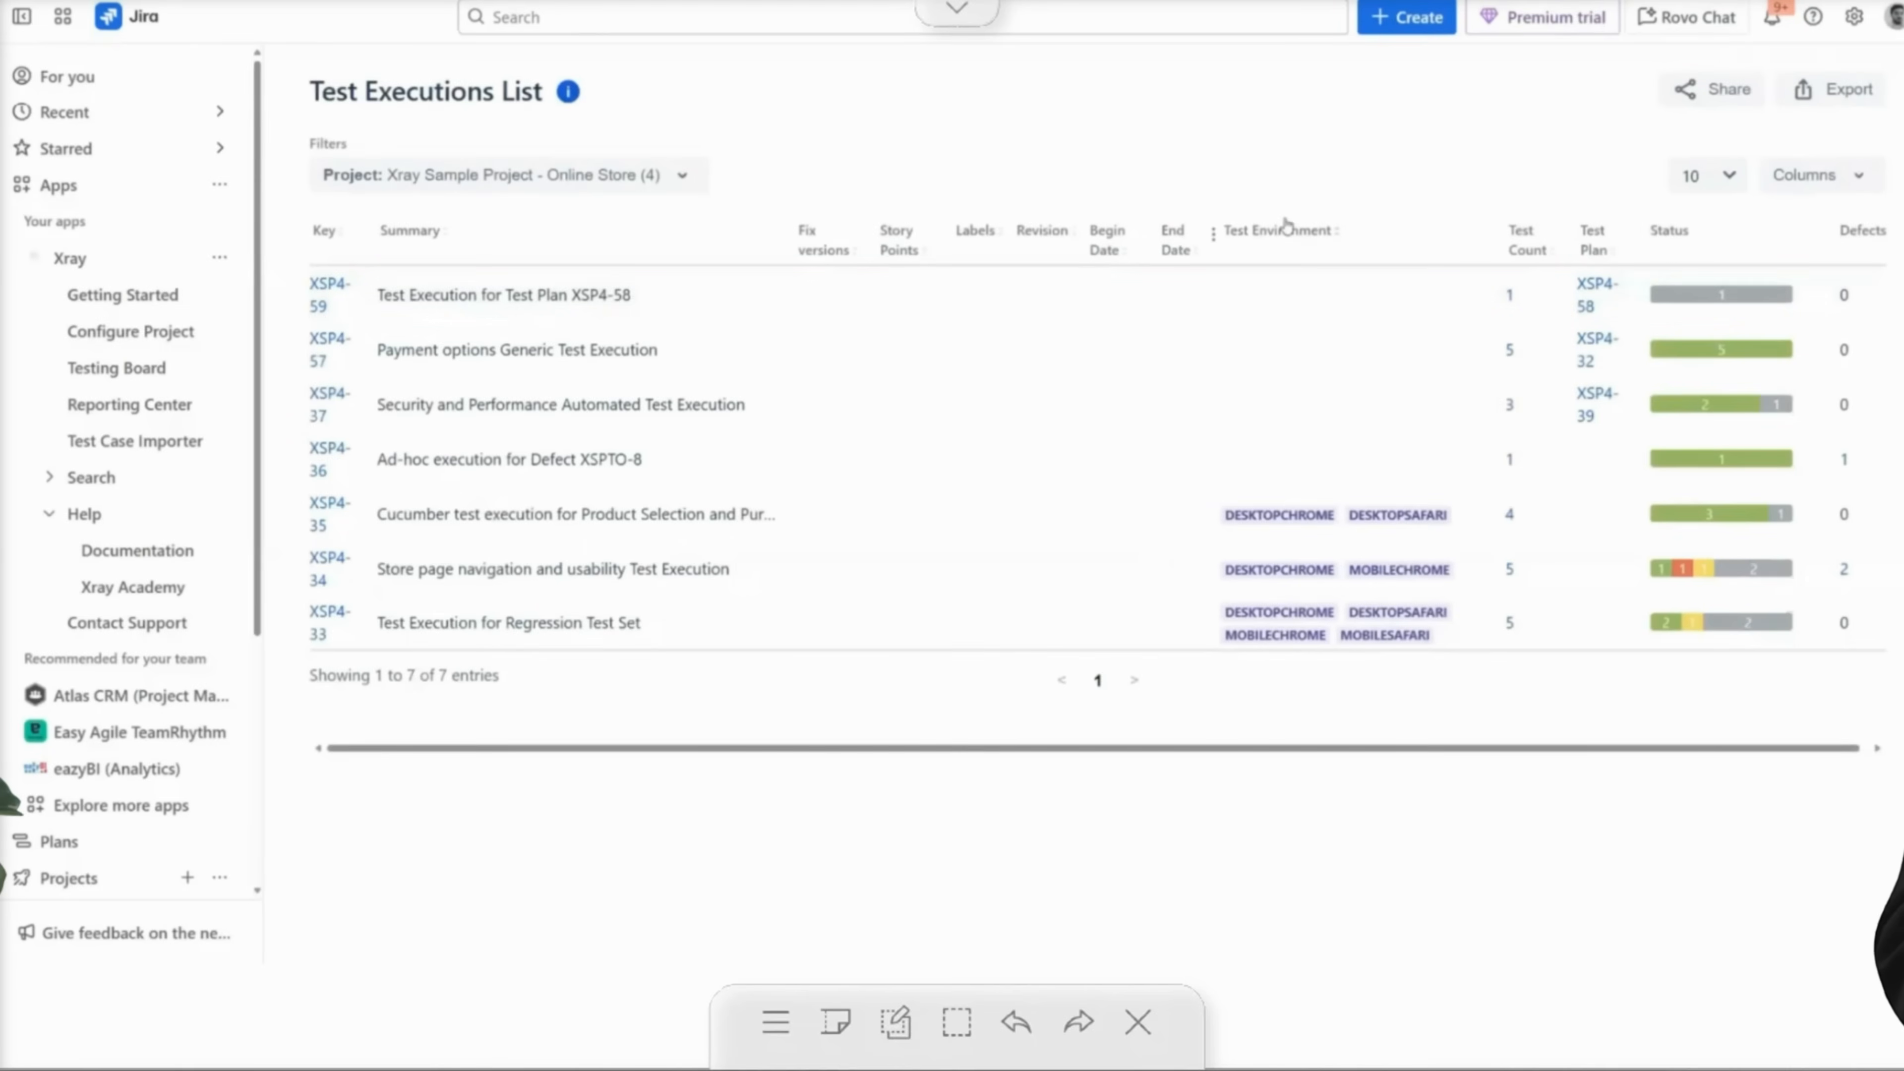
mouse_move(1277, 514)
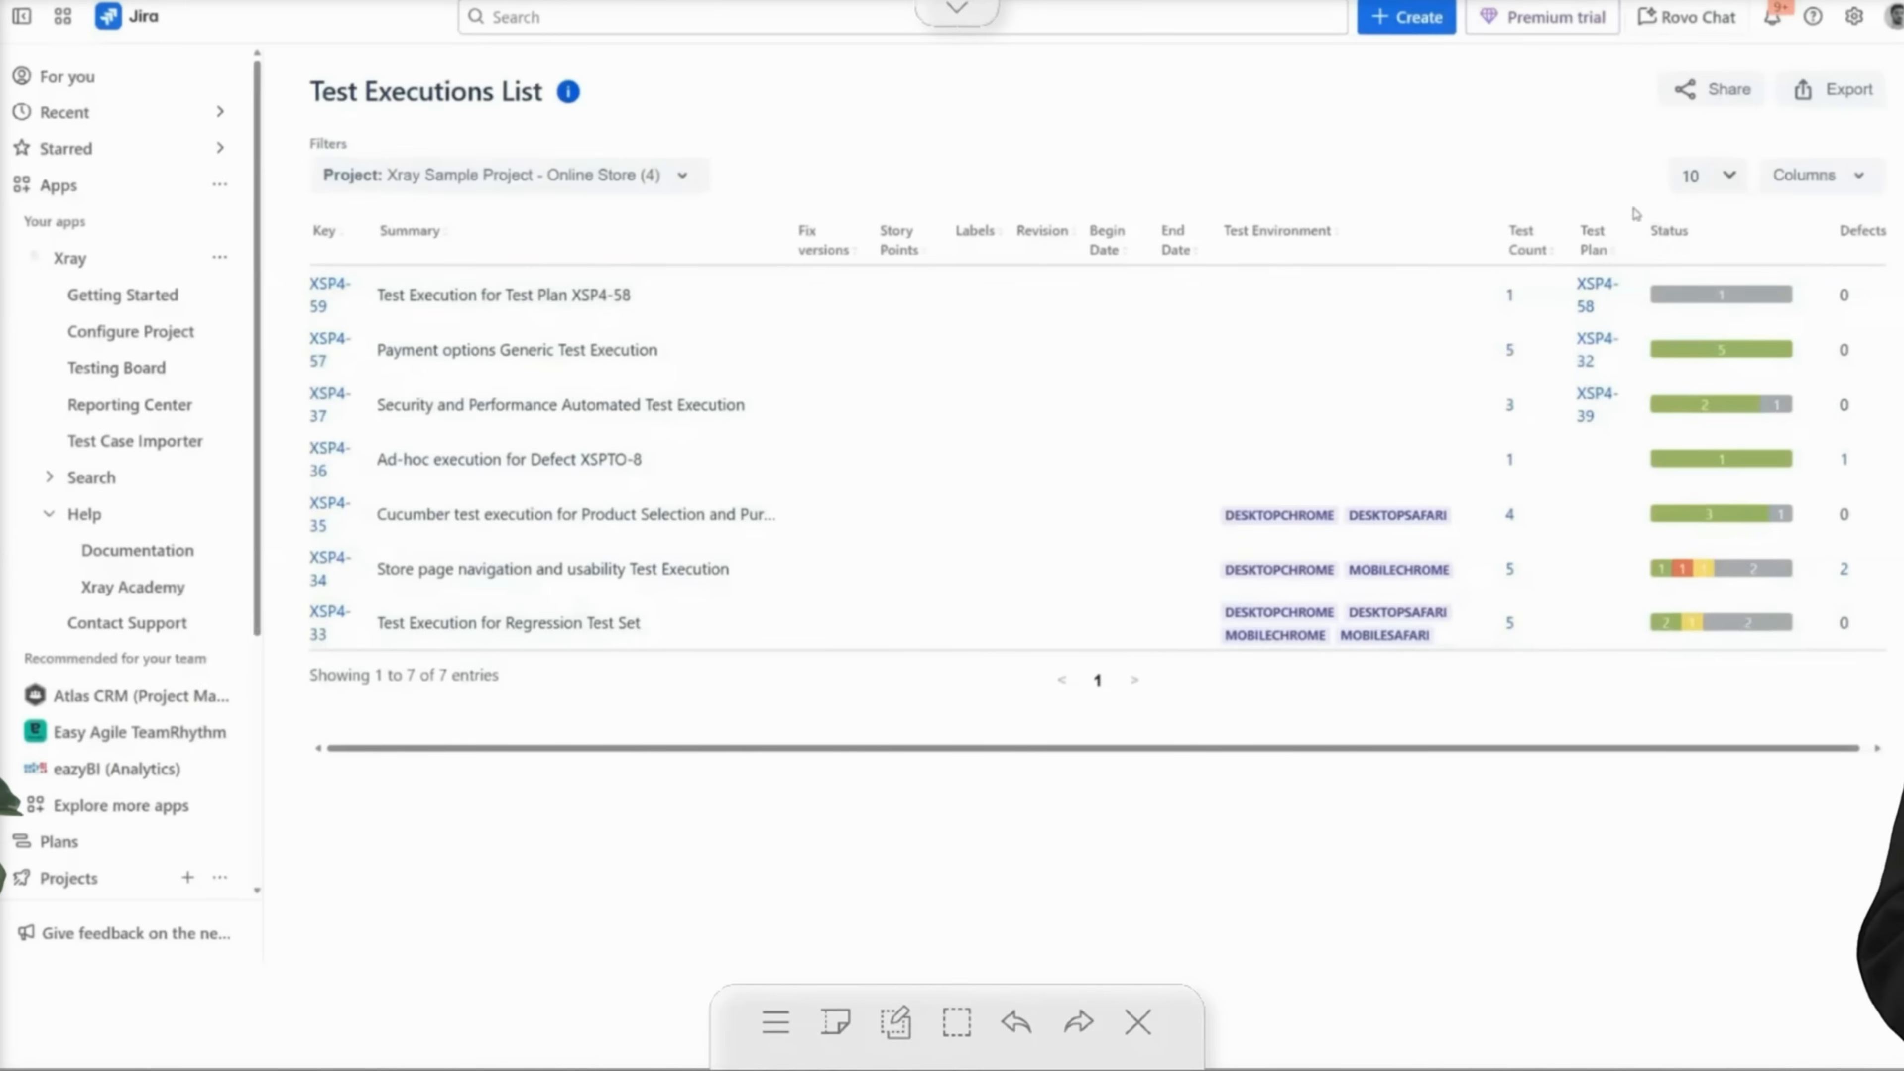
mouse_move(1598, 296)
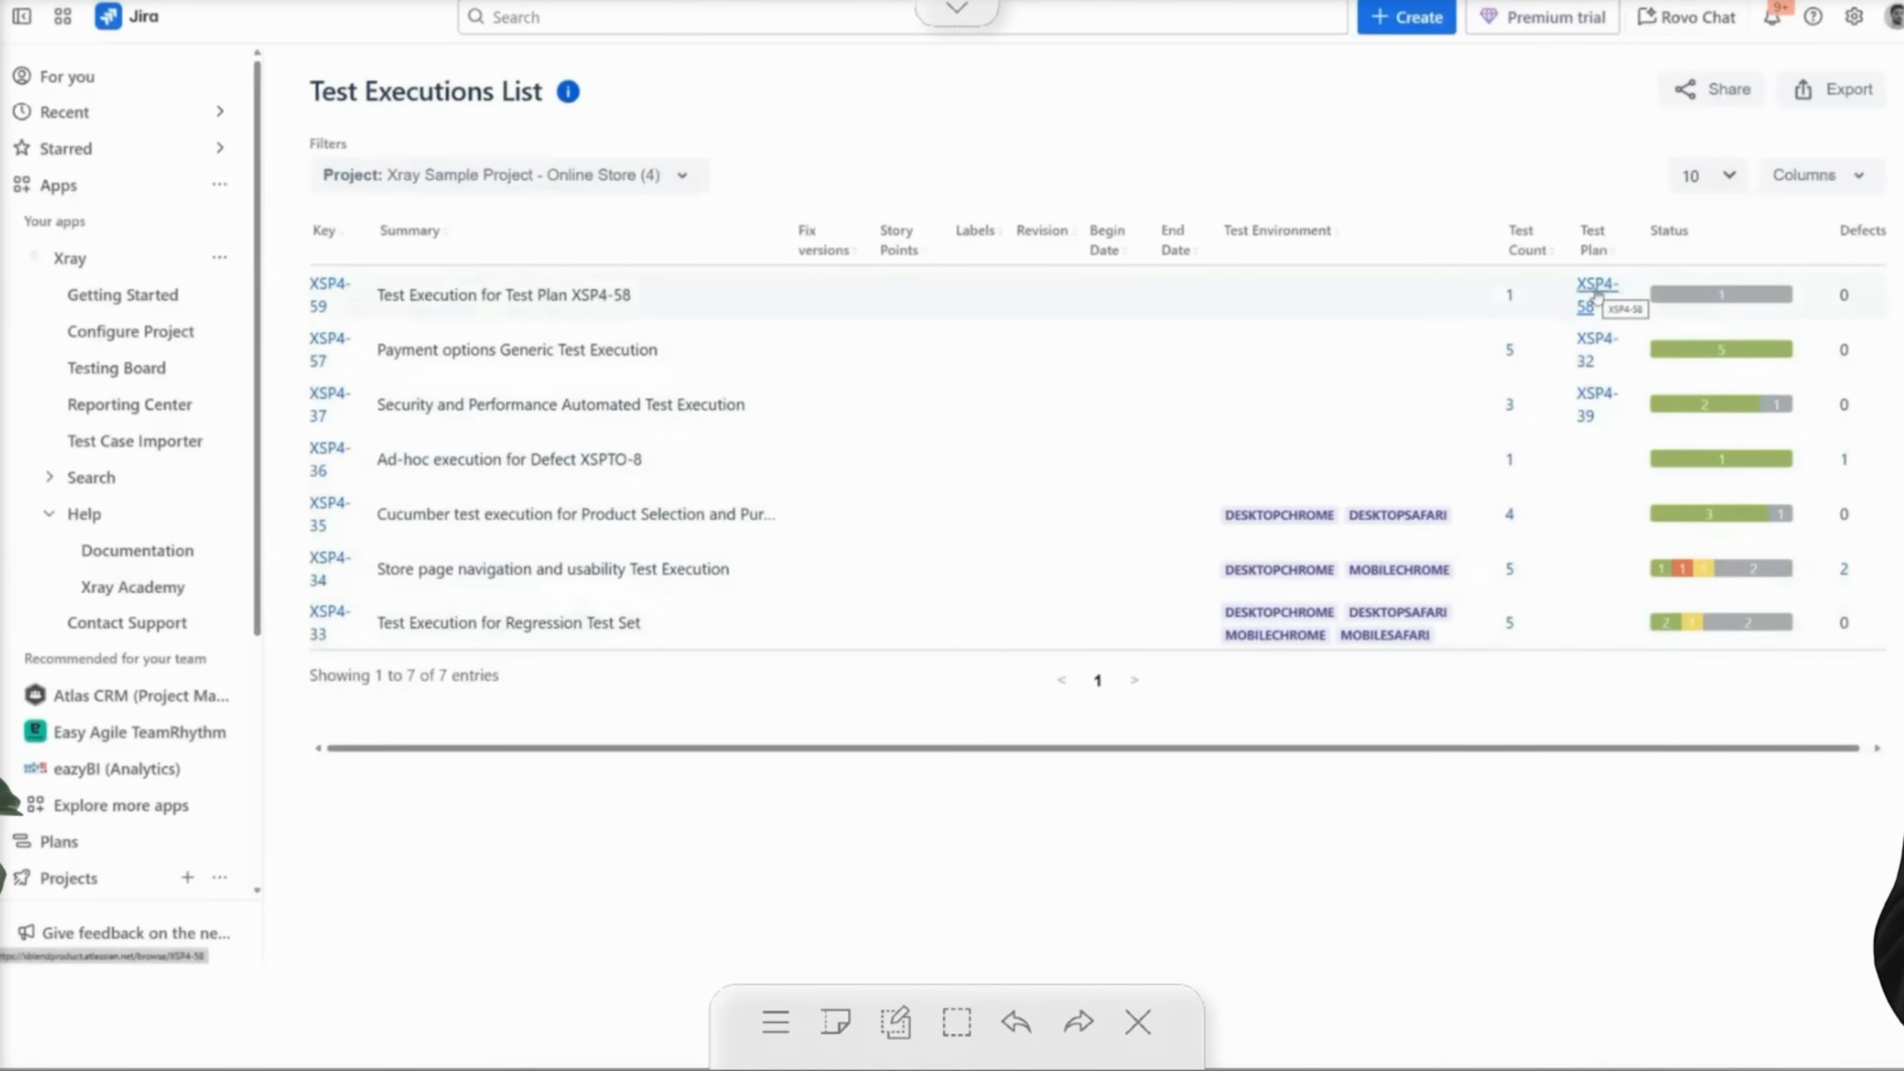
mouse_move(1699, 568)
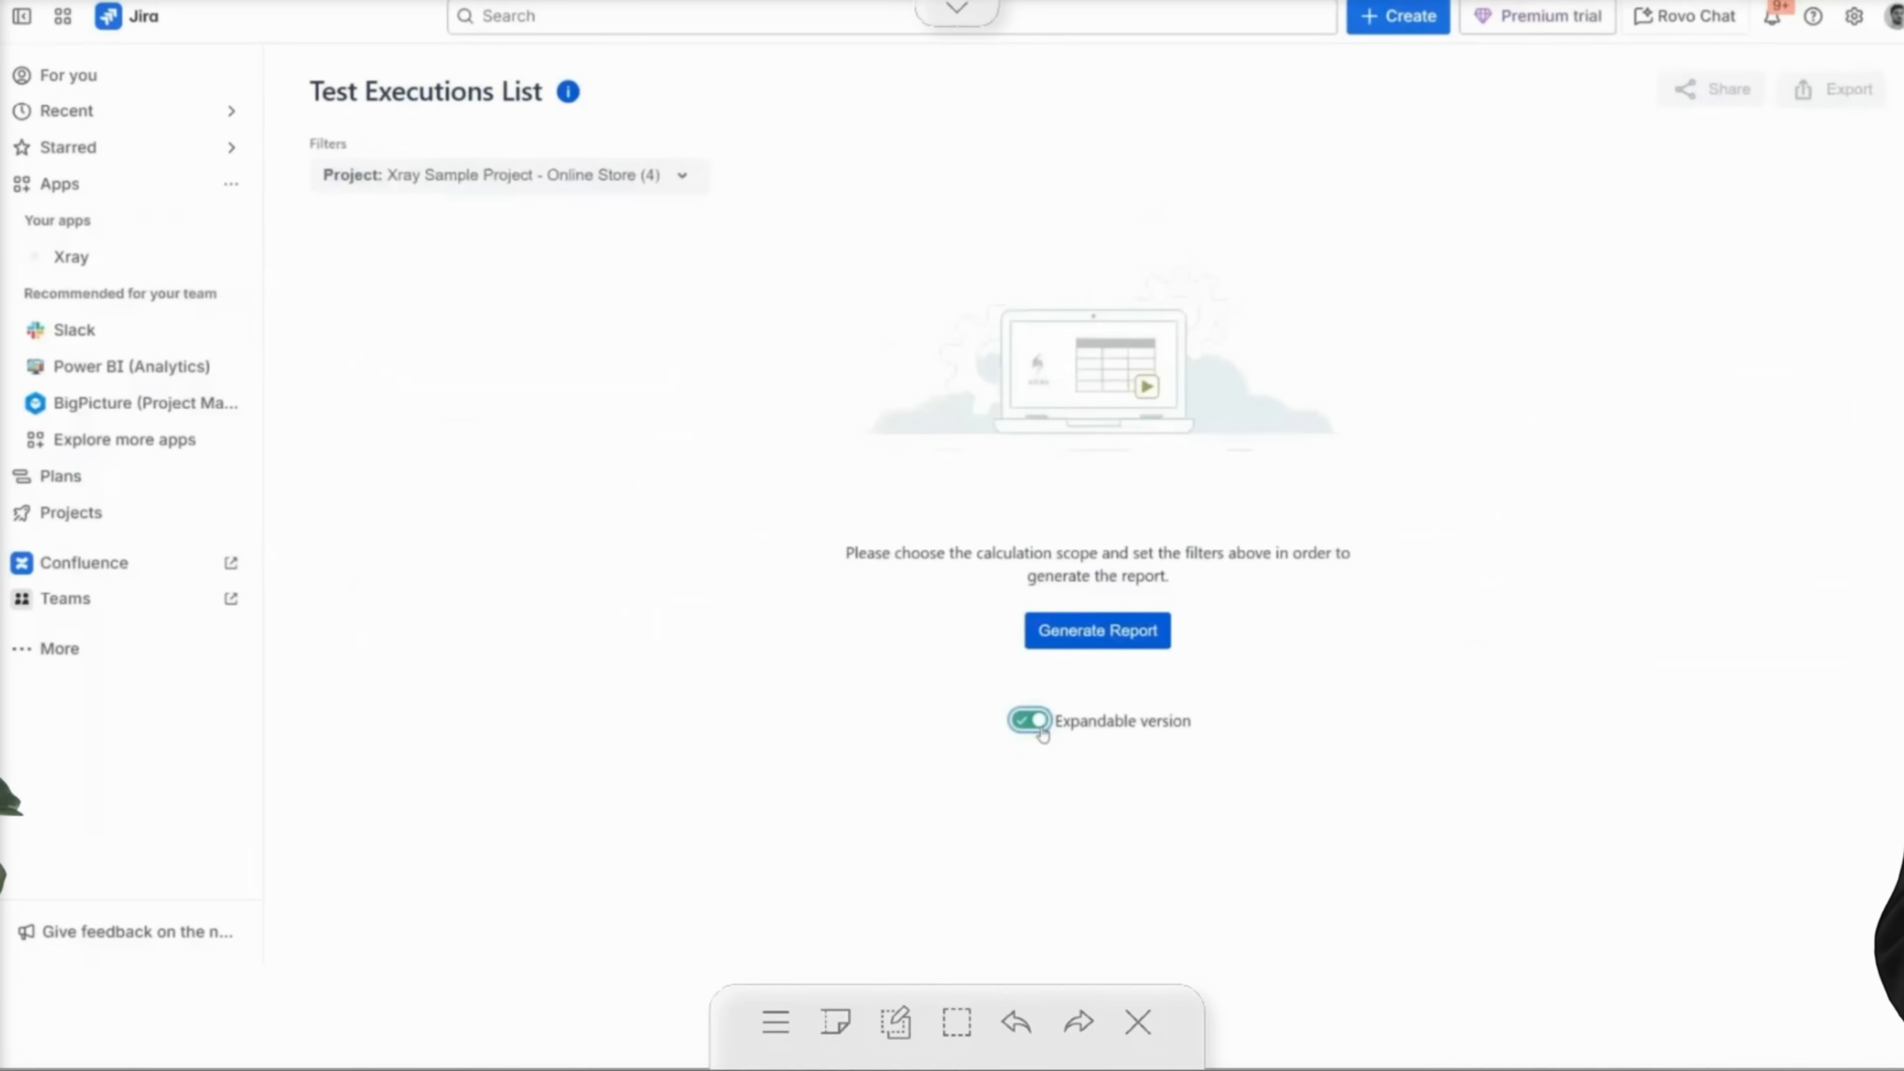
Switch the Test Executions List to its expandable version and view the extra columns.
left_click(1094, 630)
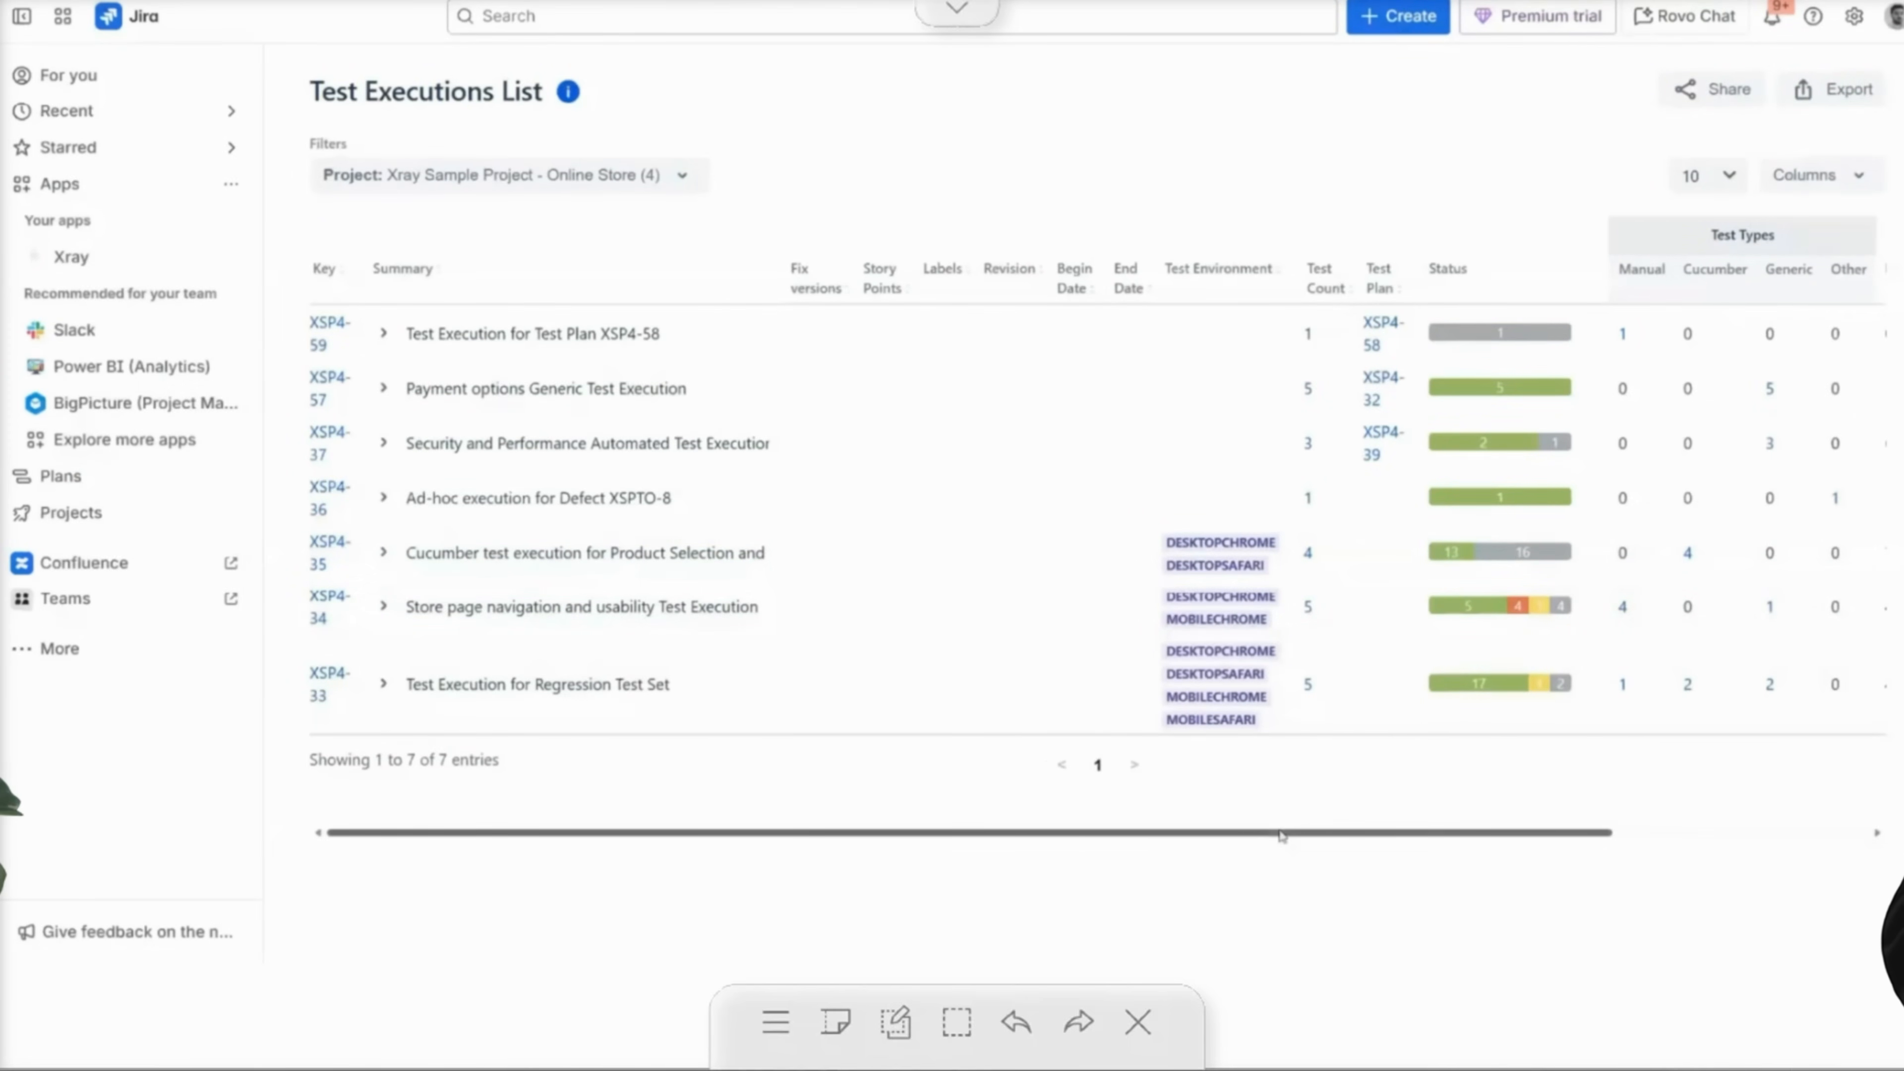
scroll("right", 3)
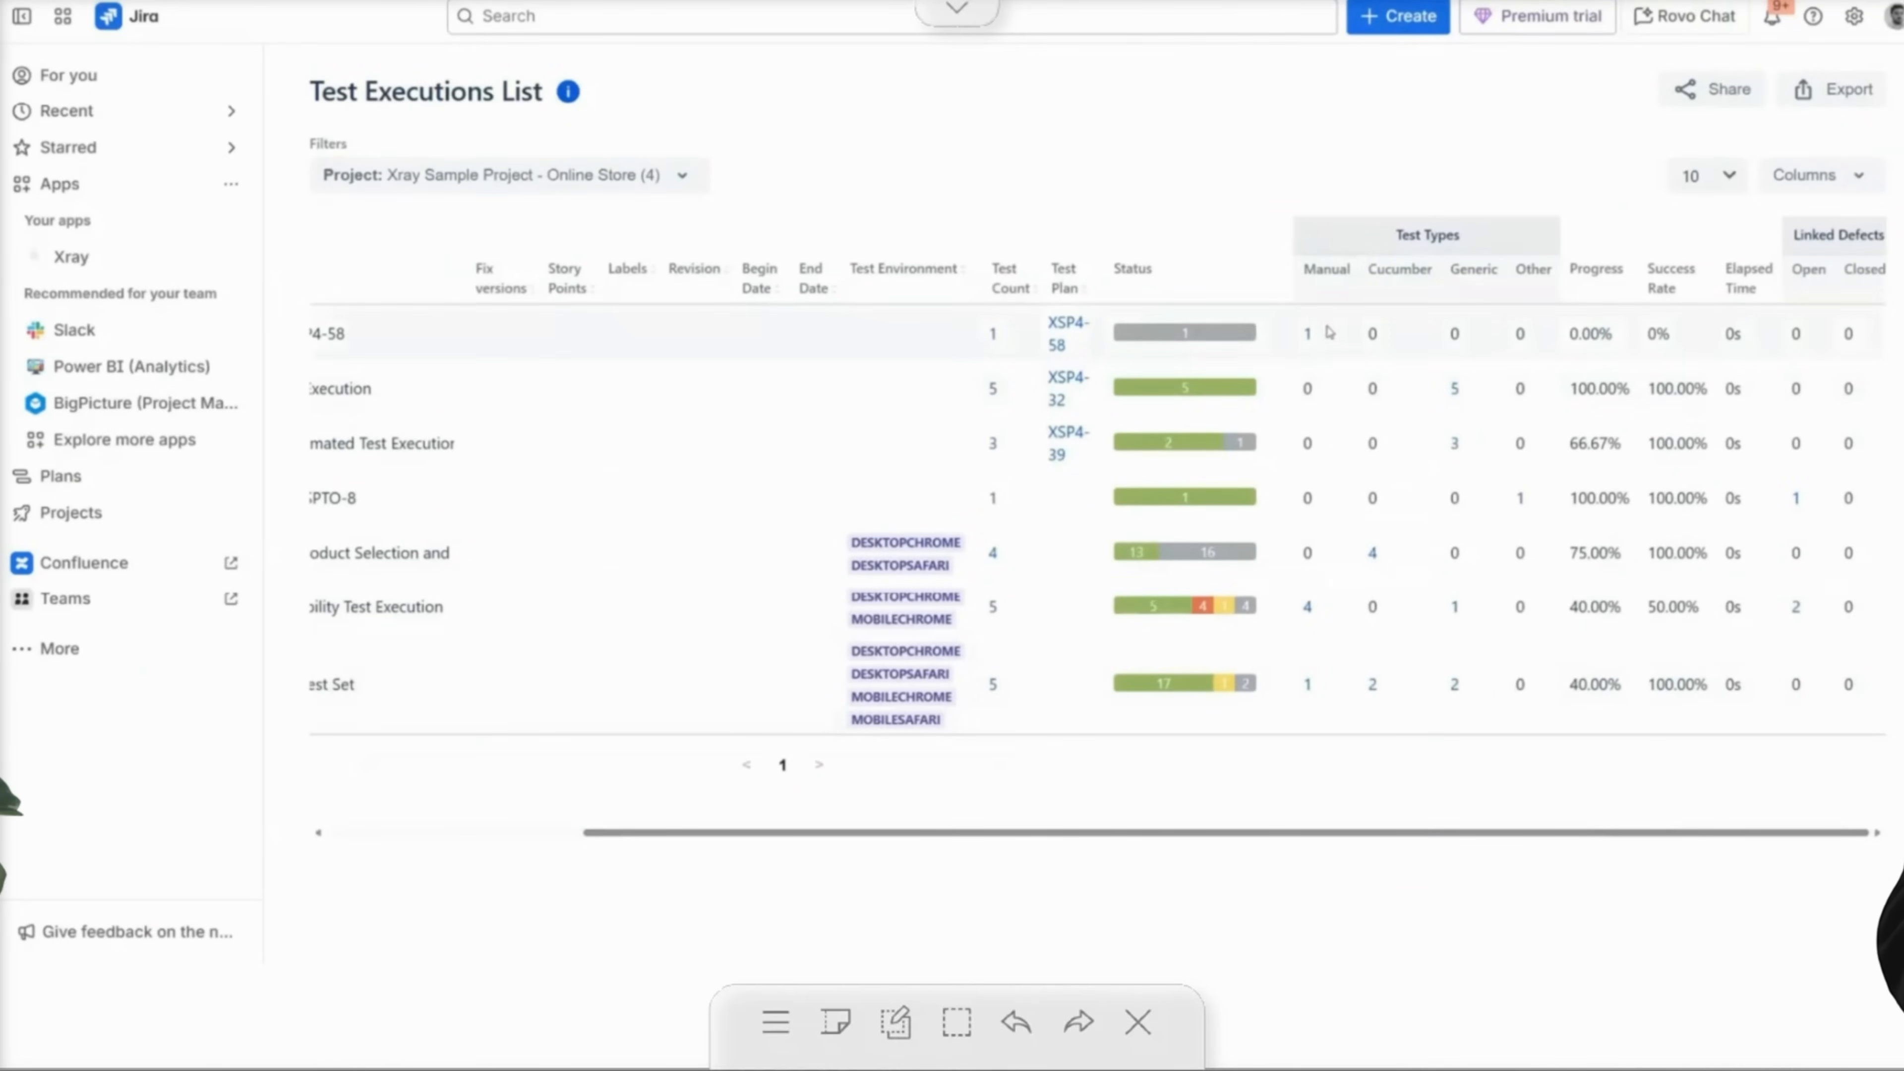
mouse_move(1329, 370)
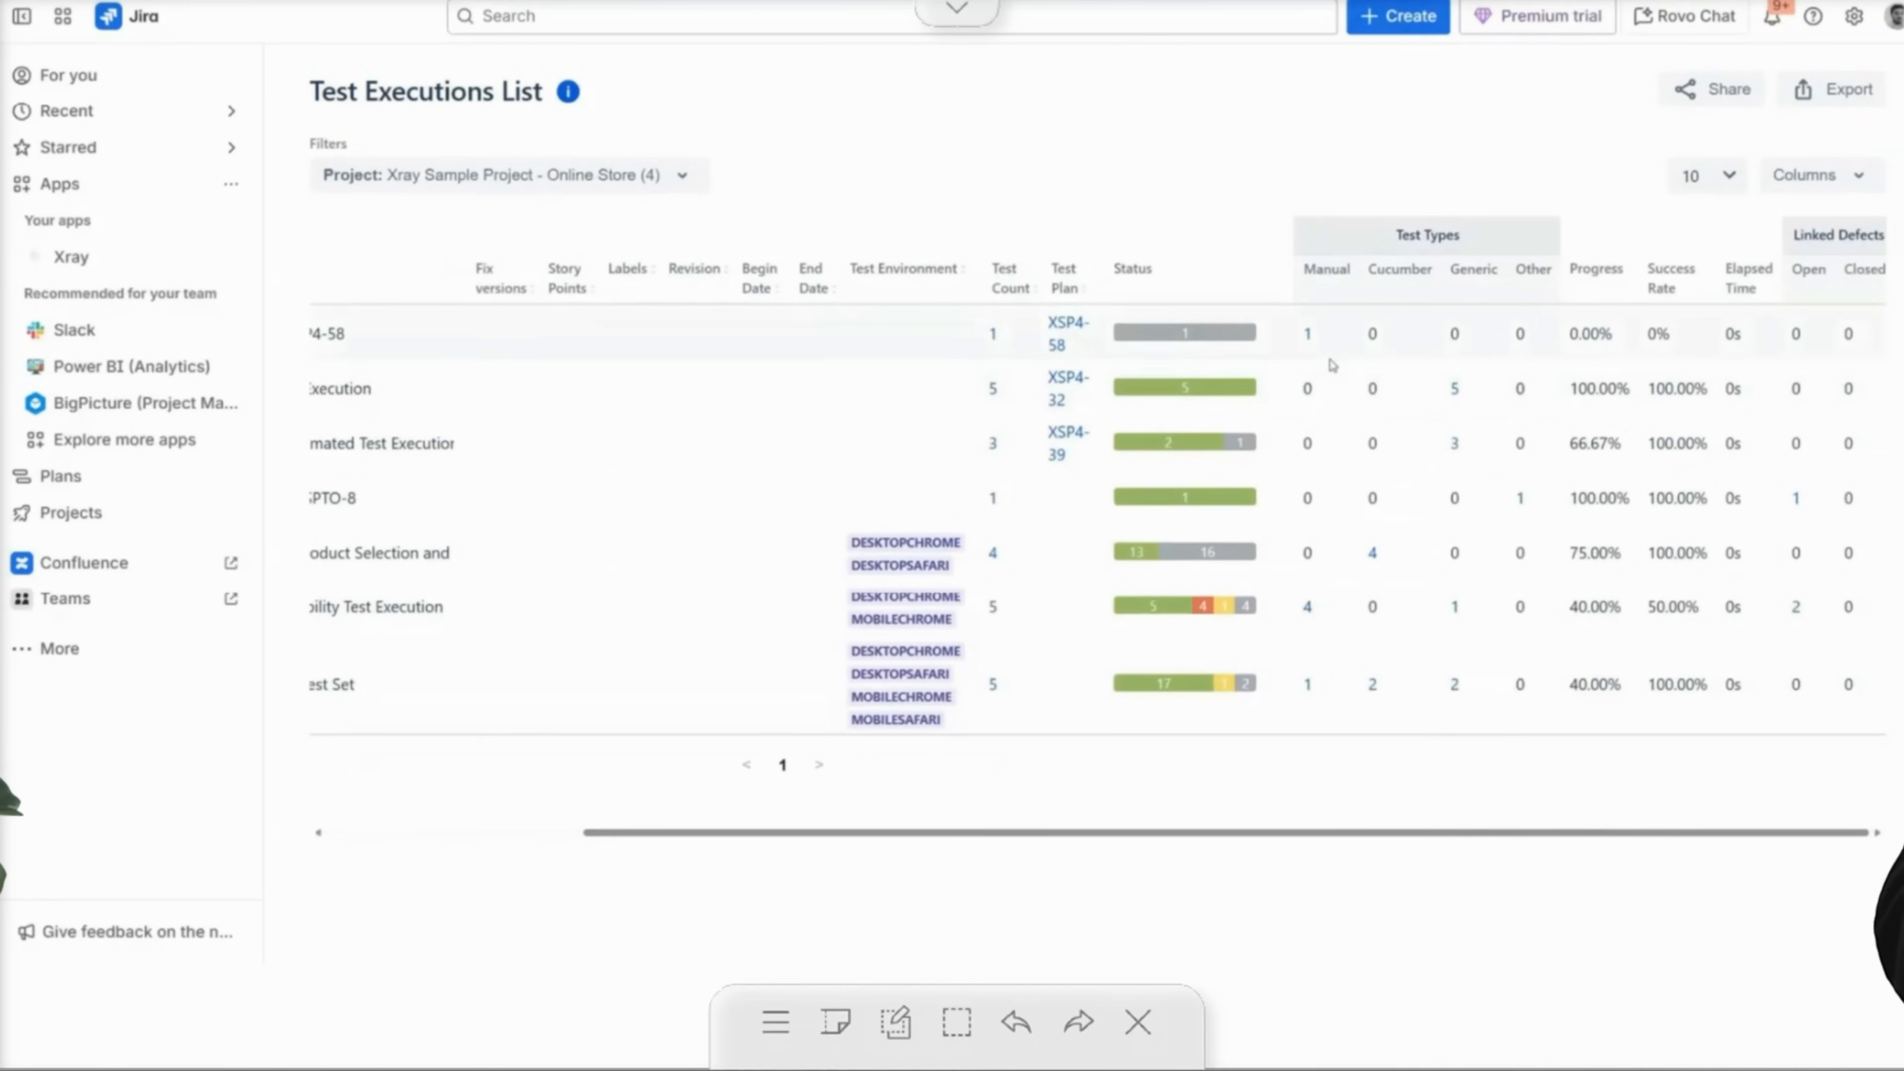
mouse_move(1530, 489)
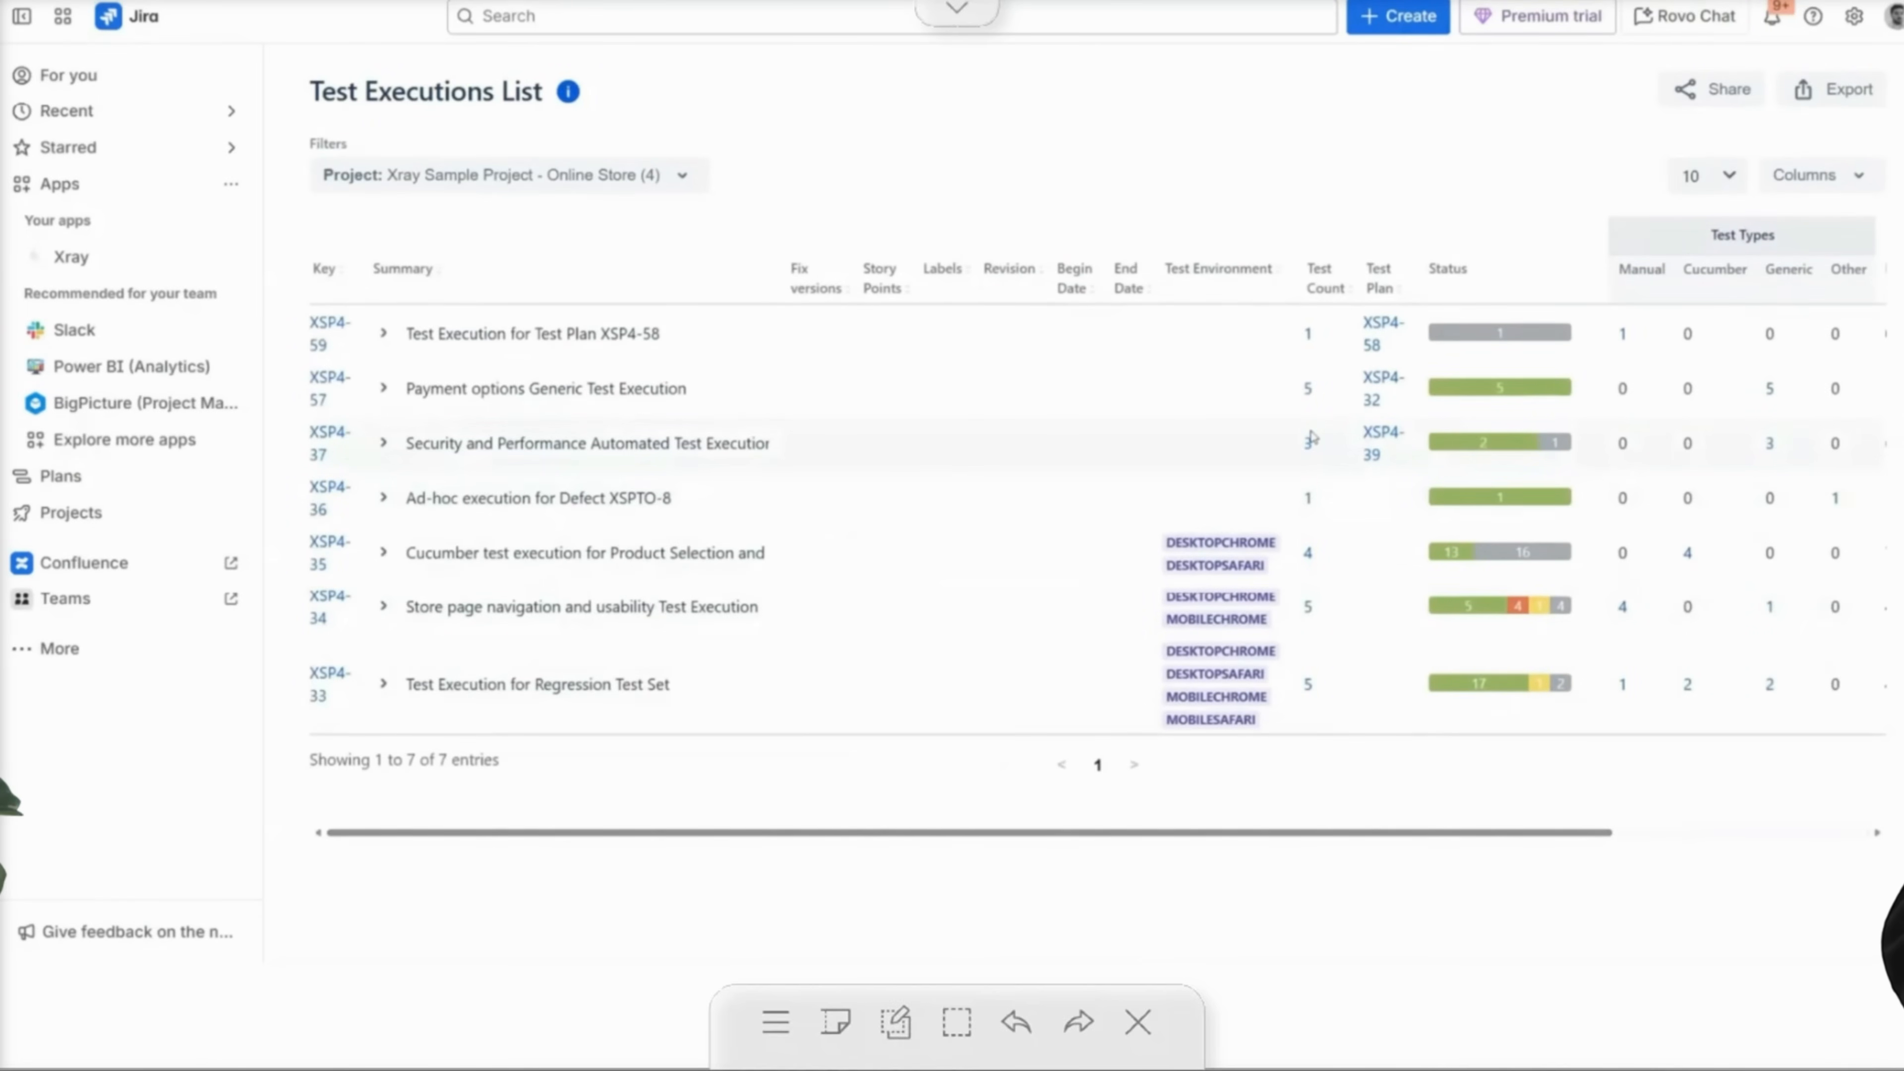
Add the Iterations / Parameters column to the test executions table.
left_click(1810, 174)
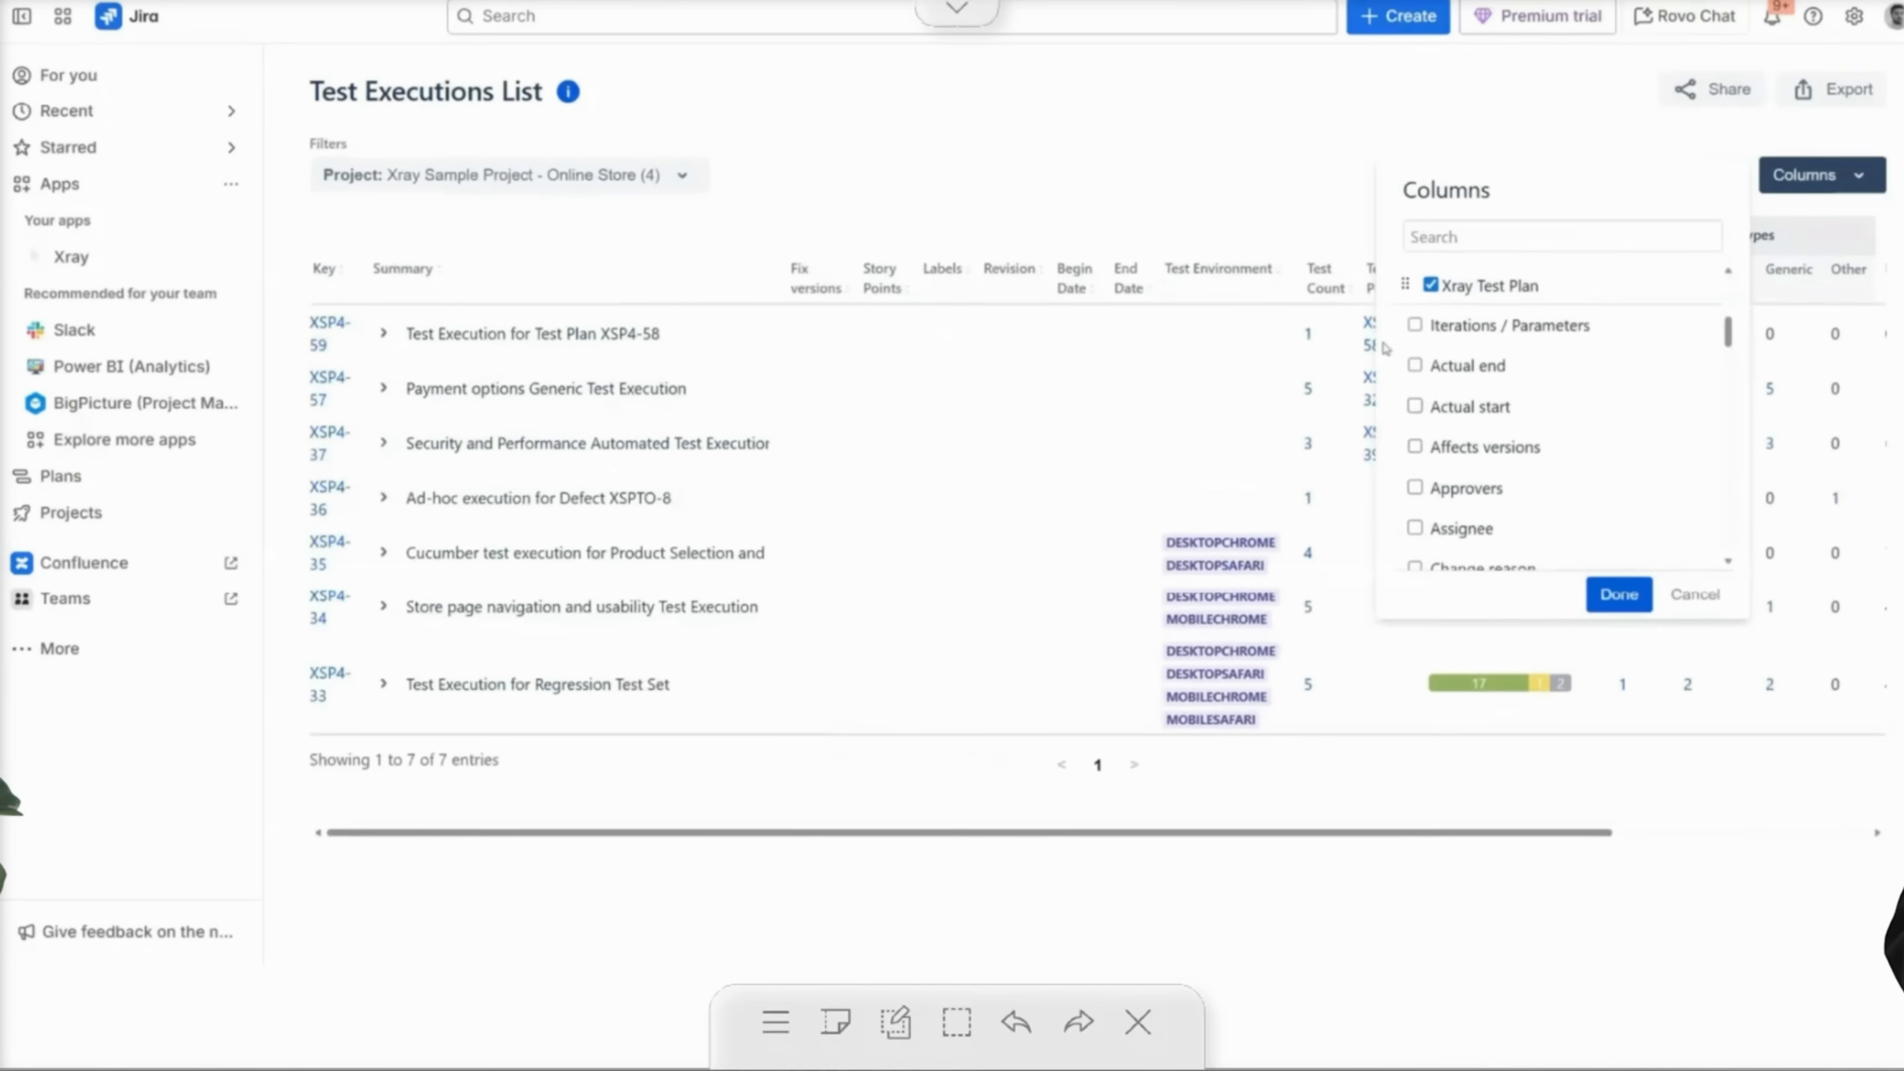
left_click(1618, 594)
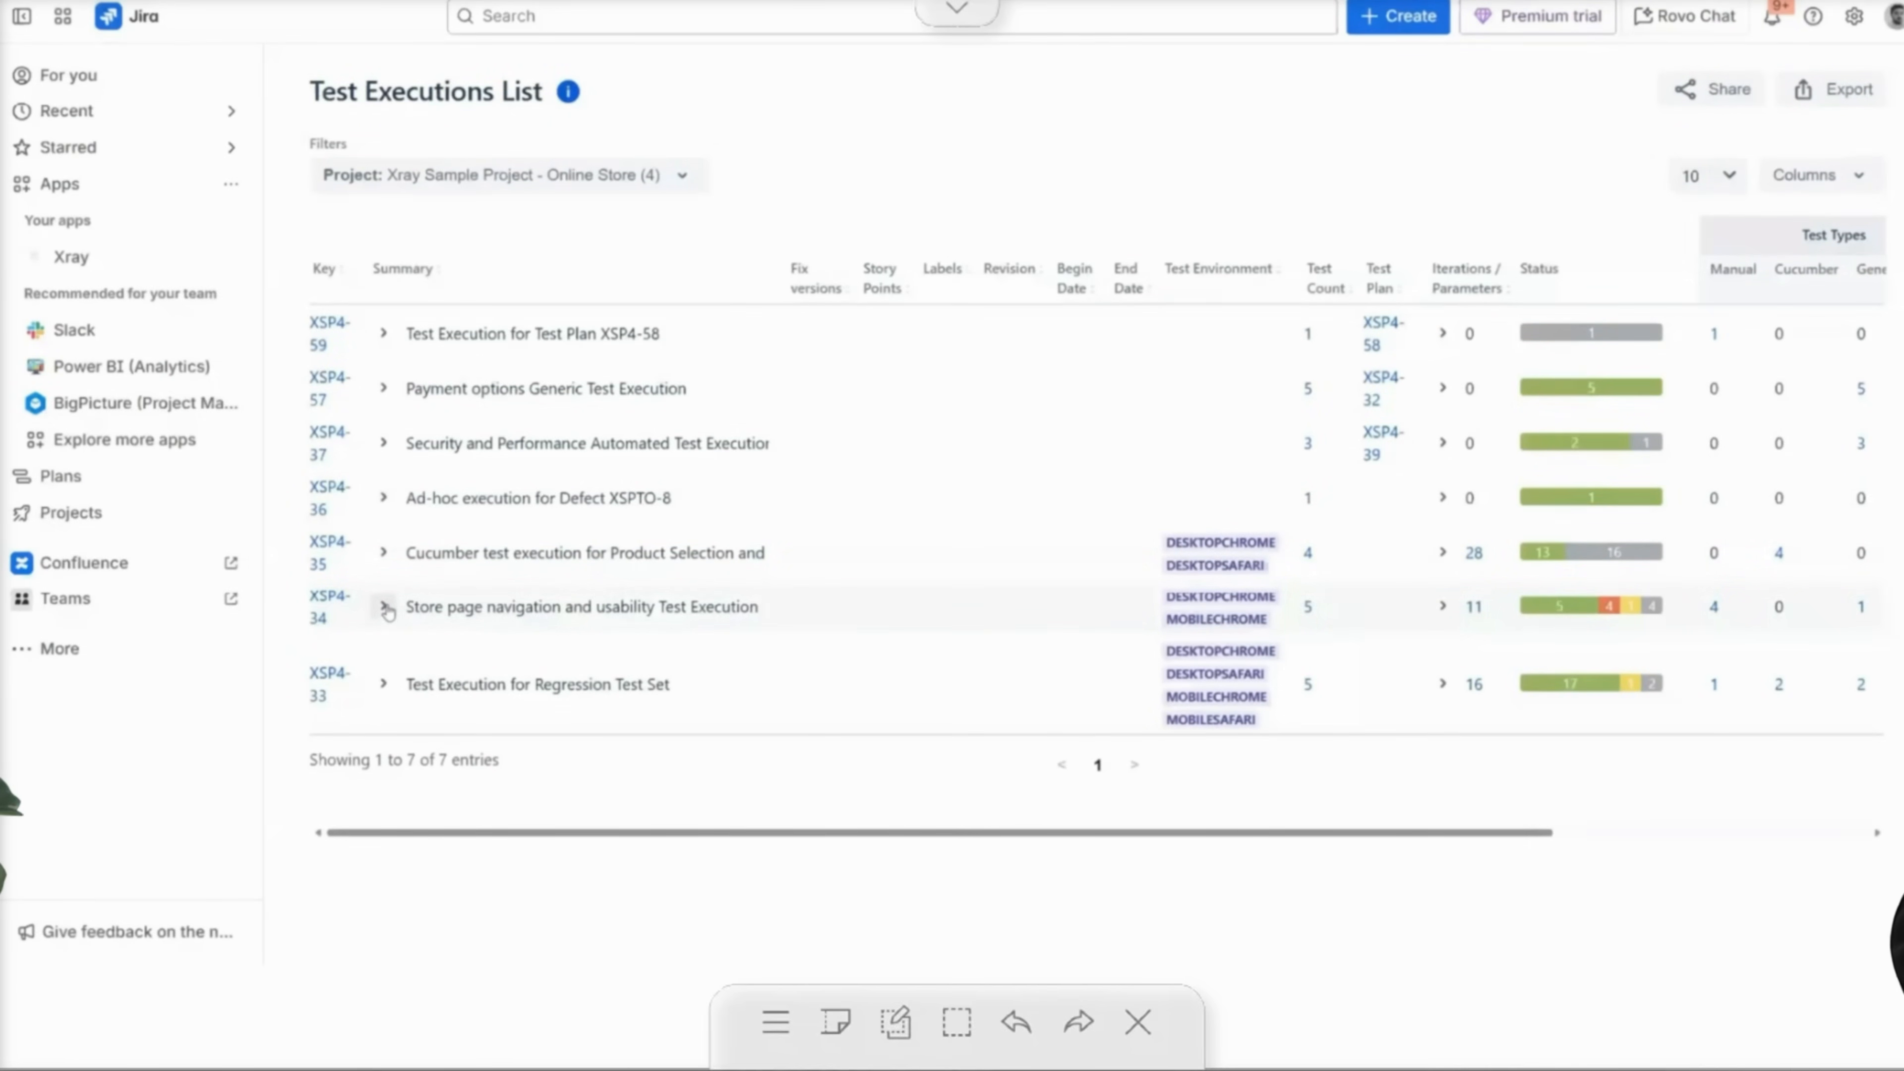
mouse_move(1478, 616)
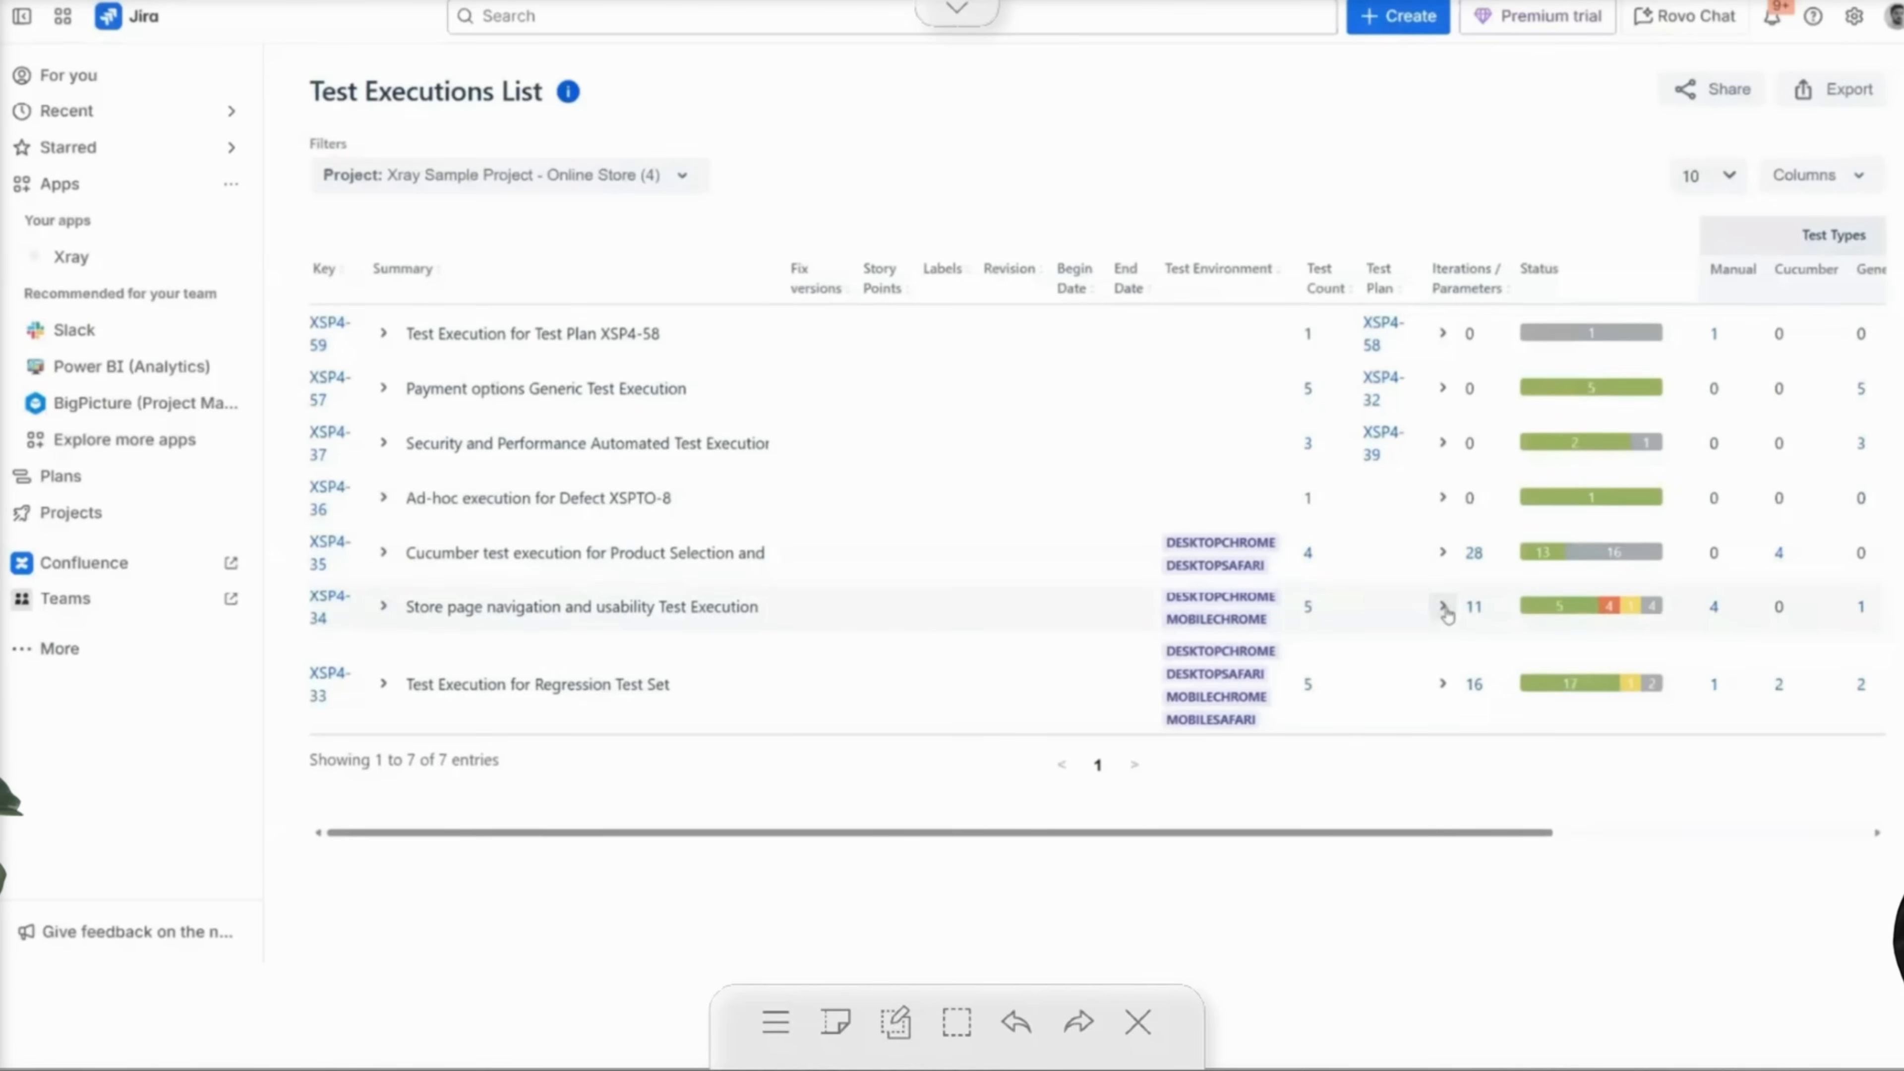
Expand XSP4-34's tests and the iterations of the XSP4-9 default payment options test, viewing their statuses.
left_click(1444, 605)
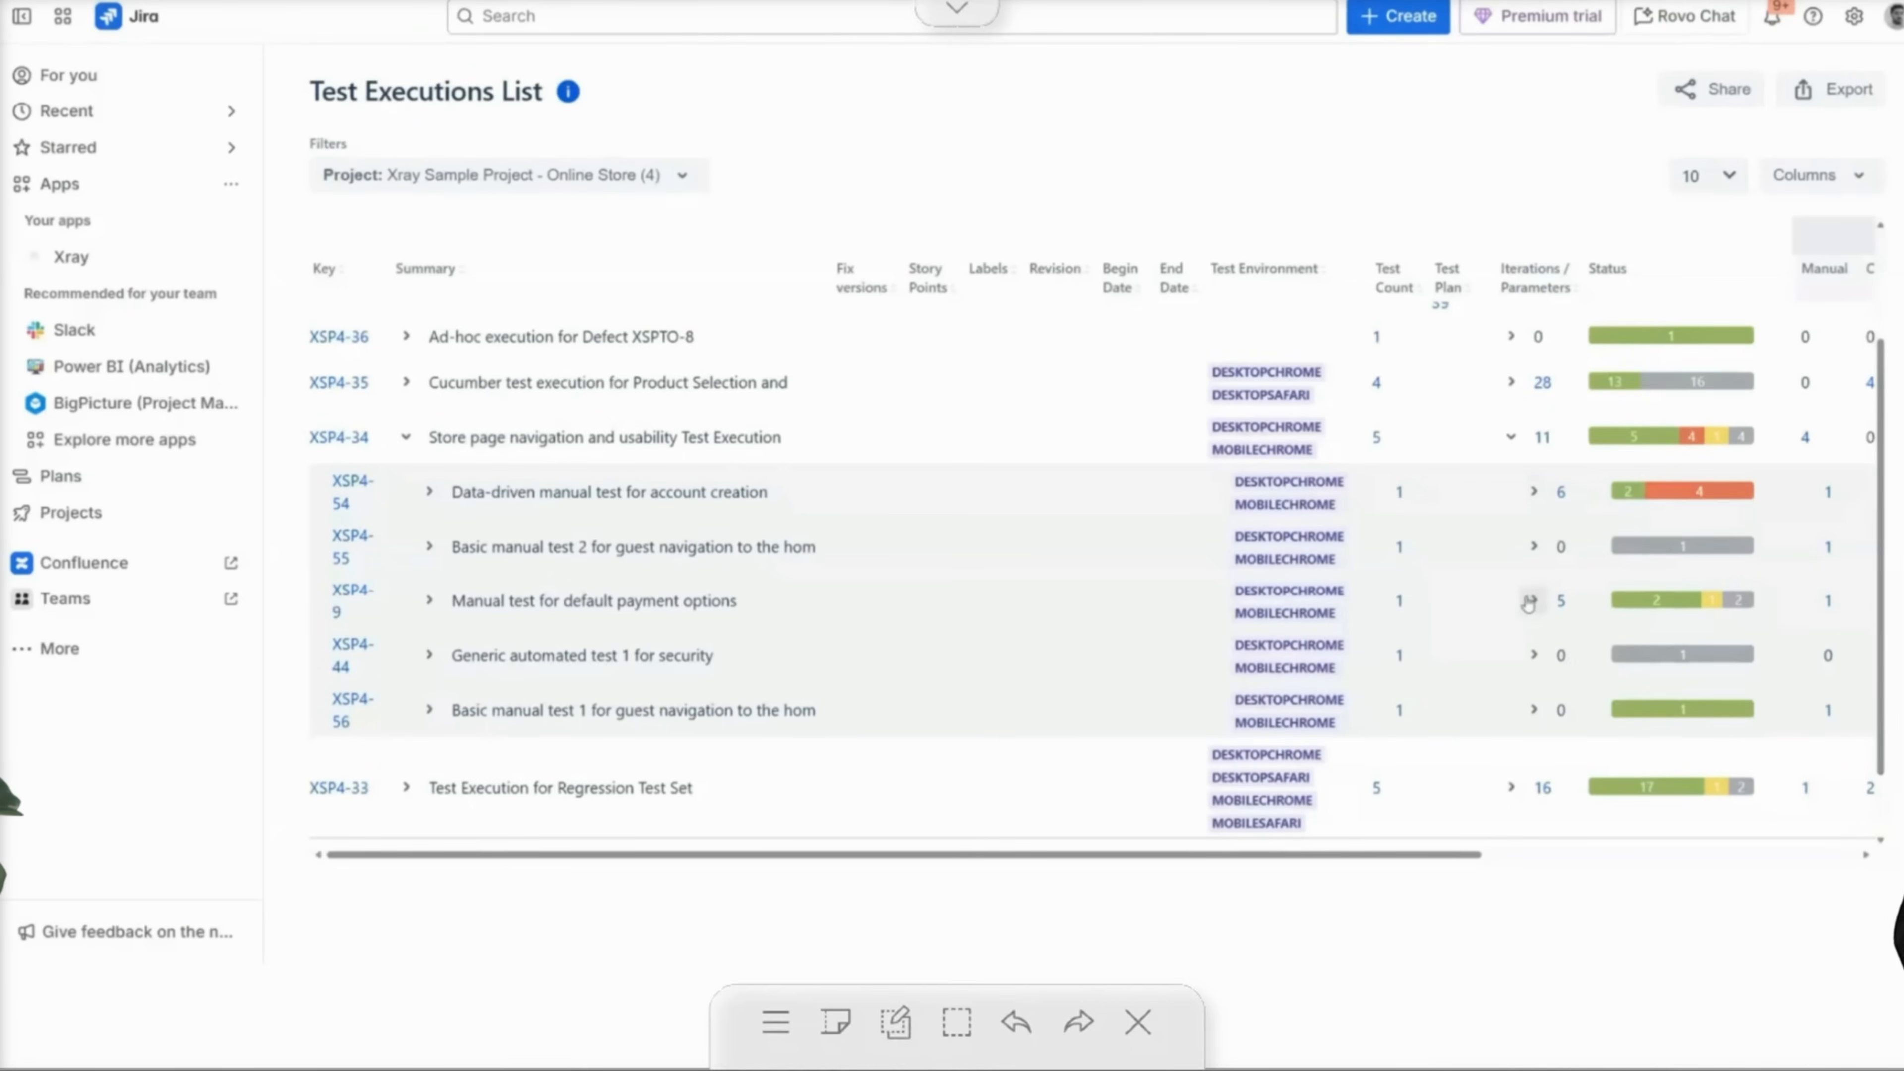
left_click(427, 600)
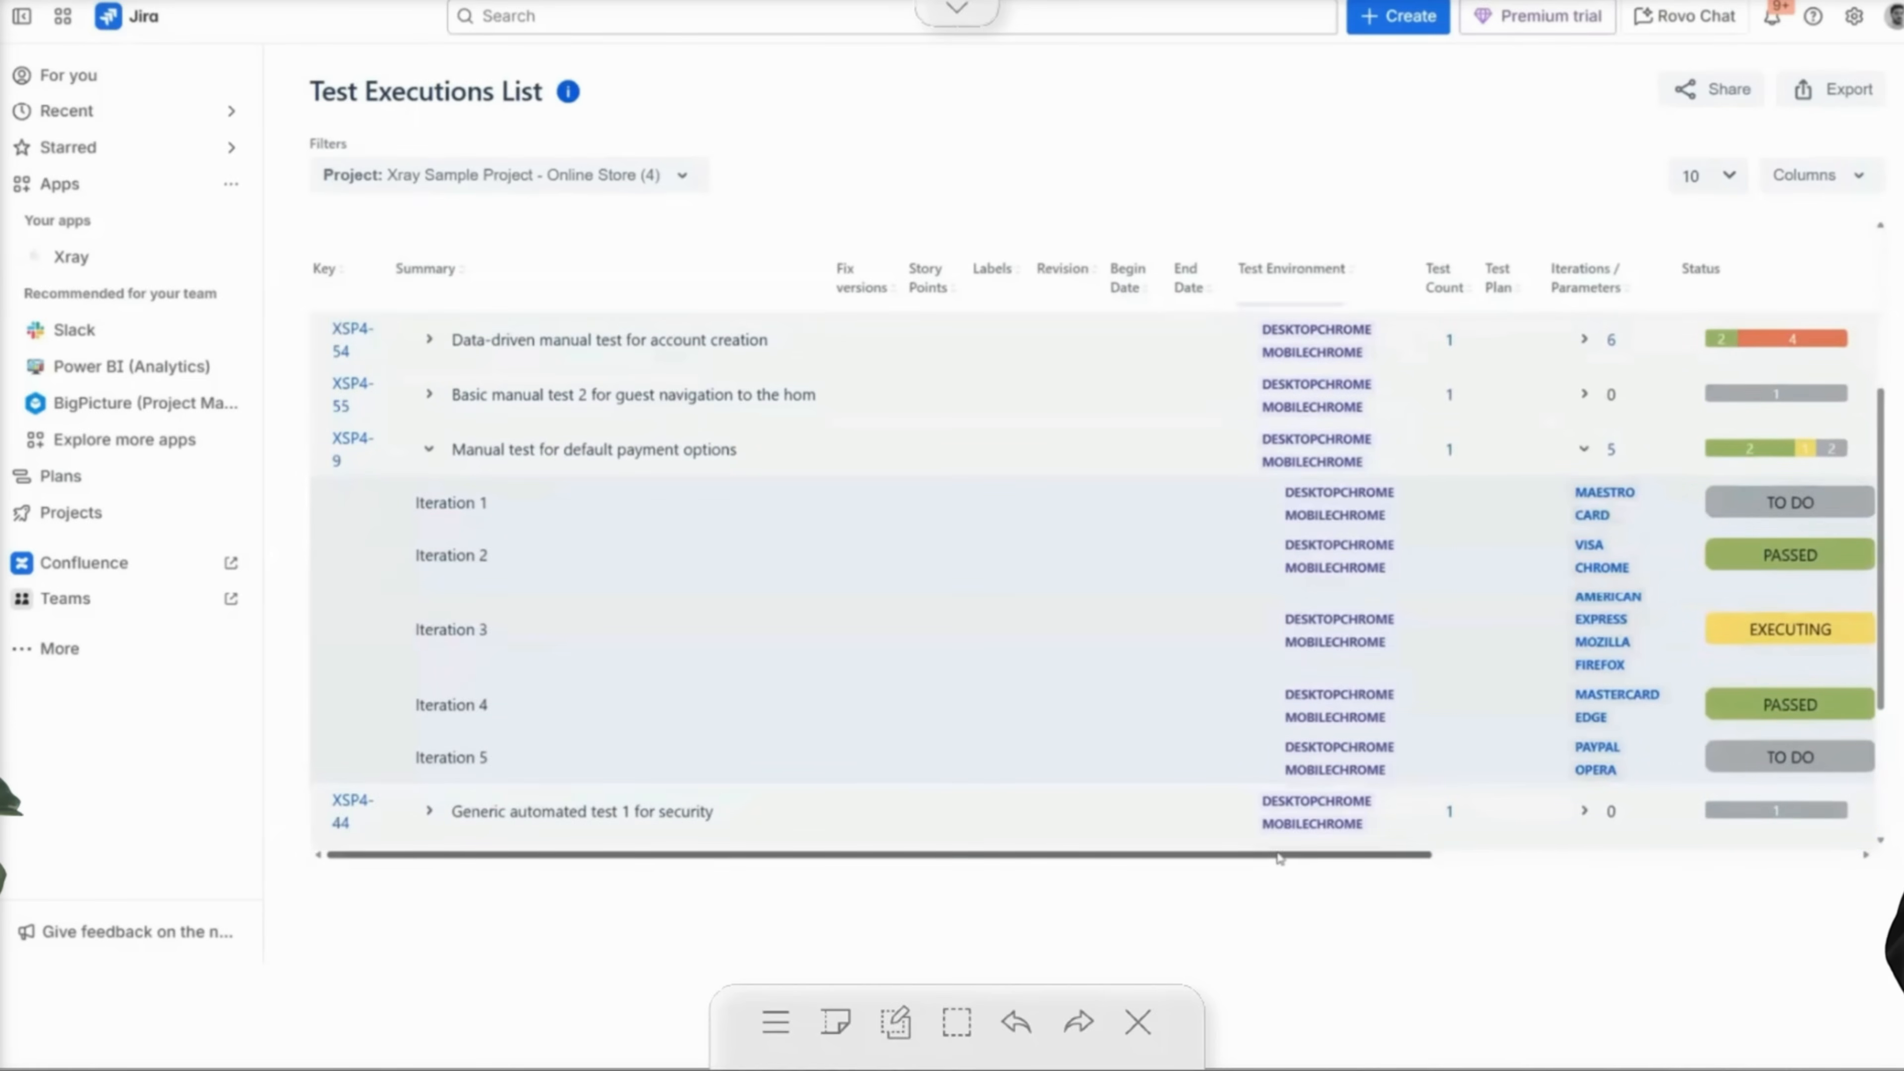
scroll("right", 3)
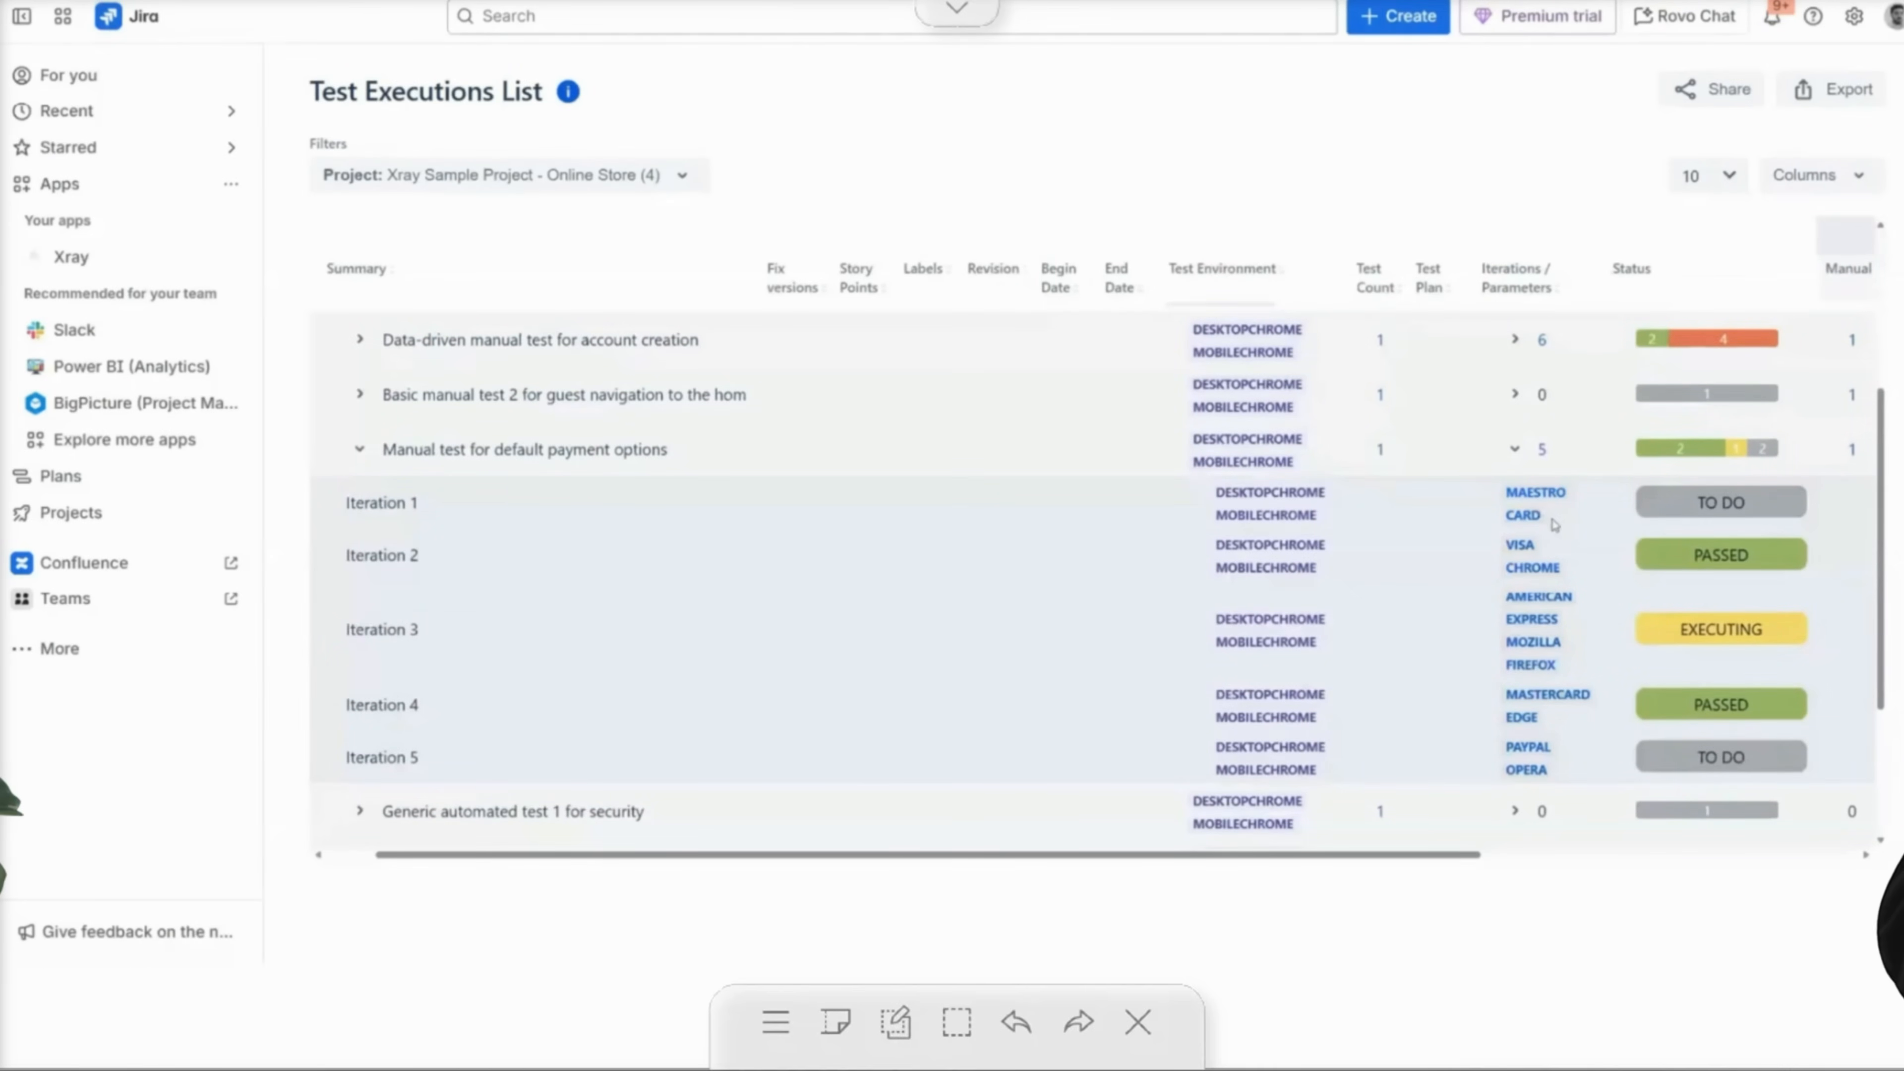
mouse_move(1569, 534)
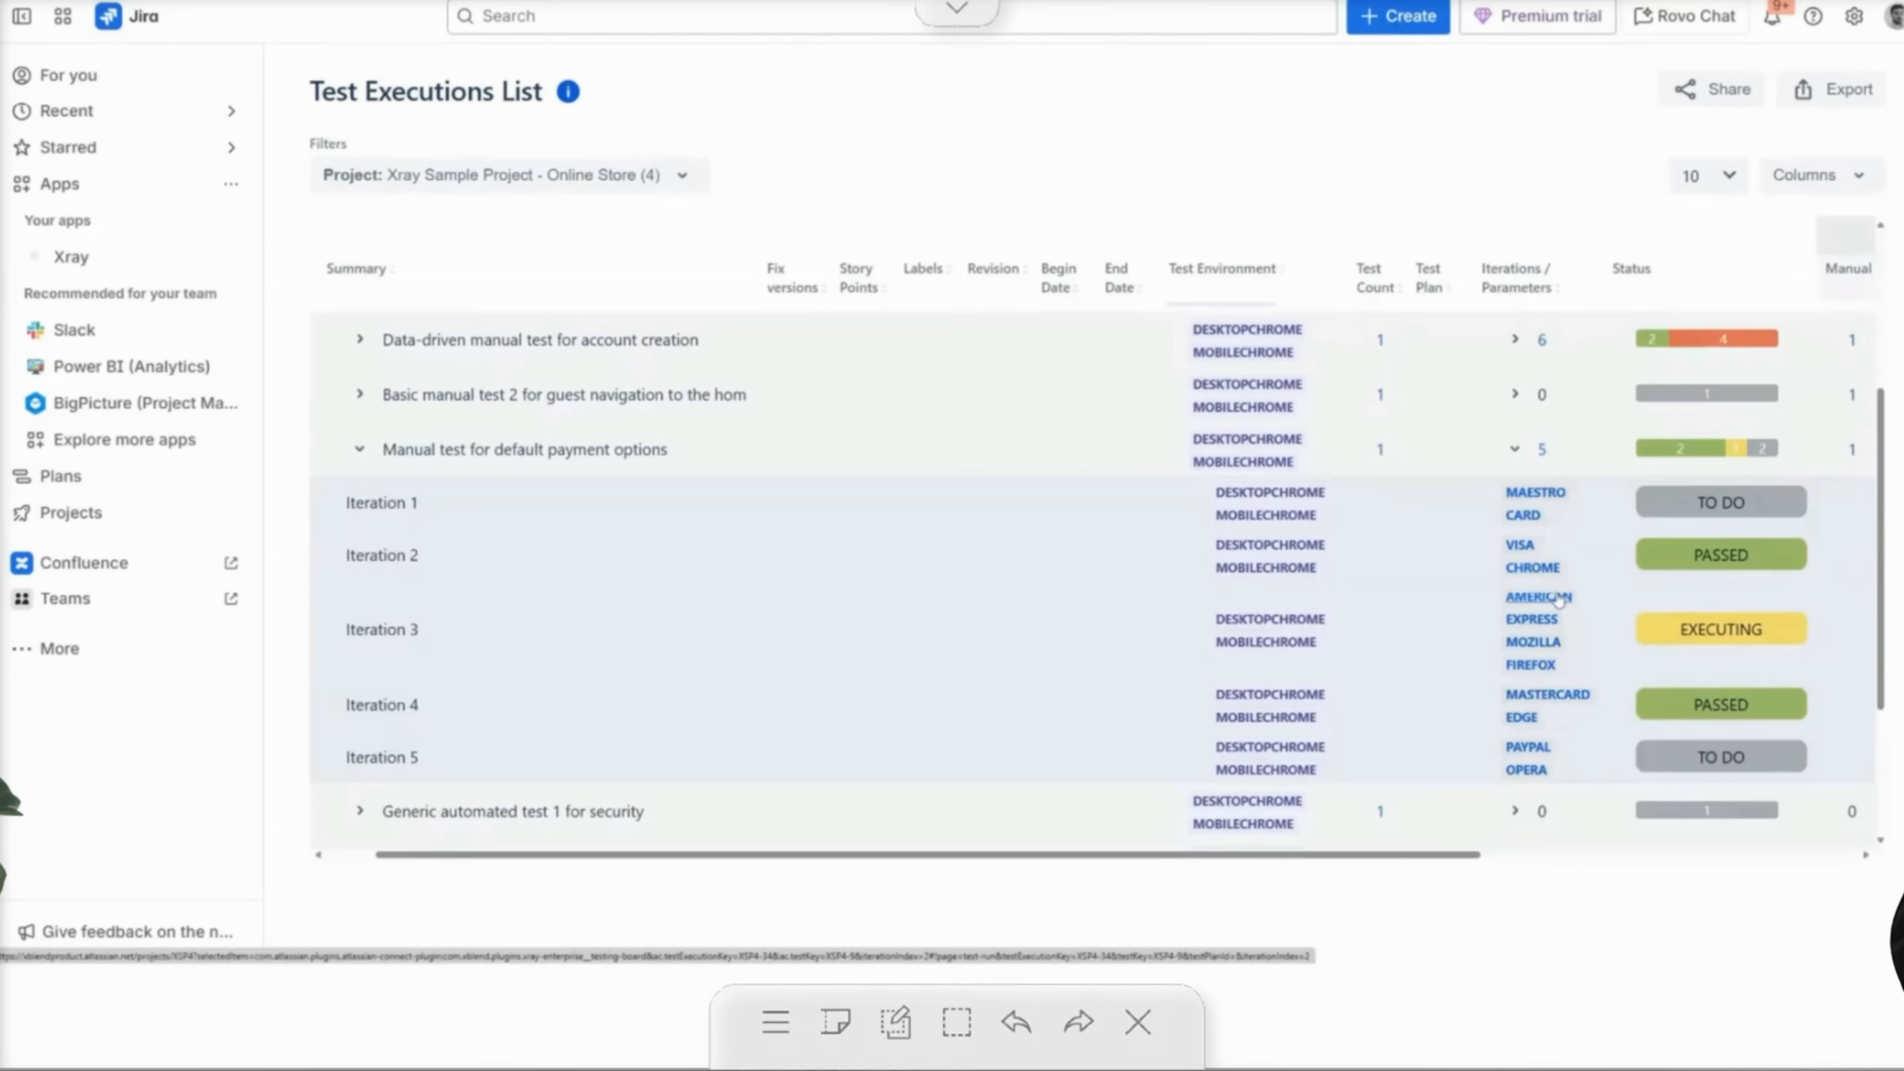
mouse_move(1603, 806)
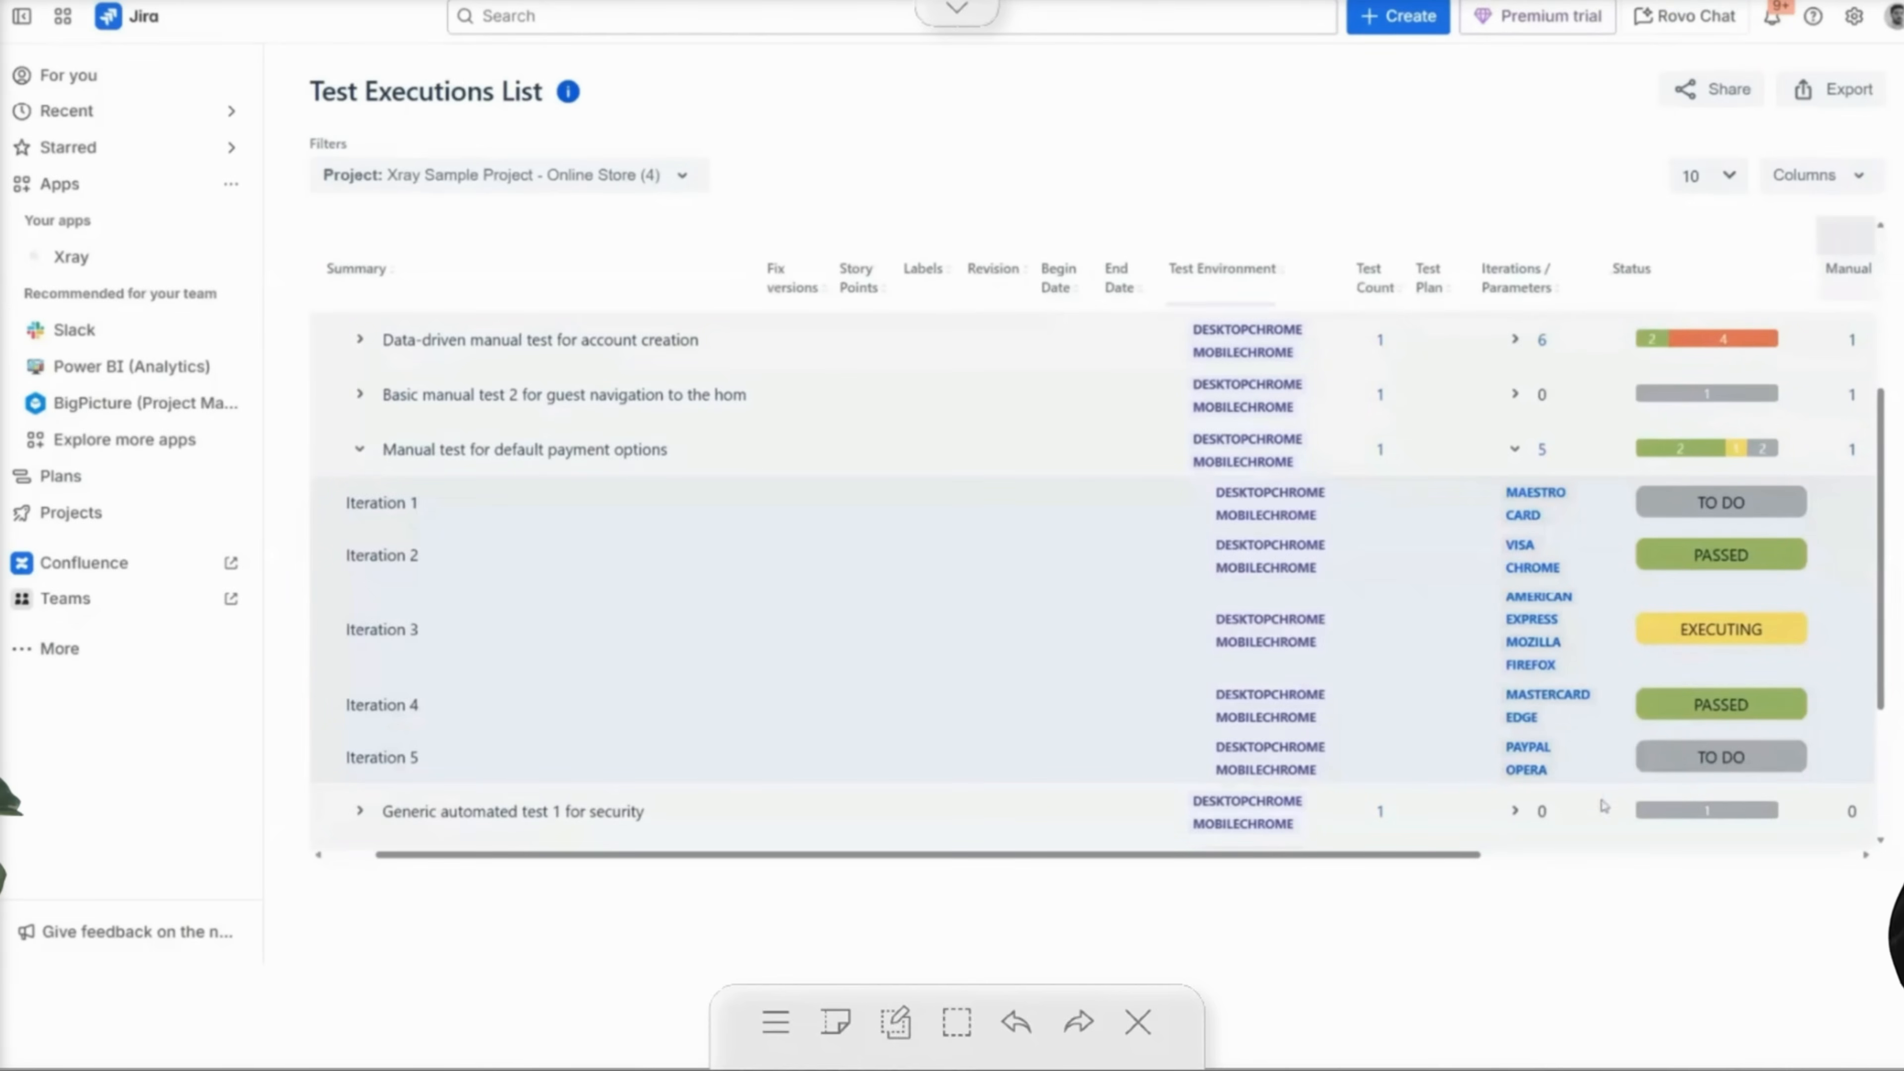
scroll("right", 3)
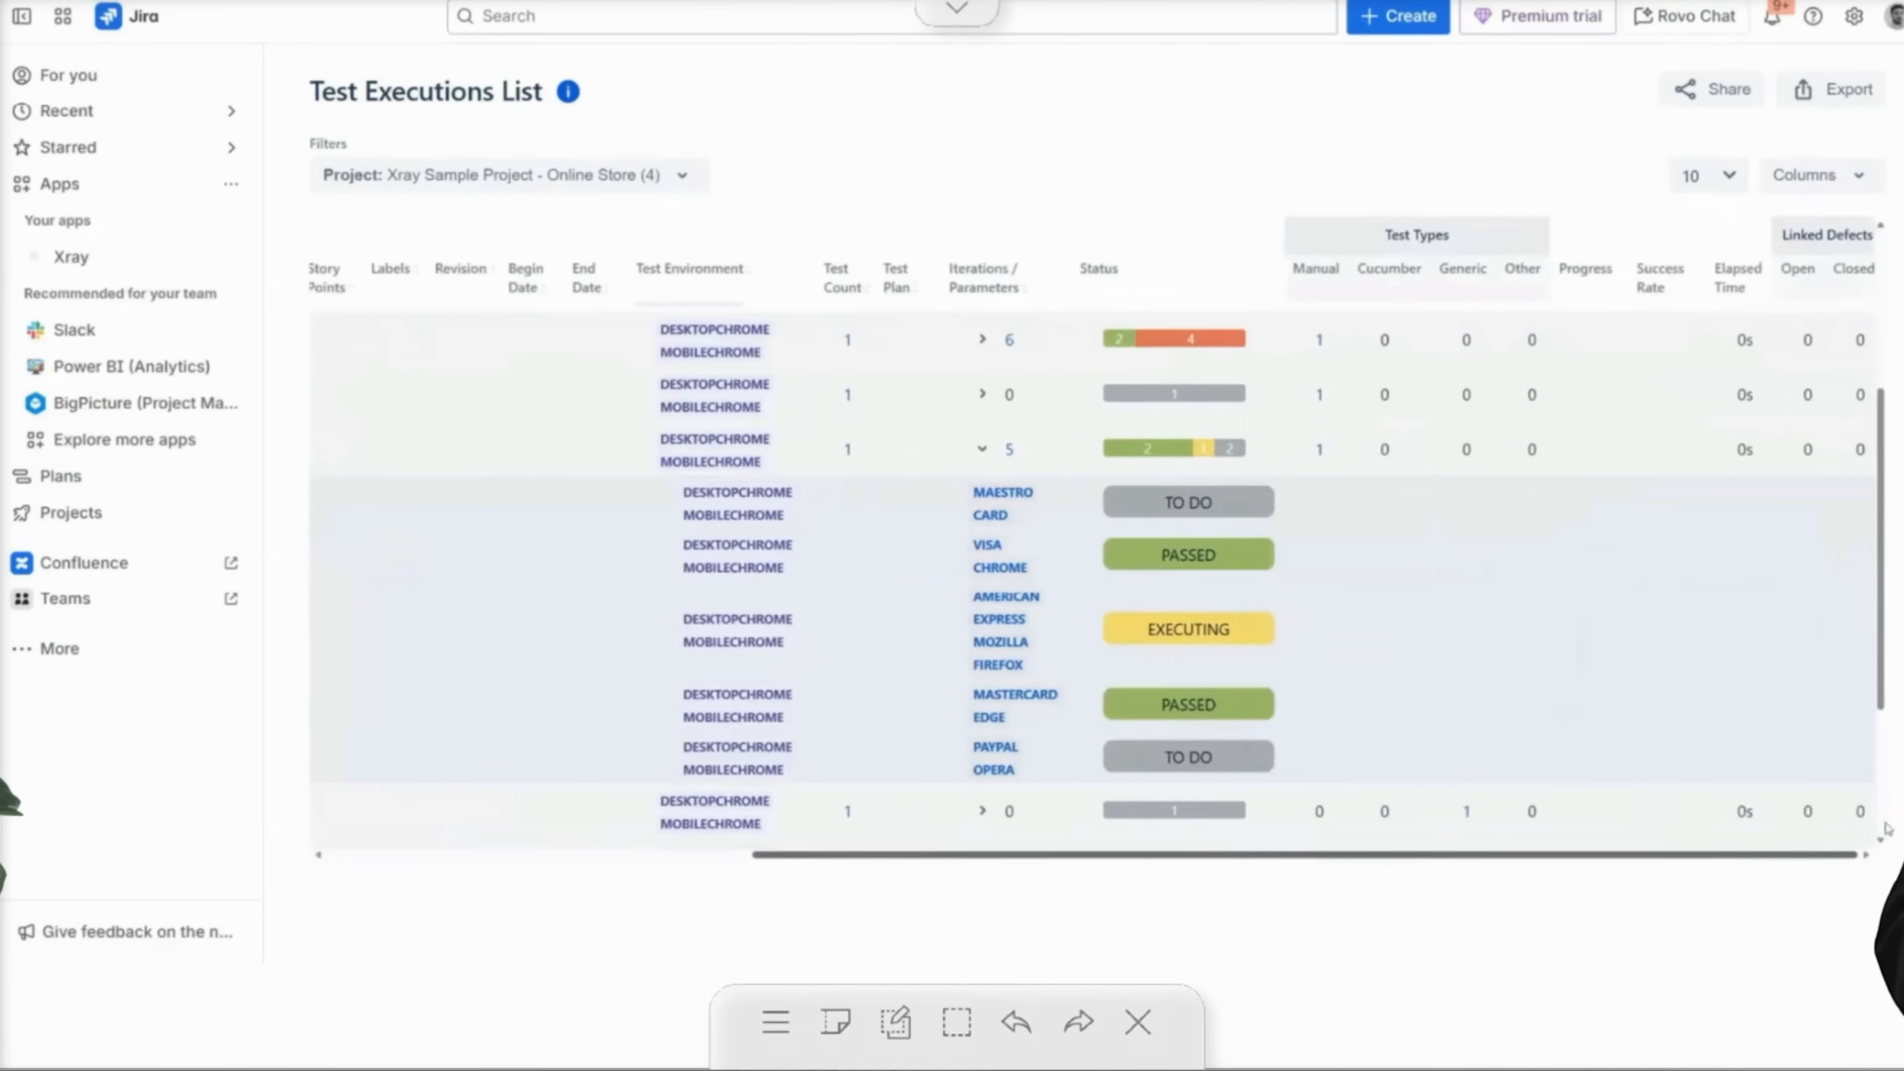
scroll("right", 3)
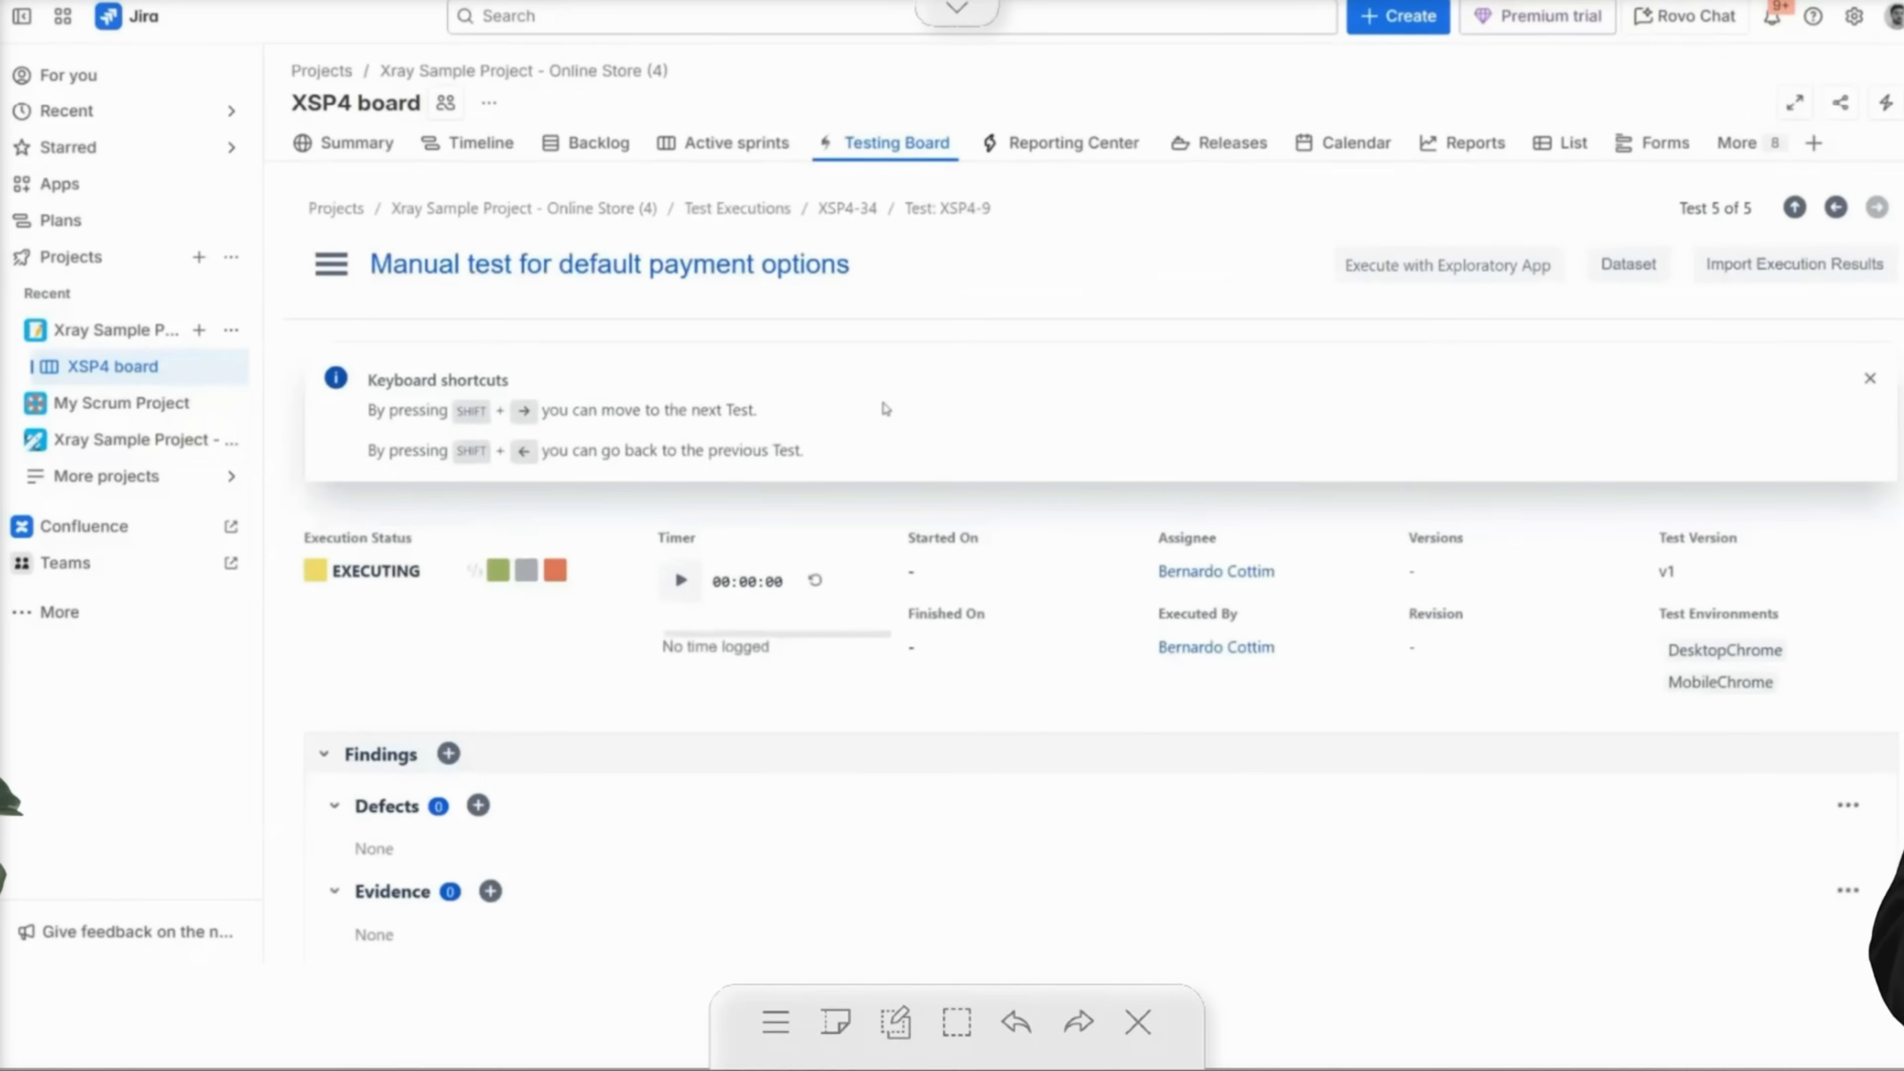
Scroll to the Iterations section of the test run and expand Iteration 2's steps.
scroll("down", 3)
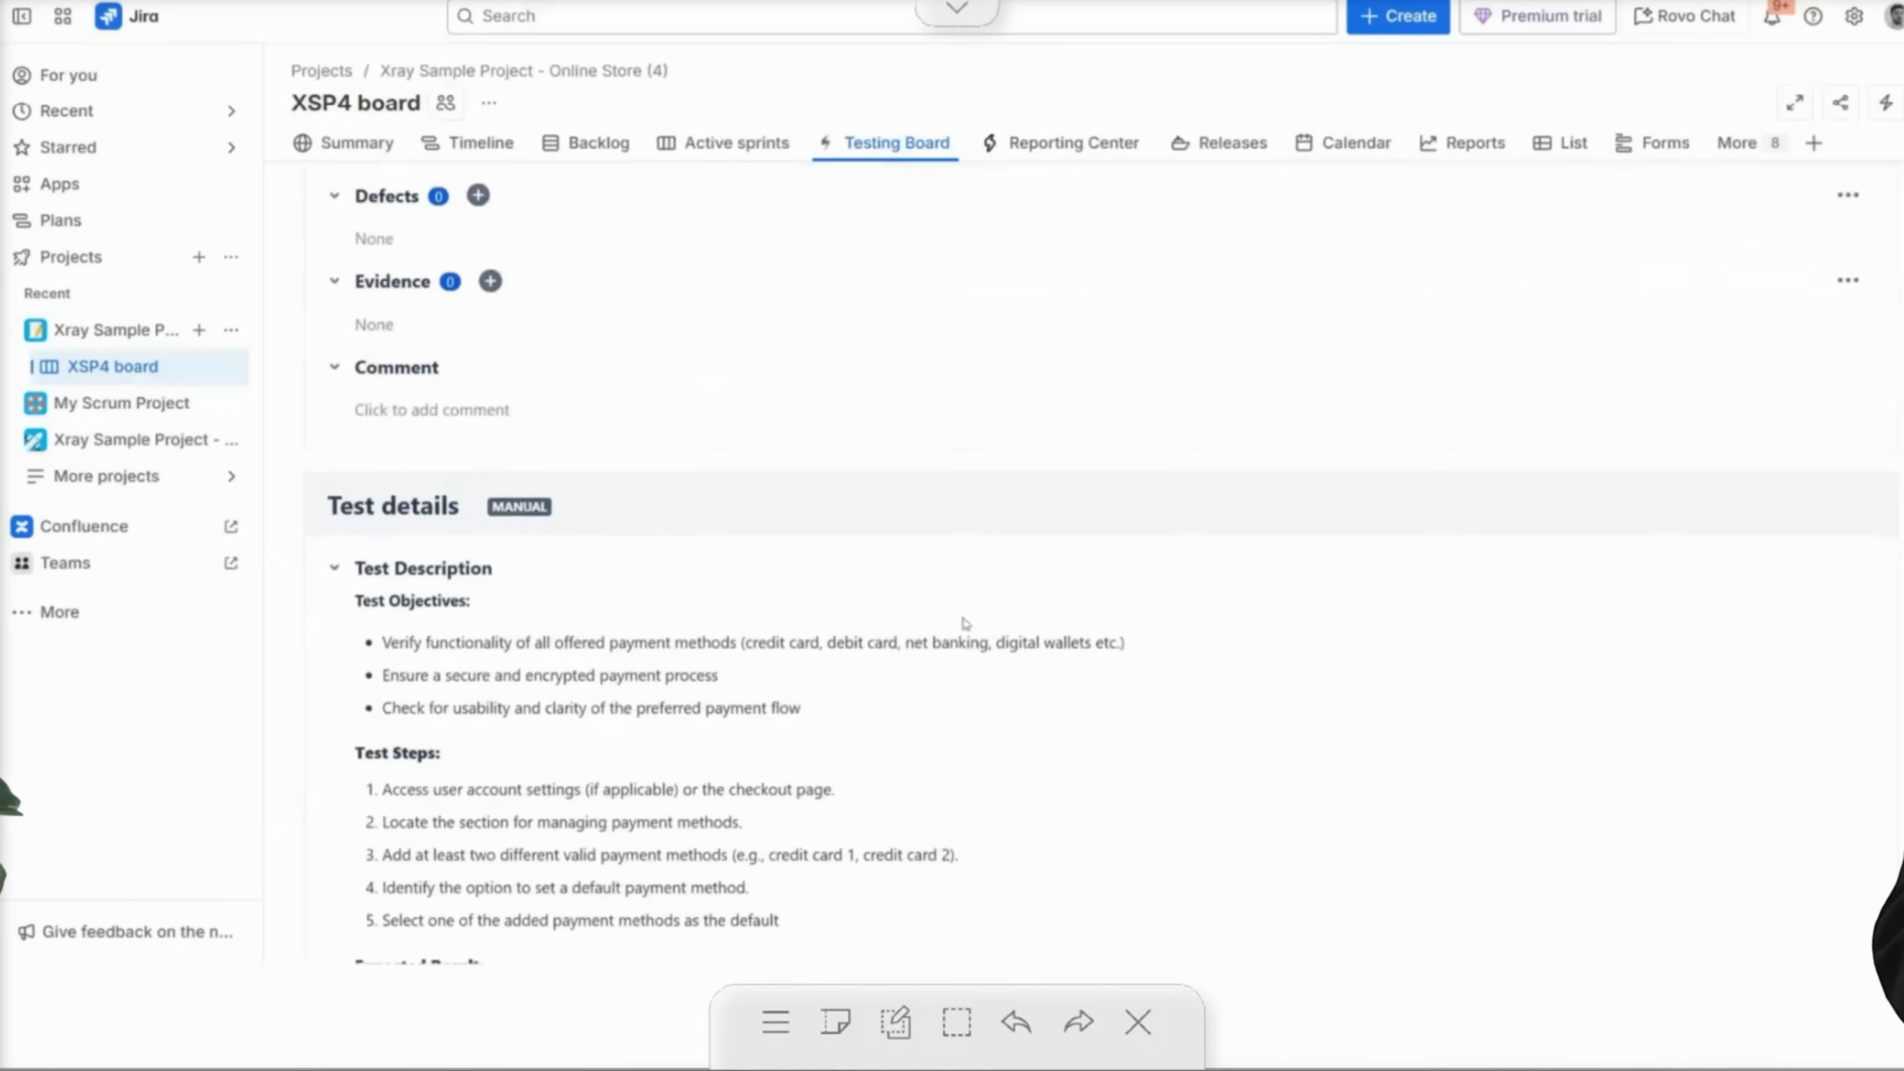
scroll("down", 3)
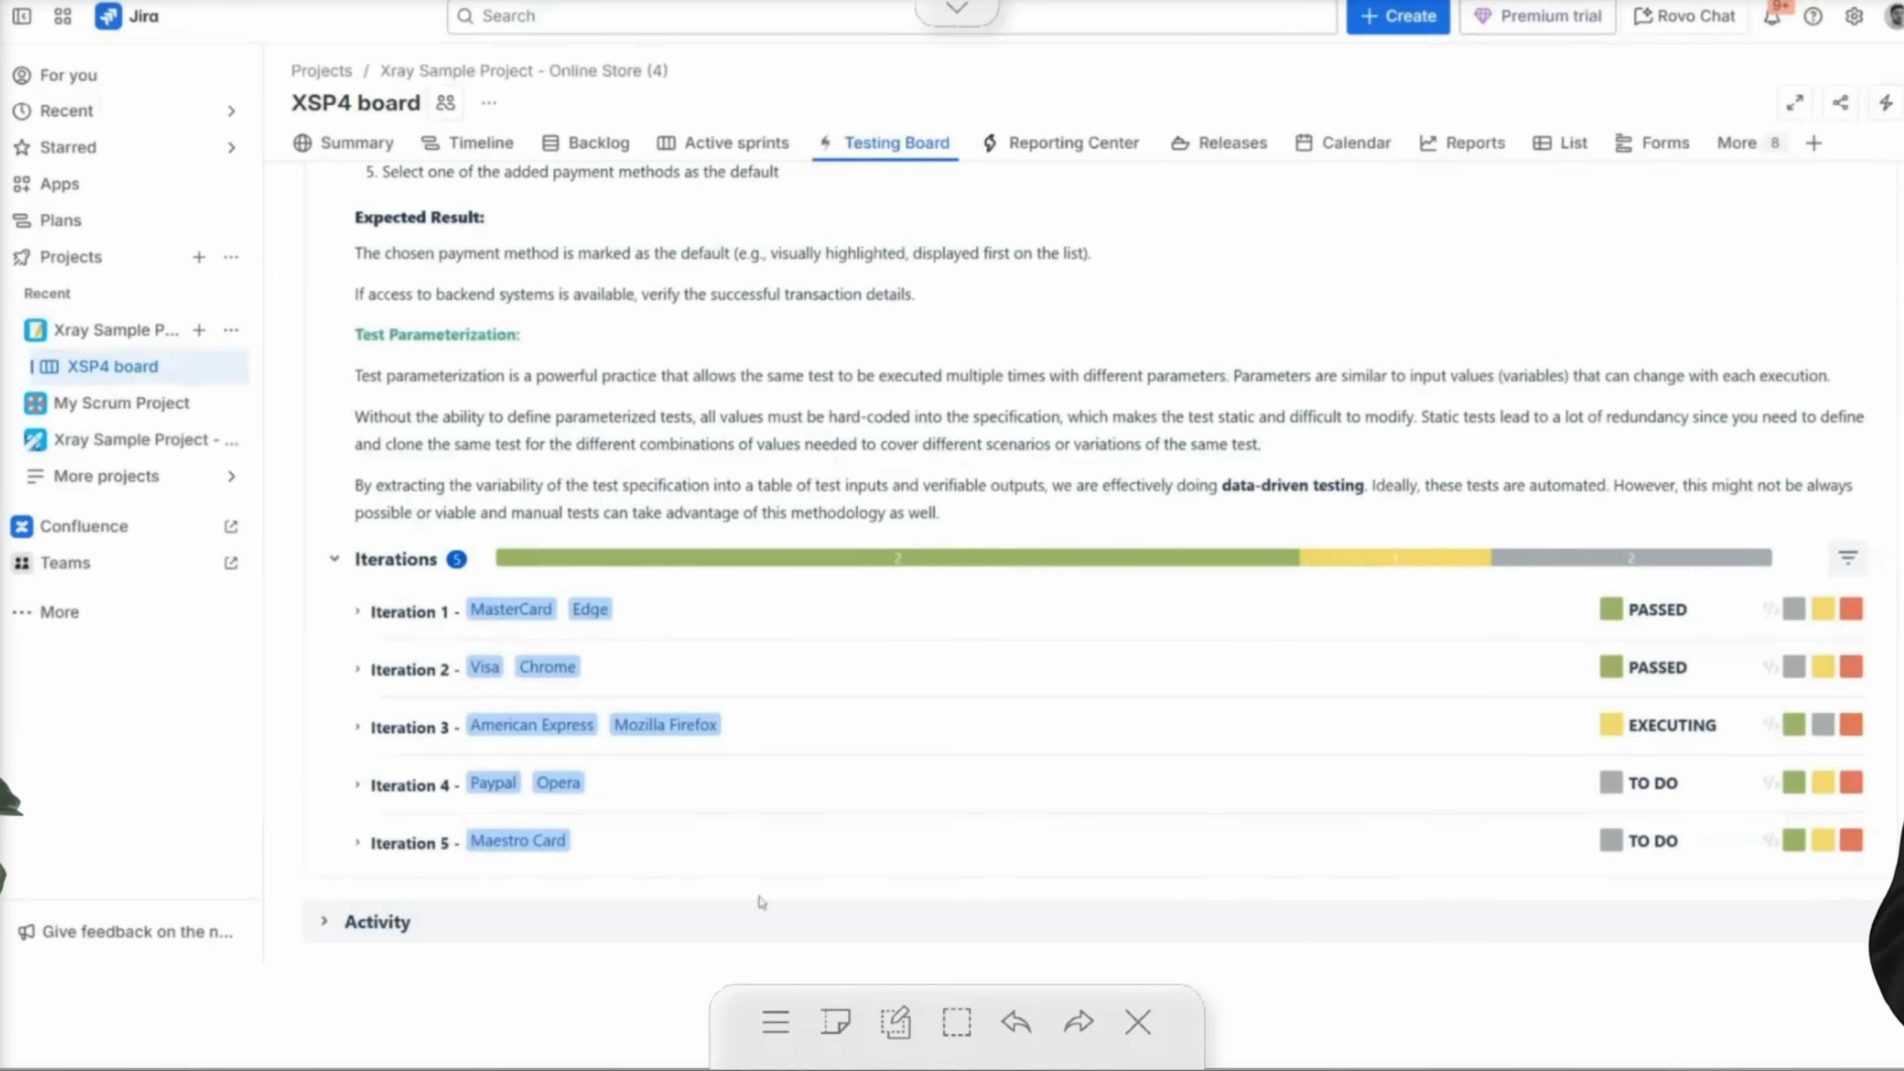
left_click(358, 667)
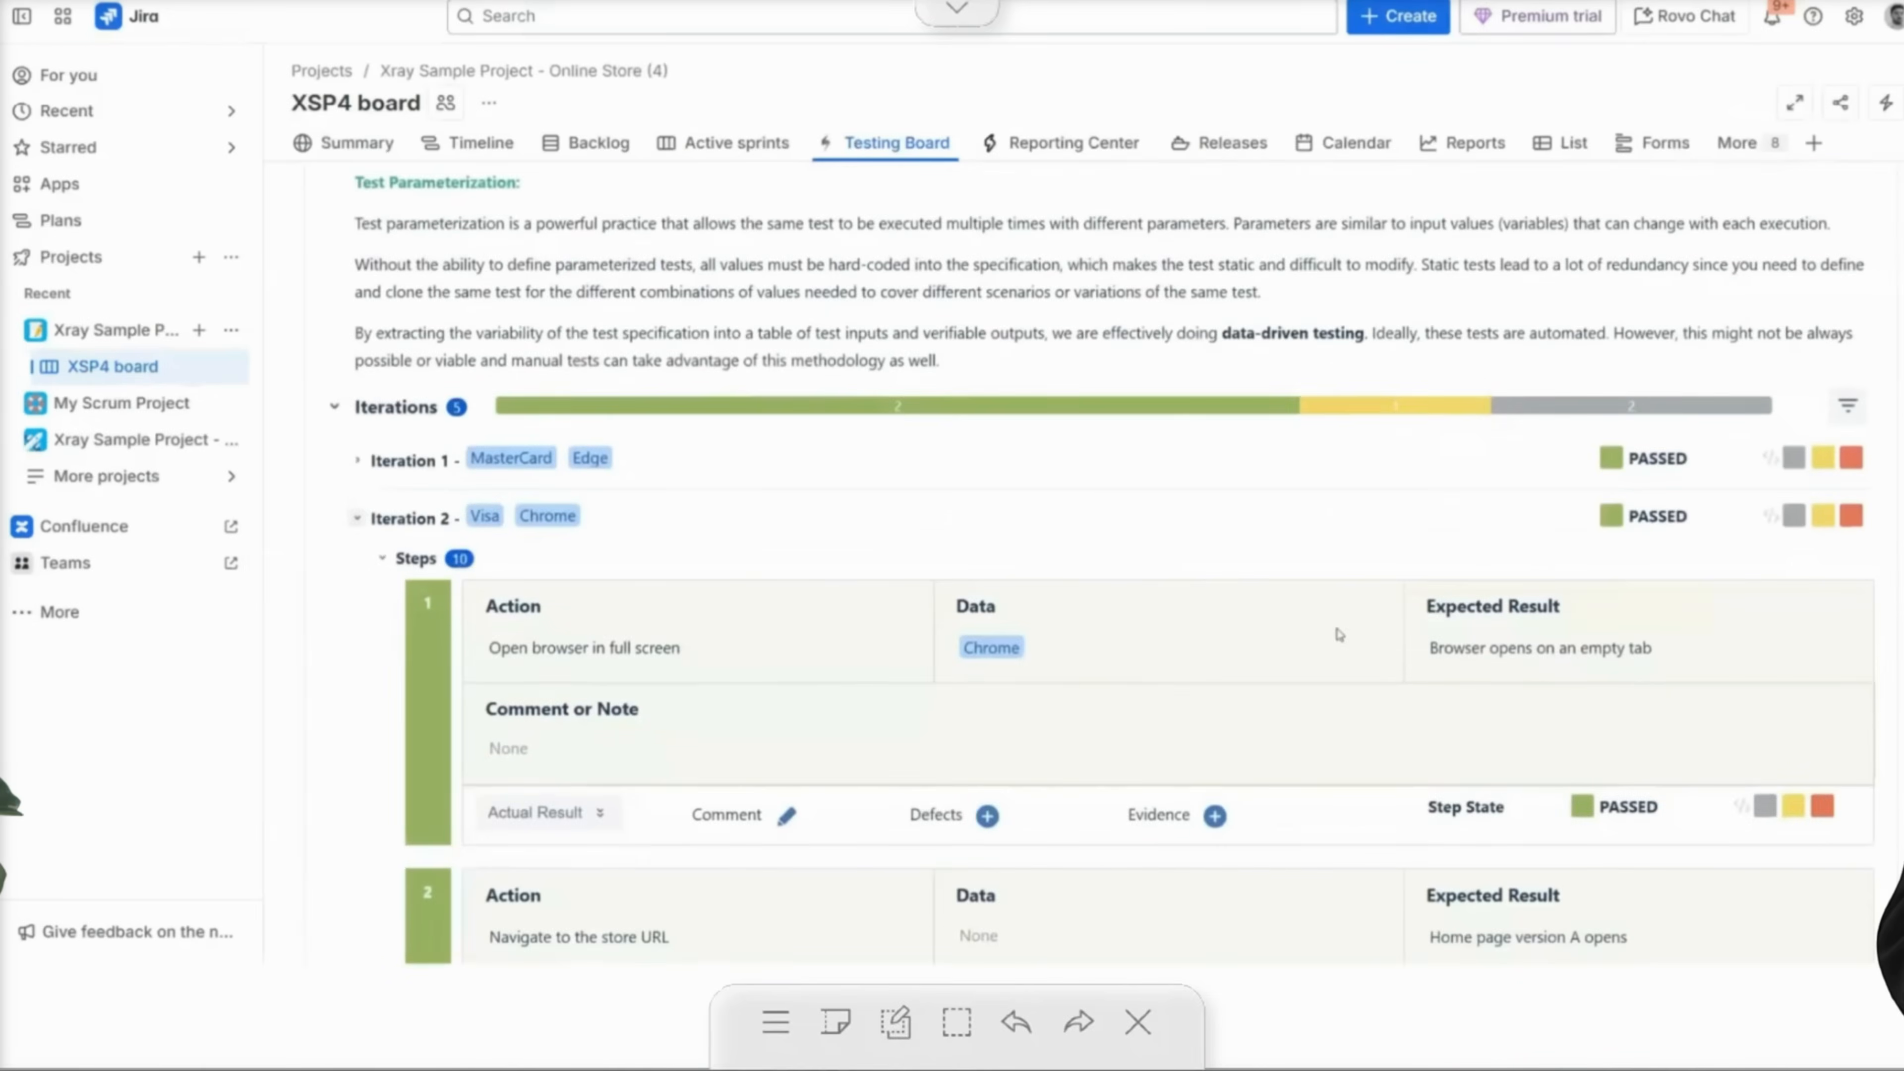
scroll("down", 3)
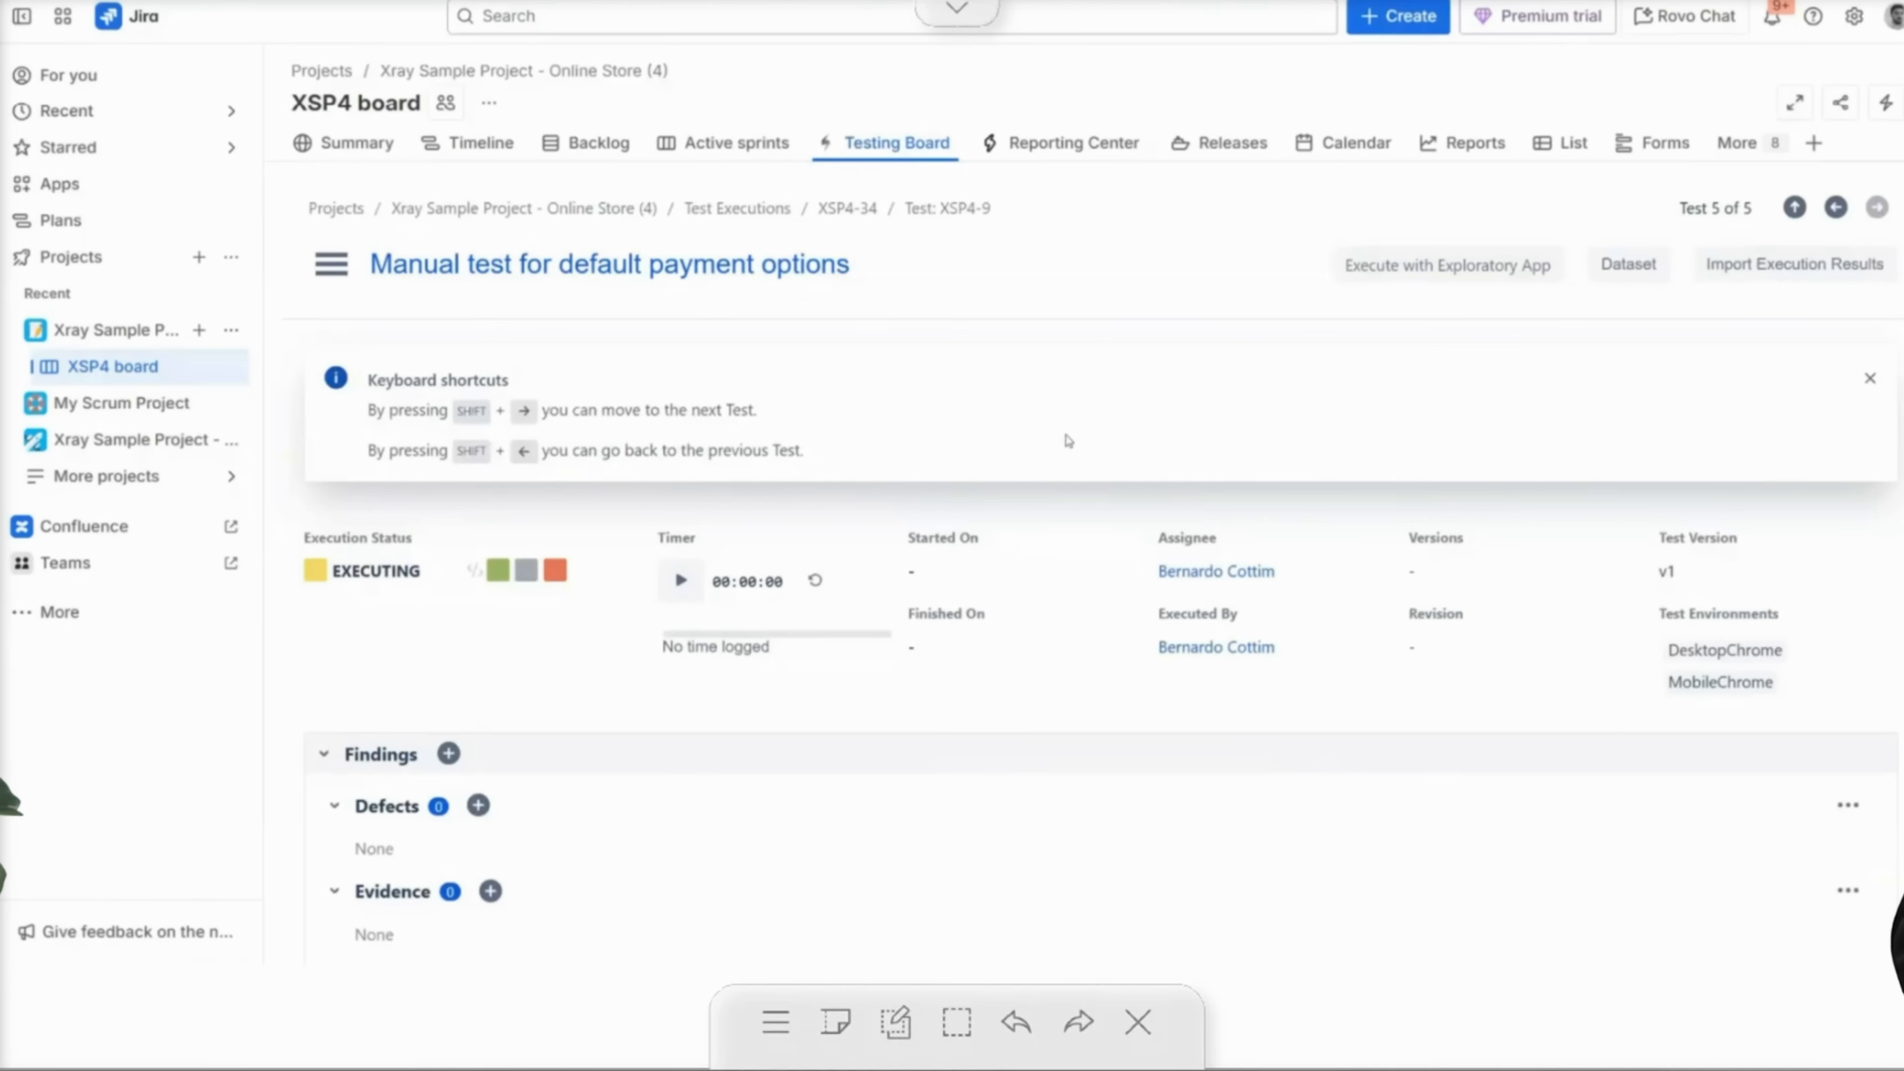
mouse_move(783, 40)
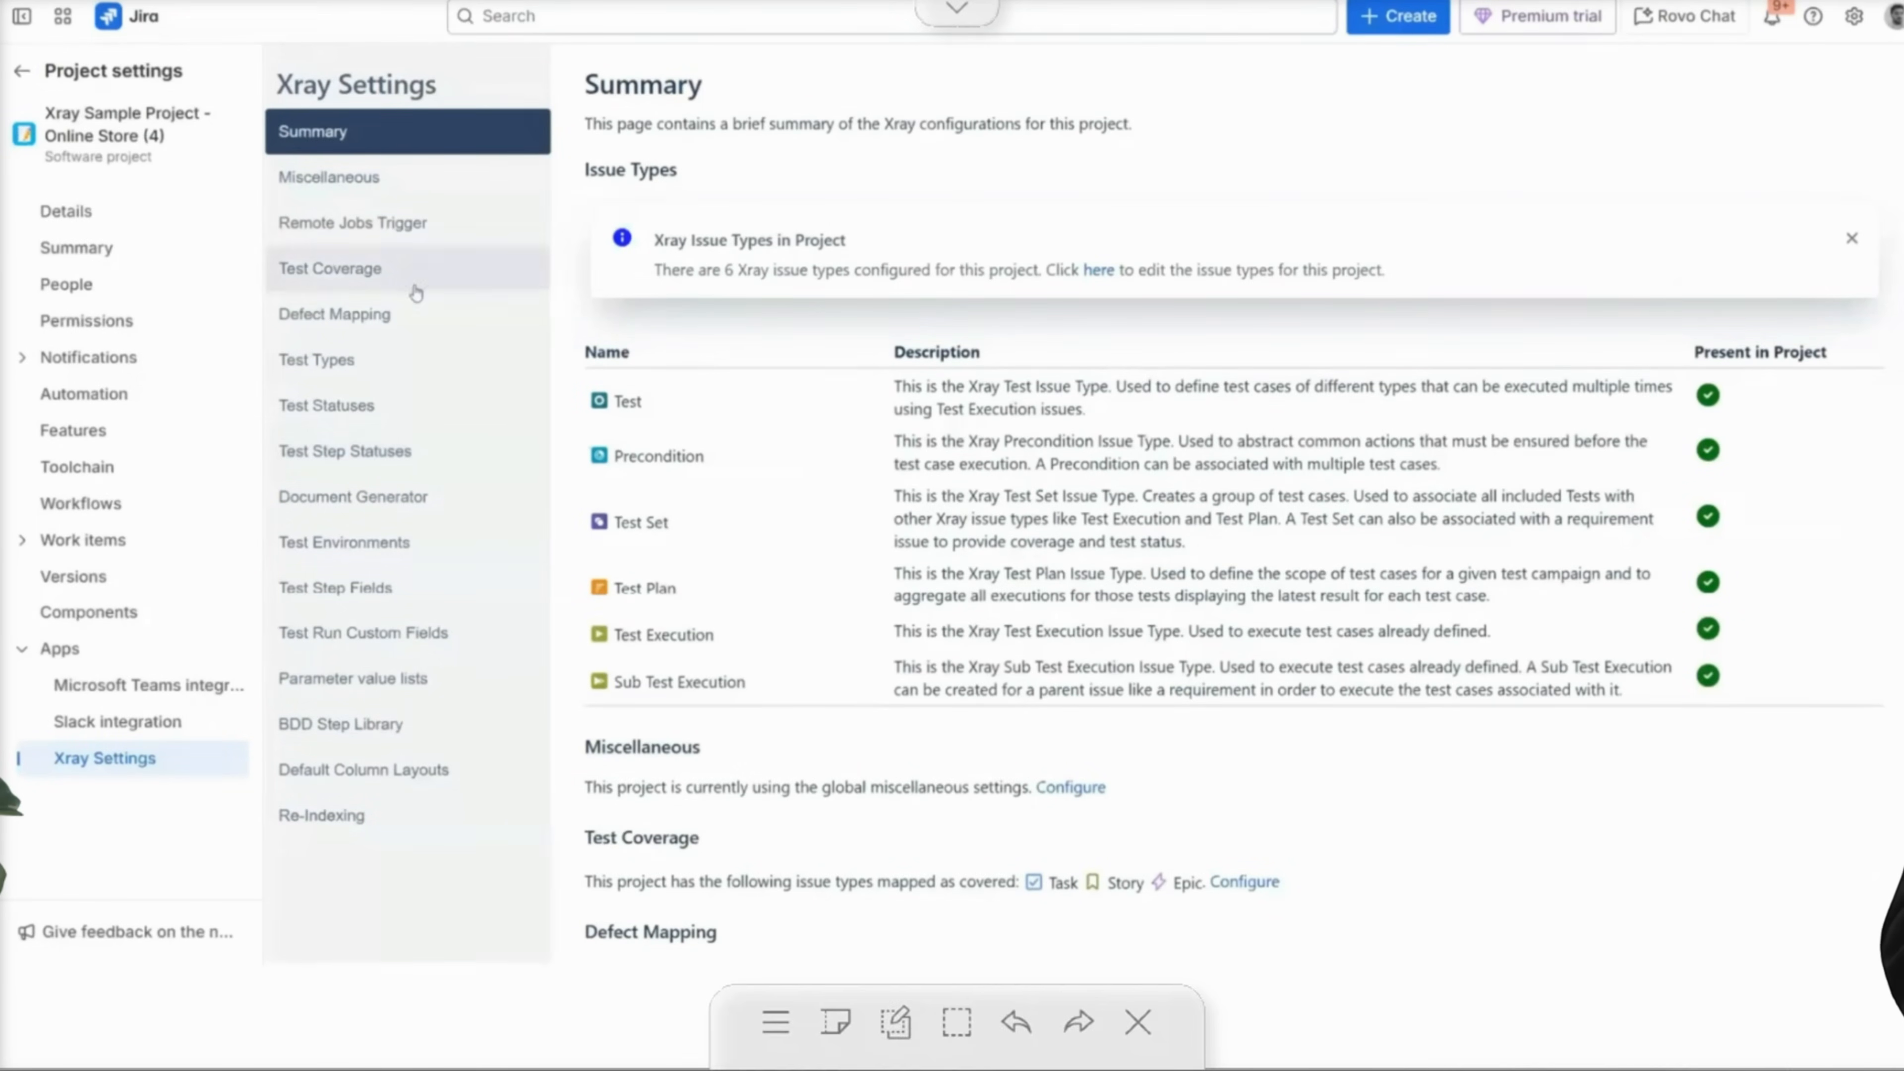
Show Defect Mapping in Xray Settings, where Bug is the only defect issue type.
left_click(334, 313)
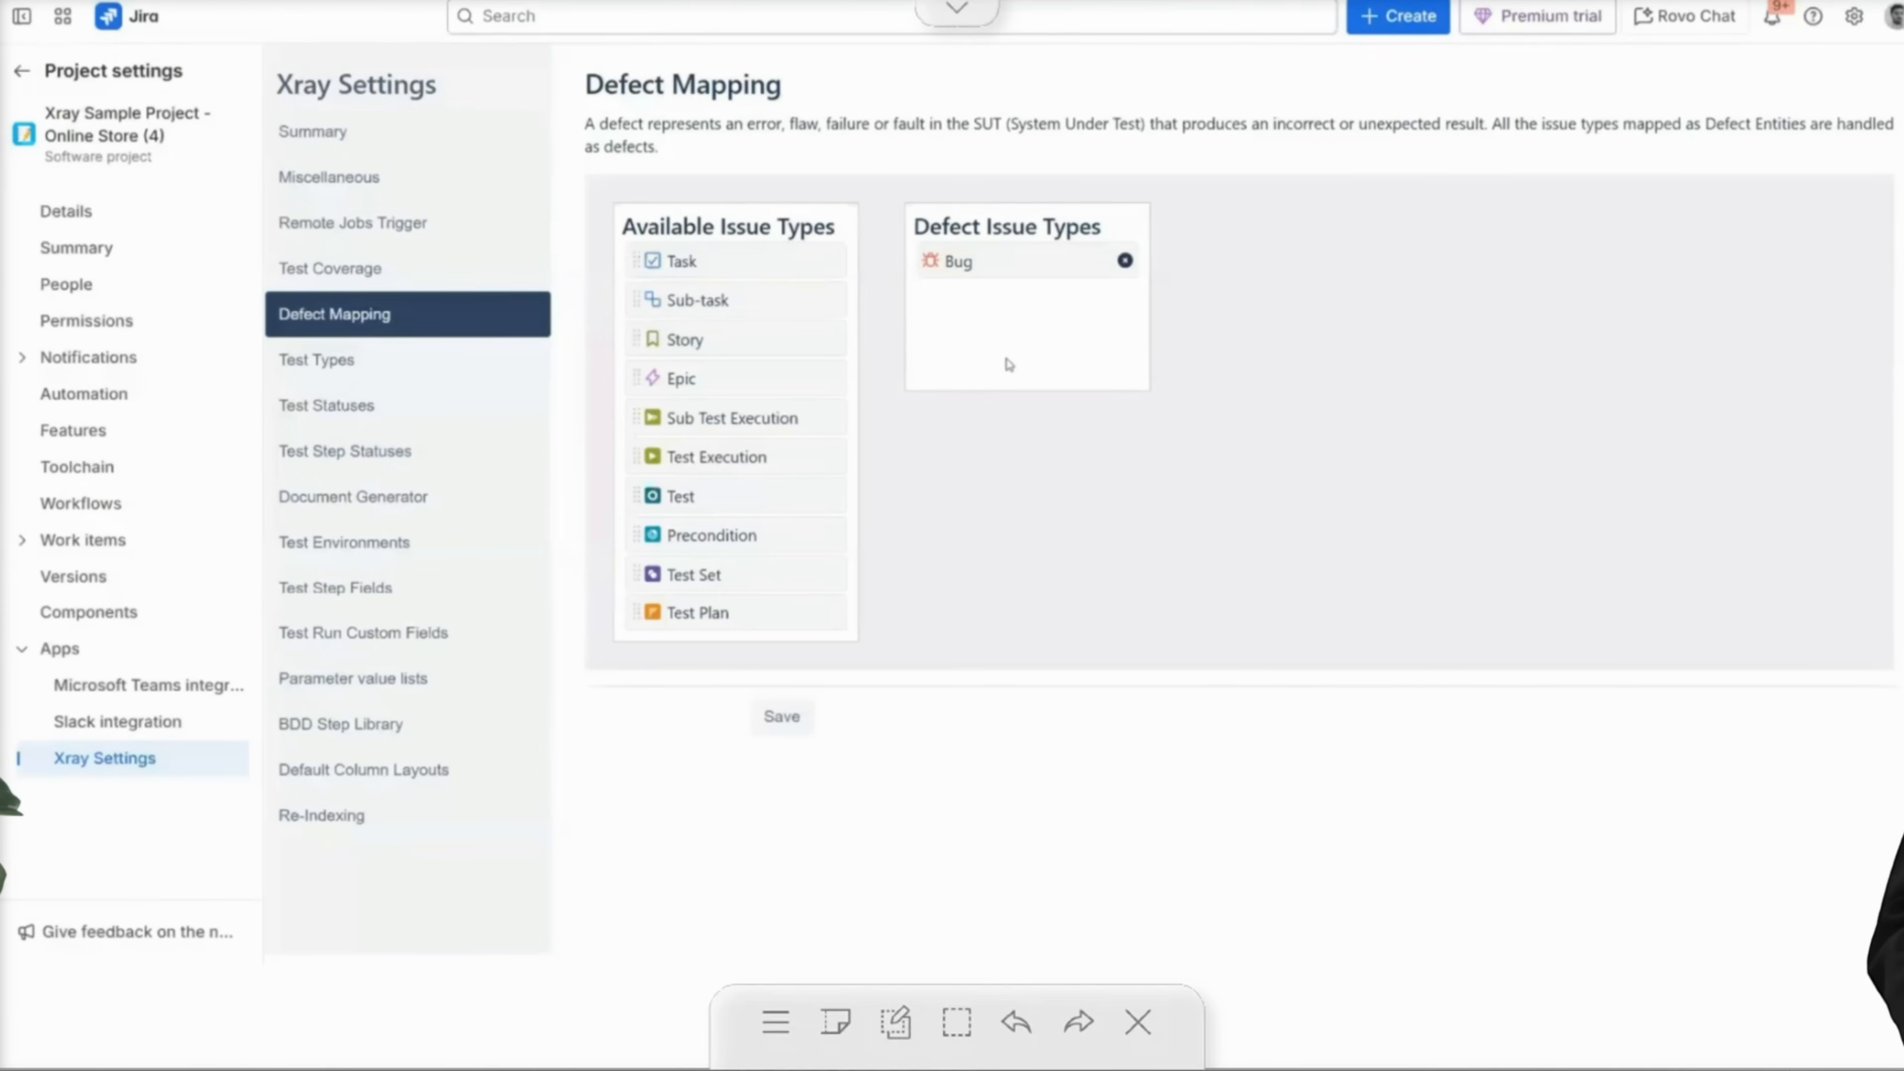
mouse_move(1044, 307)
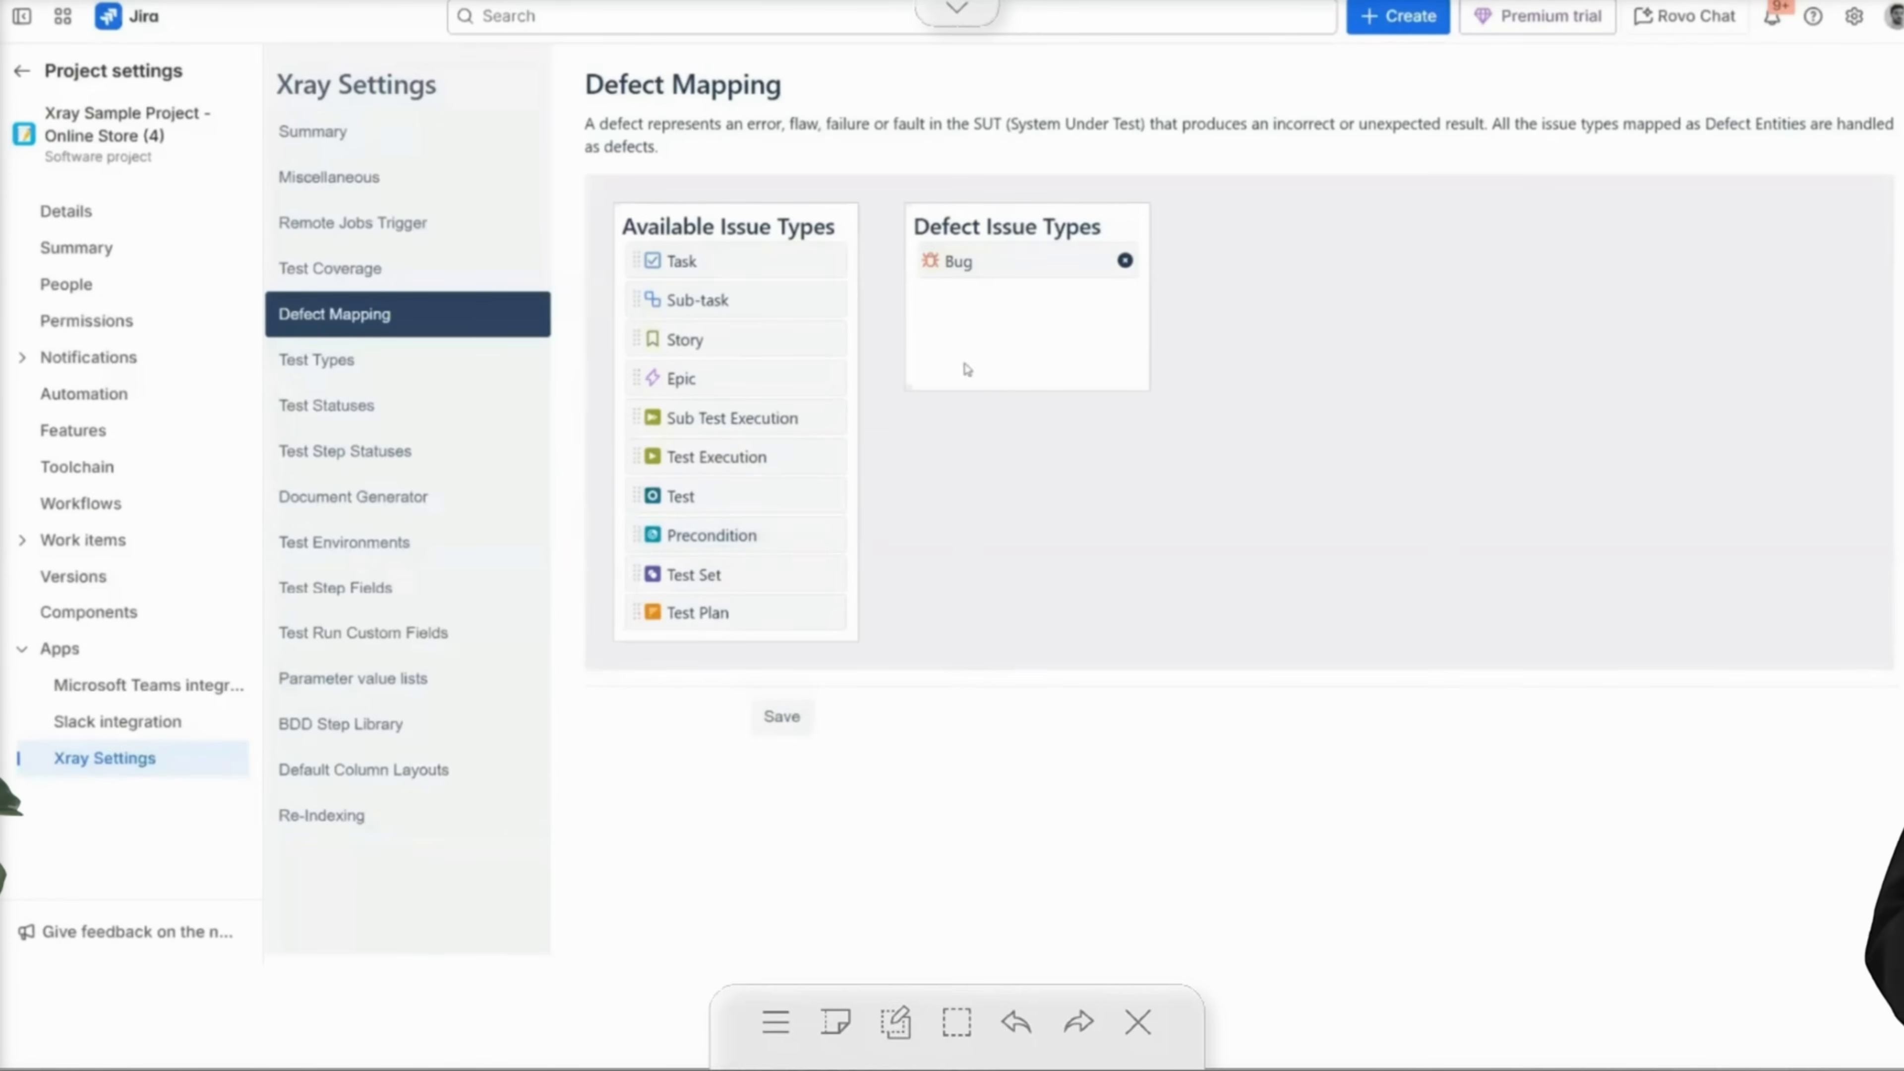
mouse_move(1005, 373)
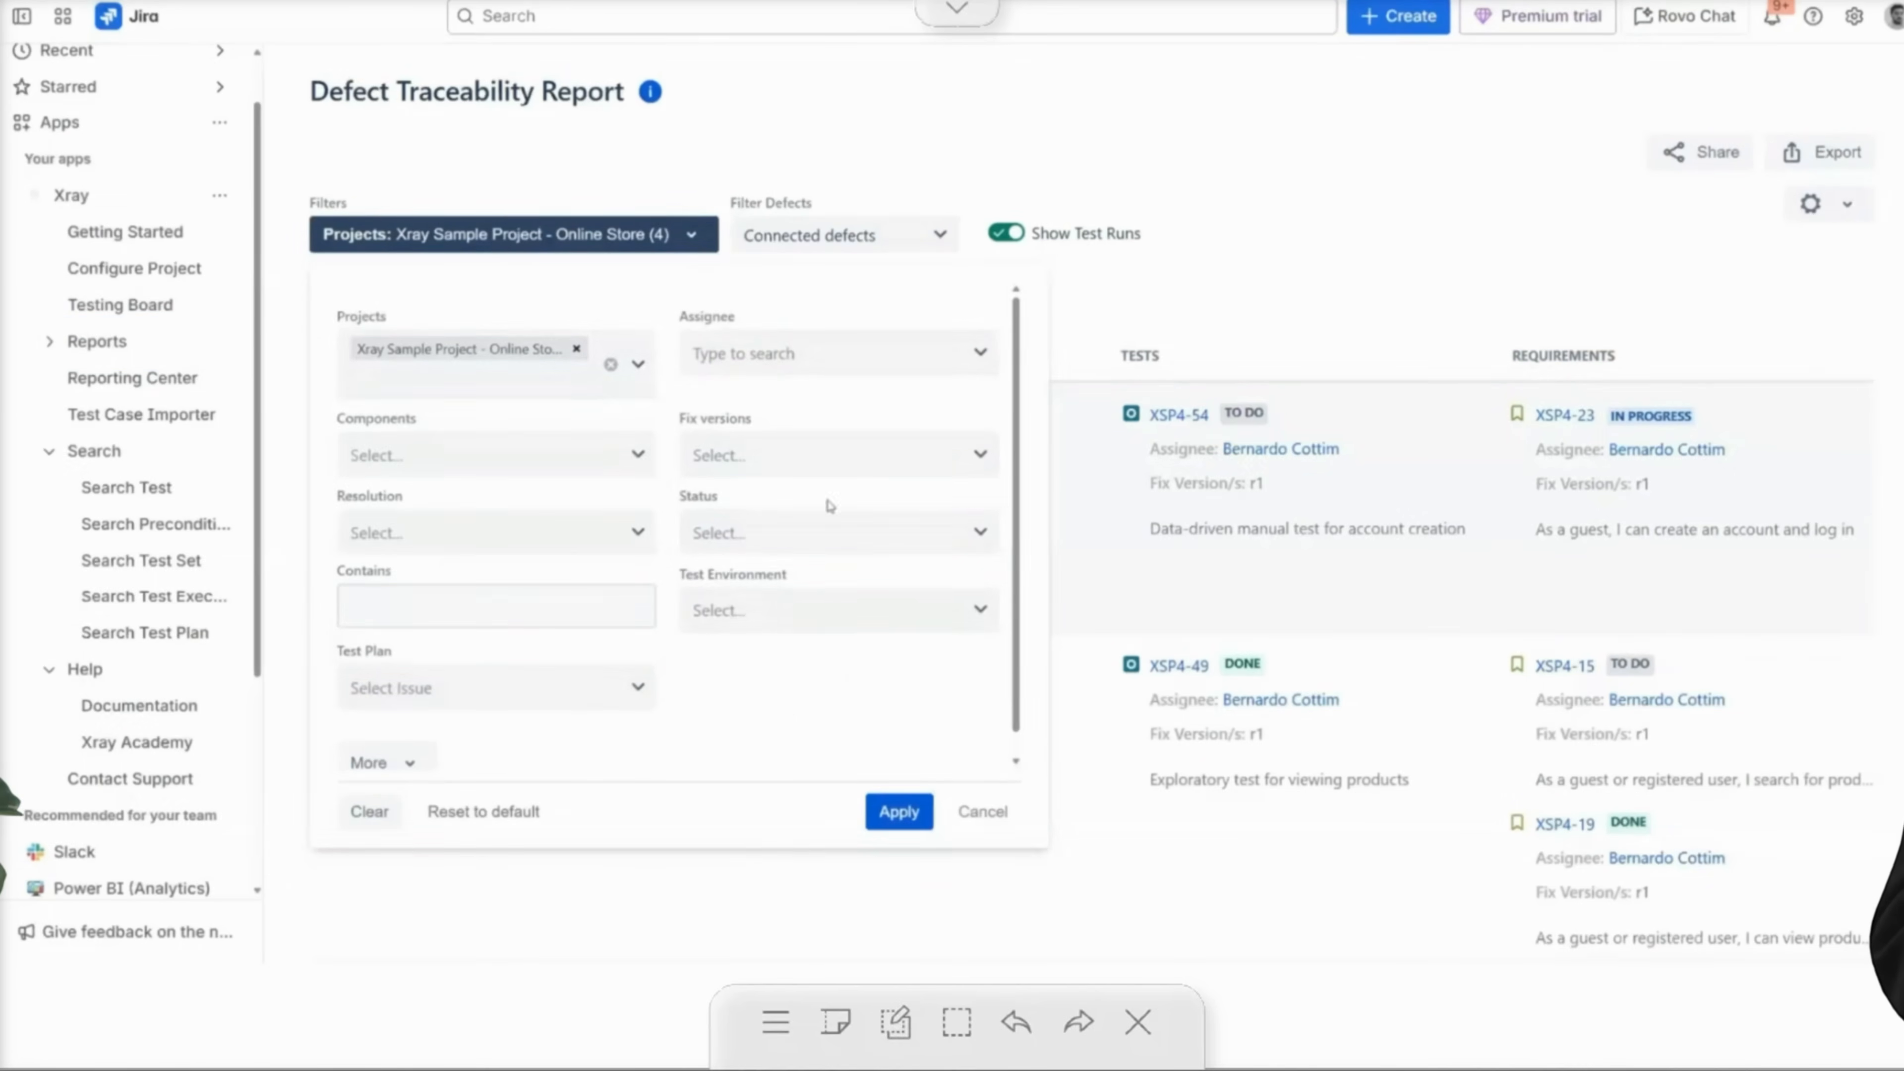
mouse_move(629, 595)
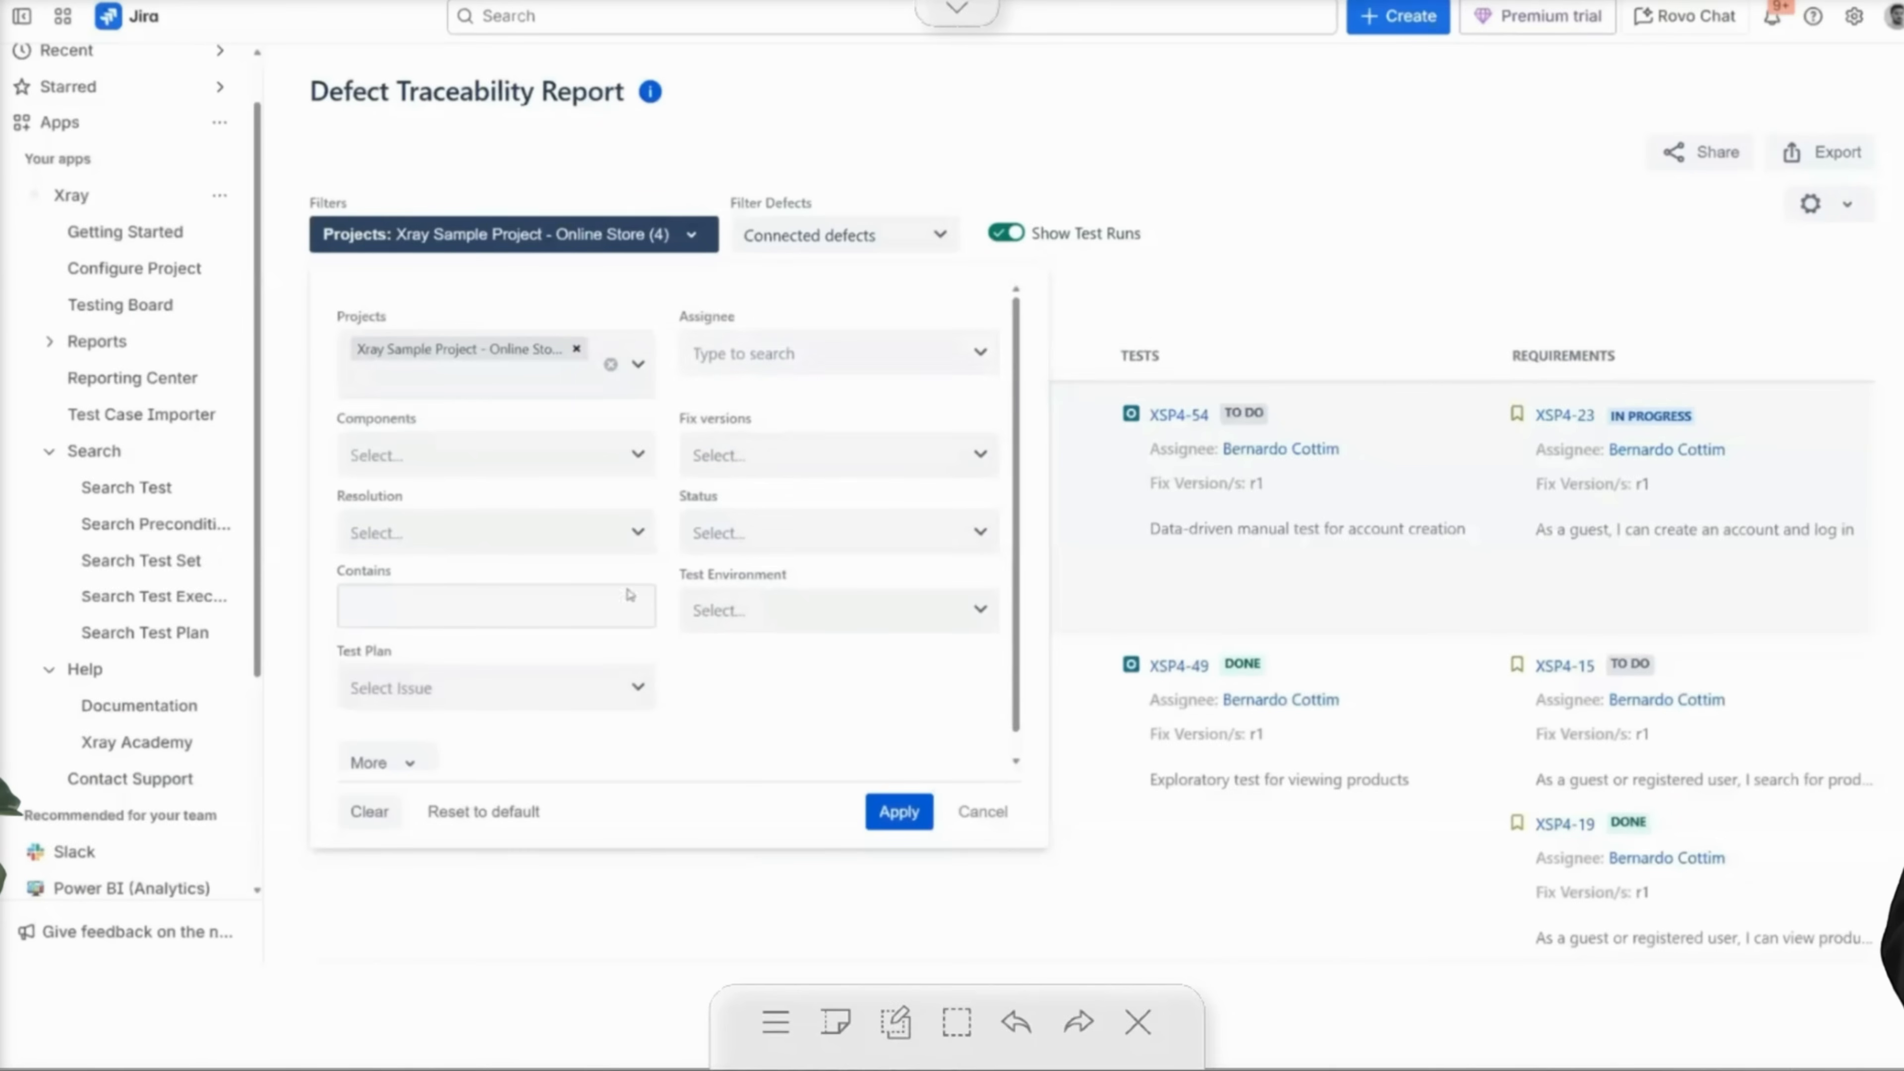
Review the Defect Traceability Report filters and cancel them without changes.
scroll("down", 3)
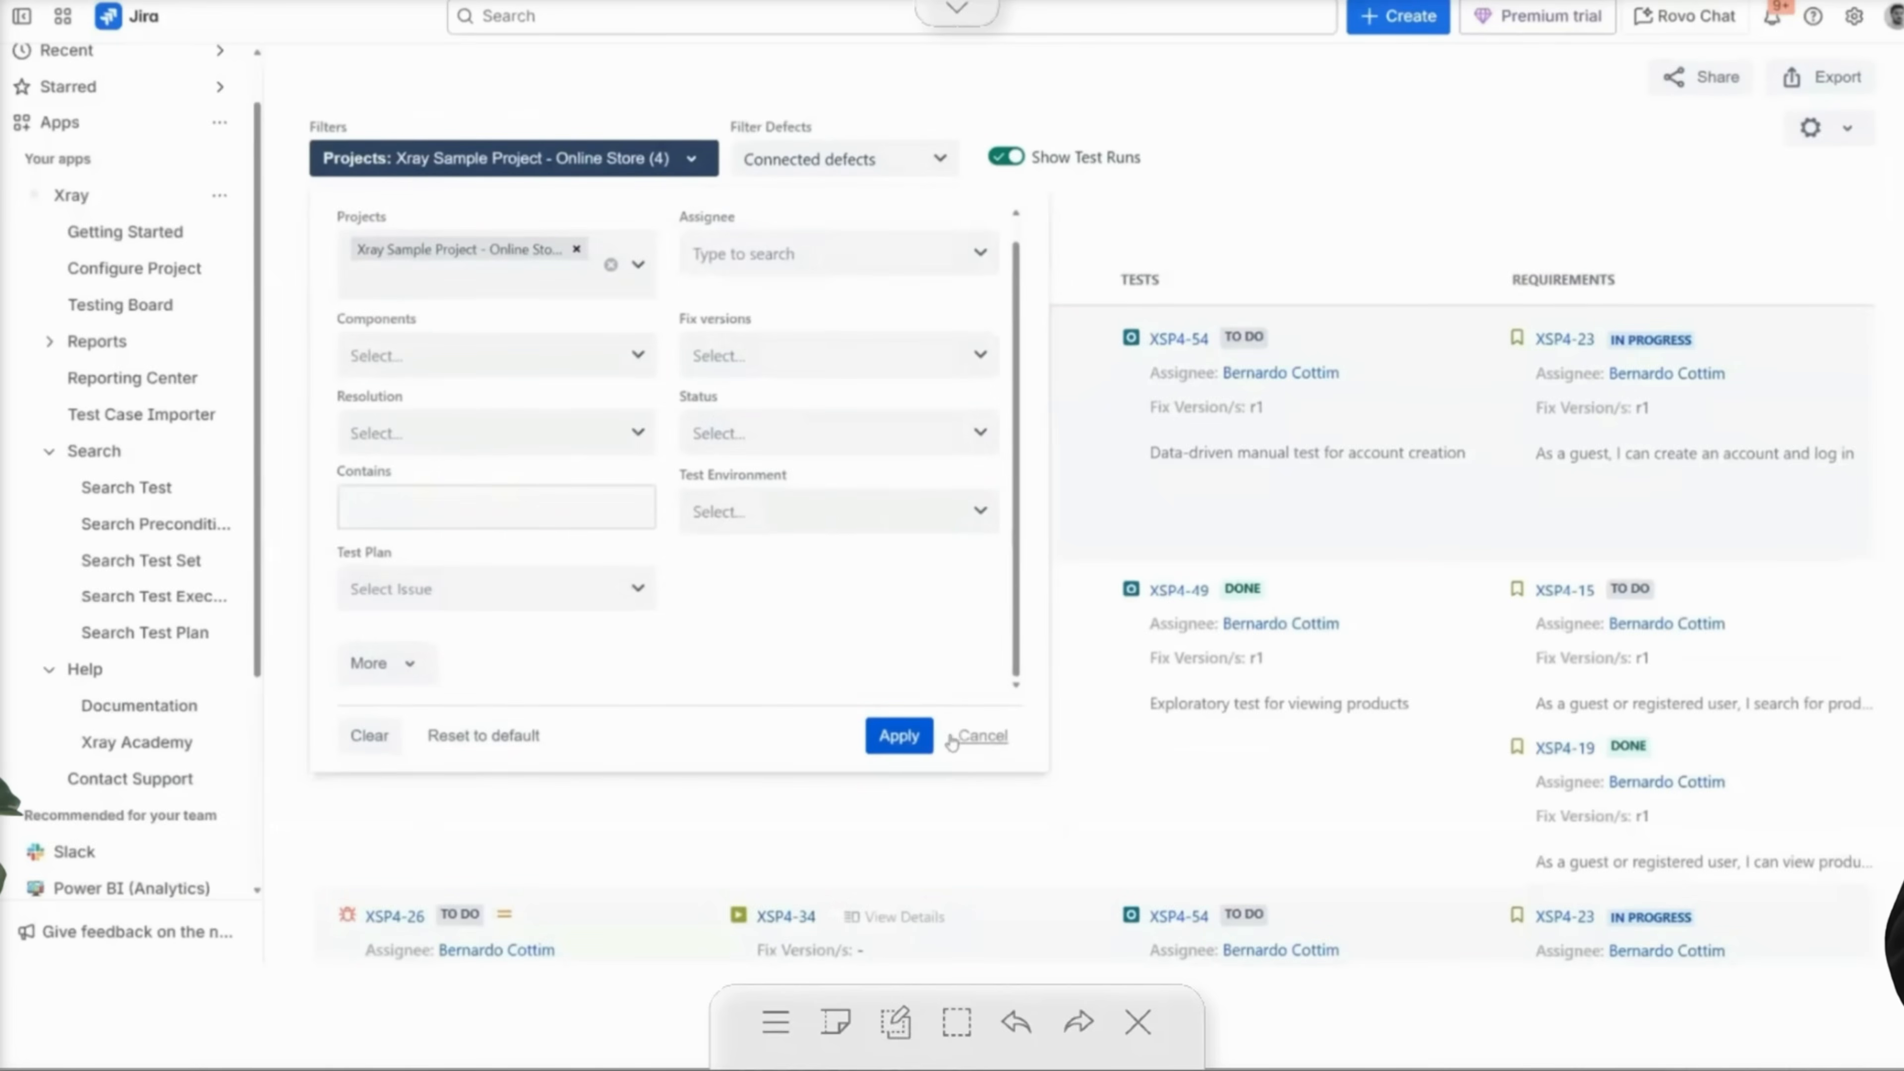
left_click(842, 157)
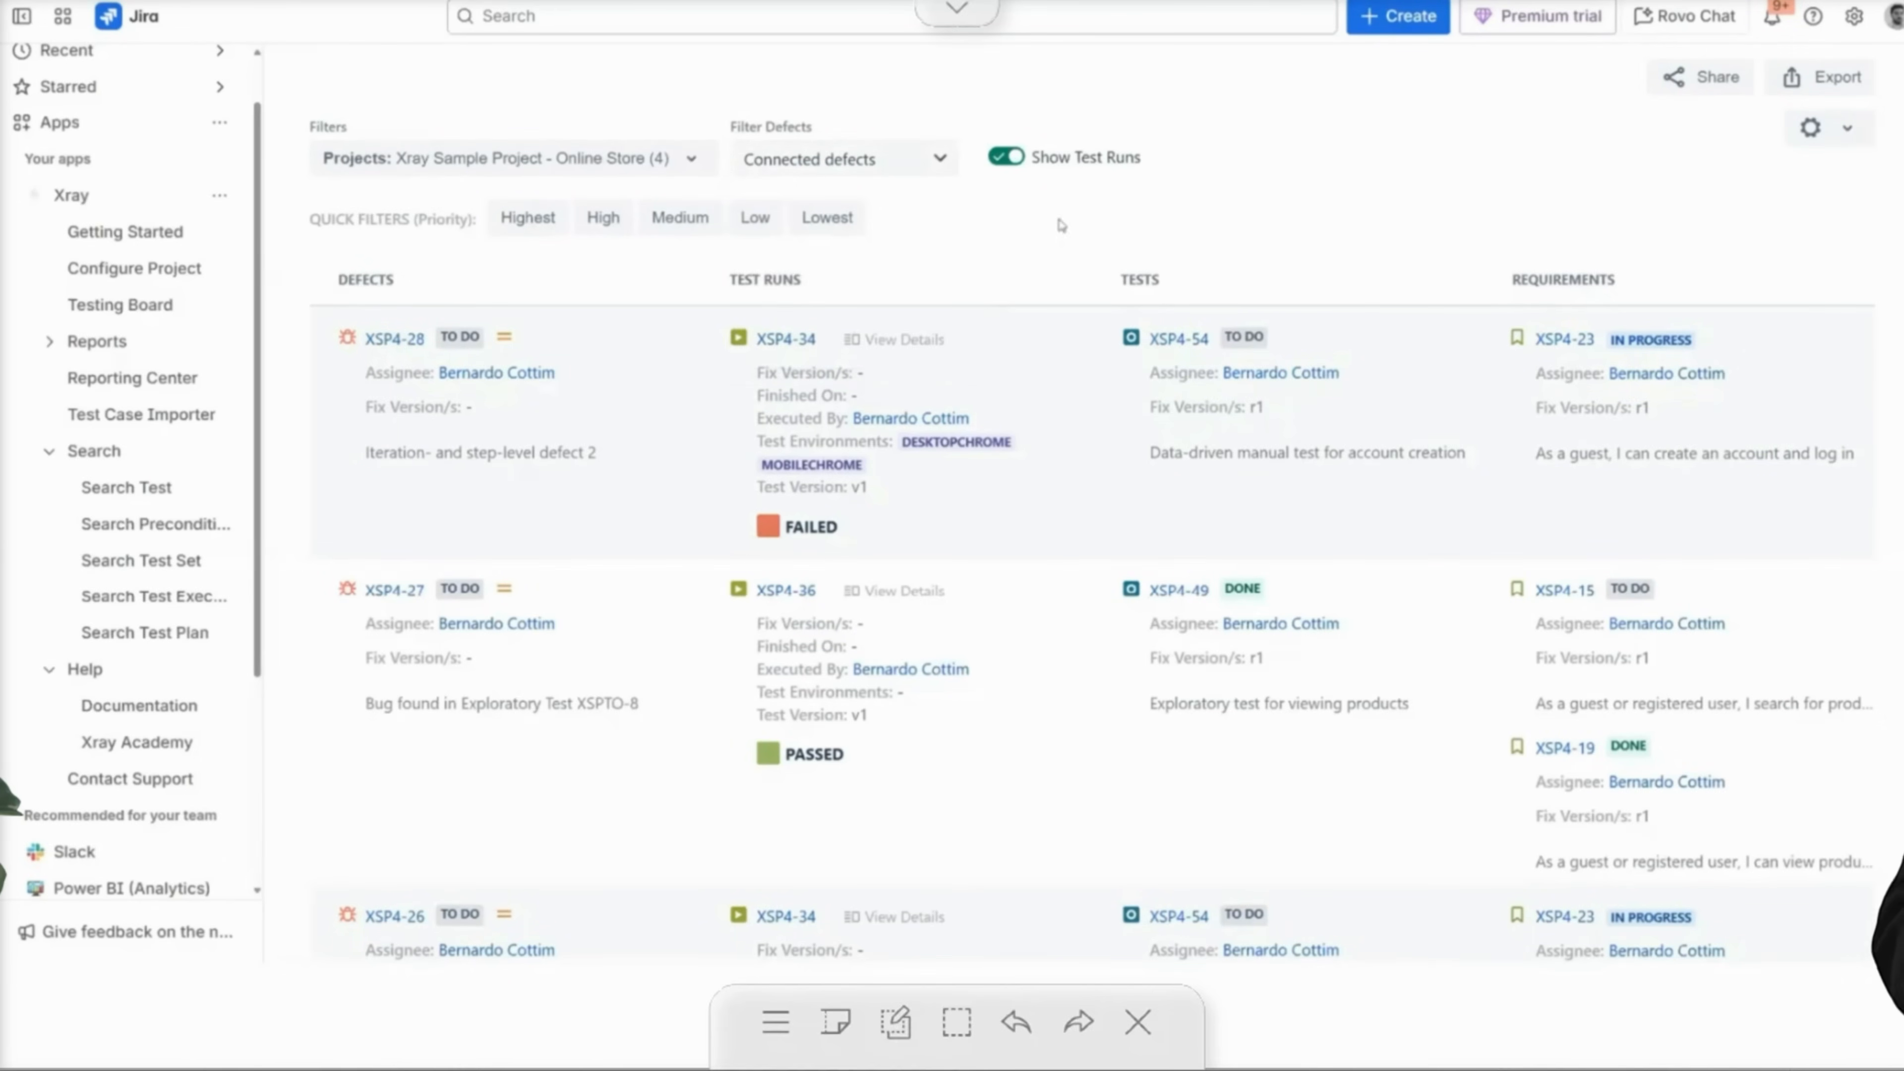
mouse_move(571, 238)
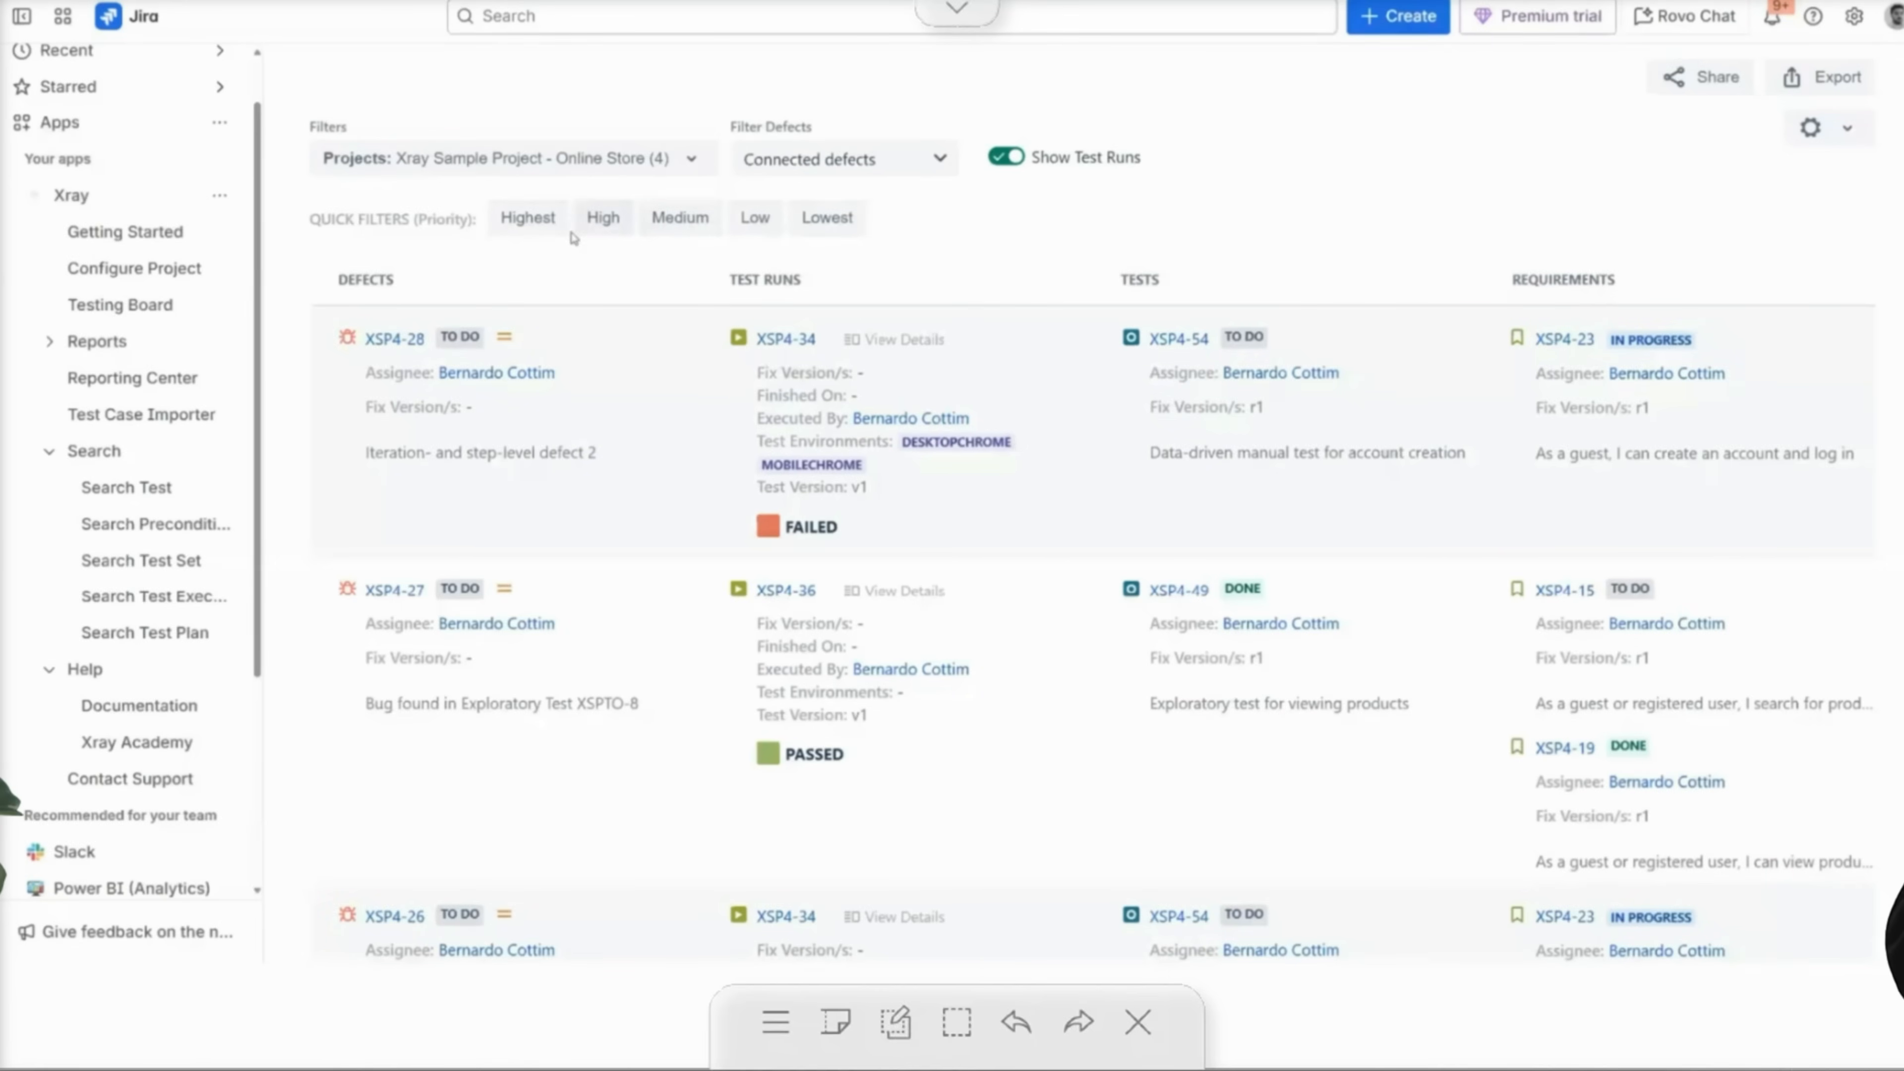
left_click(527, 217)
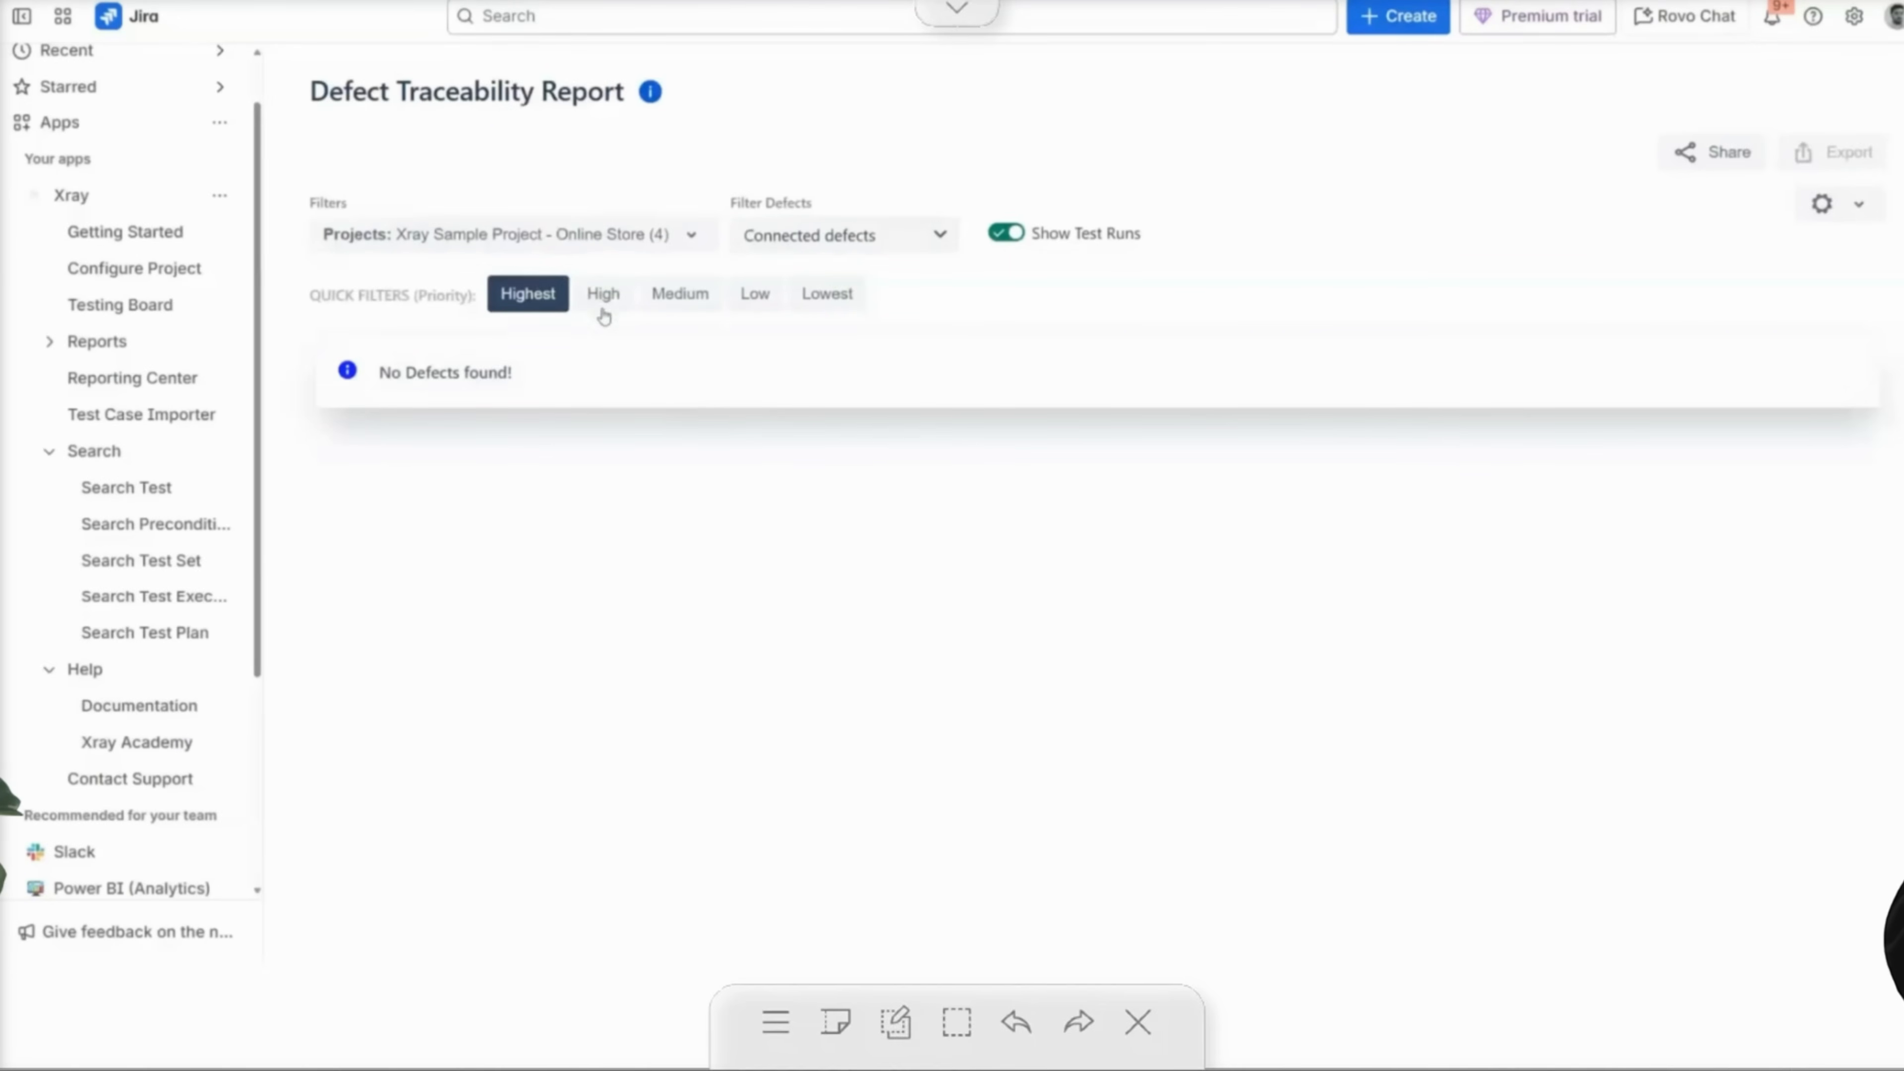
left_click(753, 293)
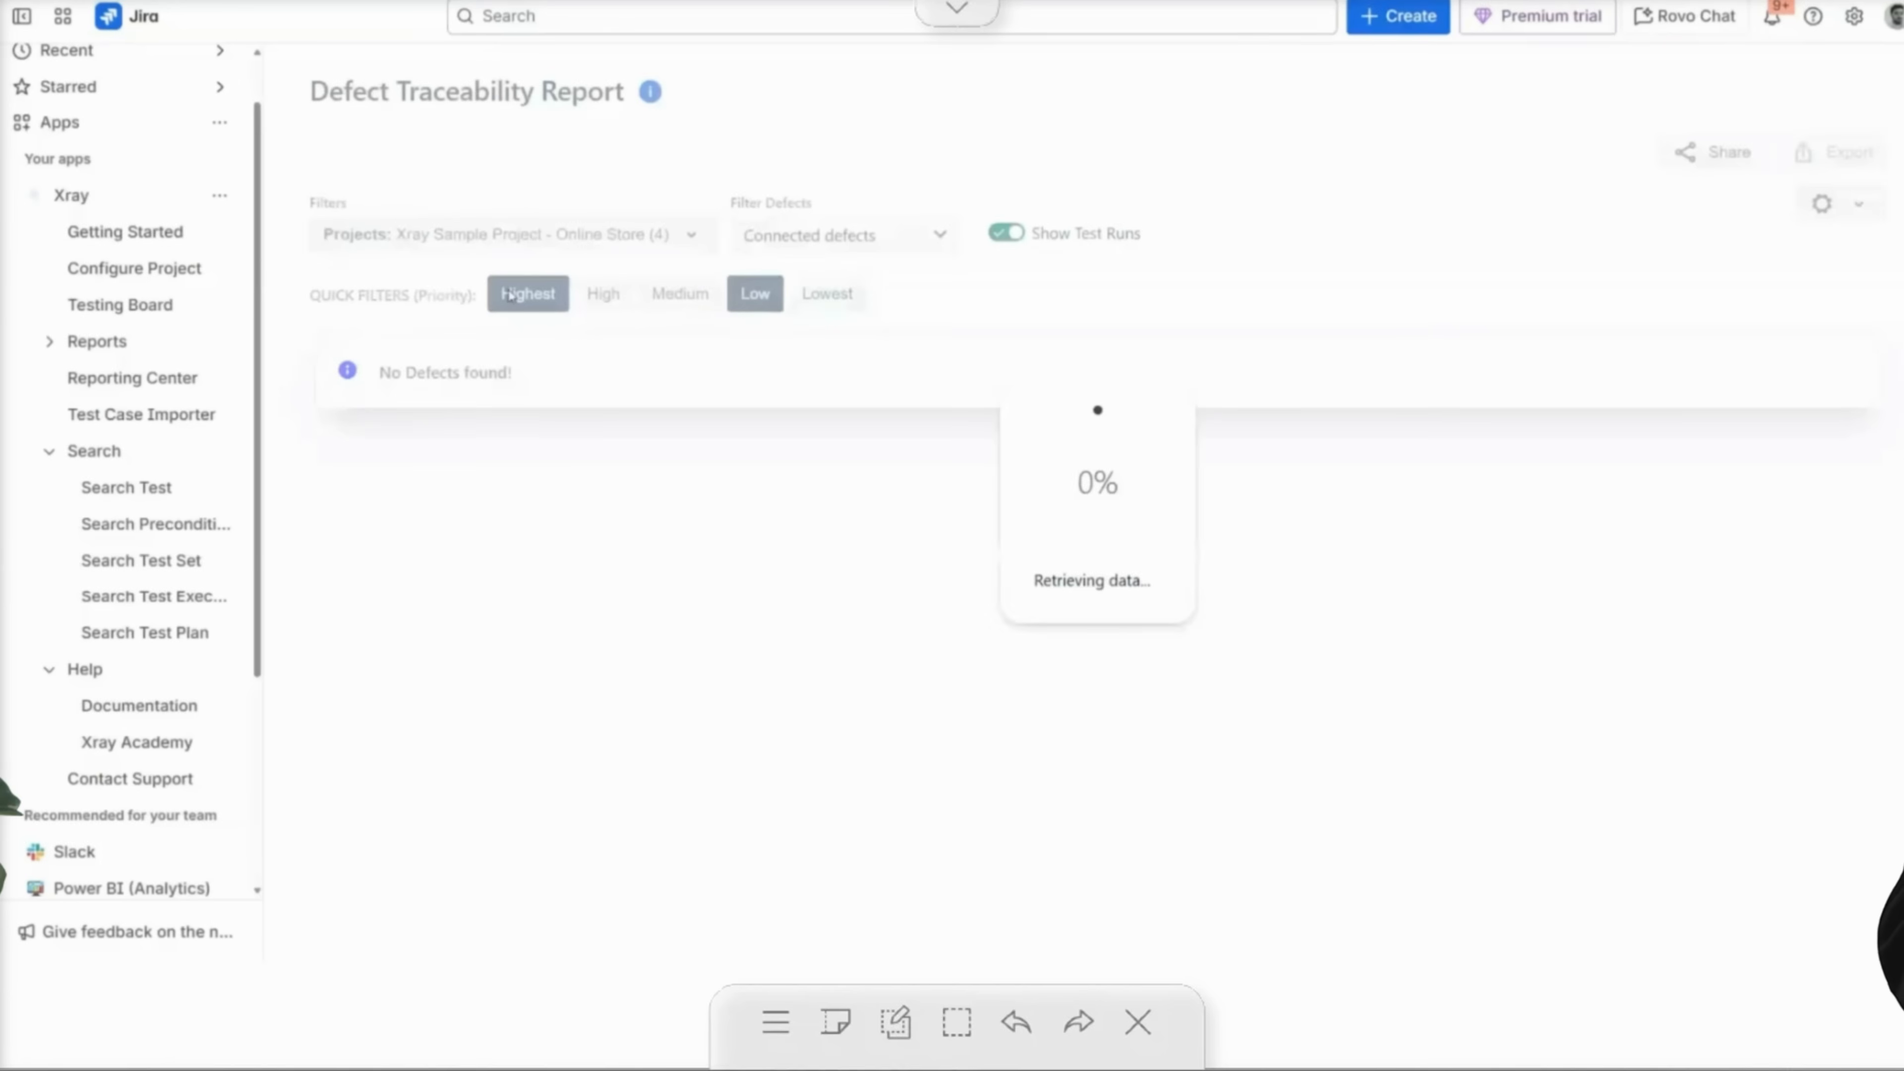
left_click(754, 292)
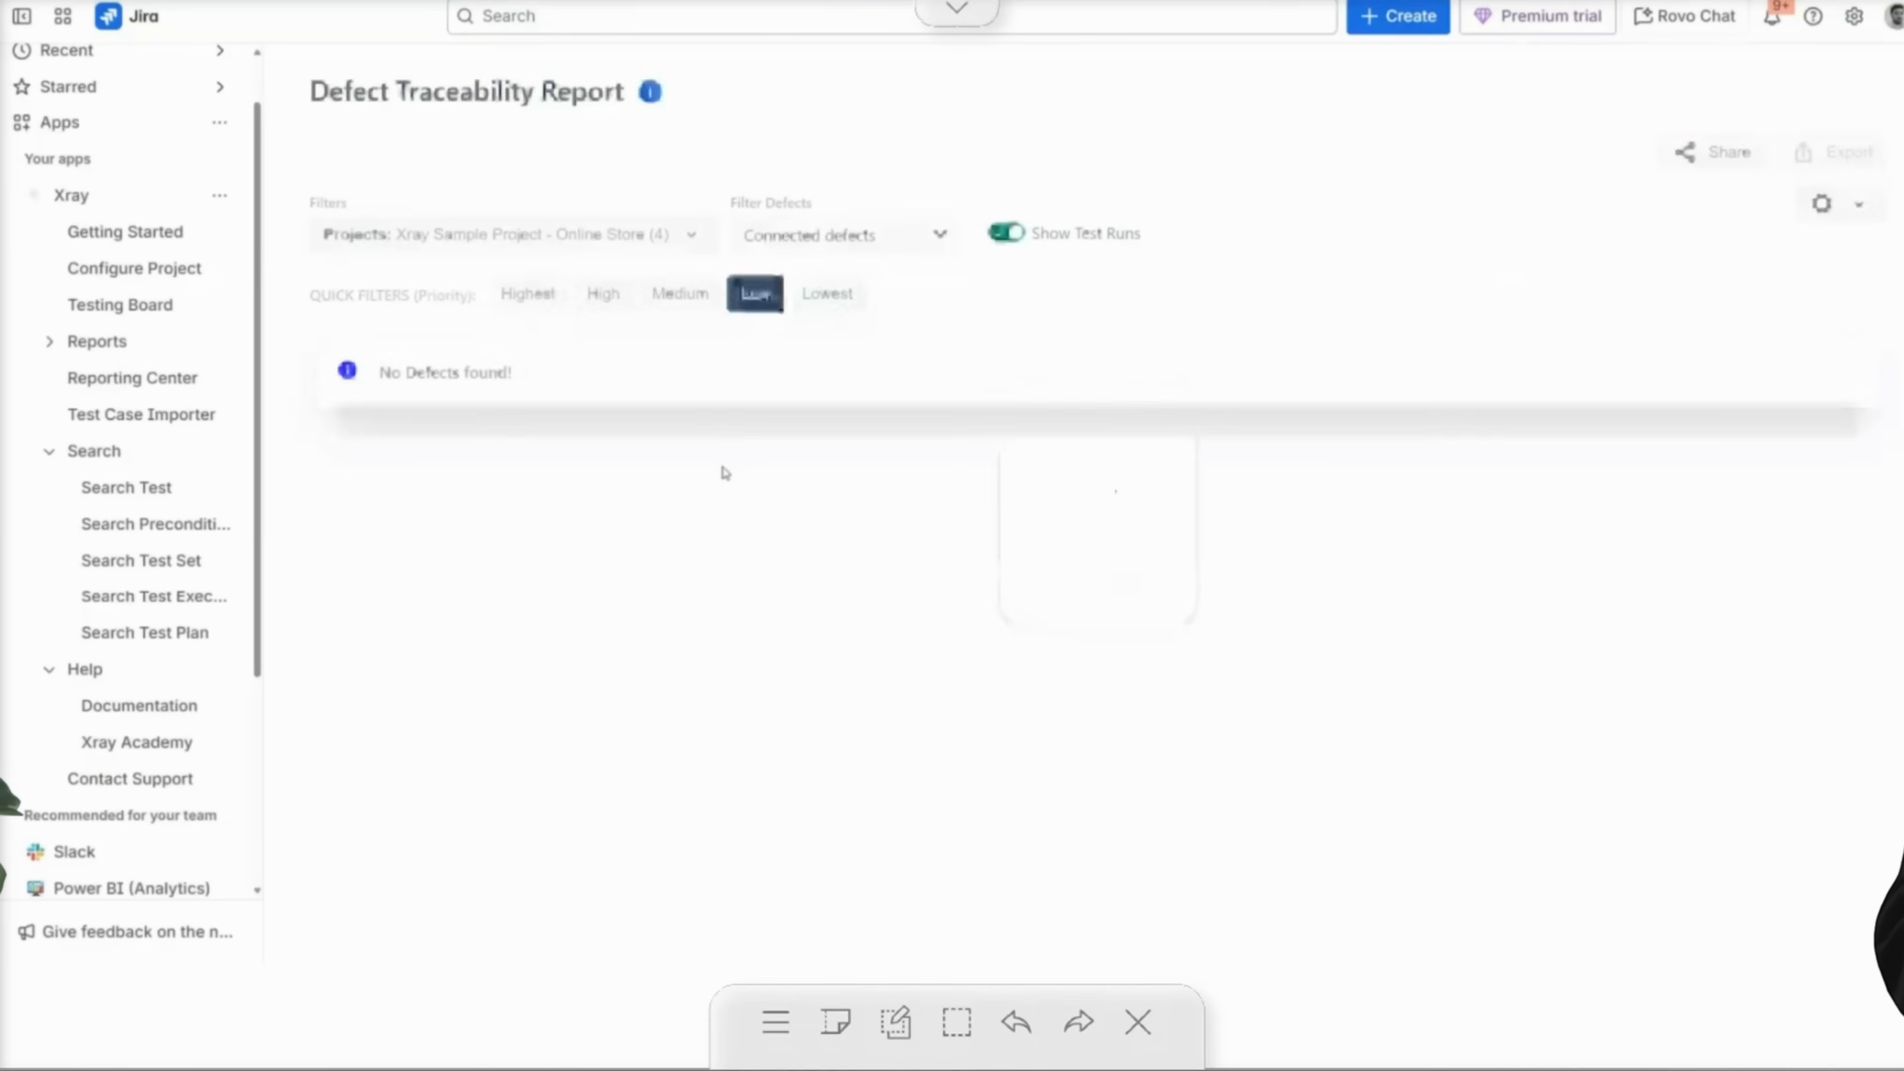
left_click(754, 293)
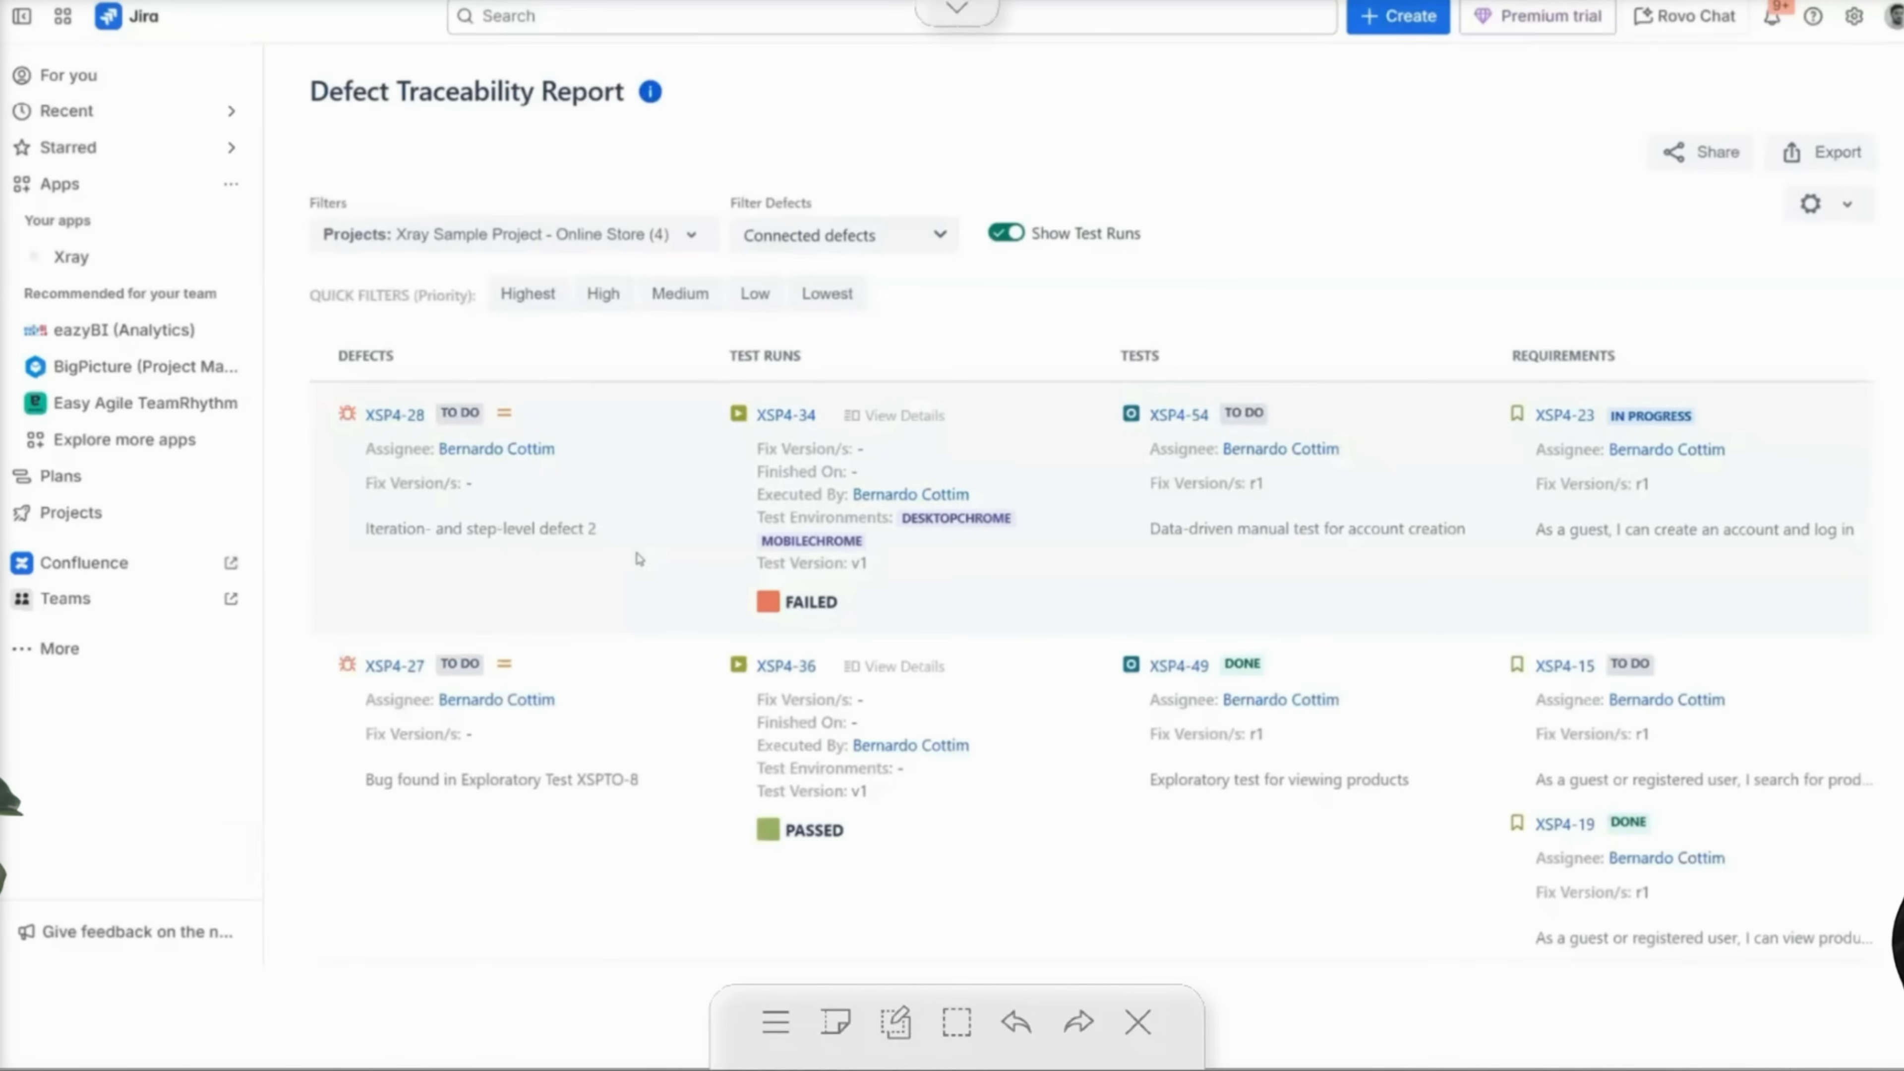
mouse_move(649, 444)
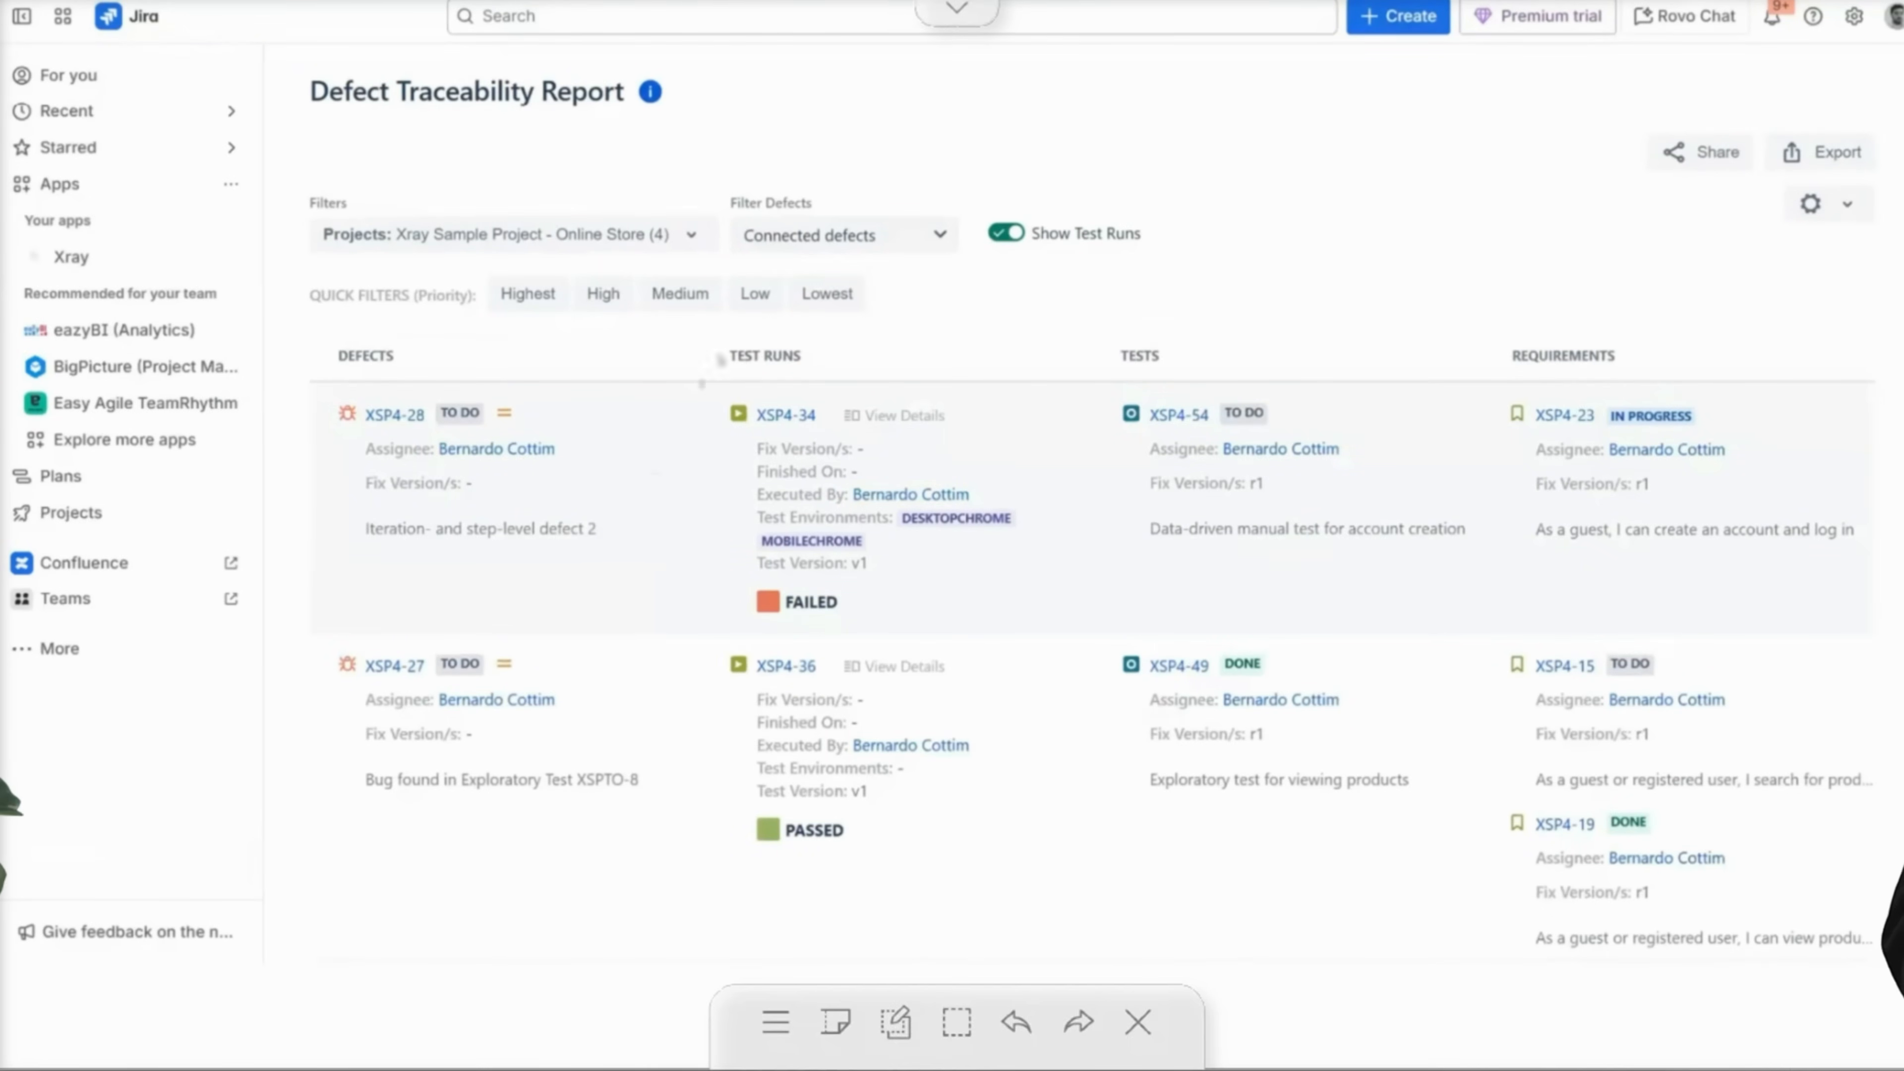
mouse_move(719, 421)
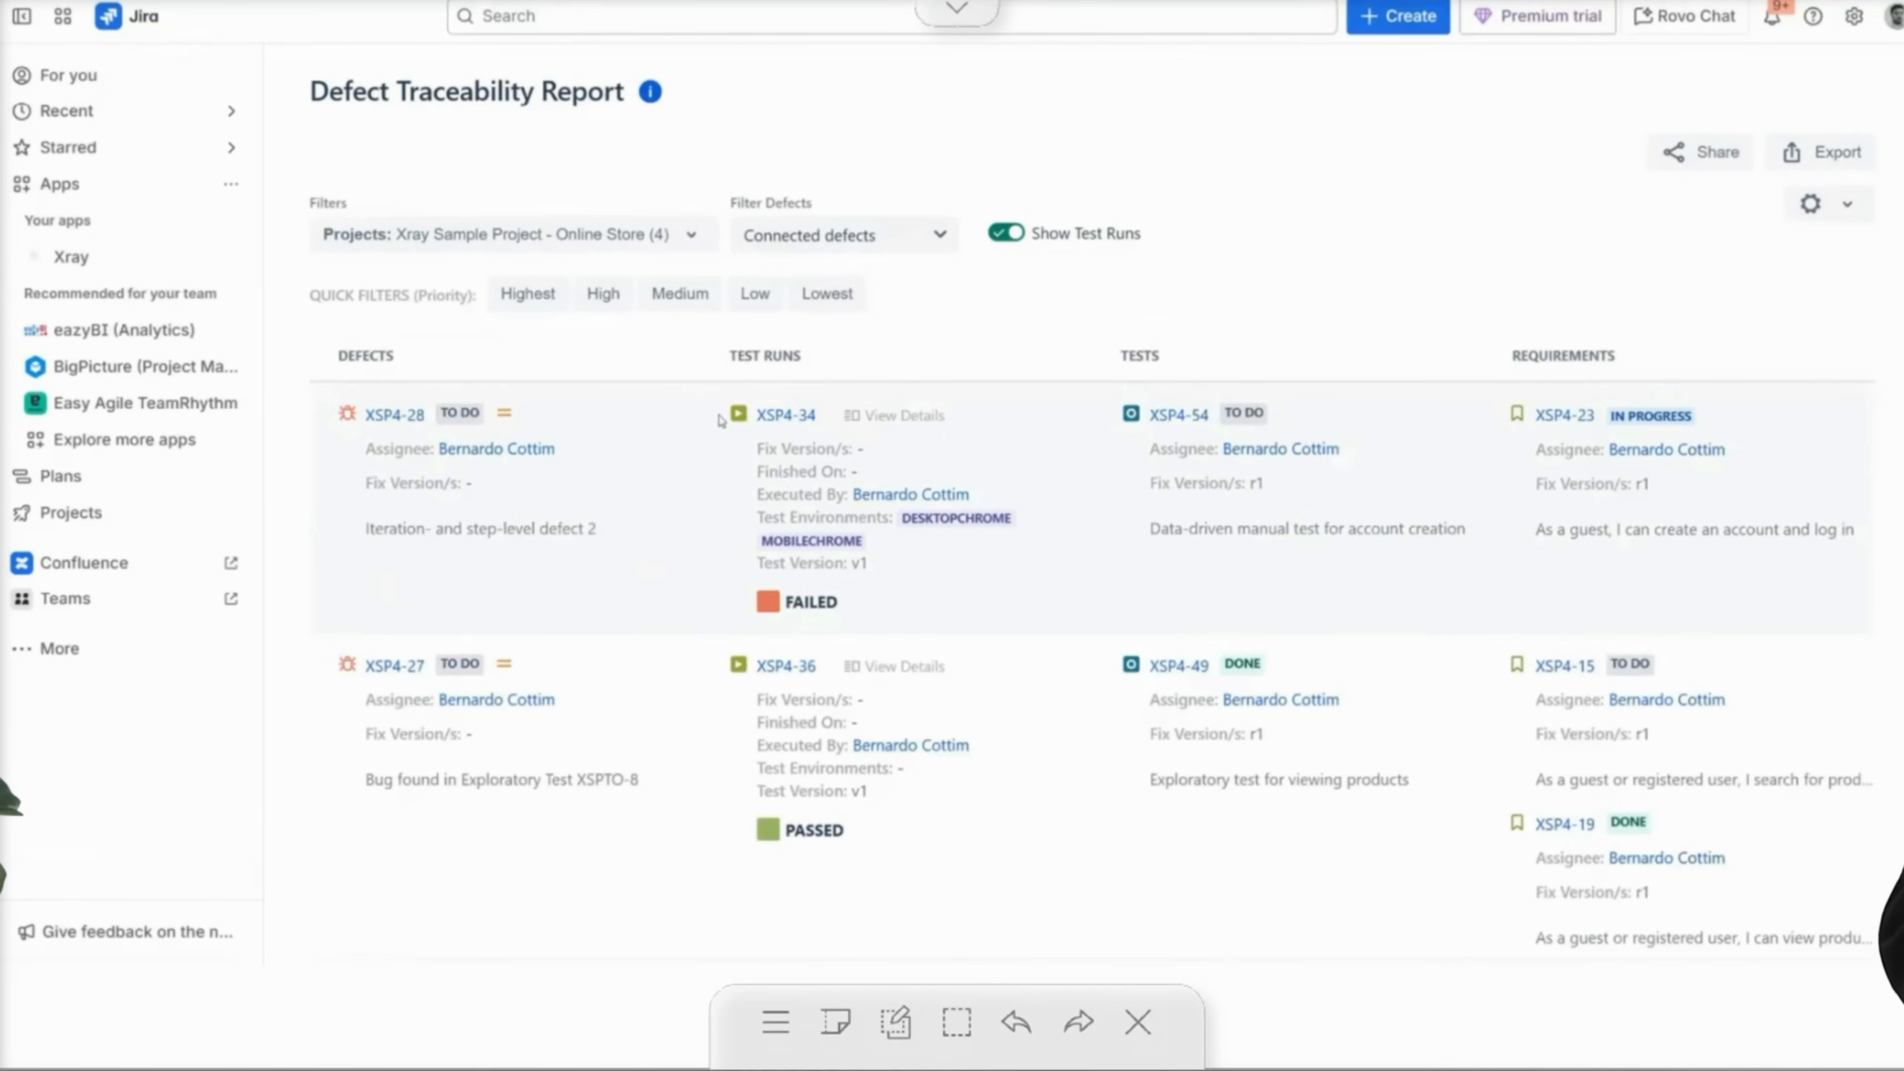
mouse_move(910, 423)
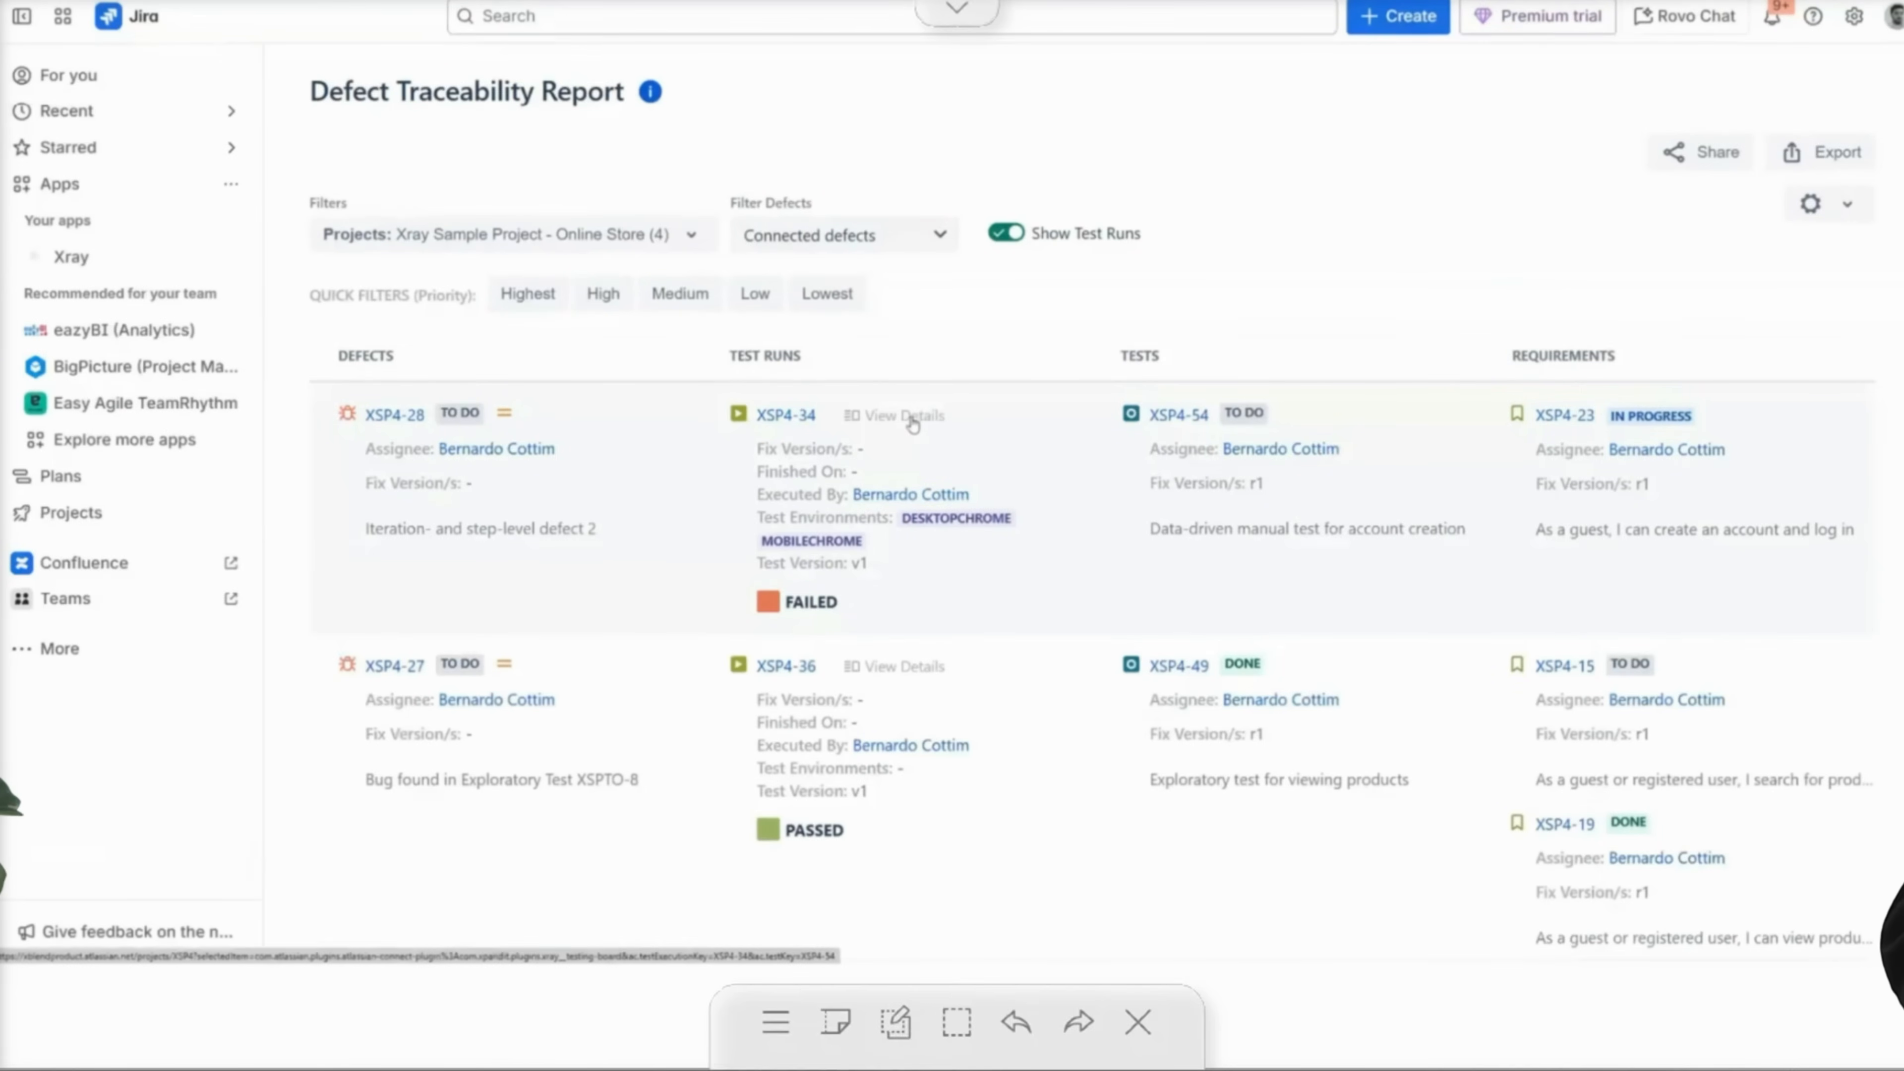
mouse_move(807, 604)
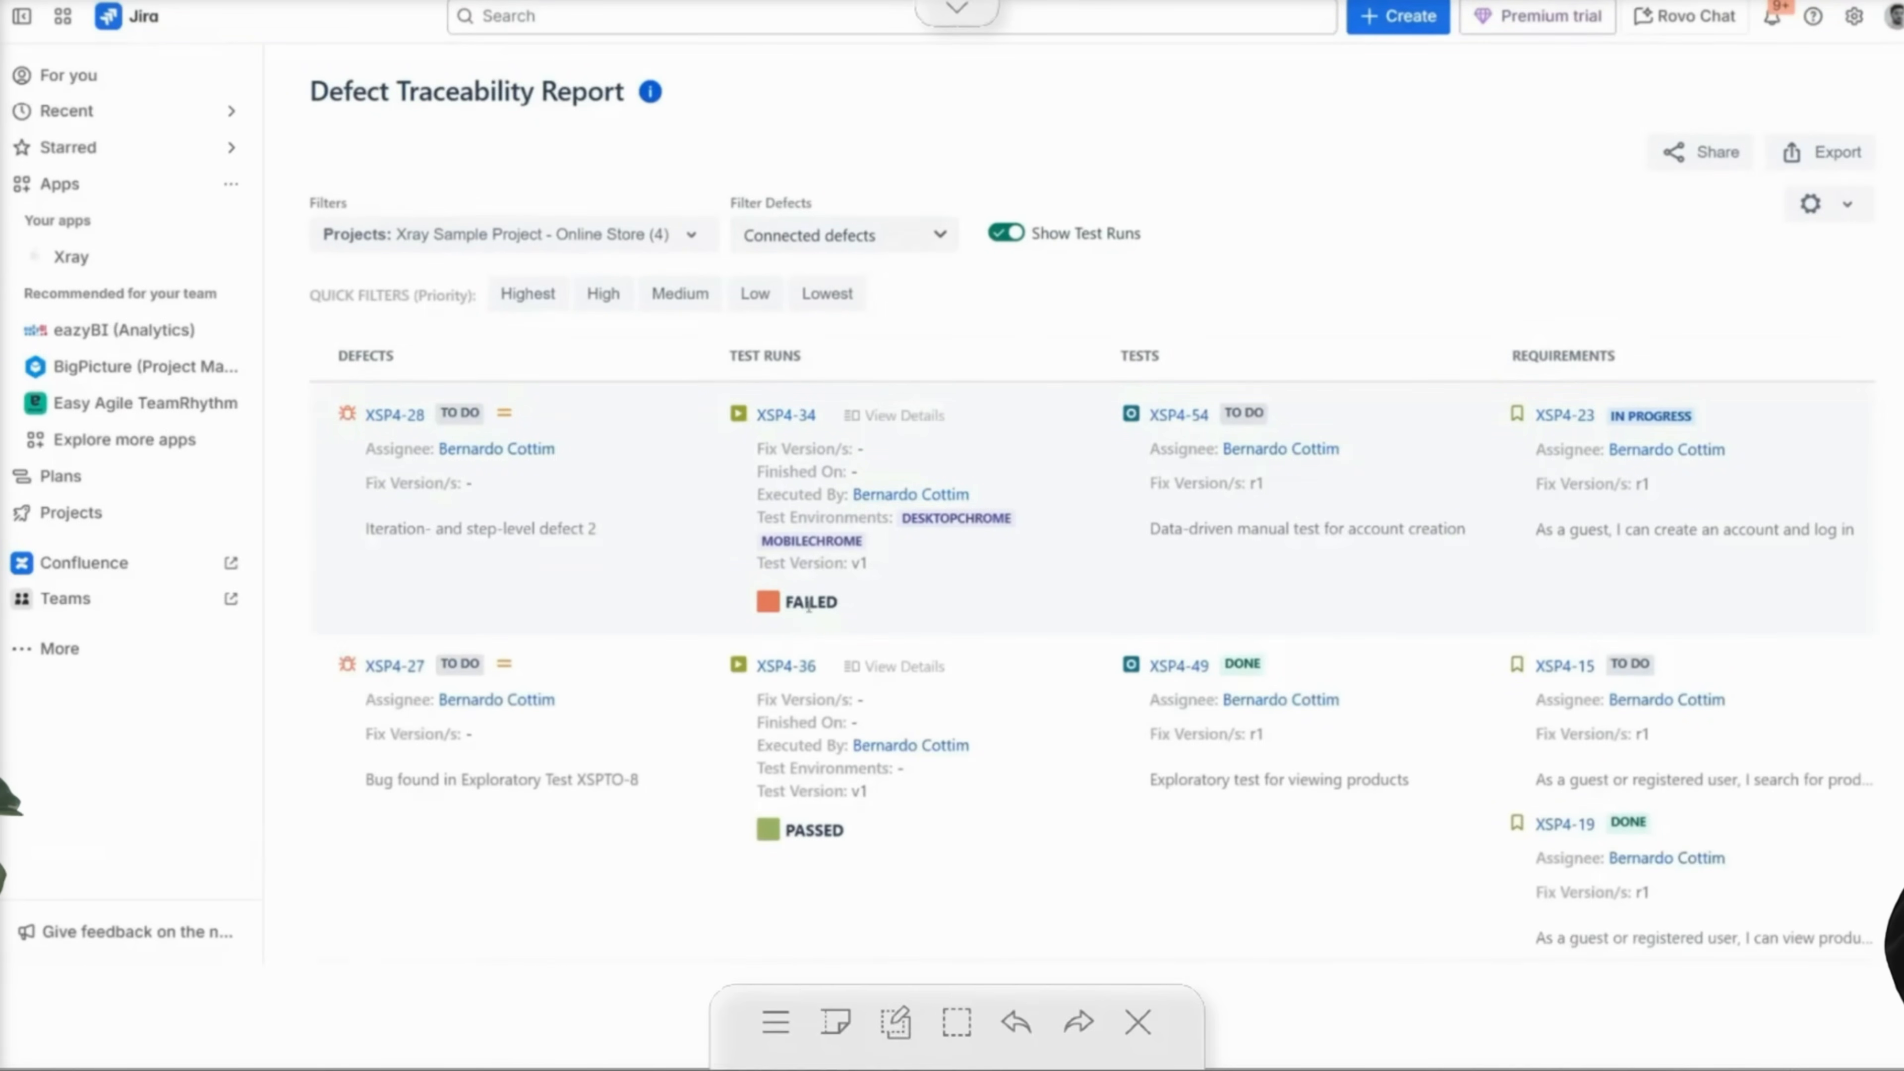
mouse_move(783, 414)
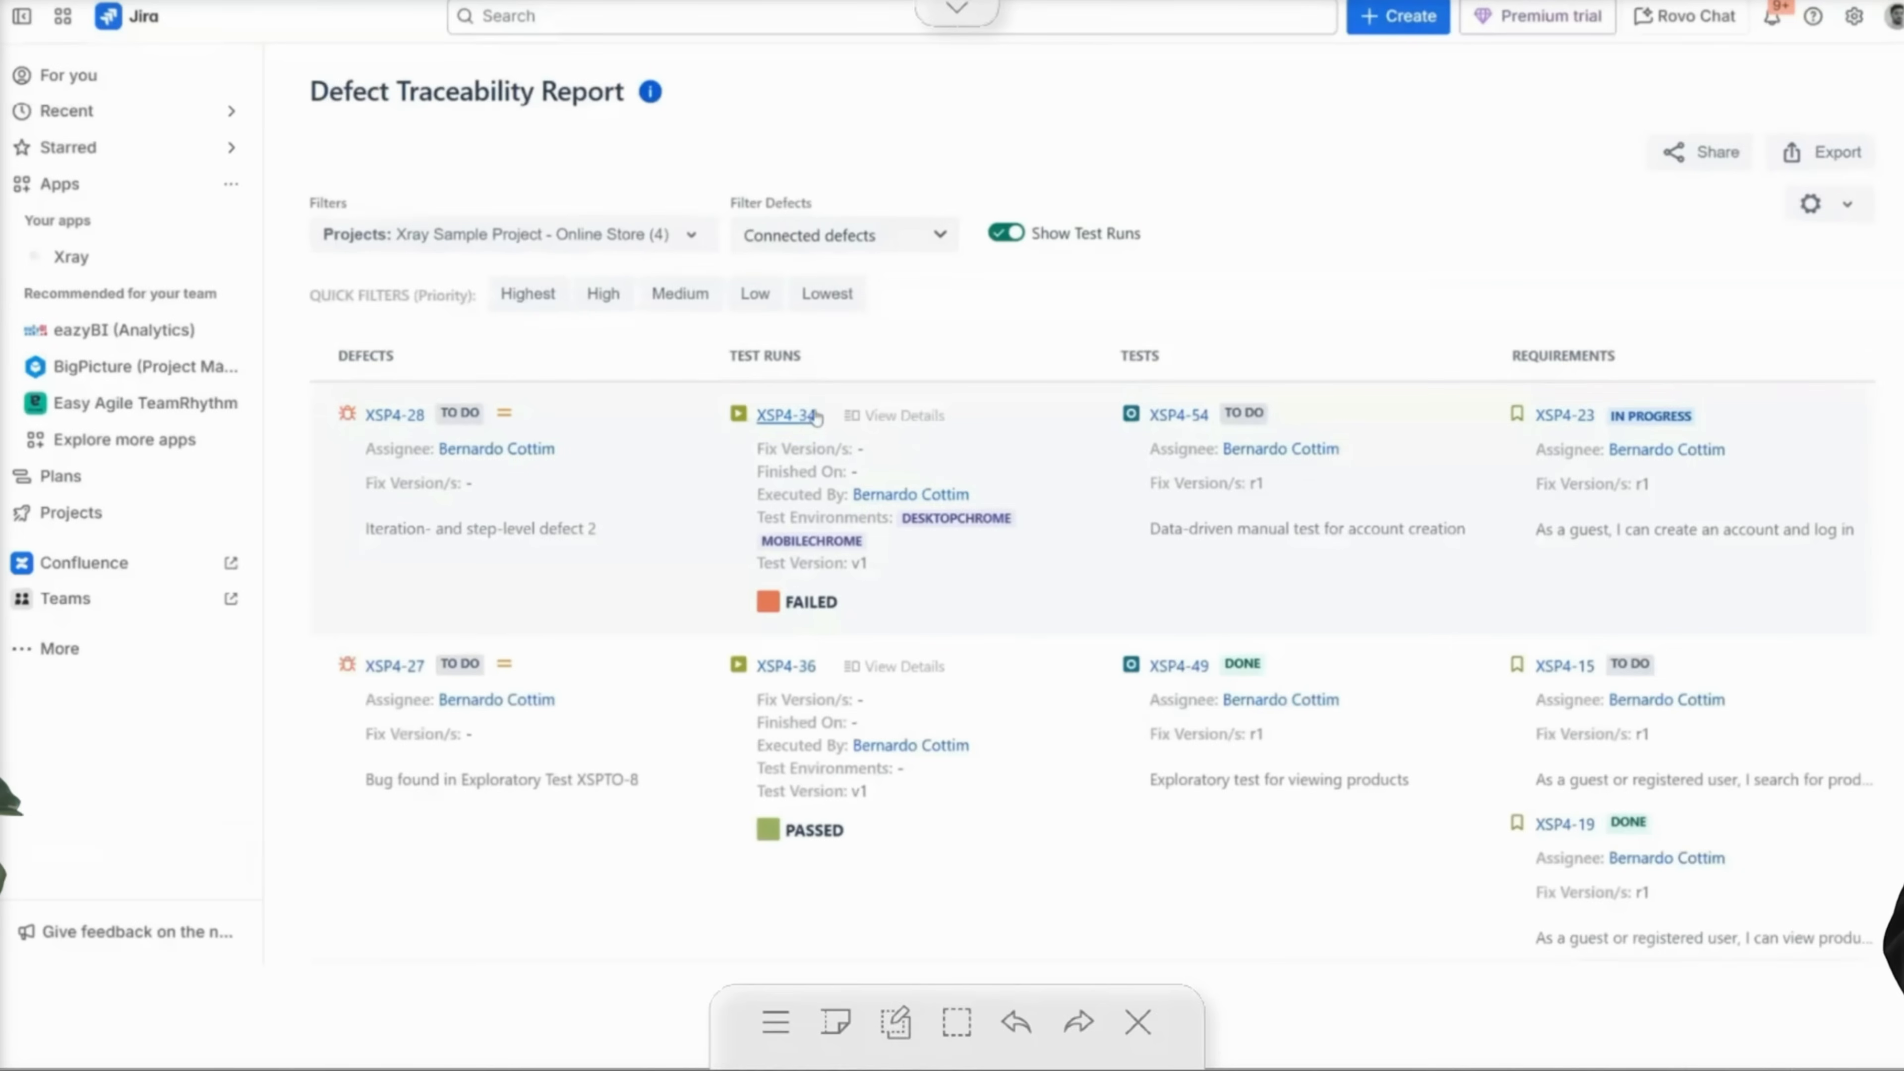
mouse_move(750, 605)
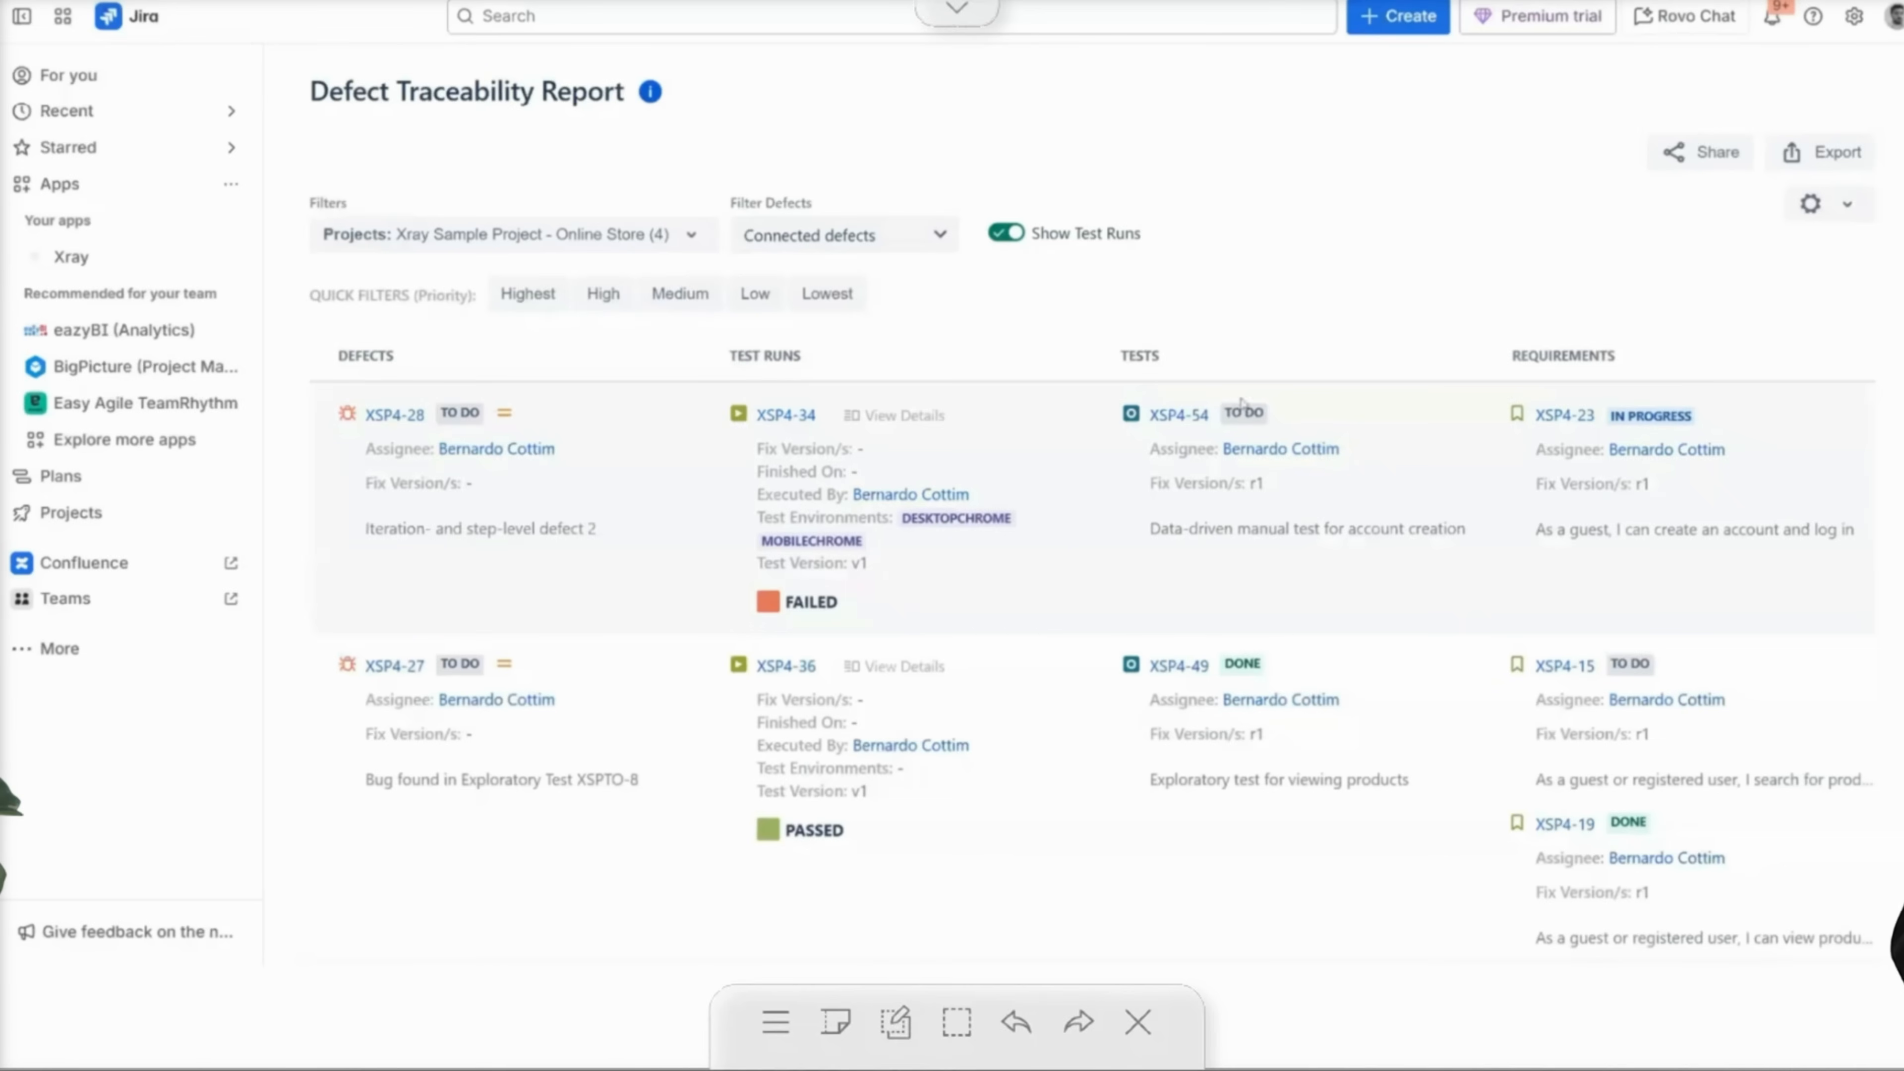
mouse_move(1650, 415)
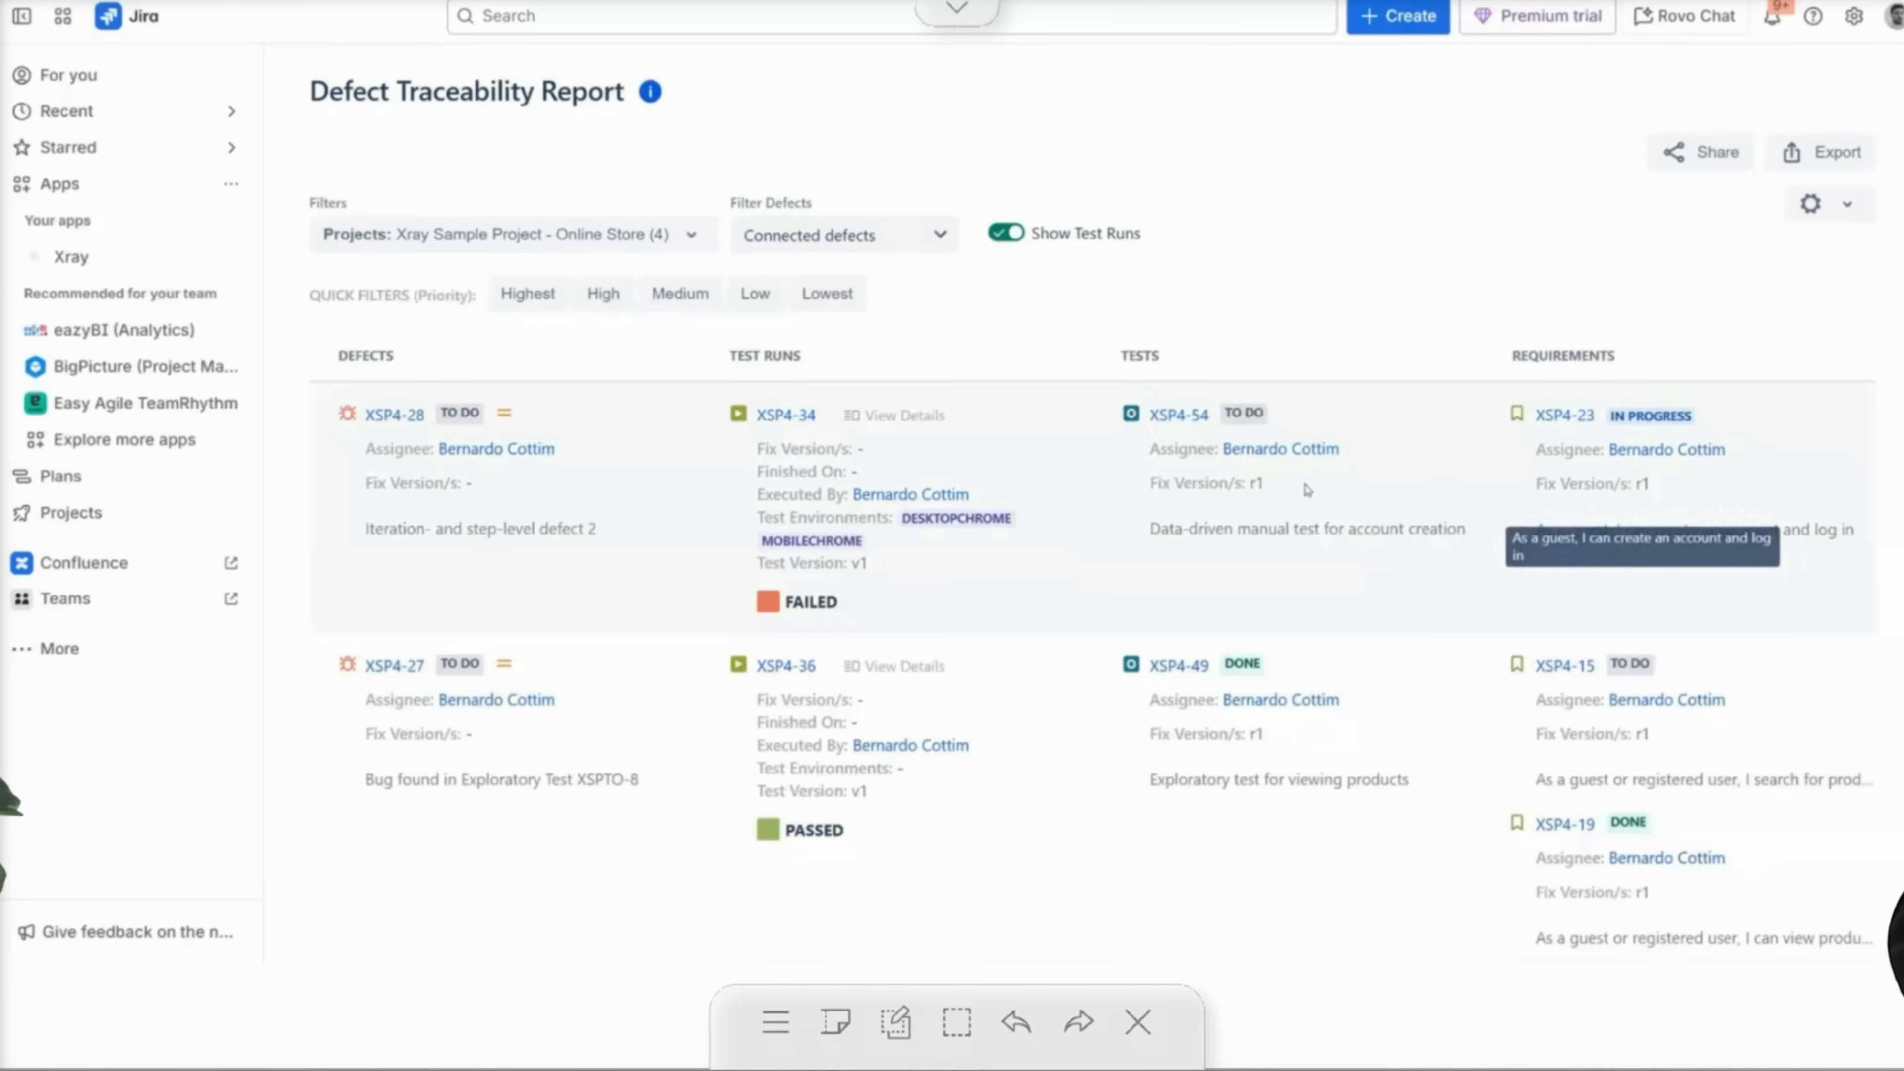
scroll("down", 3)
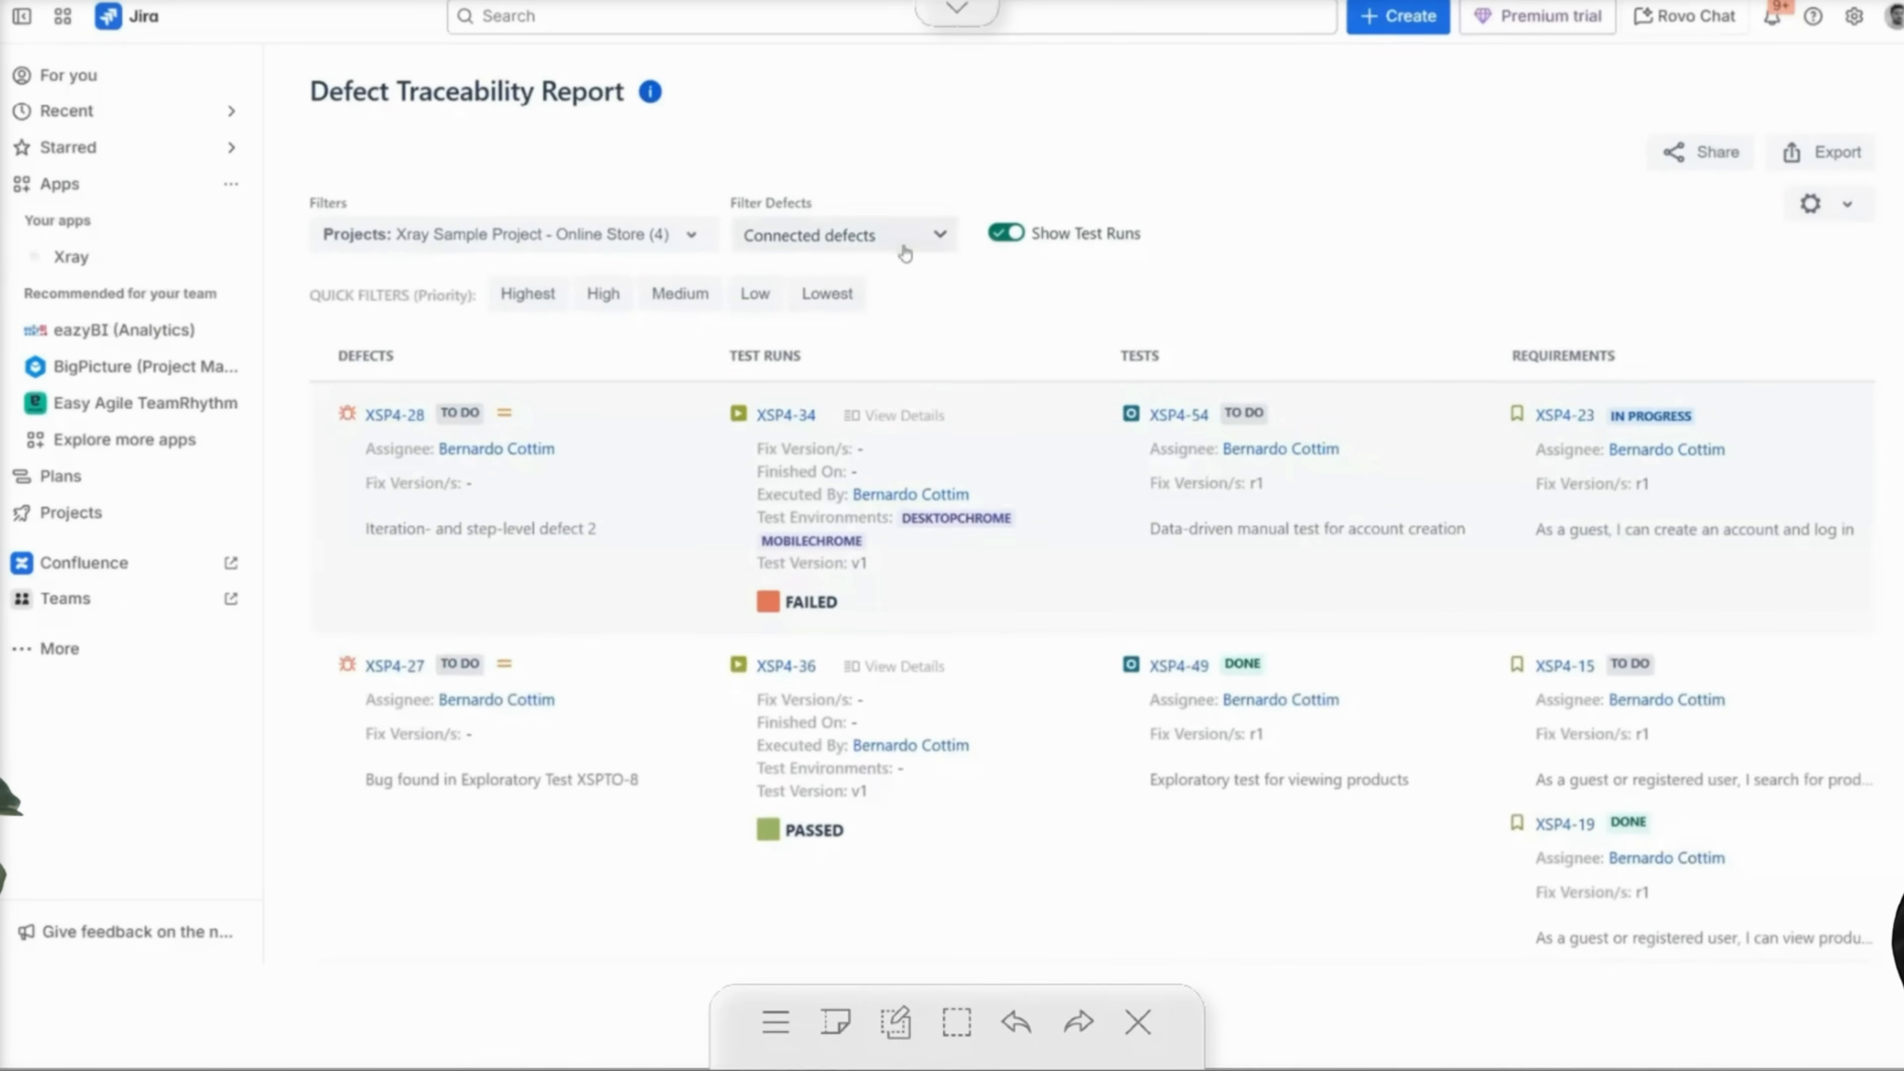
left_click(842, 233)
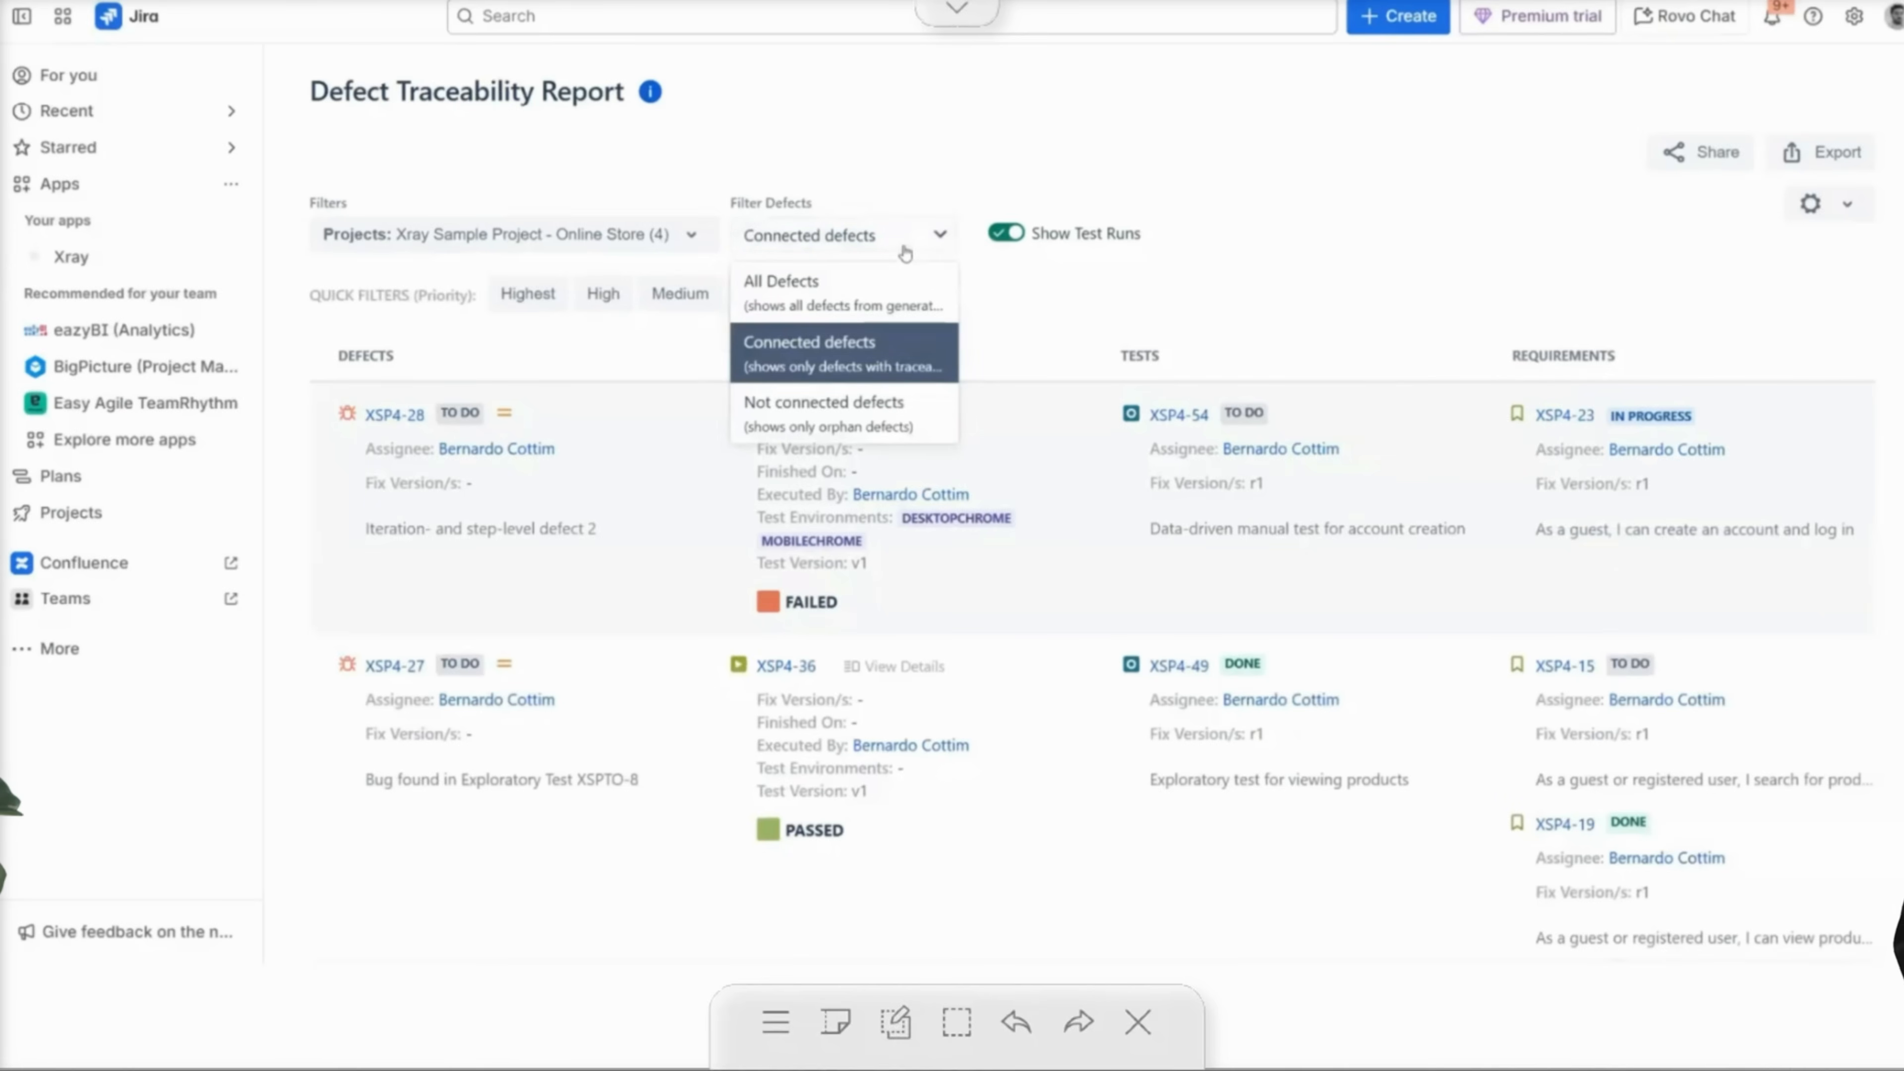
mouse_move(1423, 244)
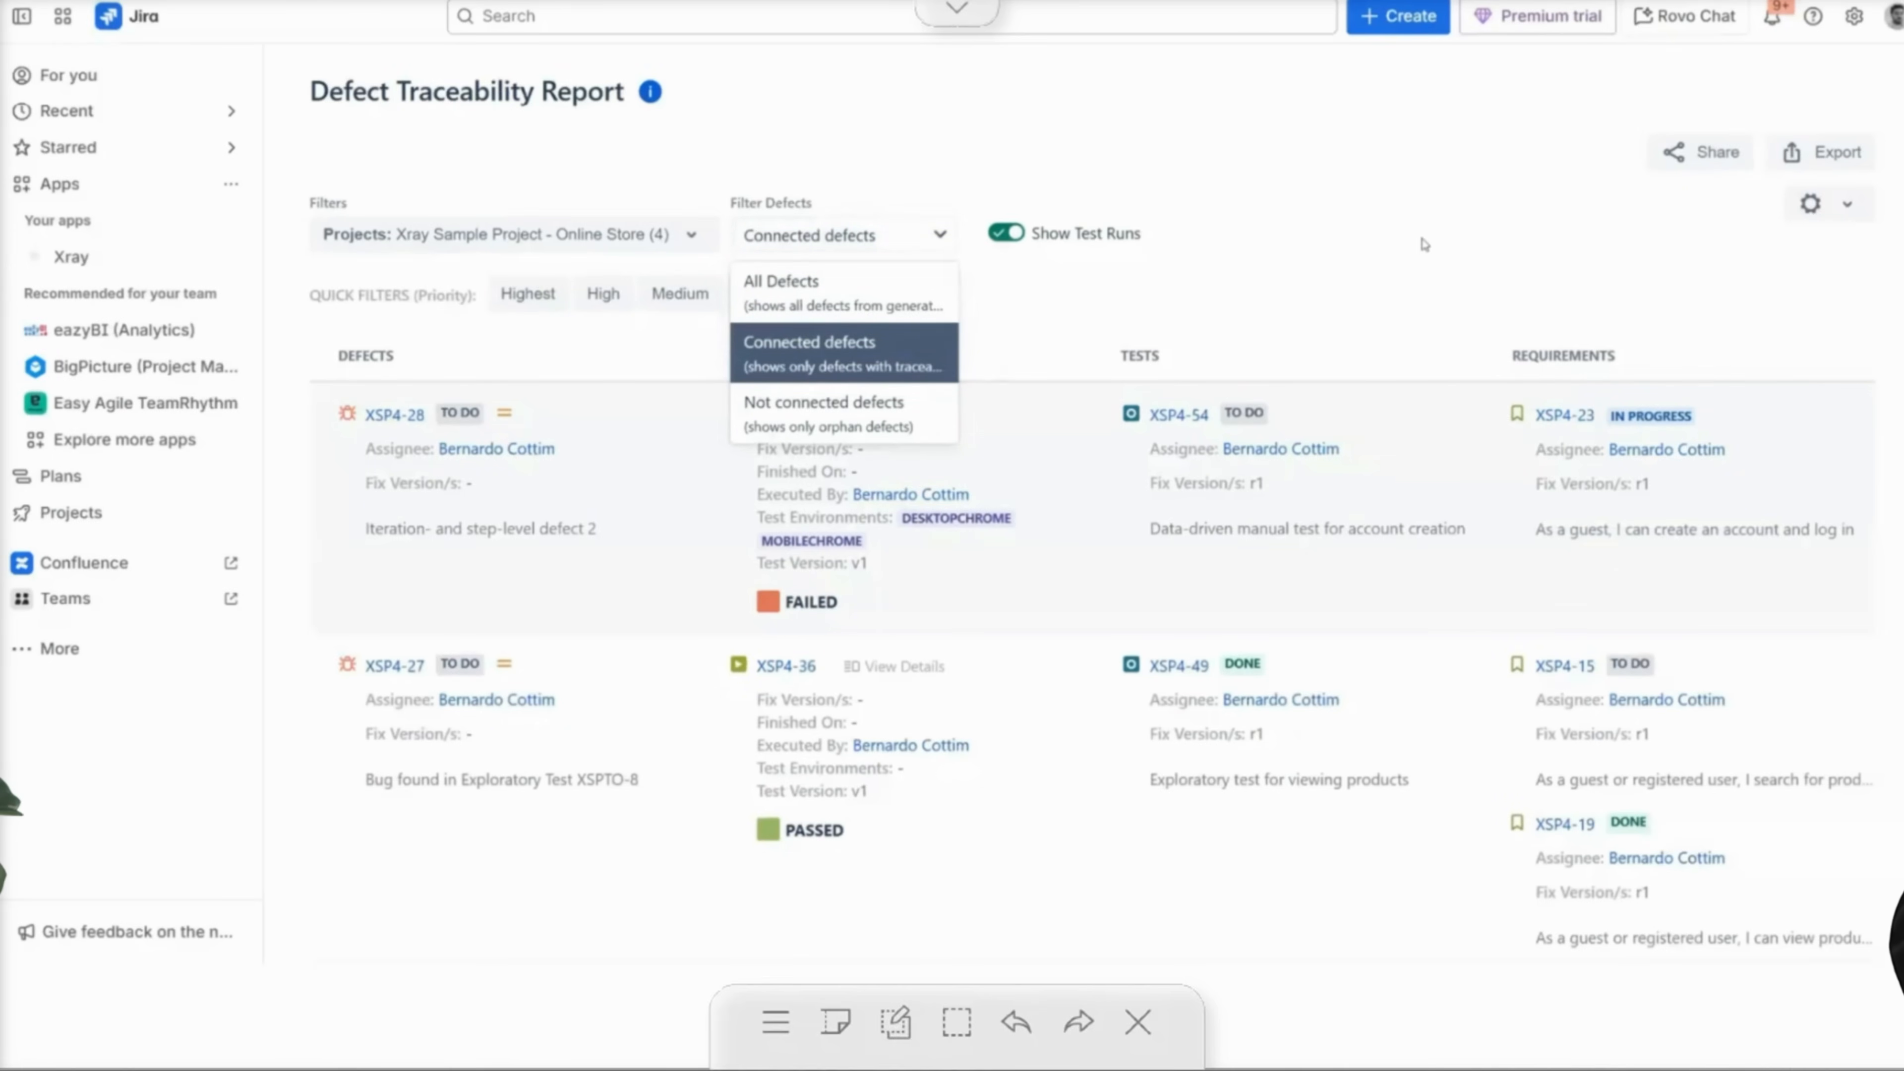
left_click(807, 341)
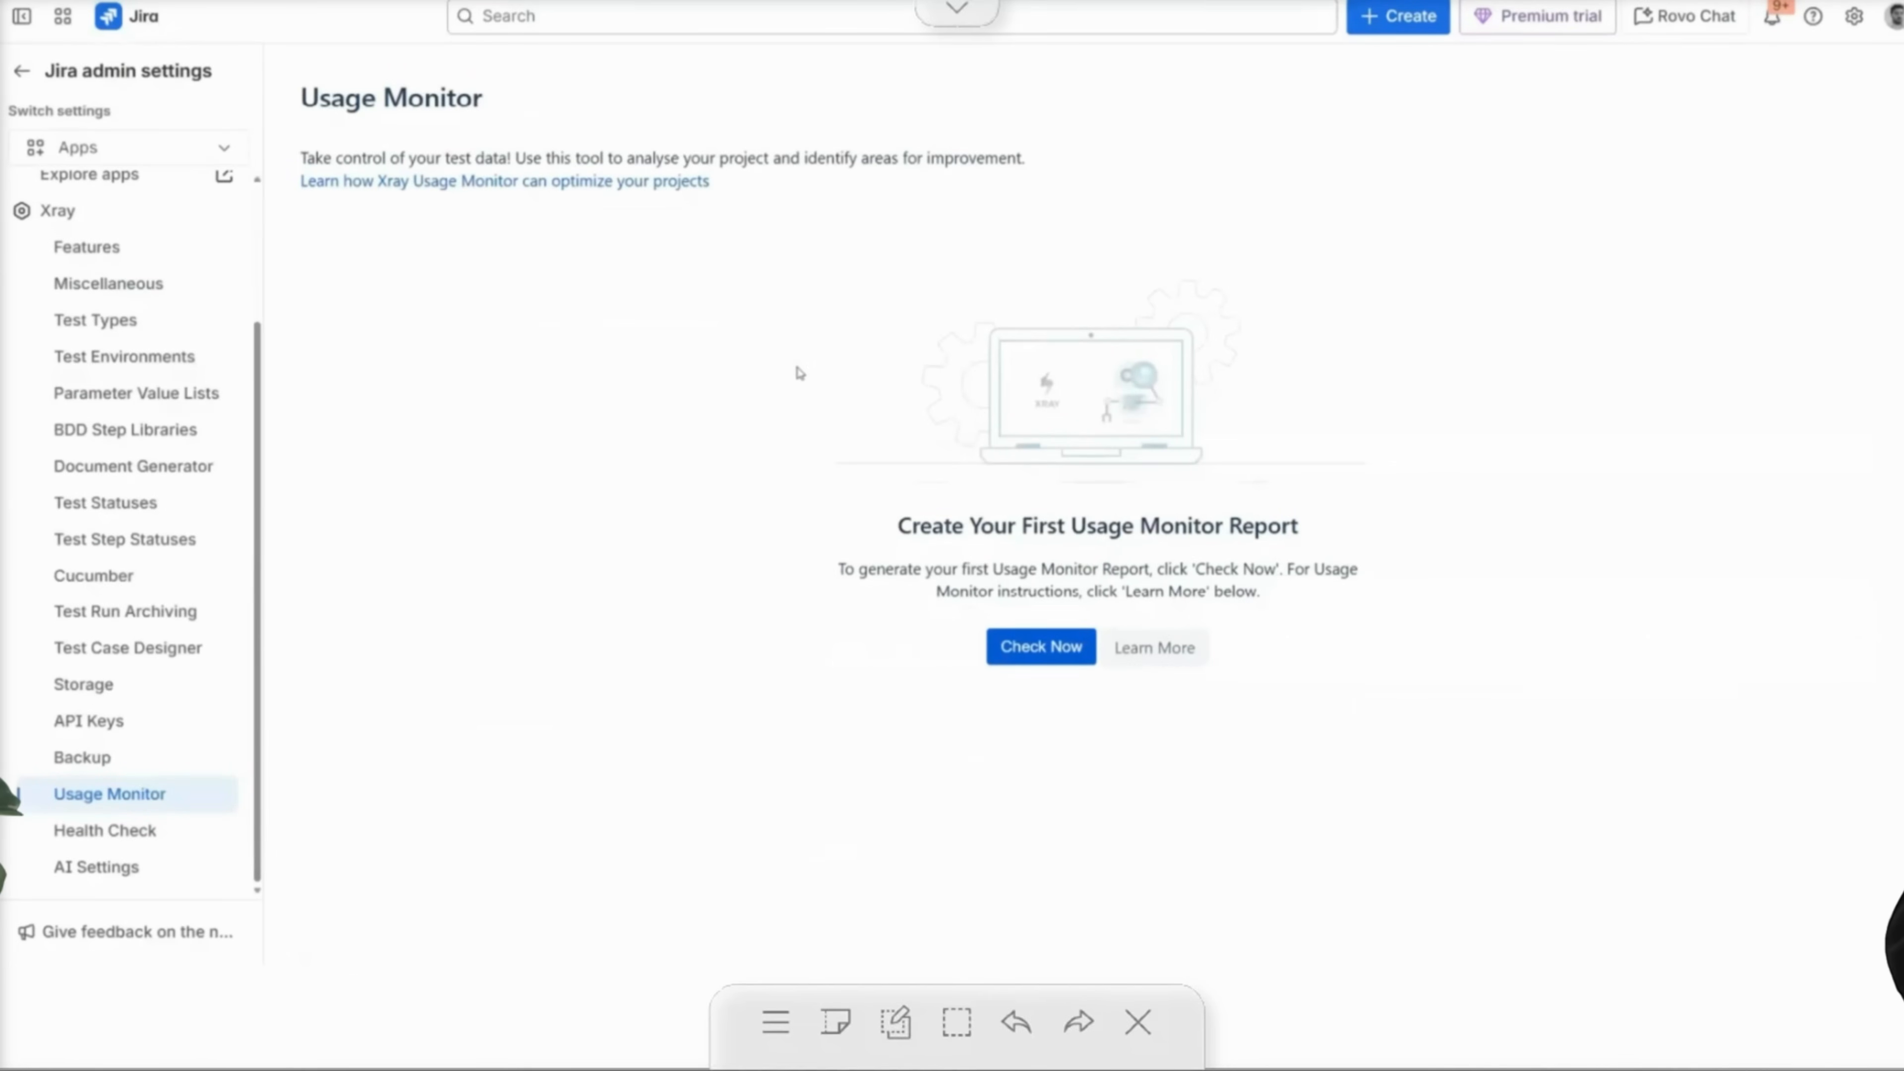
Run Check Now in Usage Monitor and acknowledge the finished report to view its entity counts.
left_click(1853, 16)
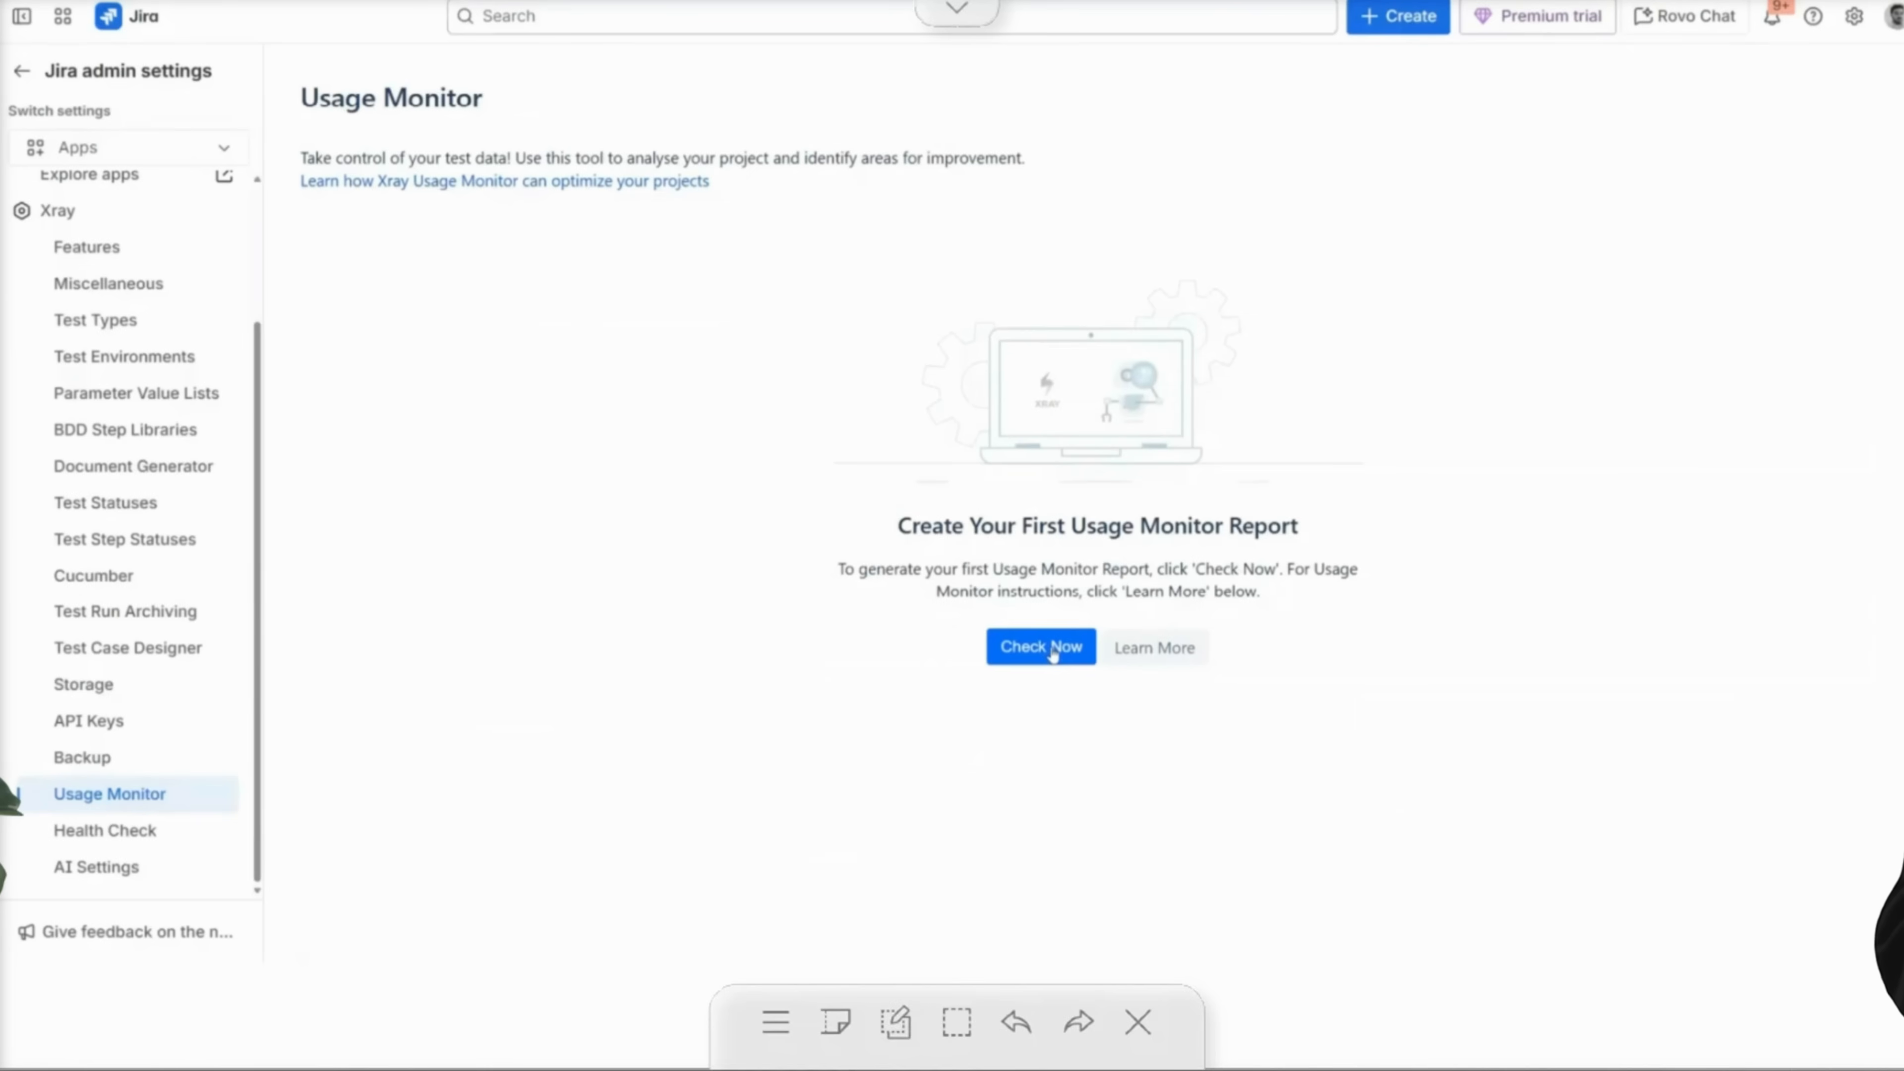
left_click(1038, 648)
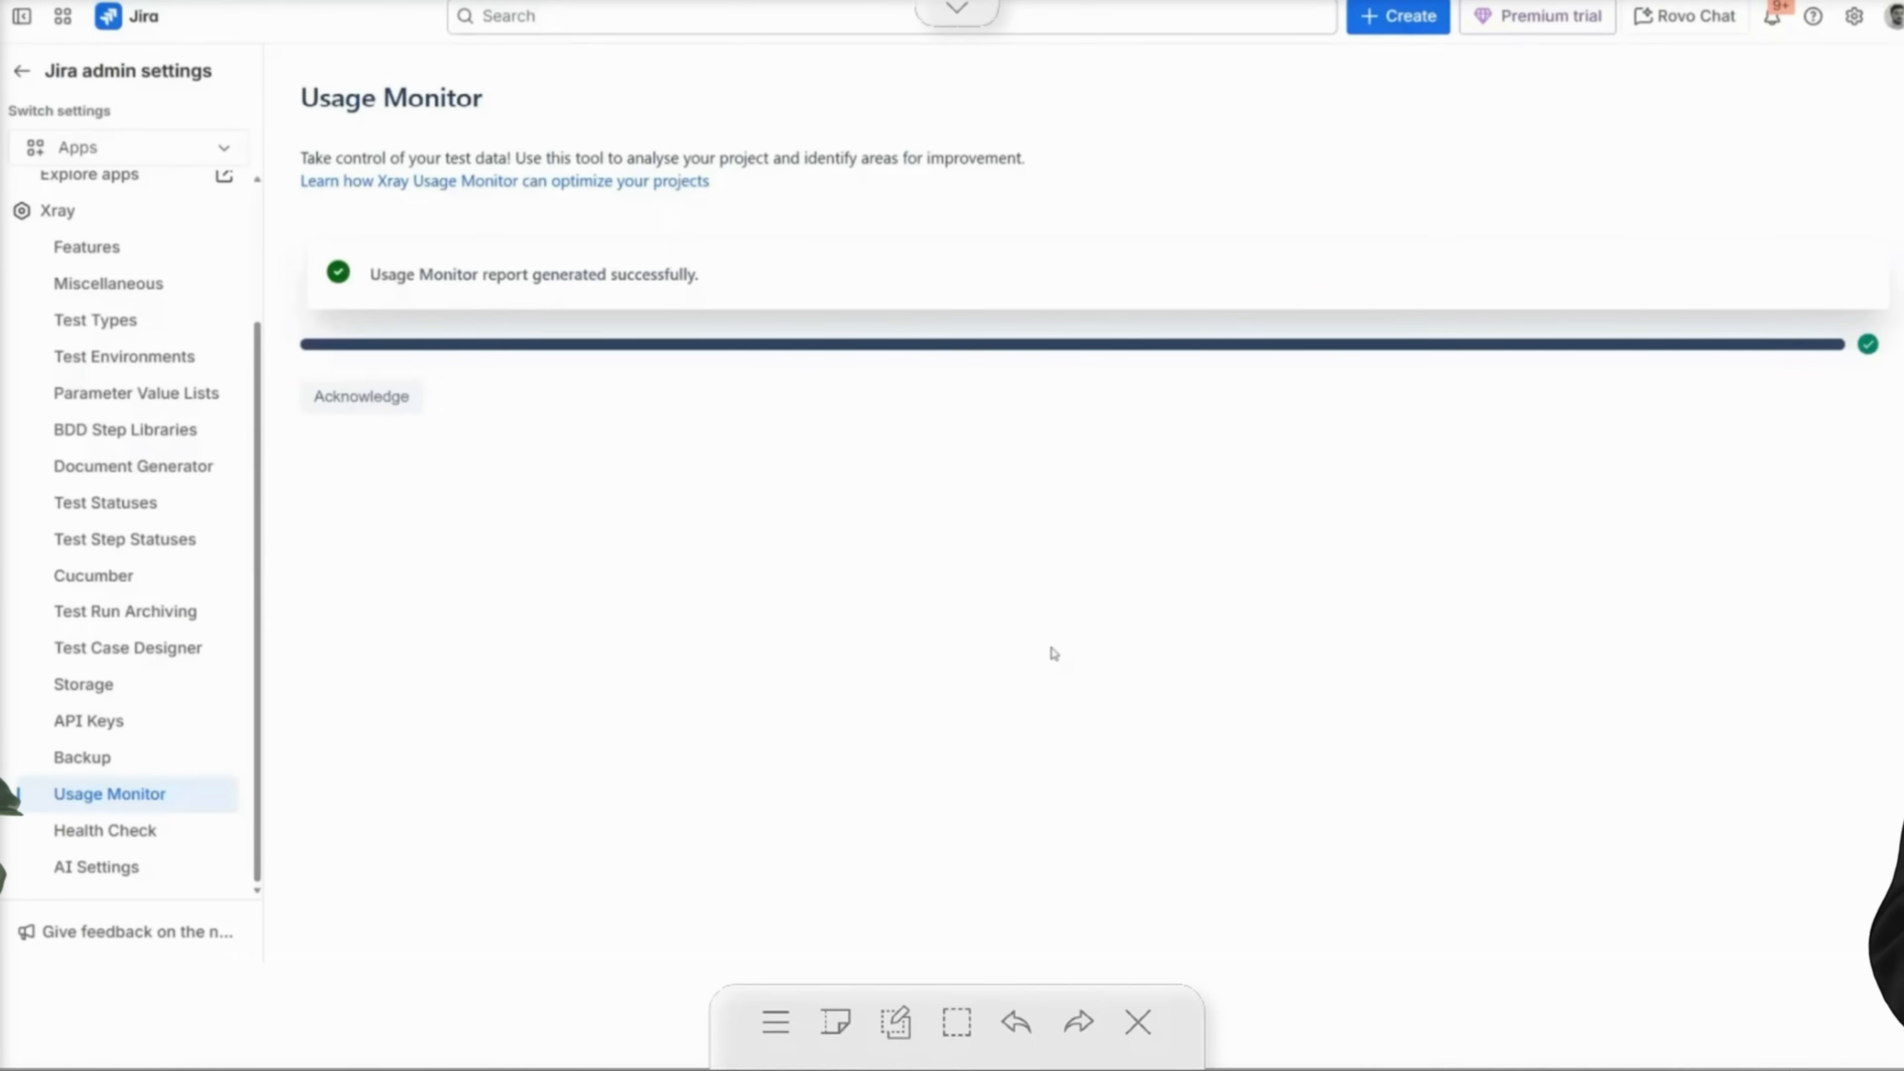
left_click(361, 396)
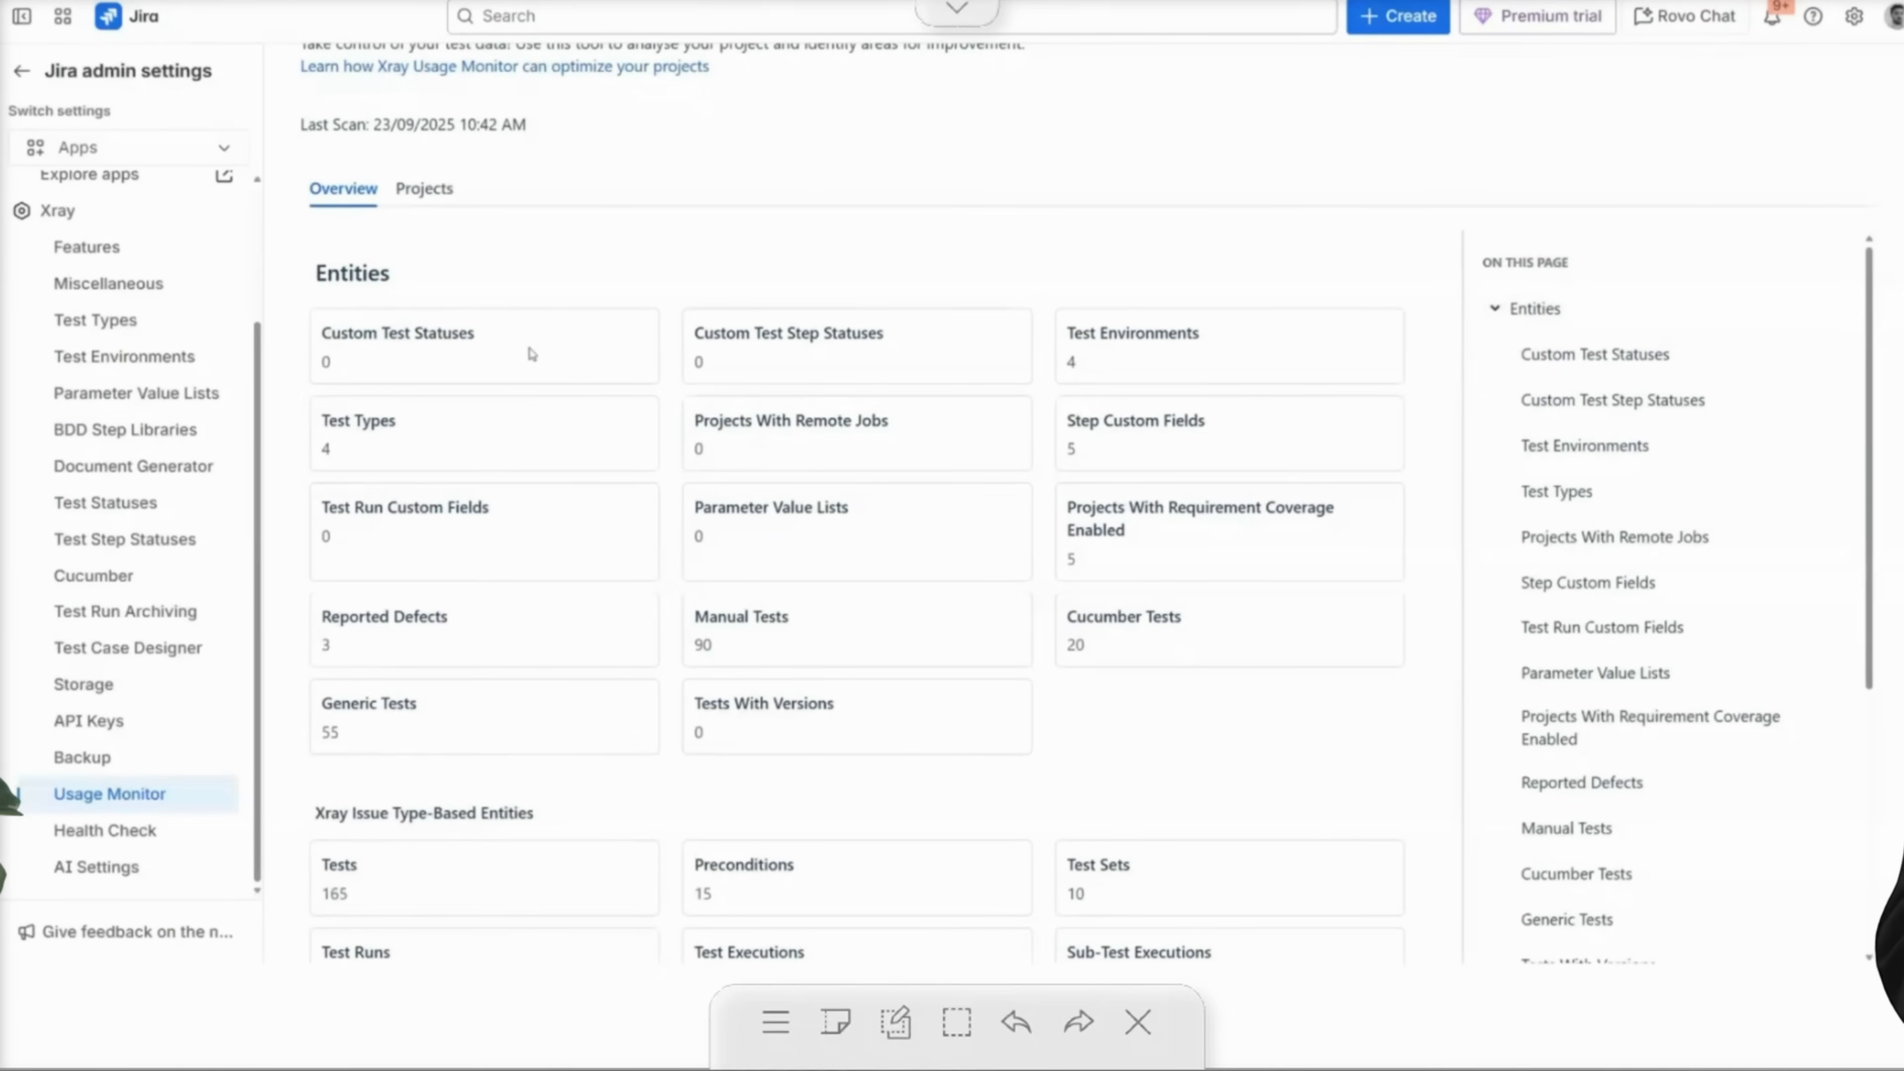
double_click(740, 616)
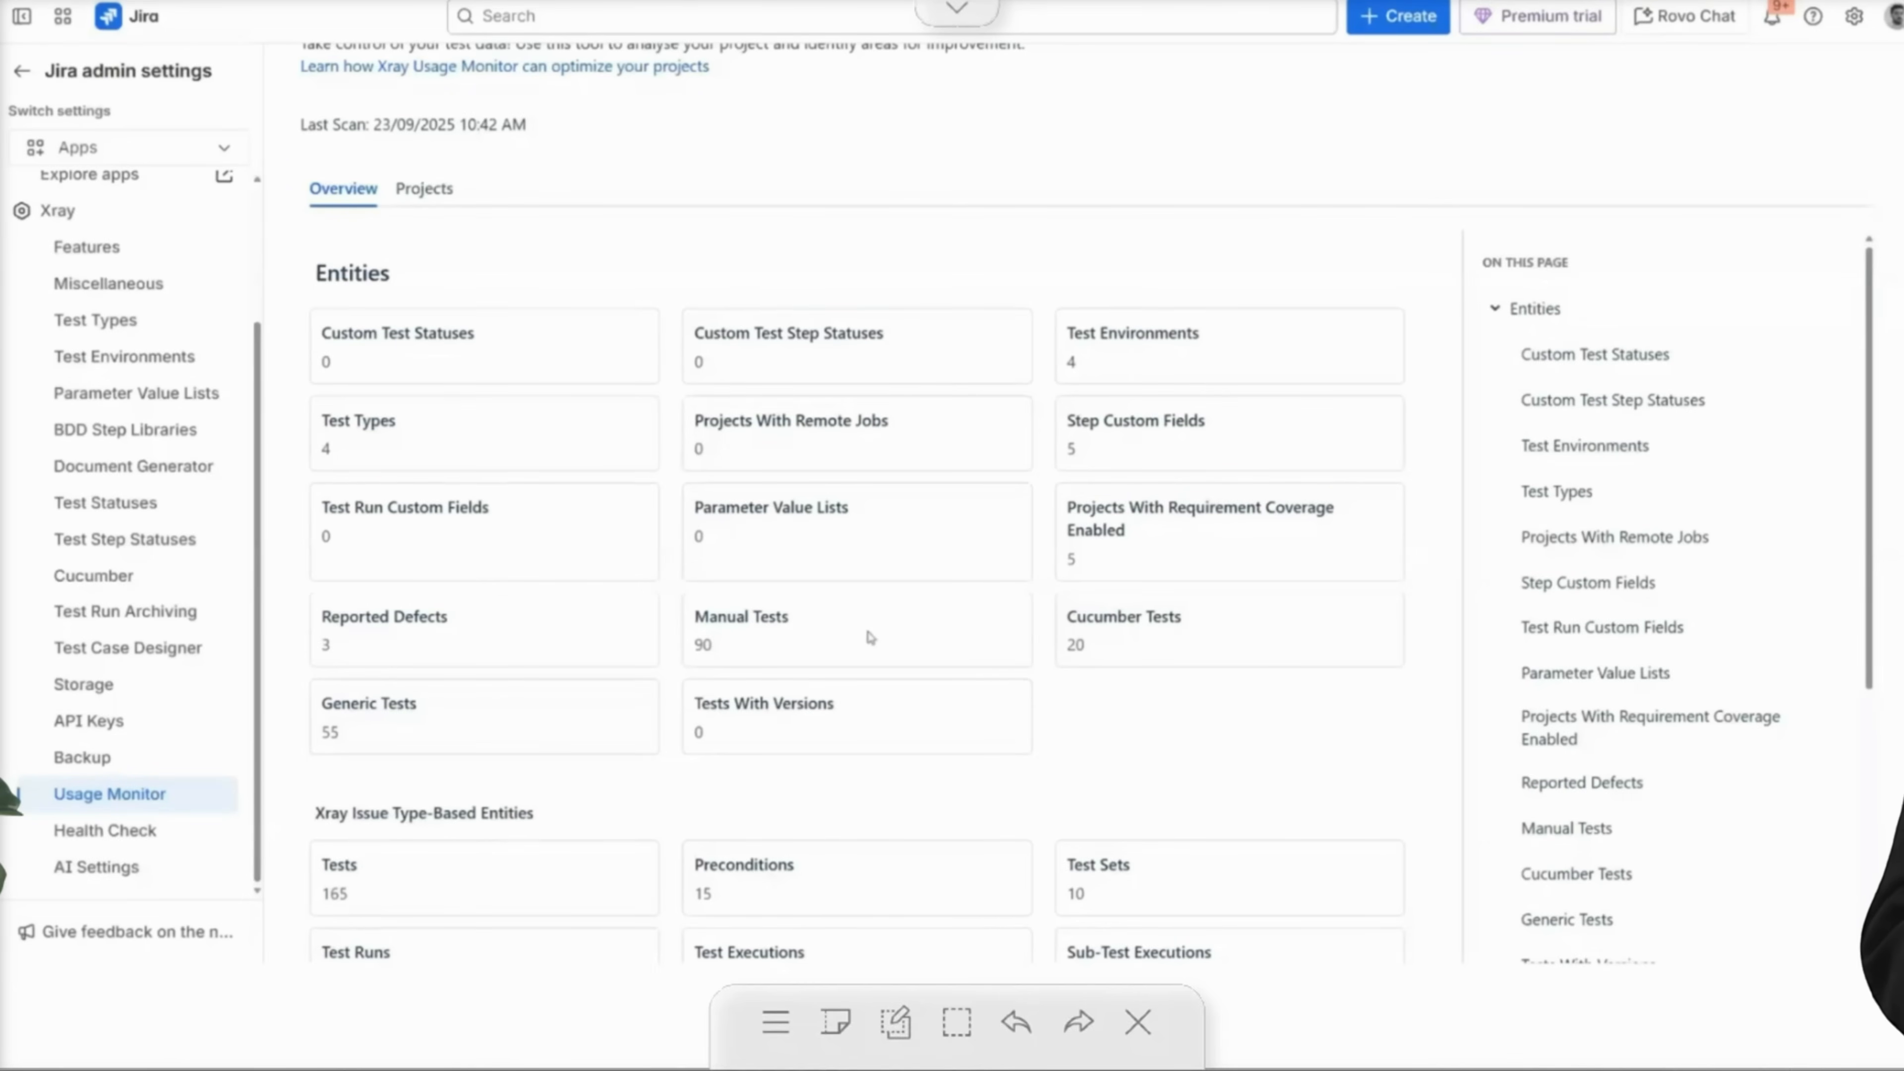
mouse_move(866, 655)
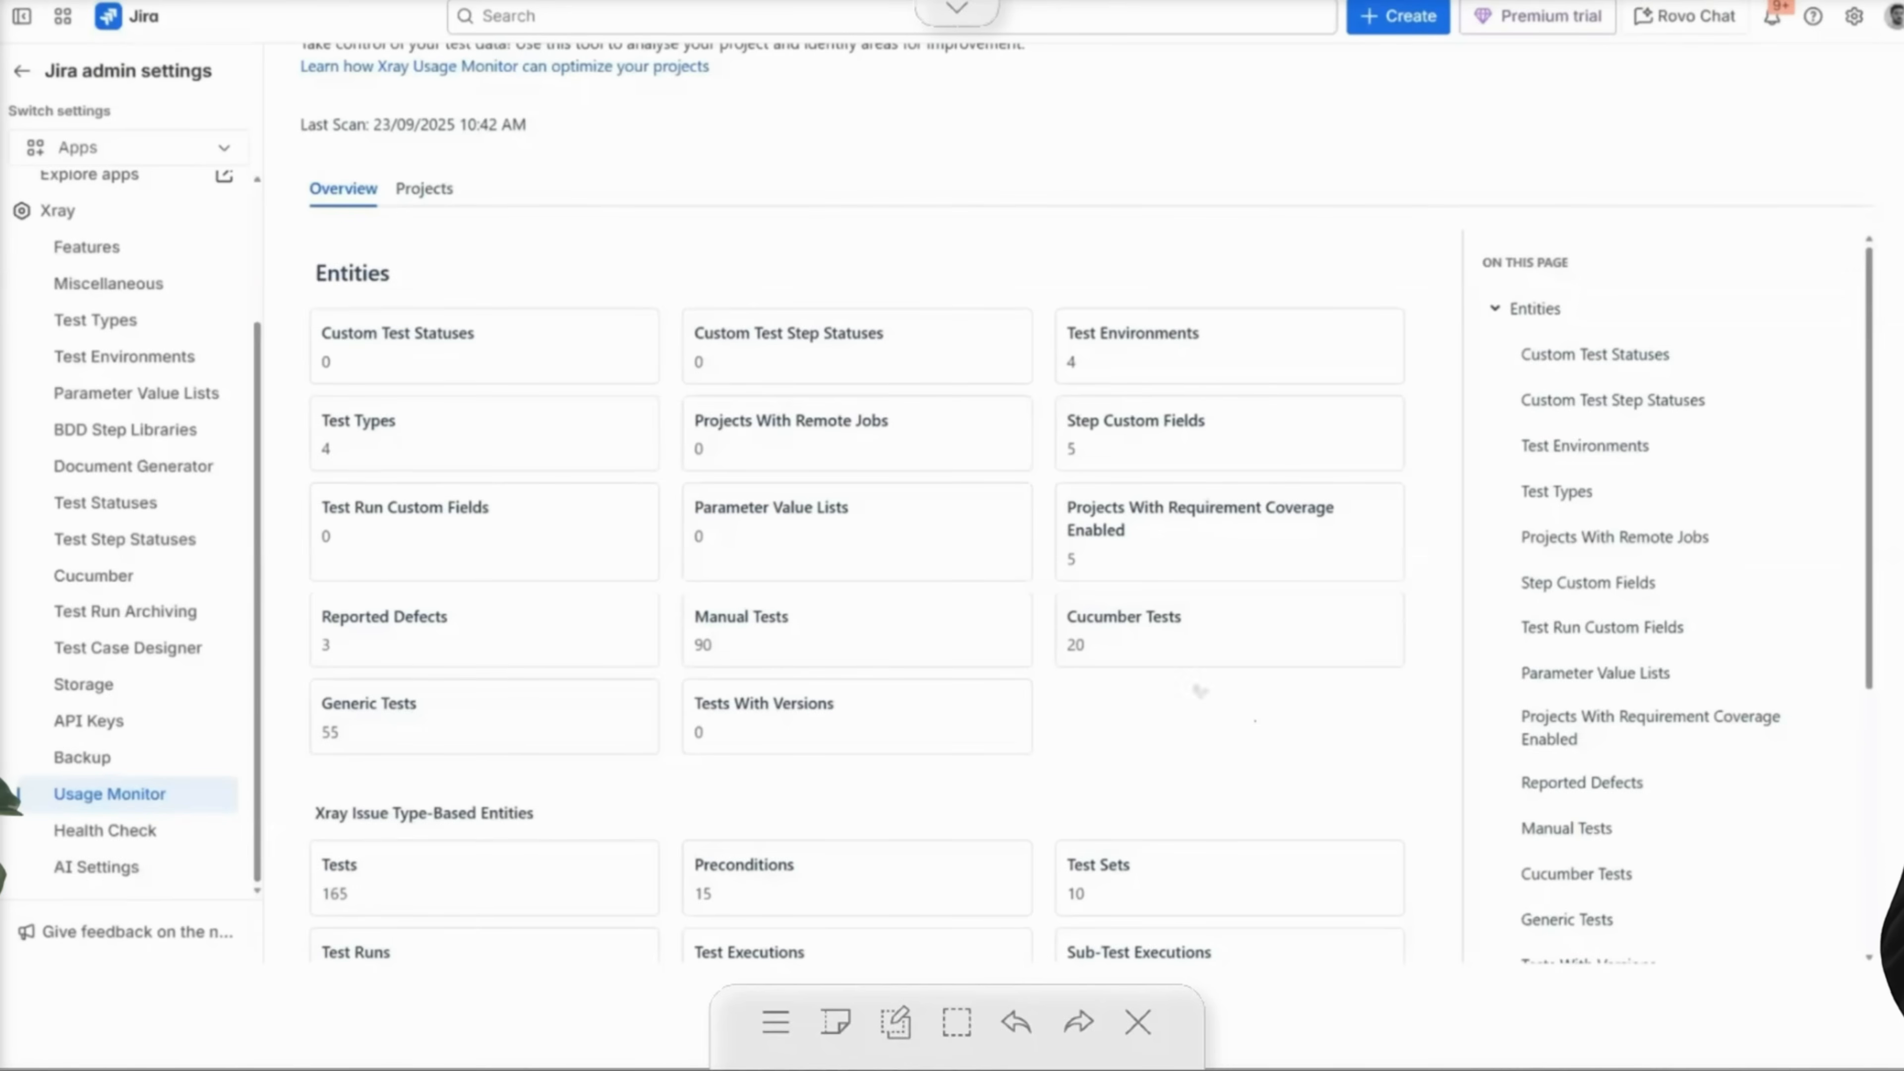
mouse_move(923, 656)
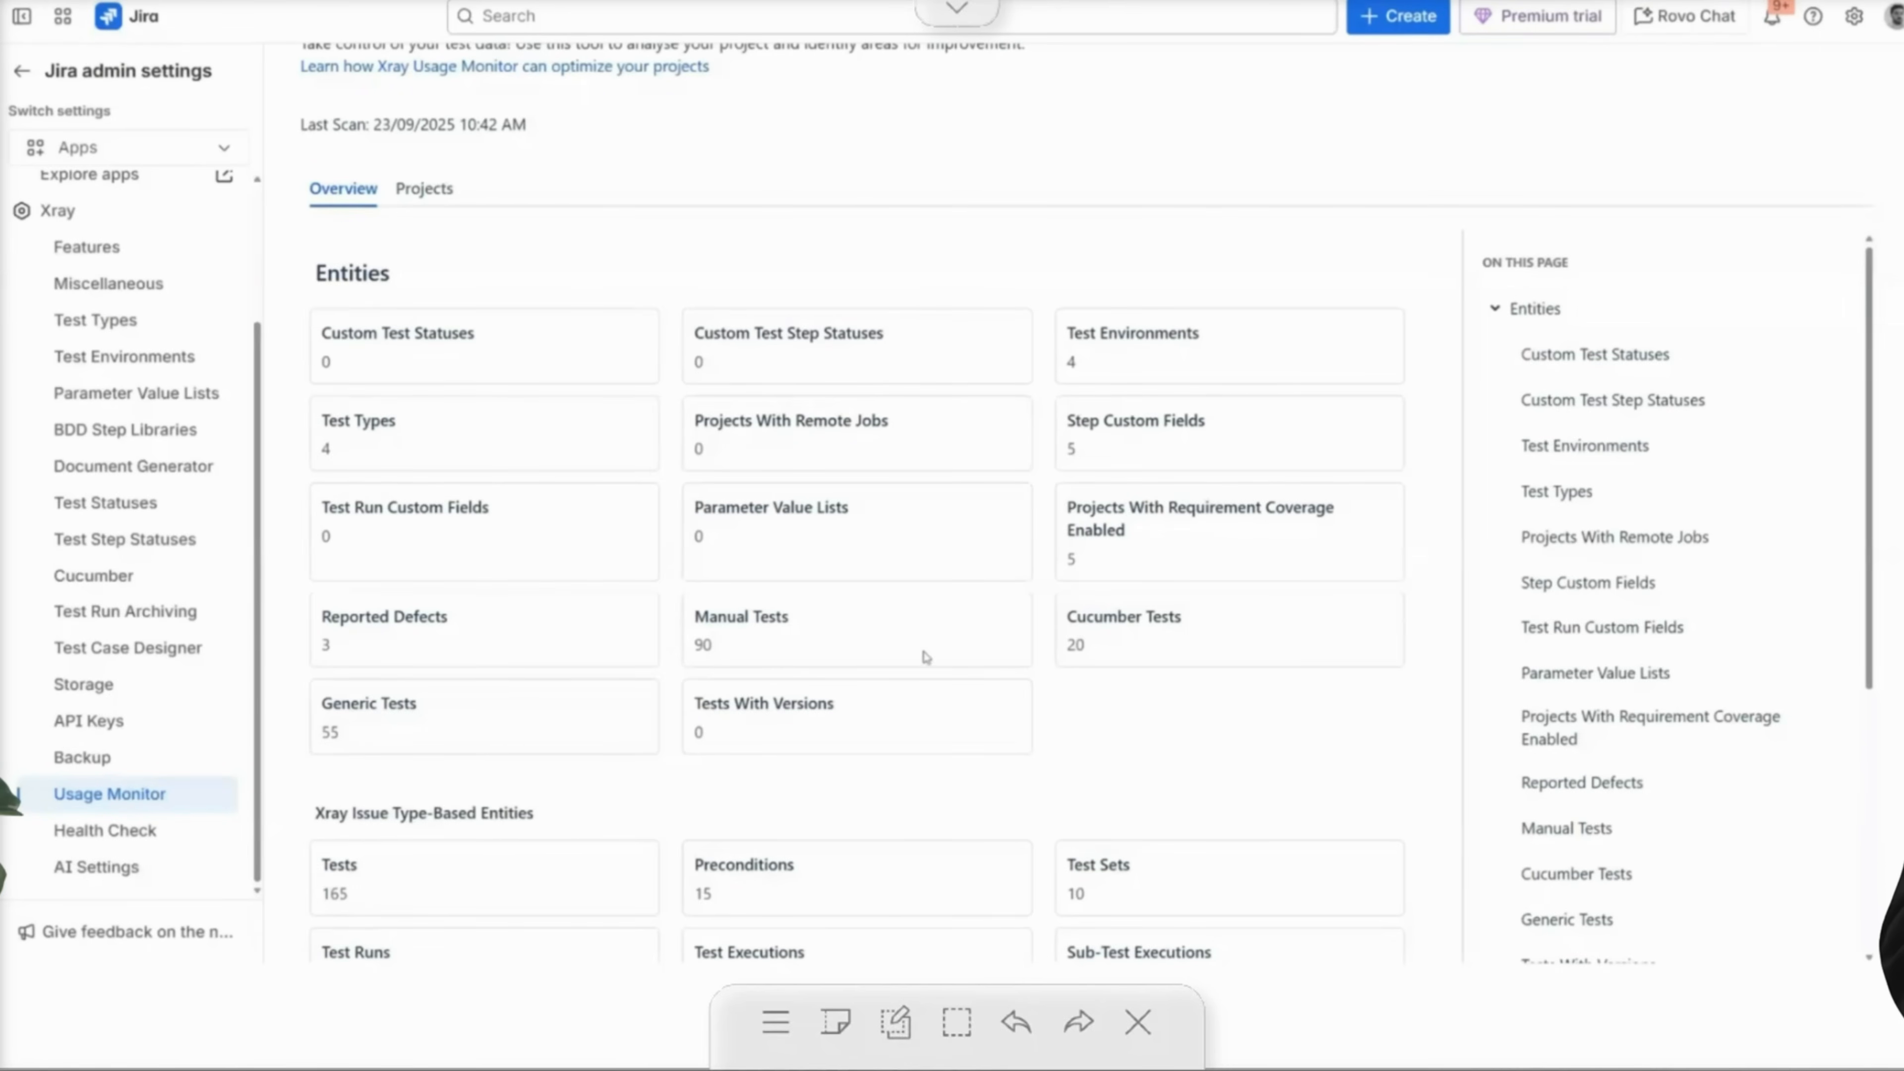
scroll("down", 3)
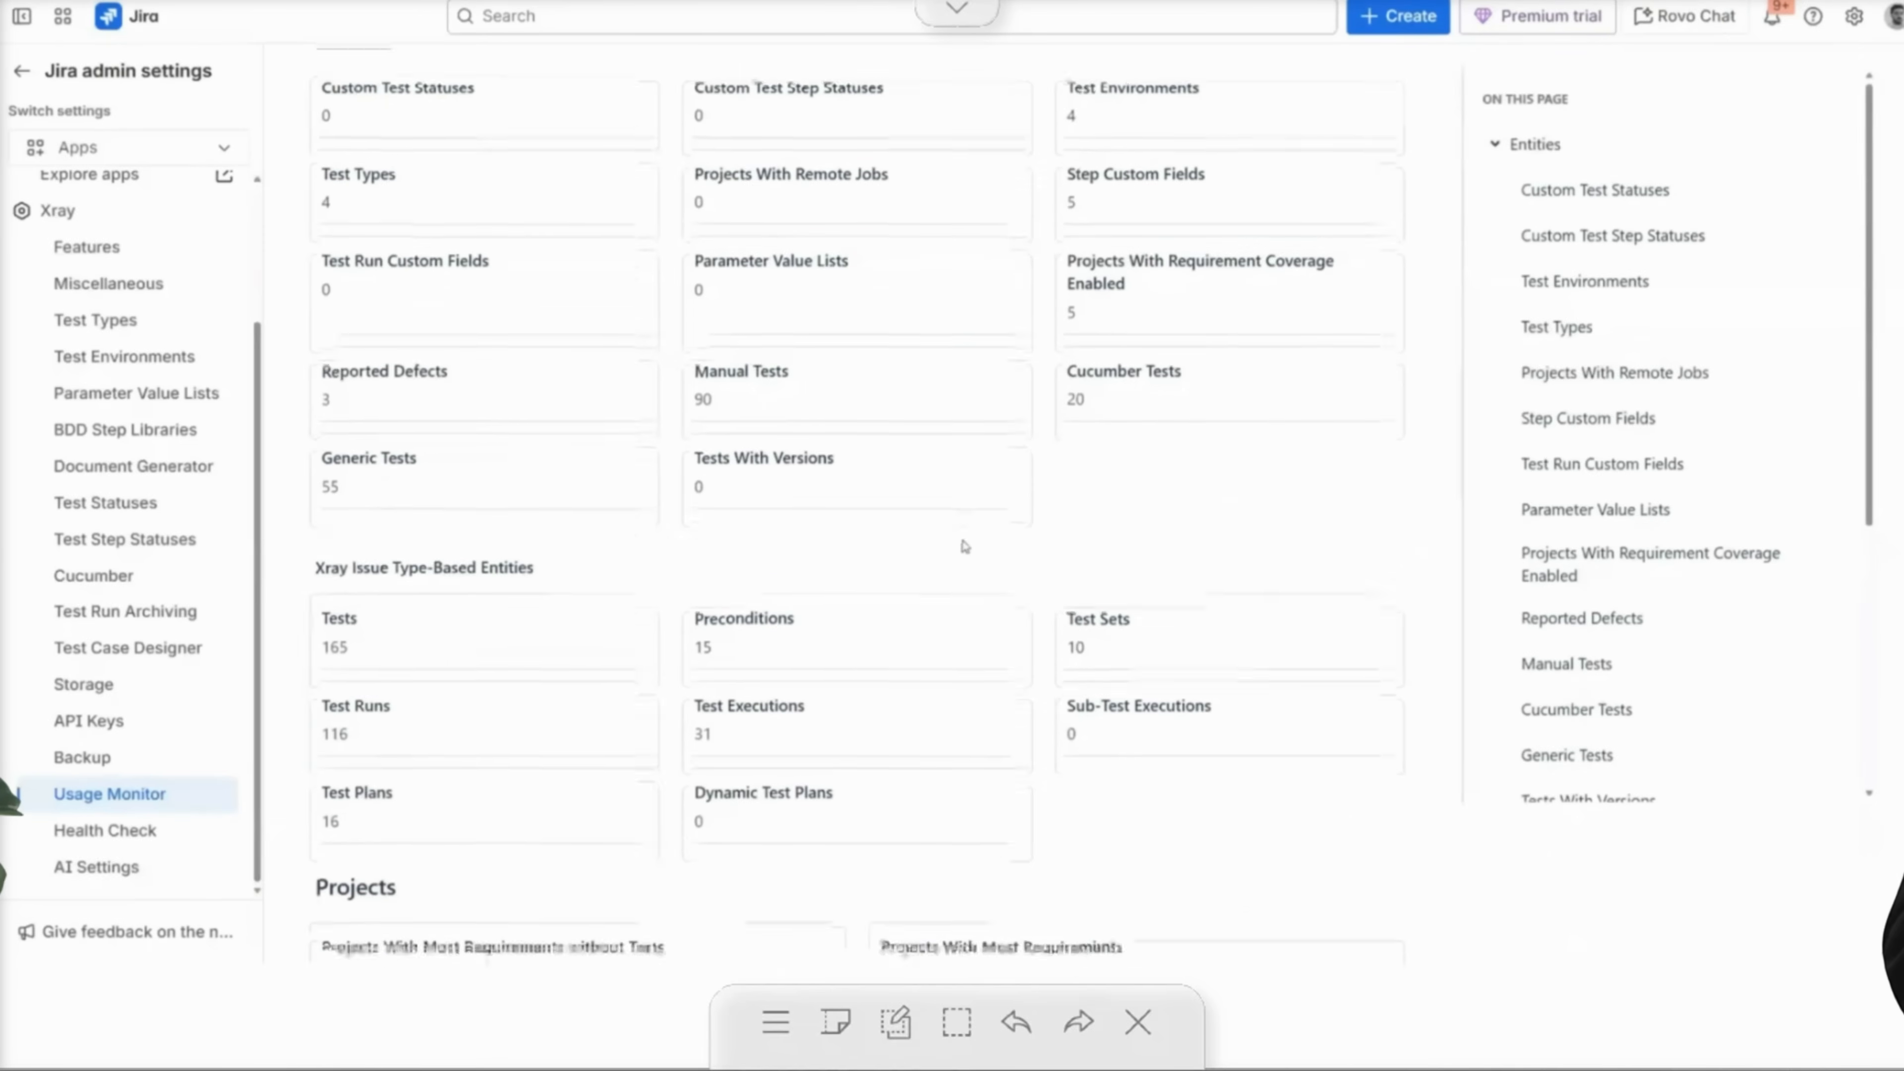
scroll("down", 3)
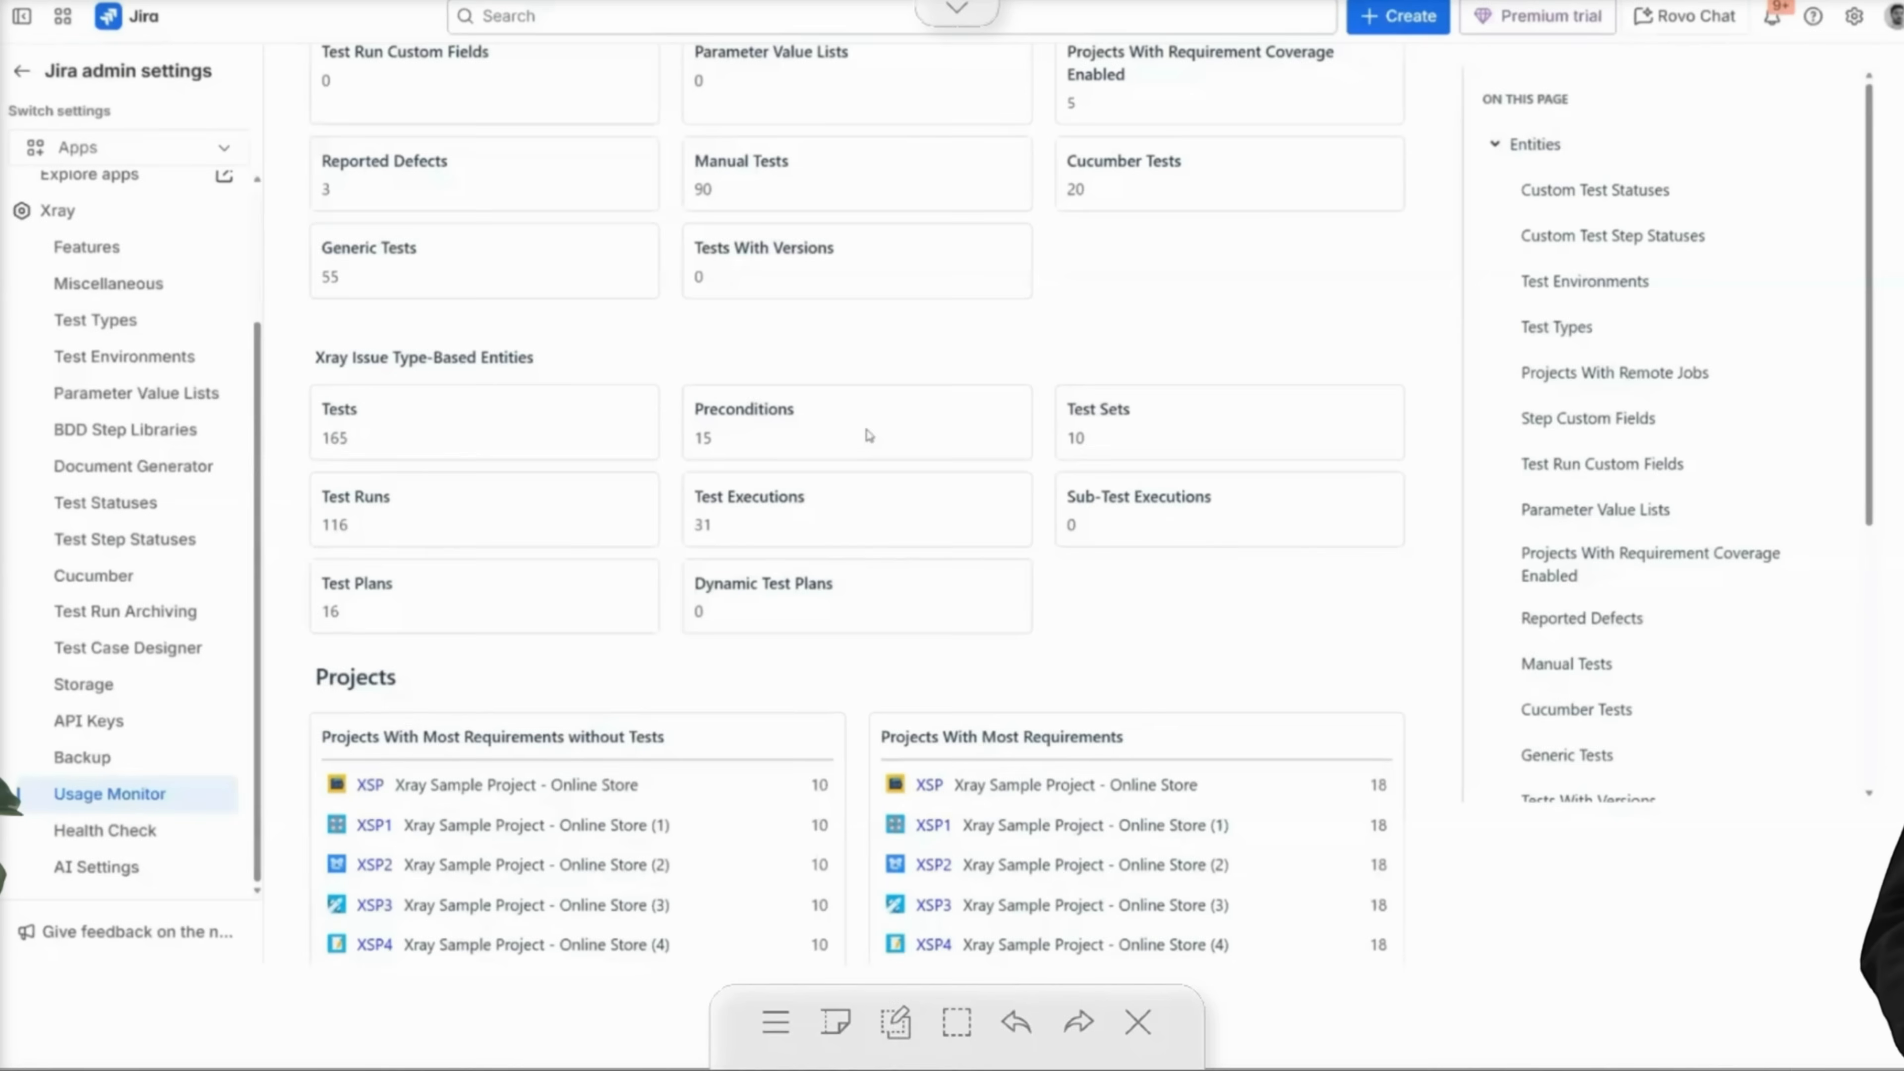
mouse_move(873, 489)
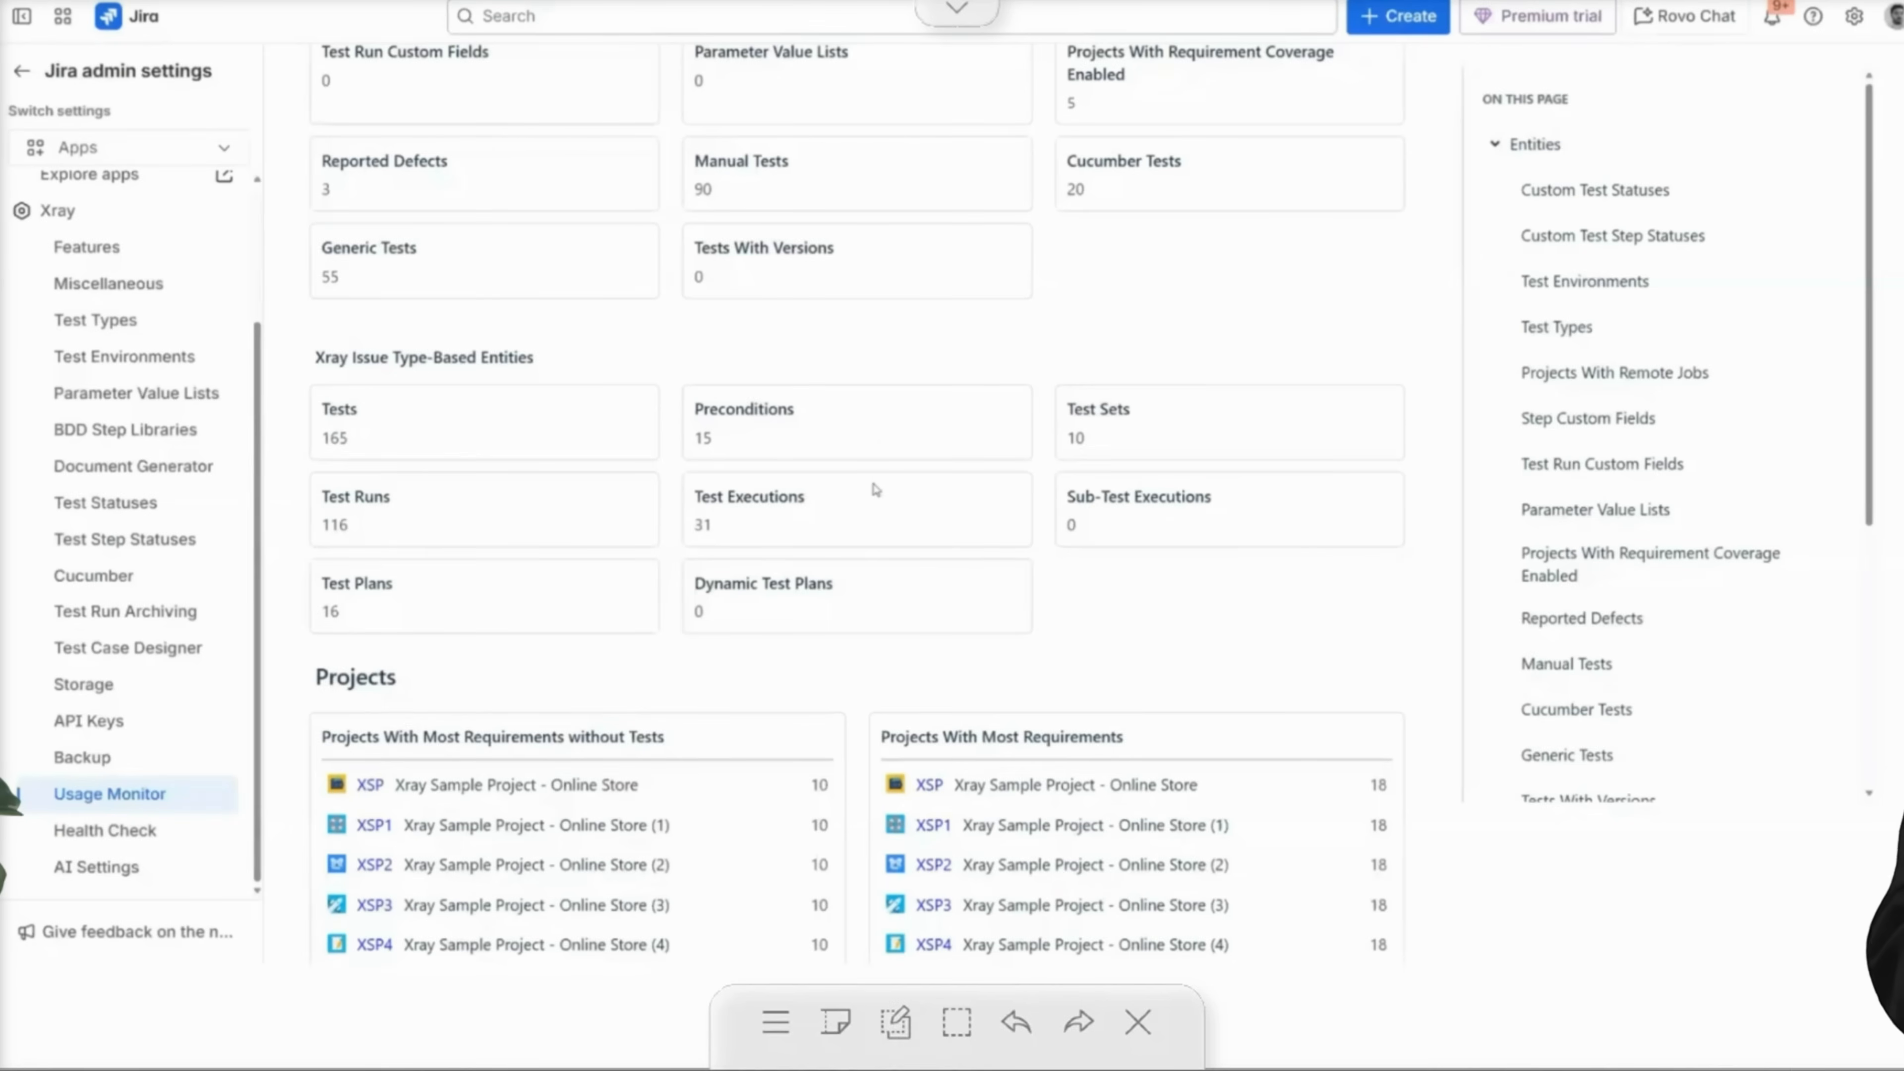
mouse_move(694, 593)
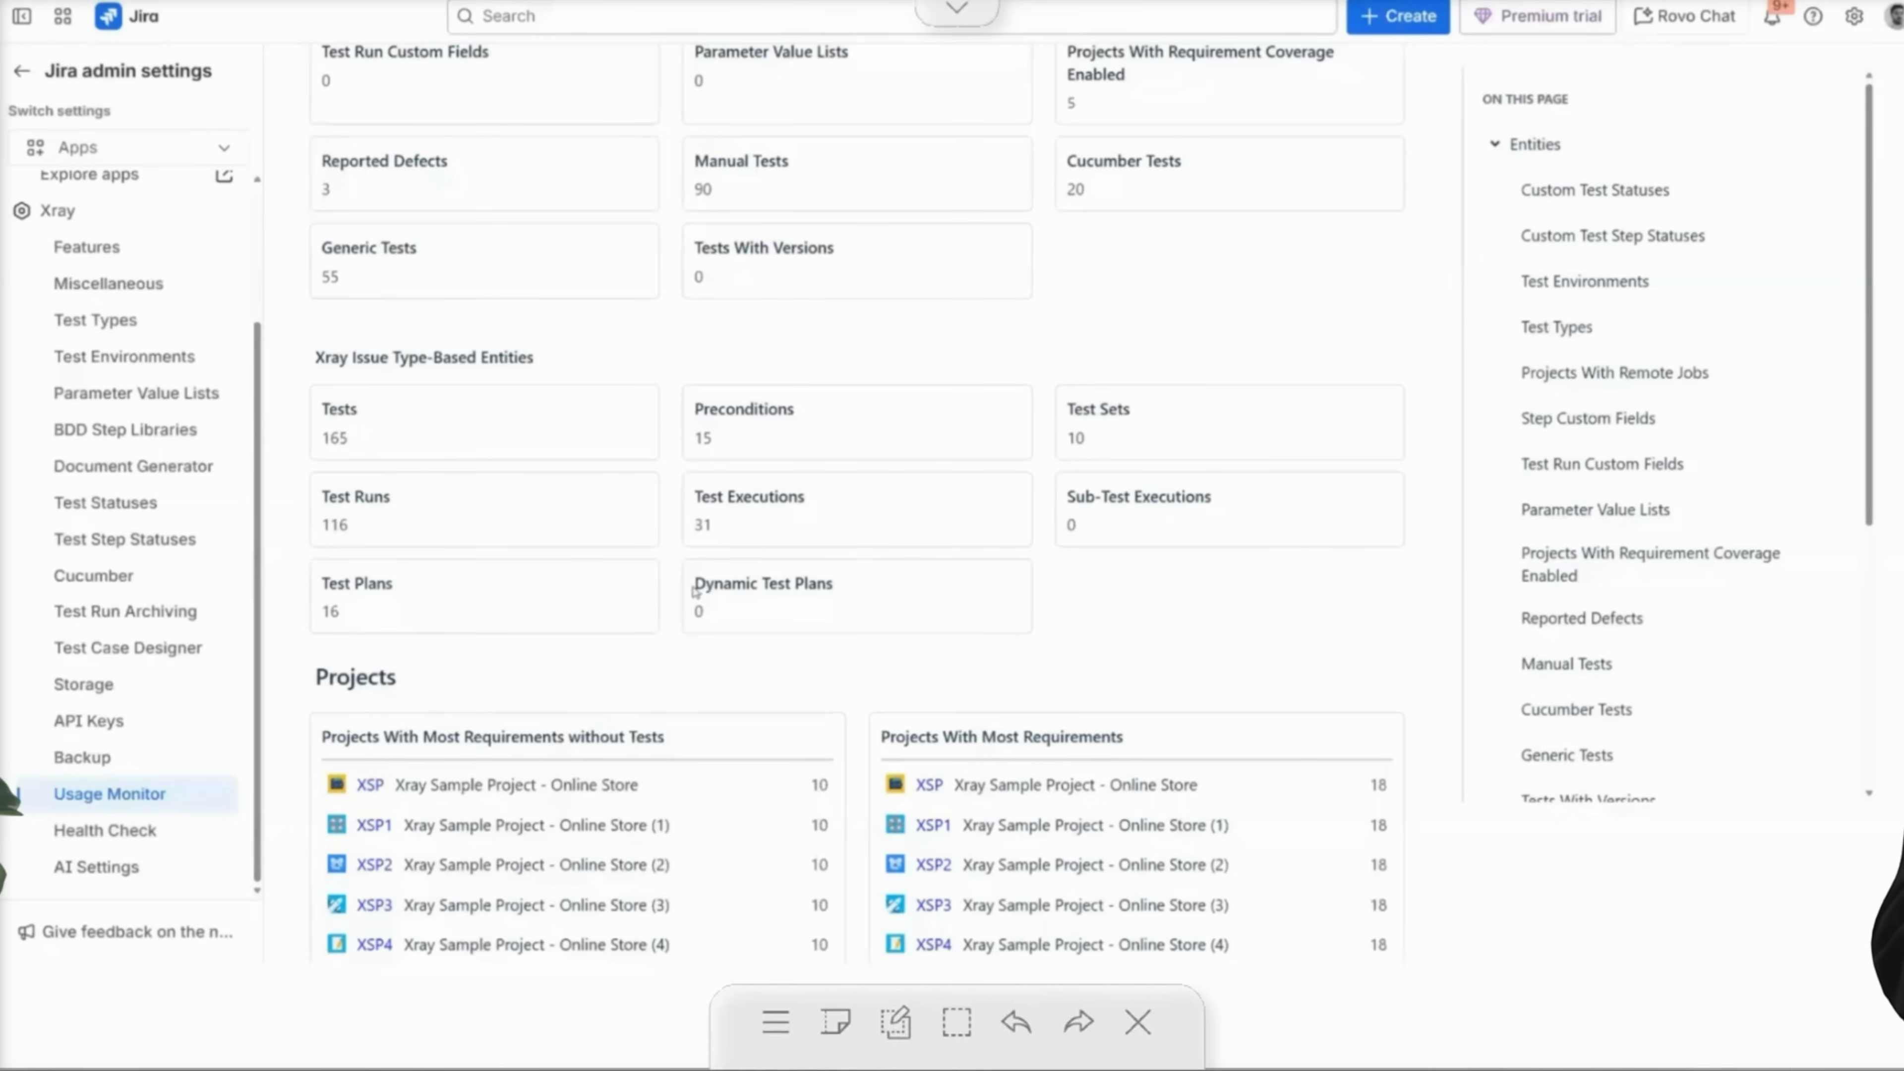
double_click(762, 583)
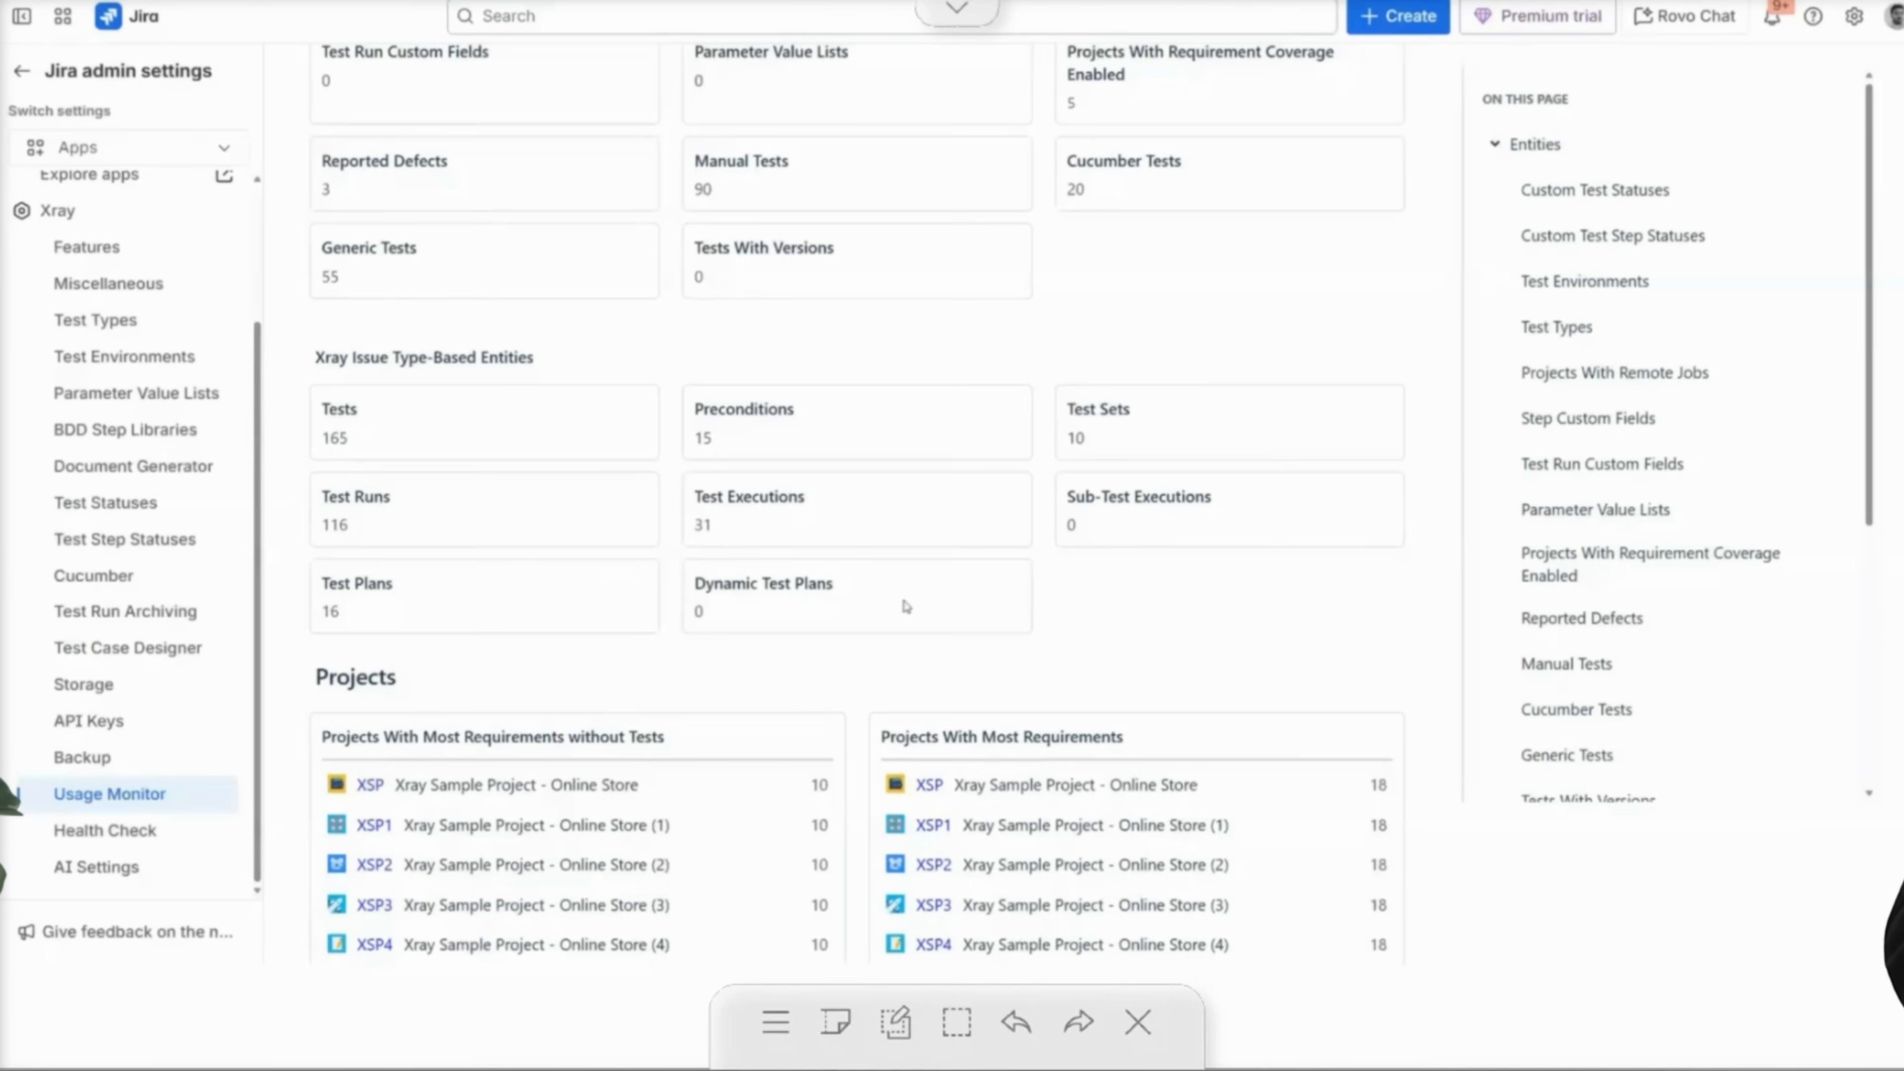
mouse_move(919, 606)
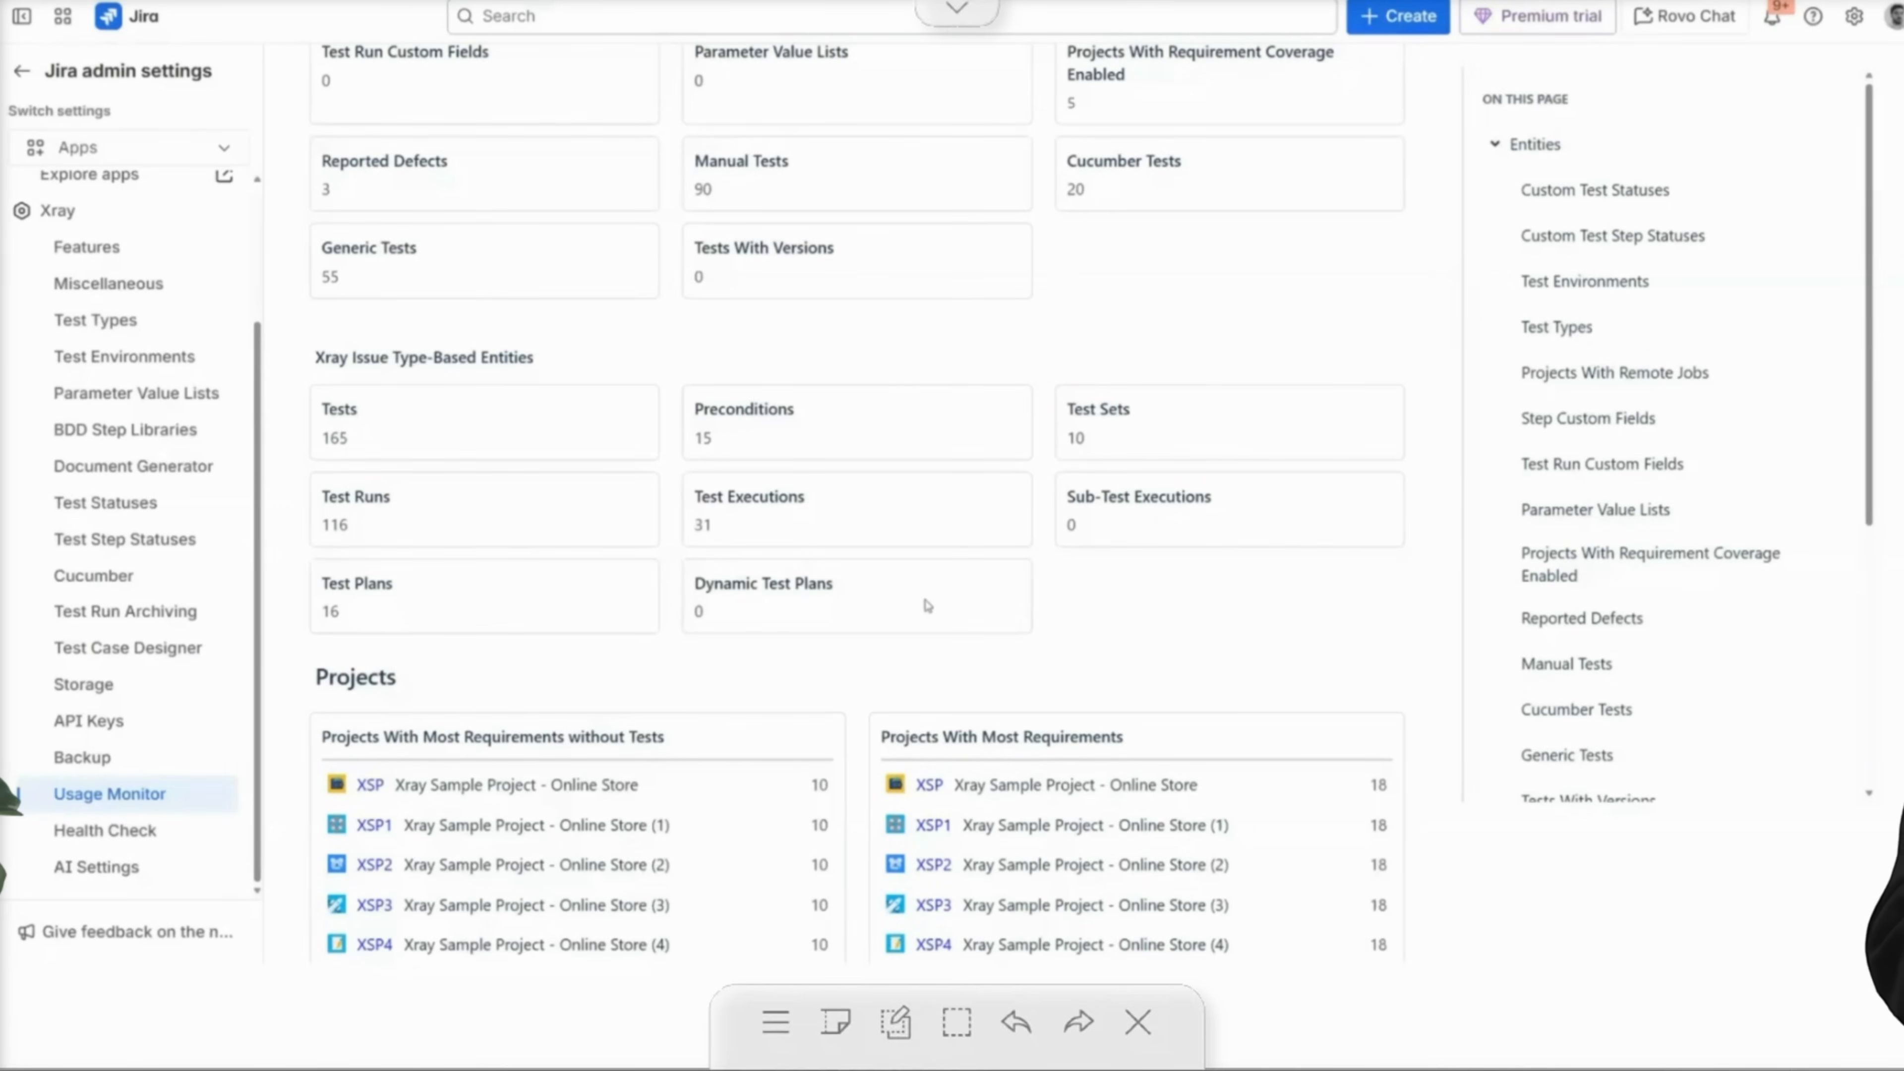
scroll("down", 3)
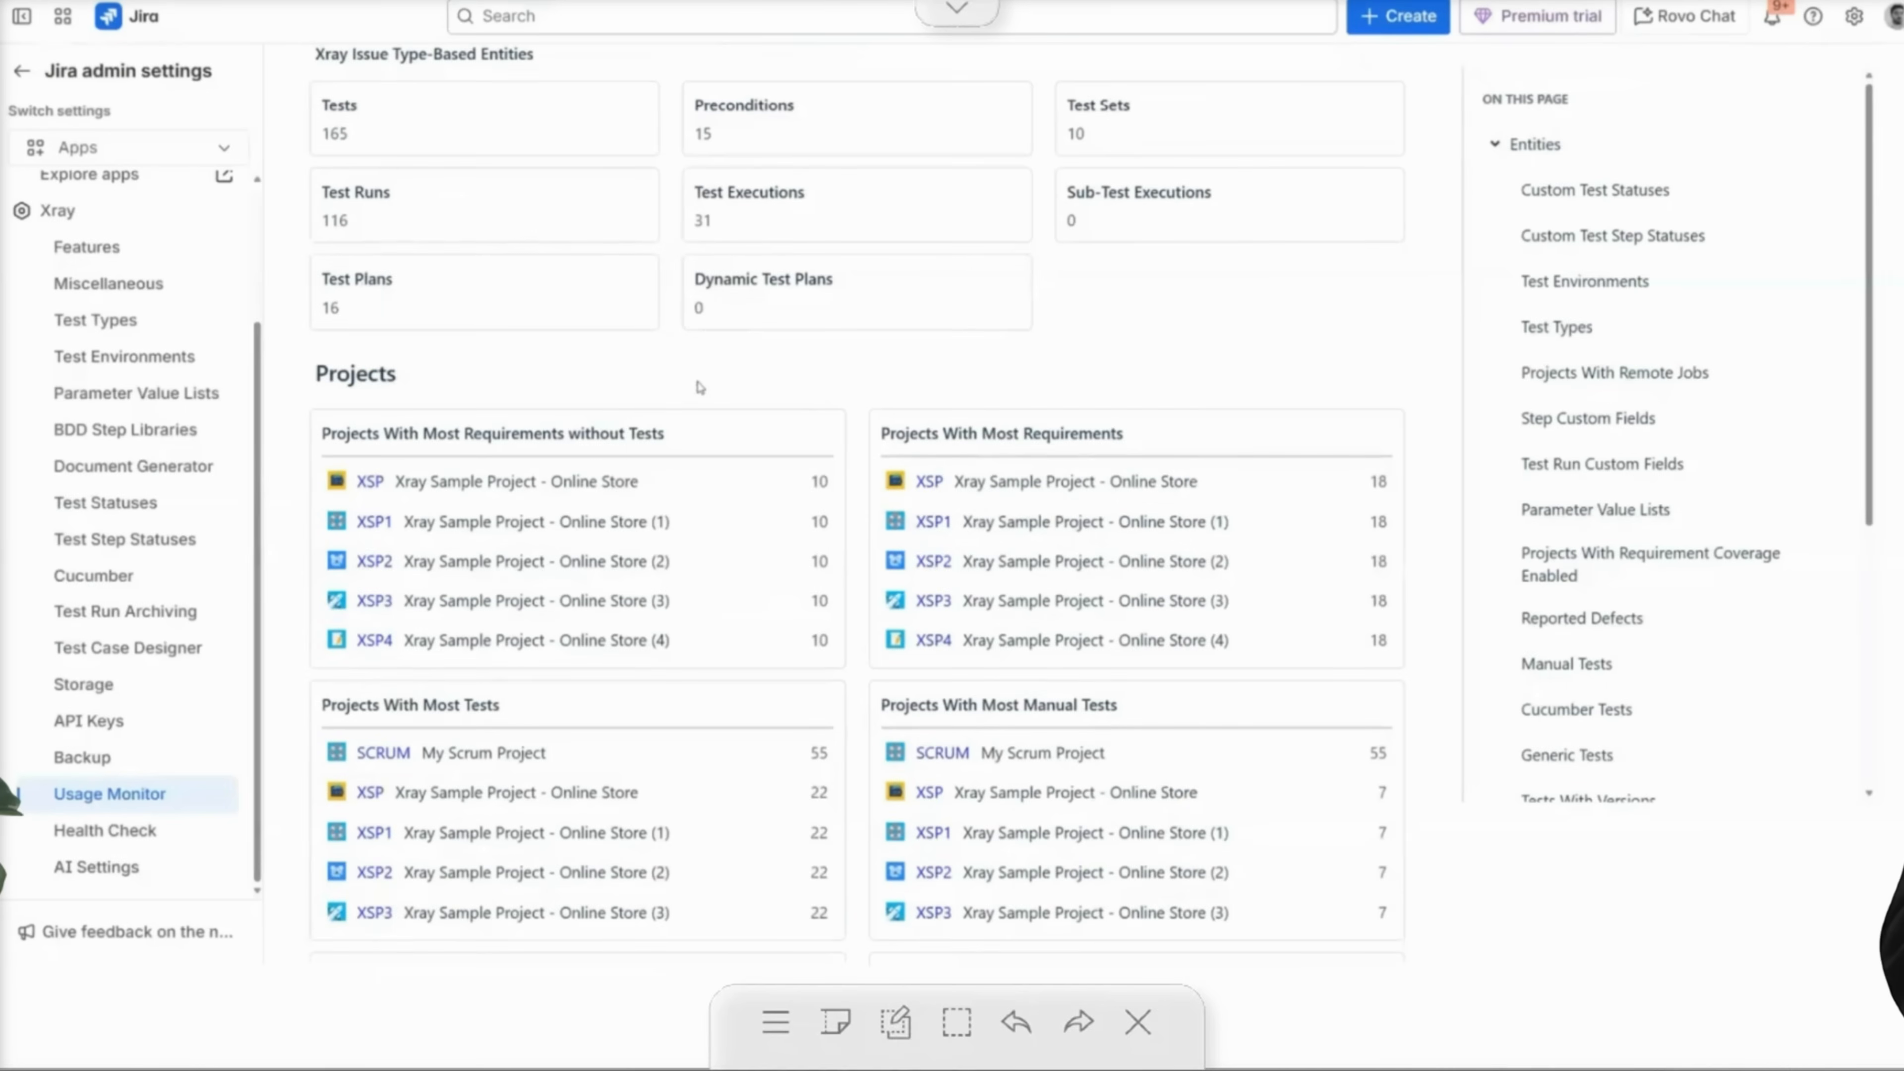
scroll("down", 3)
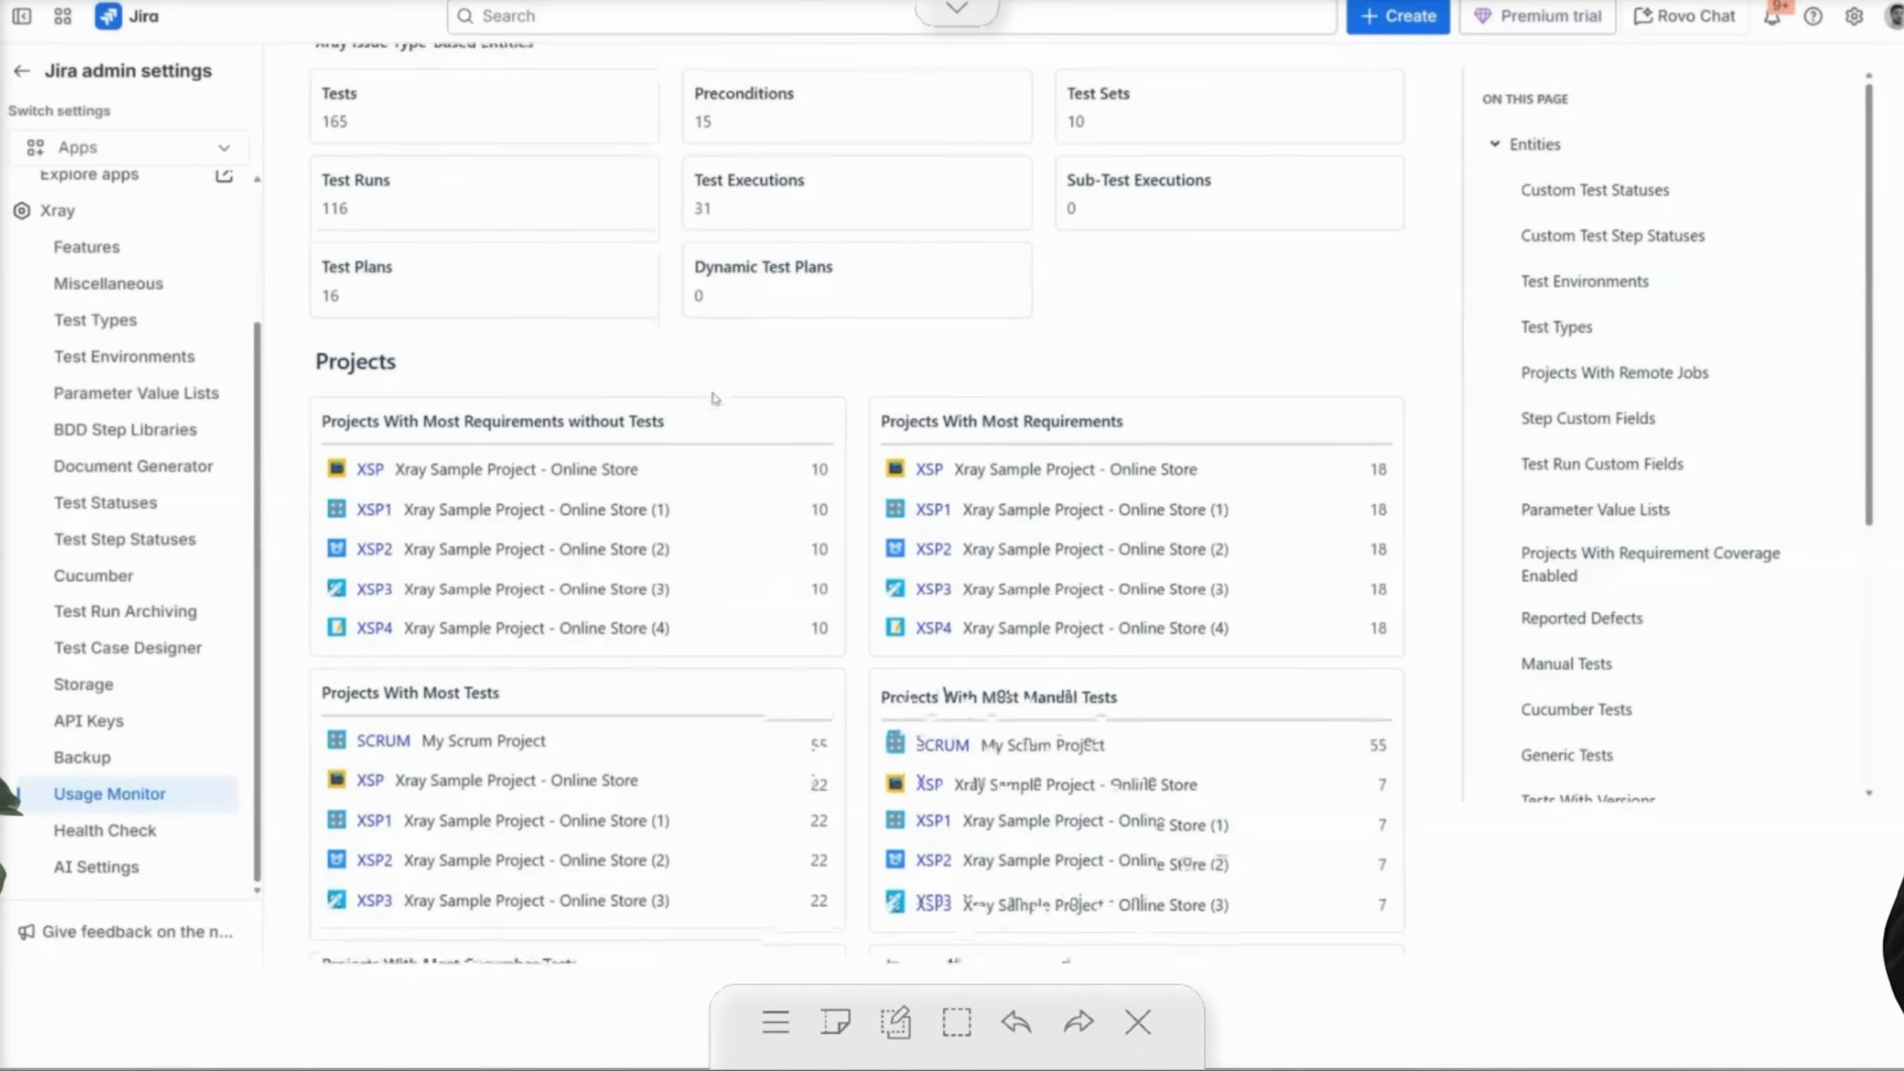
scroll("down", 3)
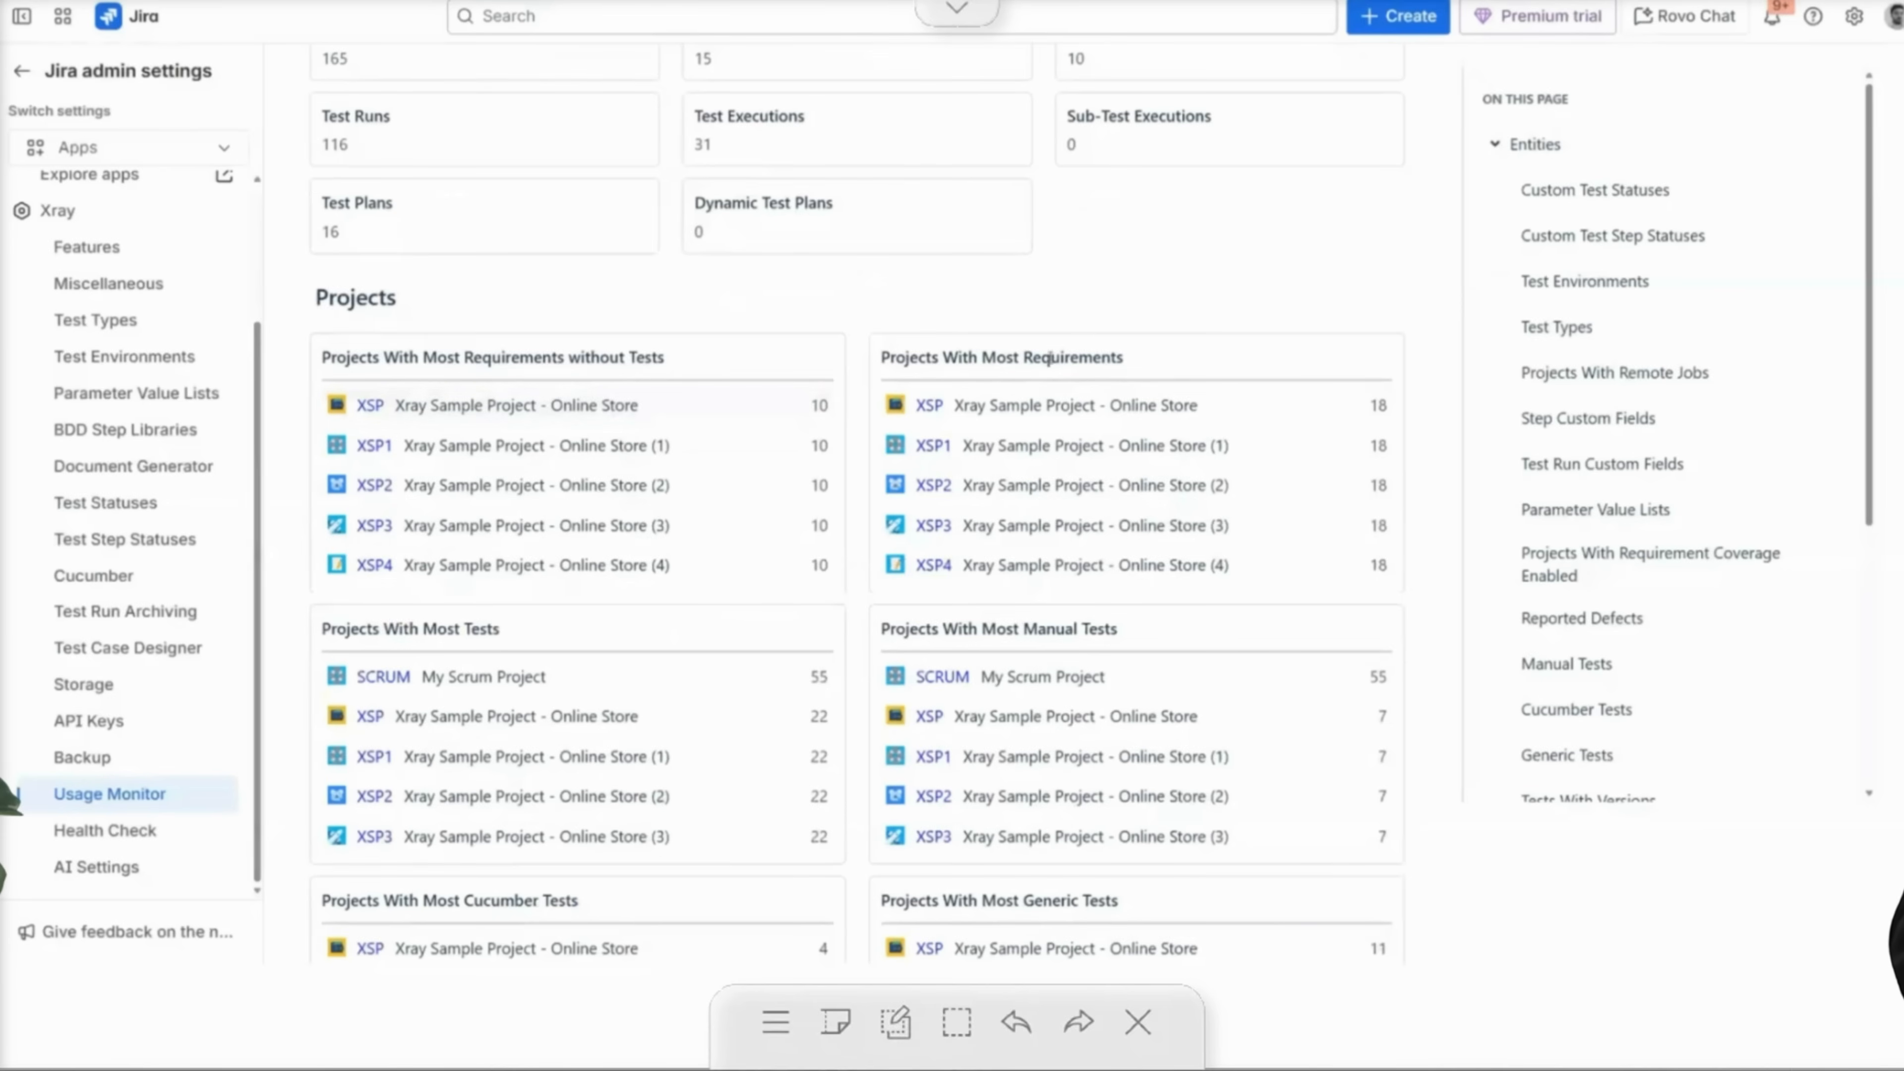
mouse_move(1133, 369)
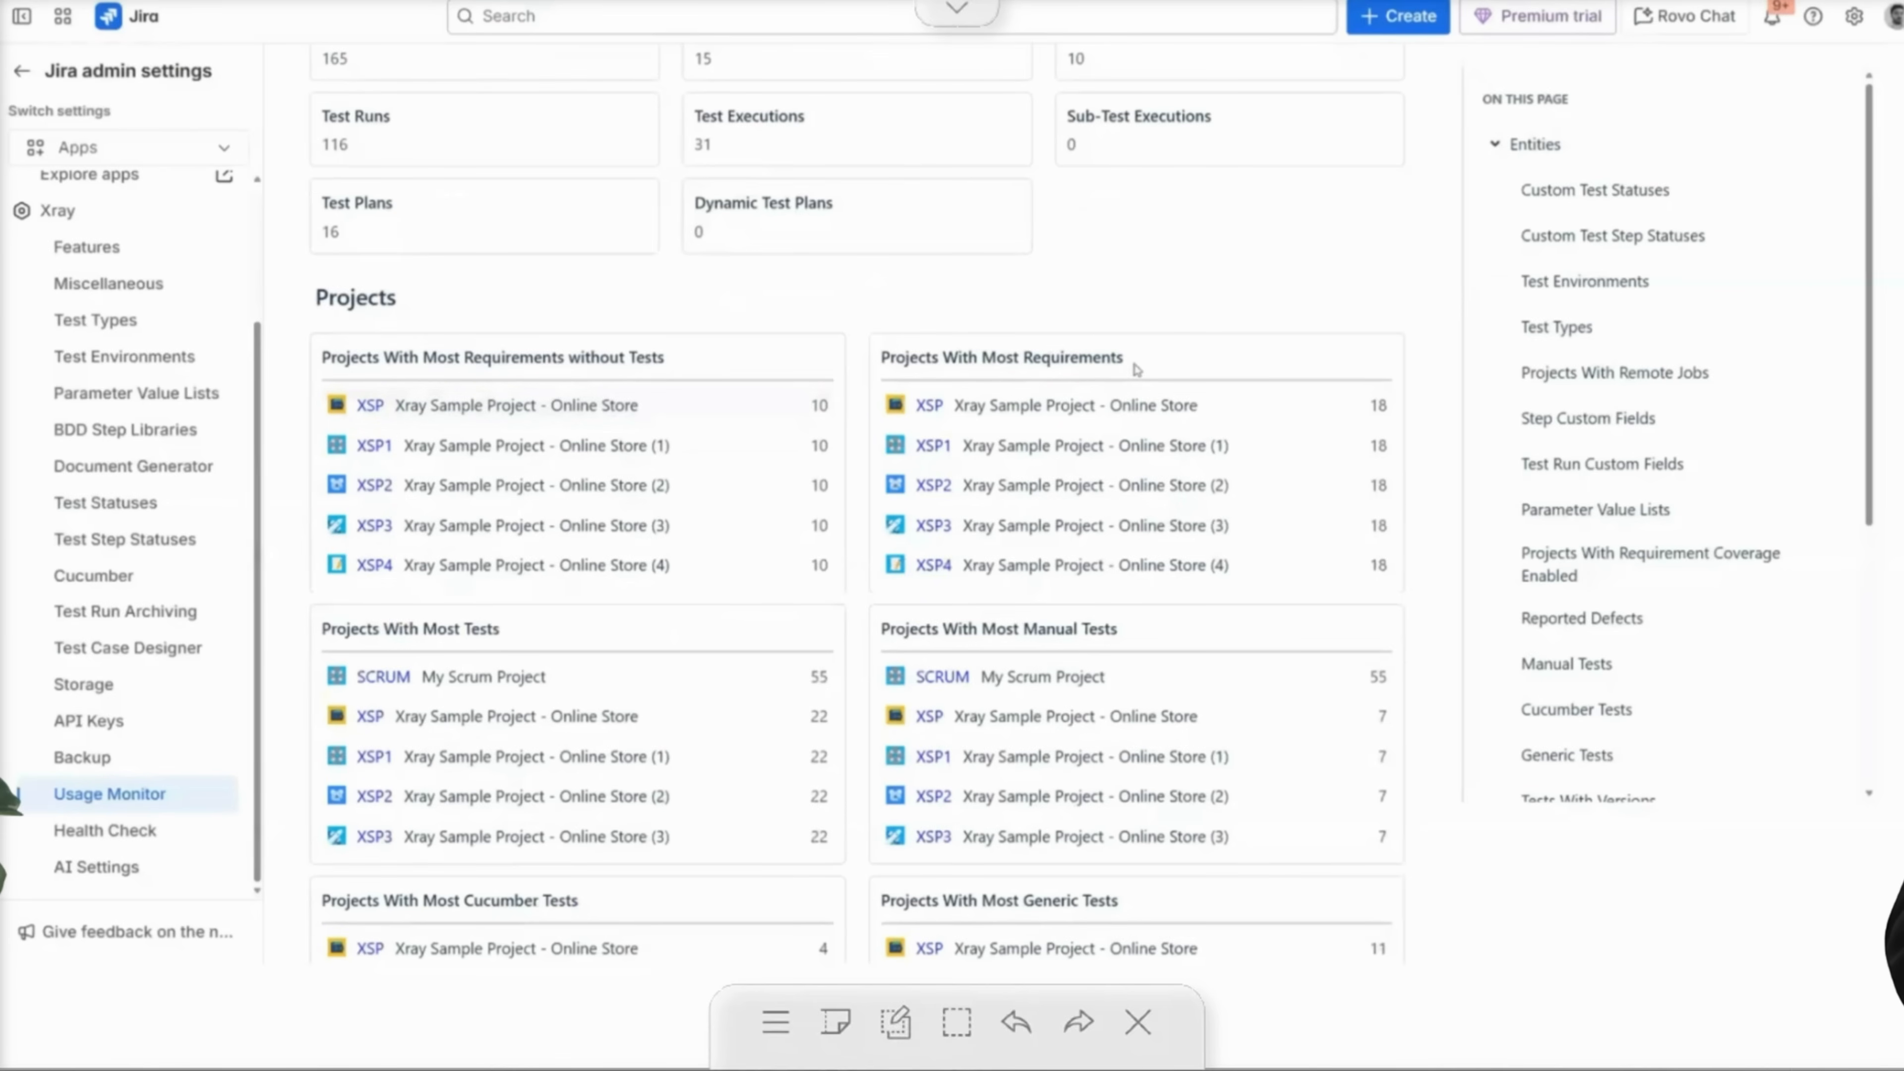
scroll("down", 3)
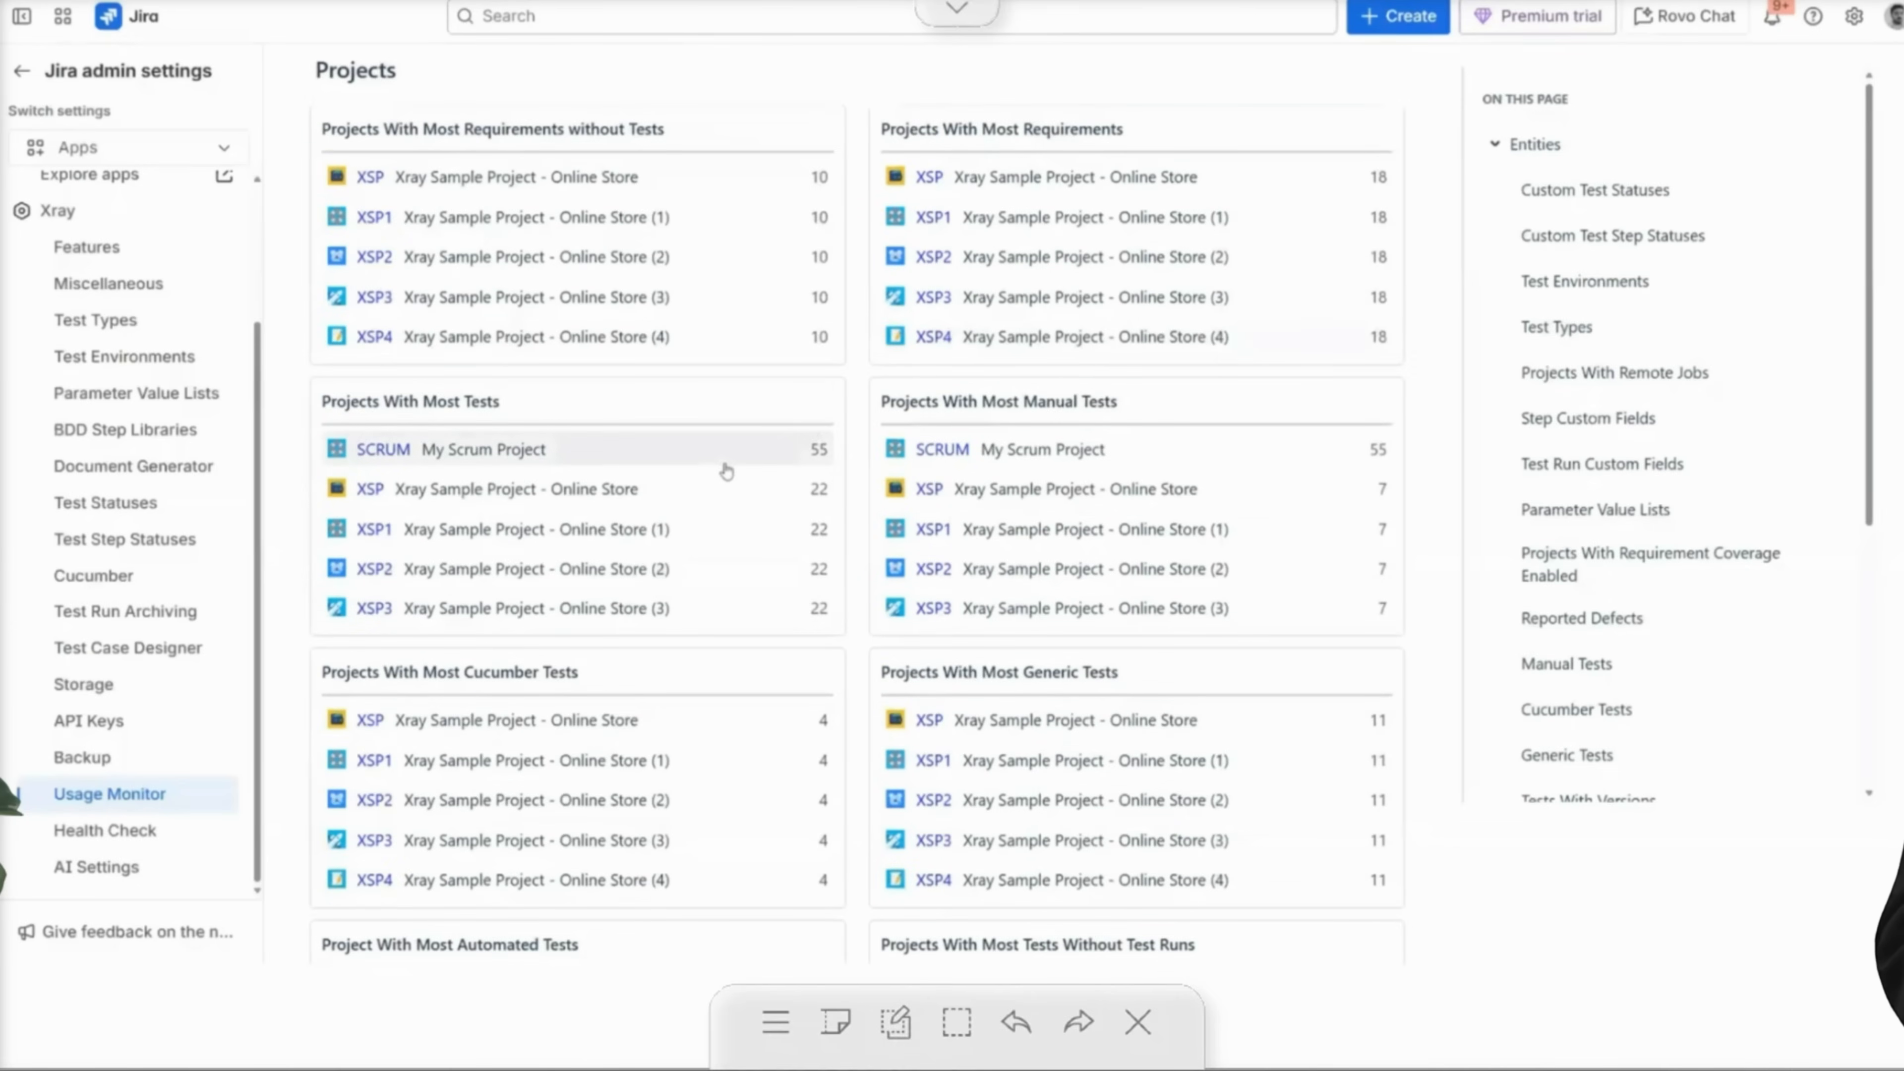
scroll("down", 3)
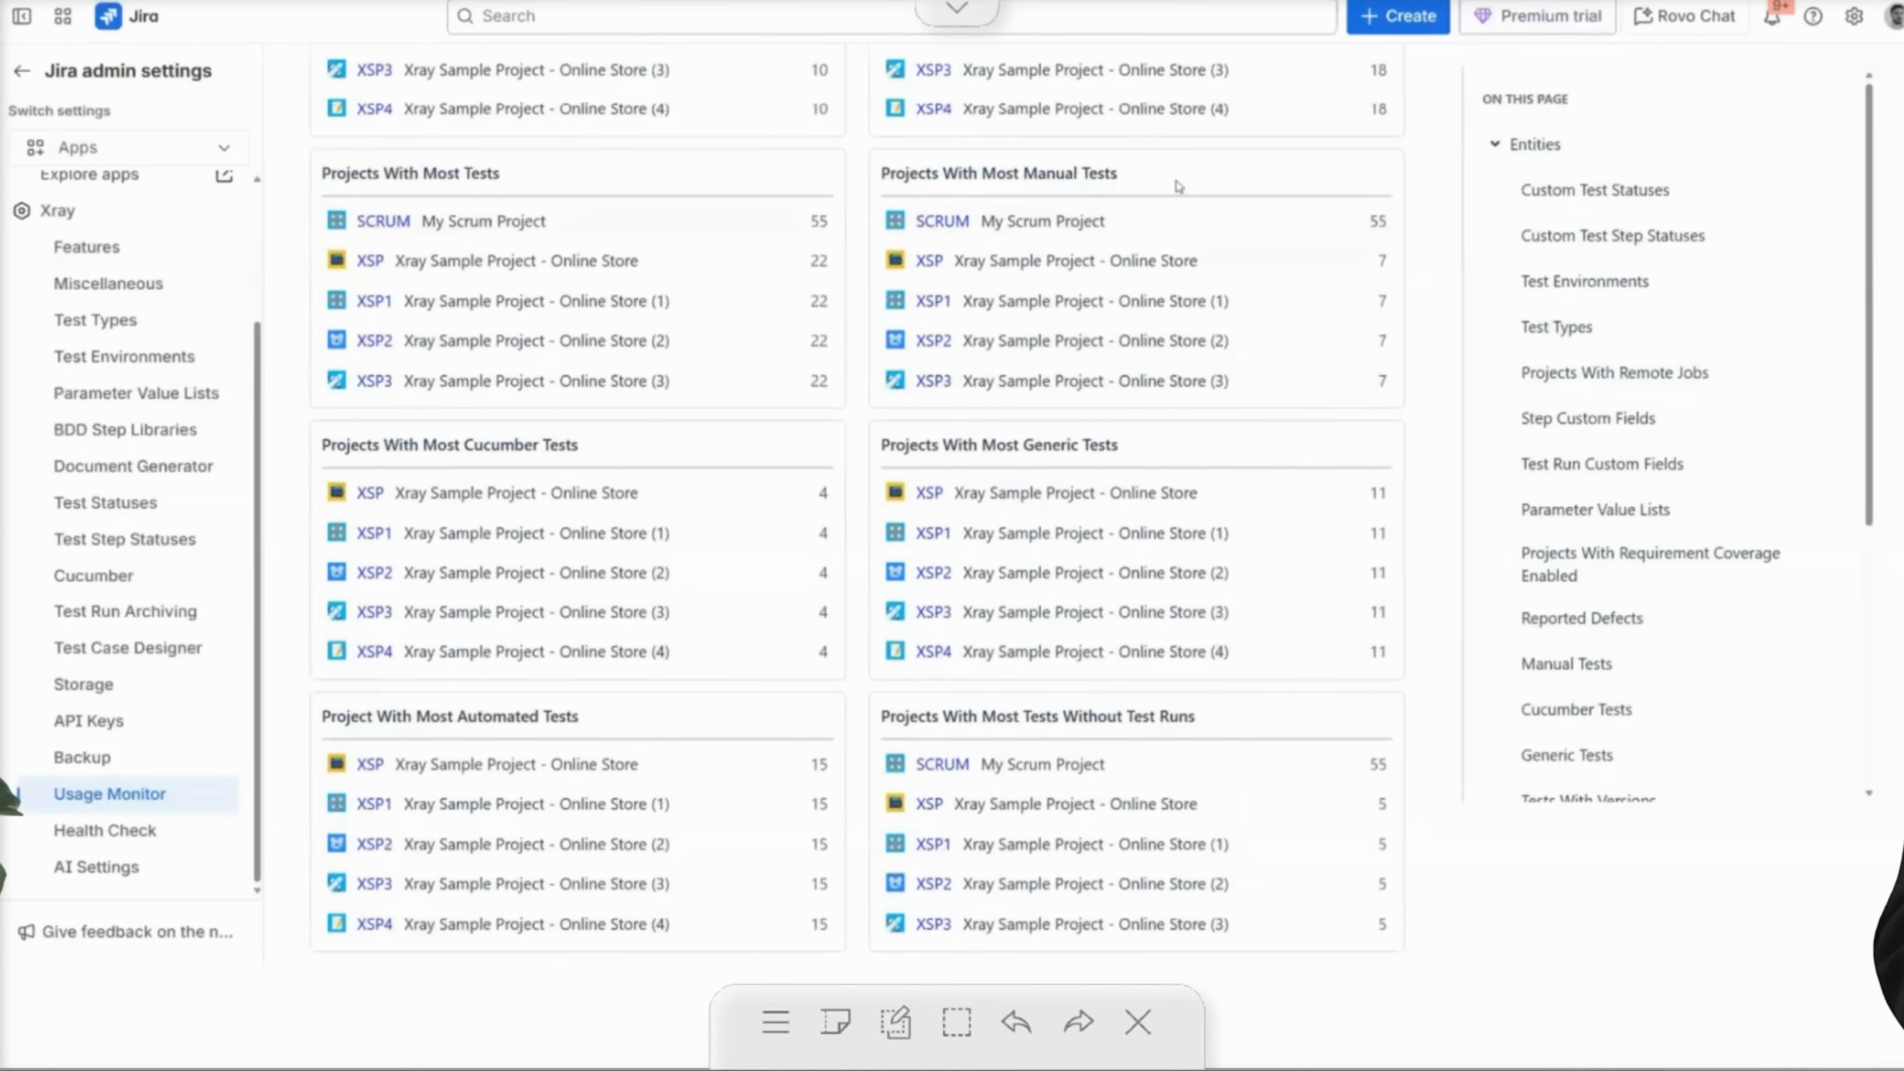
scroll("down", 3)
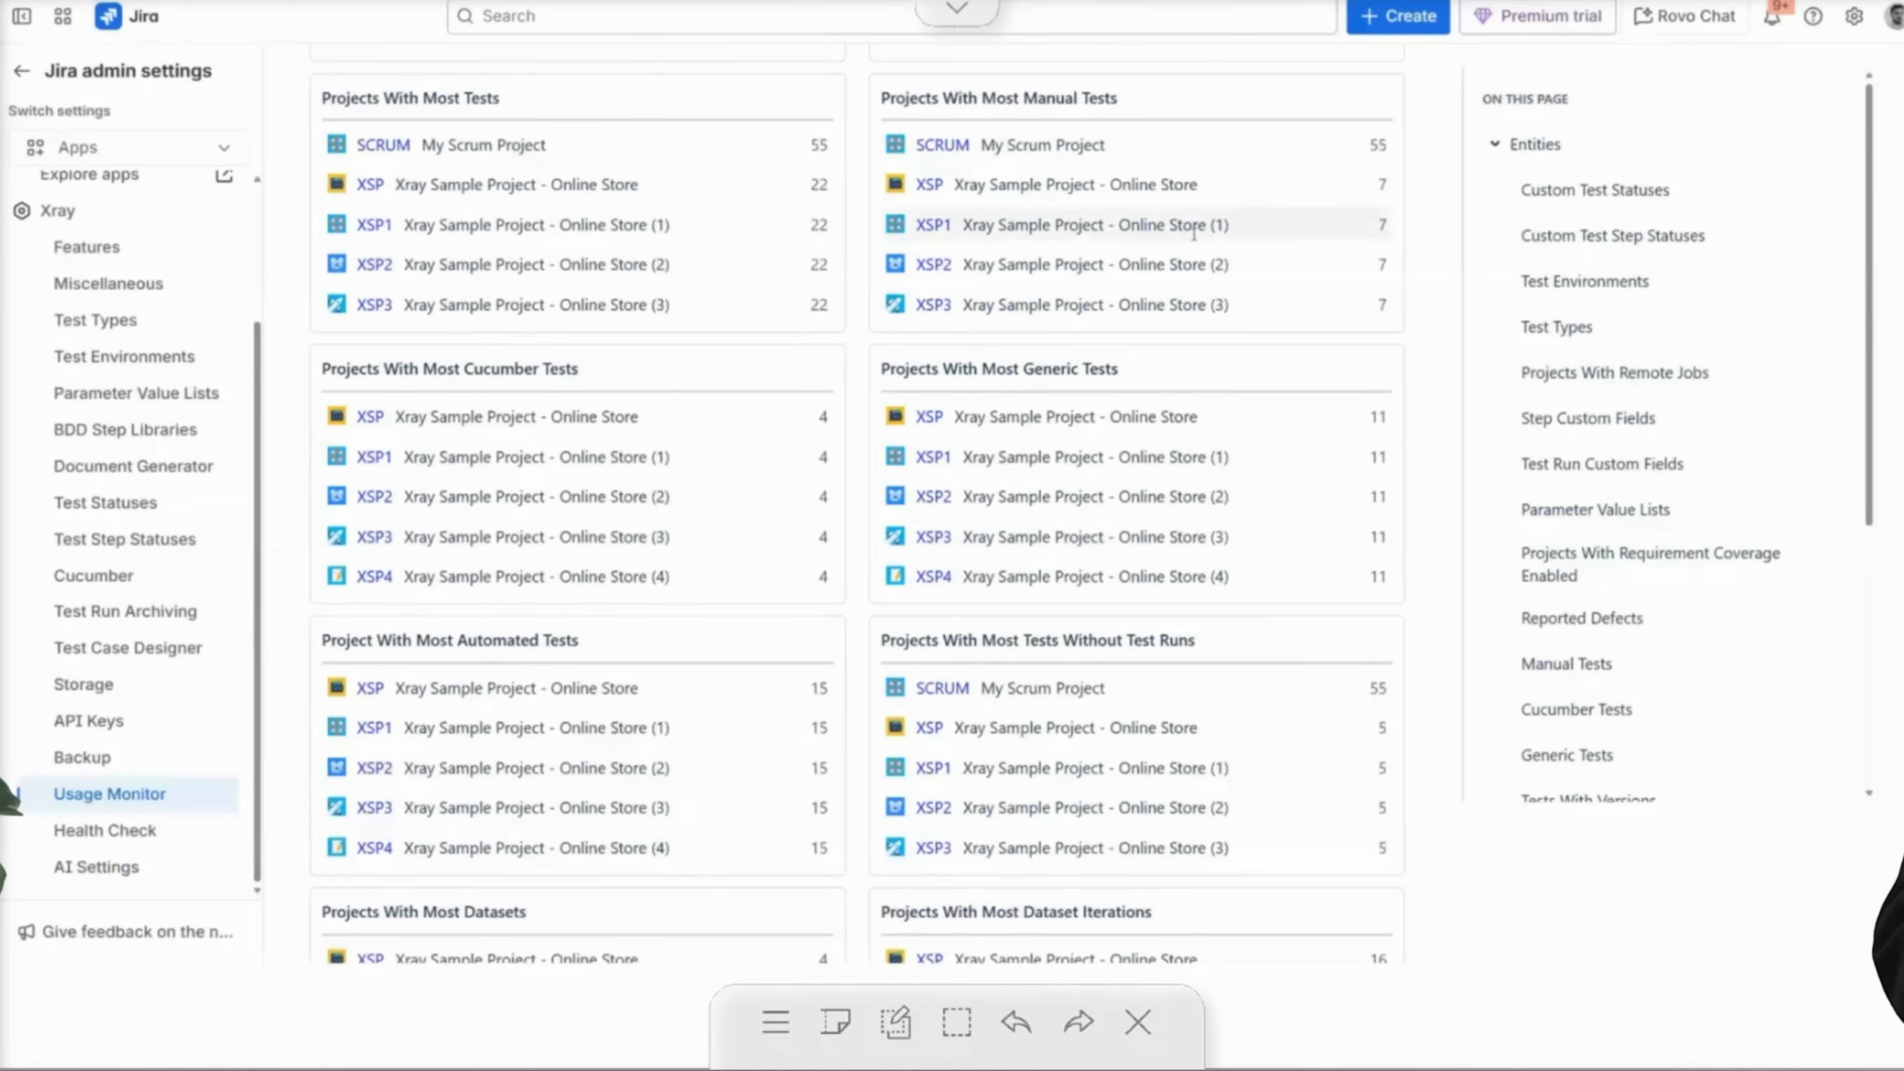
scroll("down", 3)
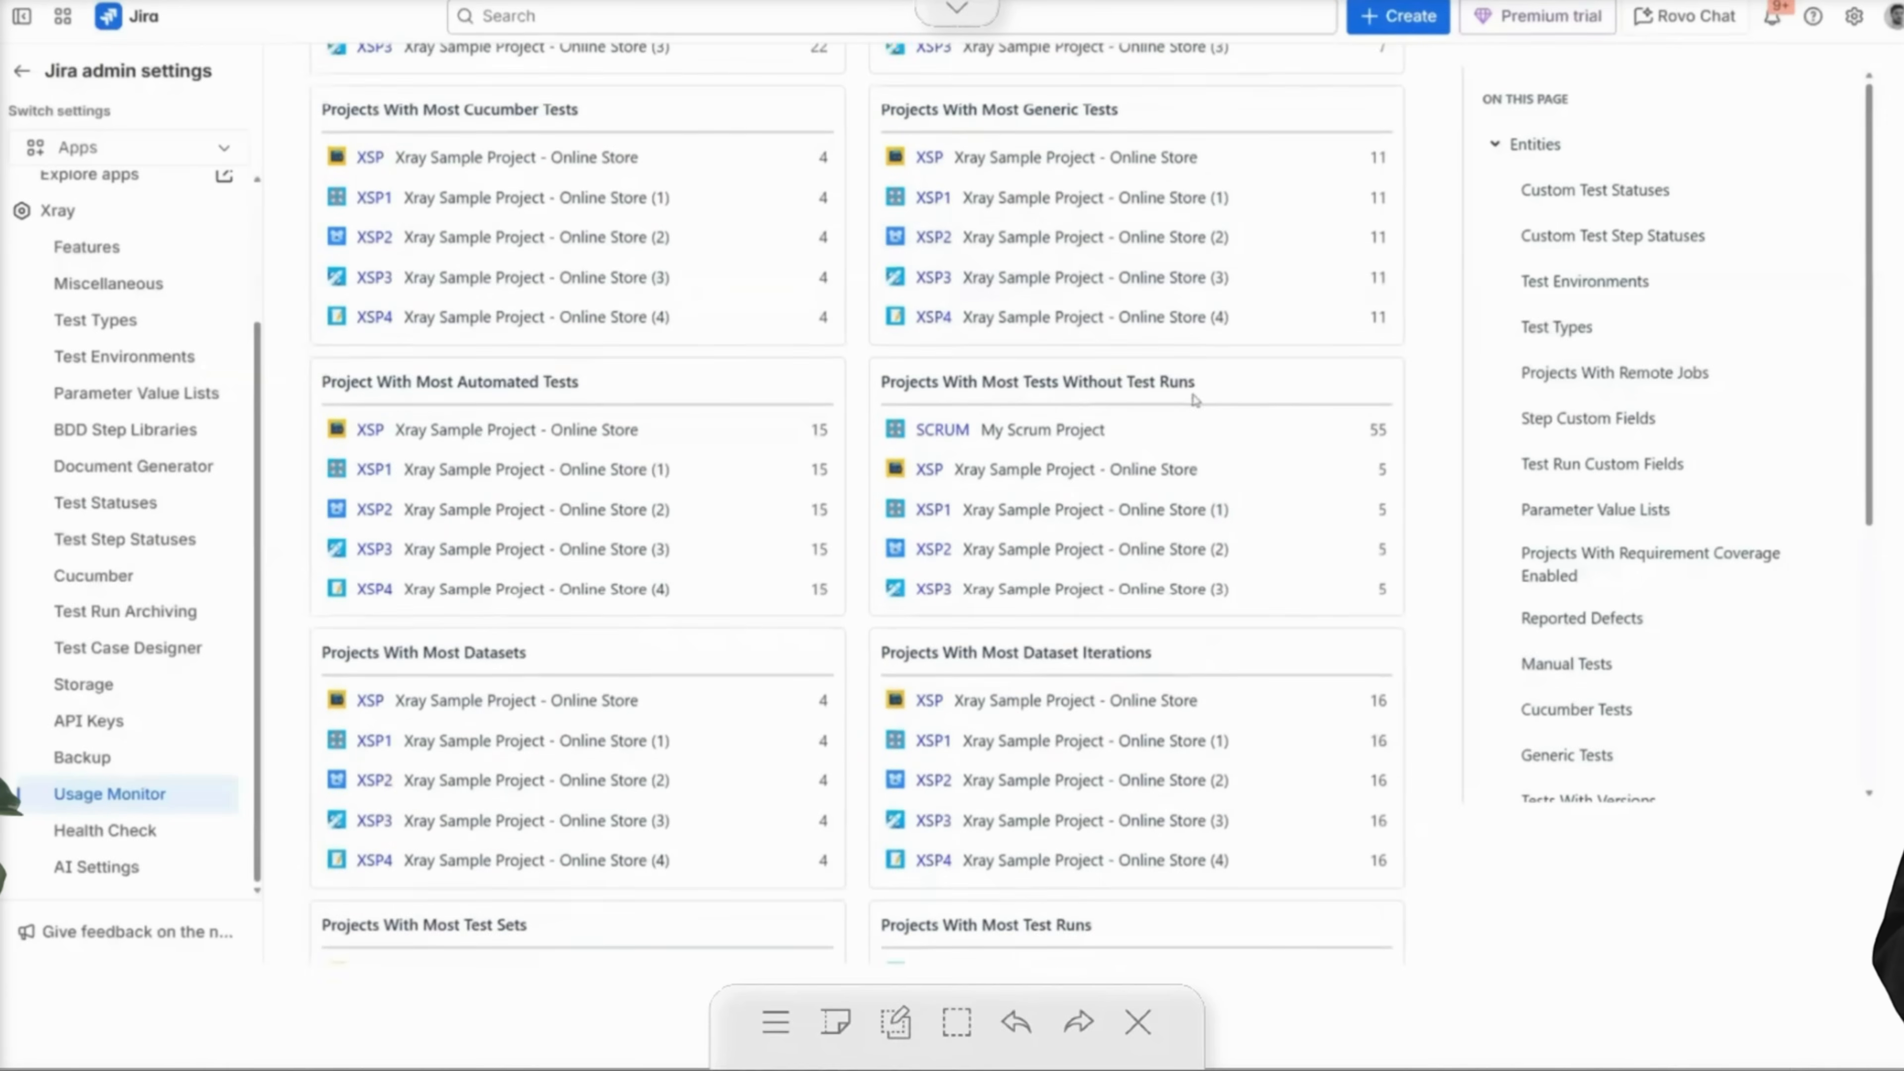
scroll("down", 3)
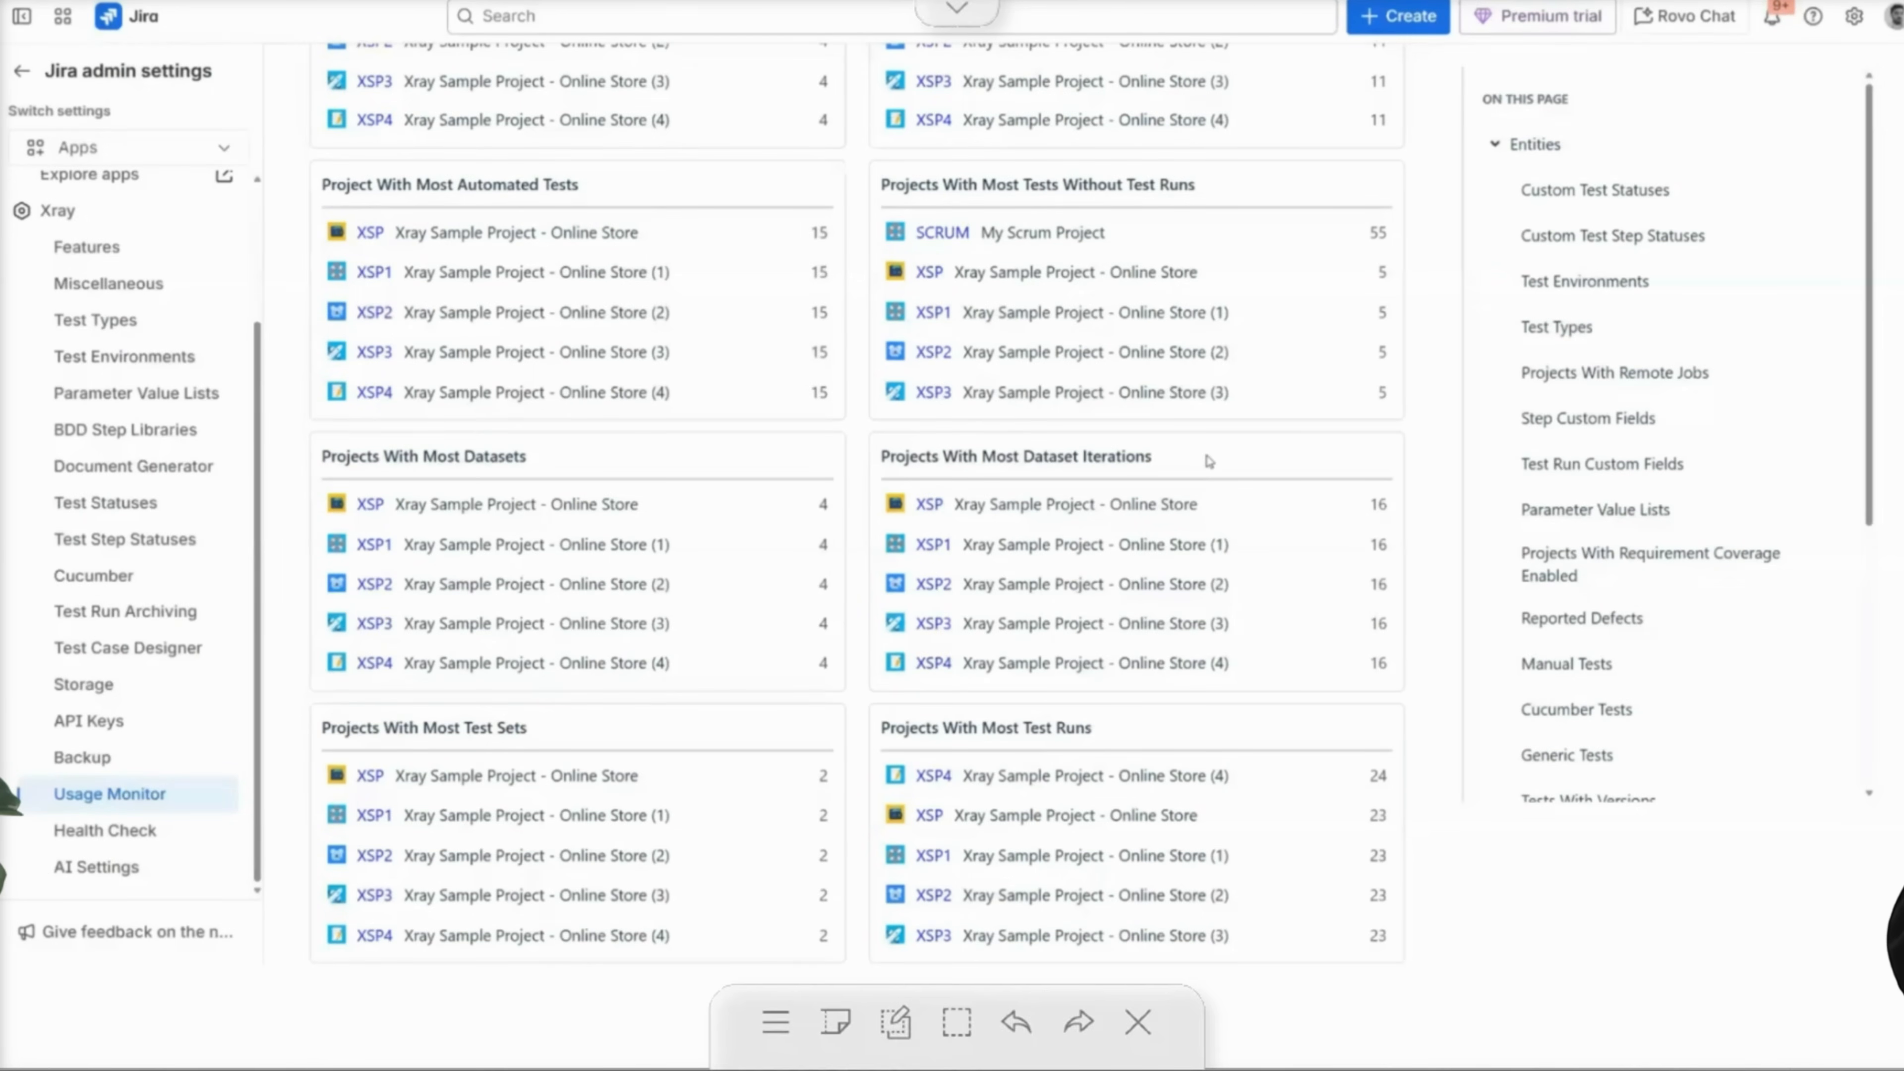
scroll("down", 3)
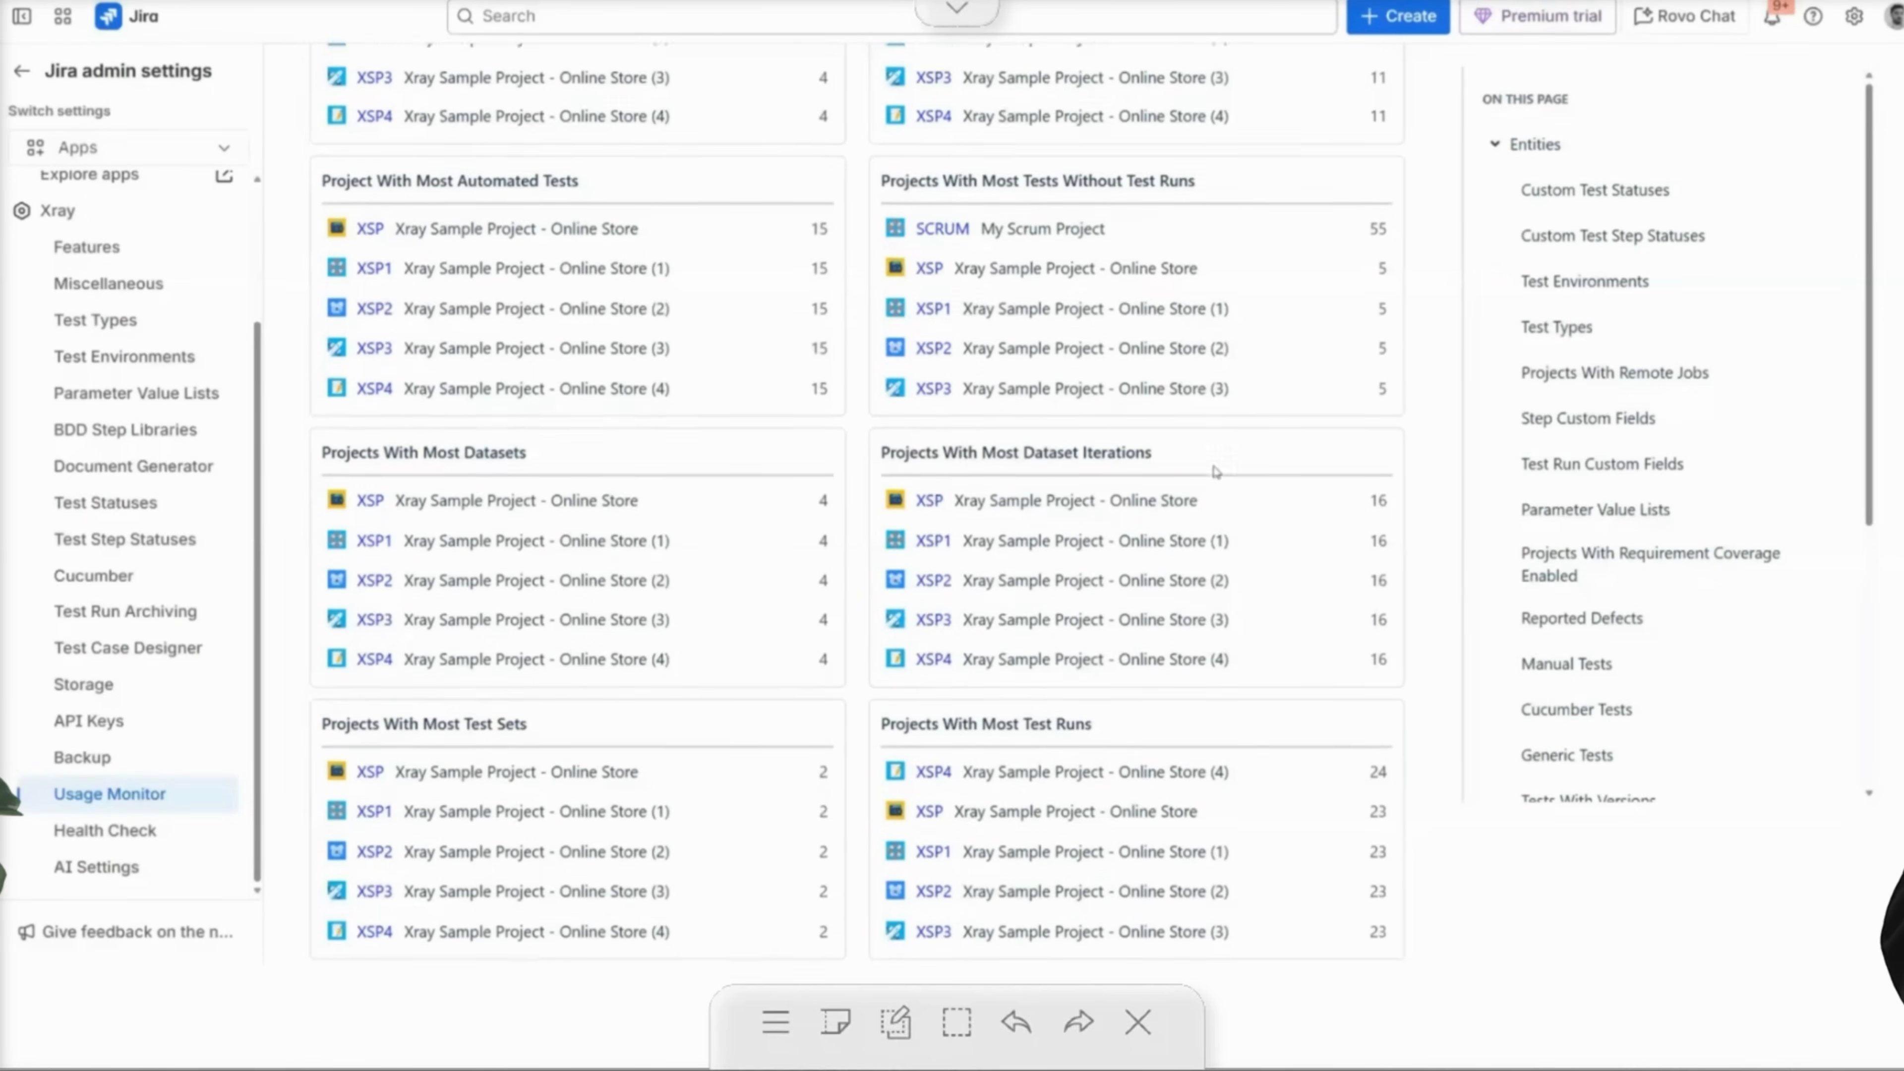
scroll("down", 3)
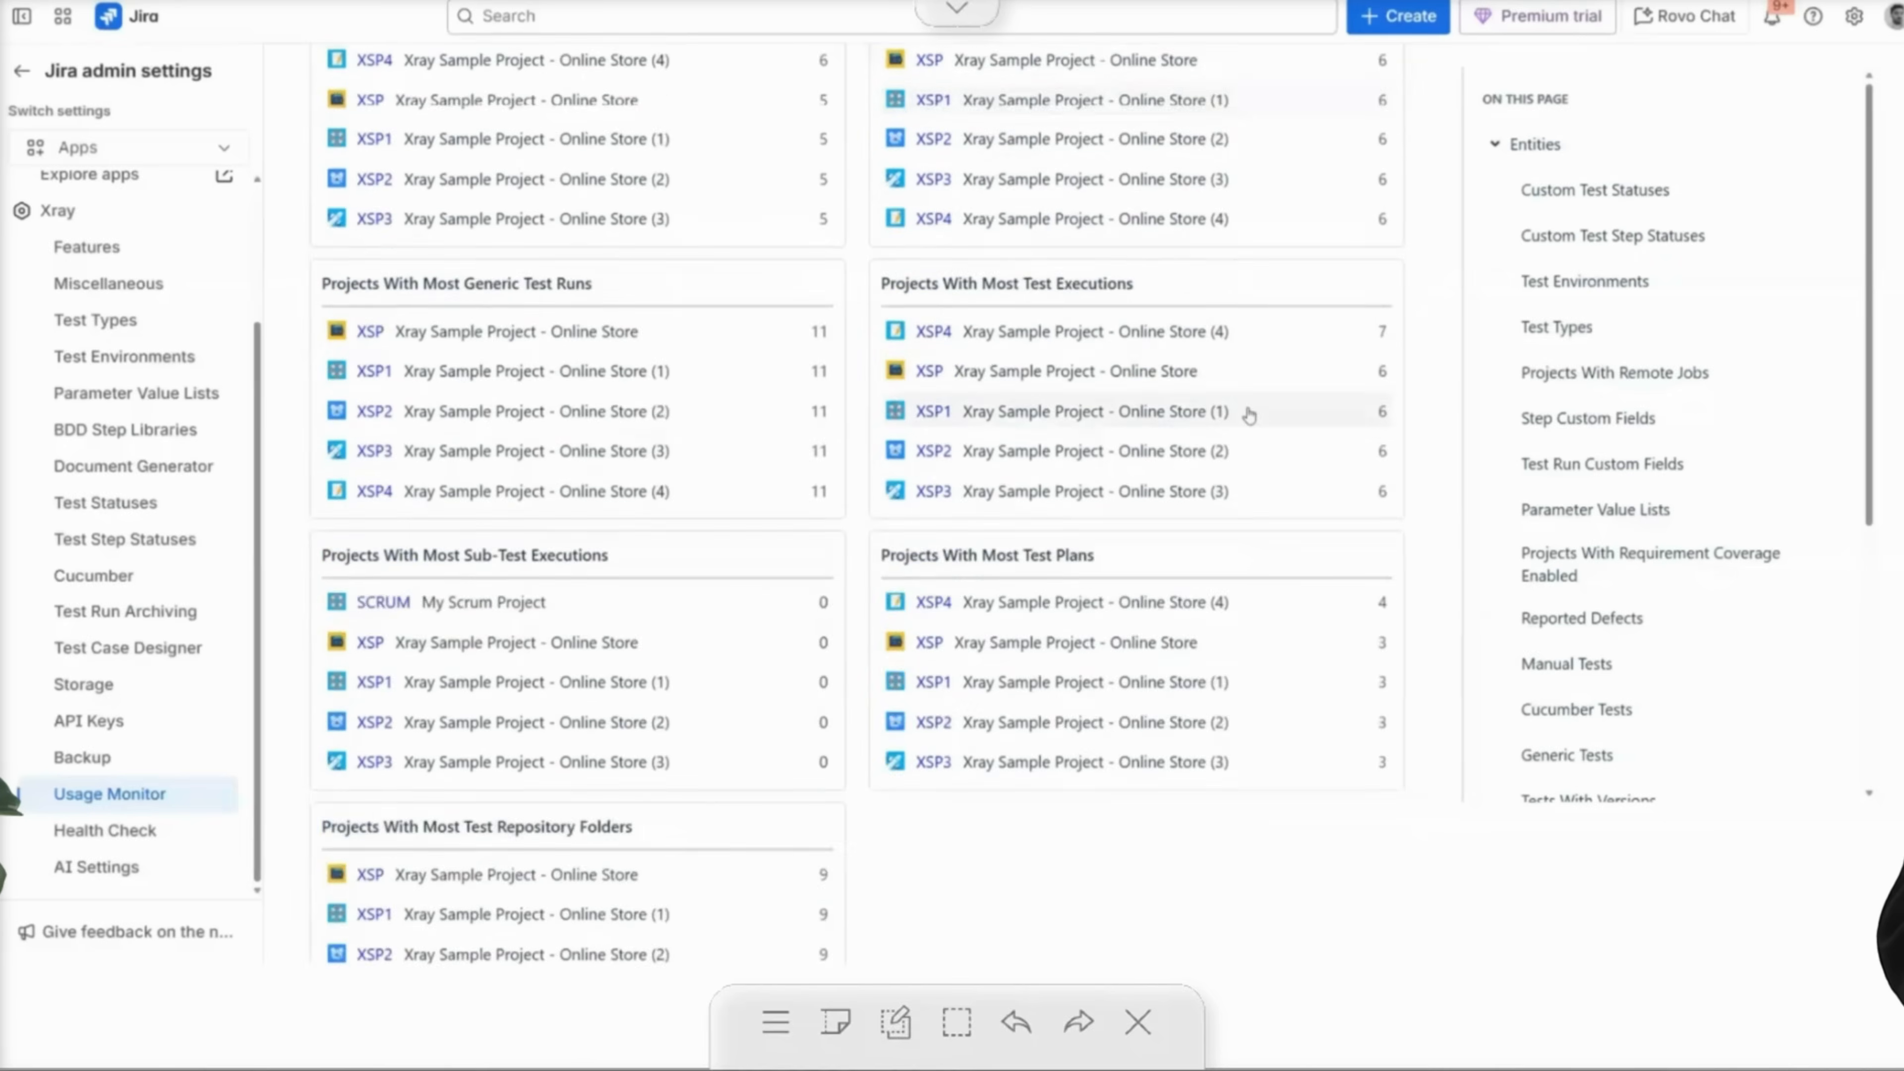
scroll("down", 3)
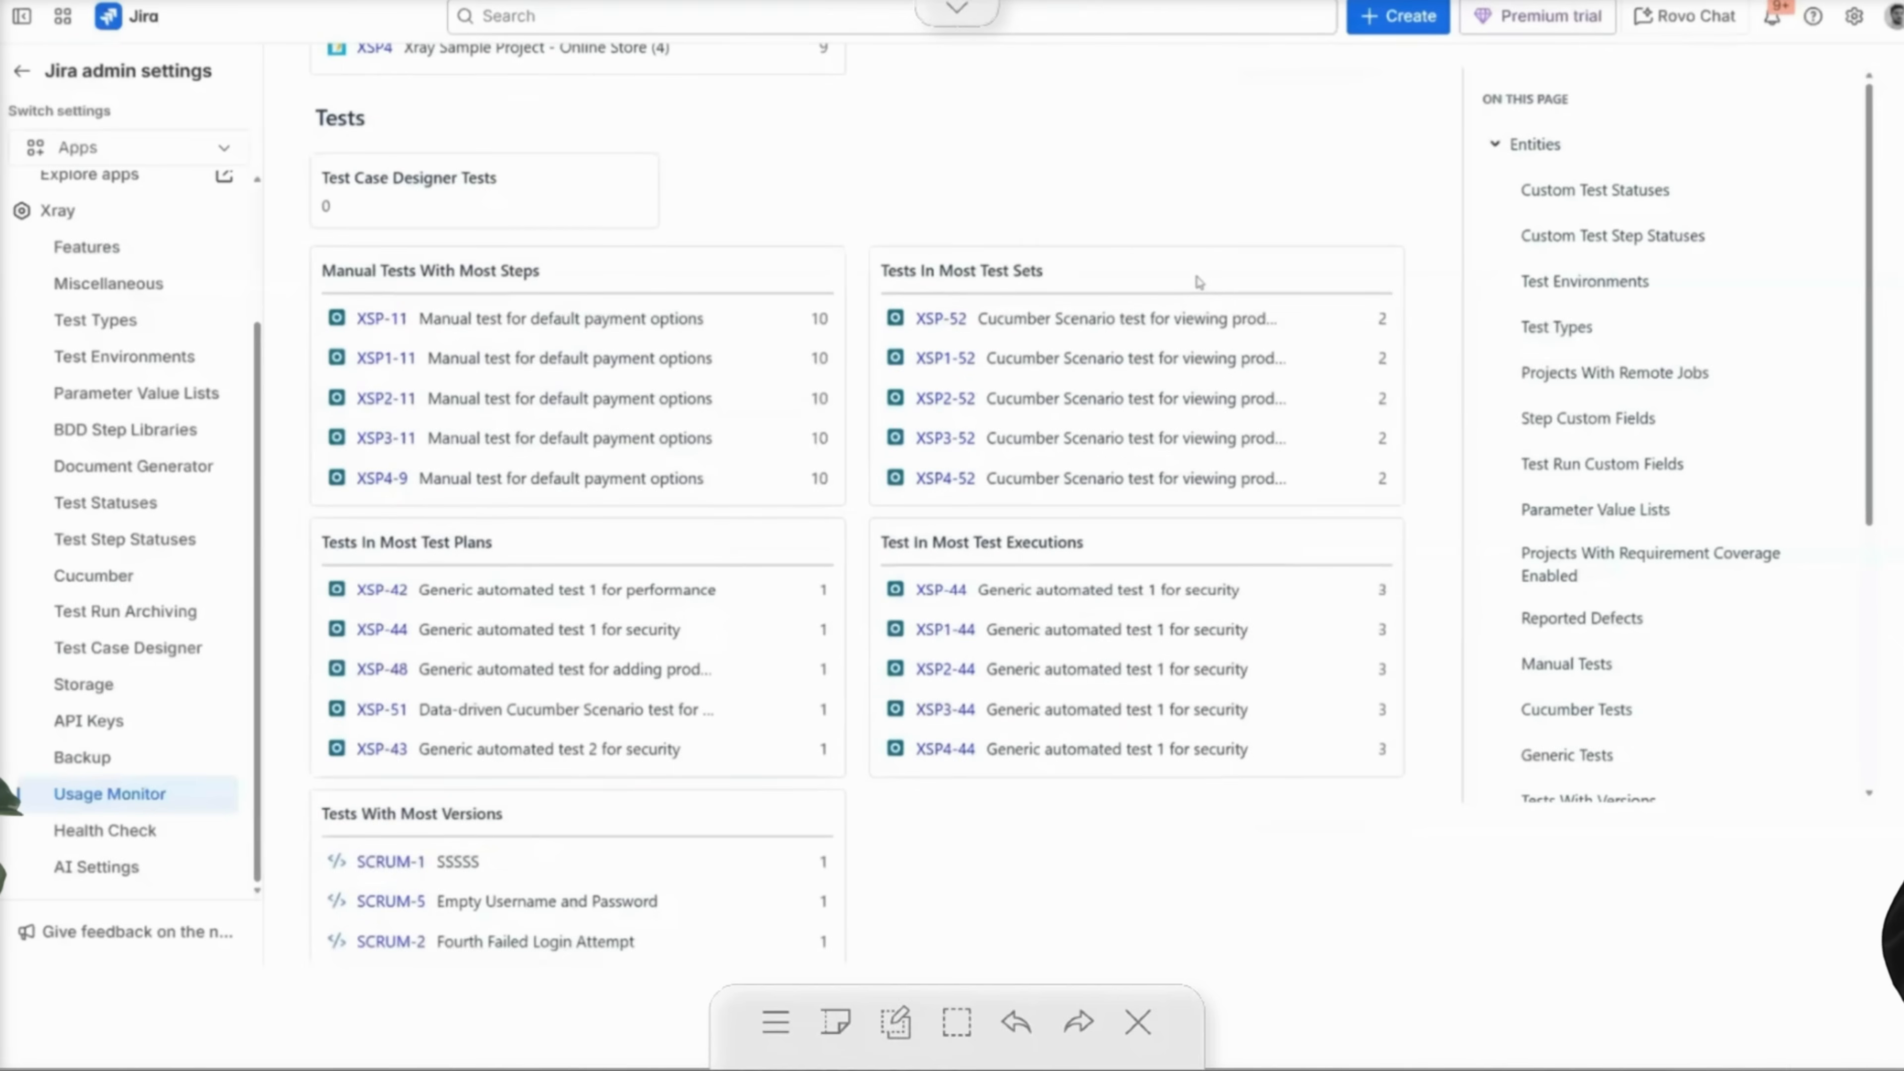
mouse_move(534, 169)
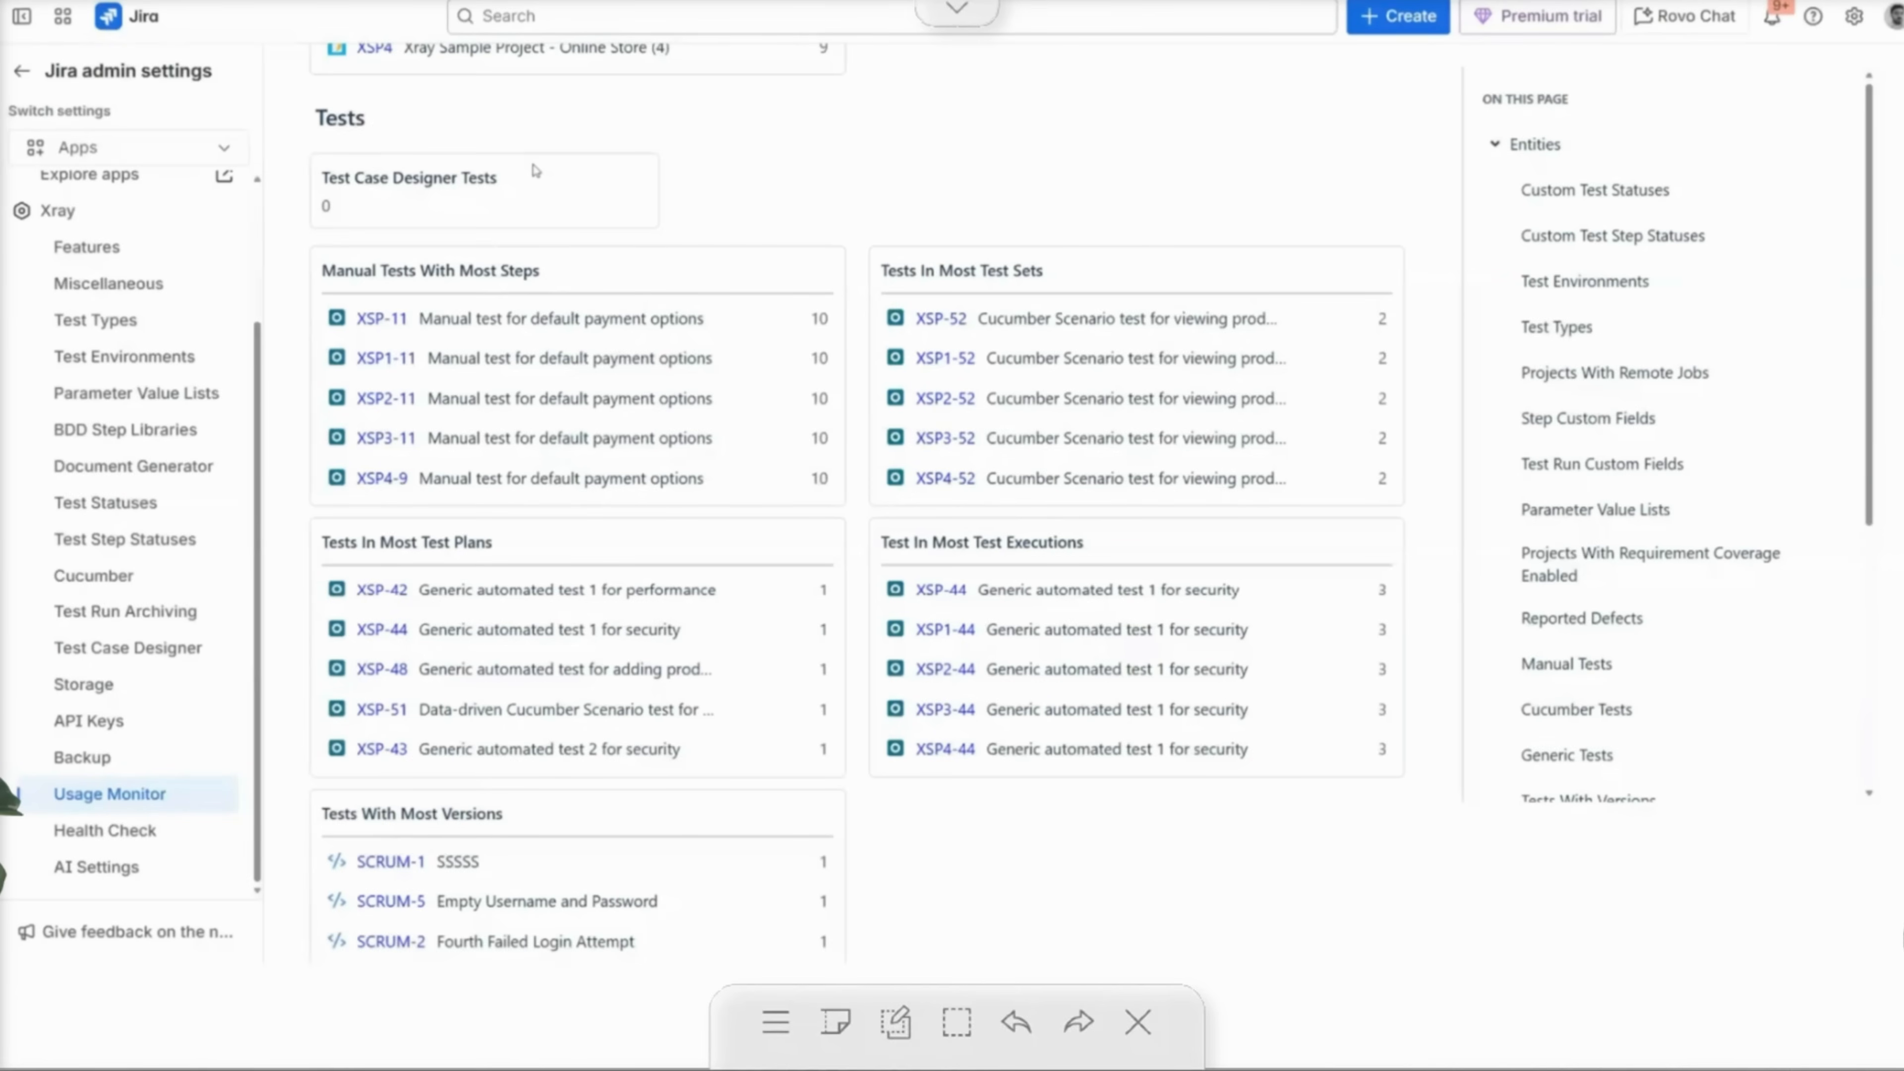
mouse_move(605, 257)
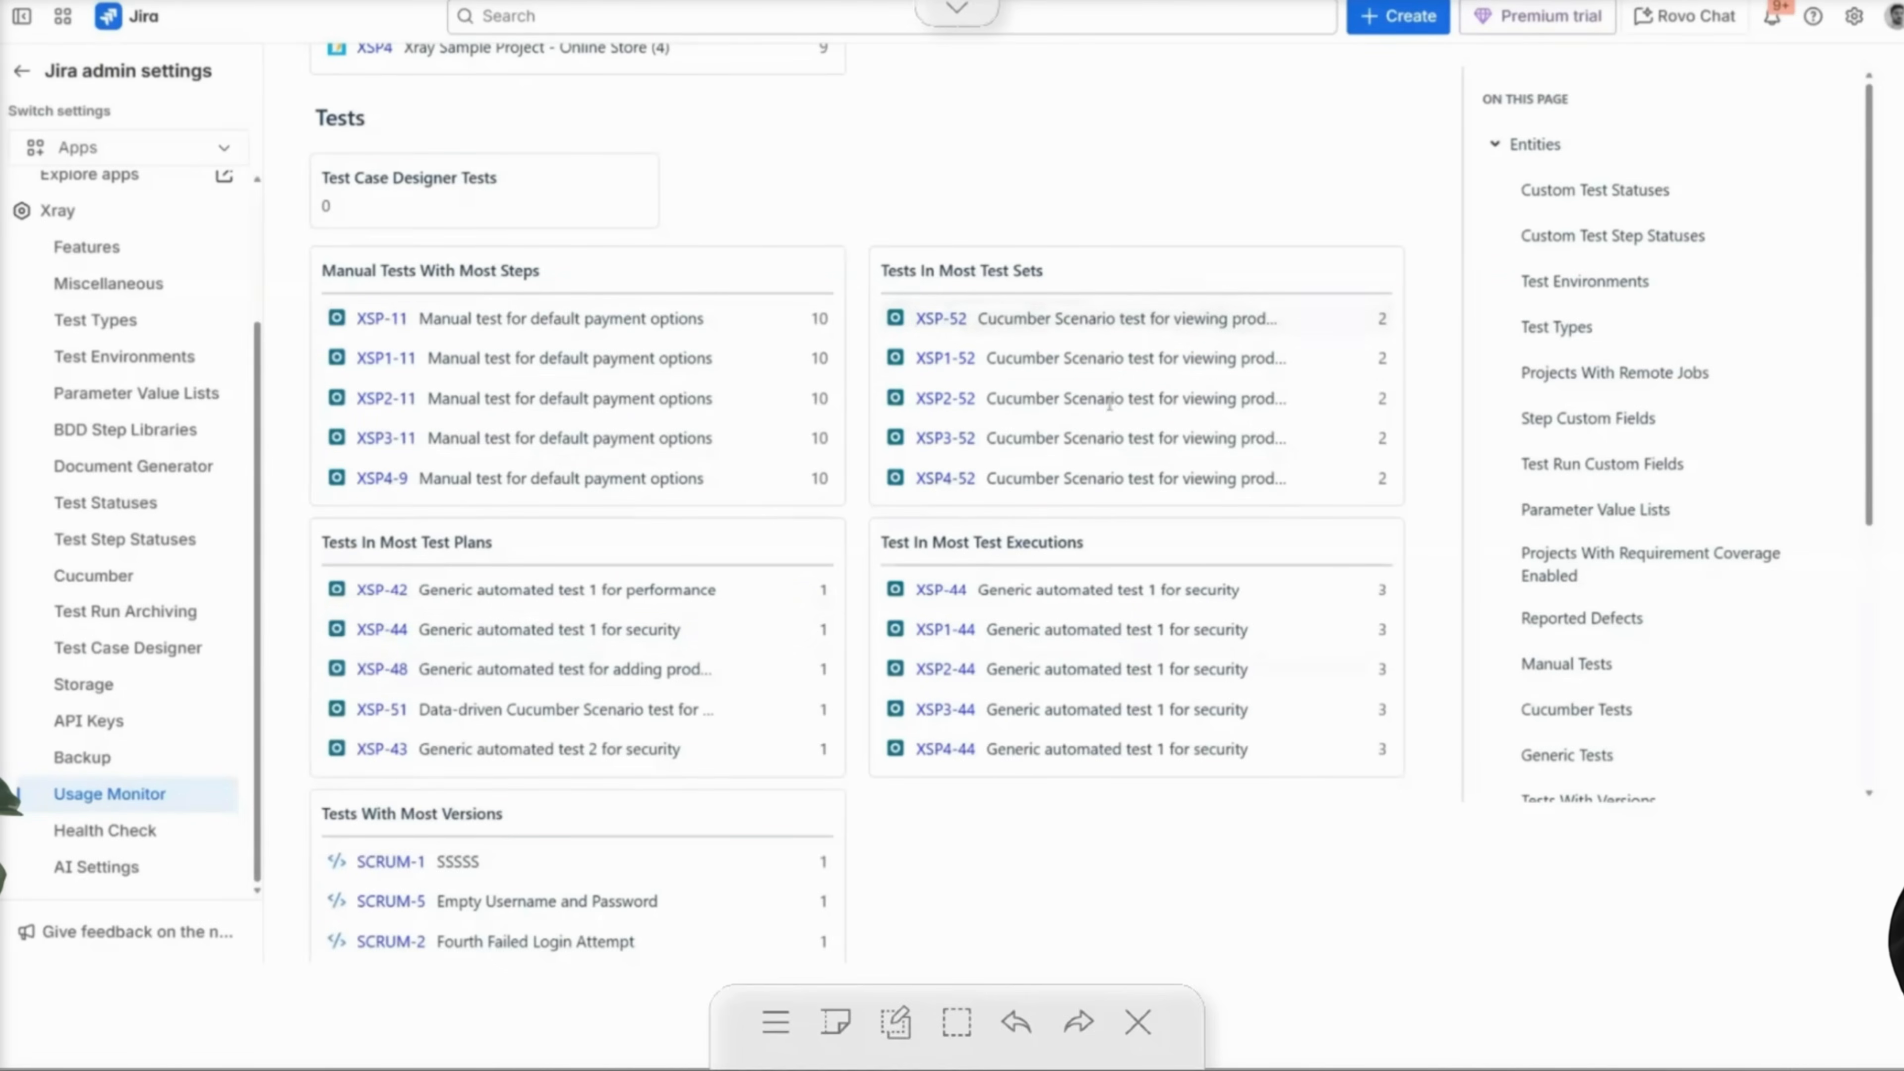
scroll("down", 3)
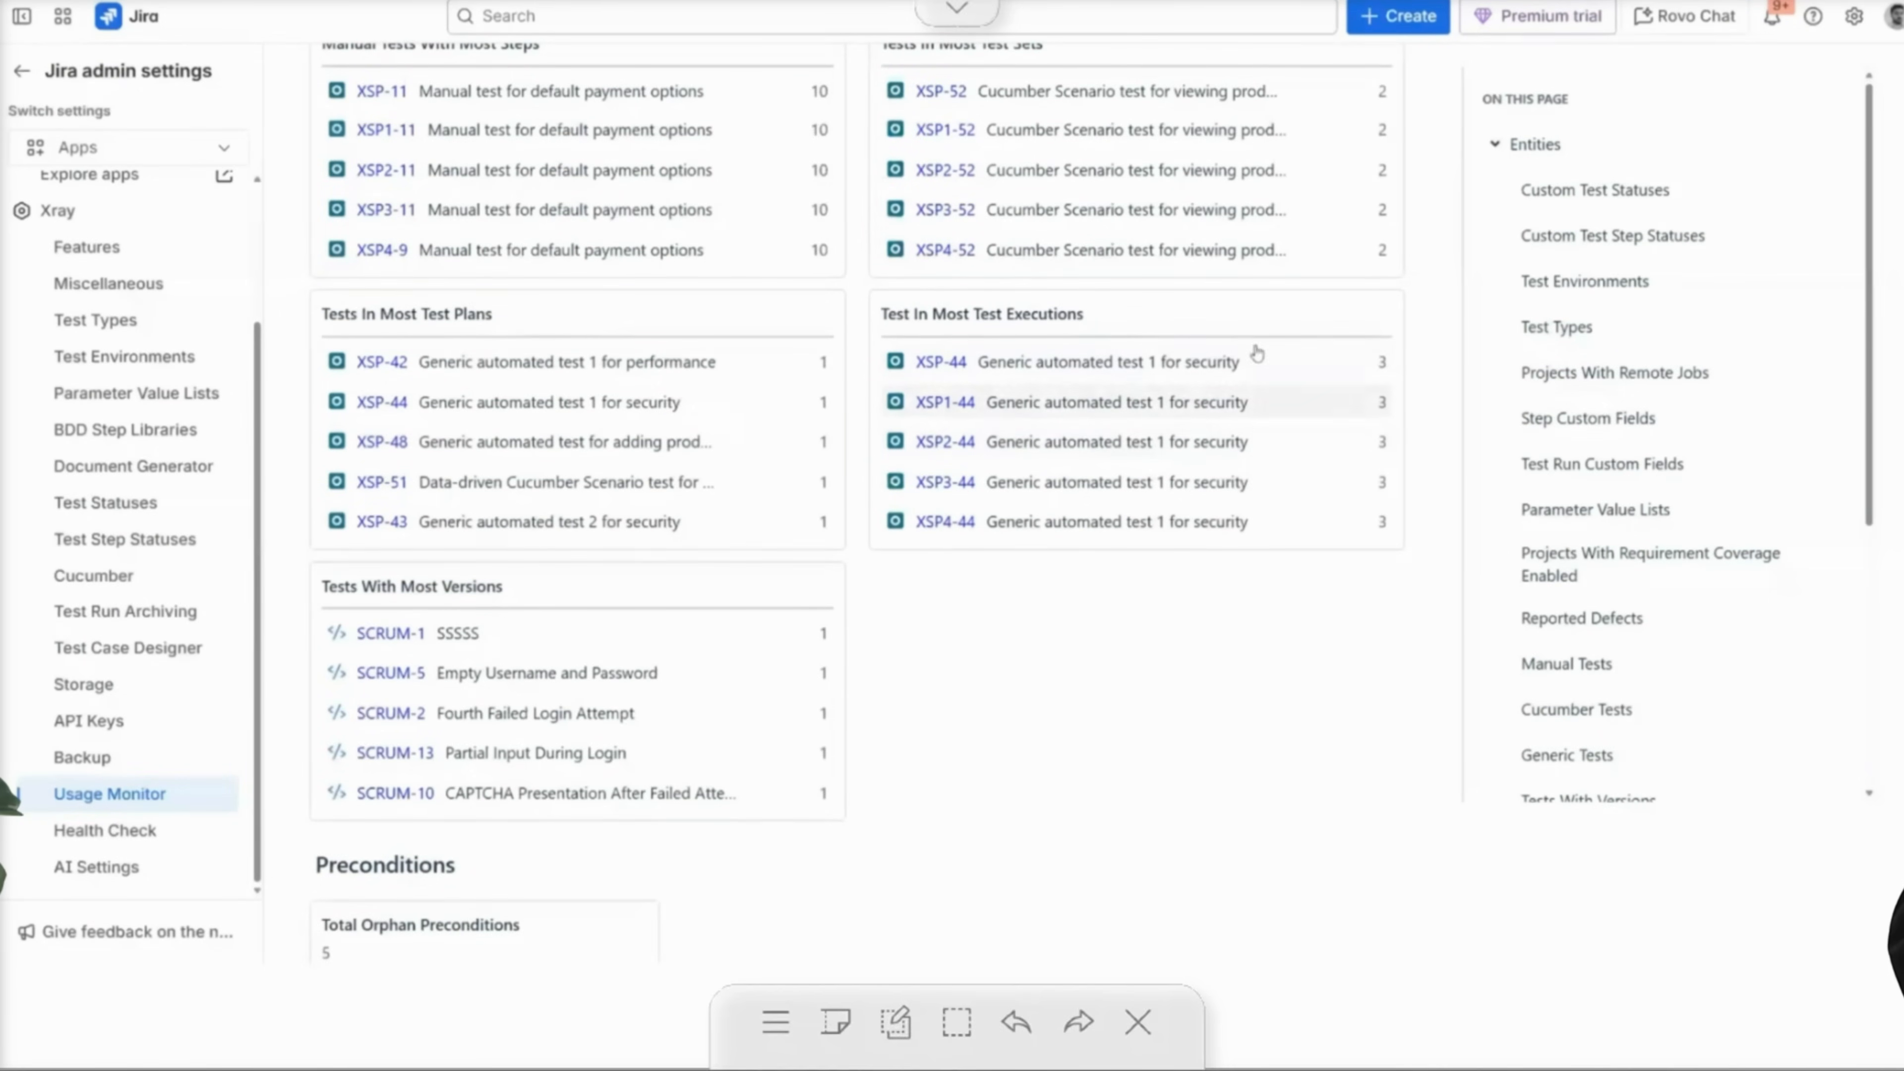
scroll("down", 3)
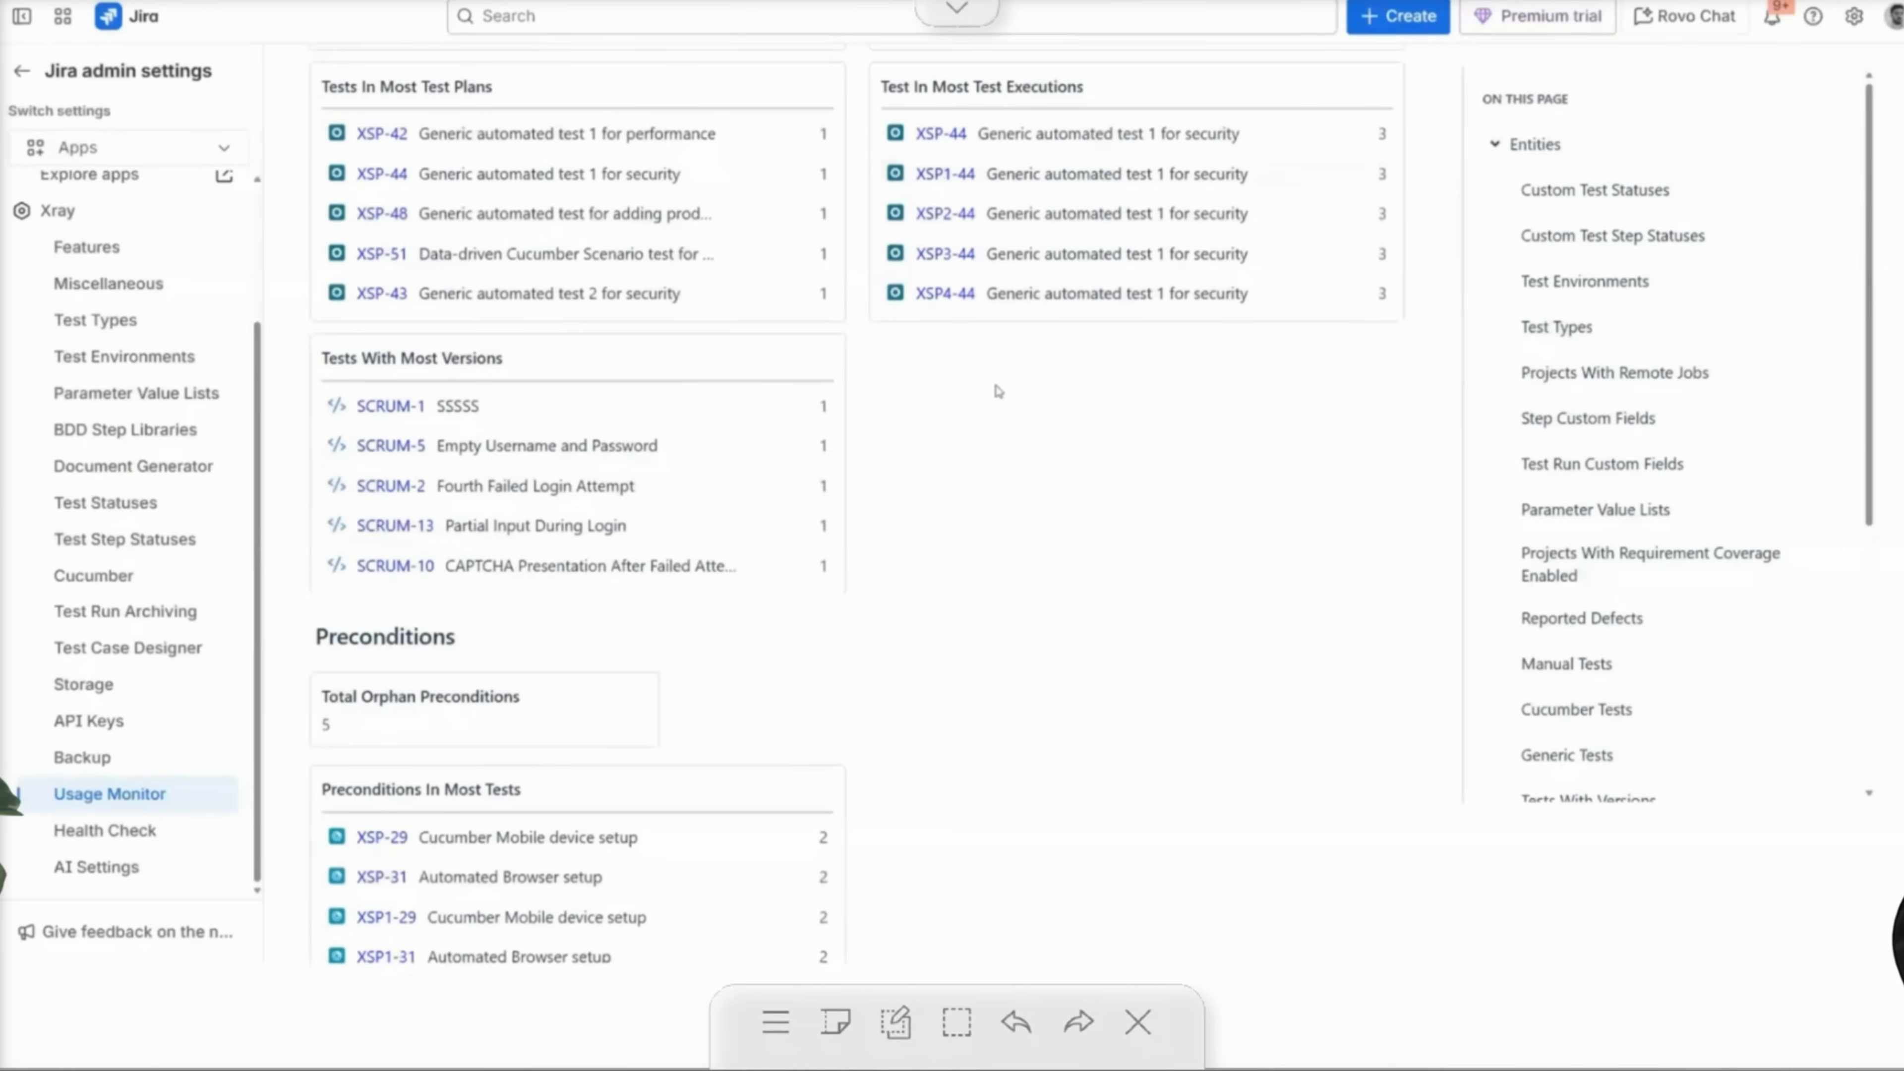
mouse_move(561, 364)
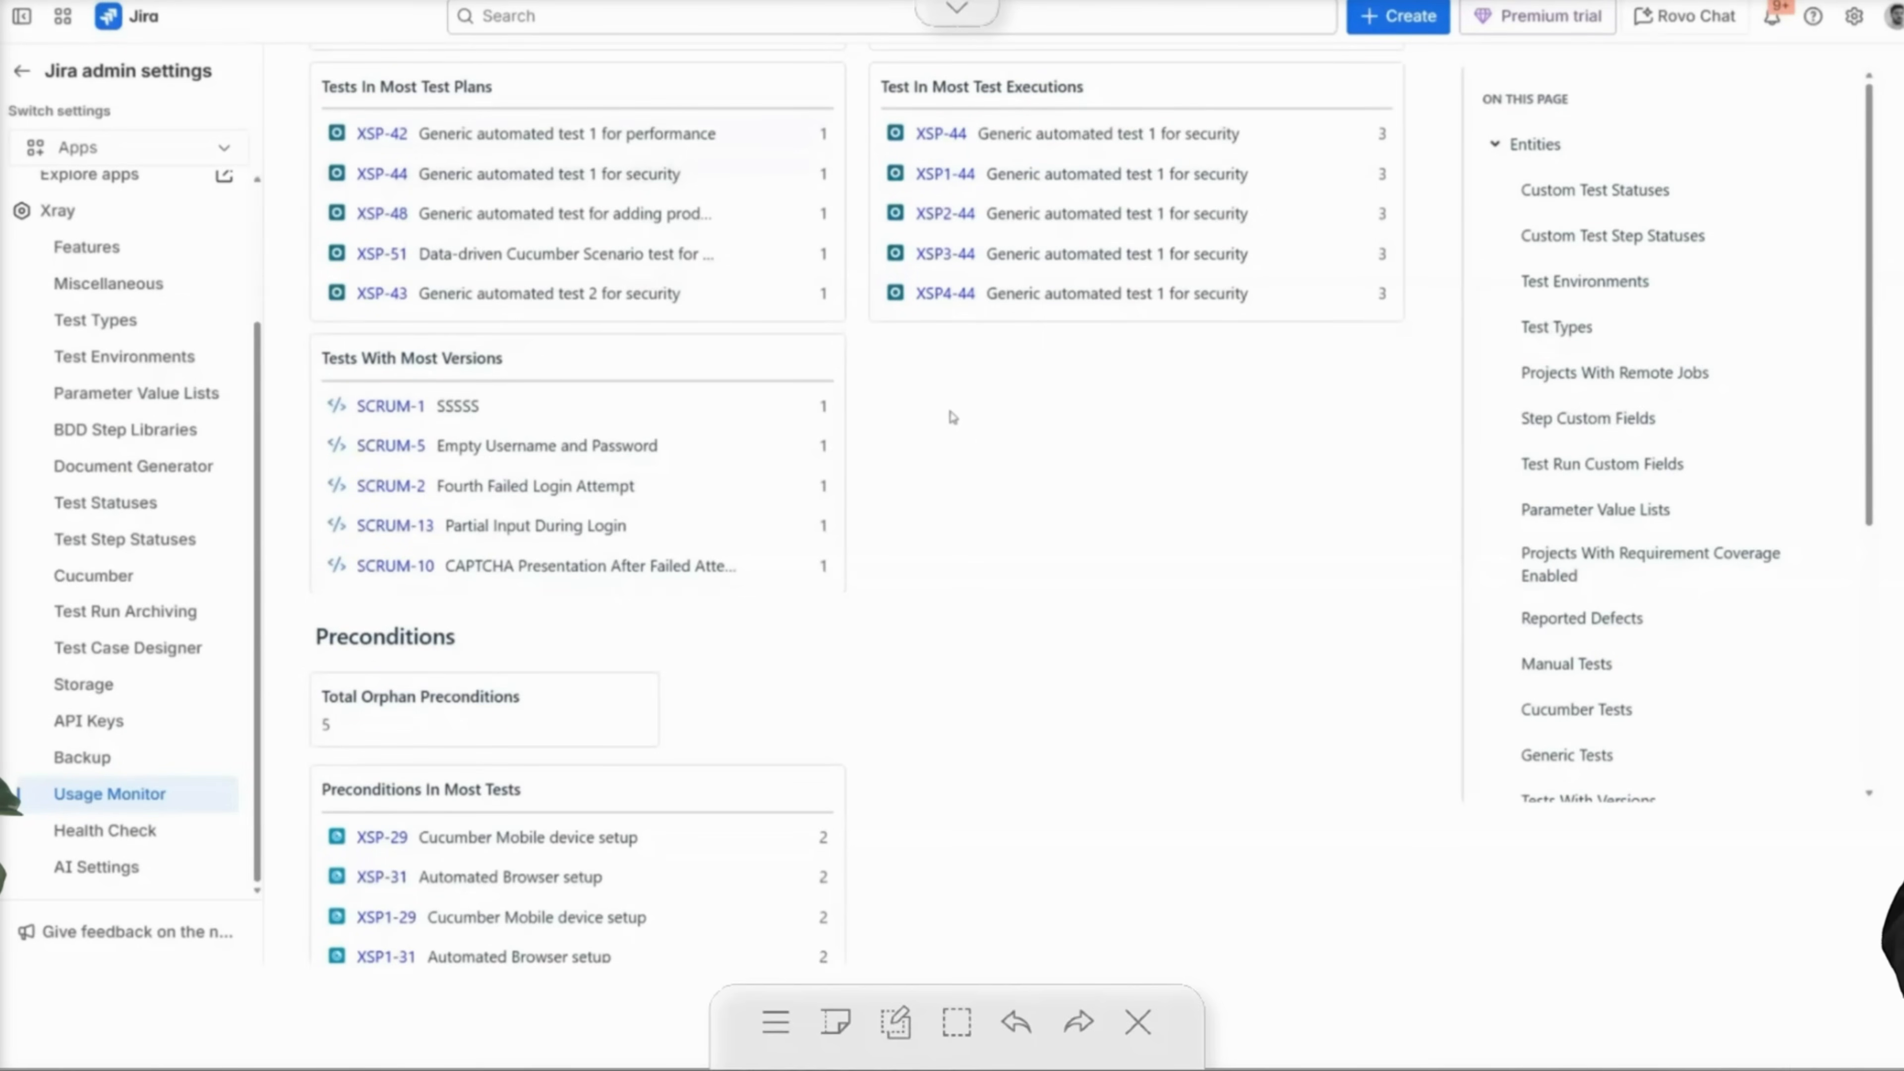
mouse_move(890, 368)
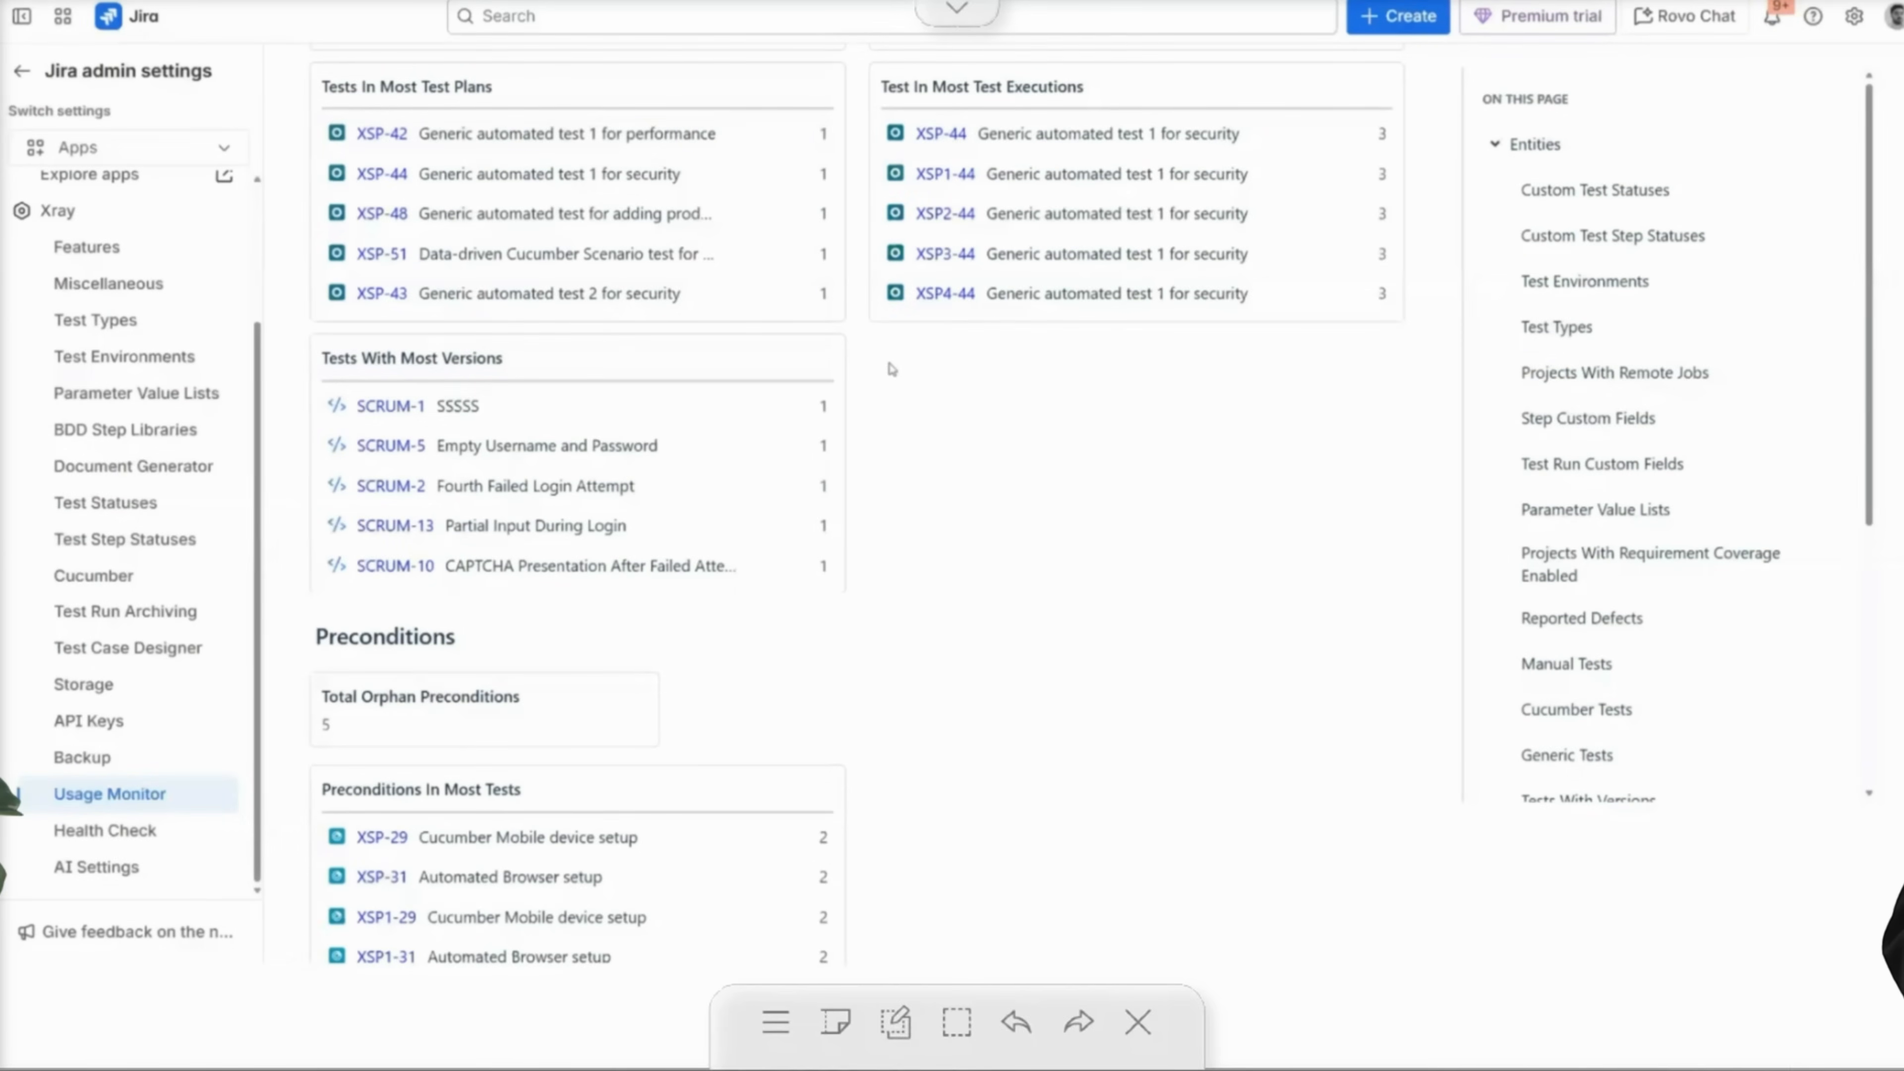
scroll("down", 3)
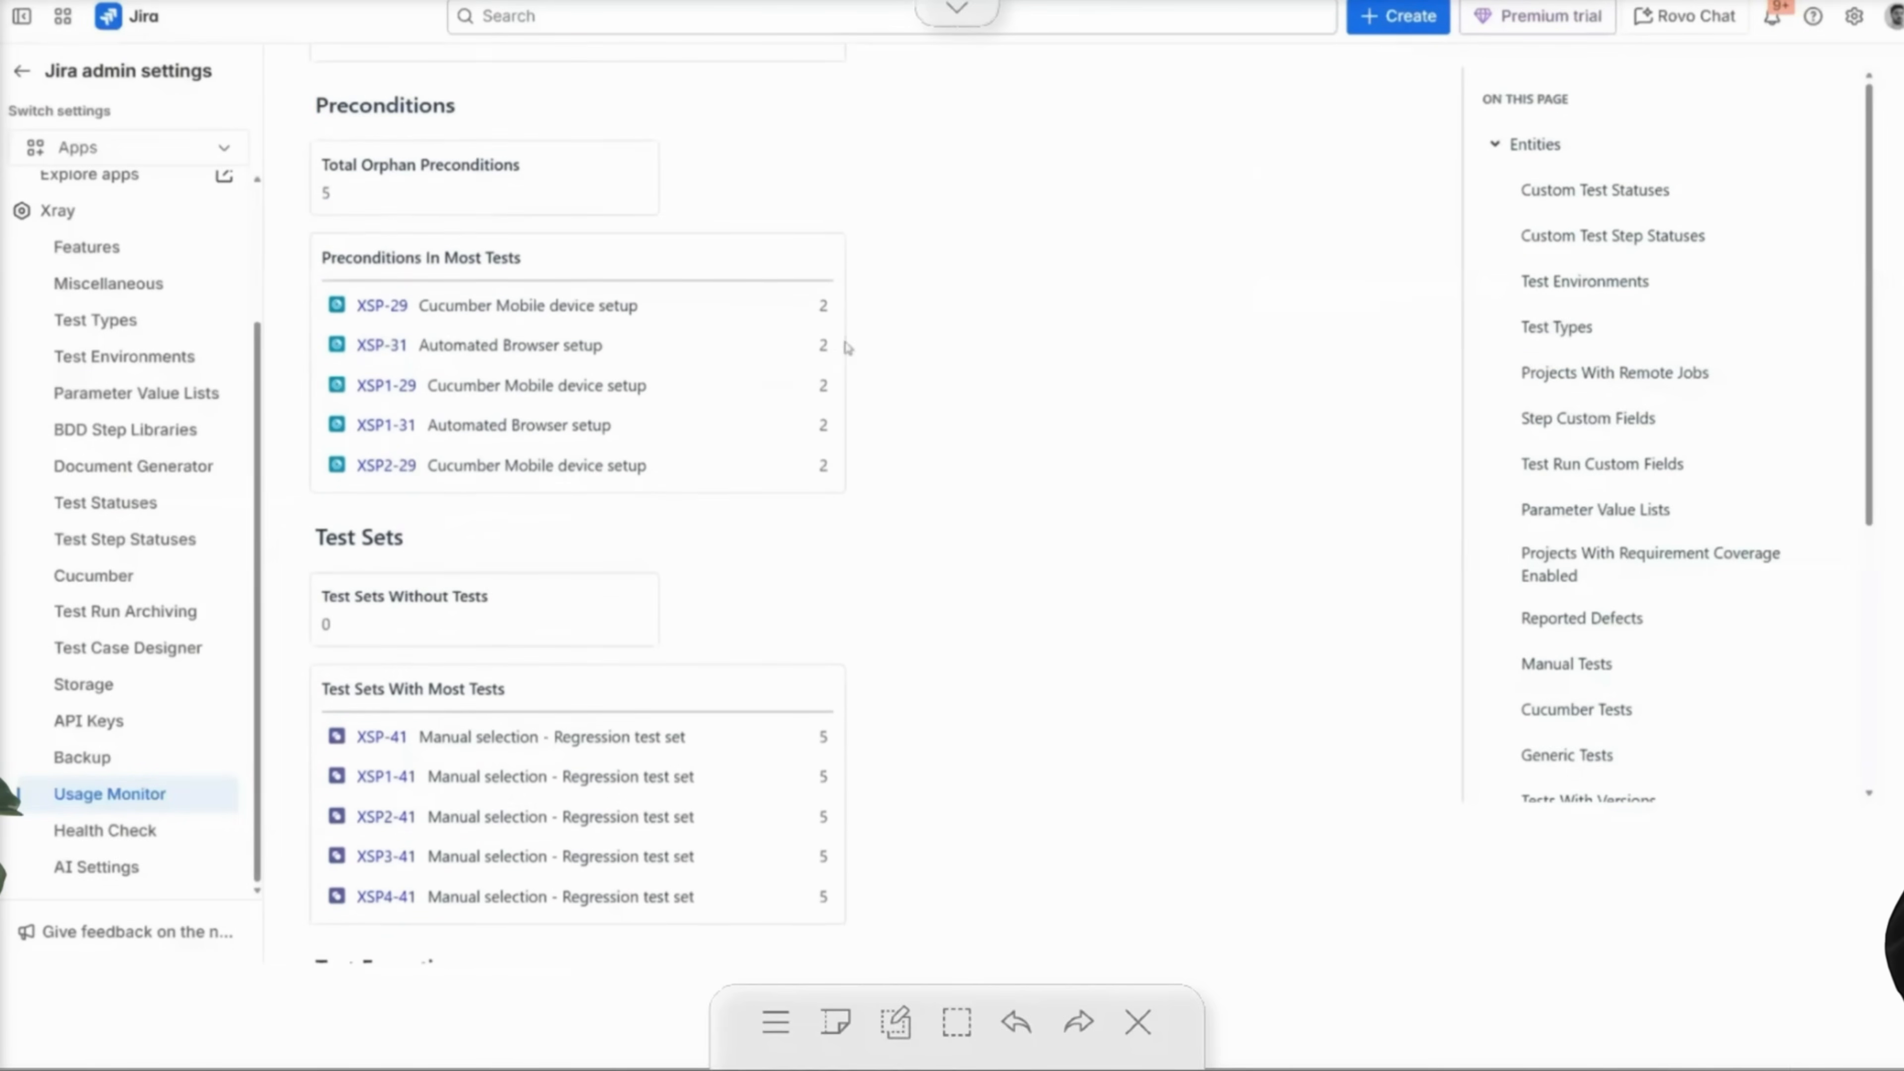
scroll("down", 3)
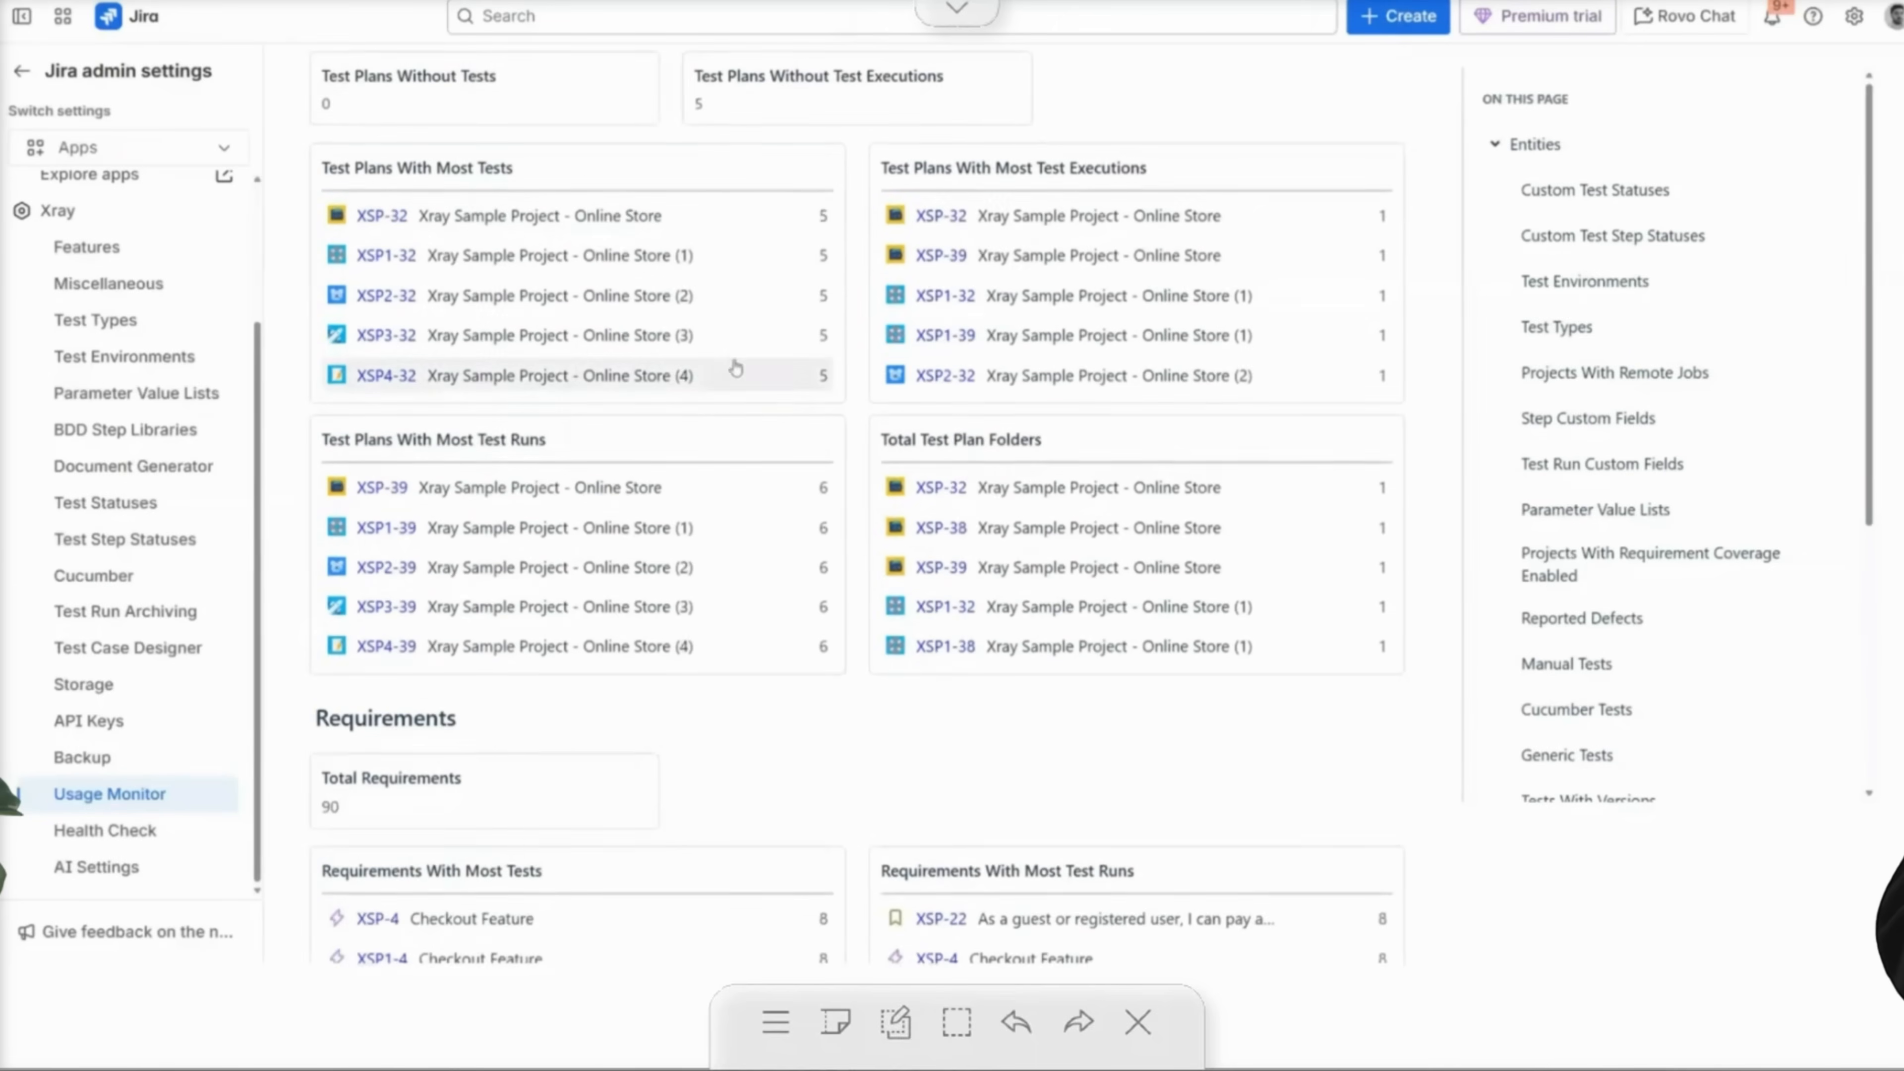
scroll("down", 3)
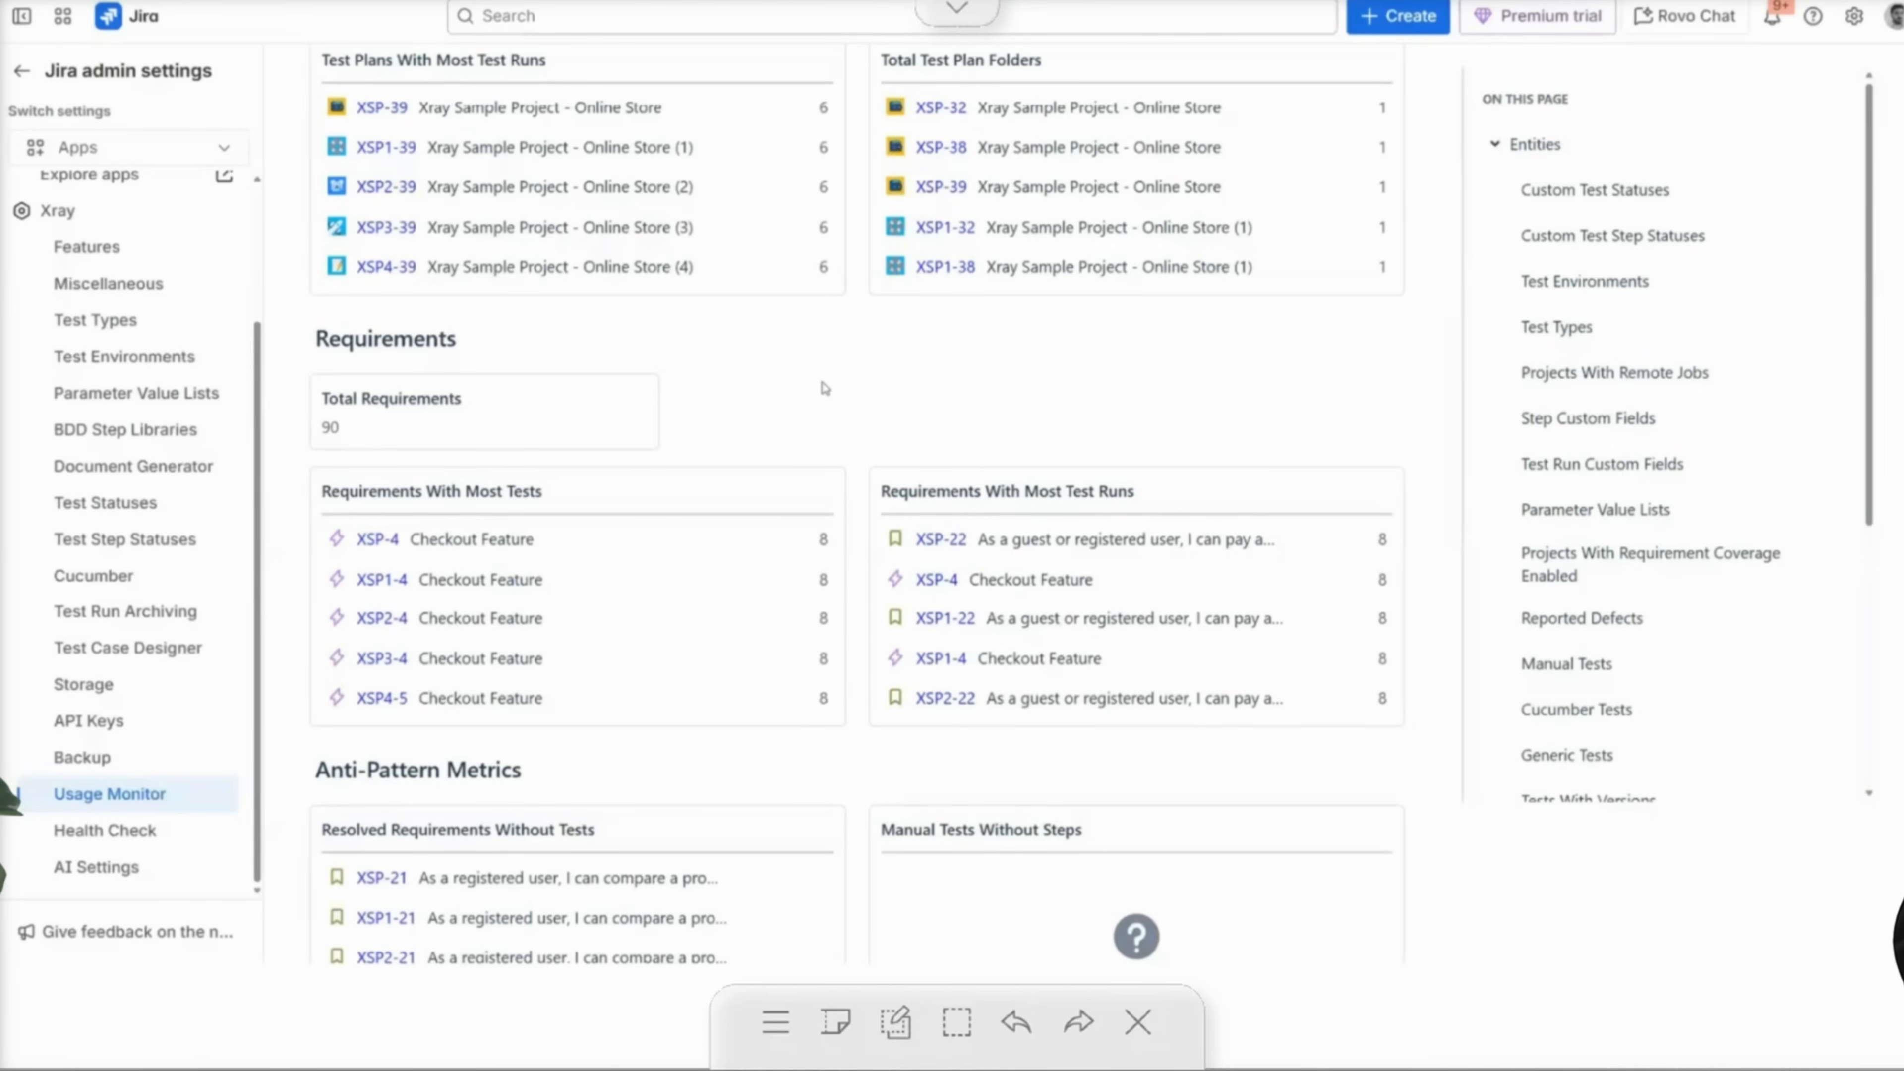
mouse_move(947, 422)
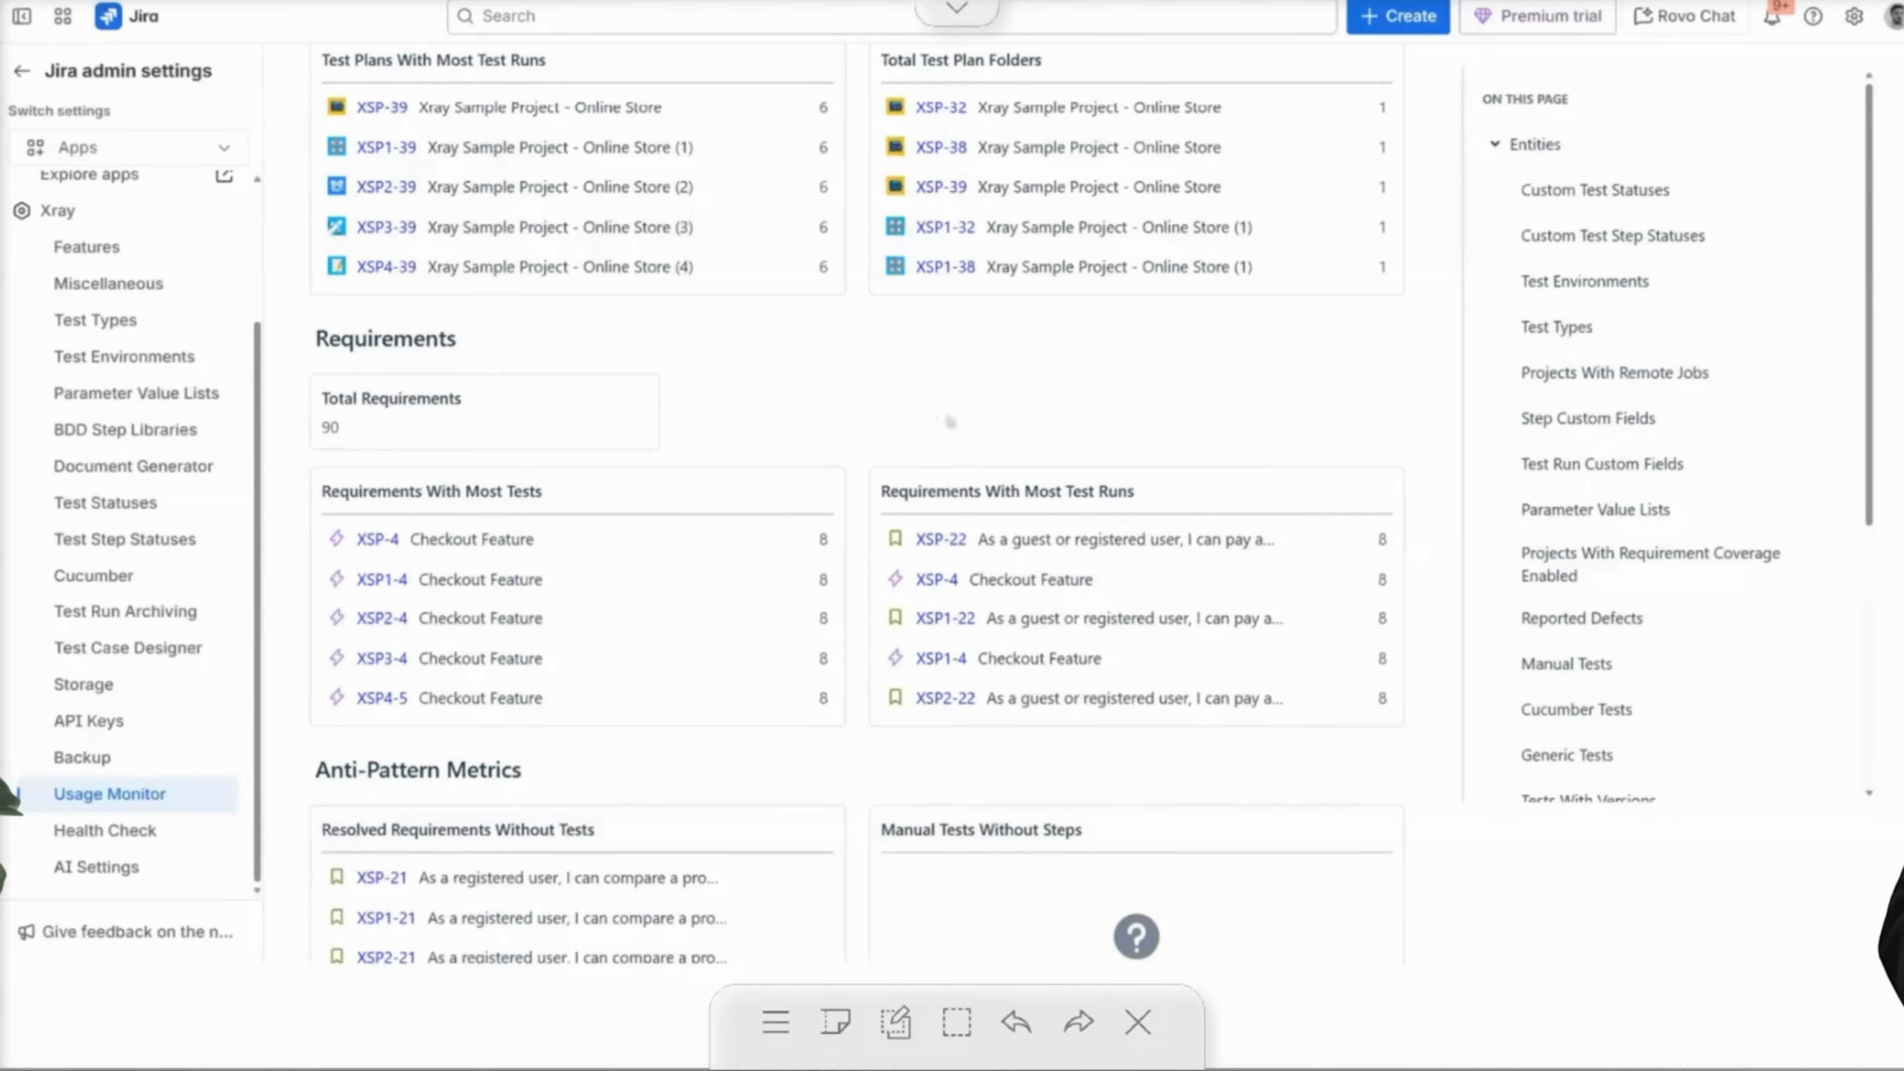
scroll("down", 3)
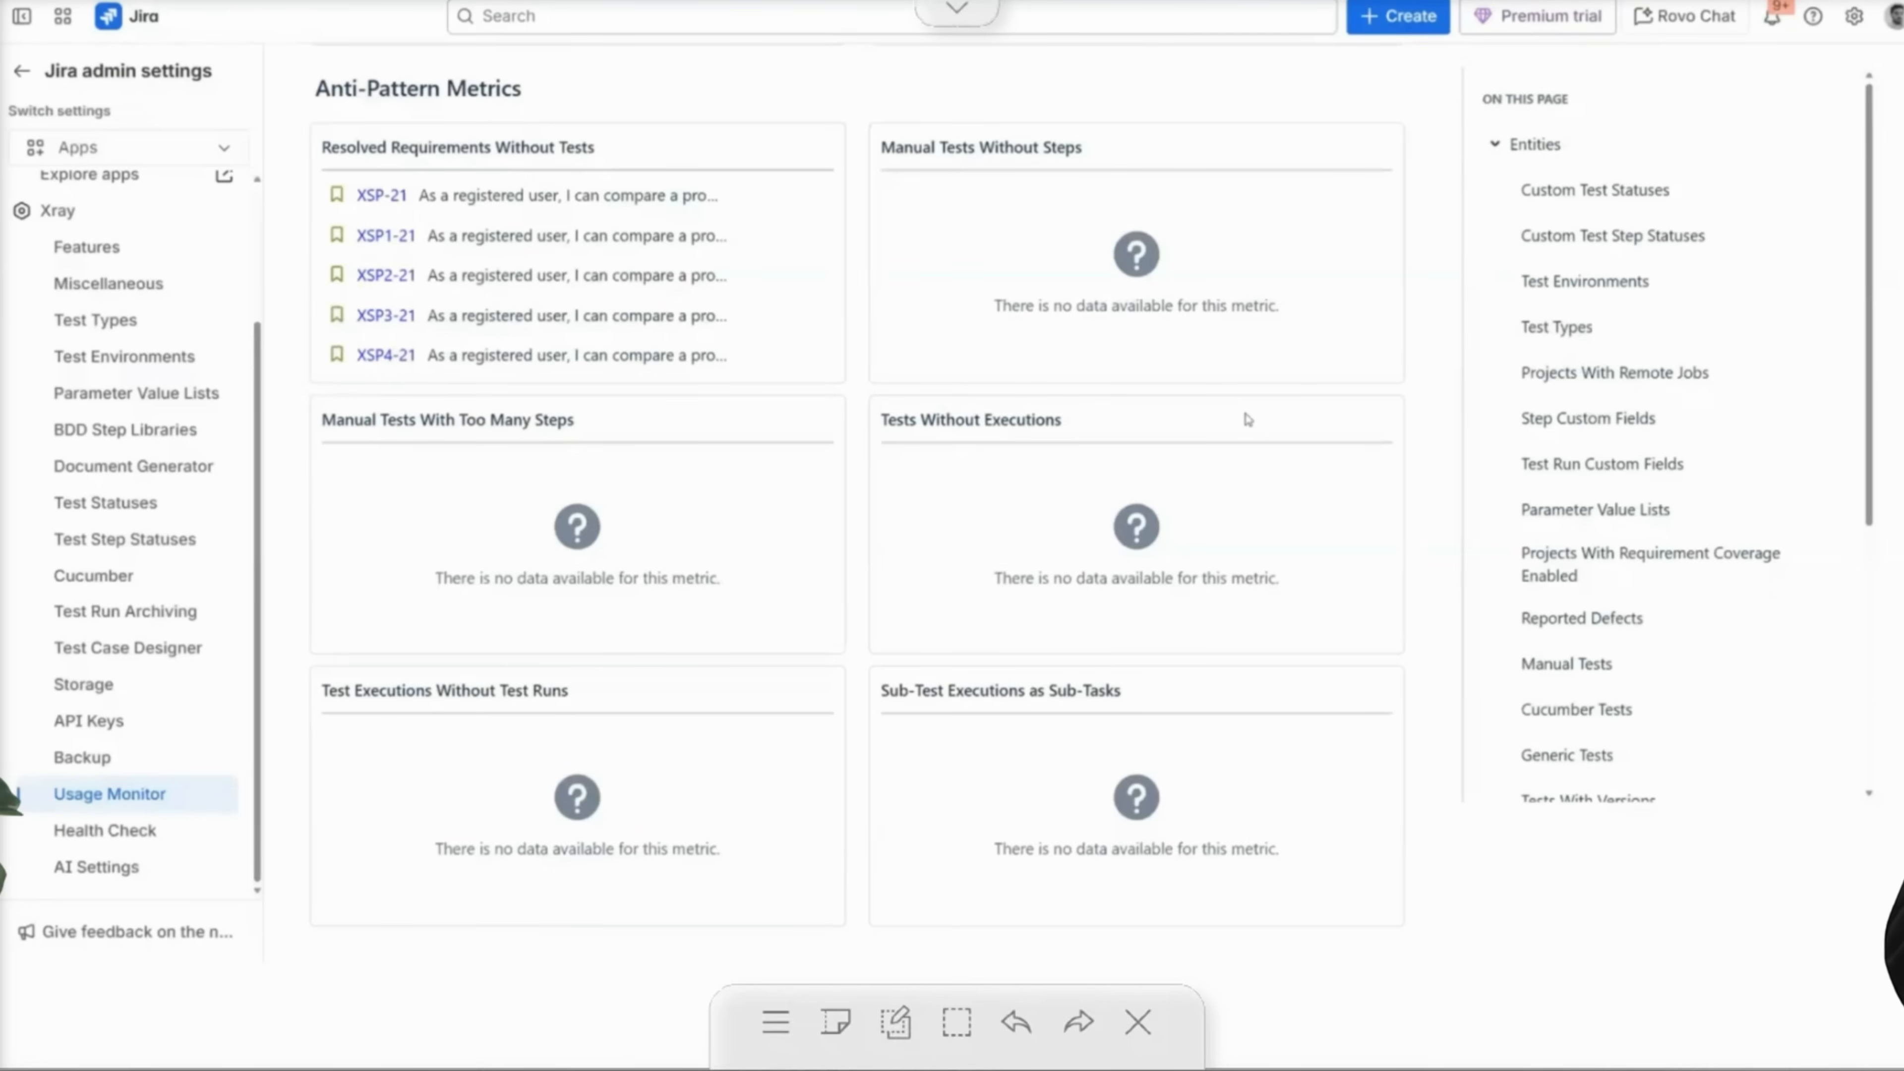
scroll("down", 3)
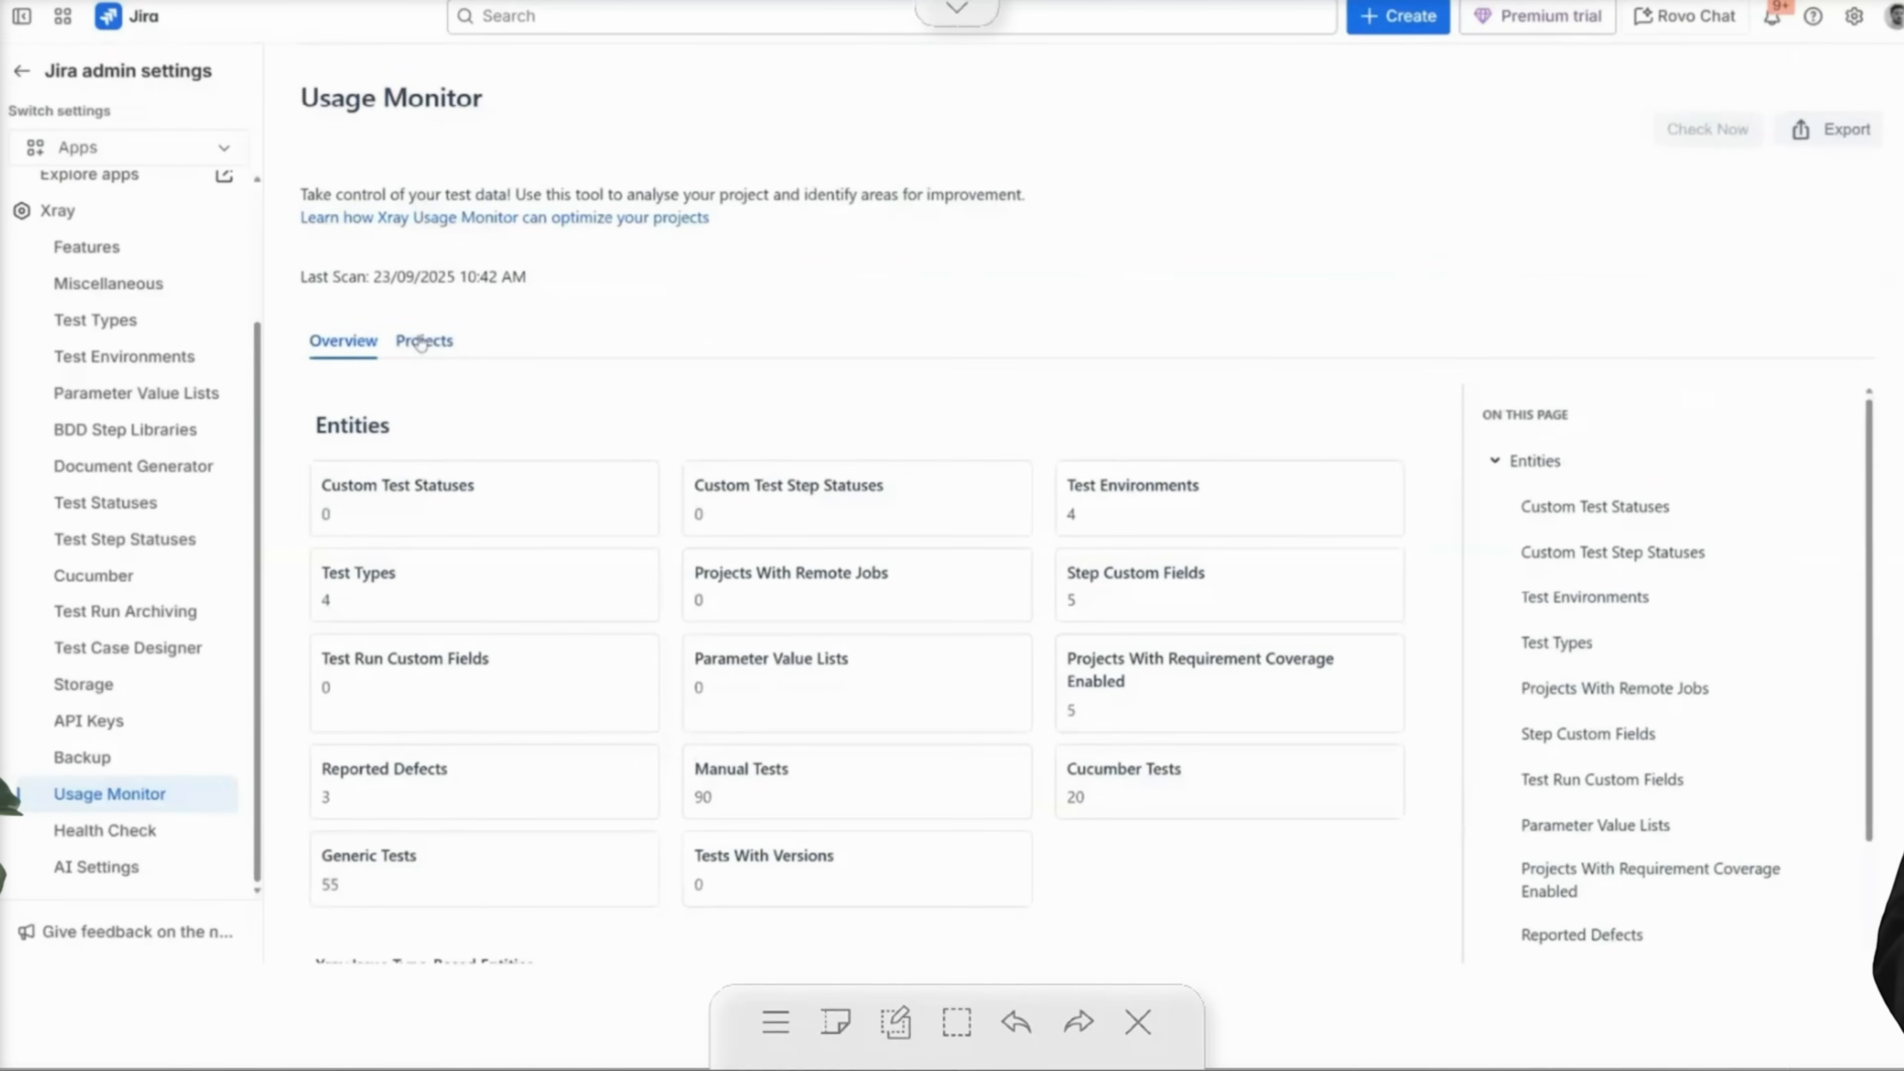
mouse_move(356, 353)
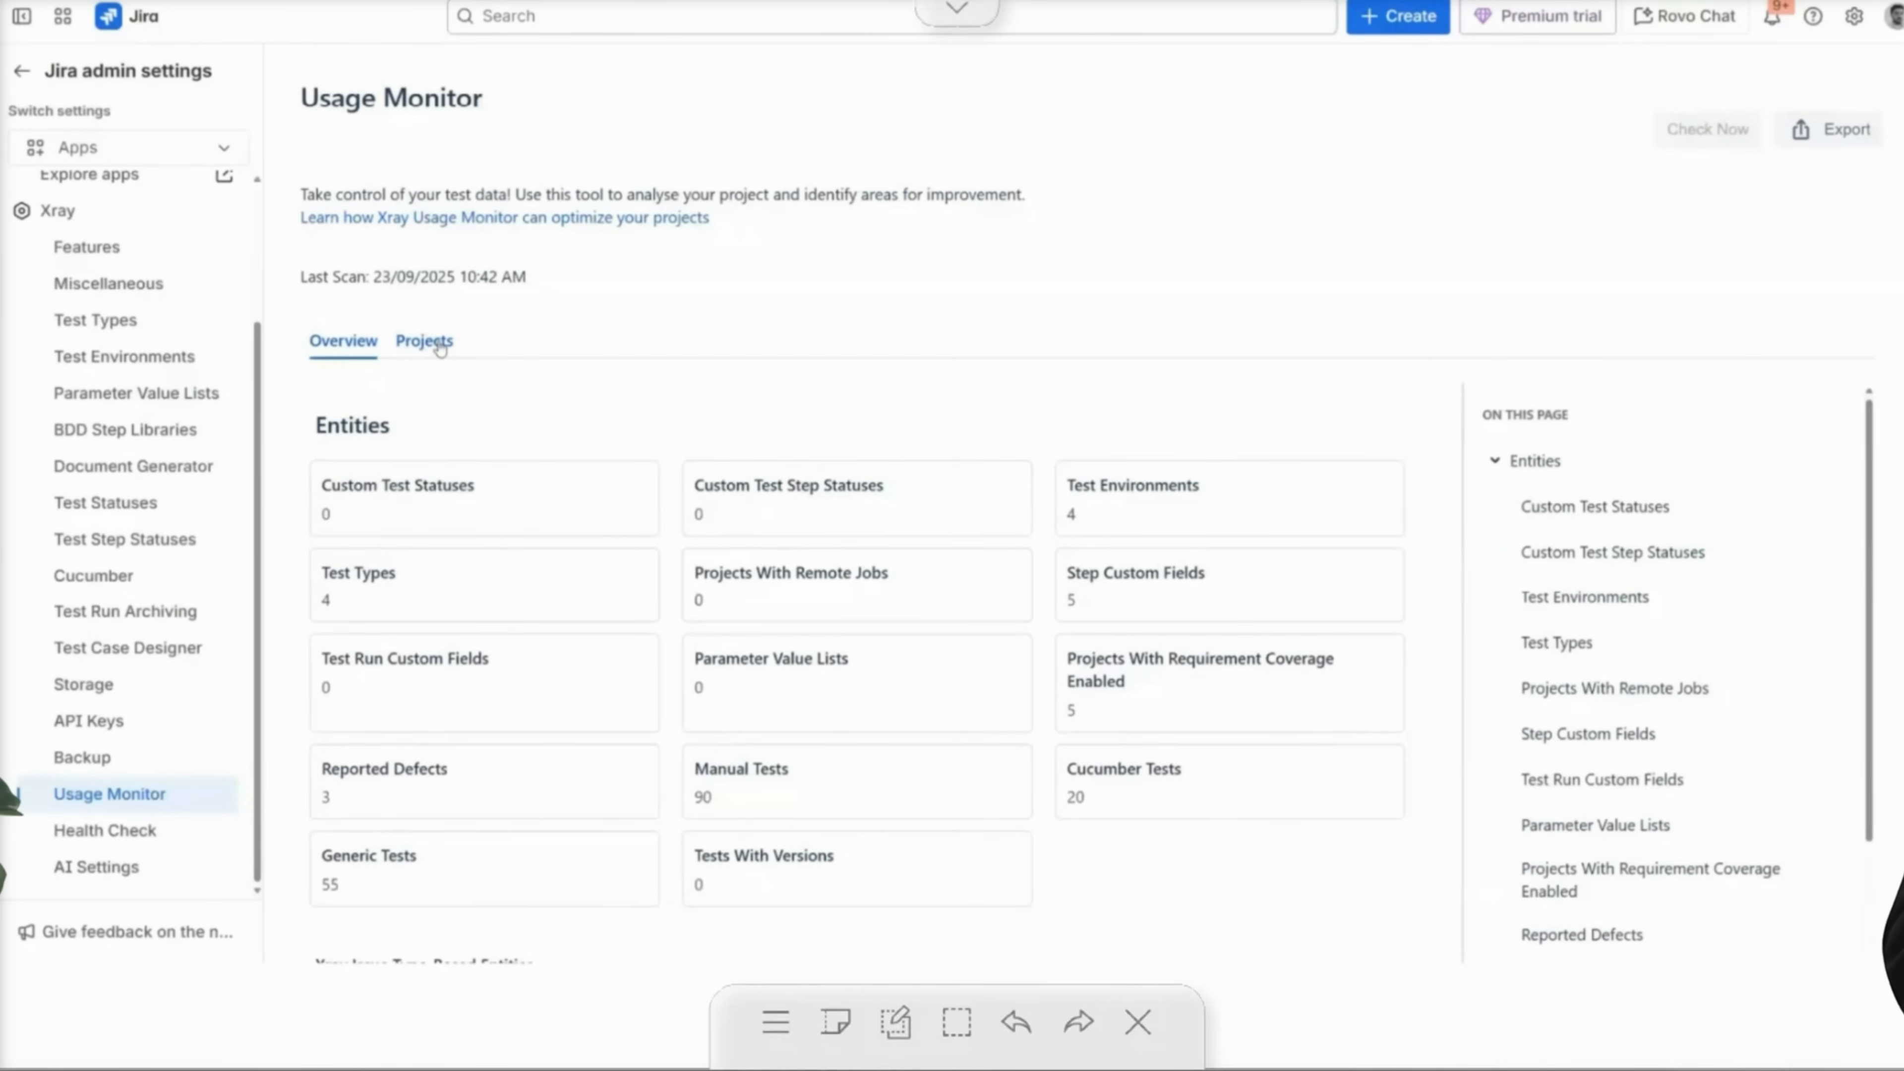
Show Usage Monitor metrics by project for Online Store (4) and bring up View Settings.
left_click(424, 341)
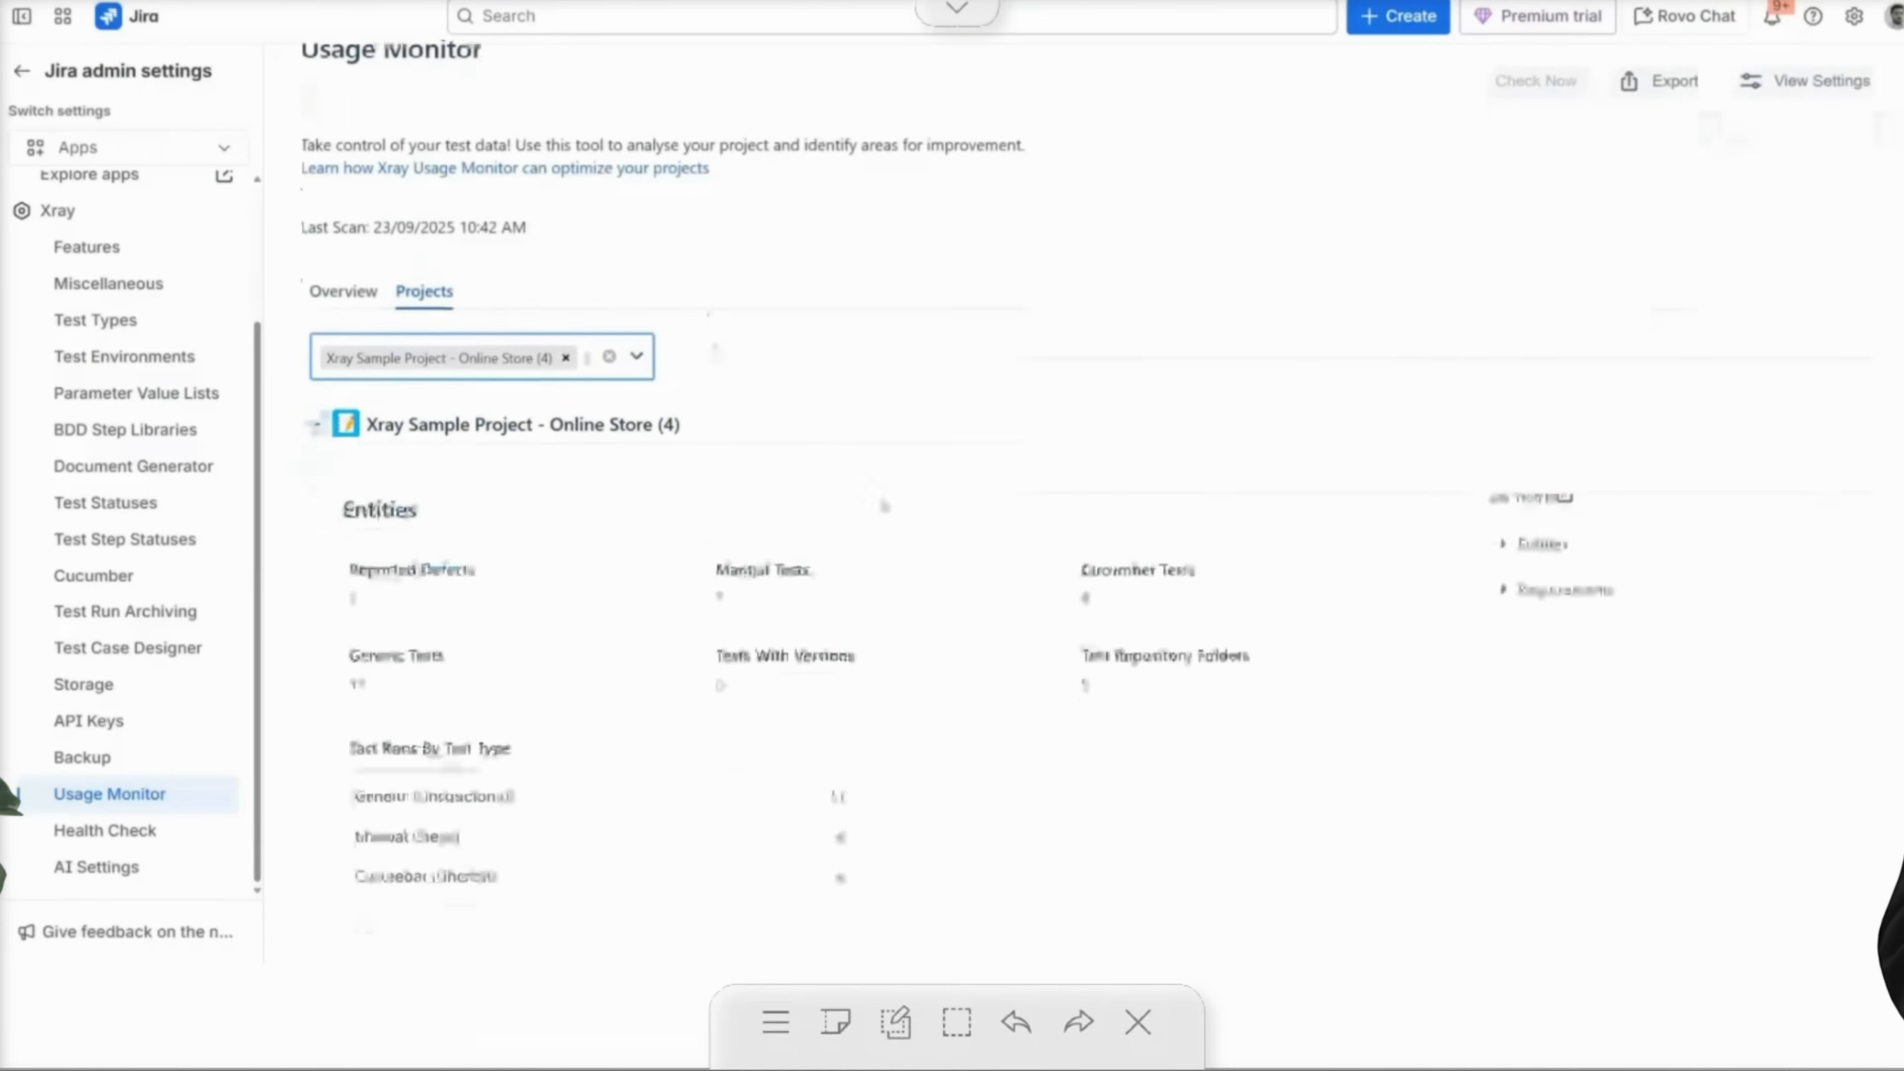
scroll("down", 3)
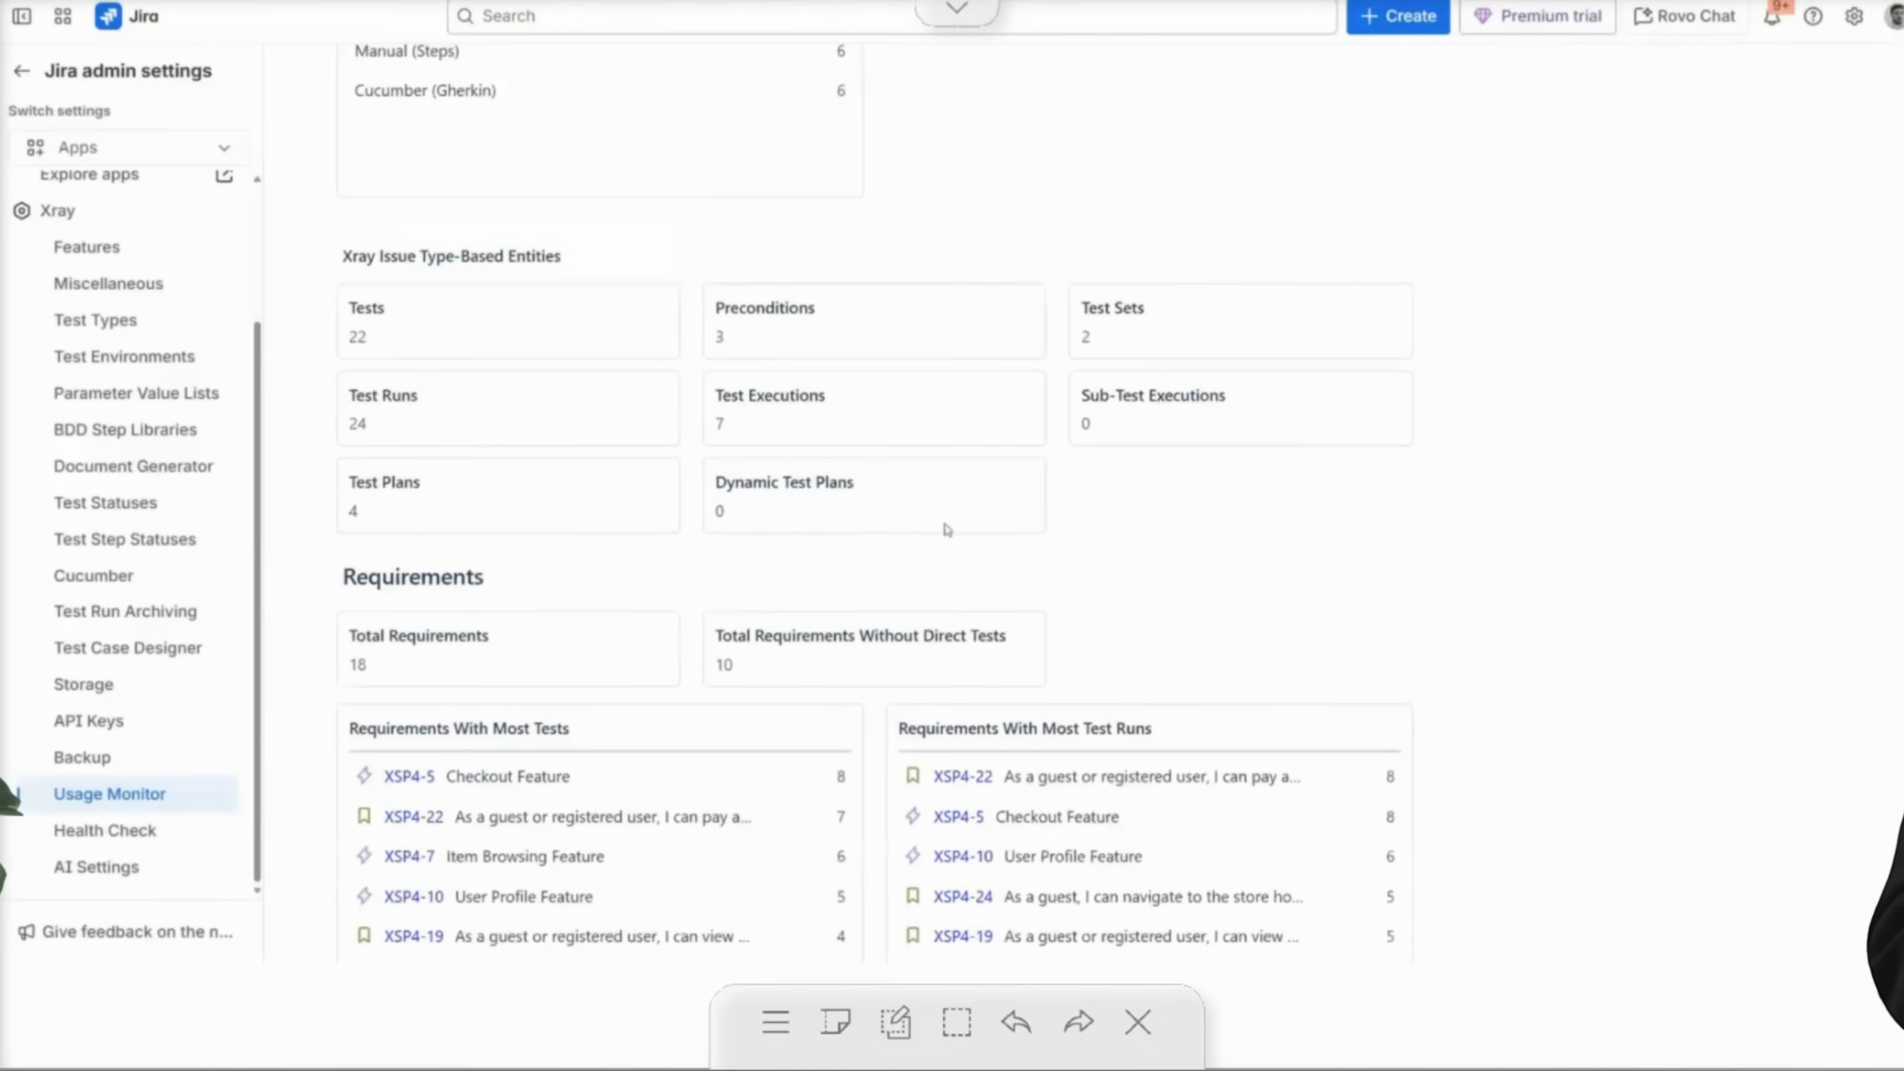
left_click(1811, 129)
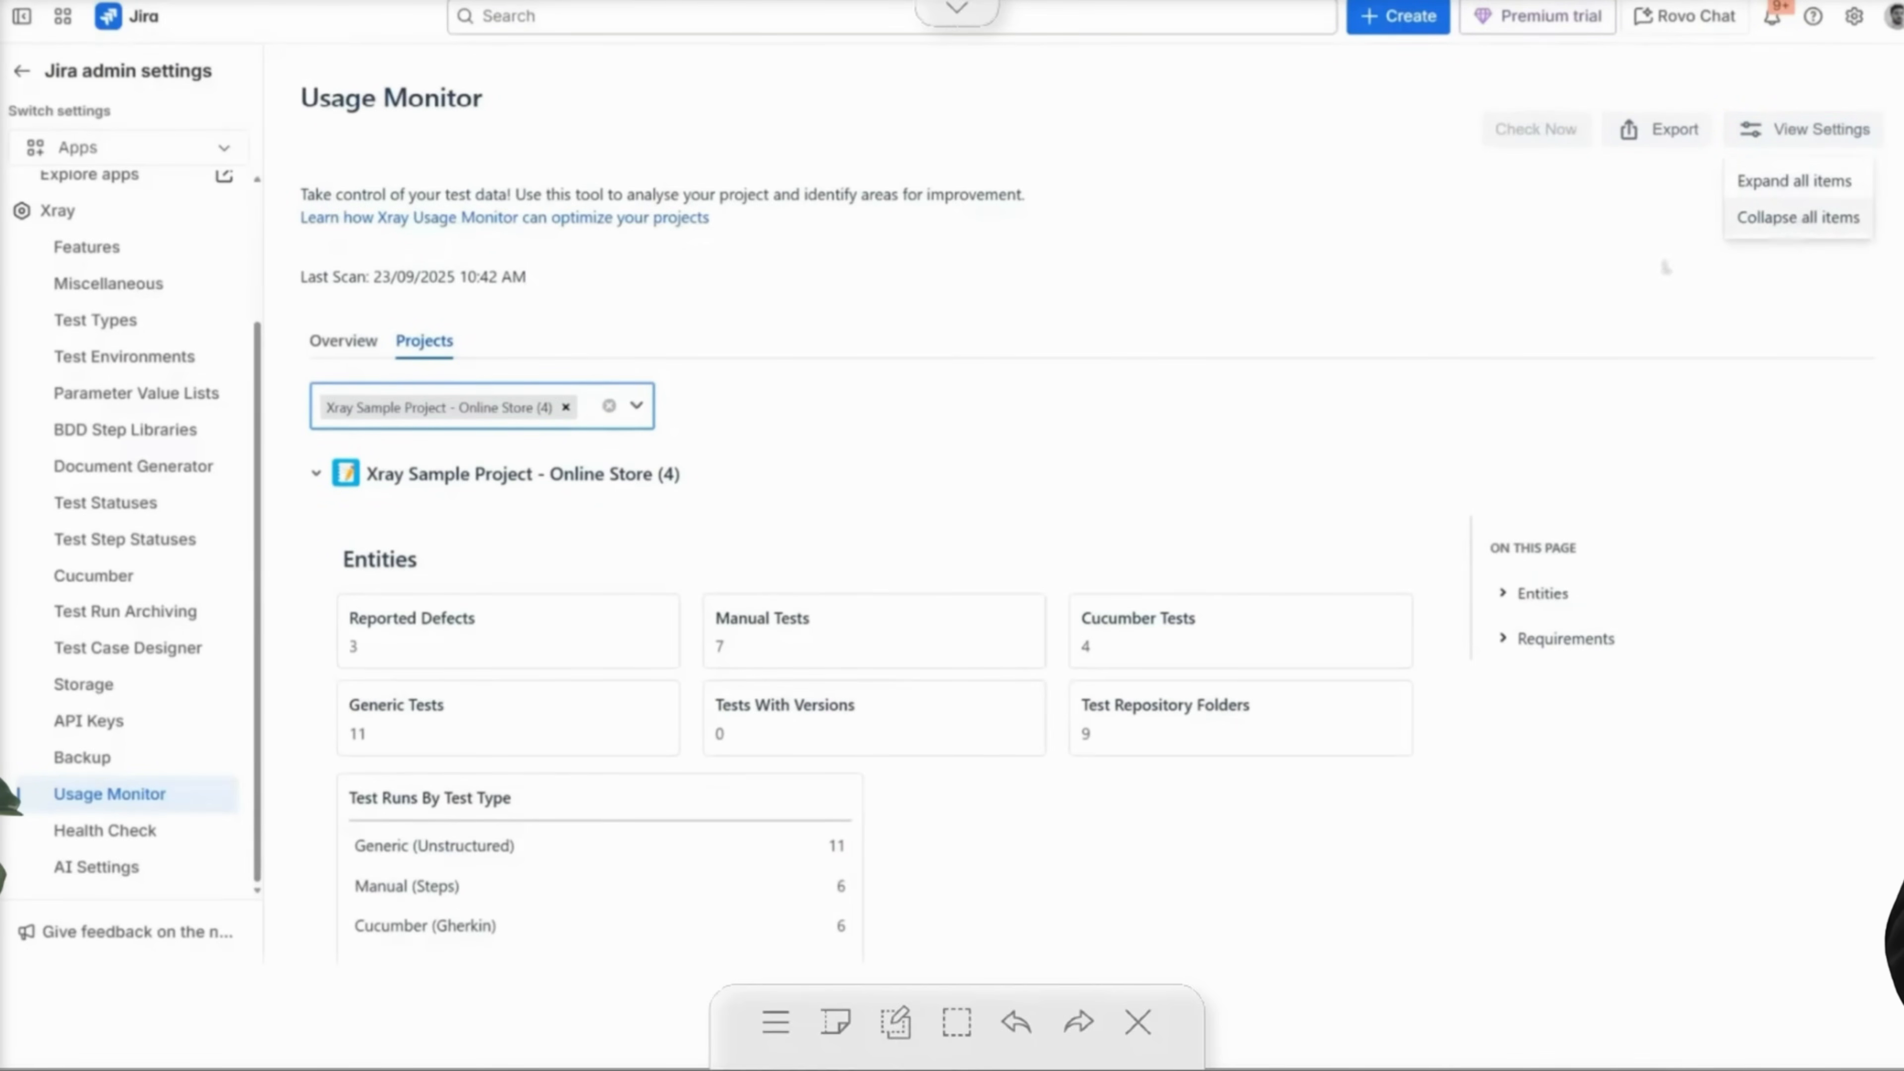
Export the Online Store (4) usage metrics to a comma-delimited CSV file.
left_click(1672, 129)
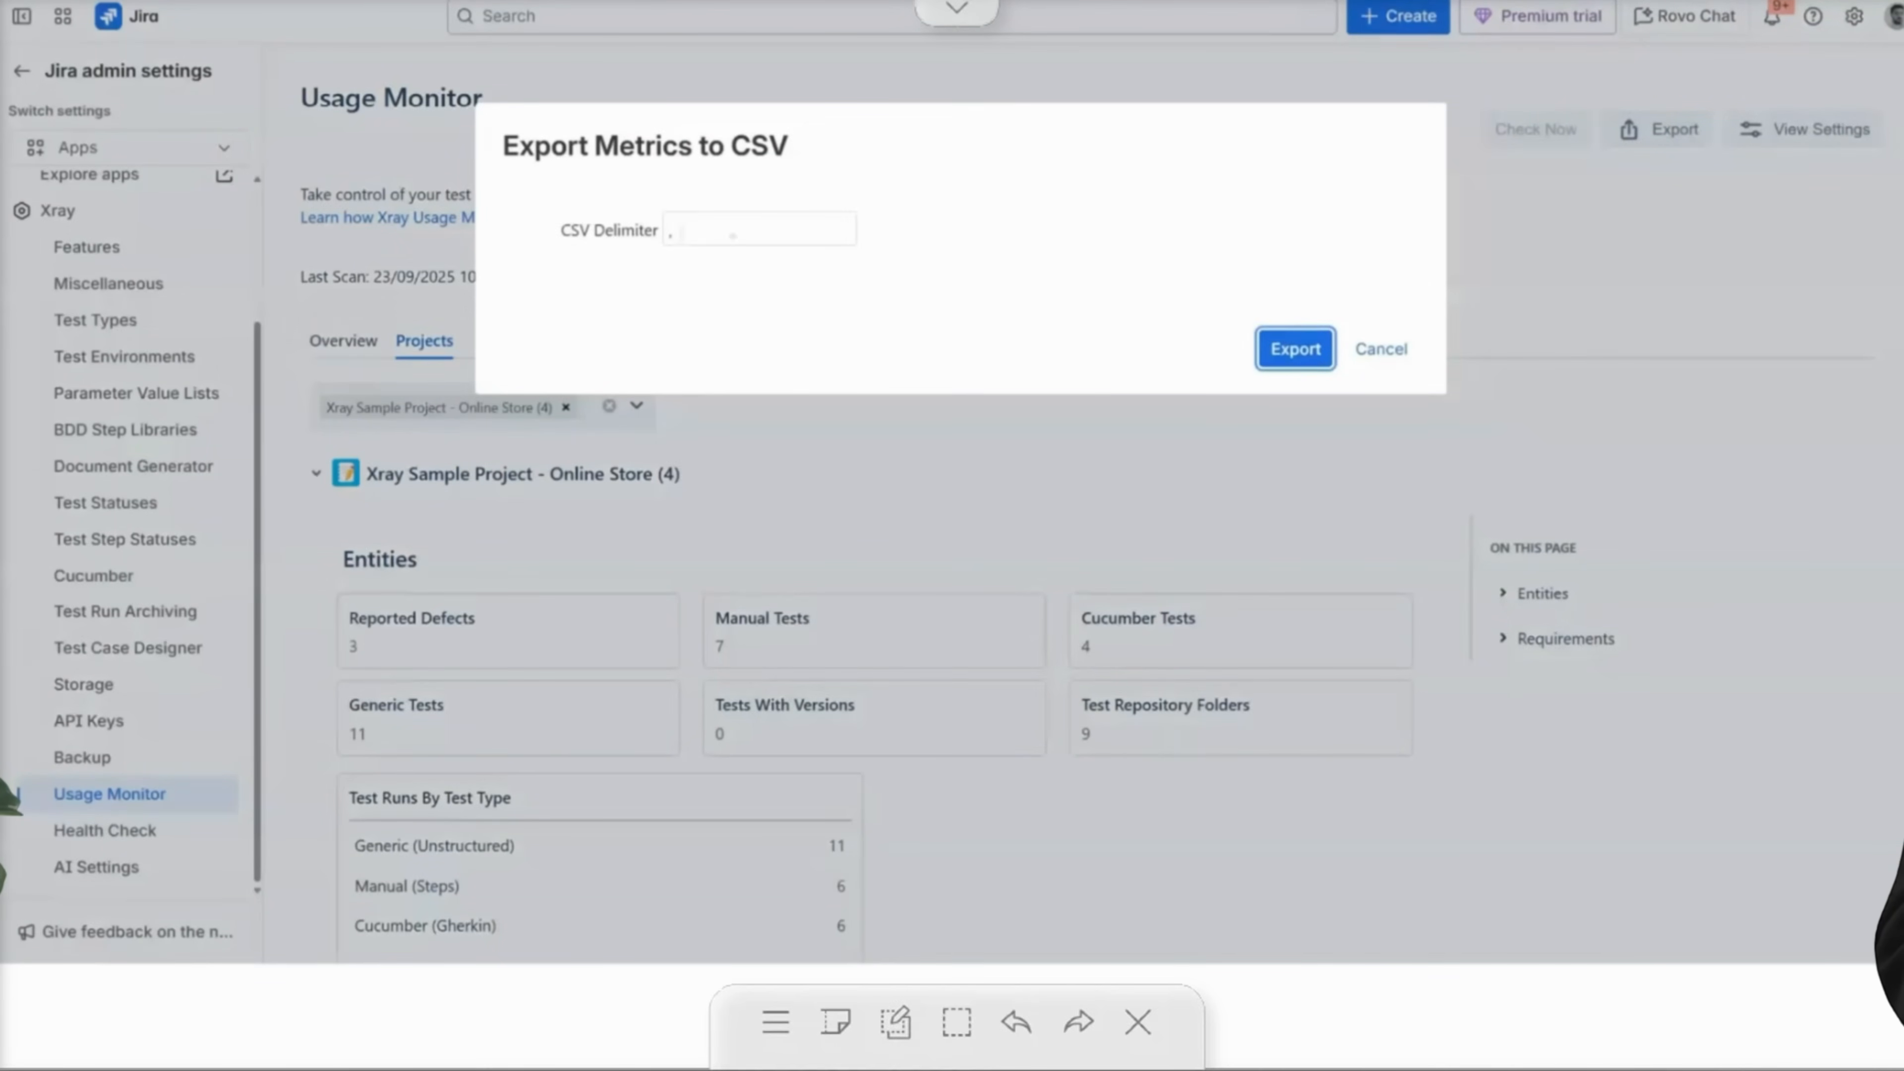
left_click(1293, 348)
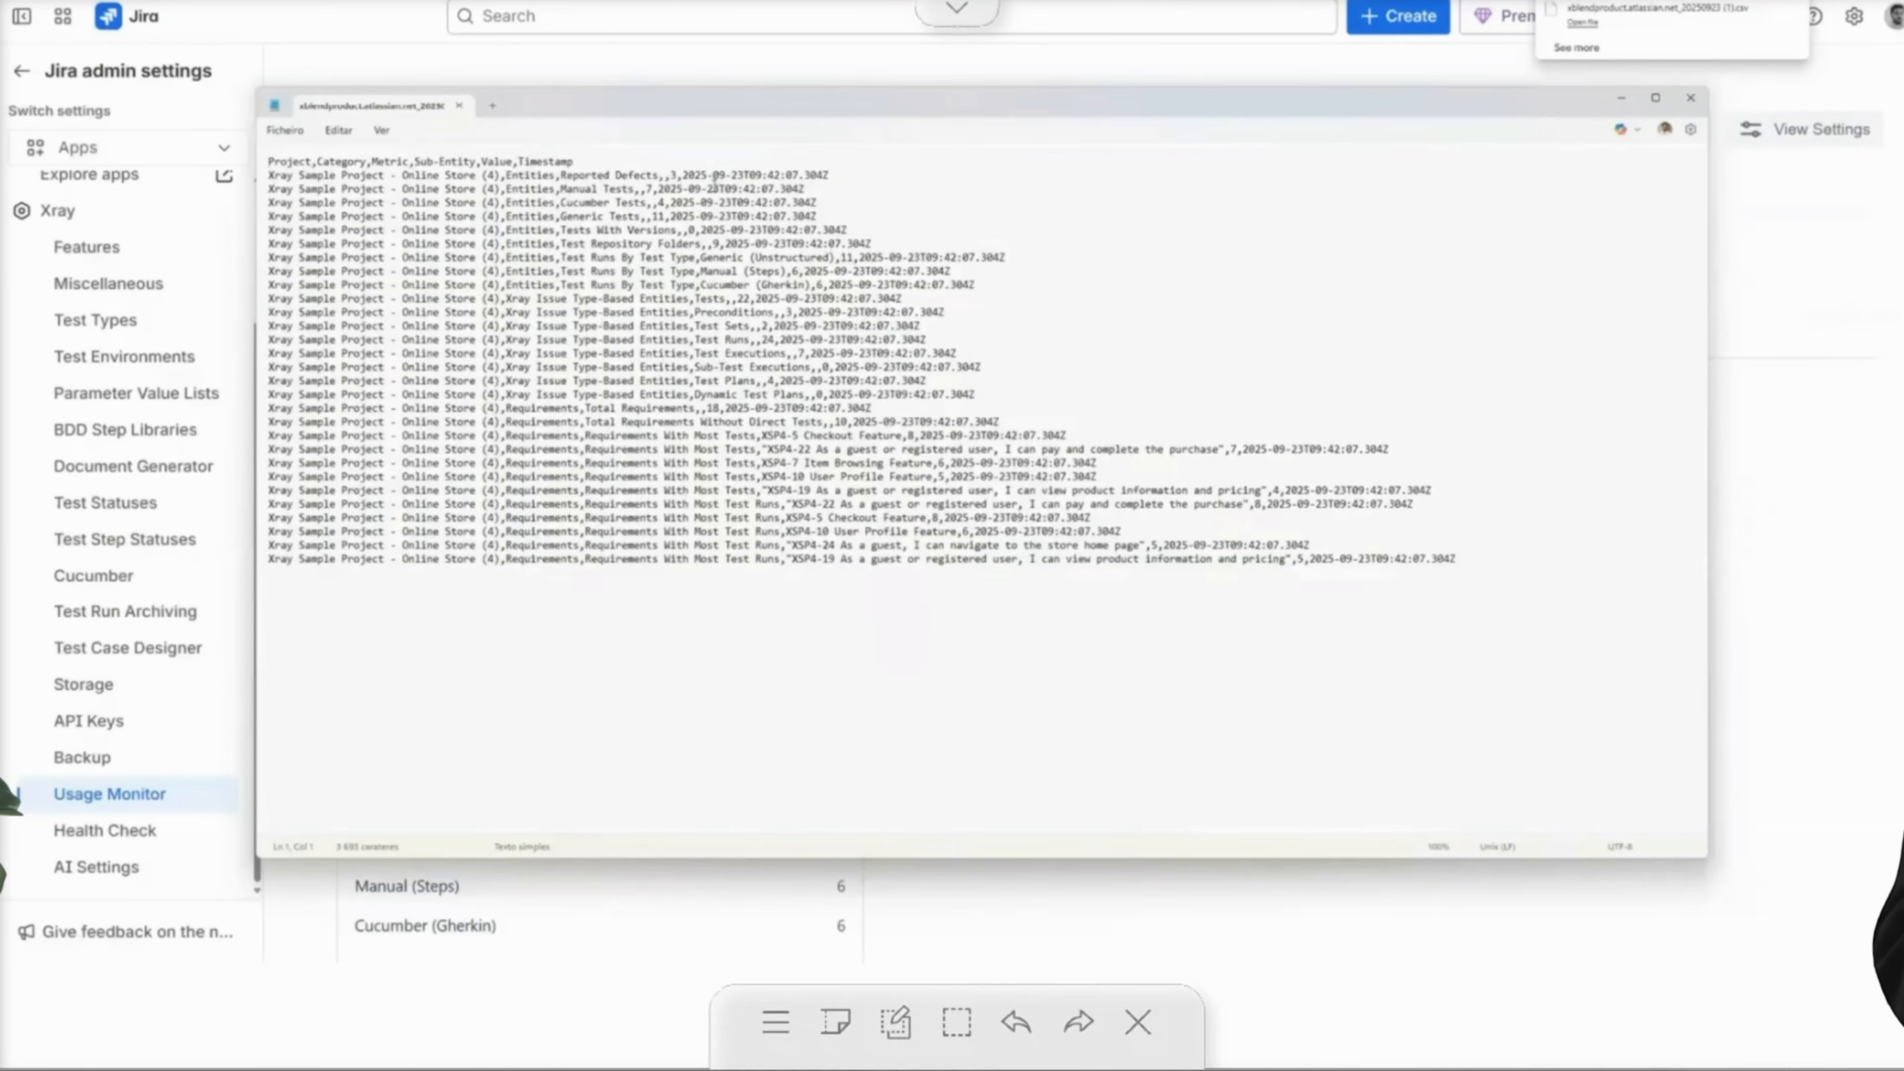
mouse_move(1783, 256)
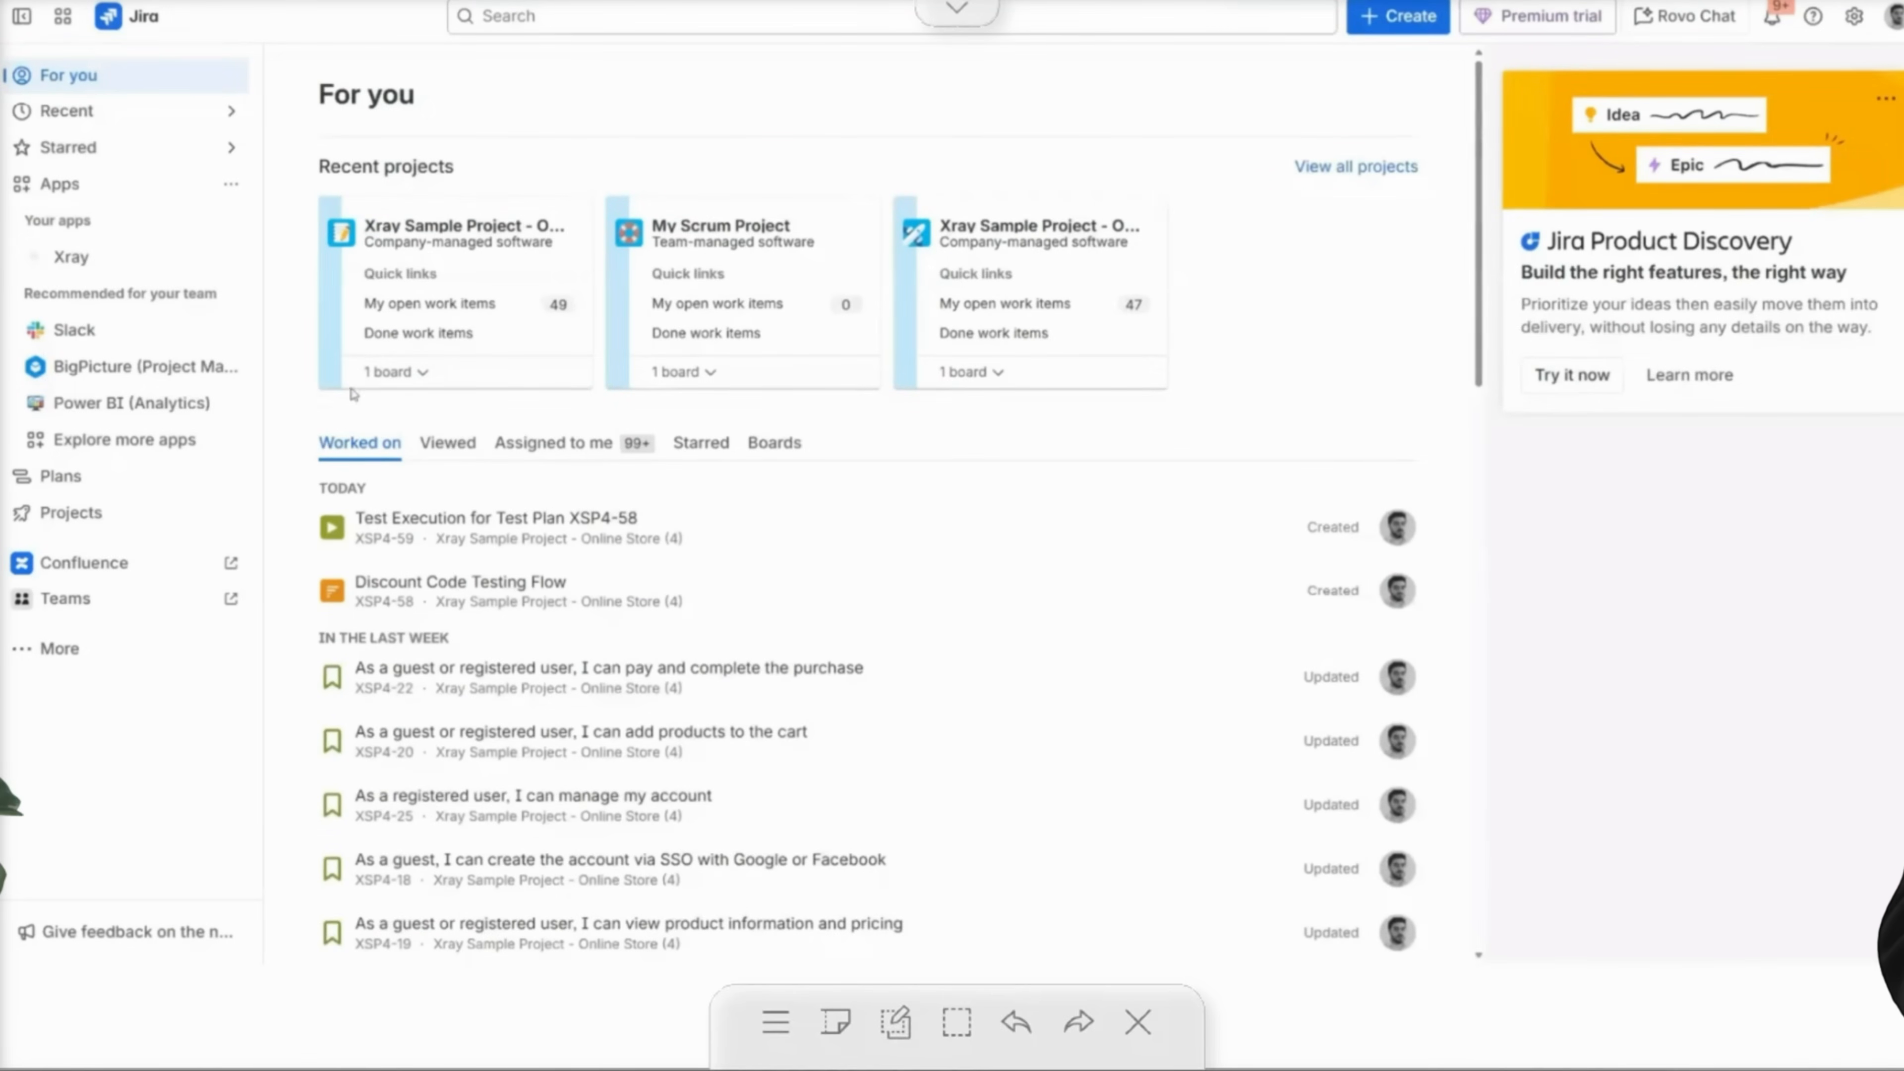
In Xray Test Statuses settings, name the new status 'Blocked' with description 'Blocked Tests'.
left_click(1854, 15)
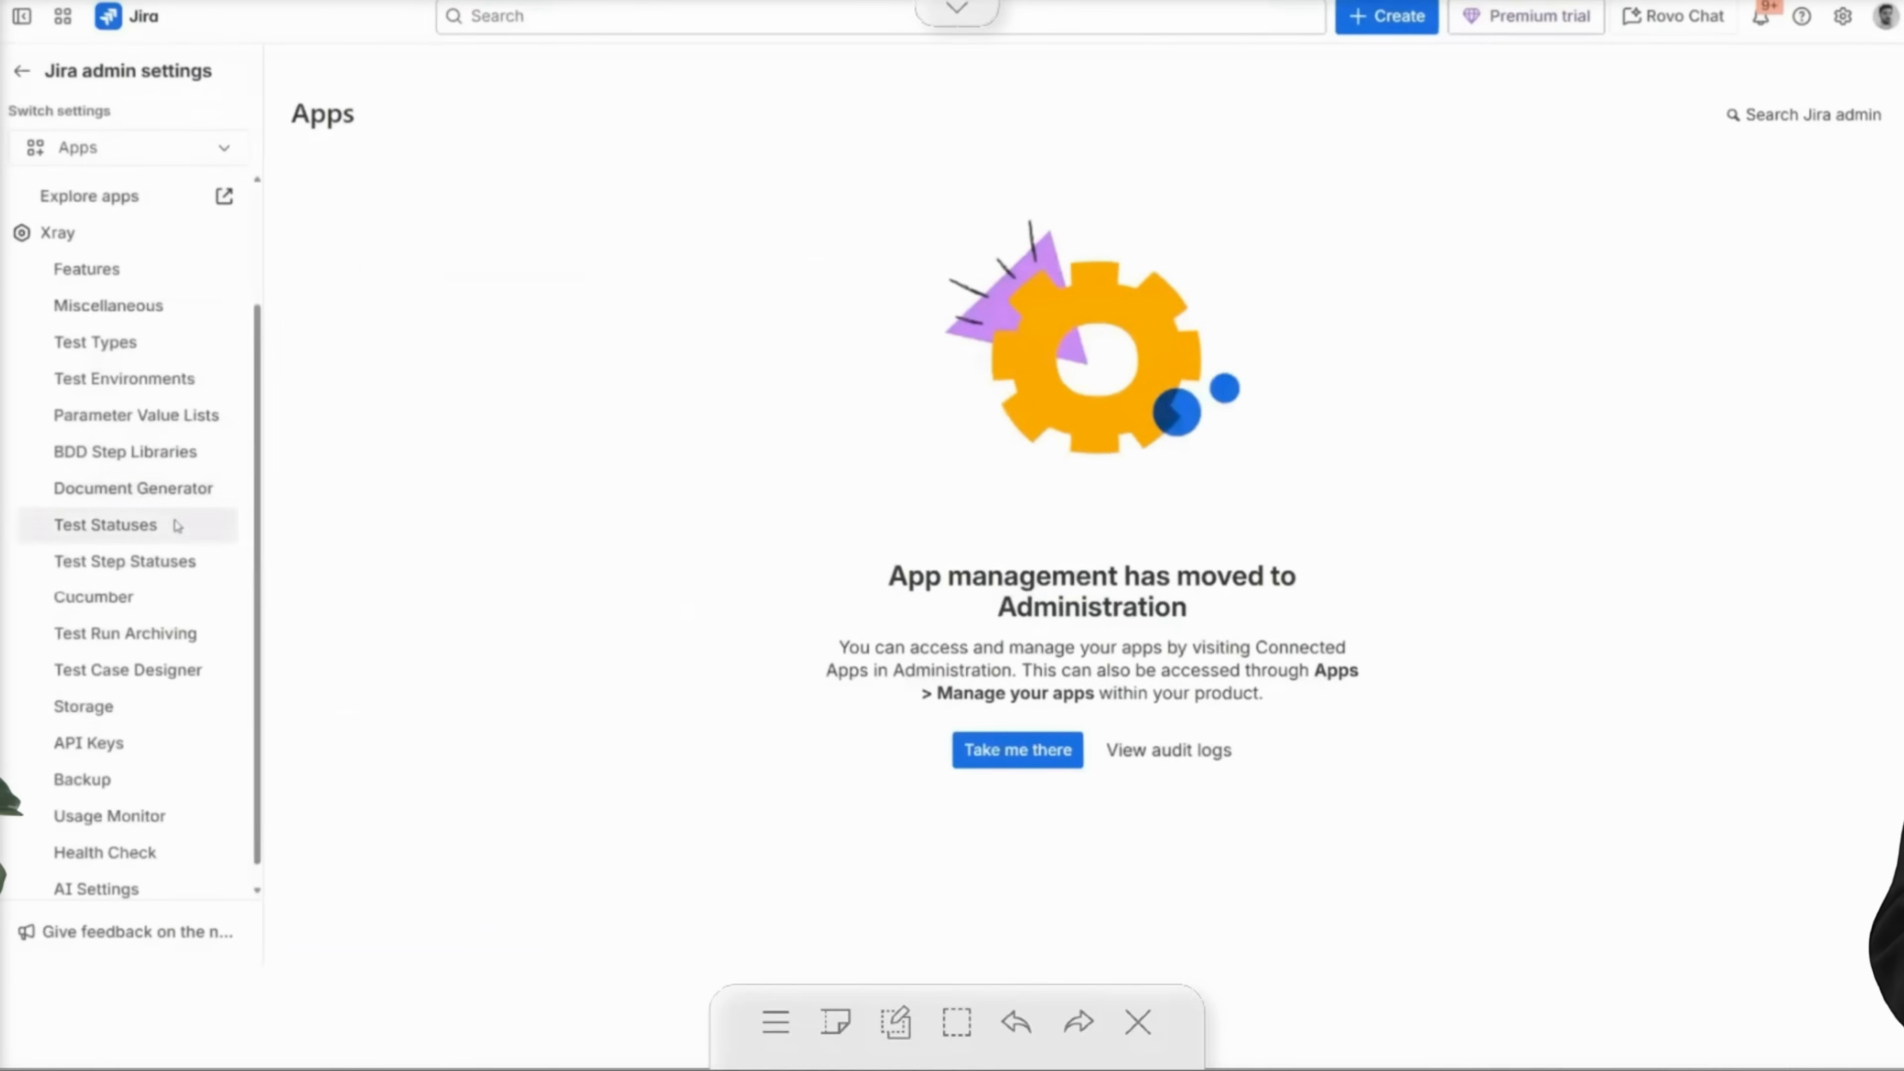
left_click(106, 523)
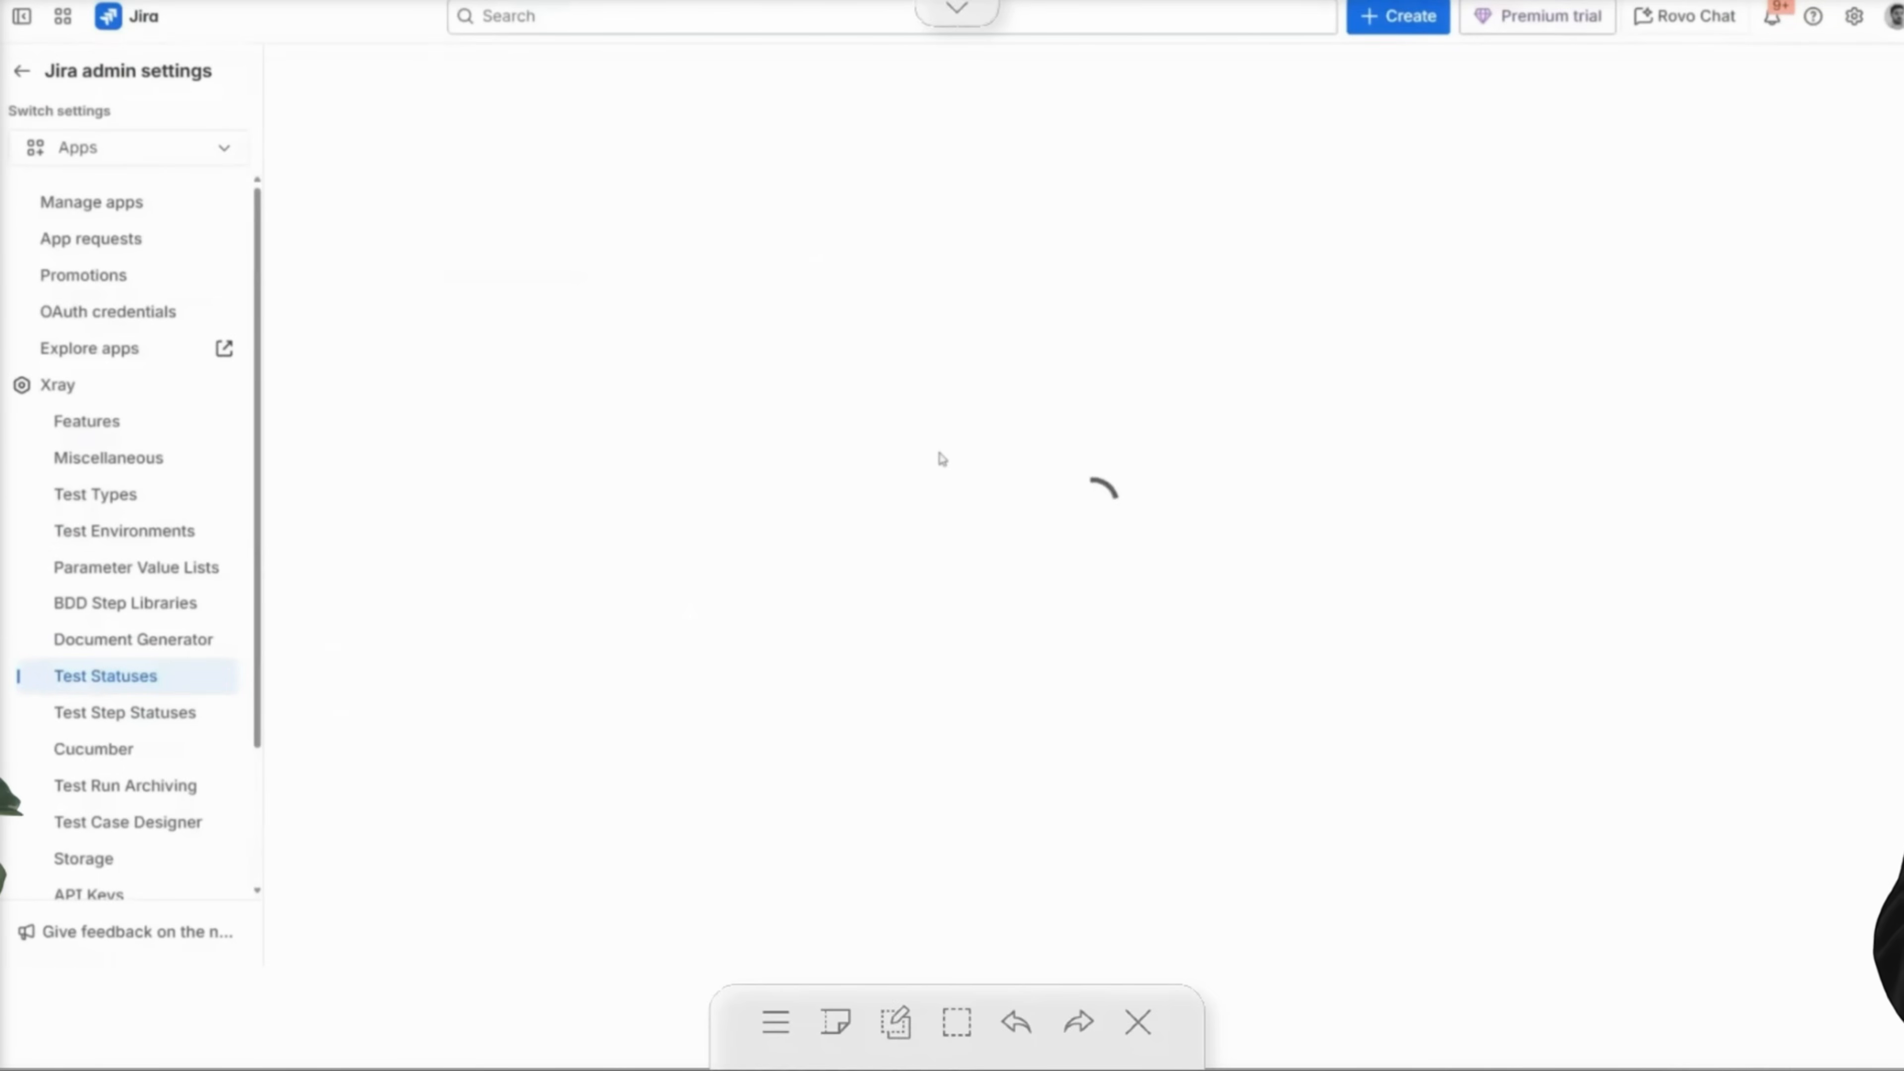
left_click(106, 675)
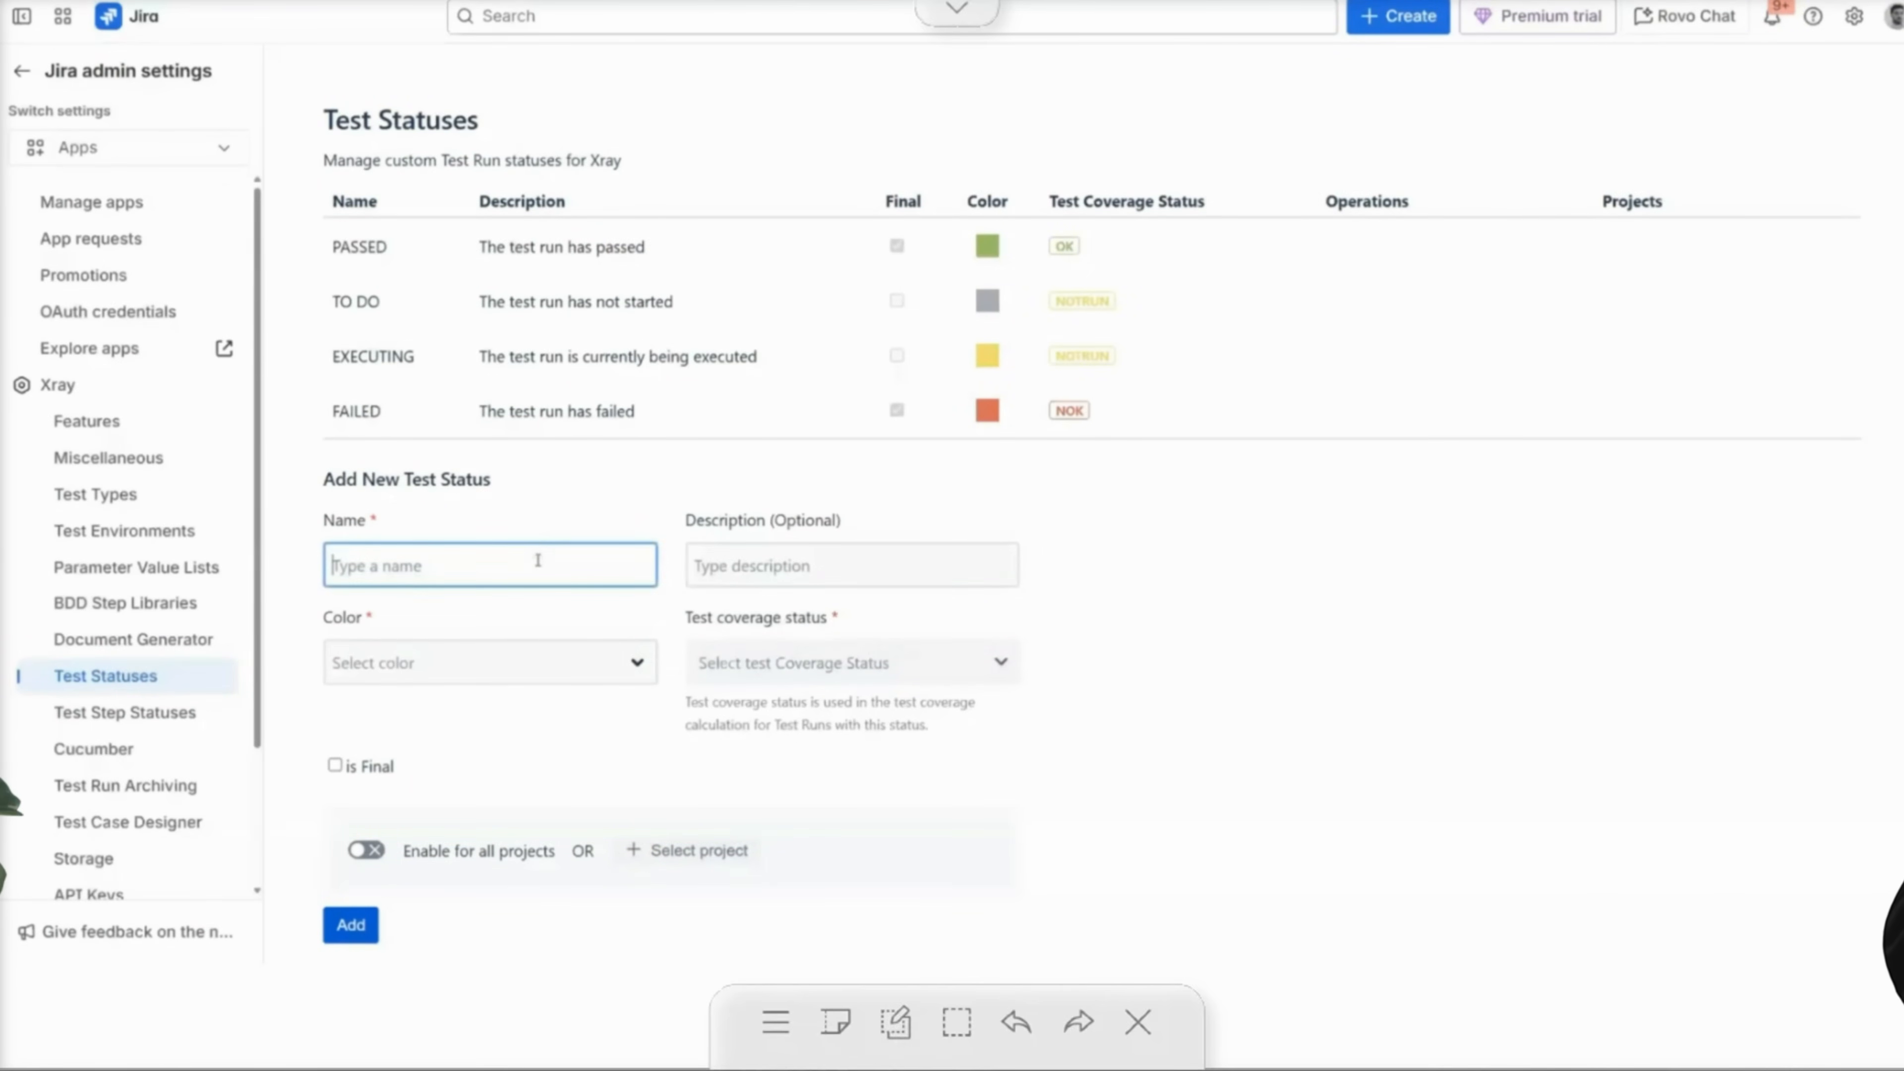
type("H")
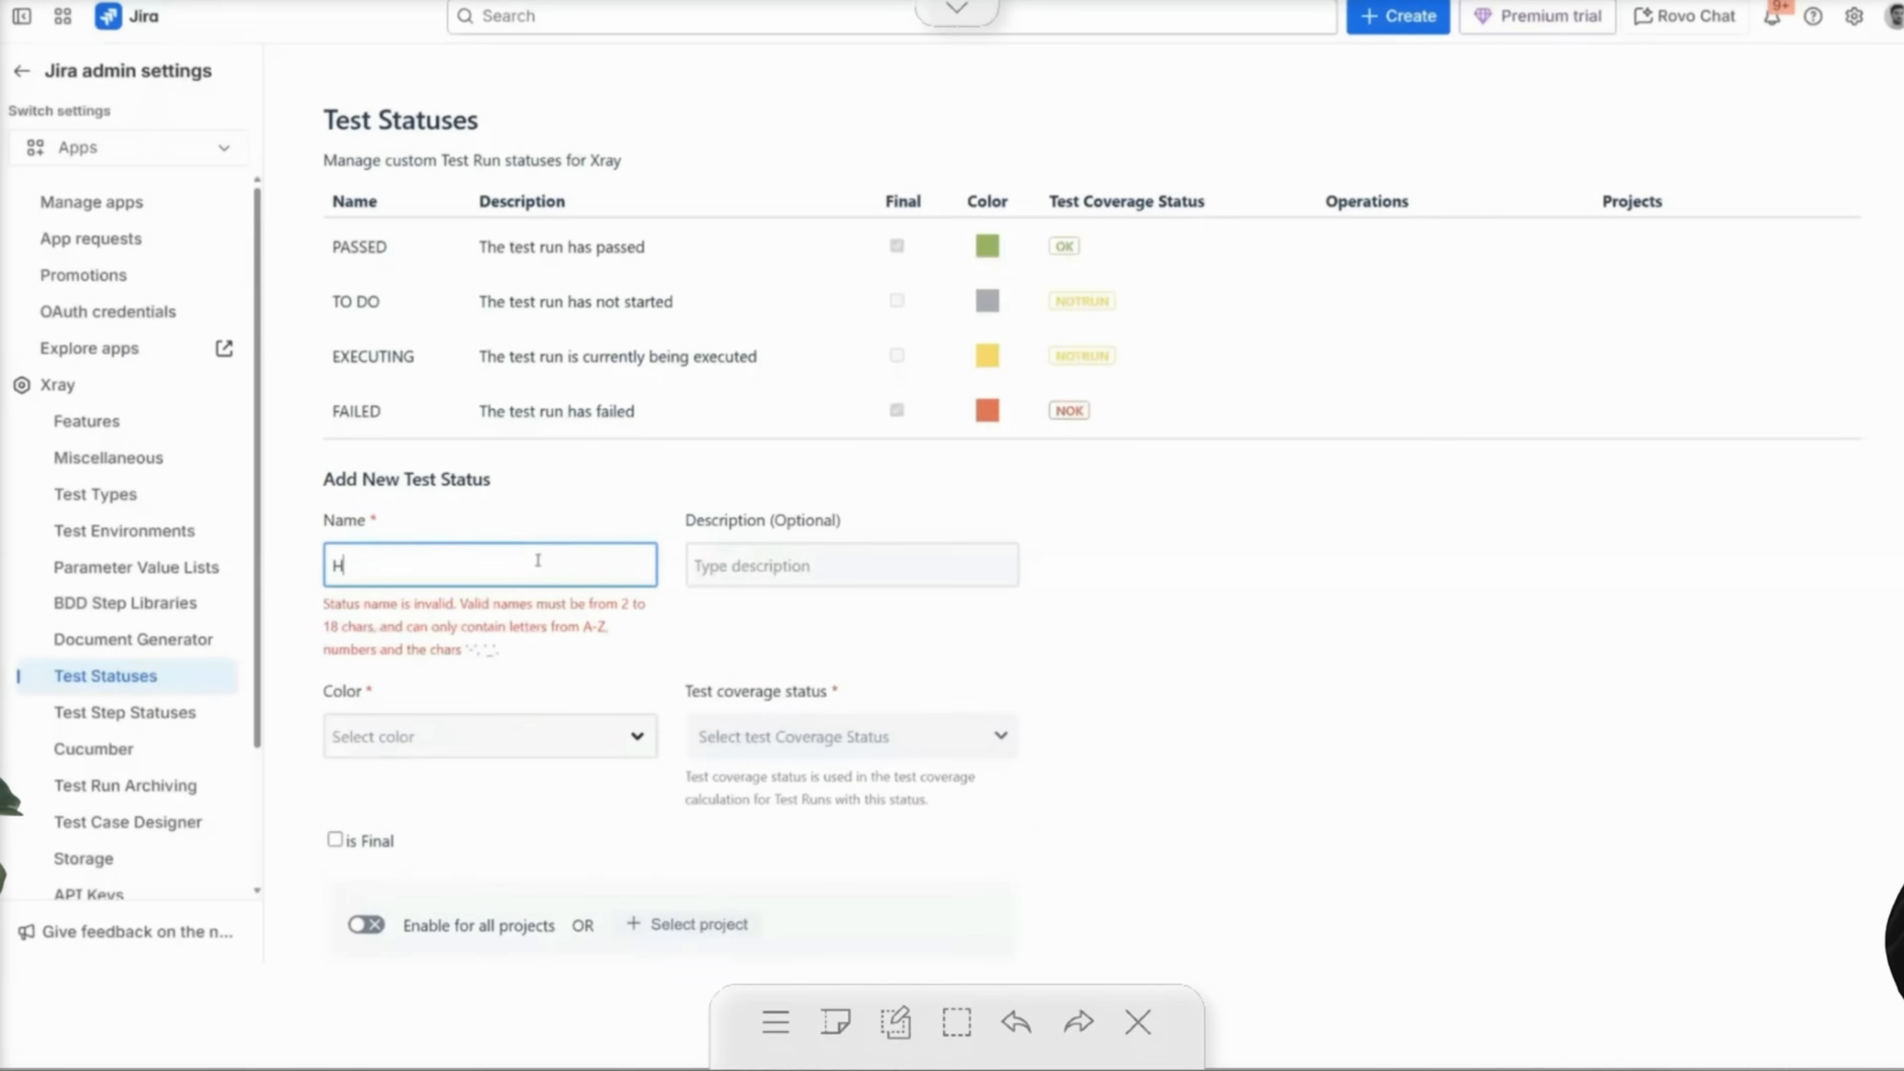
type("Blocked")
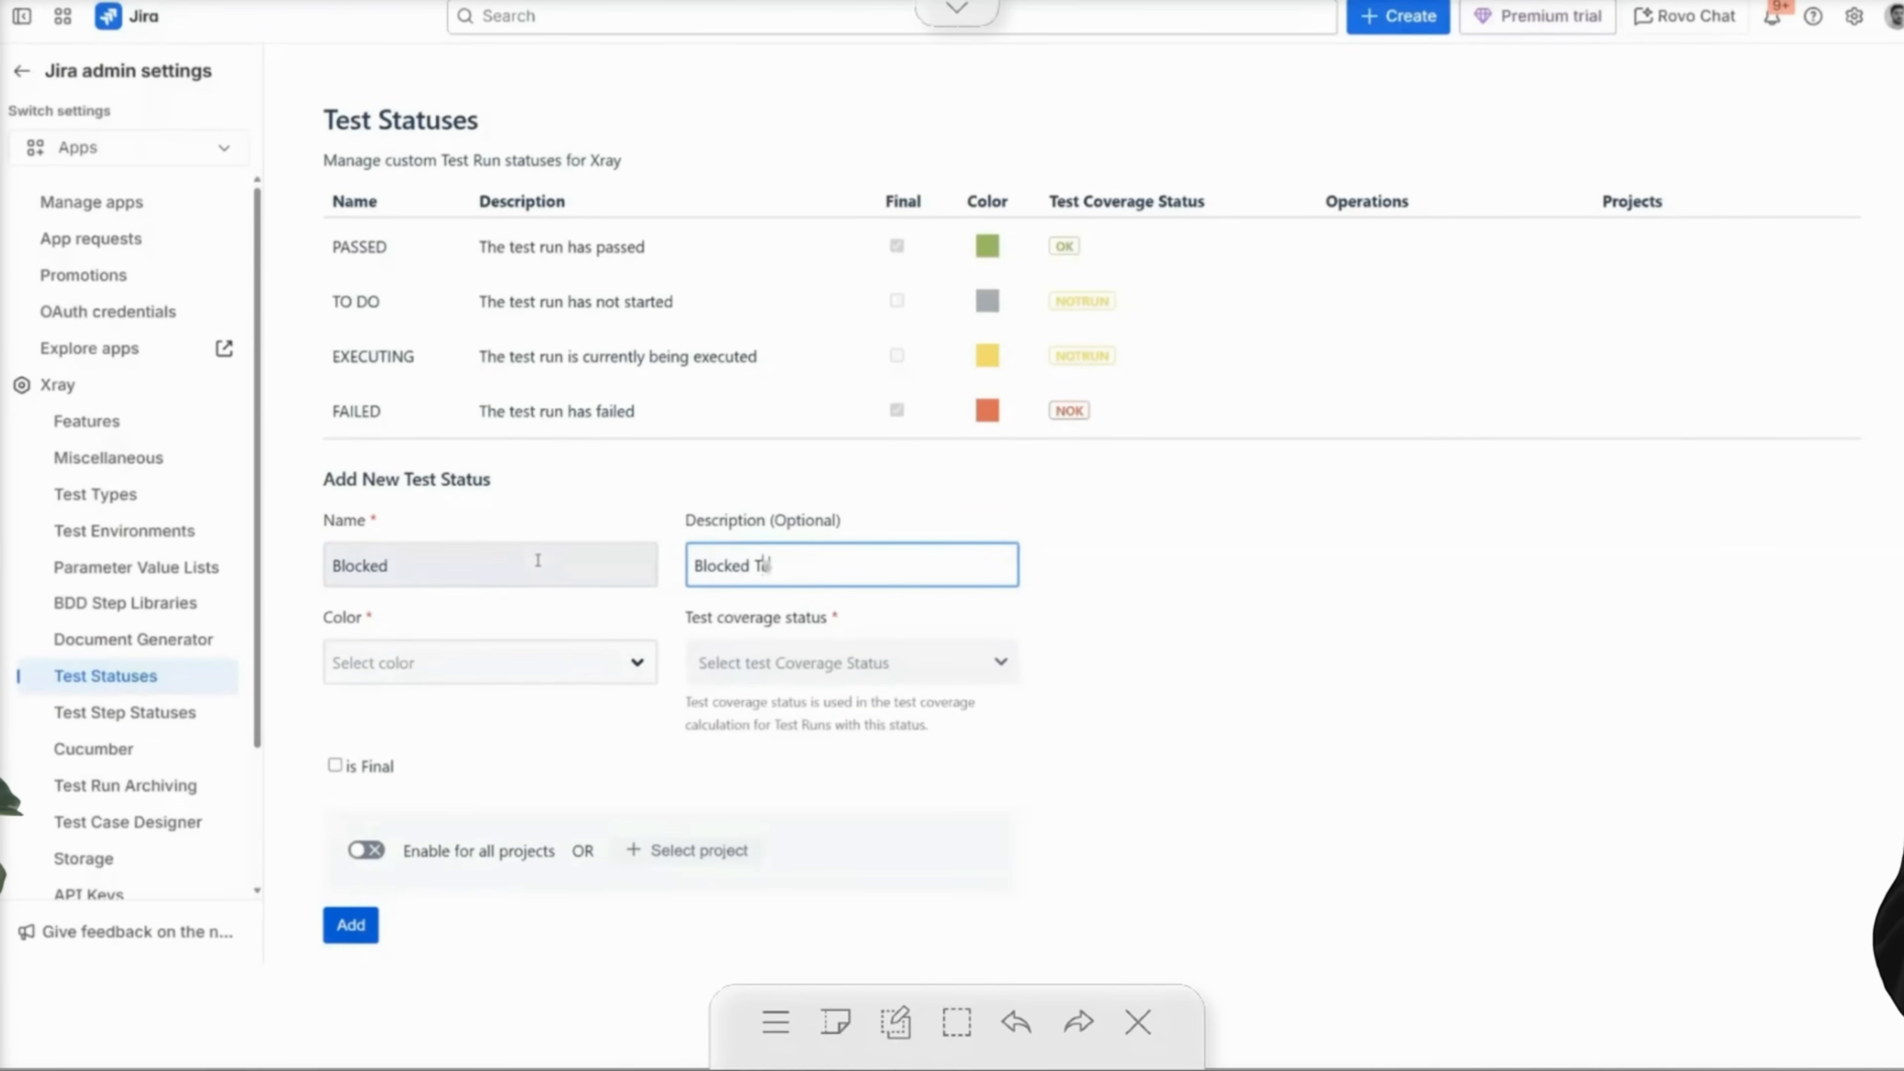
Colour the Blocked status black, map coverage to NOTRUN, and mark it final.
left_click(489, 661)
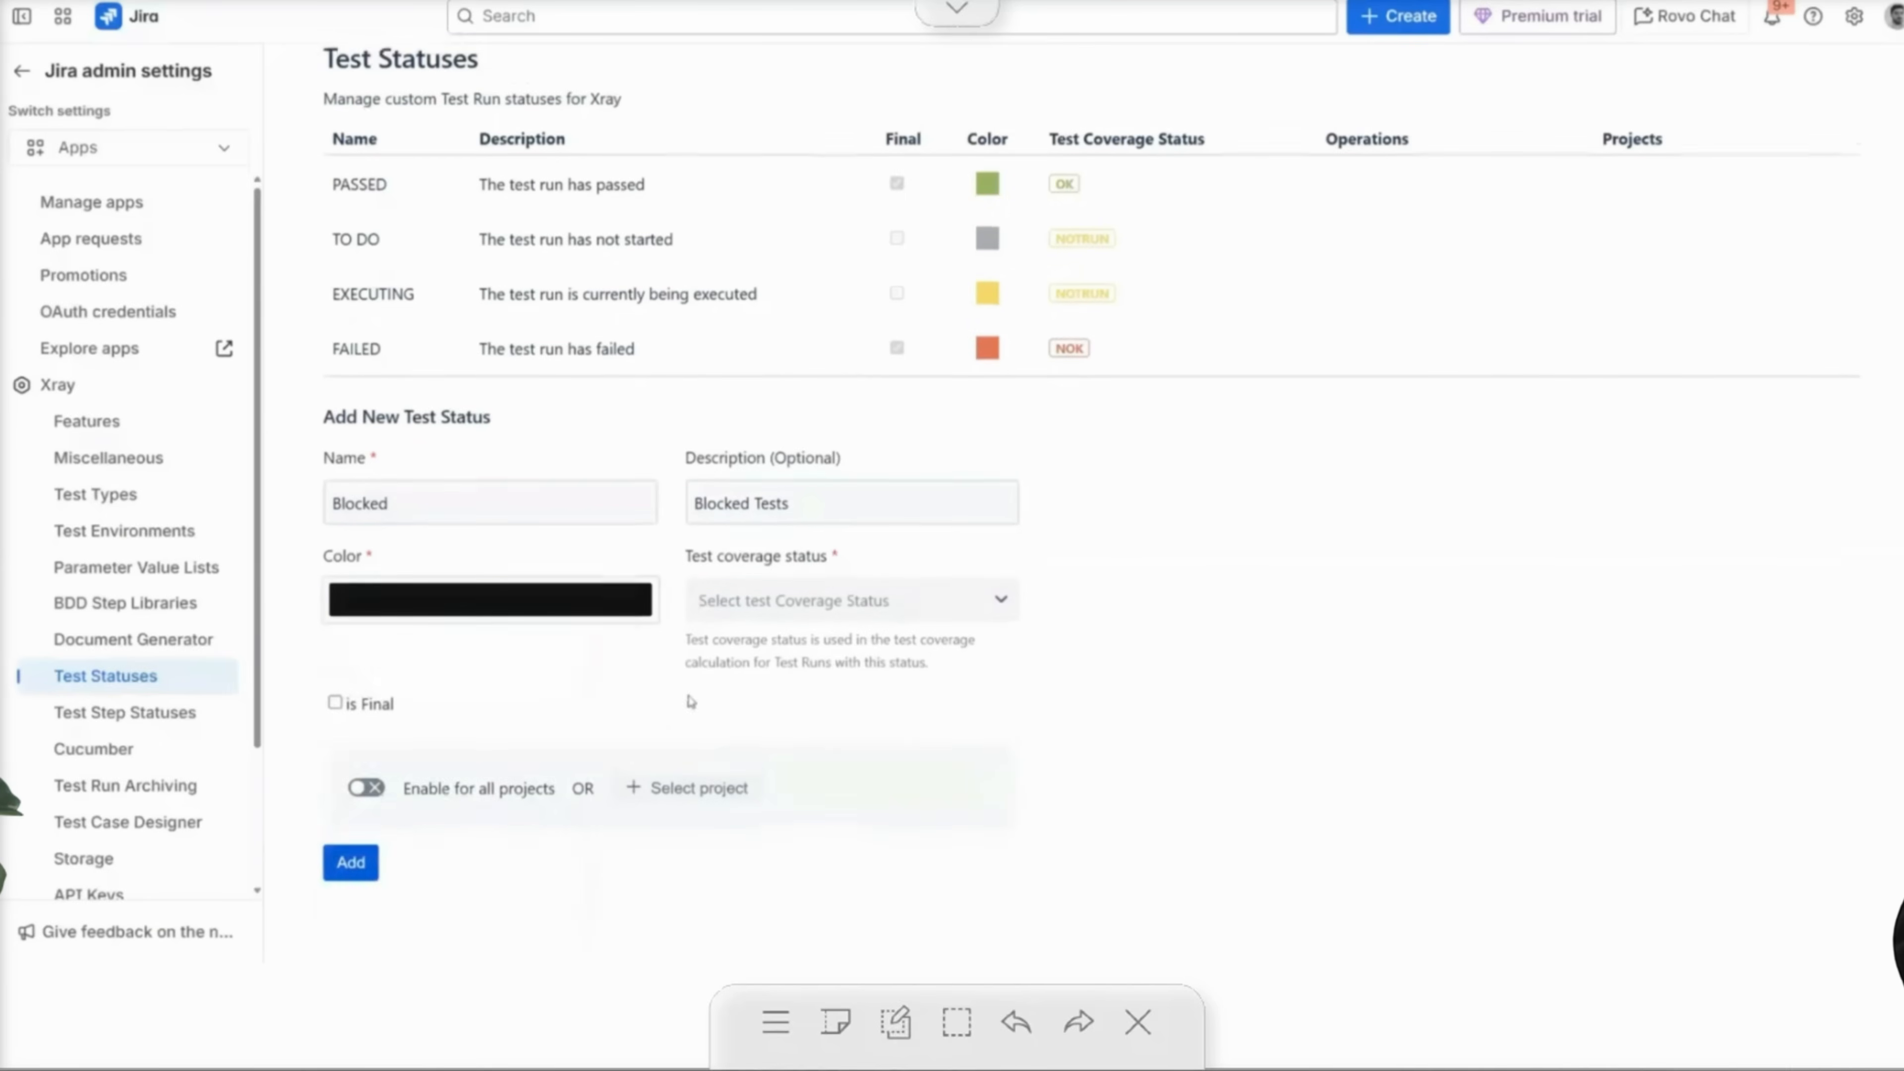
left_click(849, 600)
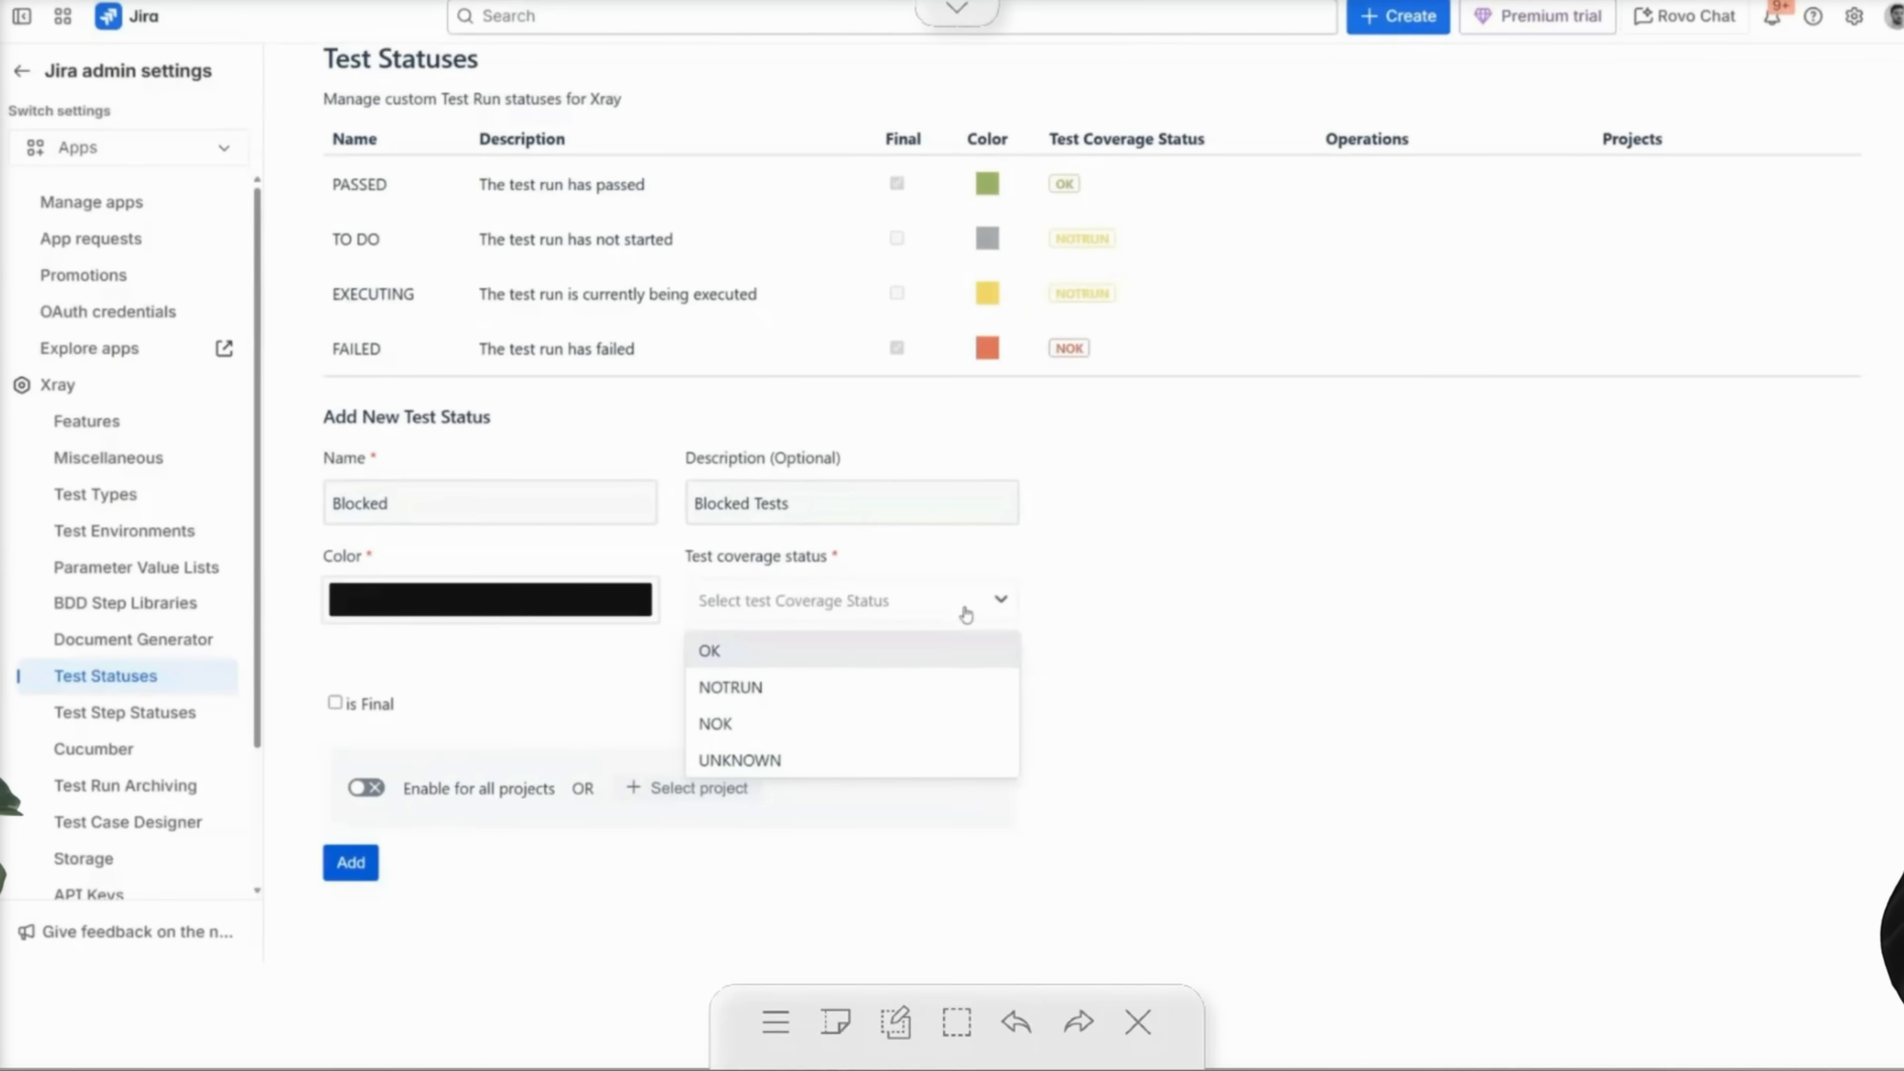
mouse_move(958, 625)
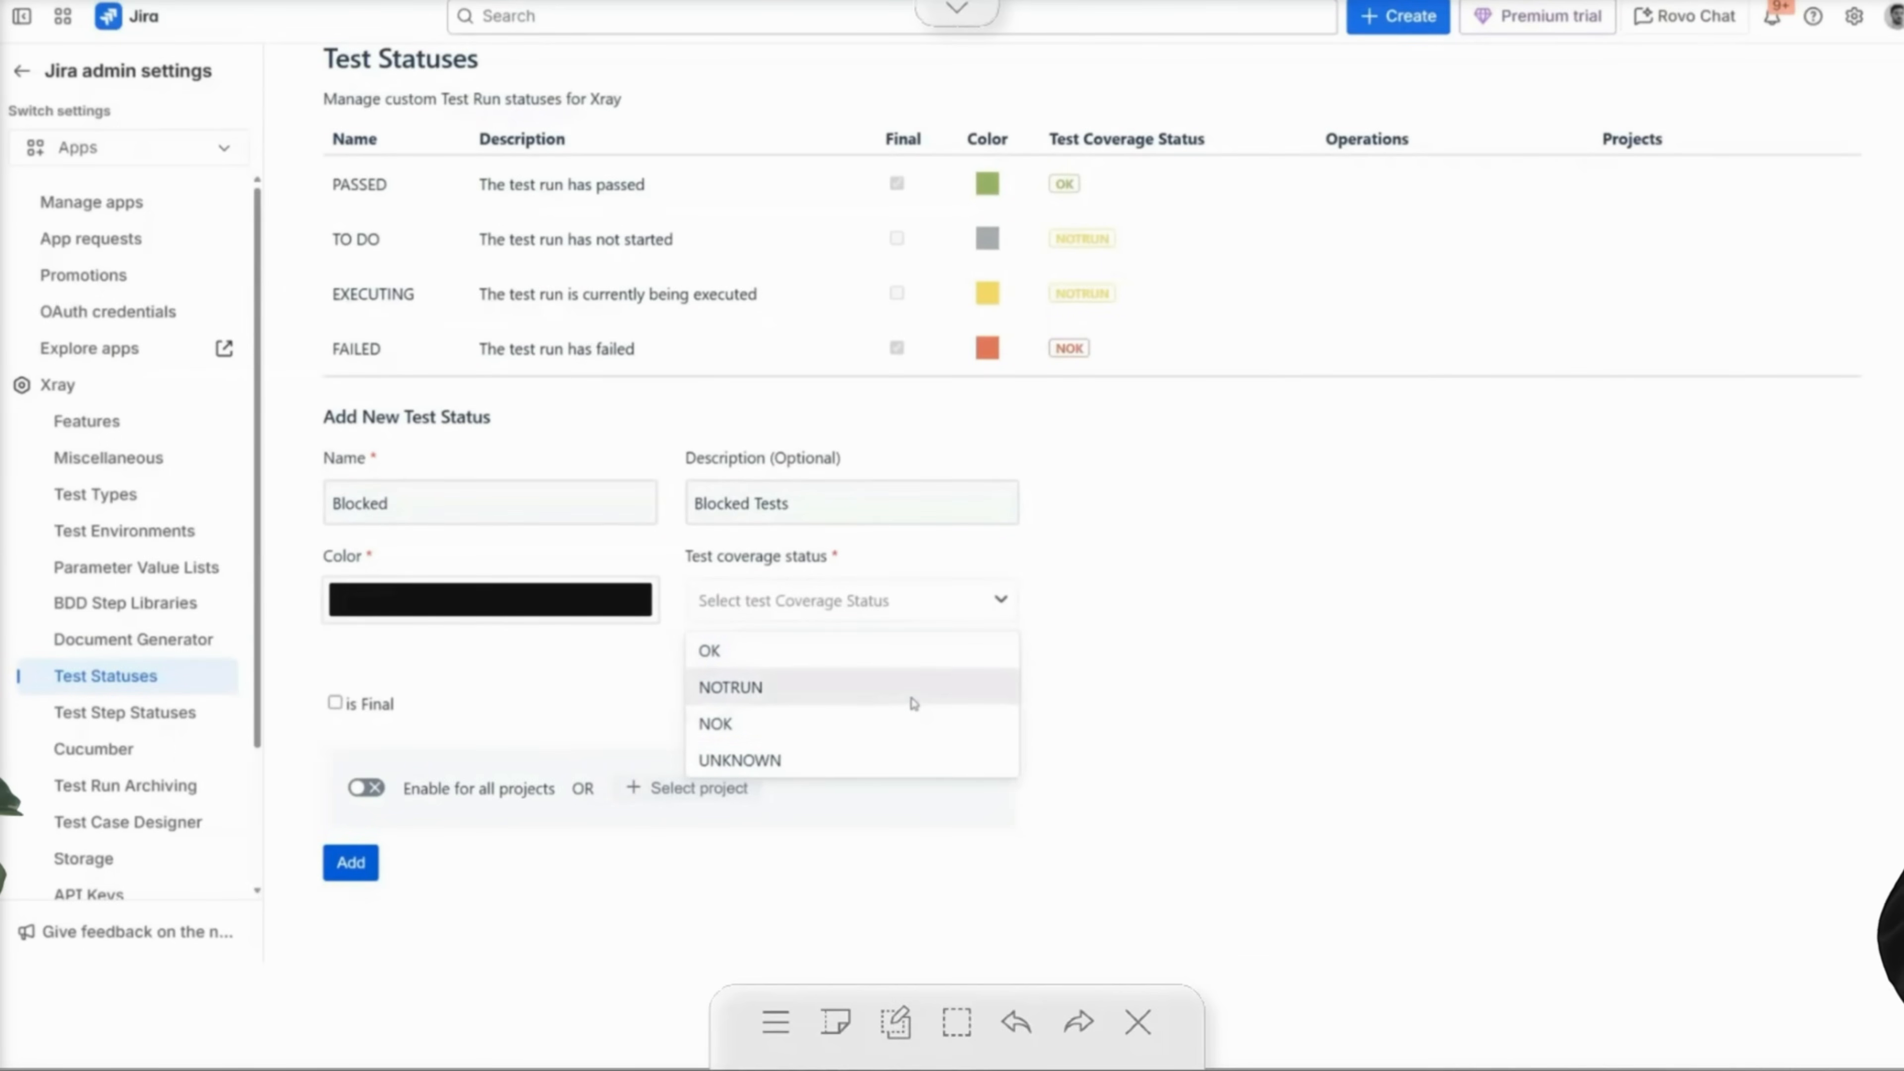
left_click(730, 686)
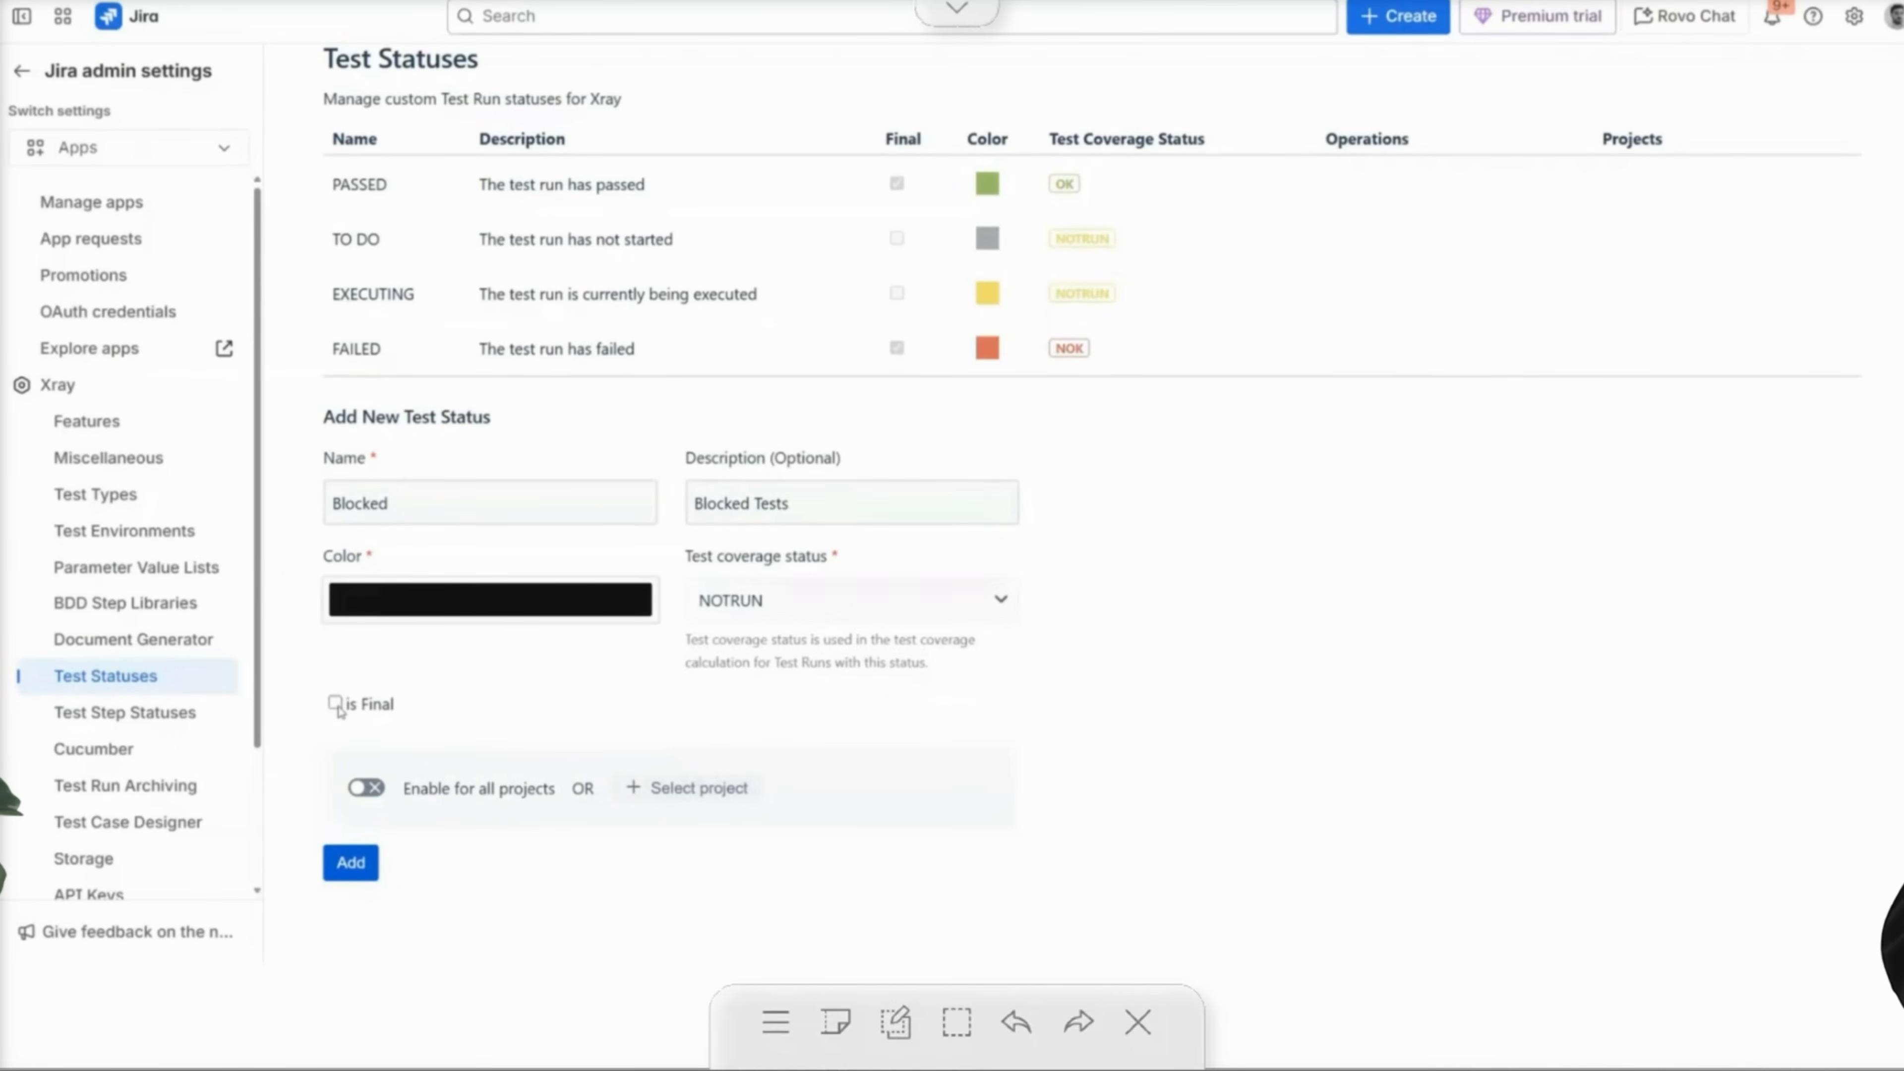
left_click(336, 705)
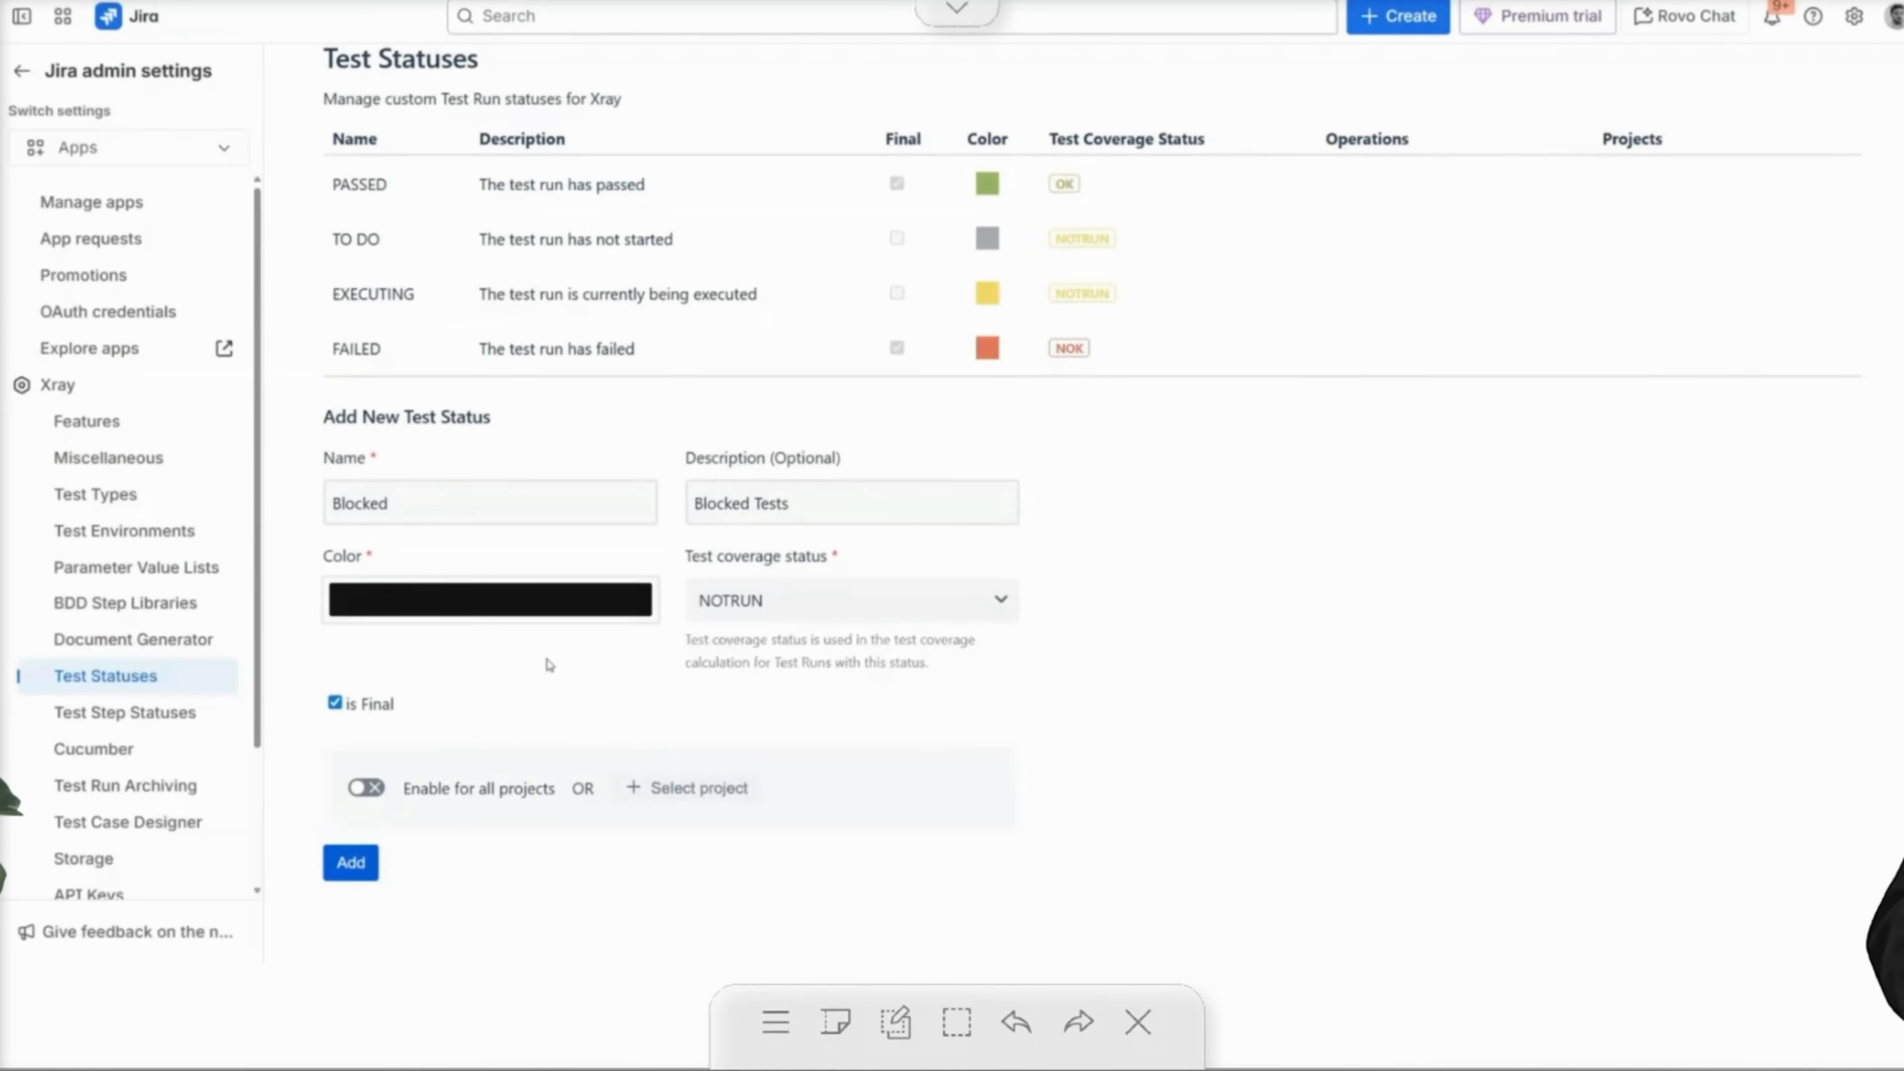
mouse_move(461, 807)
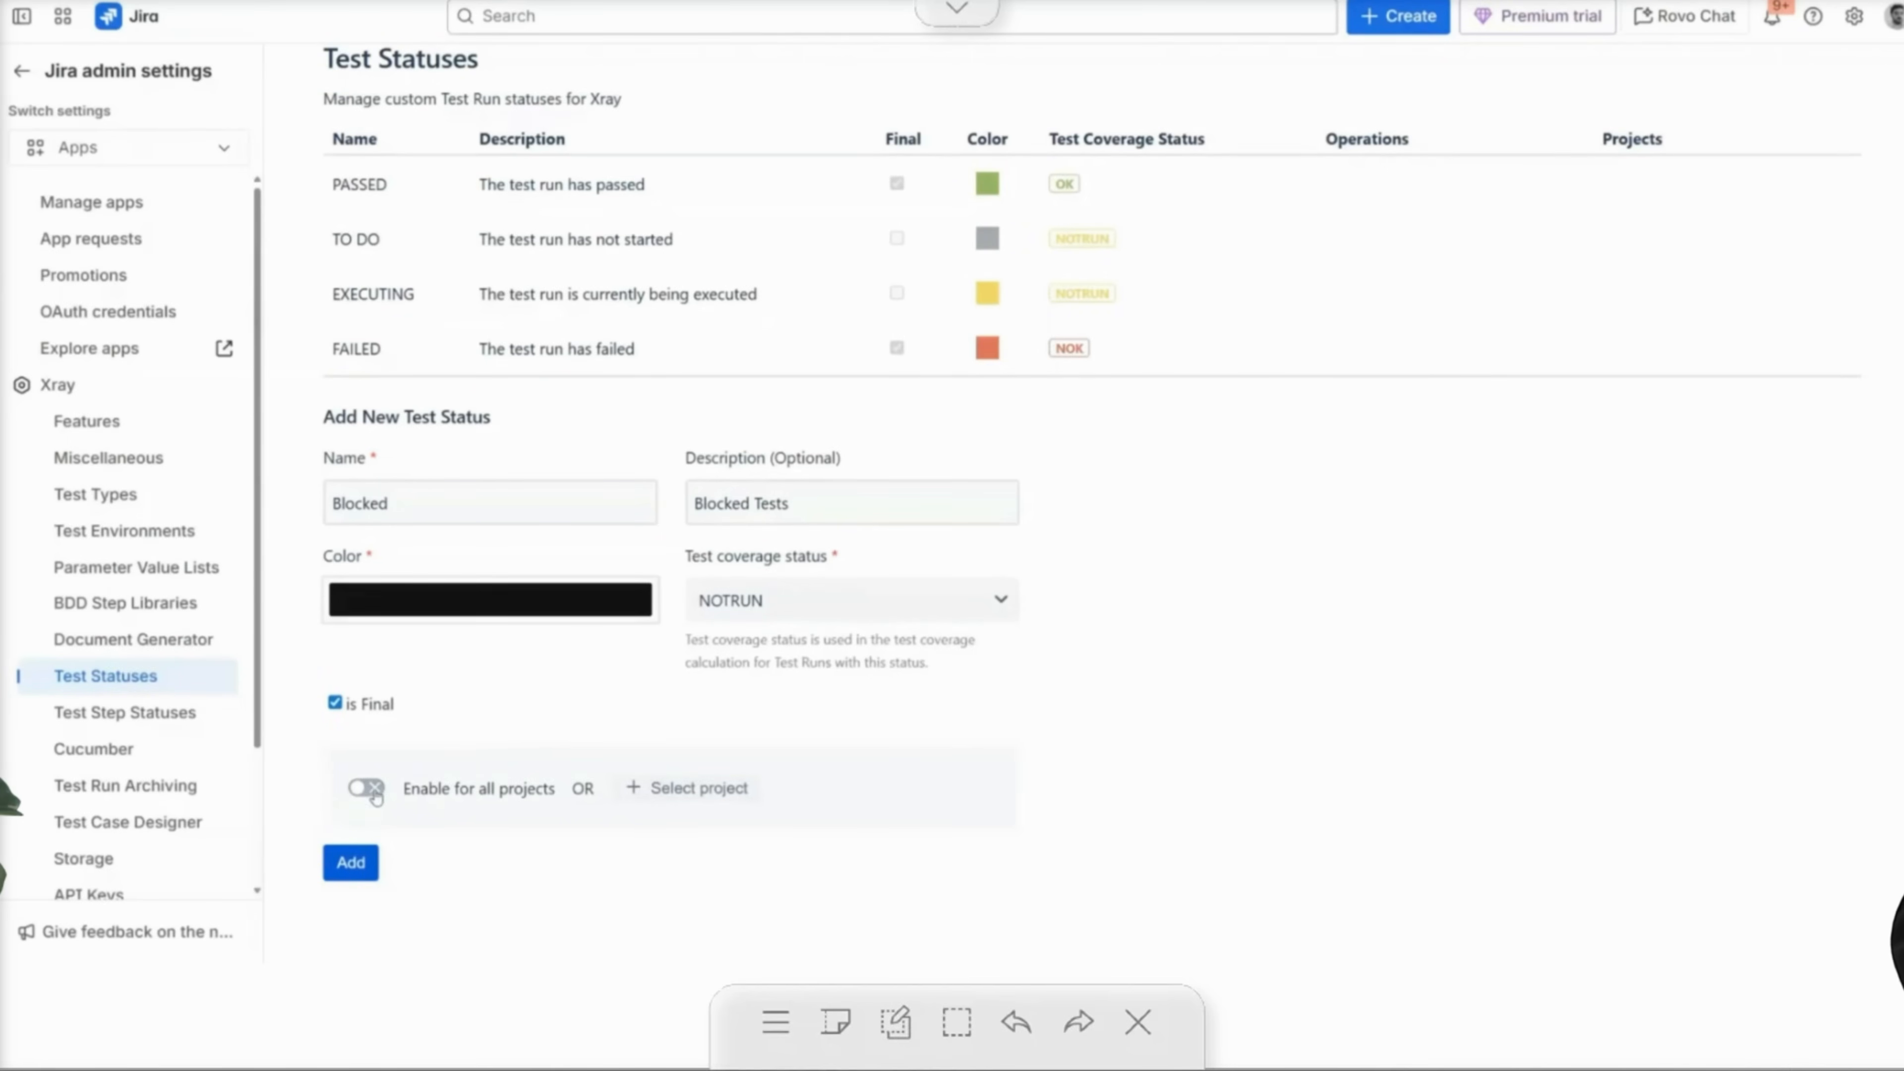
Scope Blocked to Online Store (4) only, add it, and verify its enabled projects.
left_click(686, 787)
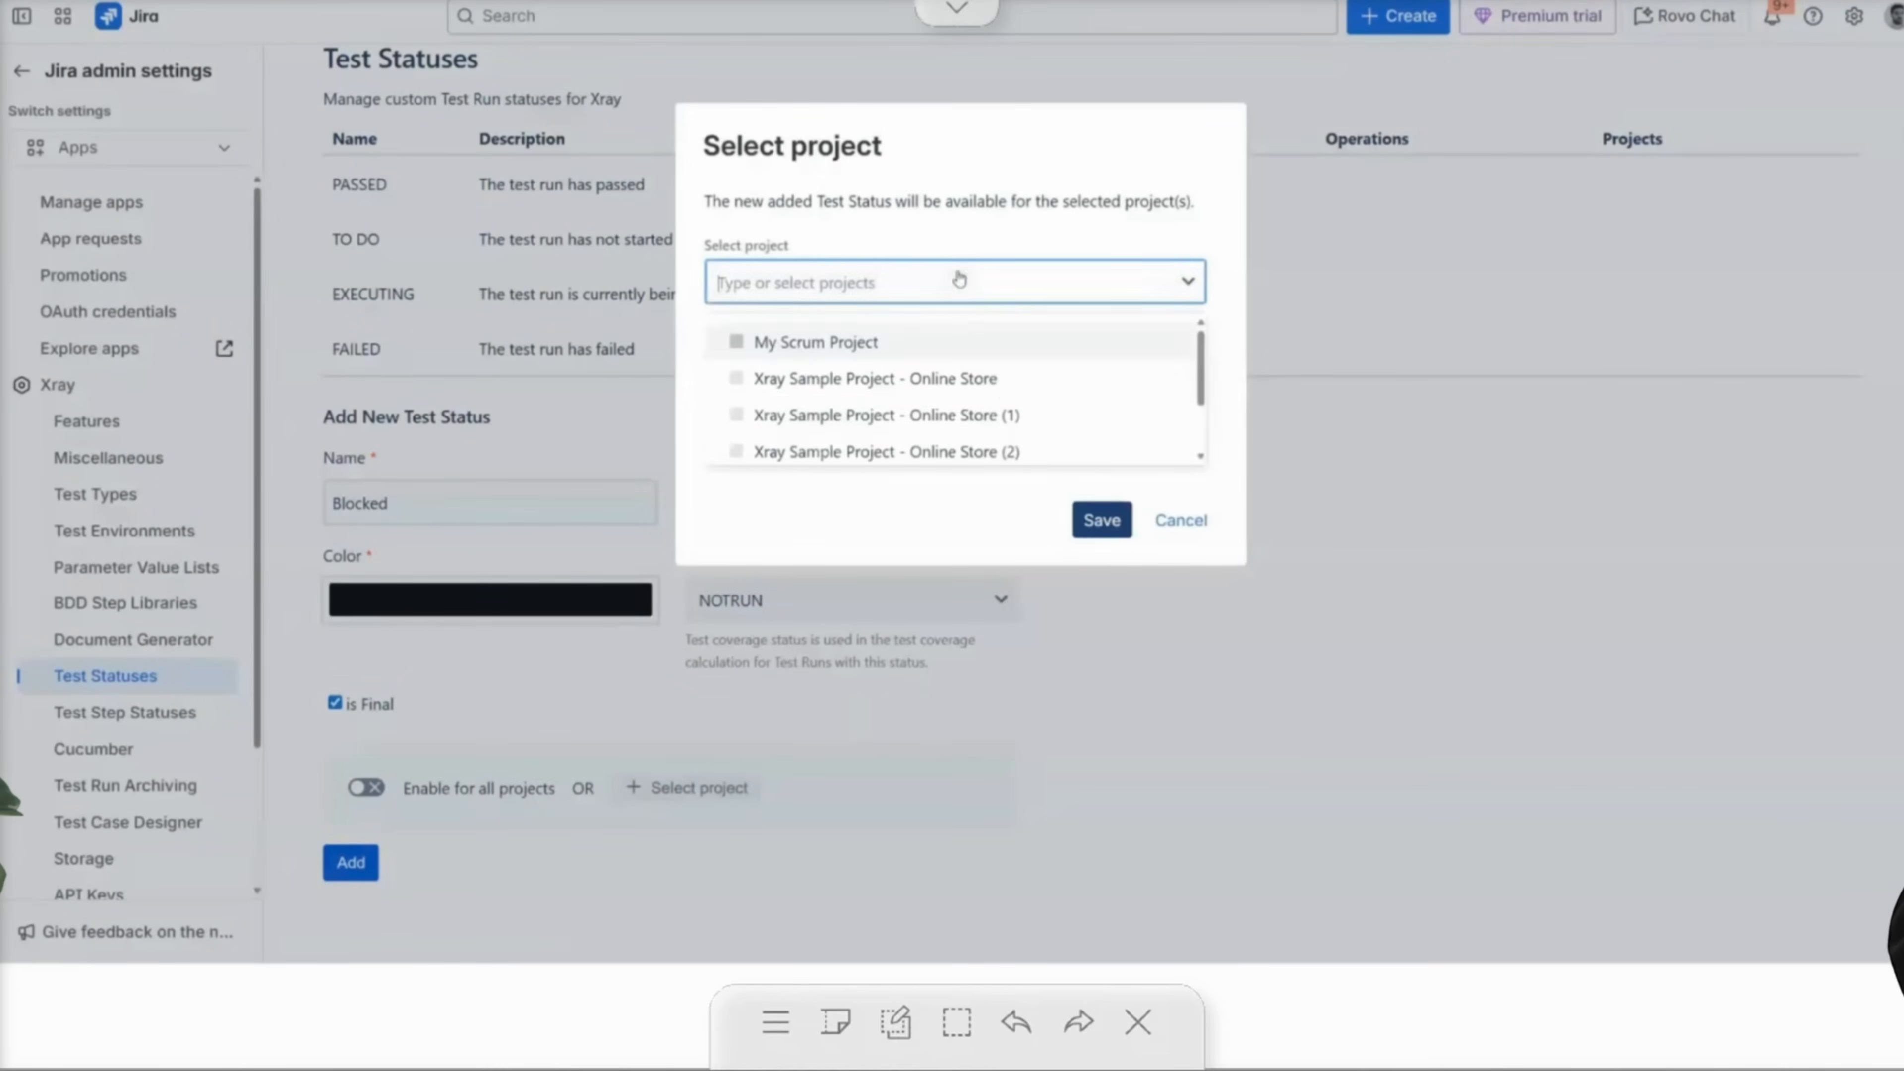
left_click(1099, 520)
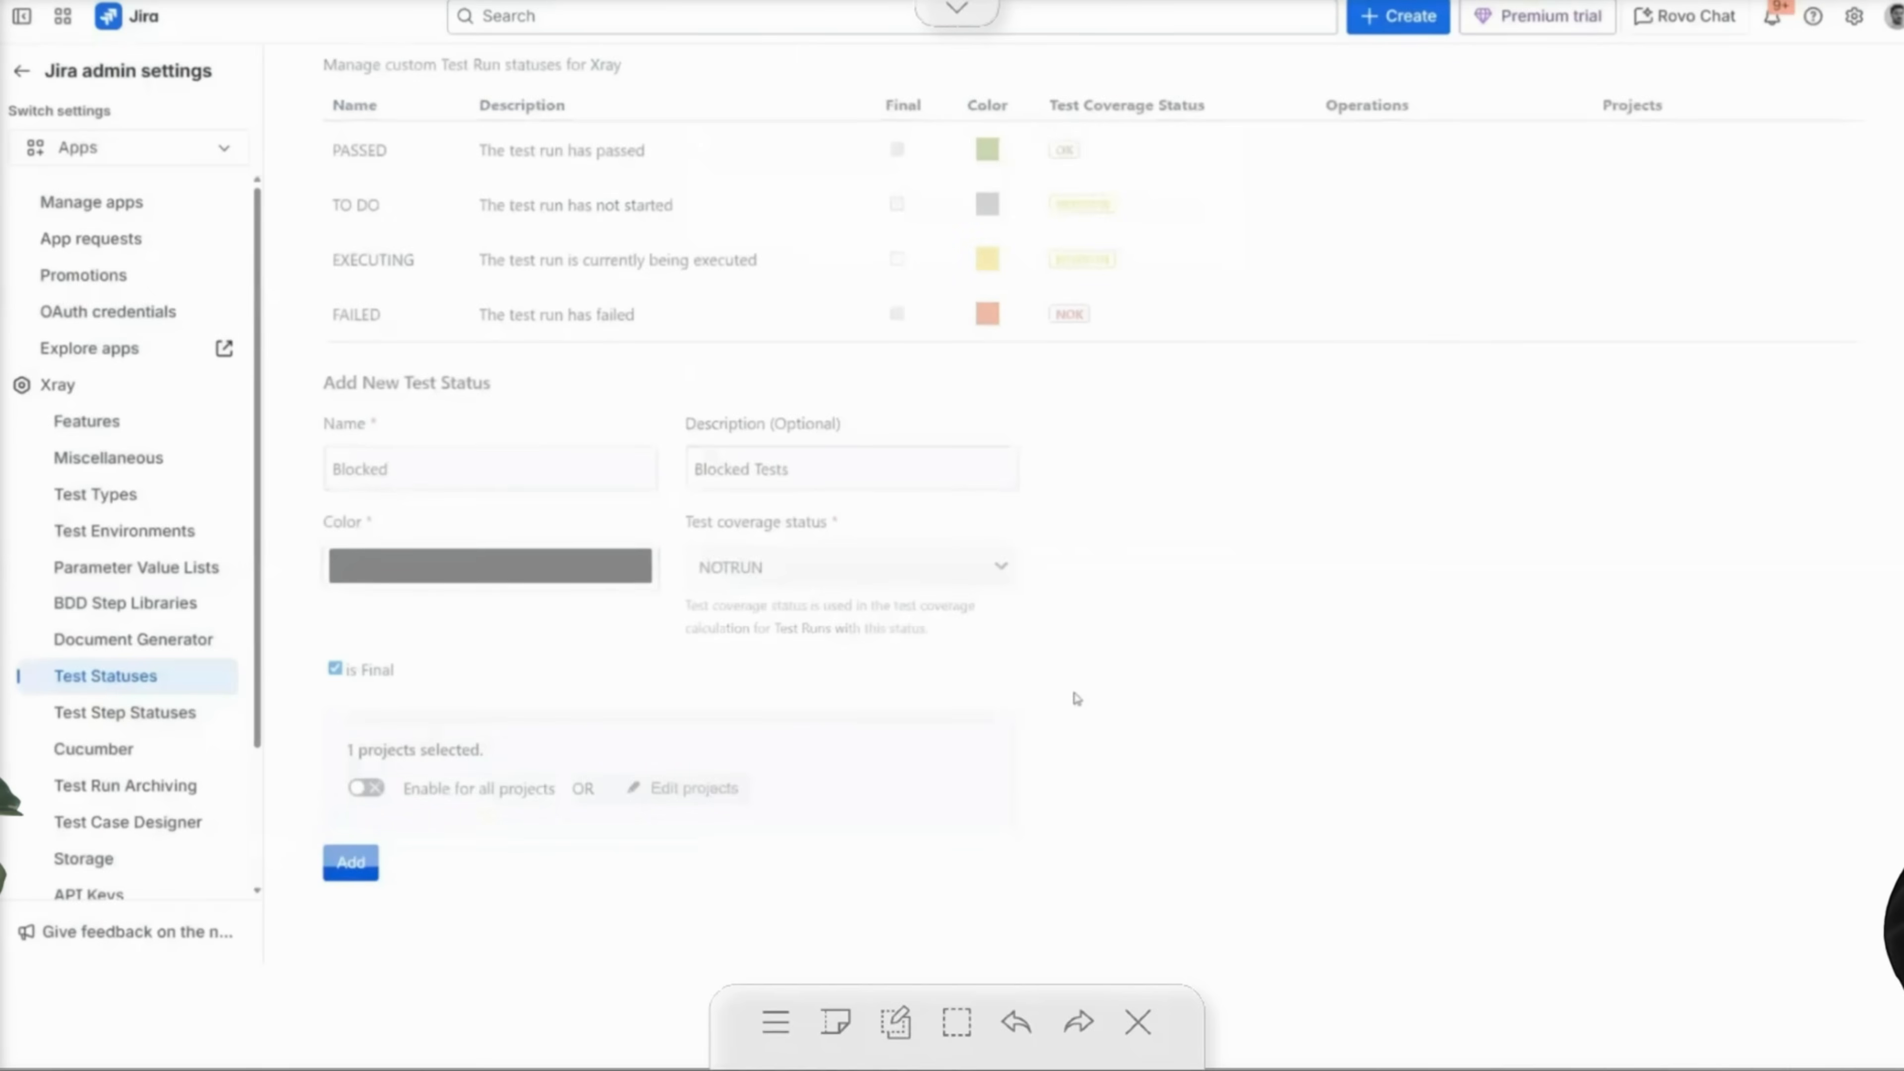
left_click(350, 862)
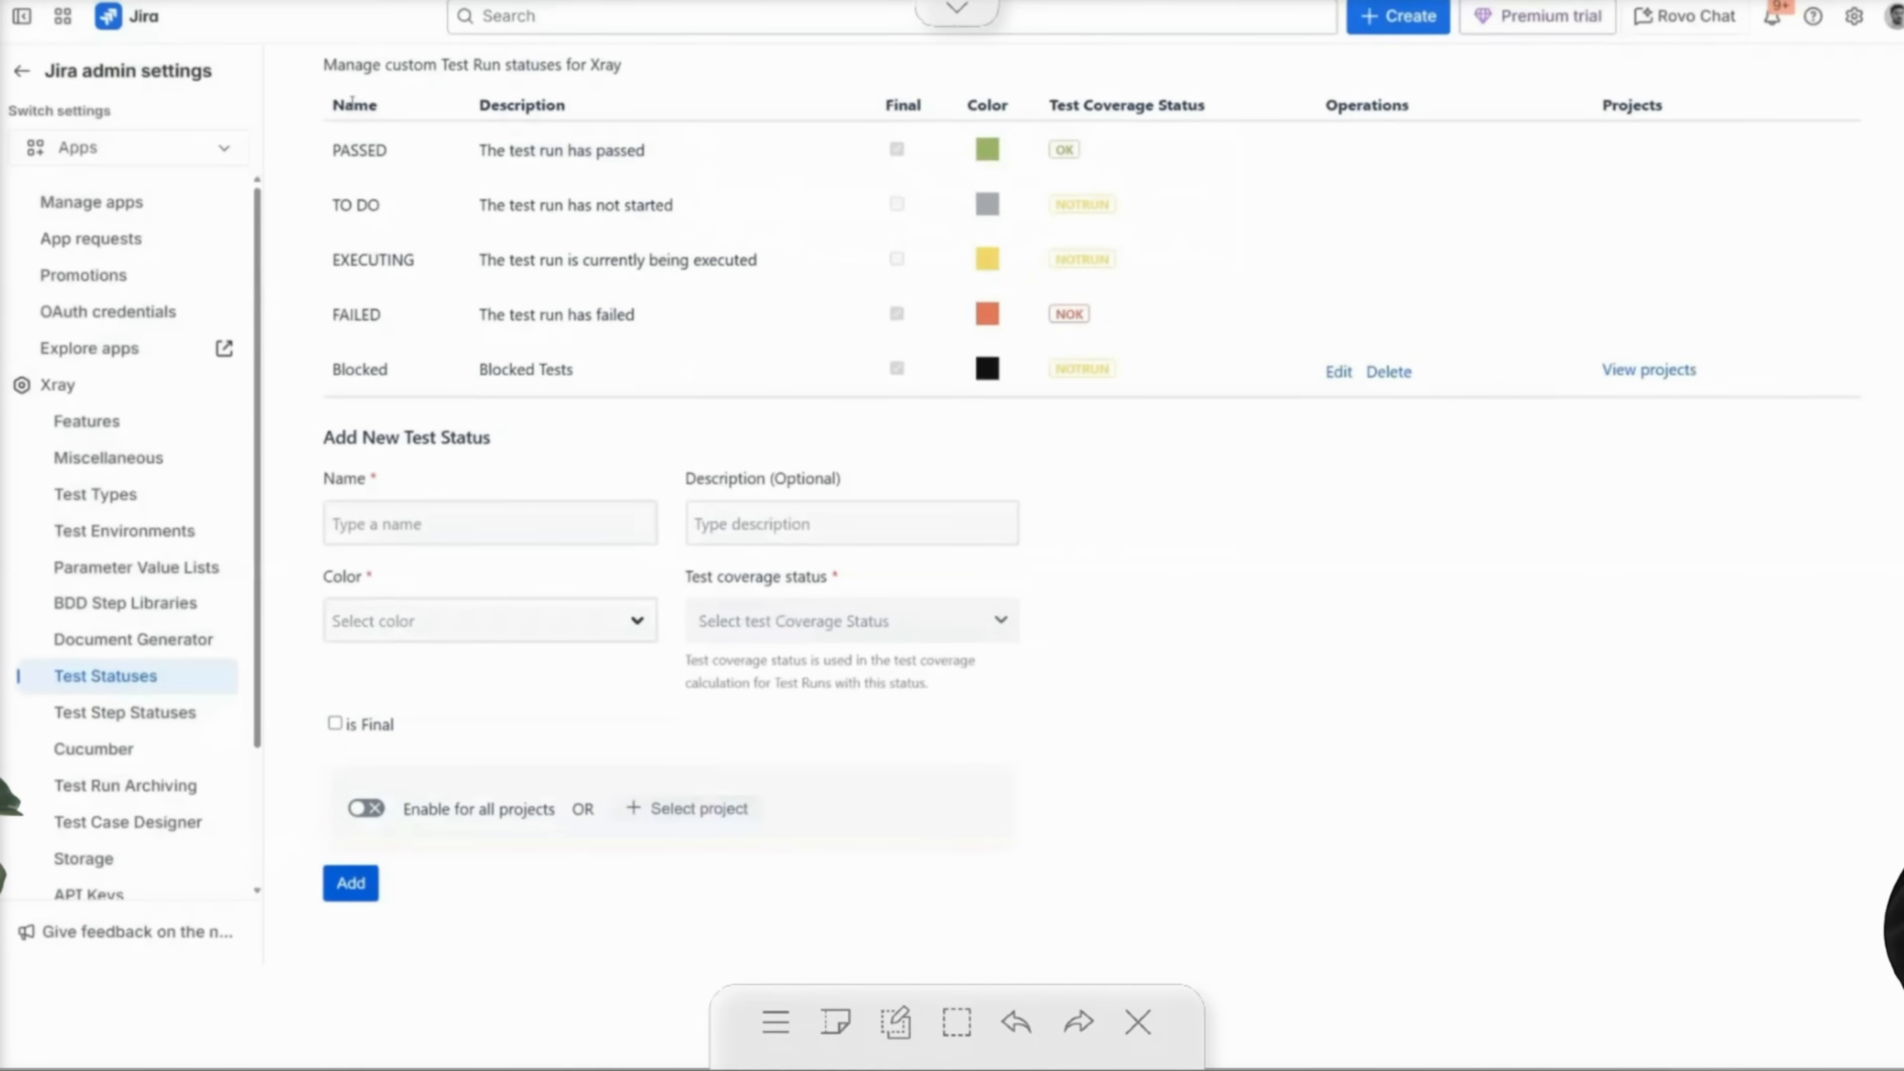
left_click(1648, 370)
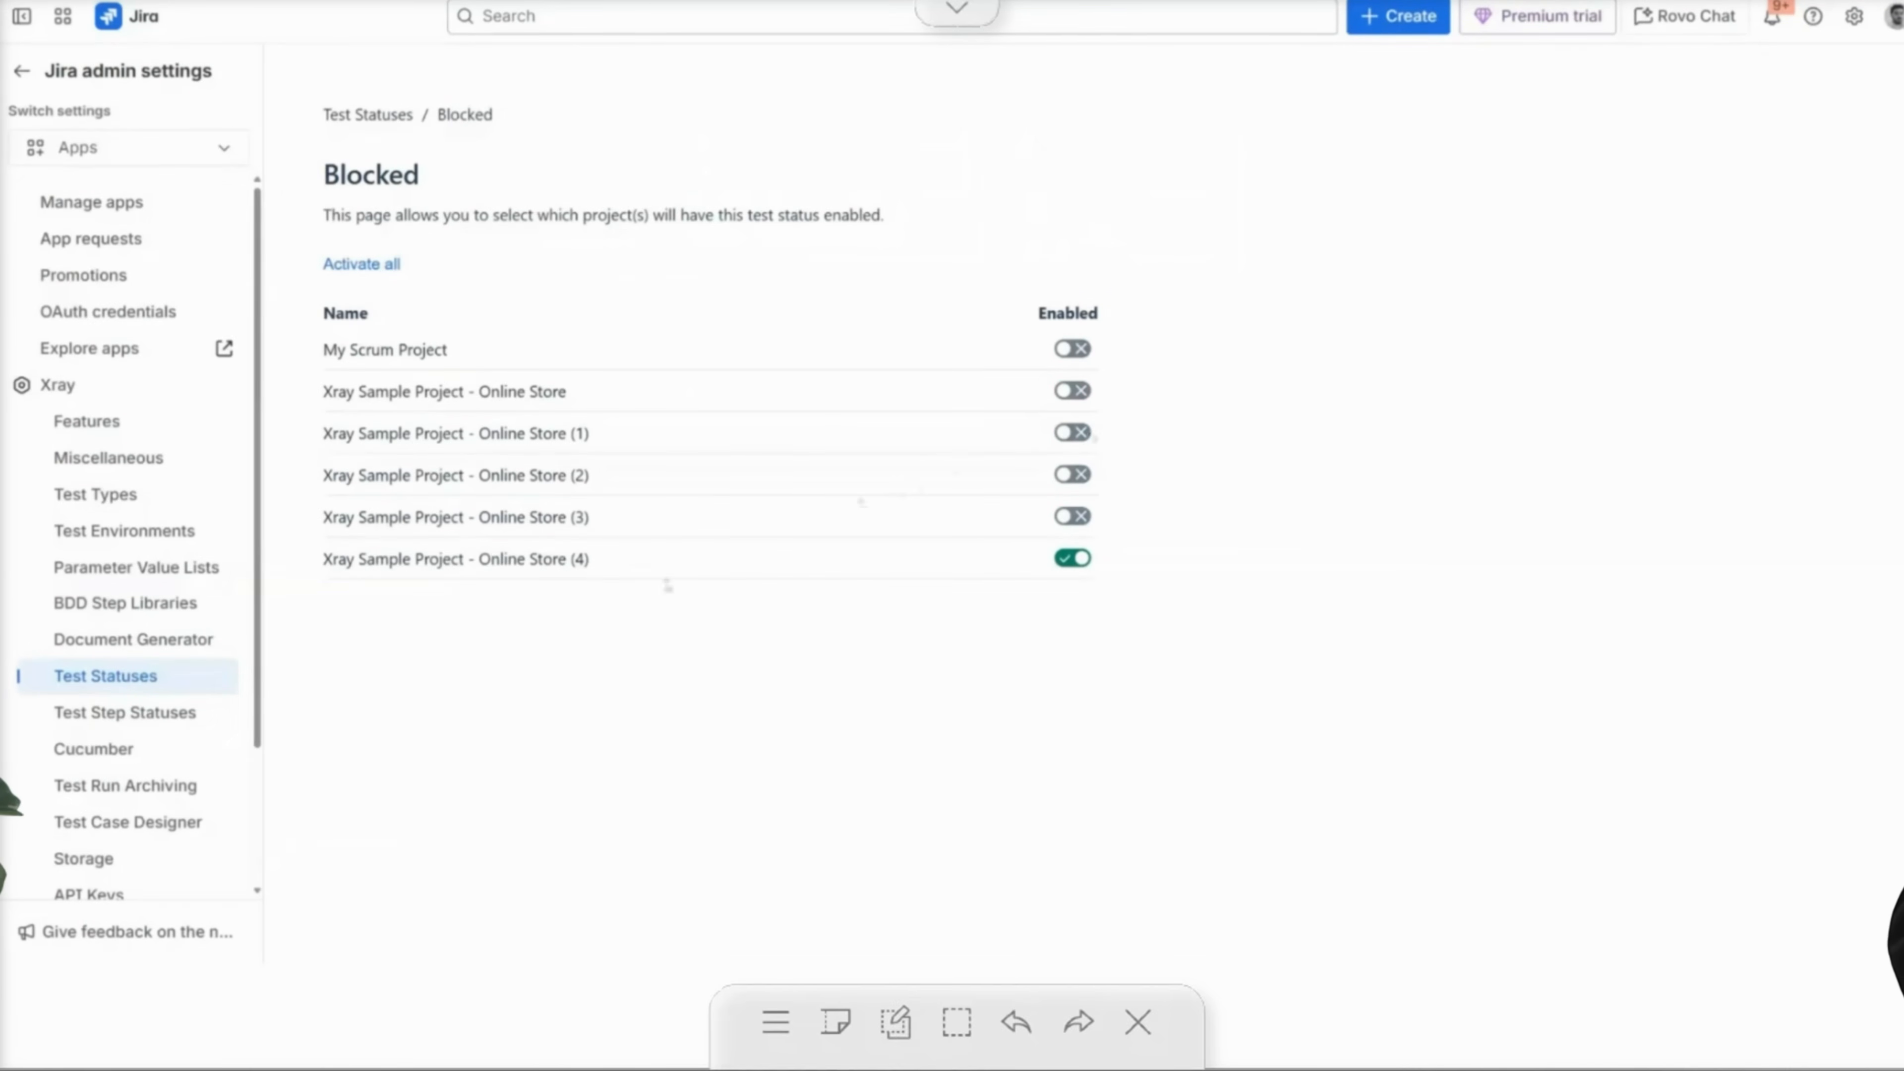
left_click(125, 712)
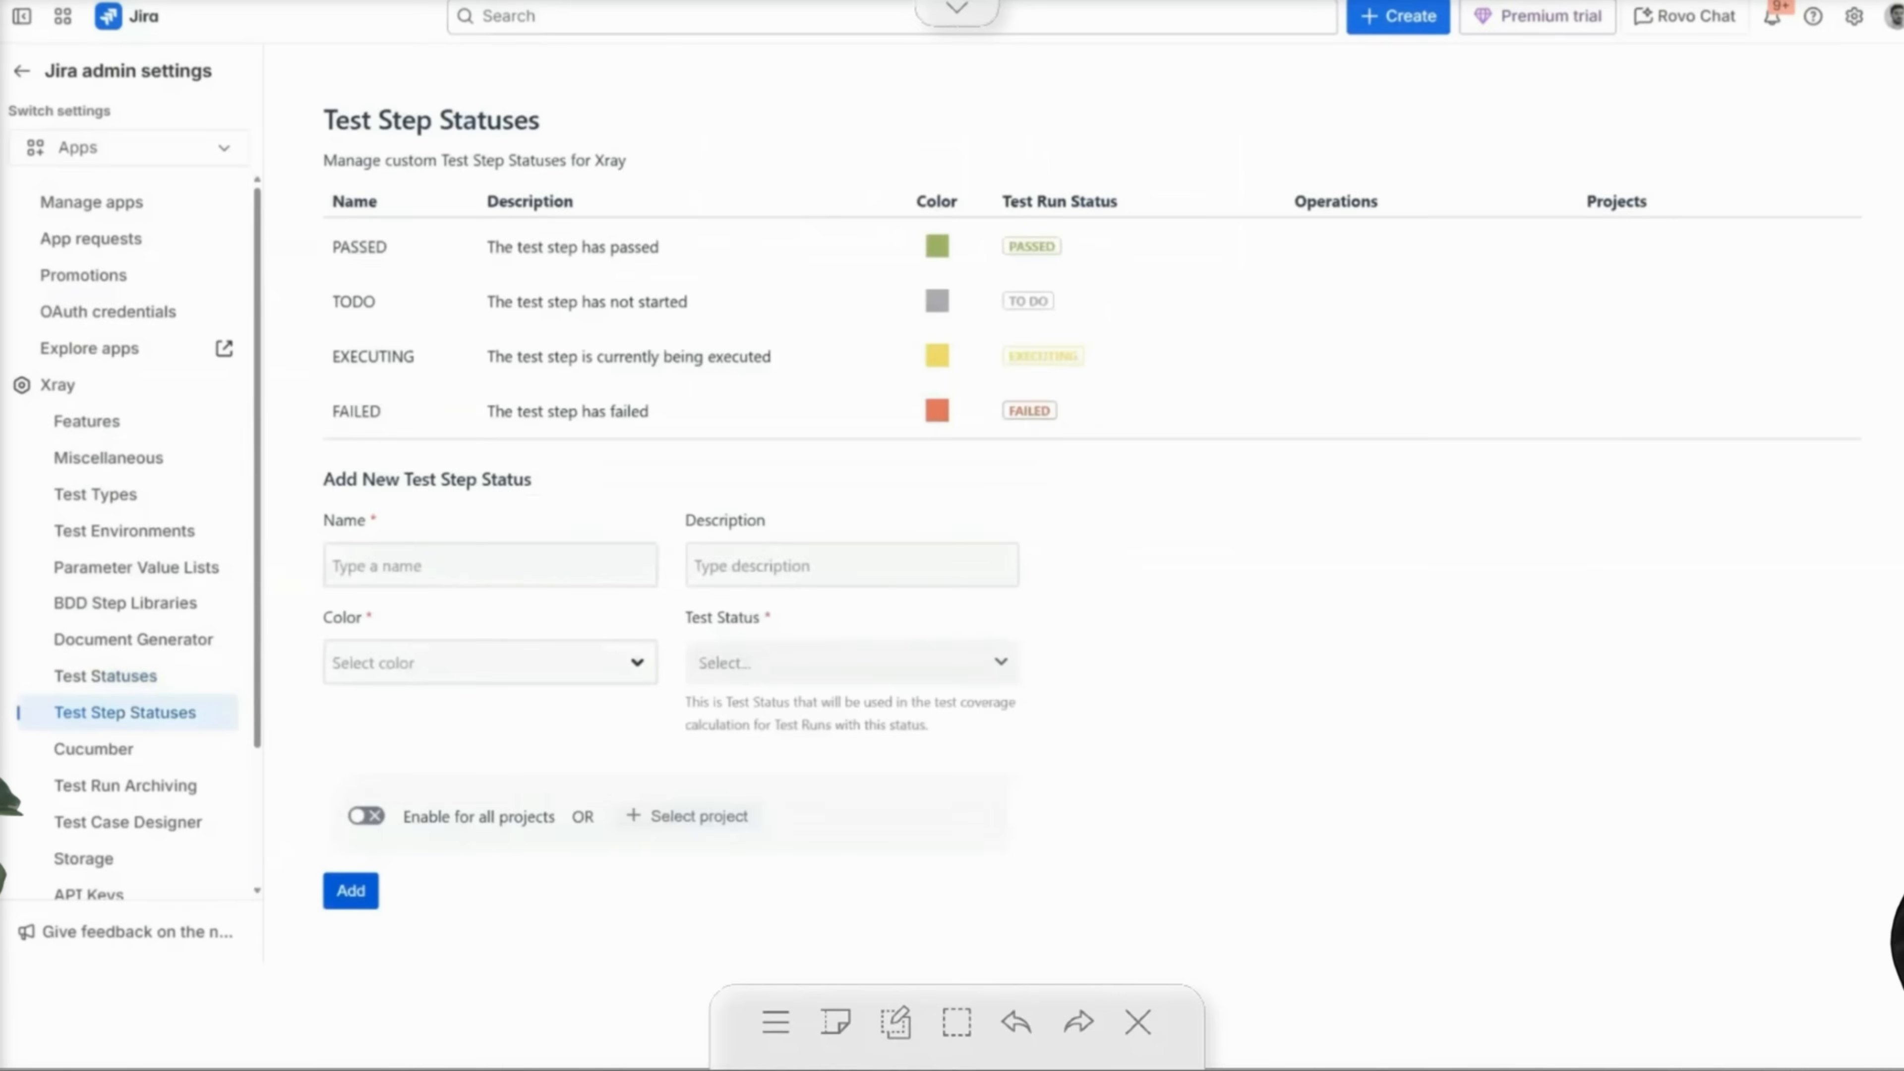
Name the new step status 'SKIPPED', describe it 'Skipped Step', and colour it blue.
left_click(489, 564)
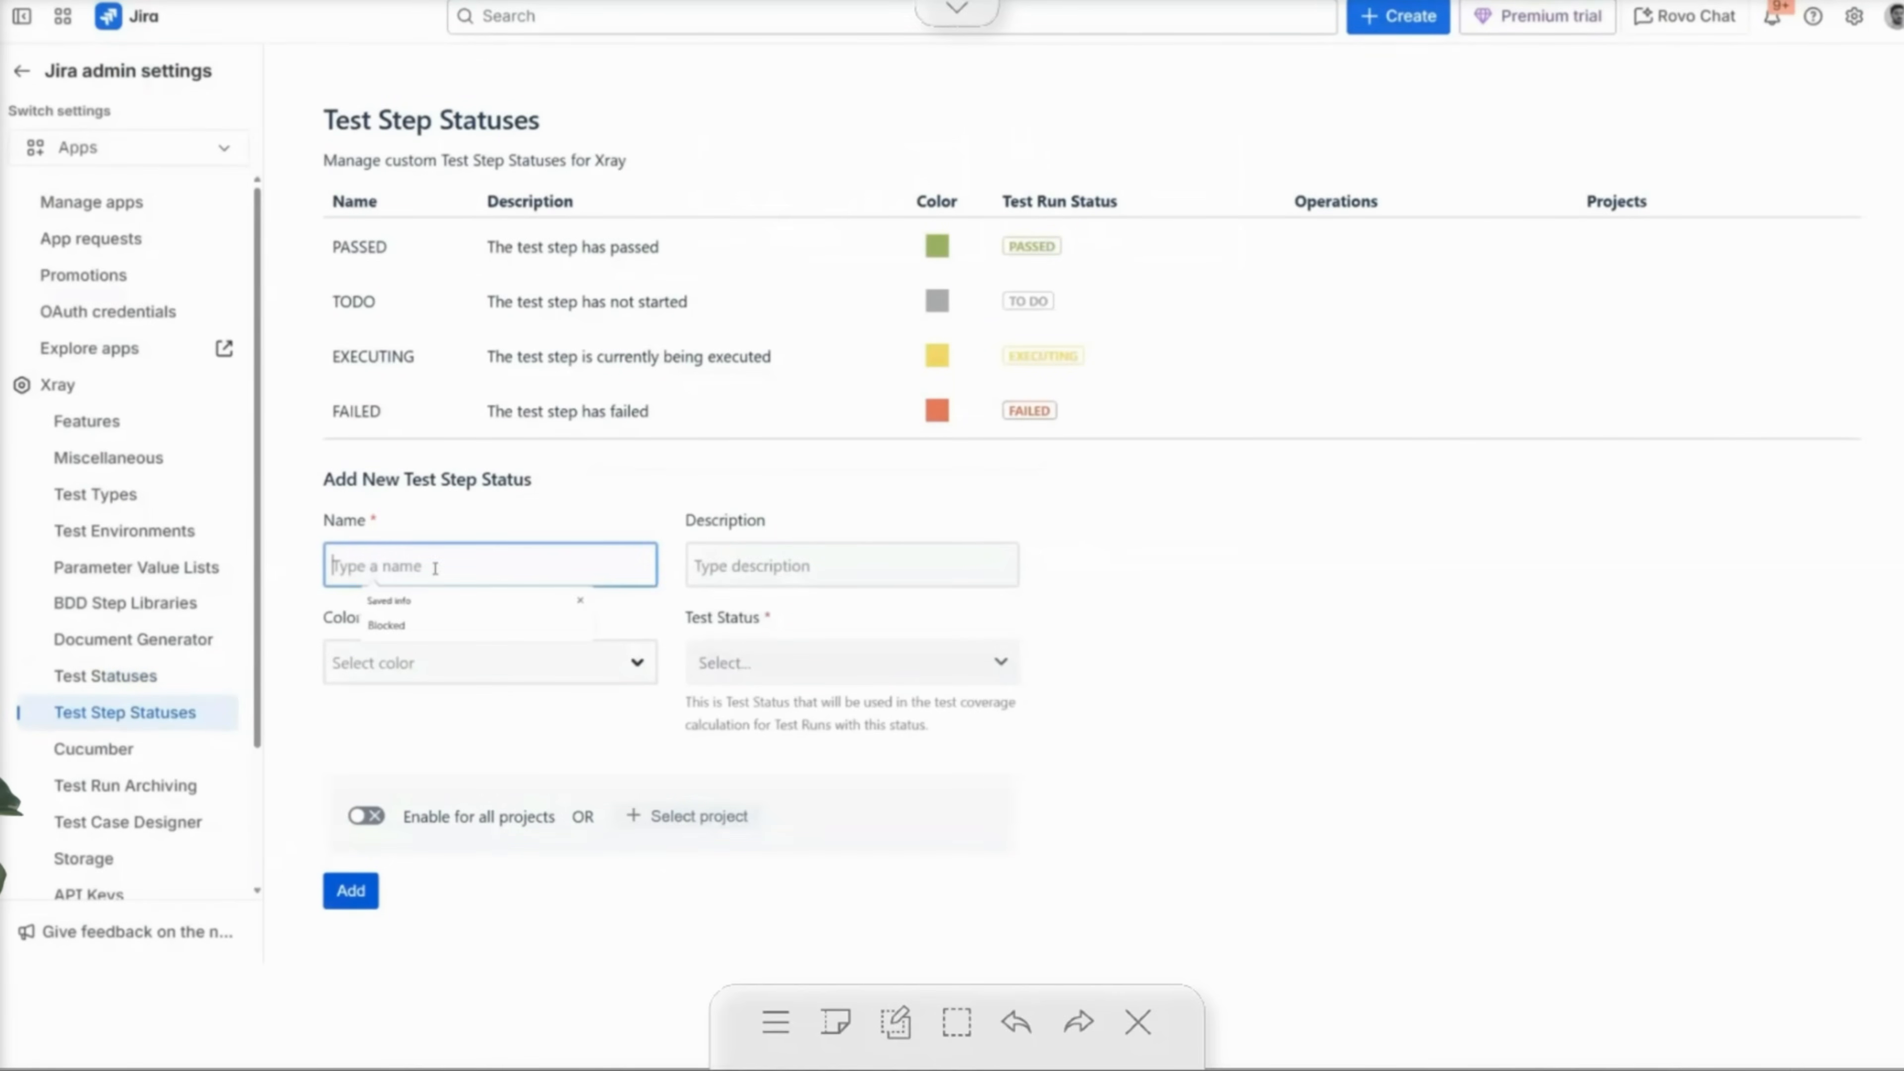
type("SKIPPED")
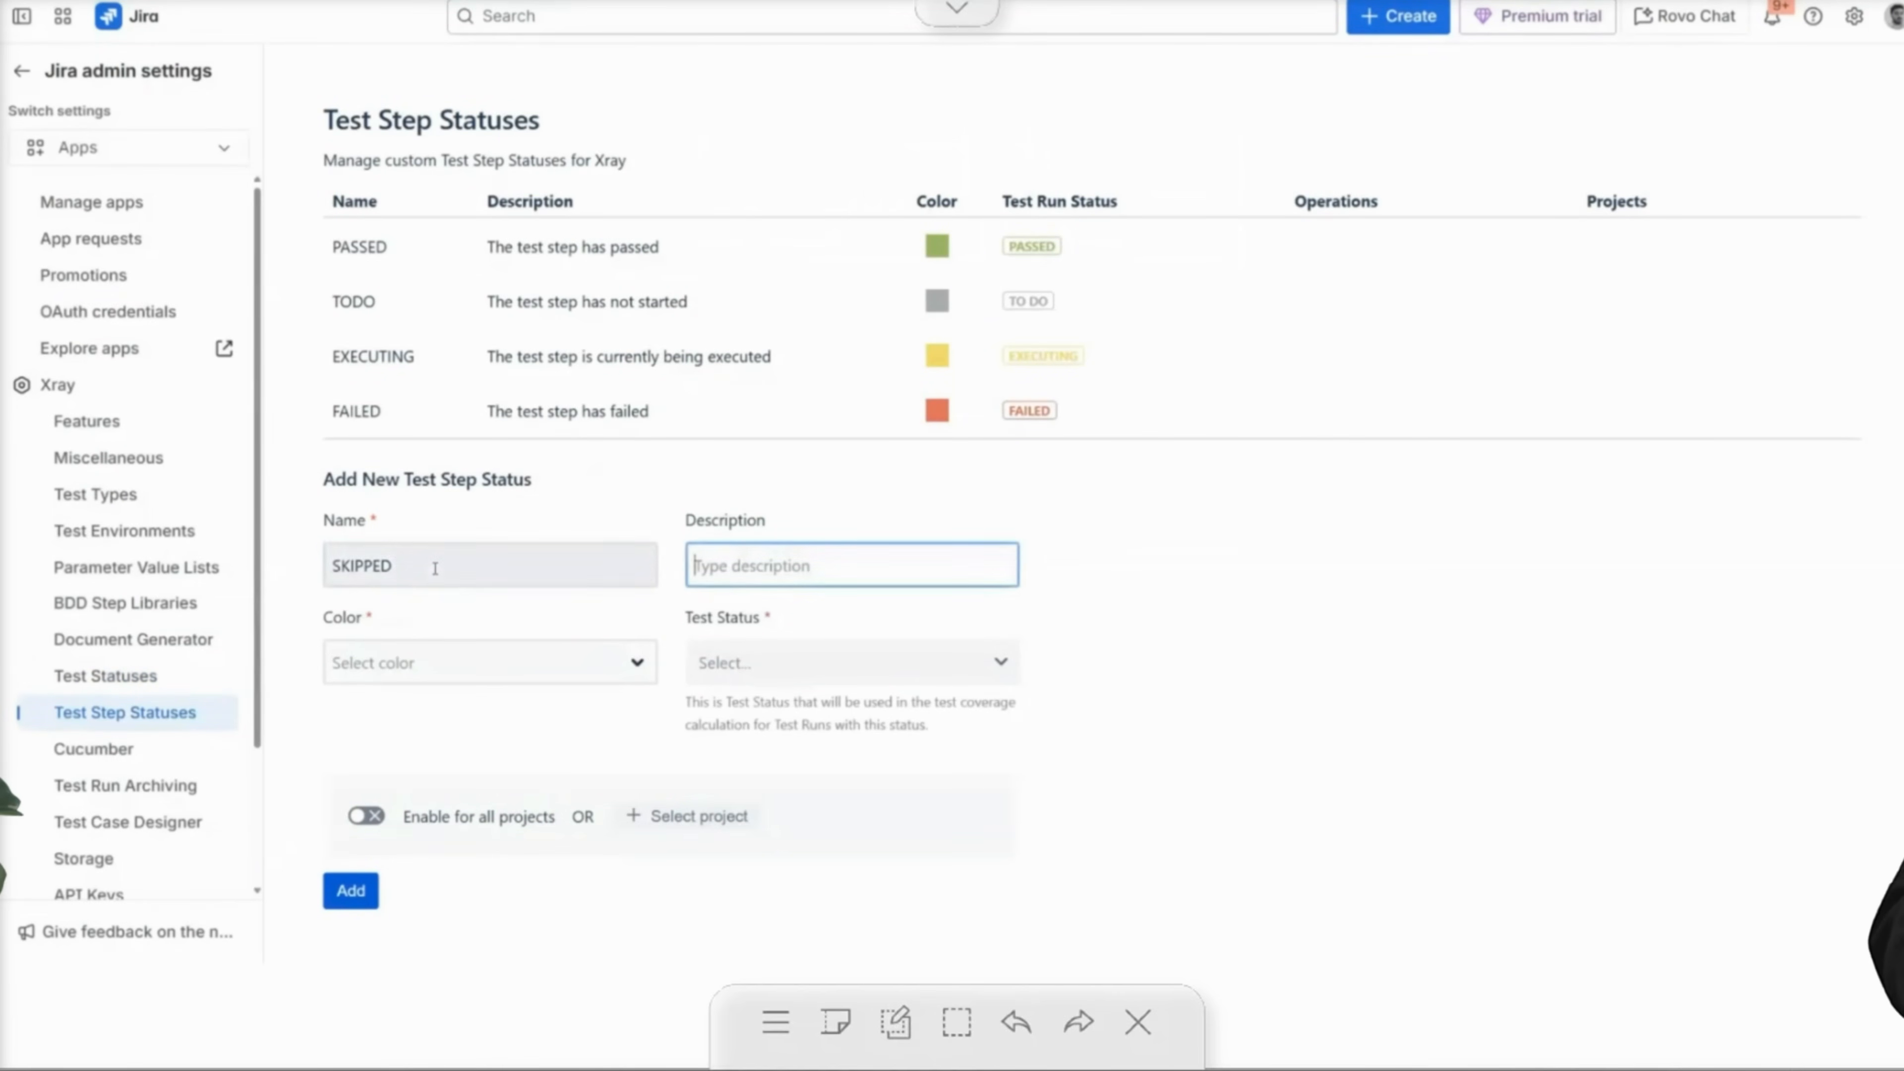
type("Skipped")
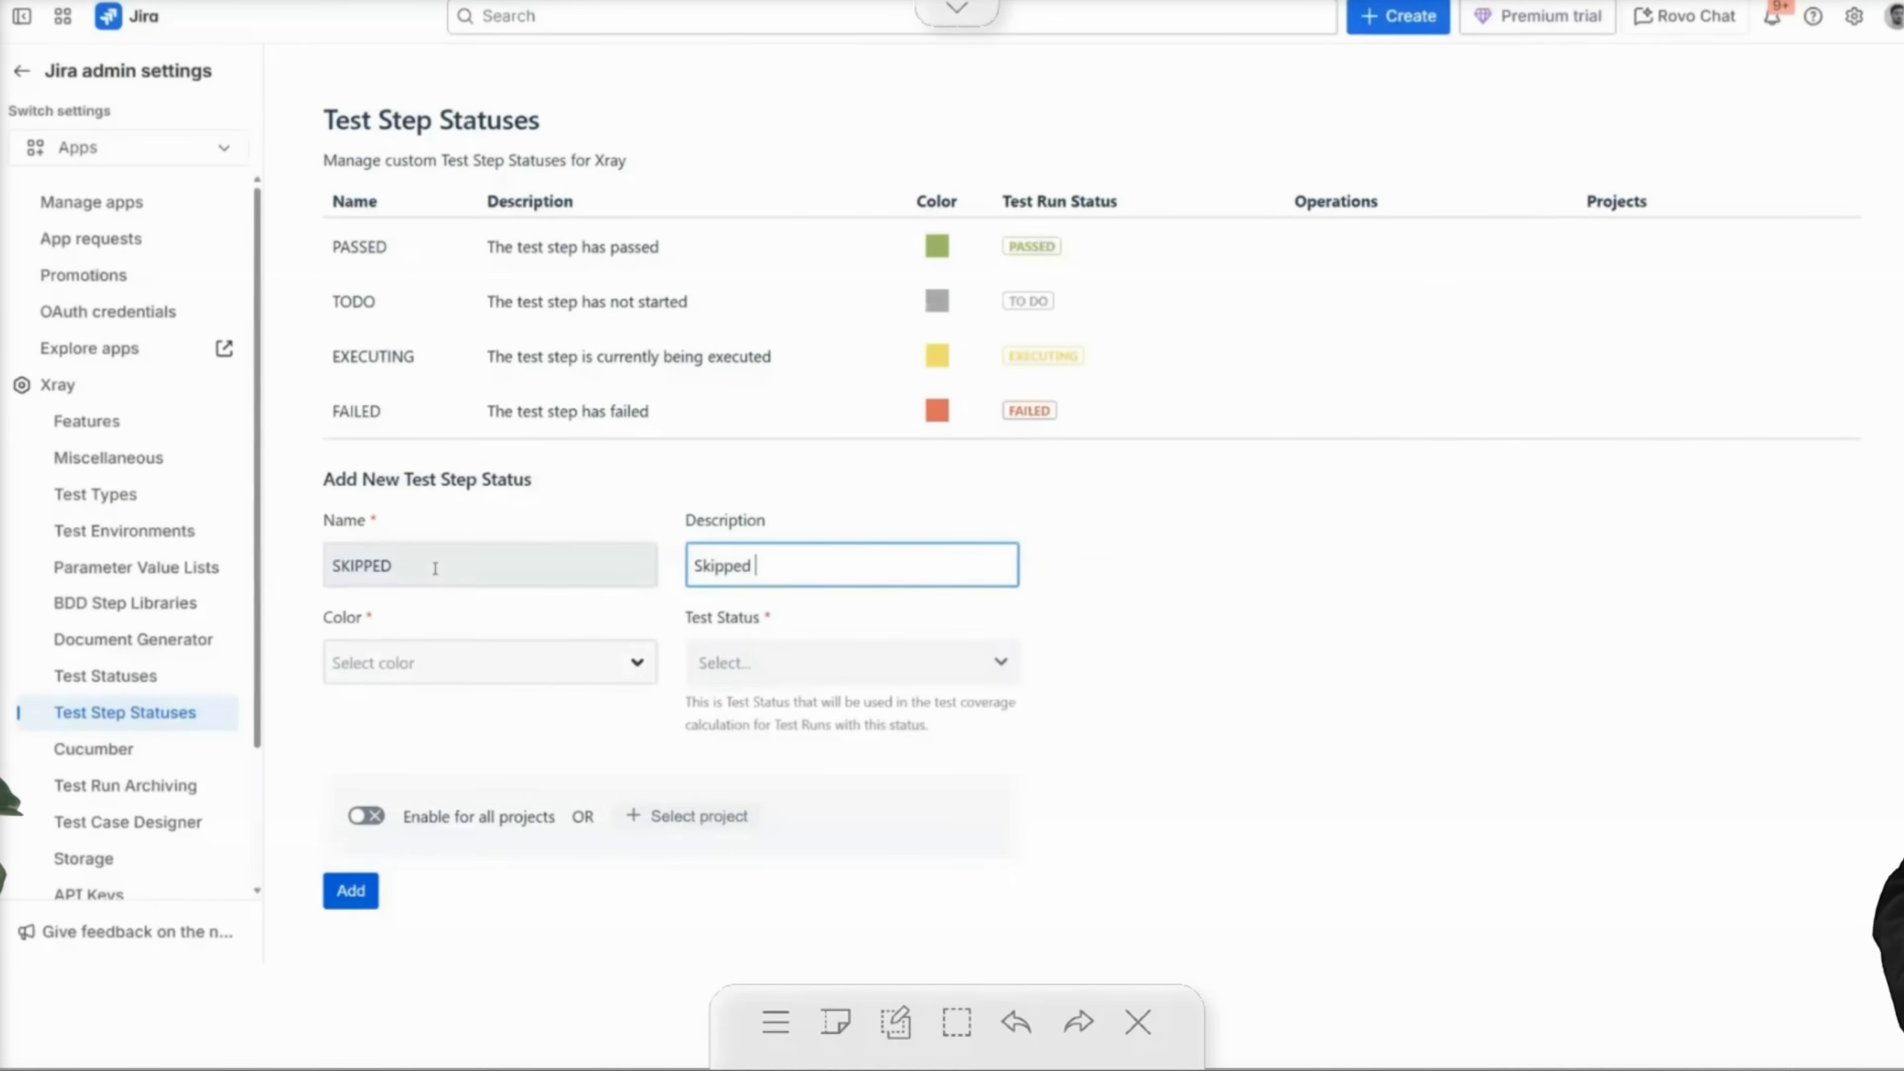
left_click(486, 661)
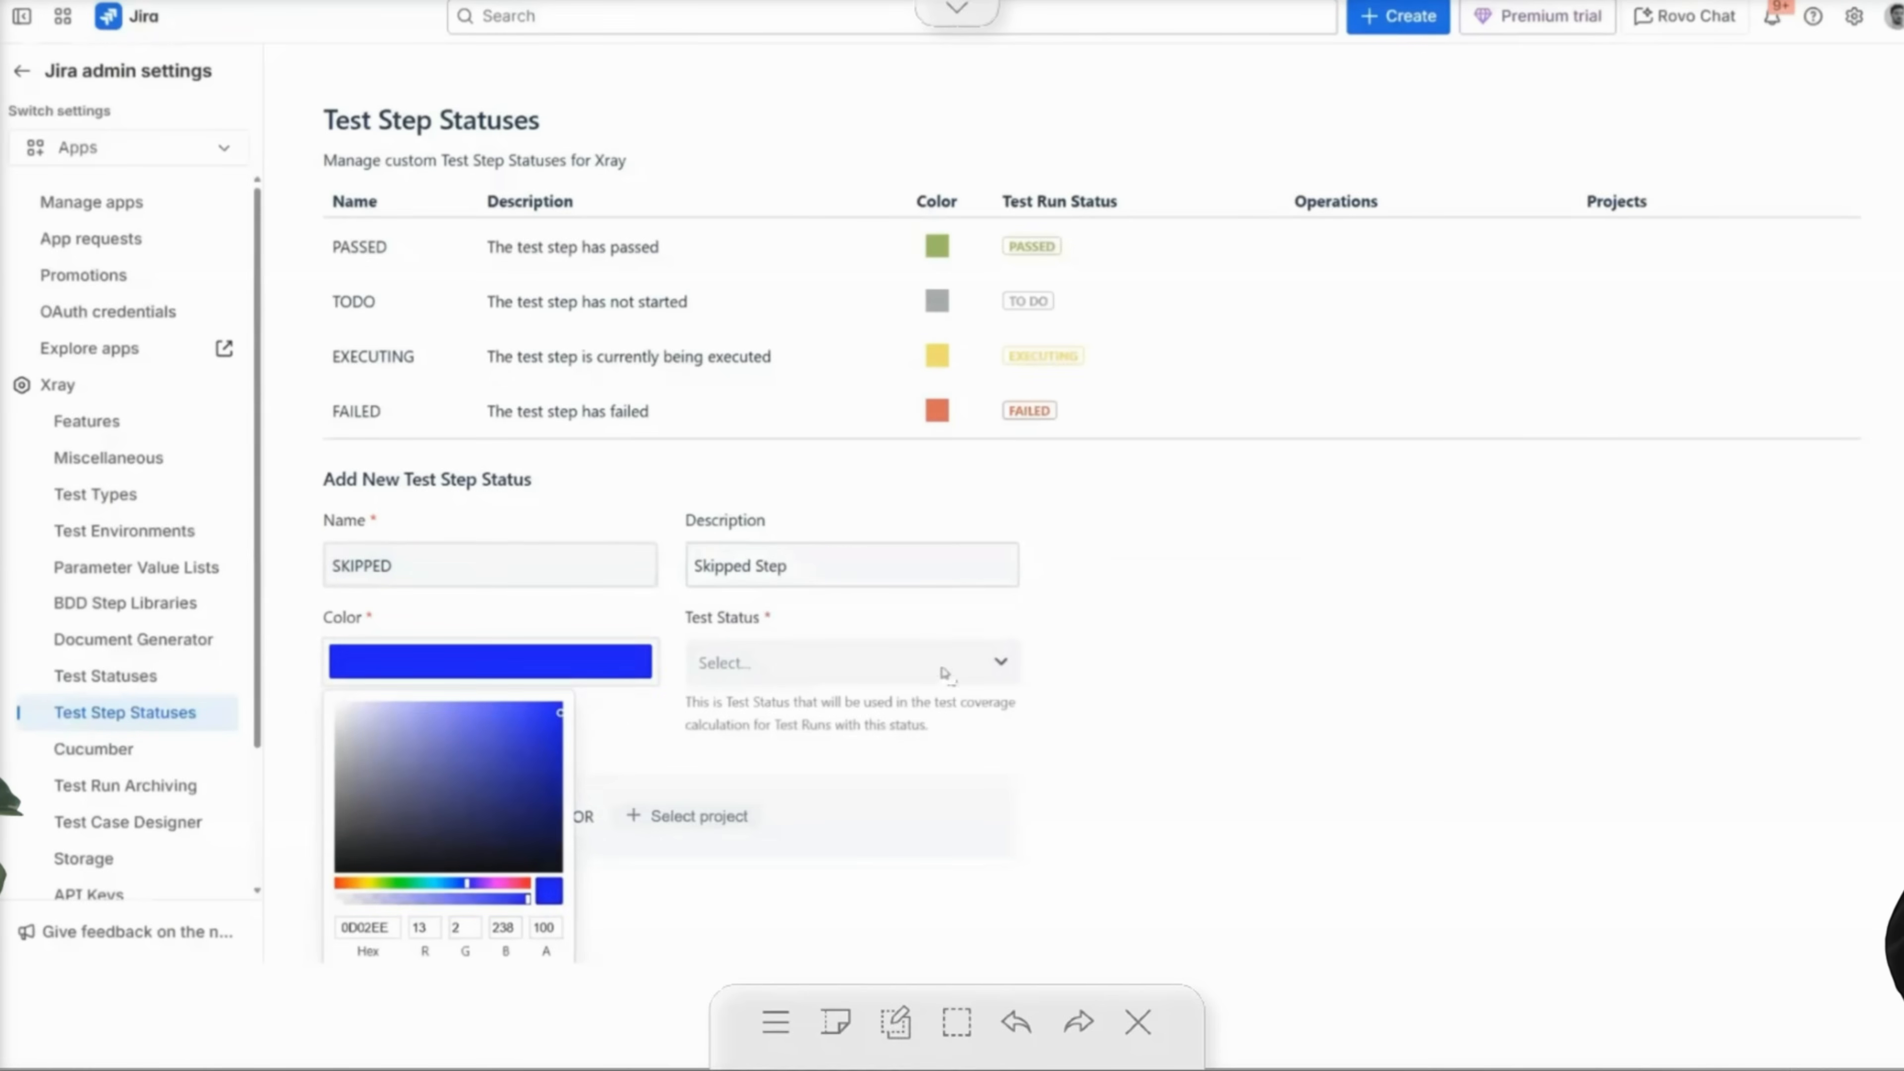
Map SKIPPED to TO DO, enable it for all projects, and add it.
left_click(850, 662)
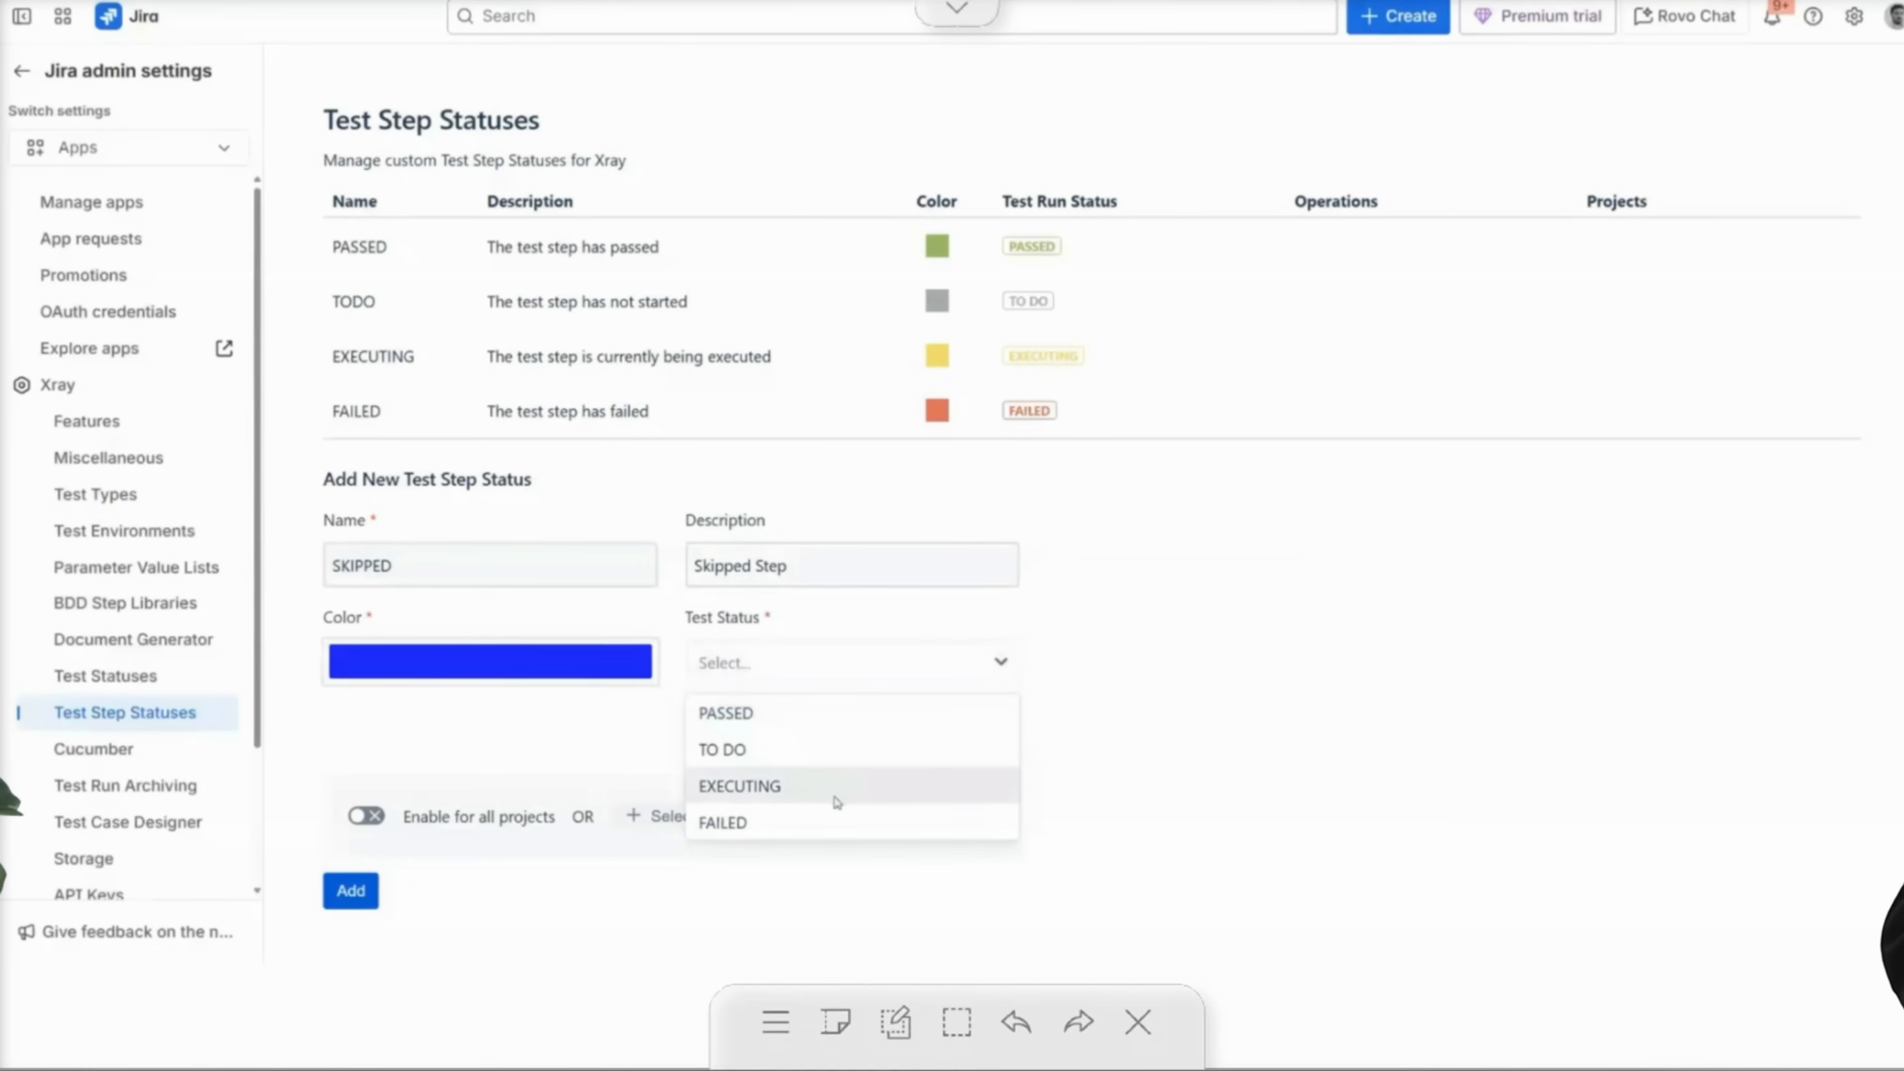
left_click(721, 750)
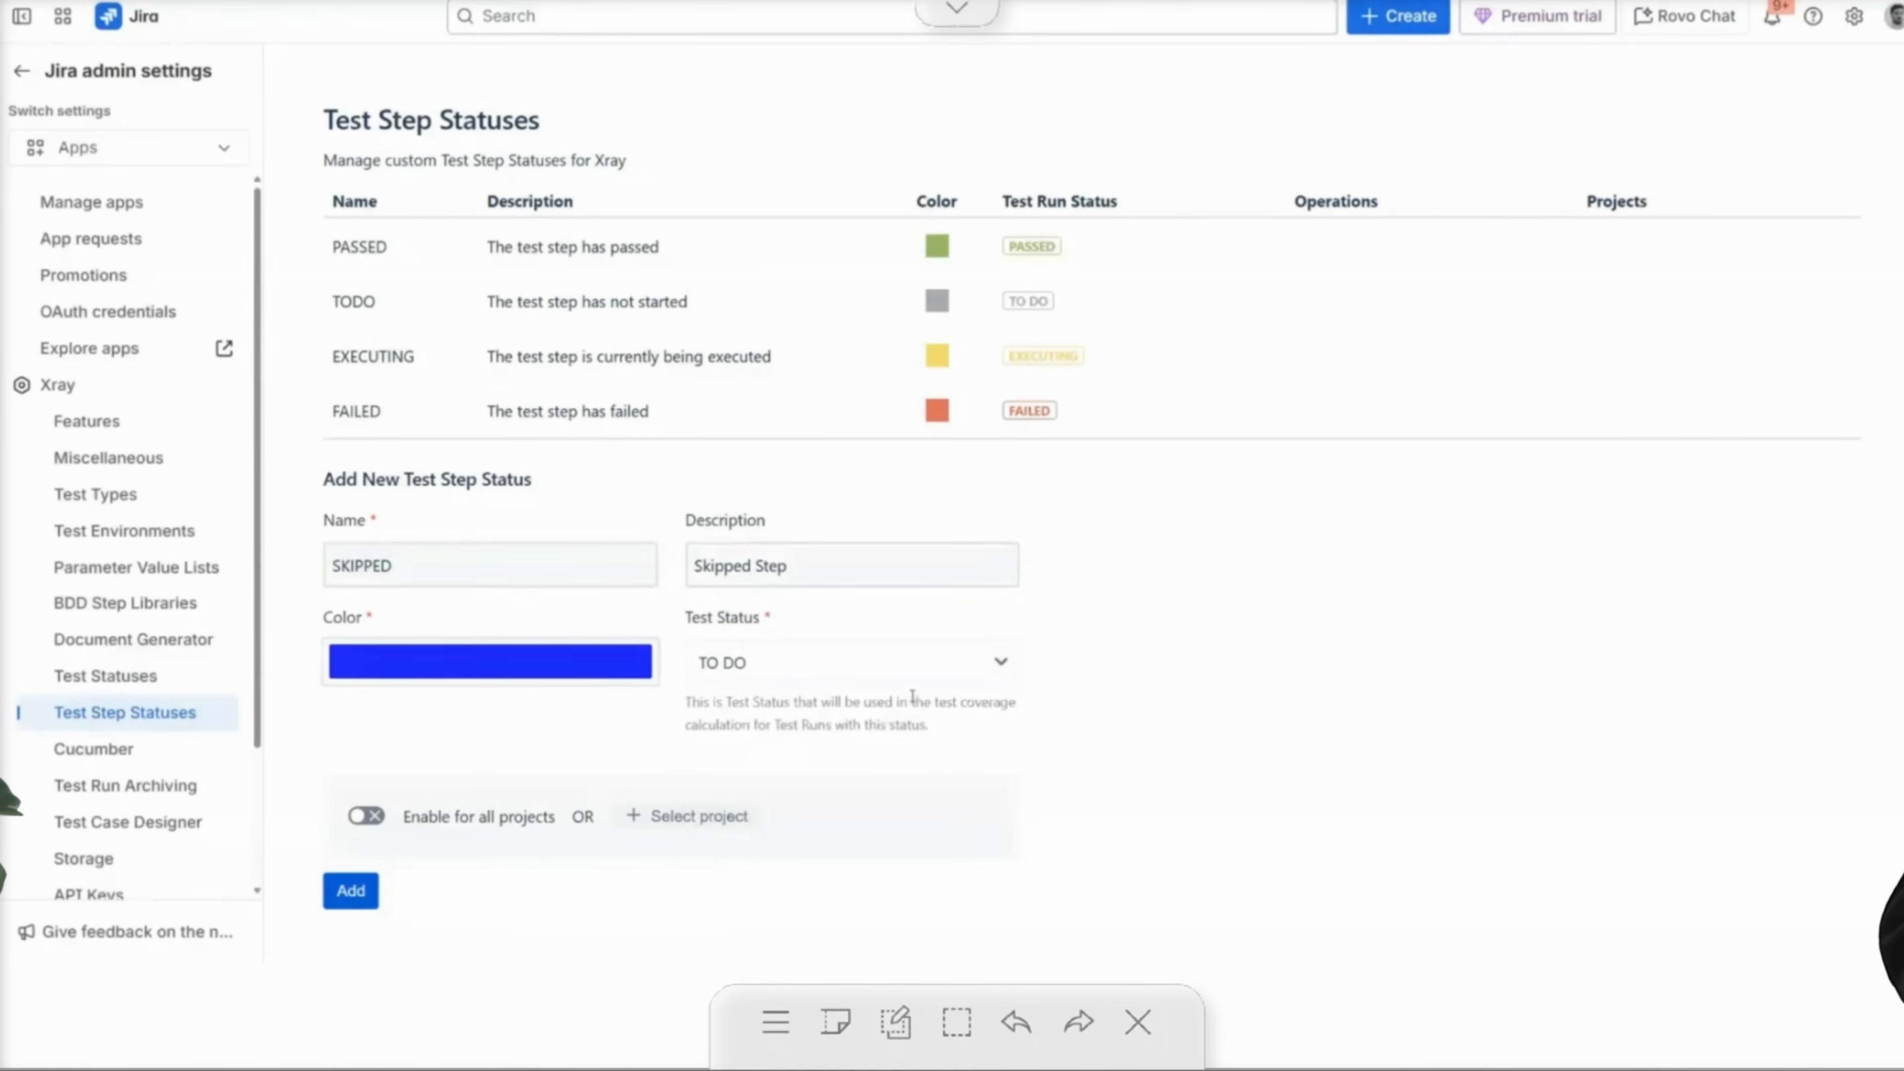
left_click(364, 815)
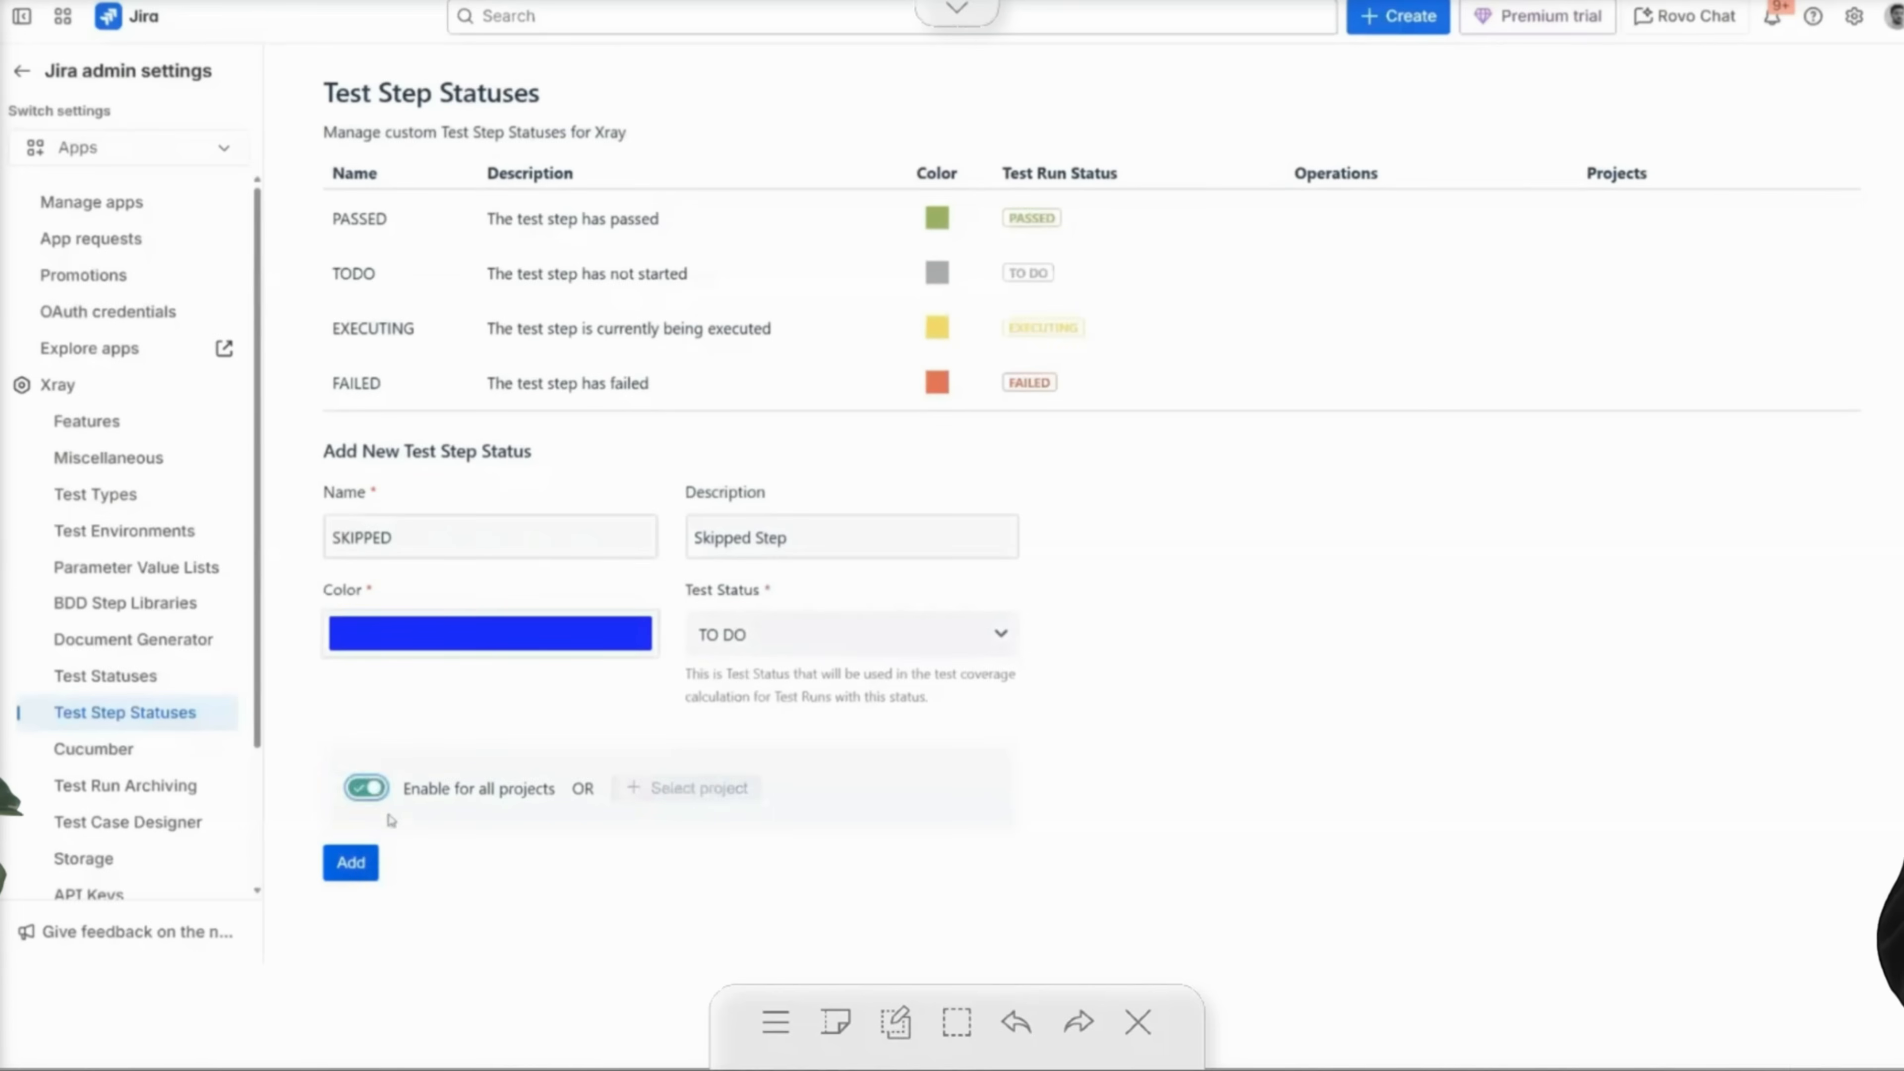
left_click(350, 861)
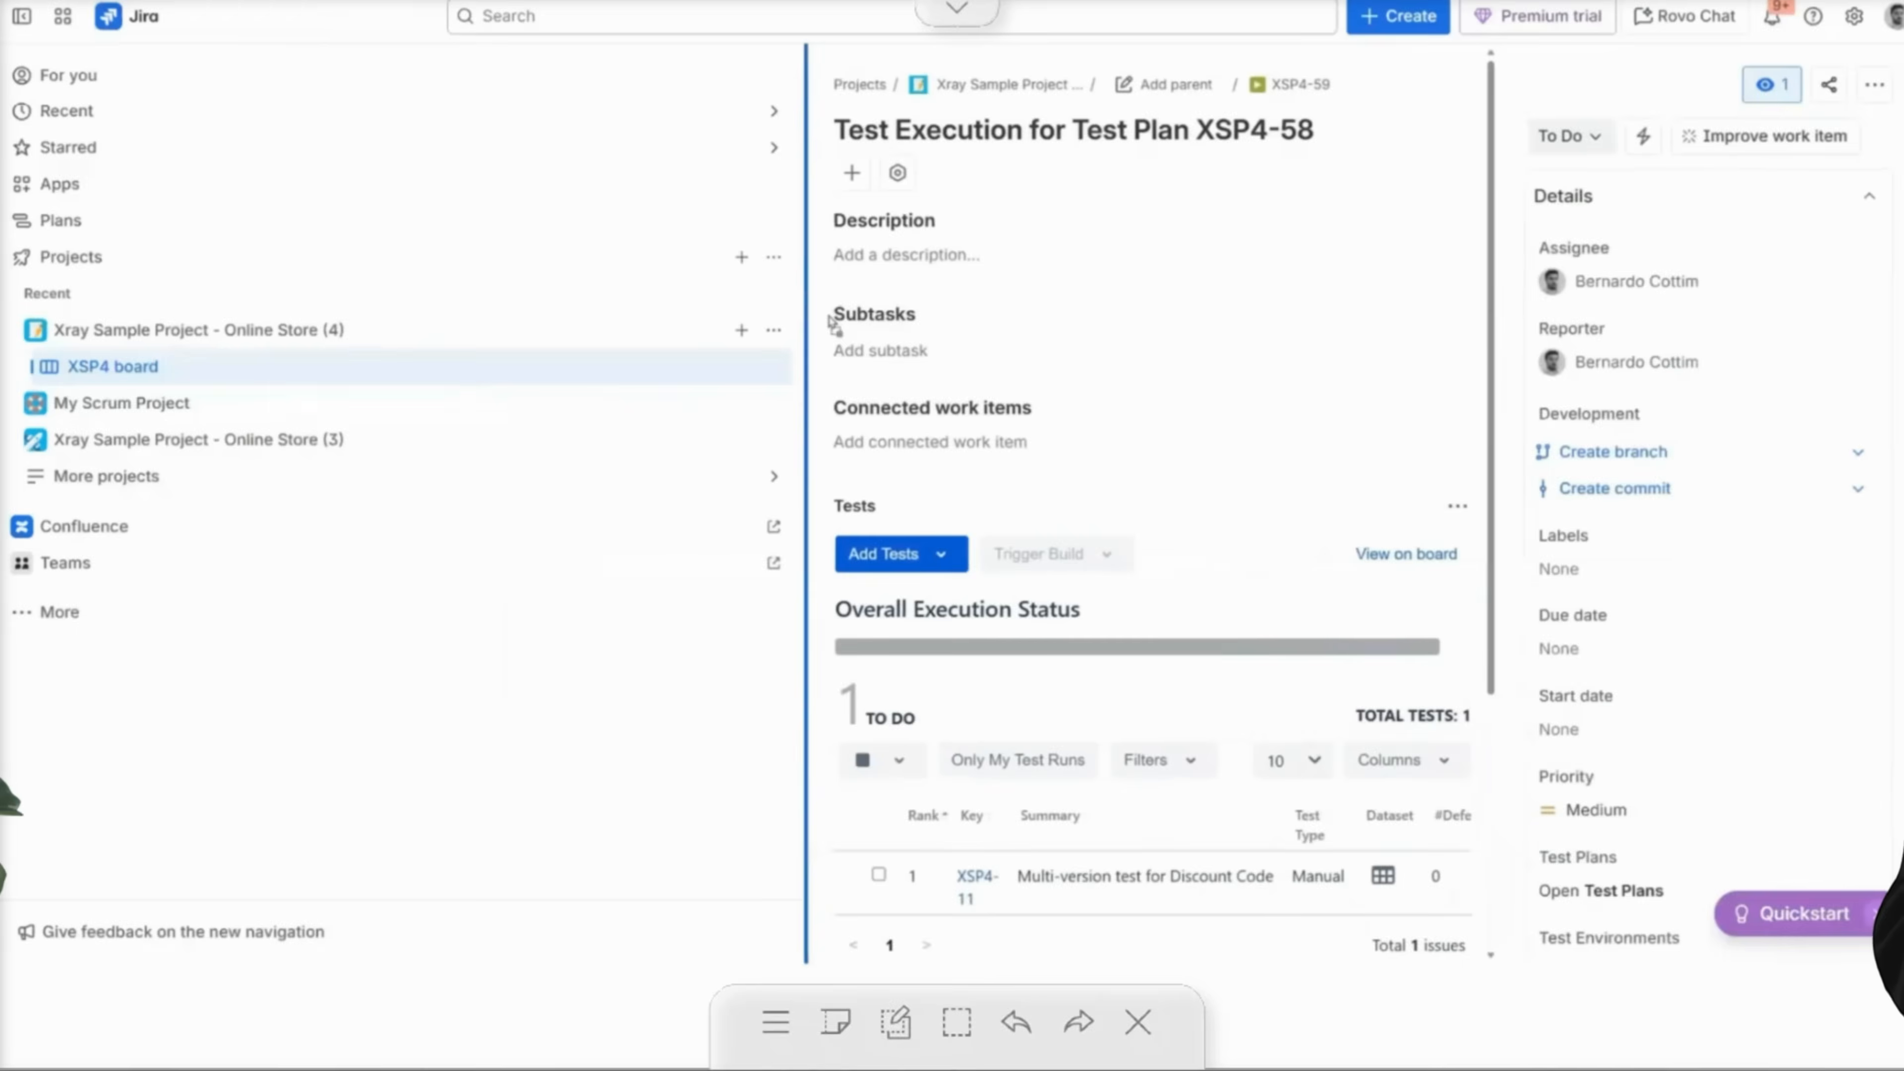
Execute the Multi-version test for Discount Code from execution XSP4-59.
left_click(1023, 572)
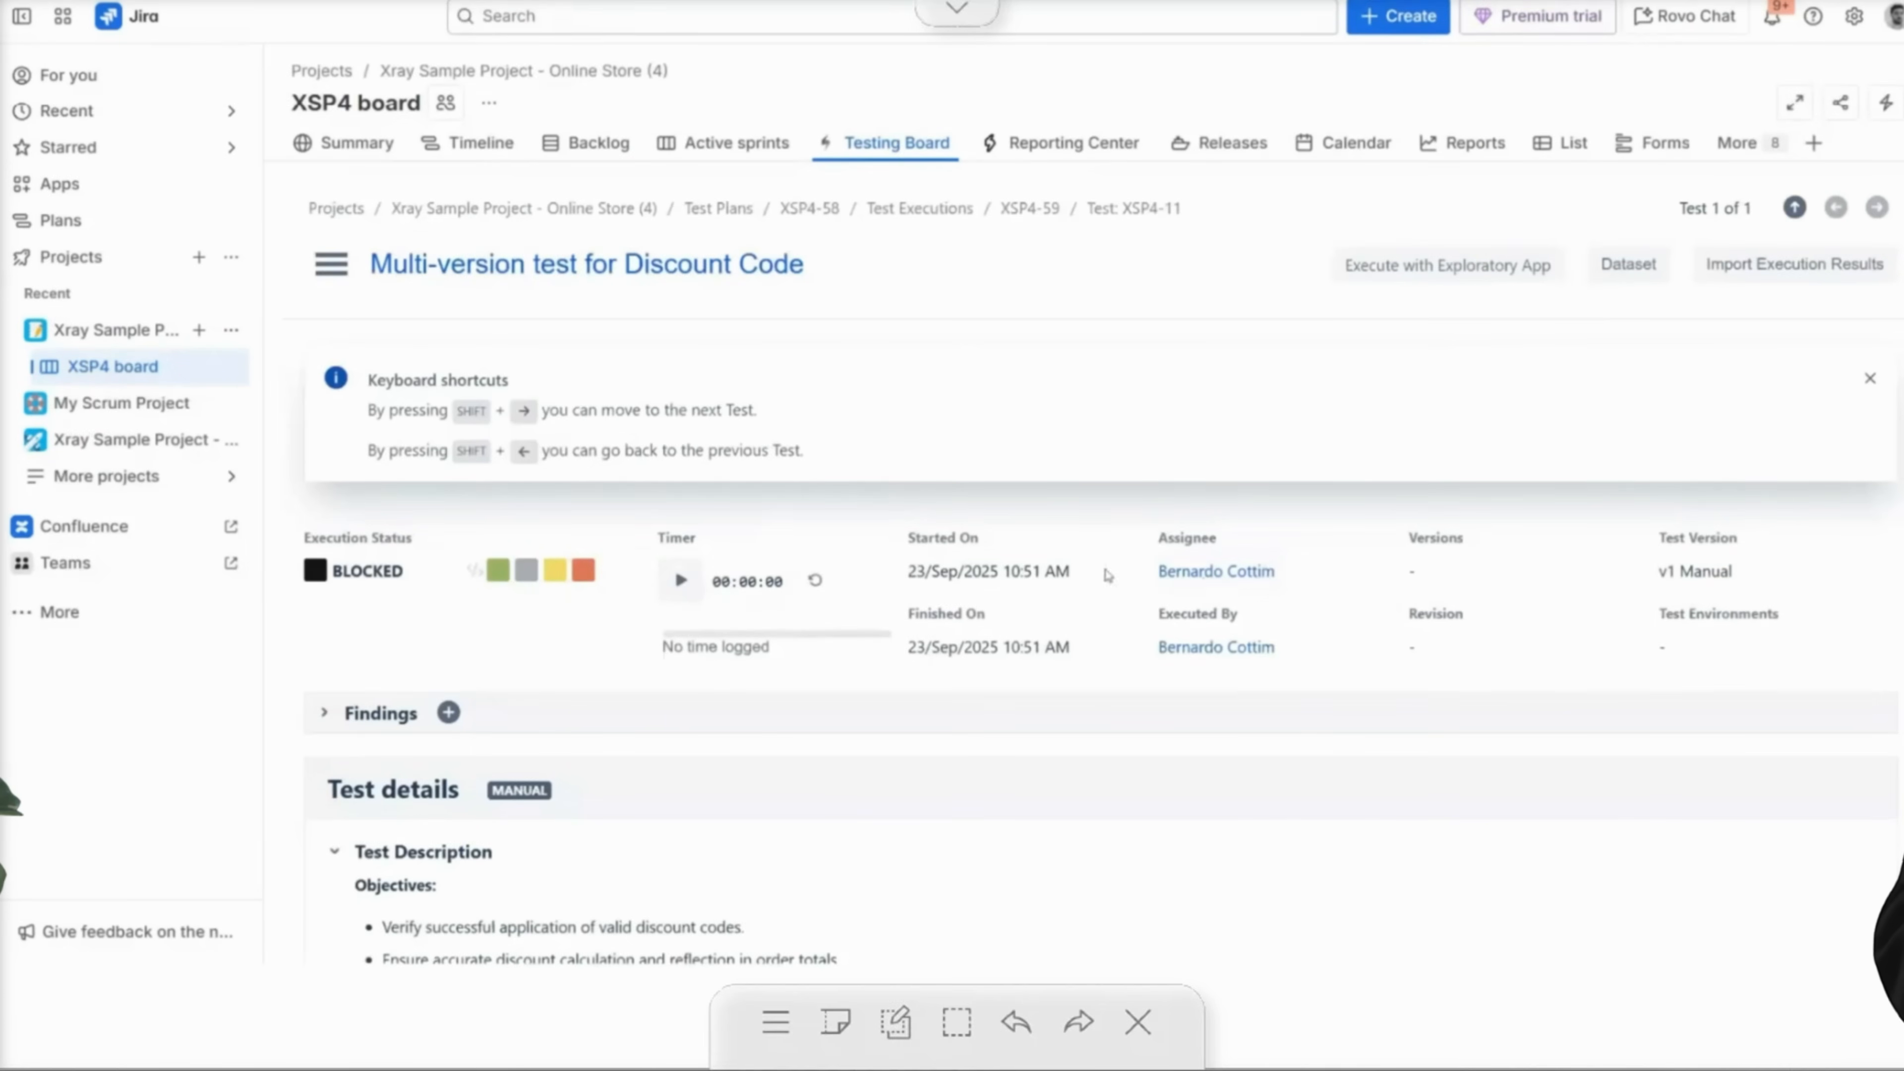
Set the test steps to SKIPPED and PASSED and the run status to BLOCKED.
scroll("down", 3)
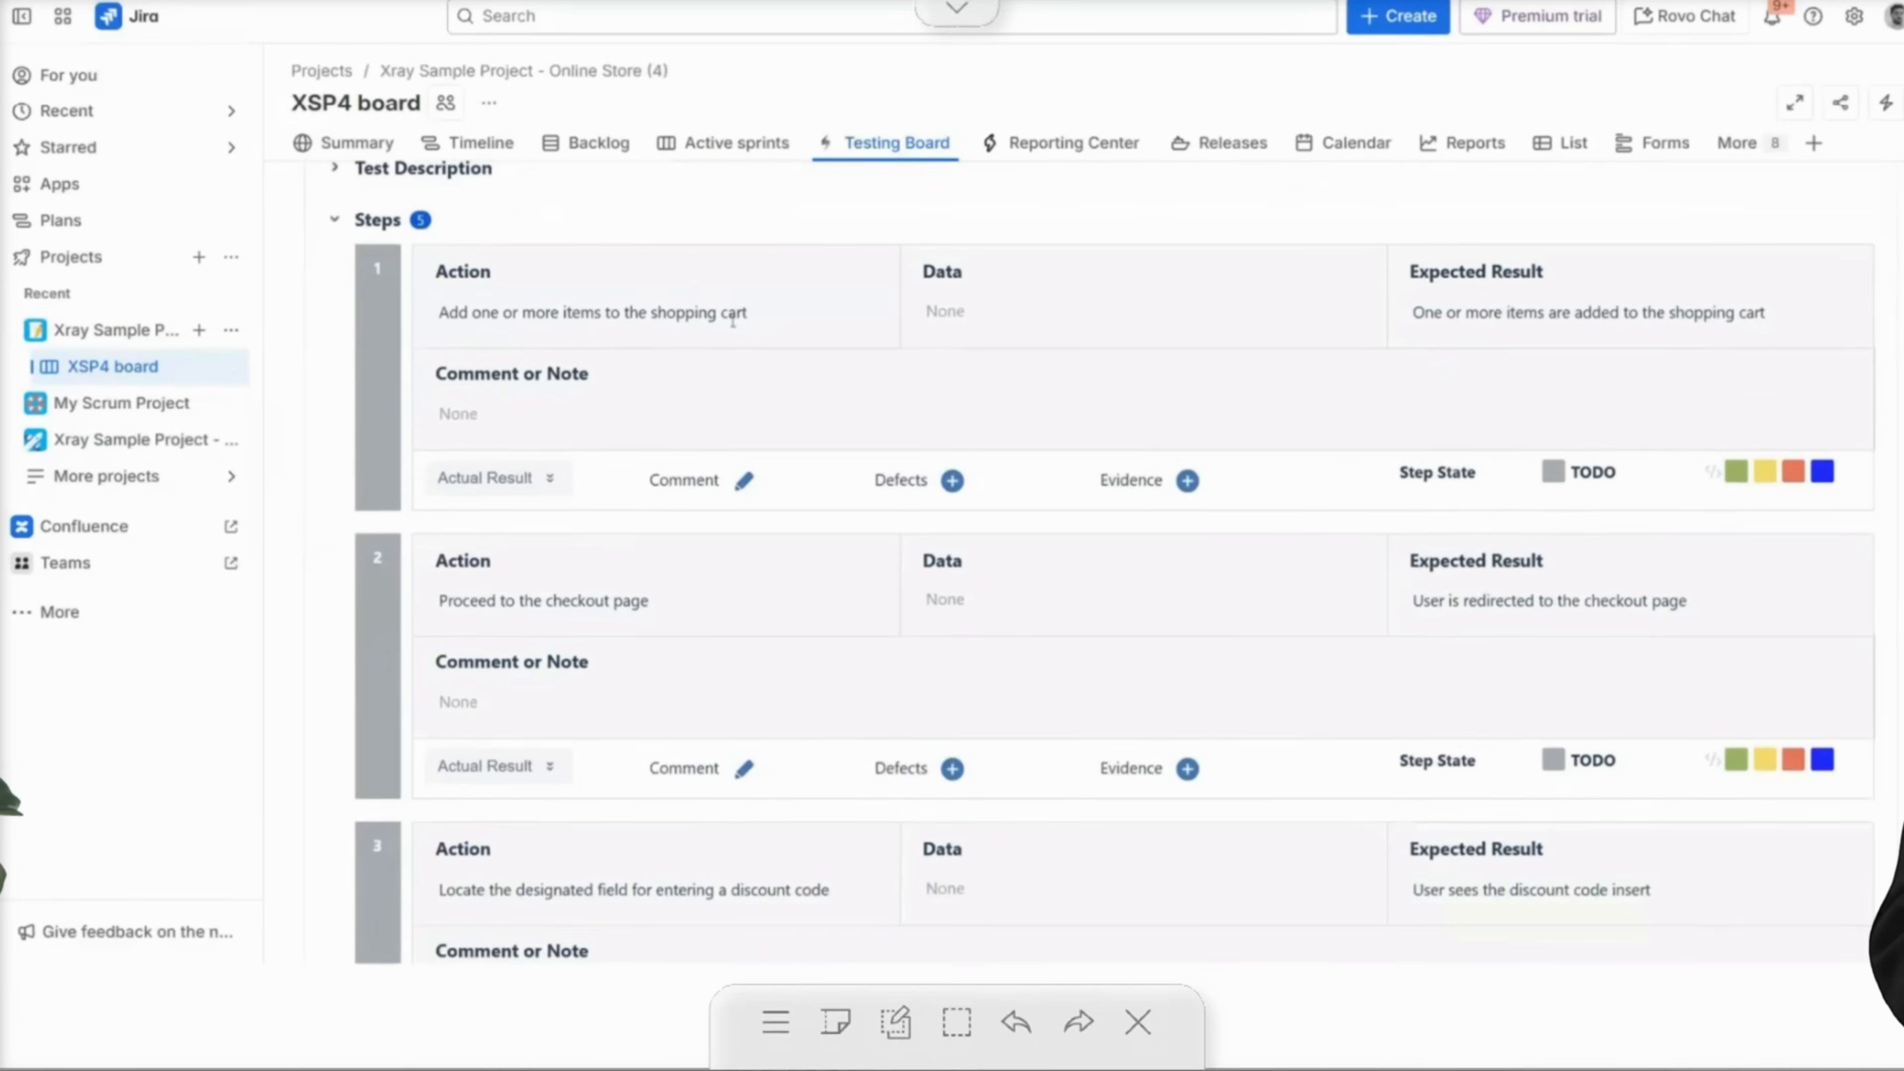
mouse_move(616, 268)
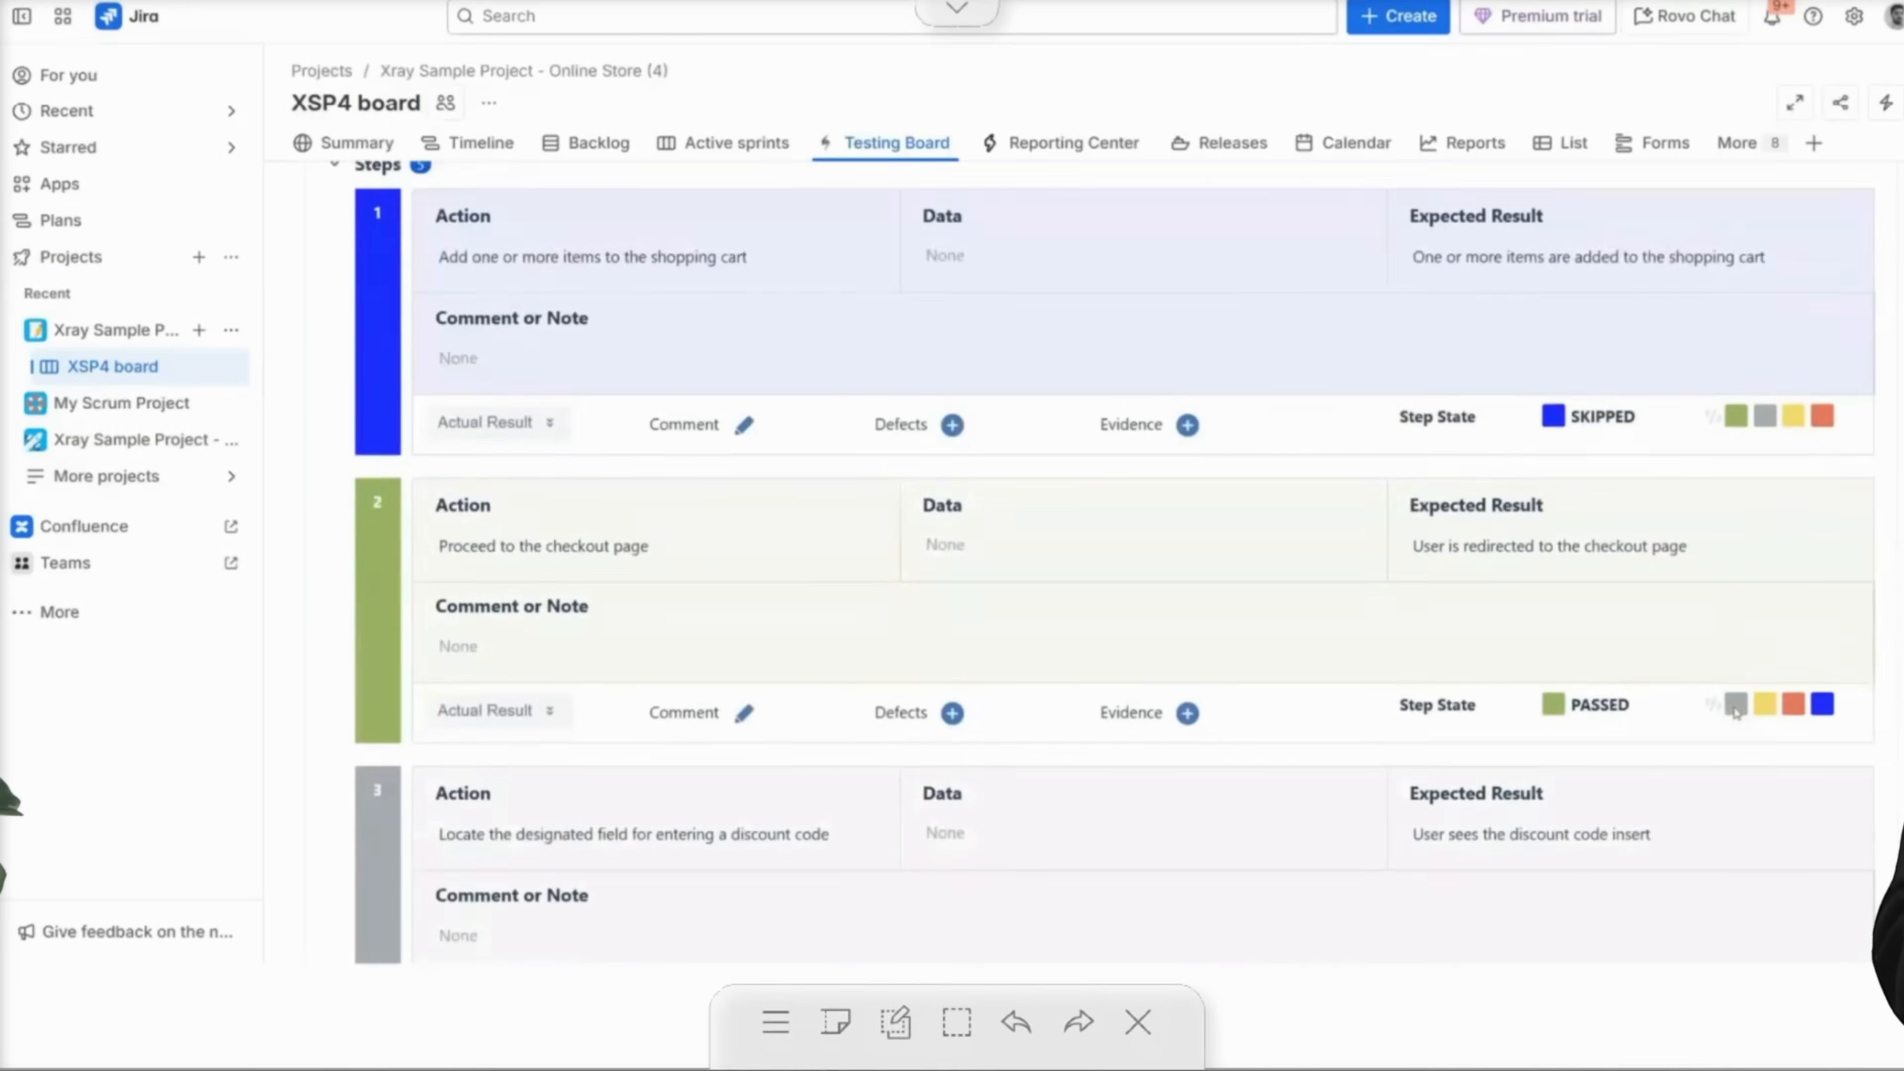
scroll("down", 3)
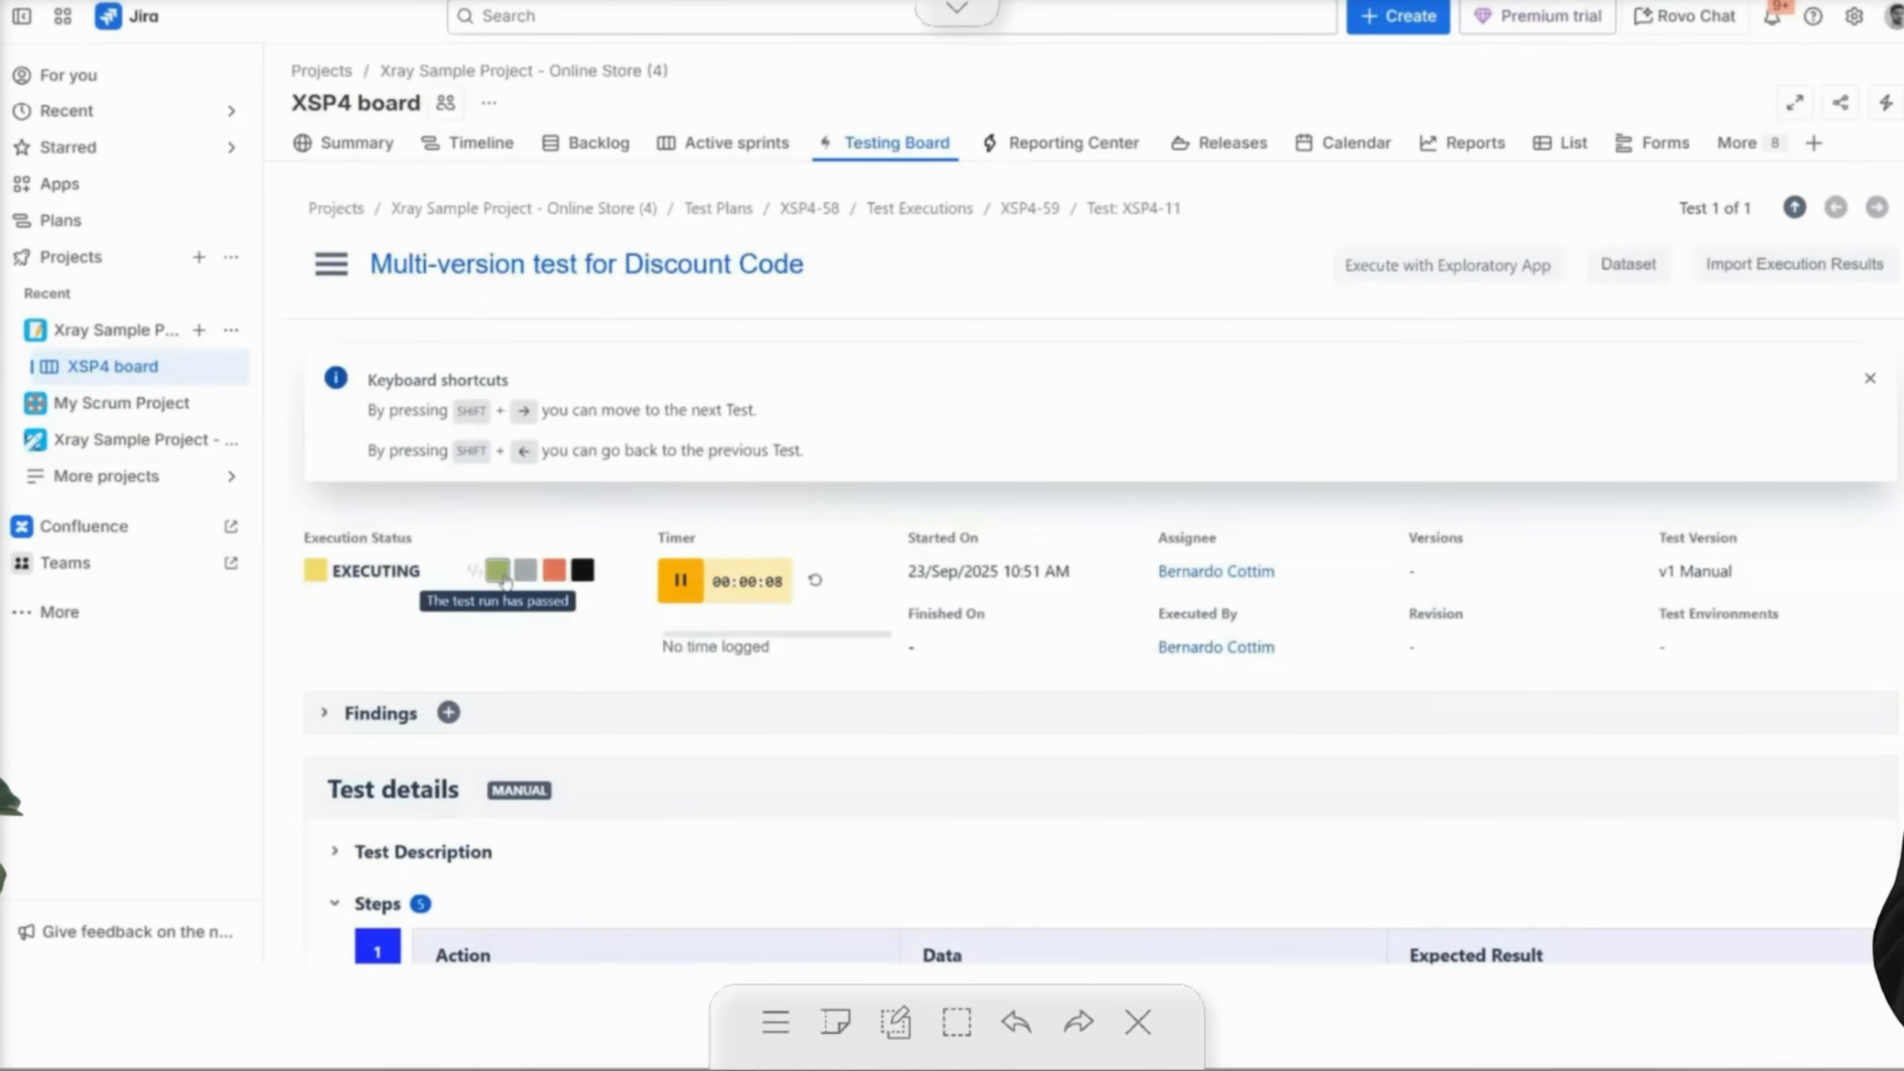
left_click(498, 569)
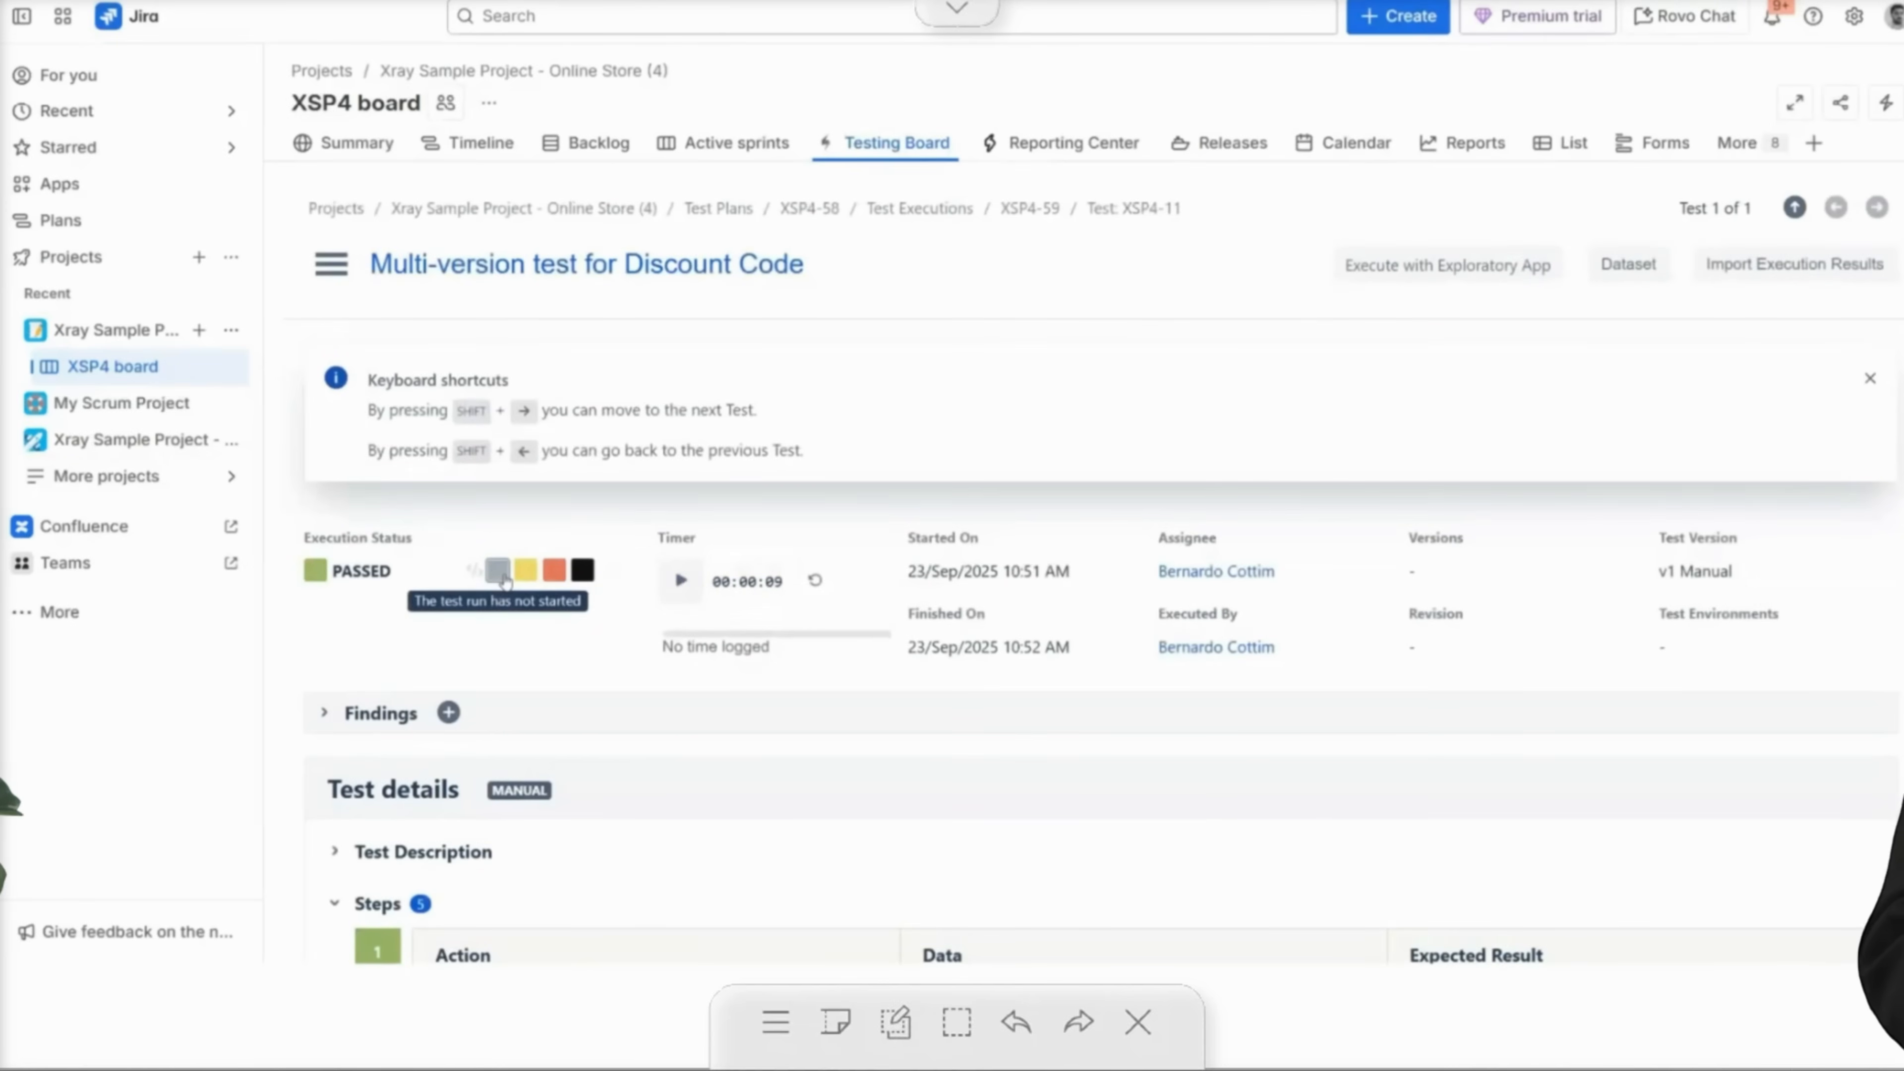
left_click(580, 571)
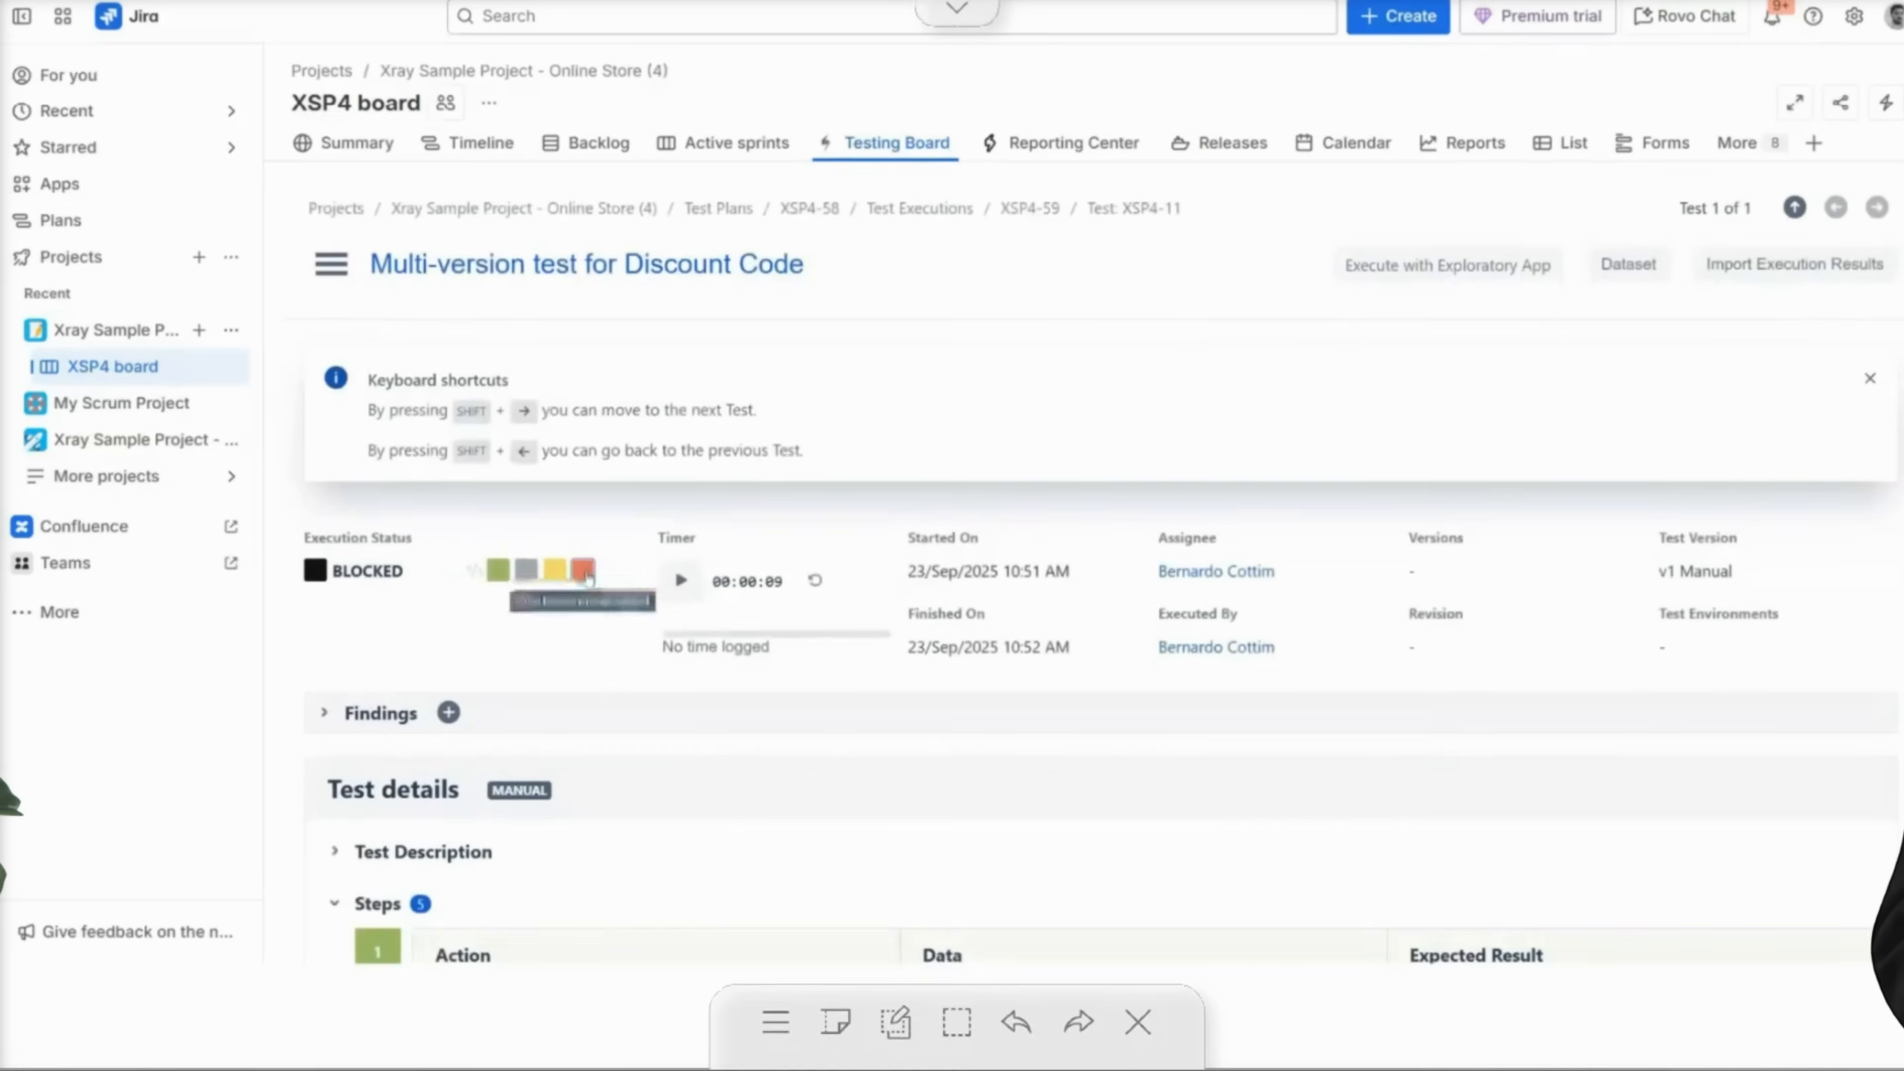
scroll("down", 3)
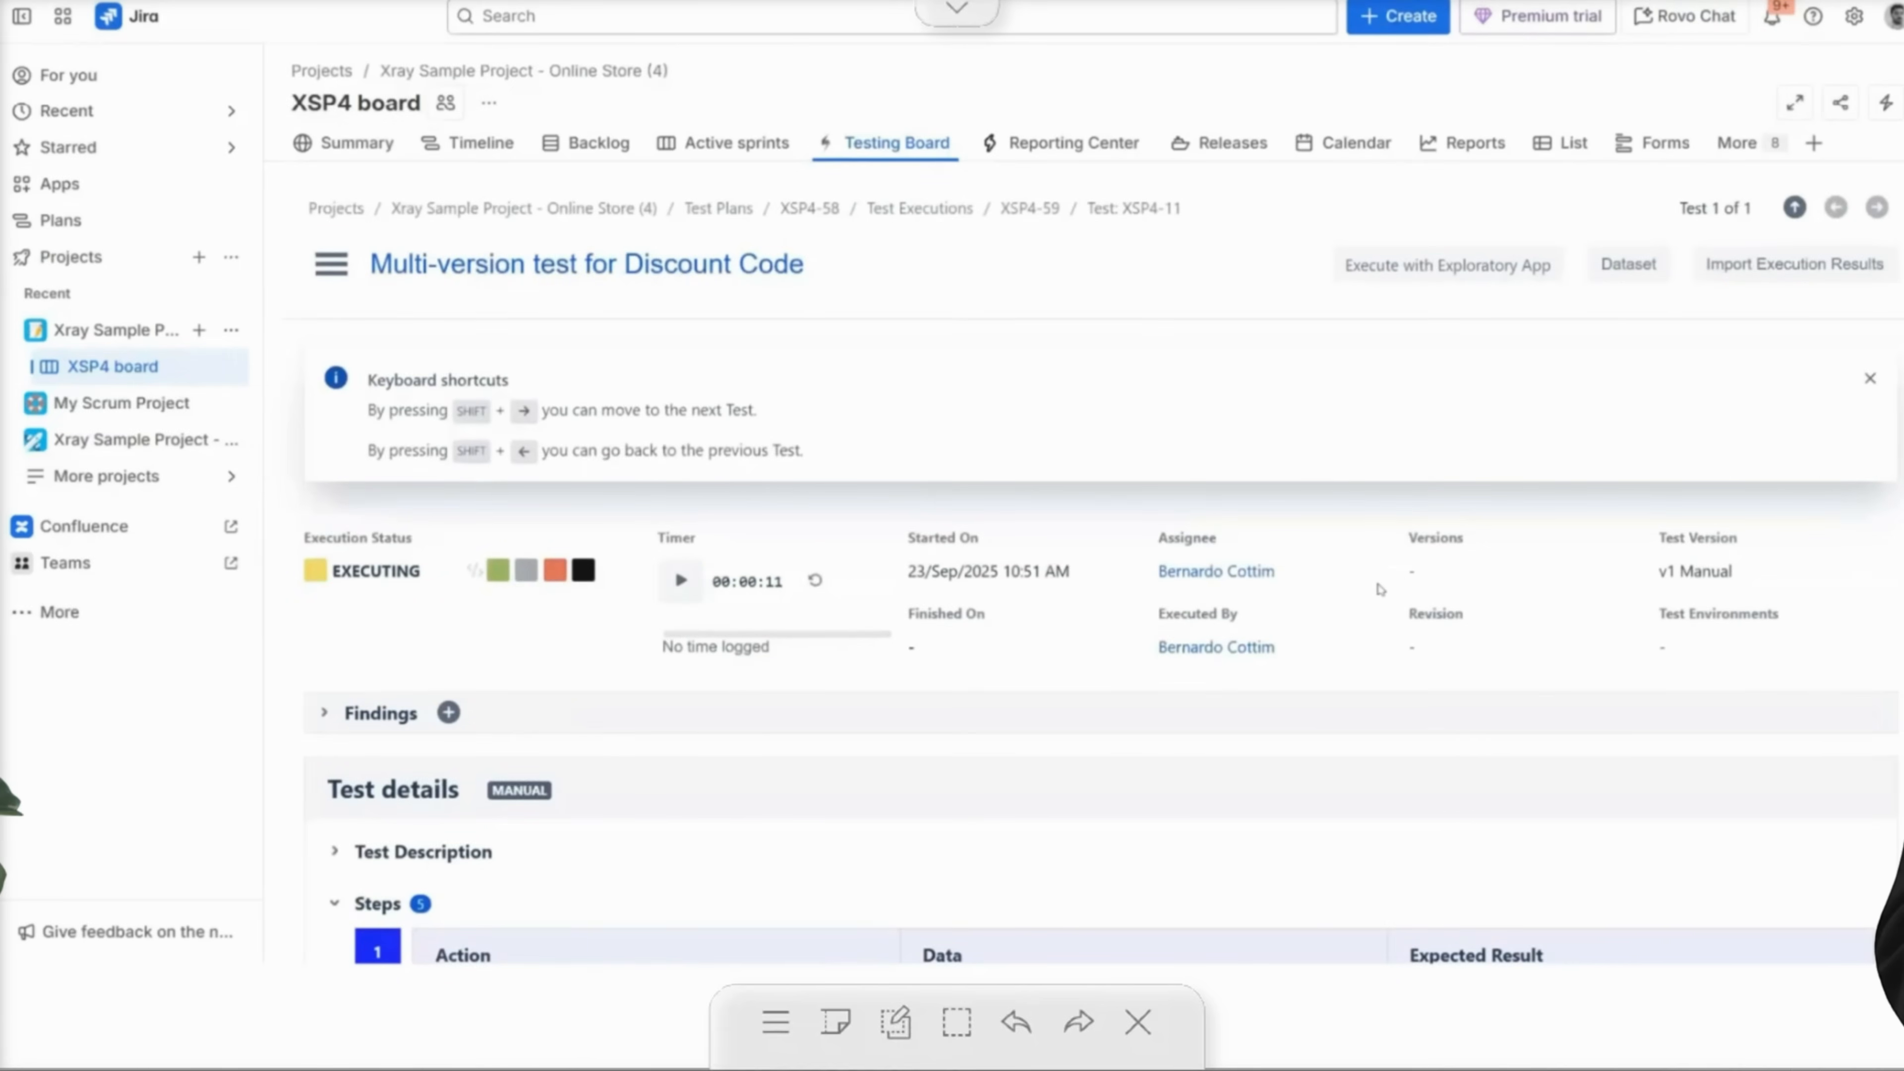
scroll("down", 3)
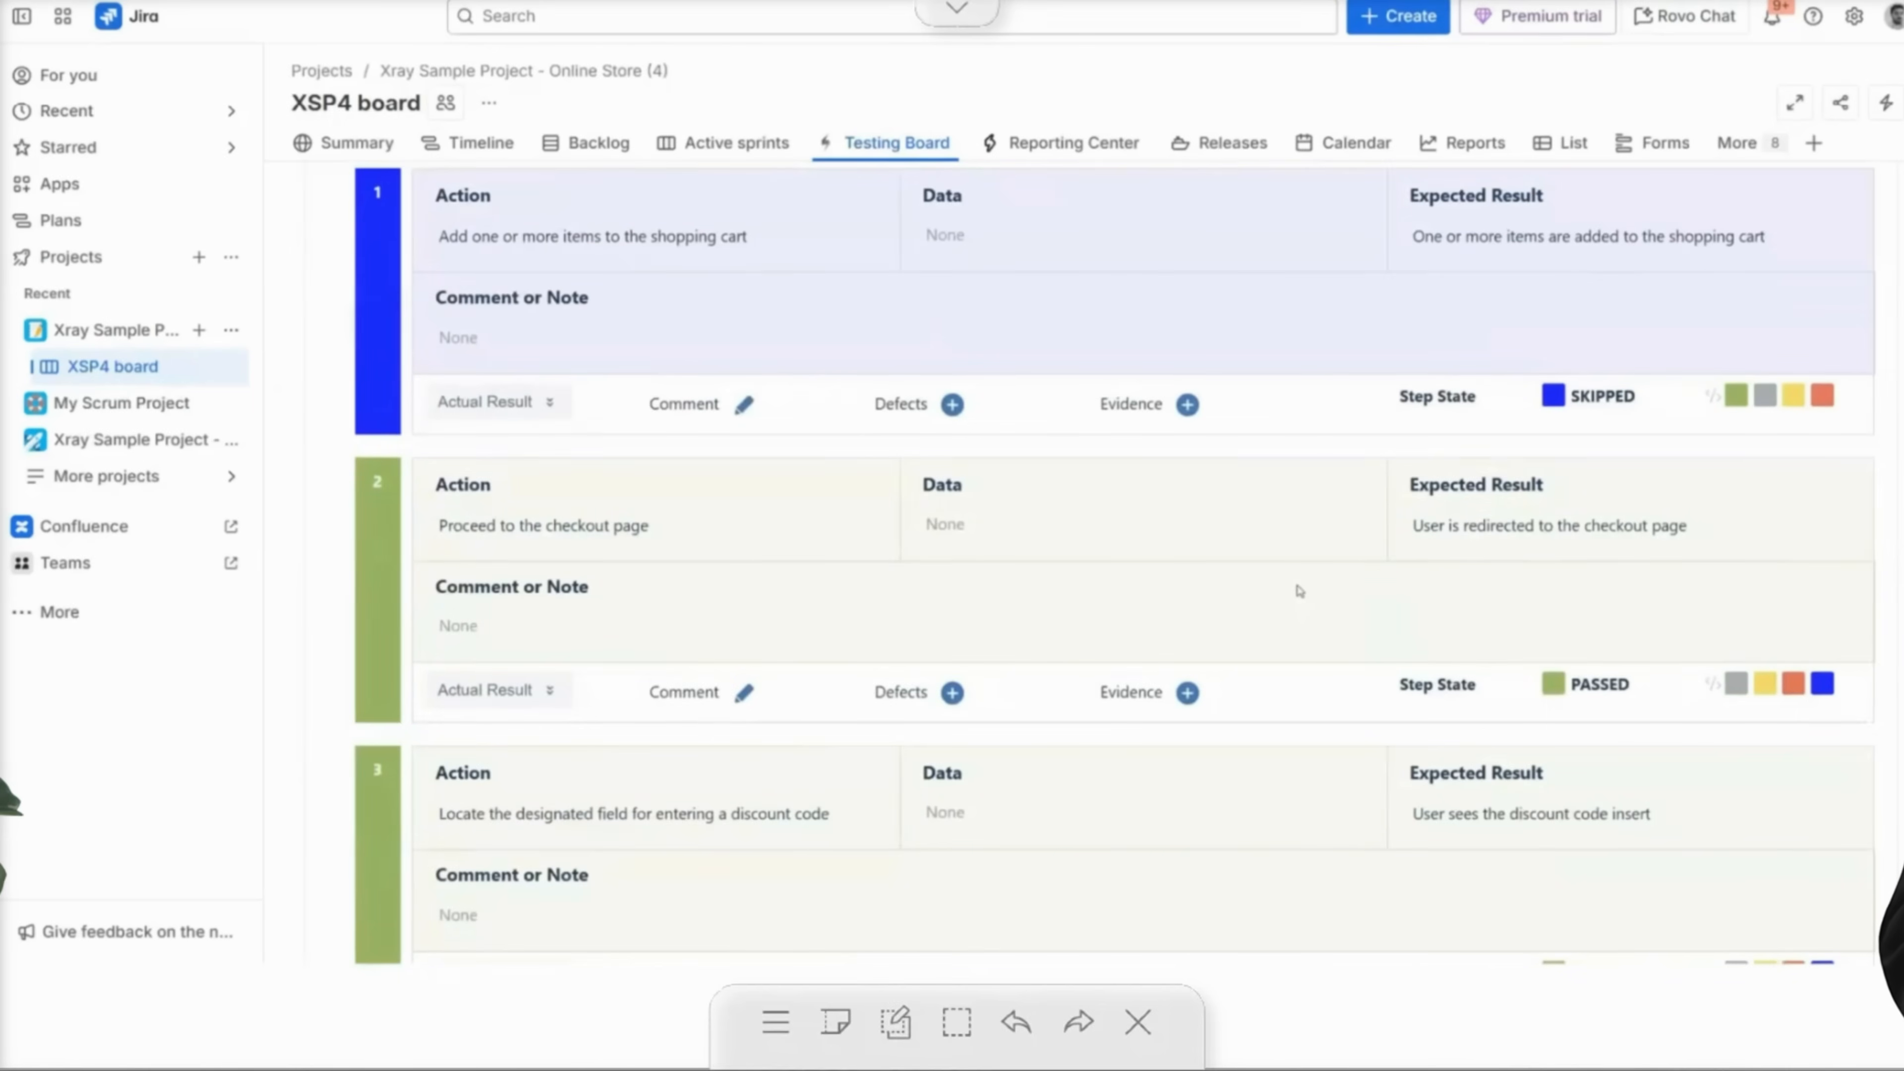
Back in execution XSP4-59, set the Discount Code test to BLOCKED, then head to the XSP3 board.
left_click(1796, 207)
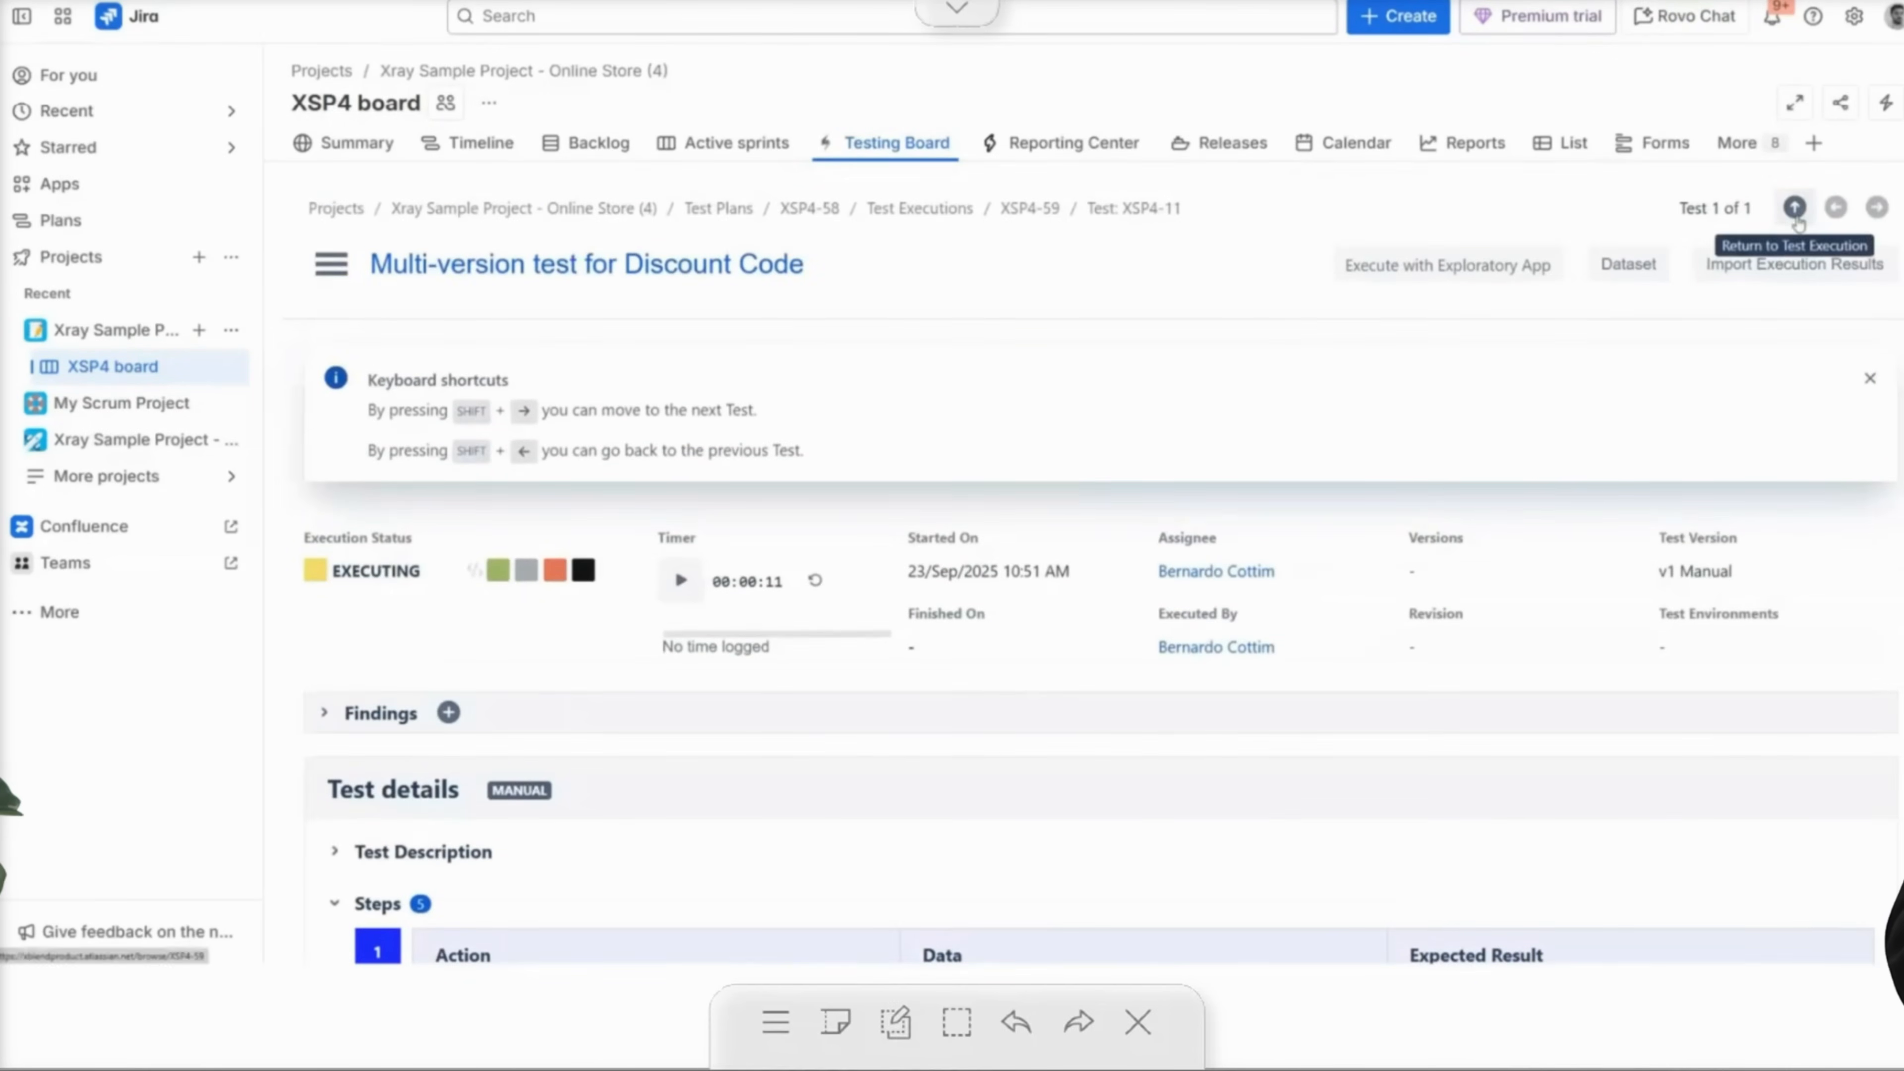
left_click(1796, 207)
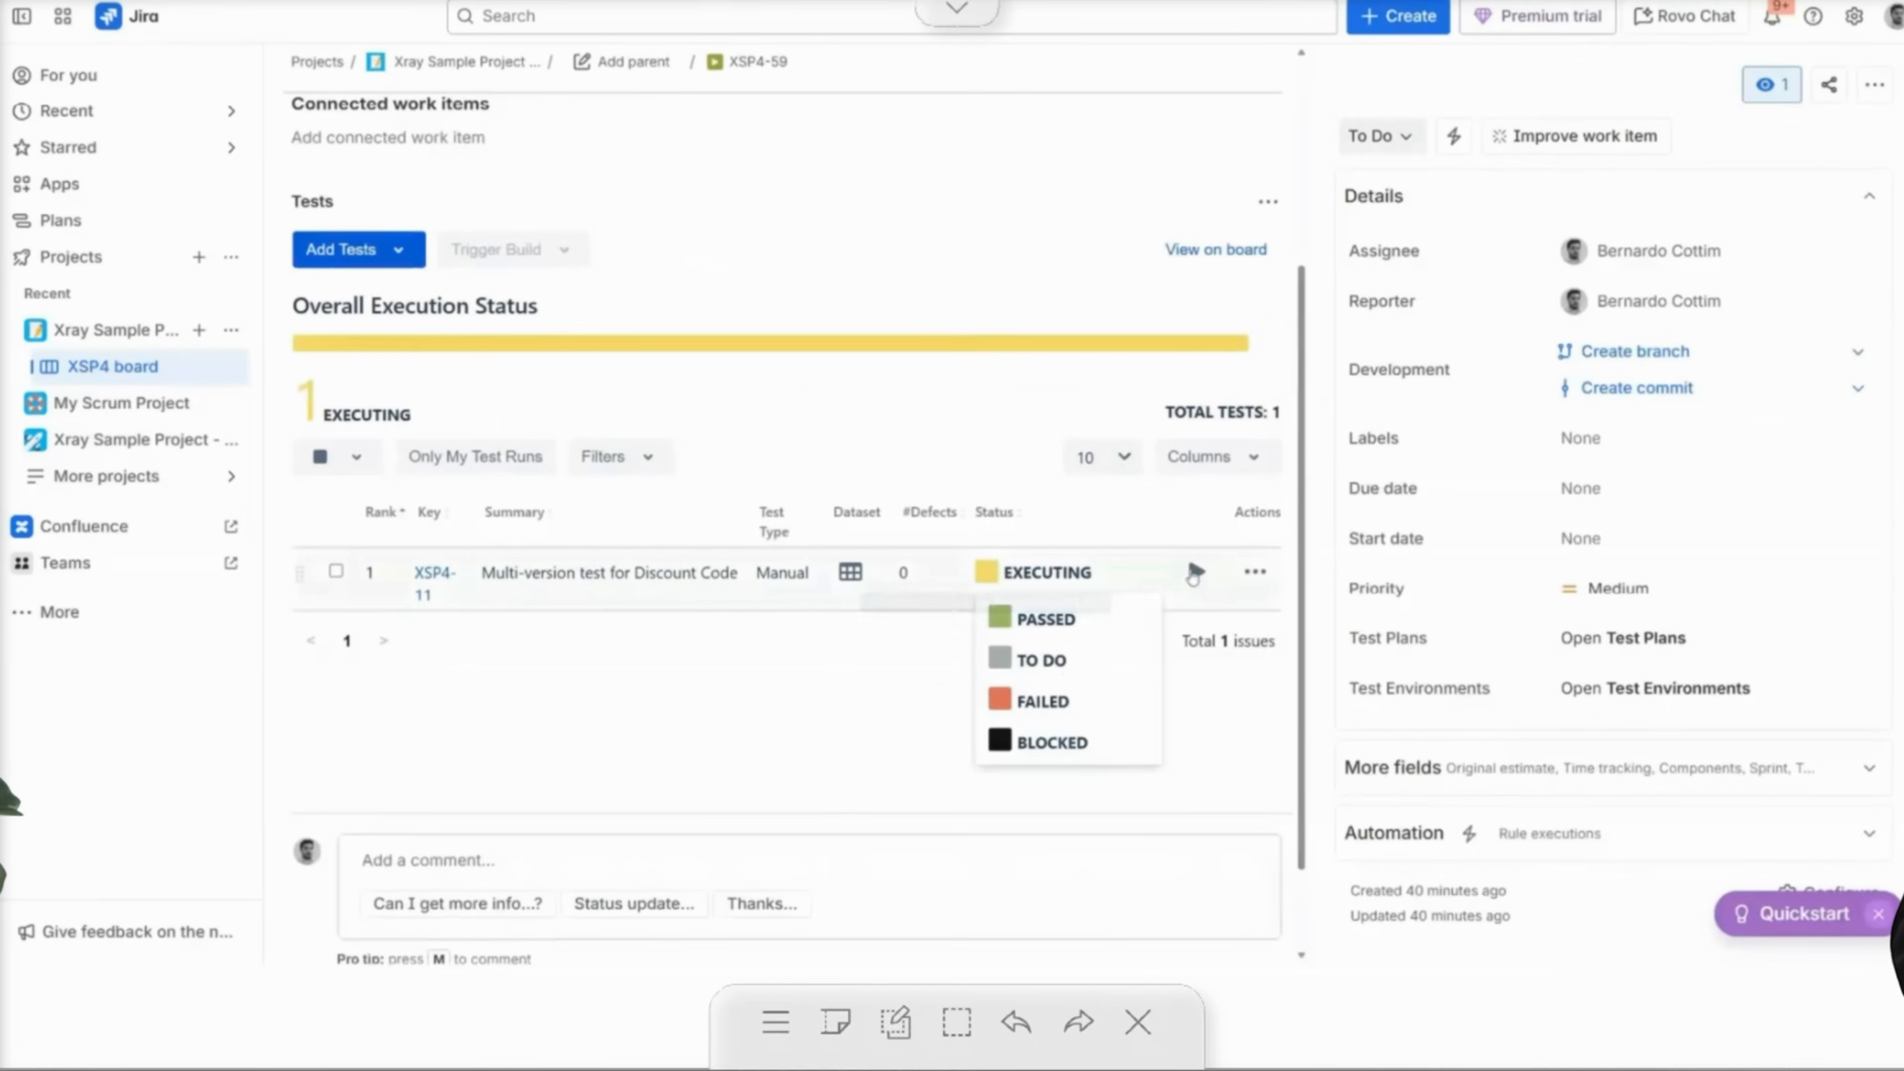
left_click(1050, 742)
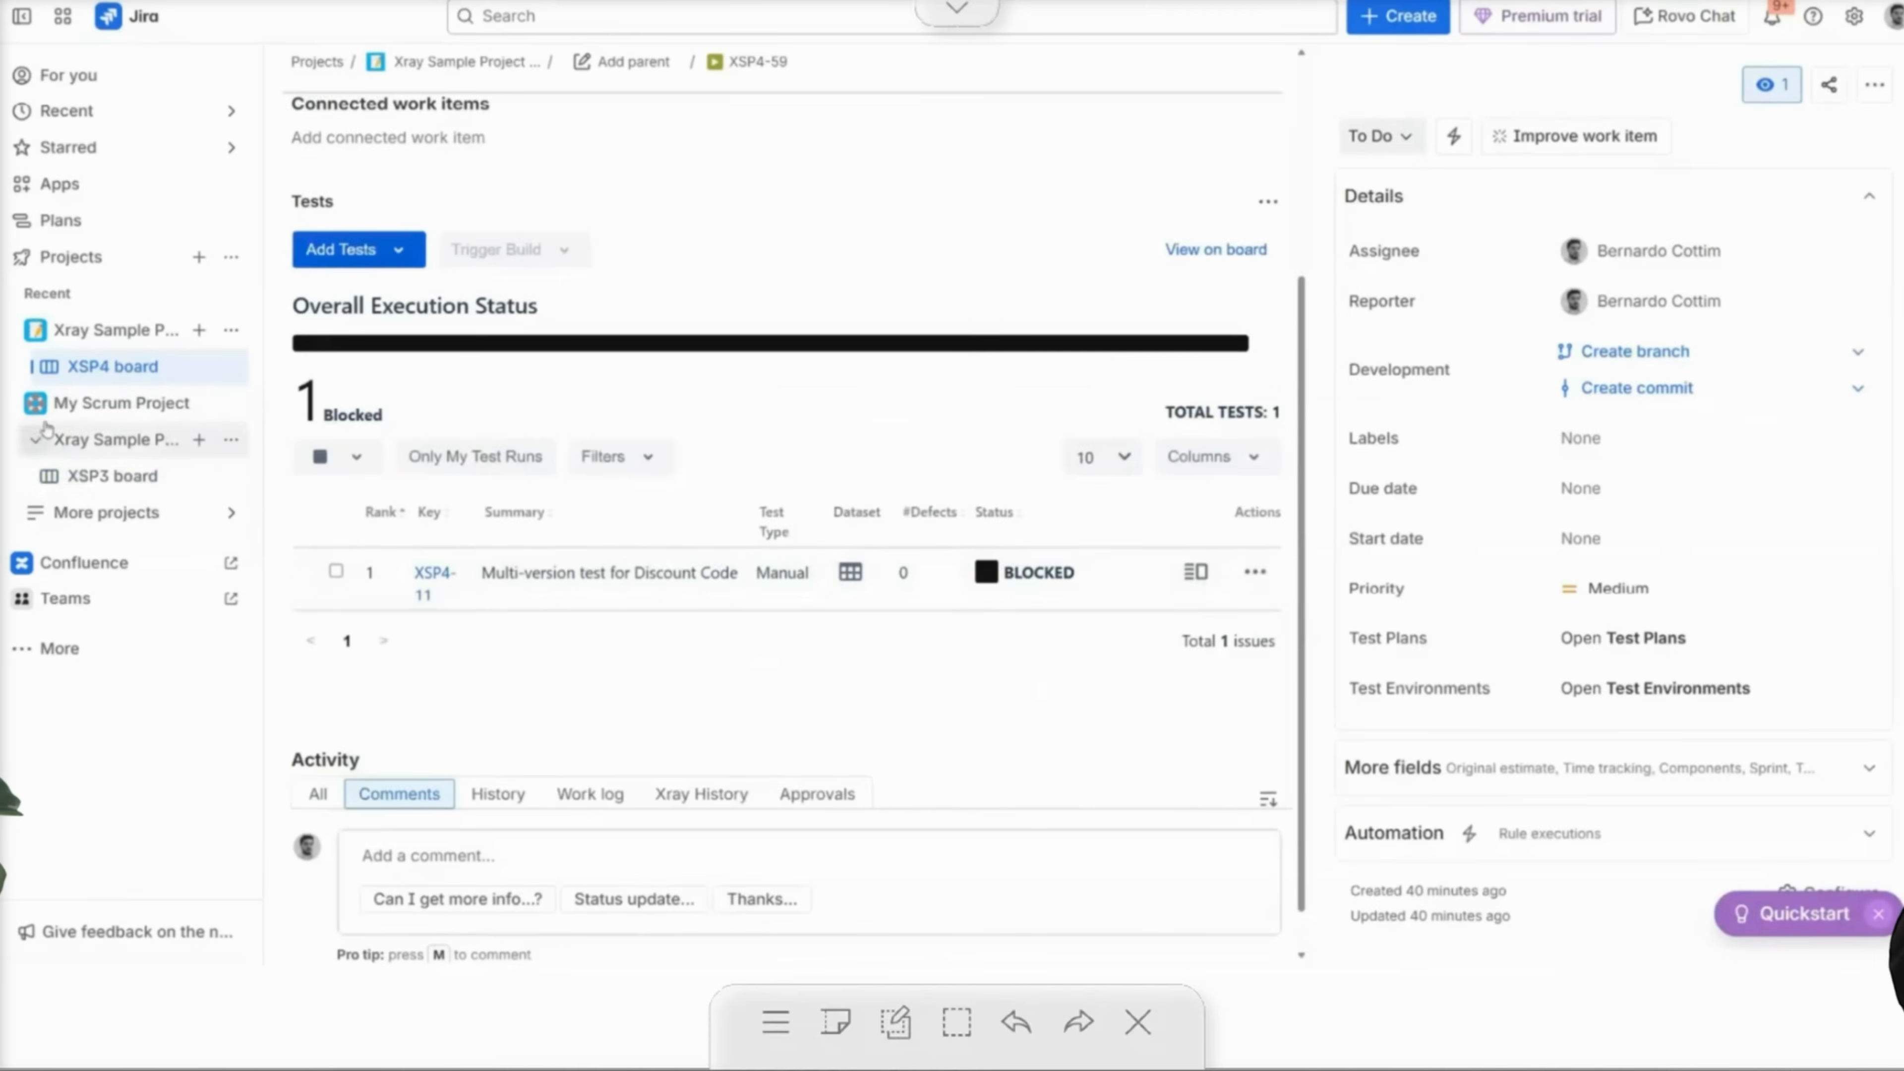
left_click(110, 475)
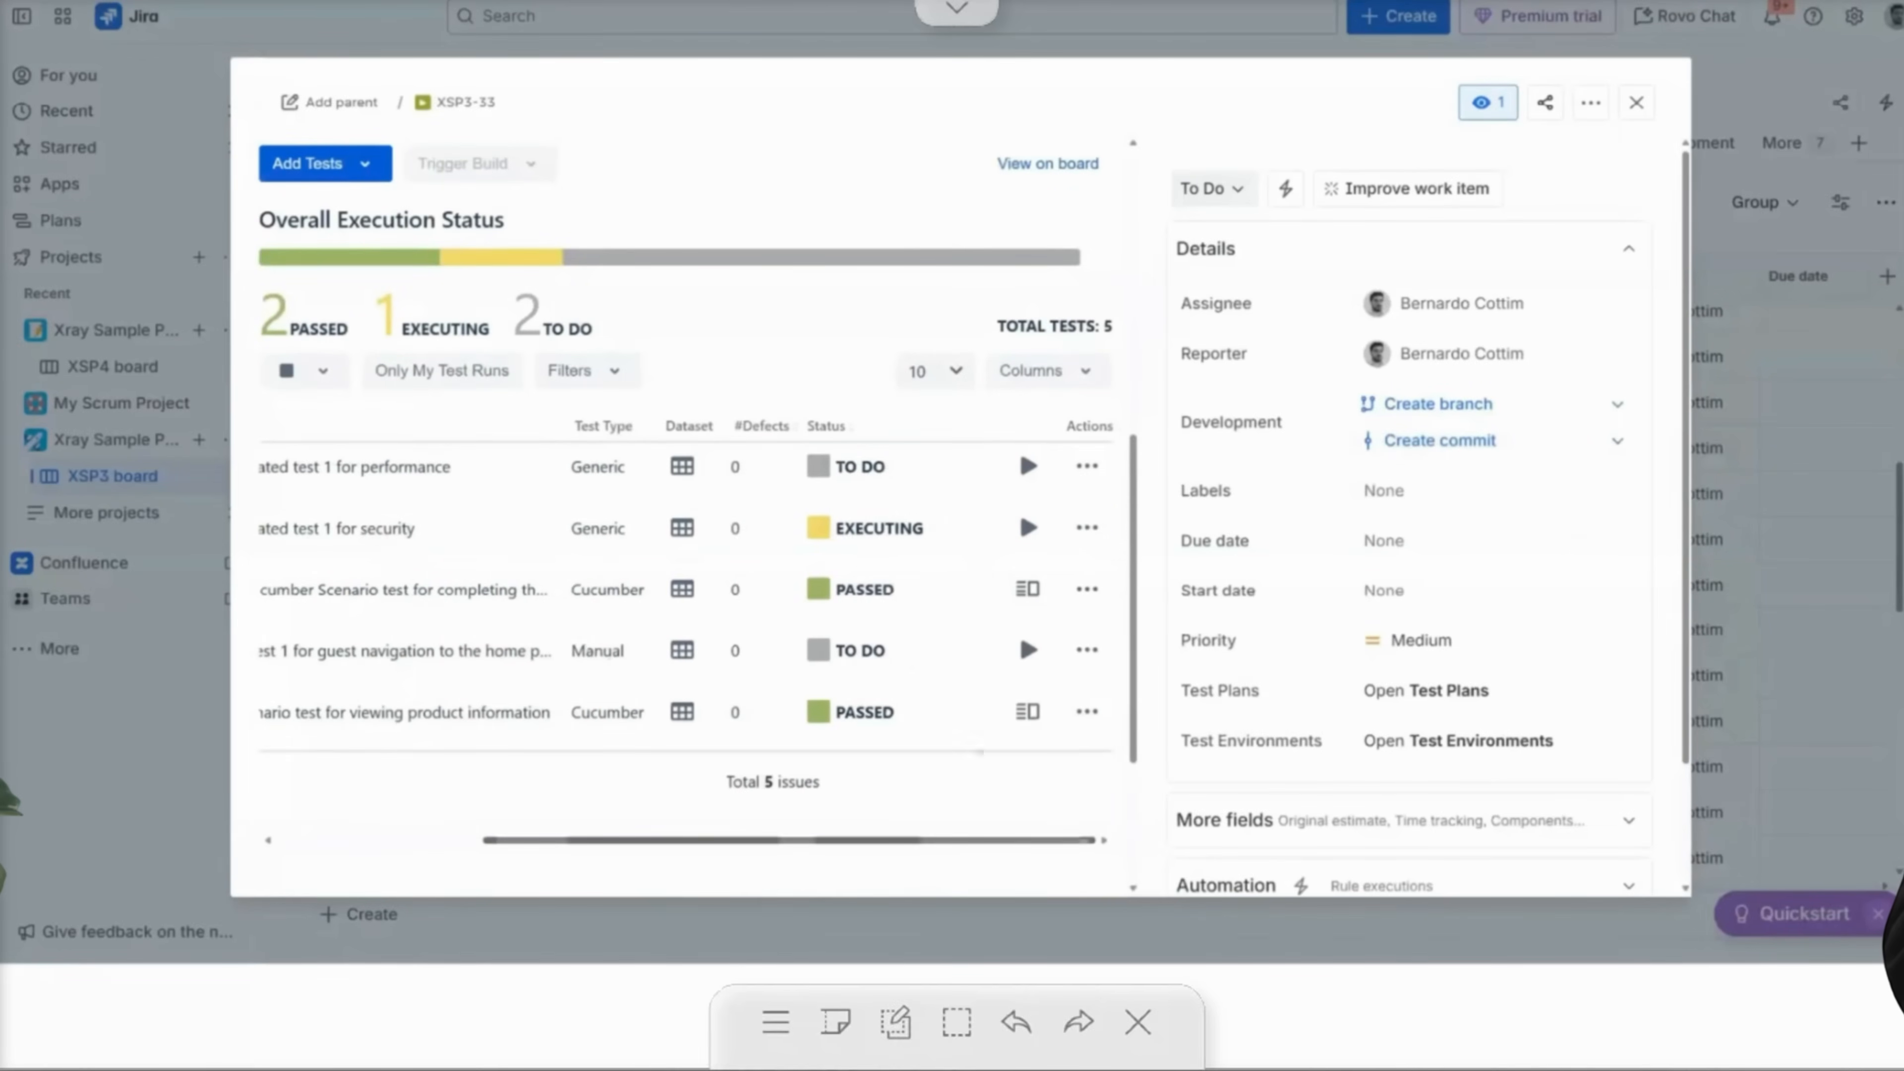
In execution XSP3-33, view the security test's status choices to confirm Blocked is absent.
left_click(866, 527)
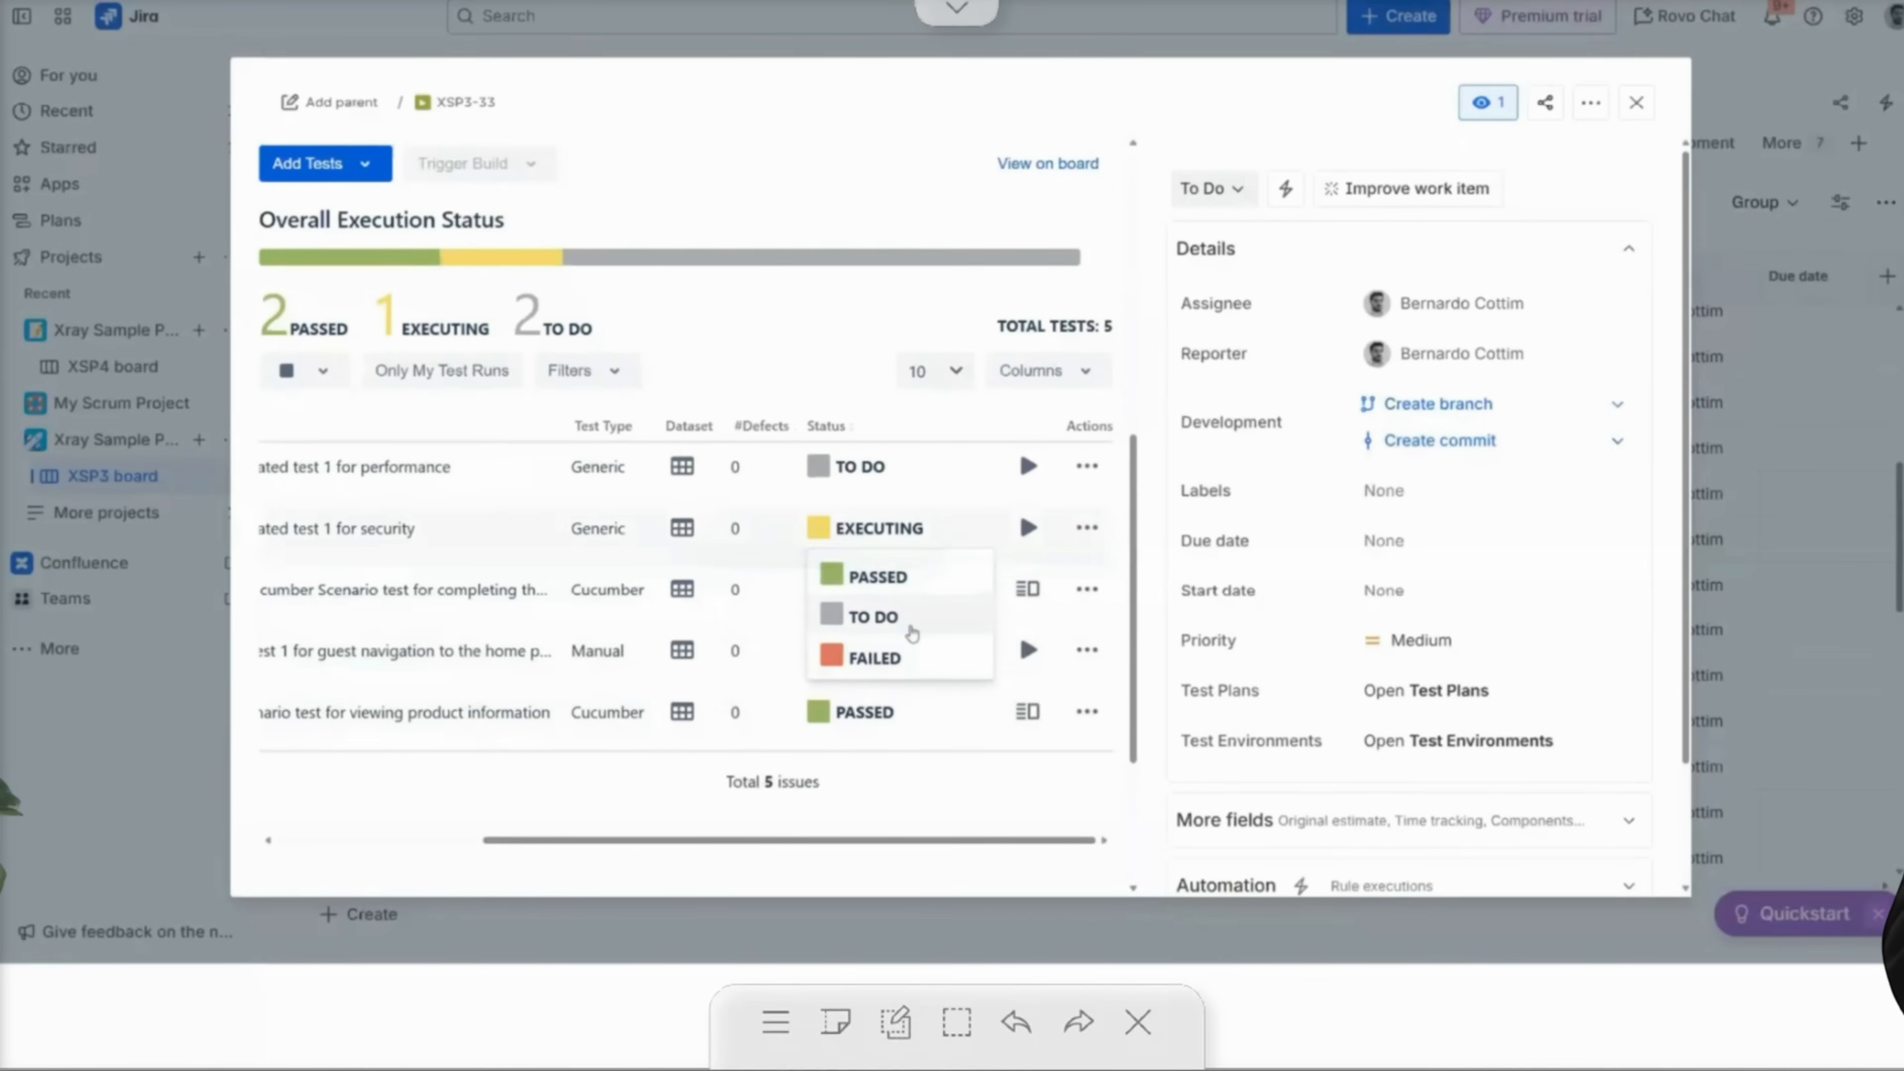